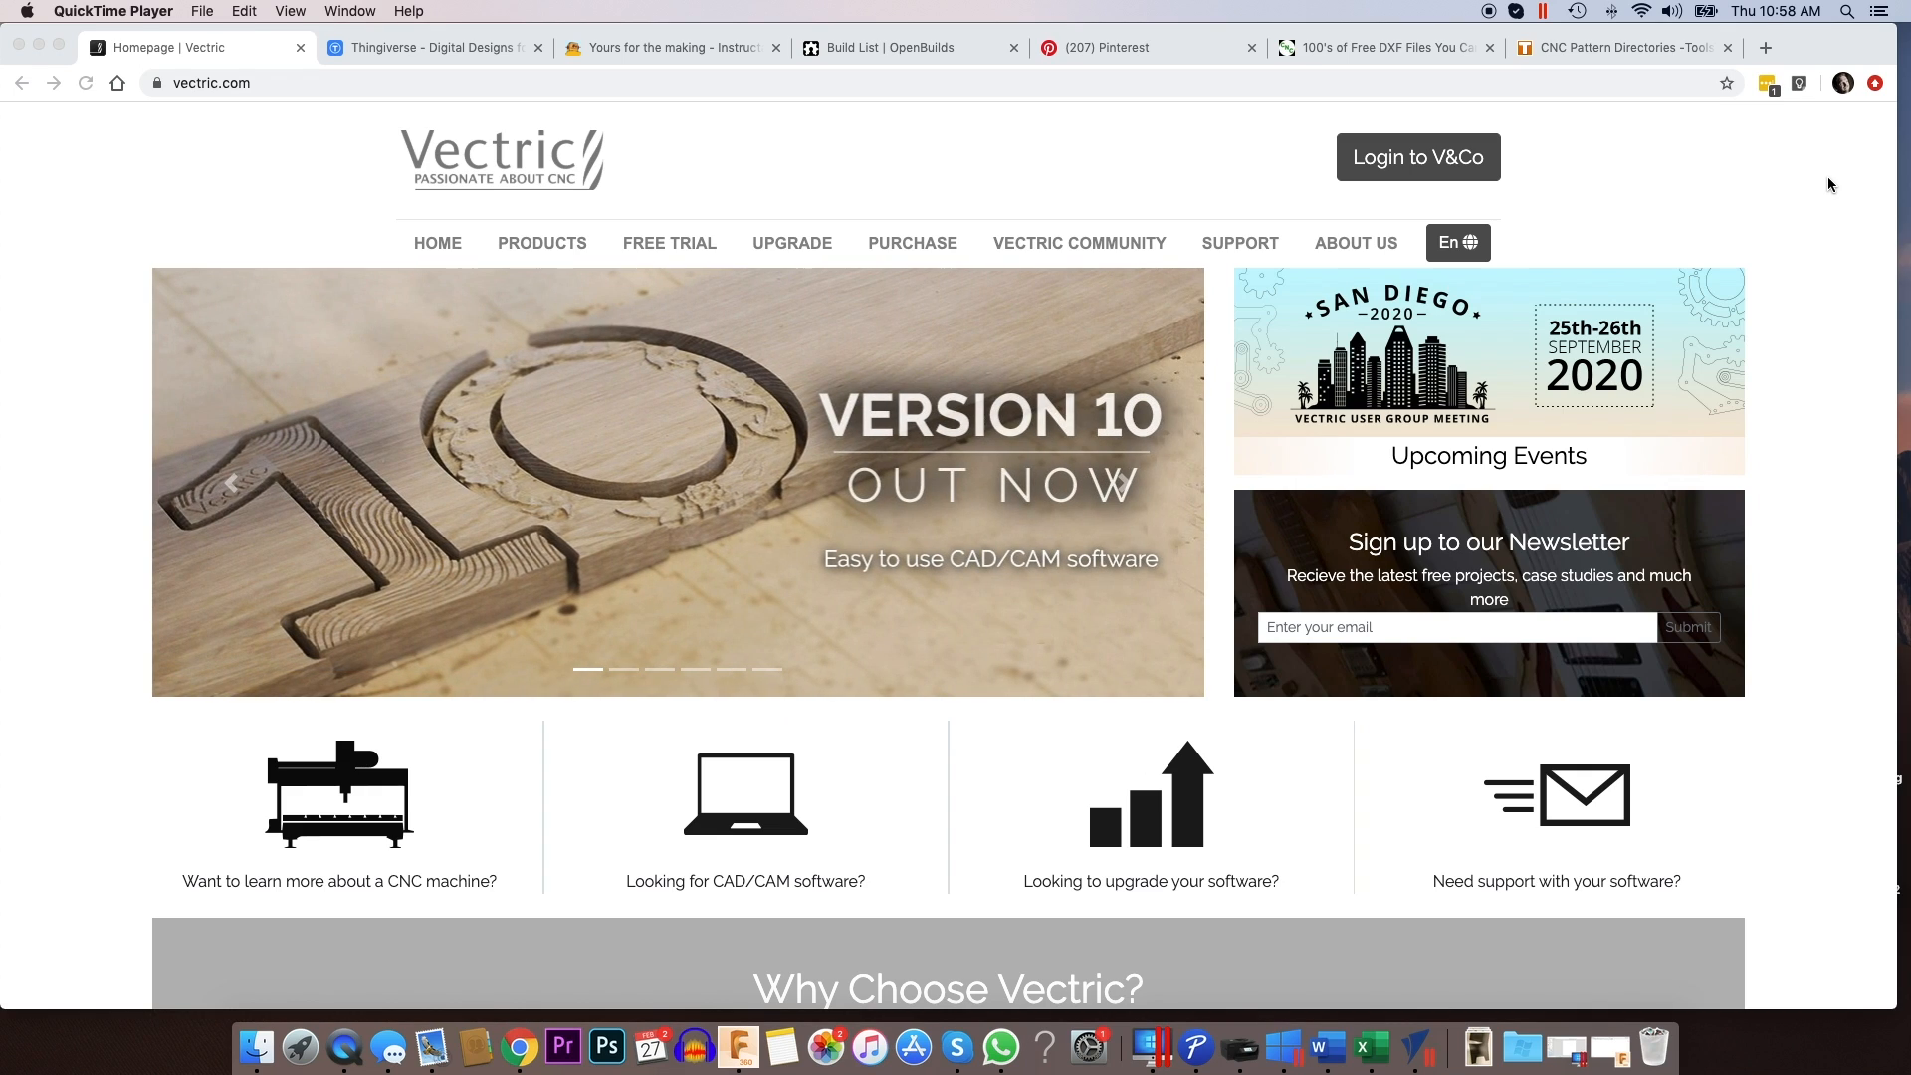
pyautogui.moveTo(1618, 131)
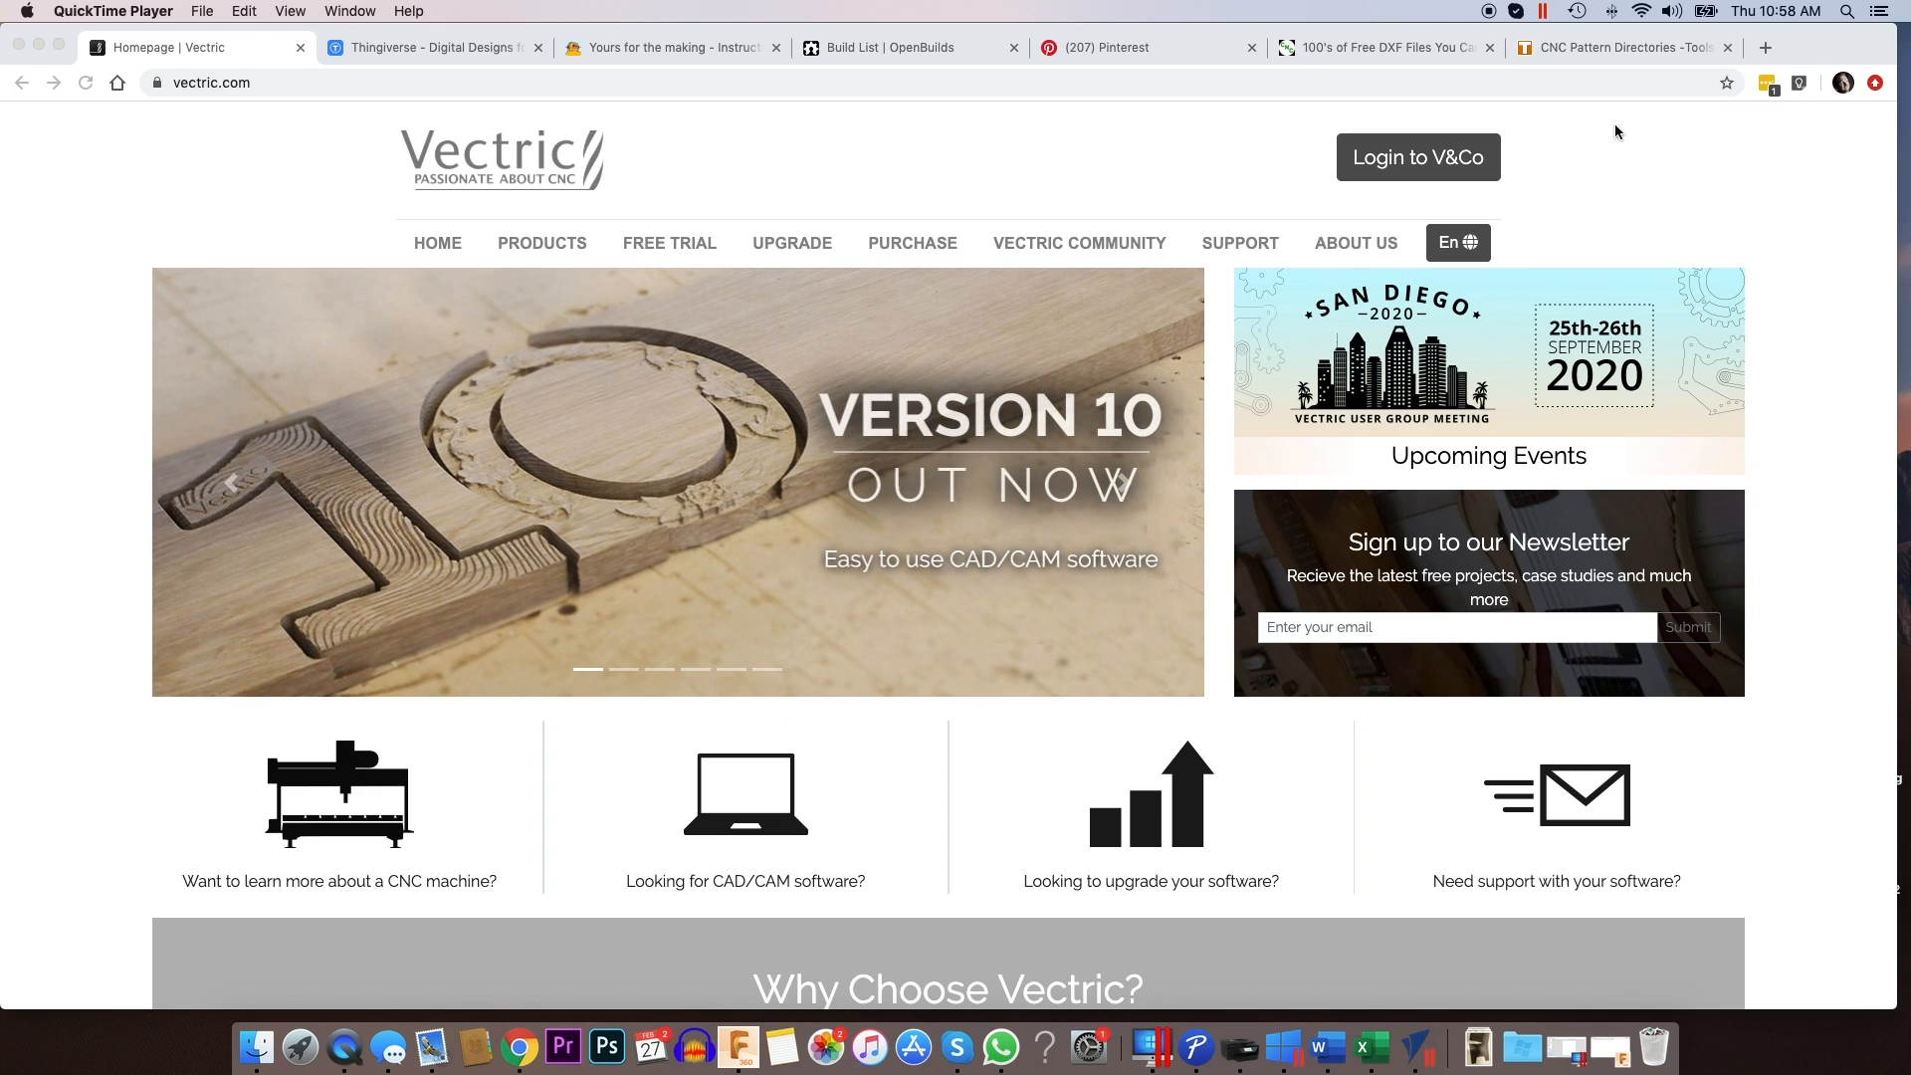
# - On the Thingiverse tab, search designs for 'cnc'
pyautogui.click(432, 47)
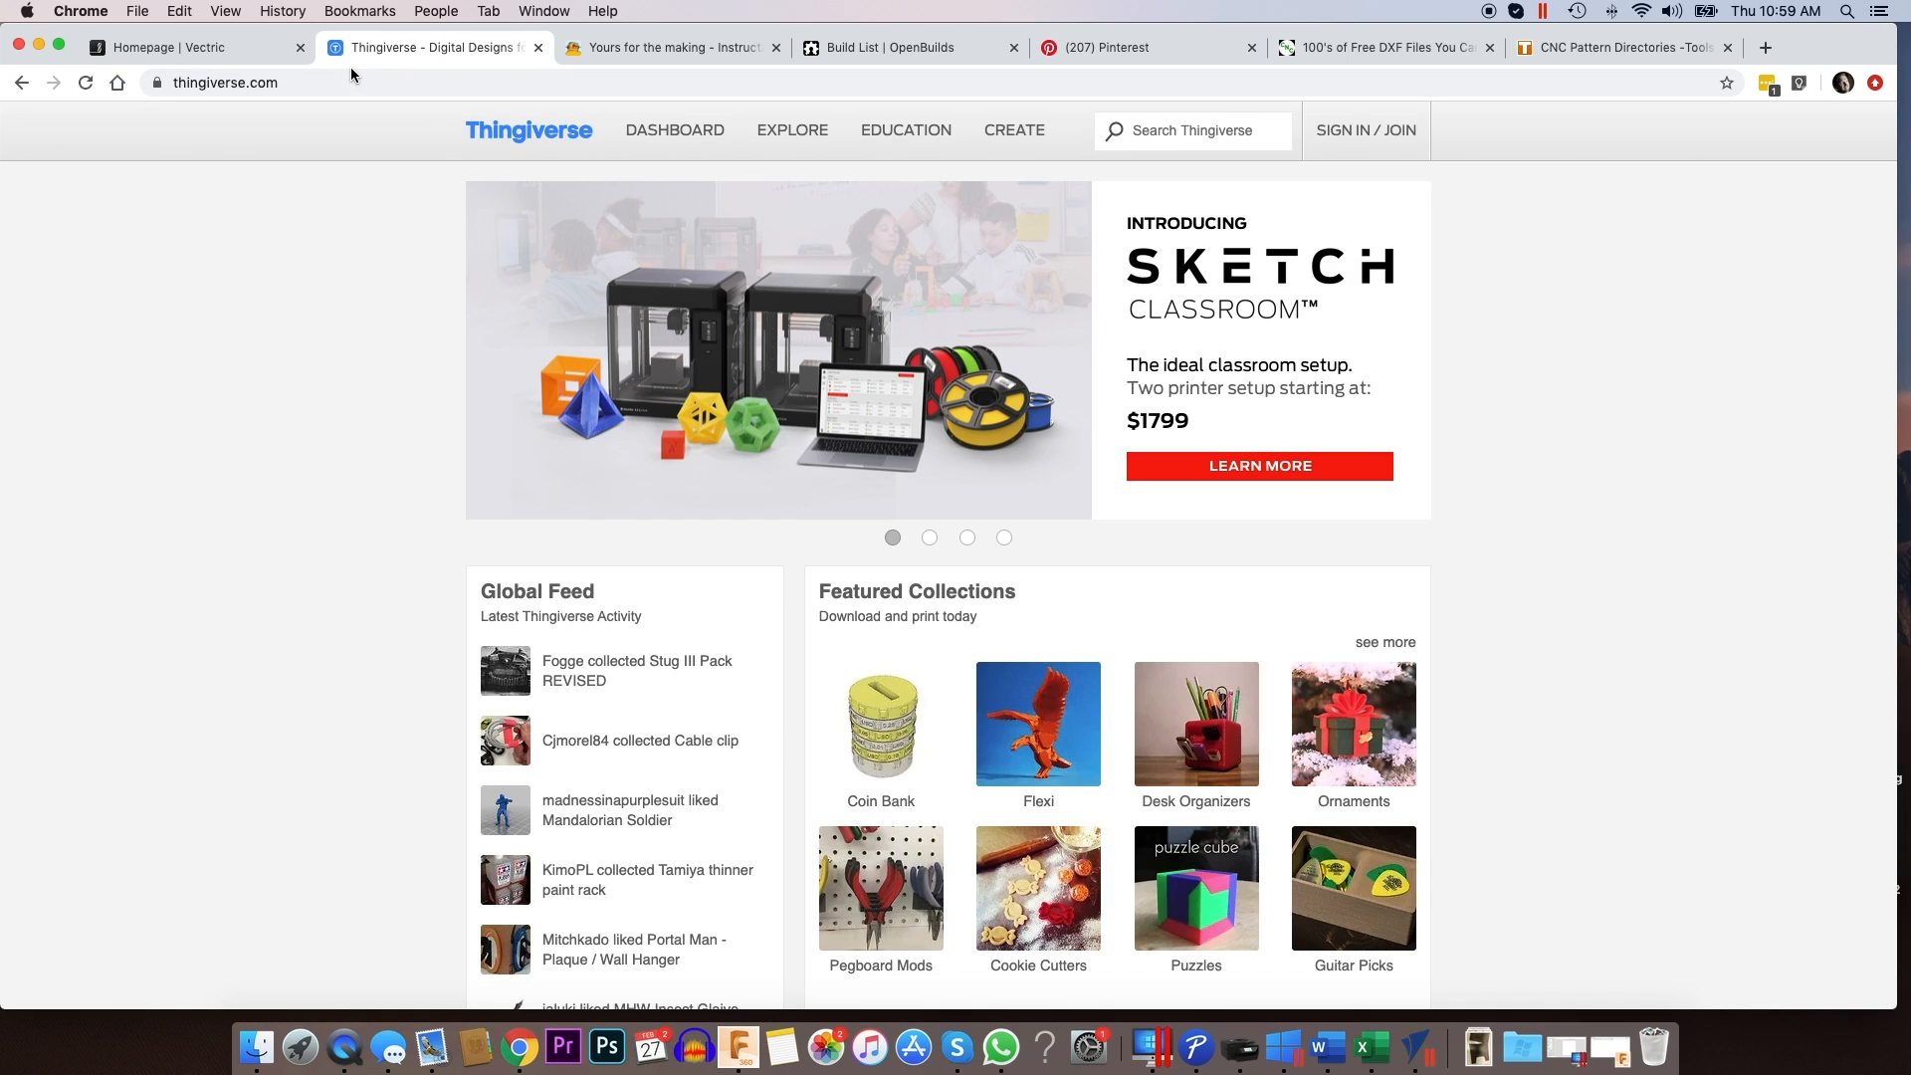
pyautogui.moveTo(526, 148)
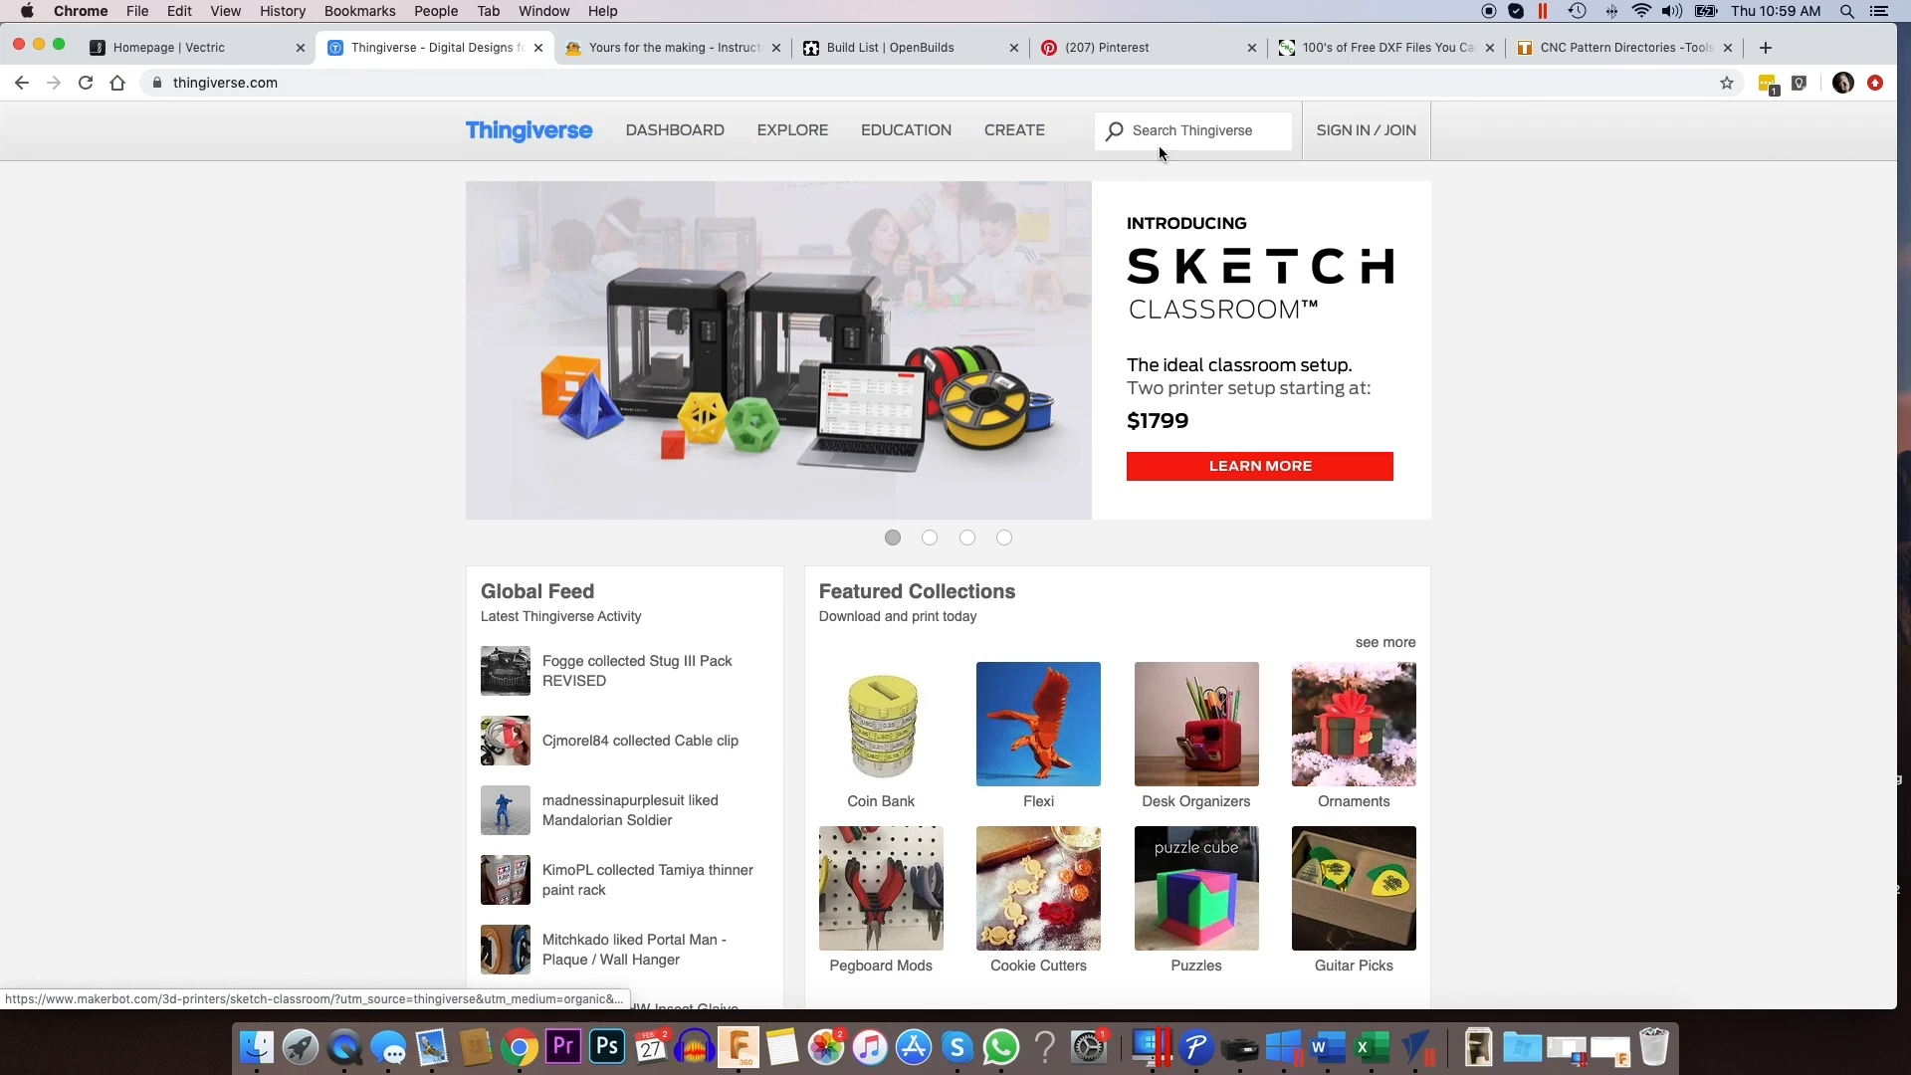
pyautogui.click(1197, 131)
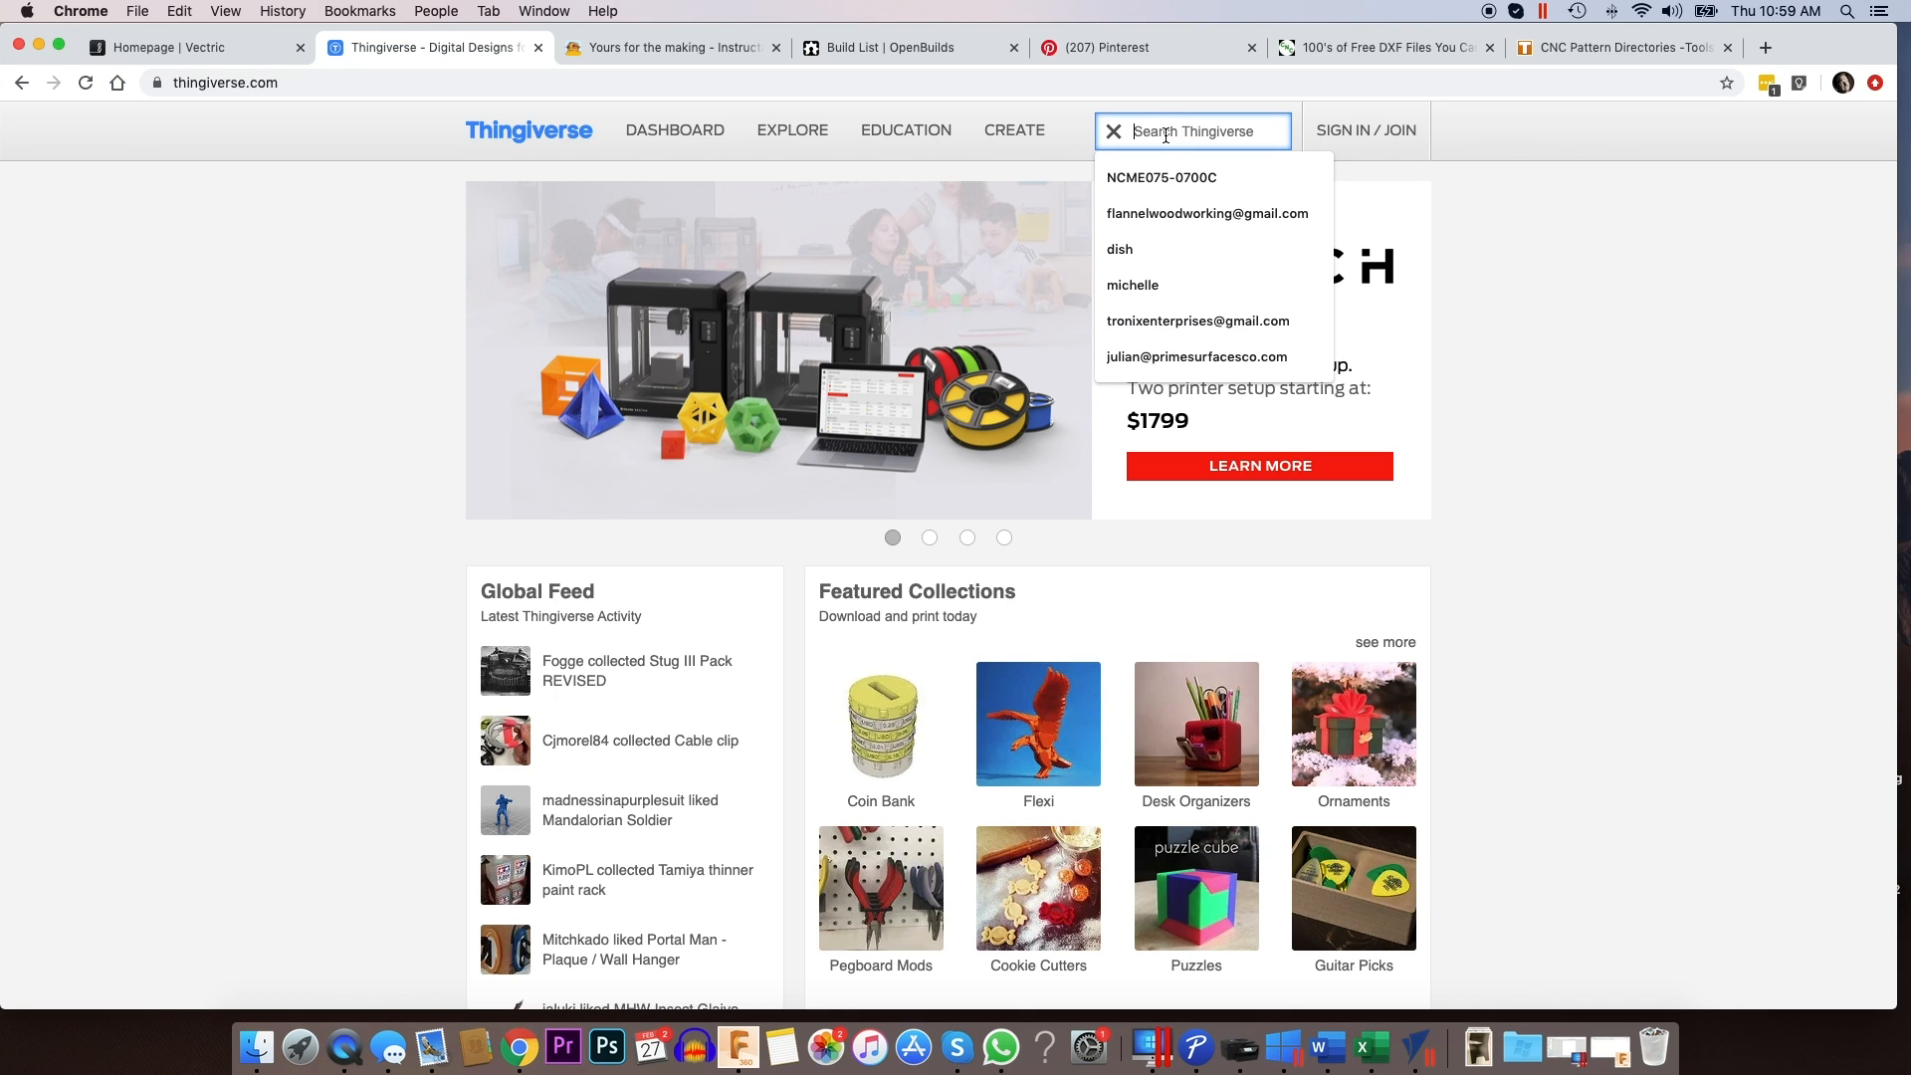
pyautogui.write('cnc')
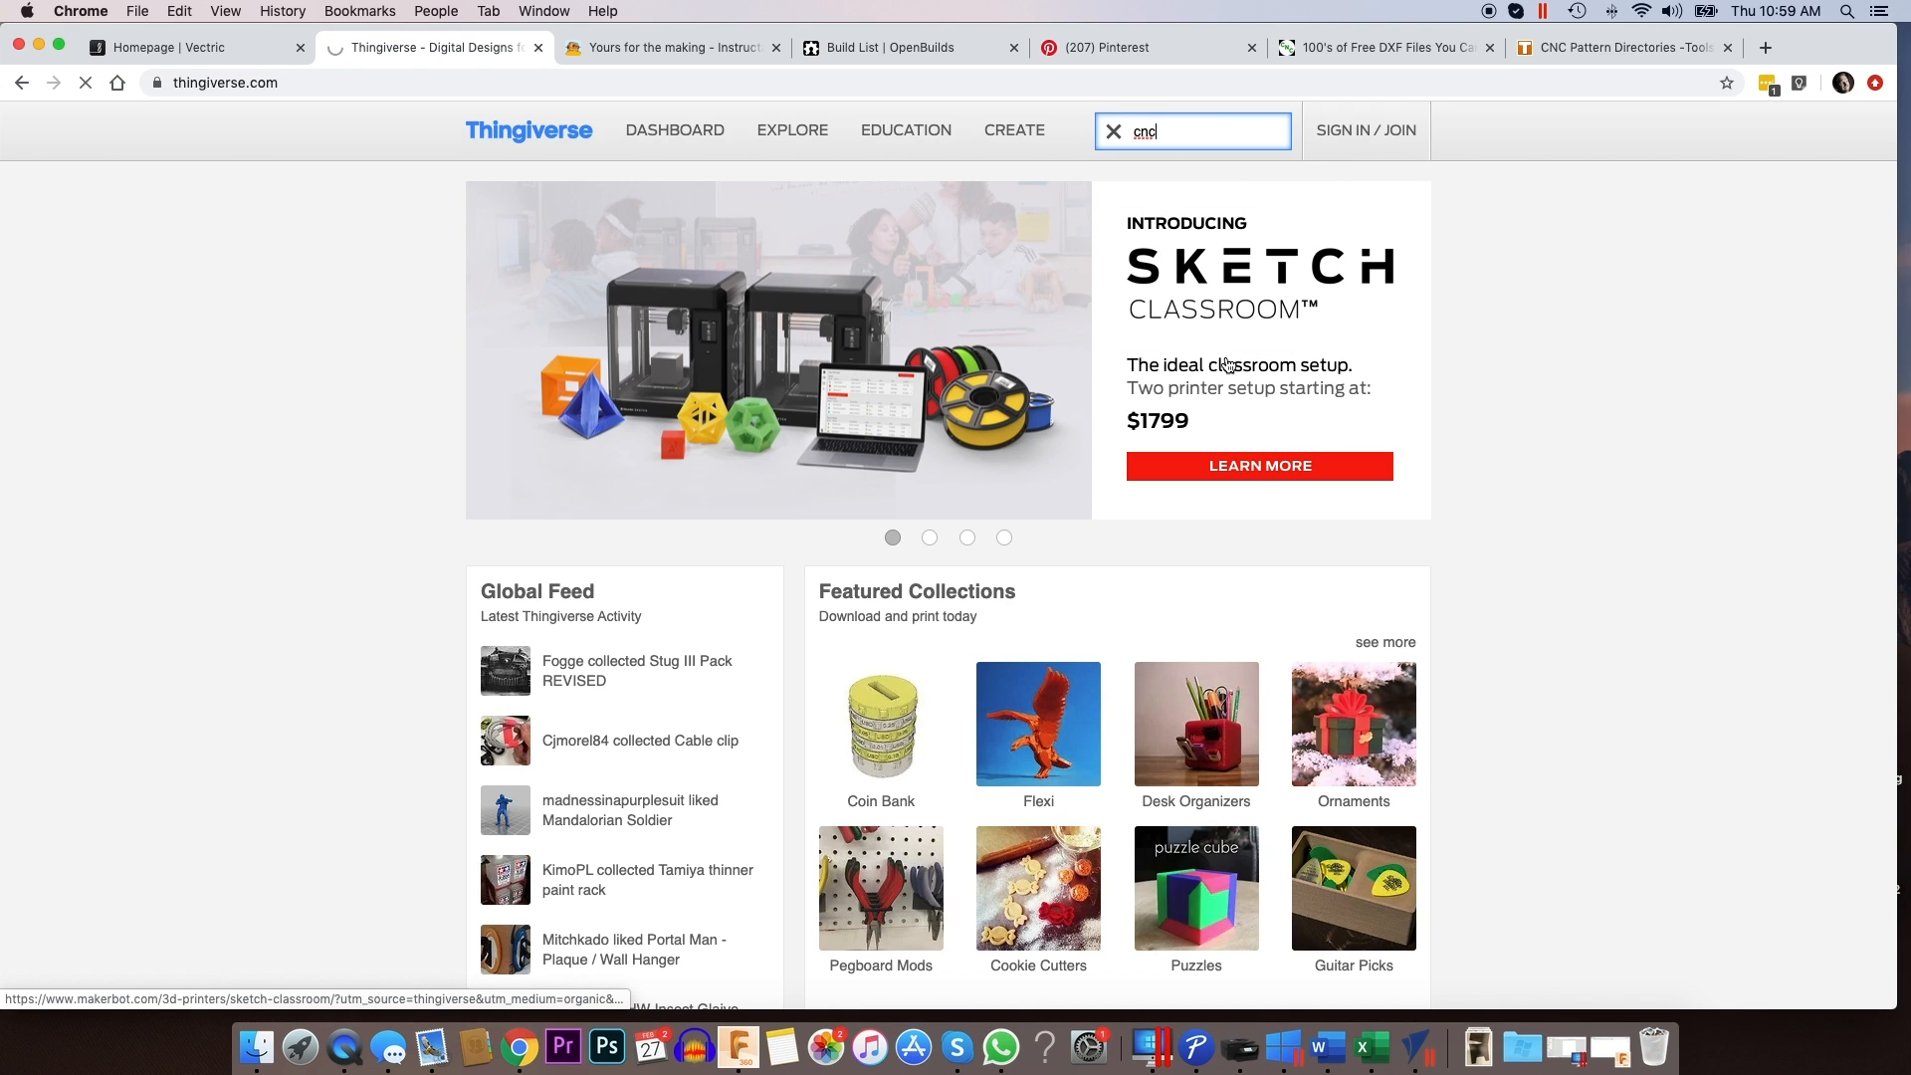
pyautogui.press('Enter')
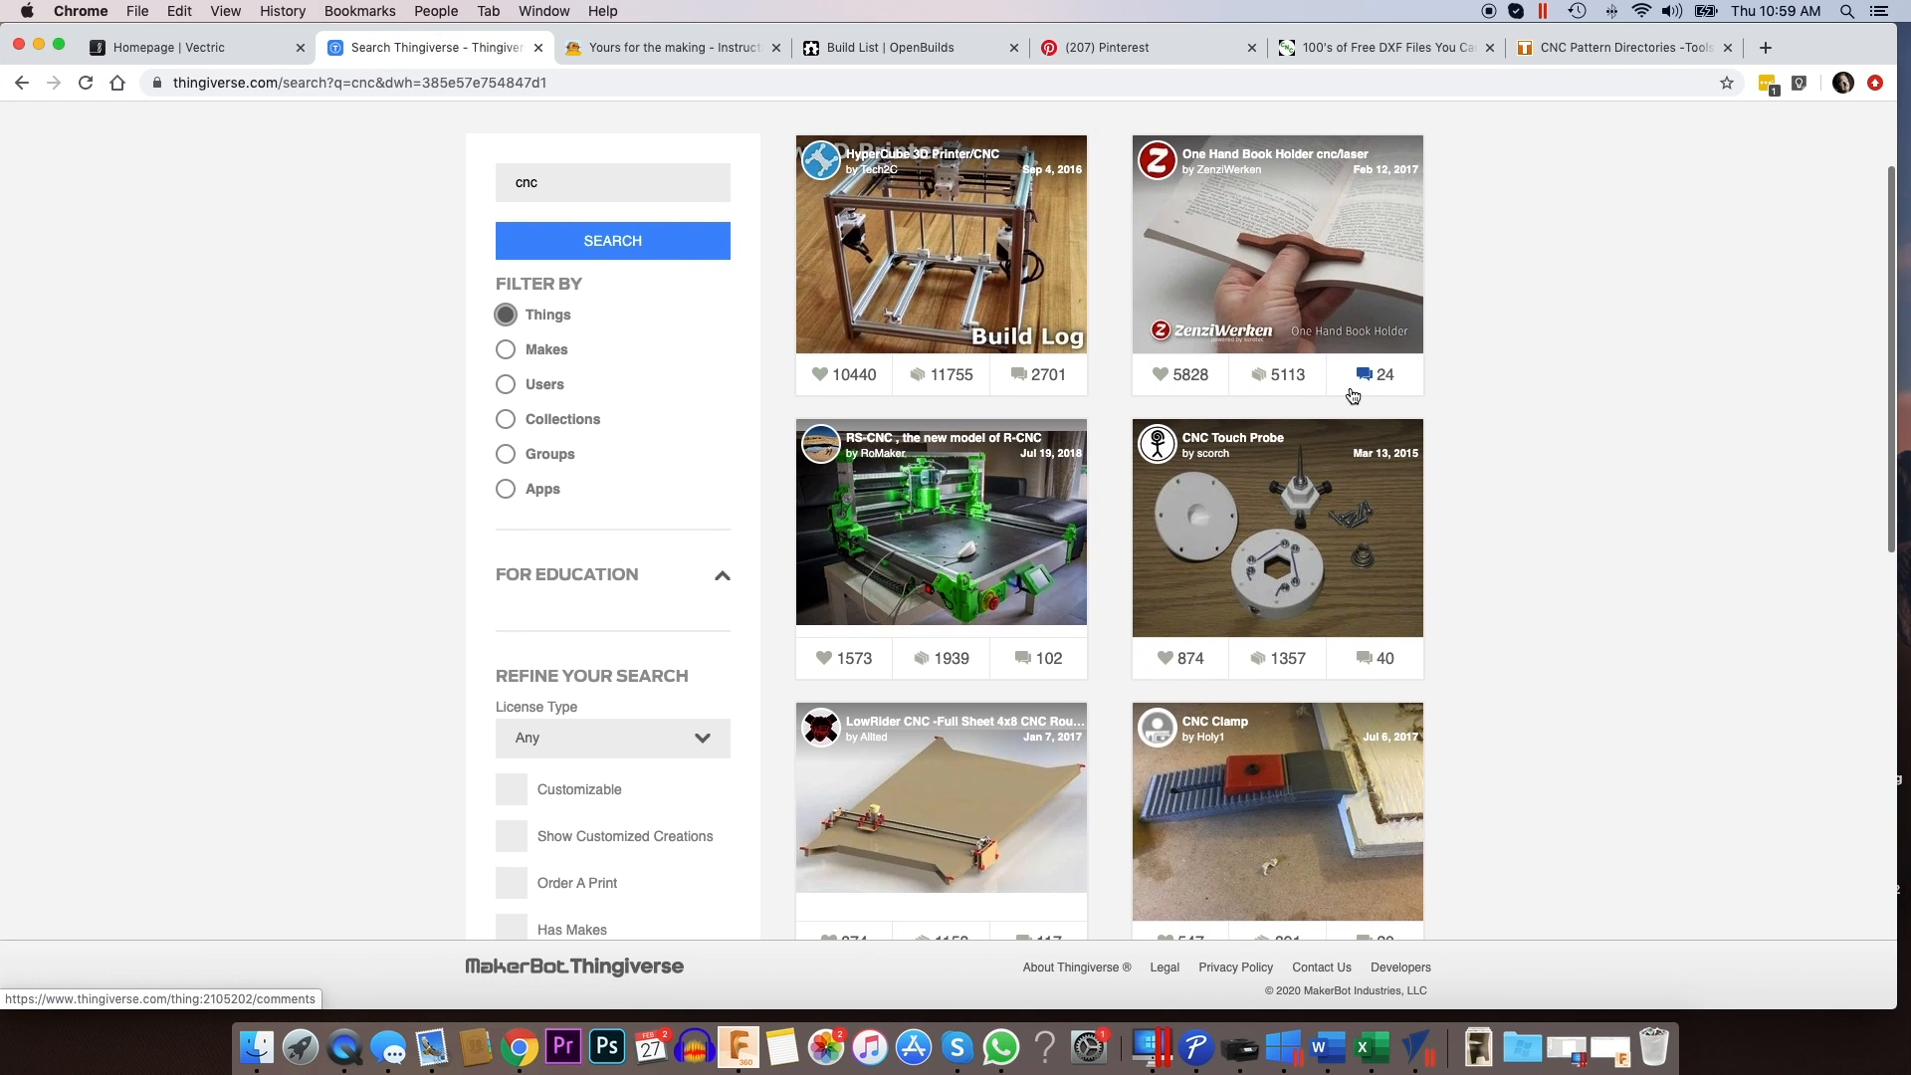
pyautogui.moveTo(1230, 285)
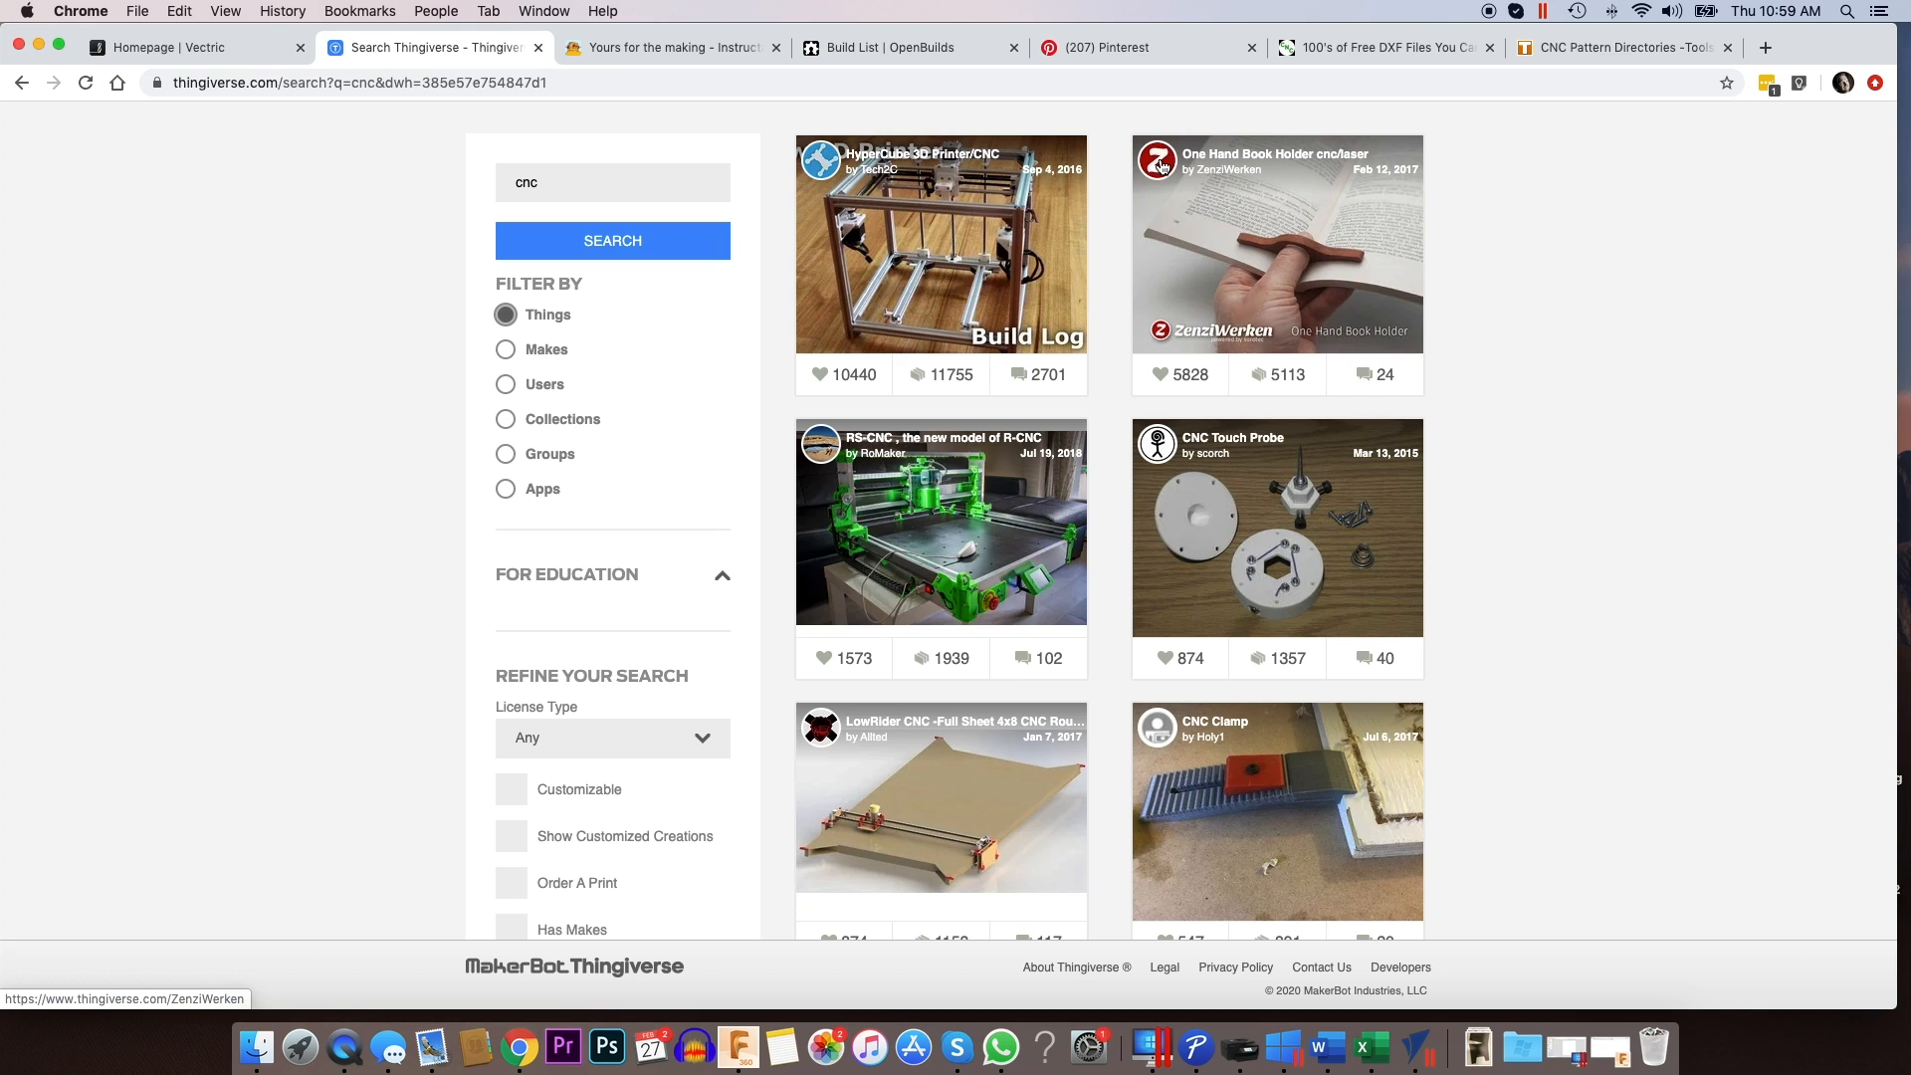
# - Open the One Hand Book Holder design, then browse designer ZenziWerken's profile page
pyautogui.click(1211, 173)
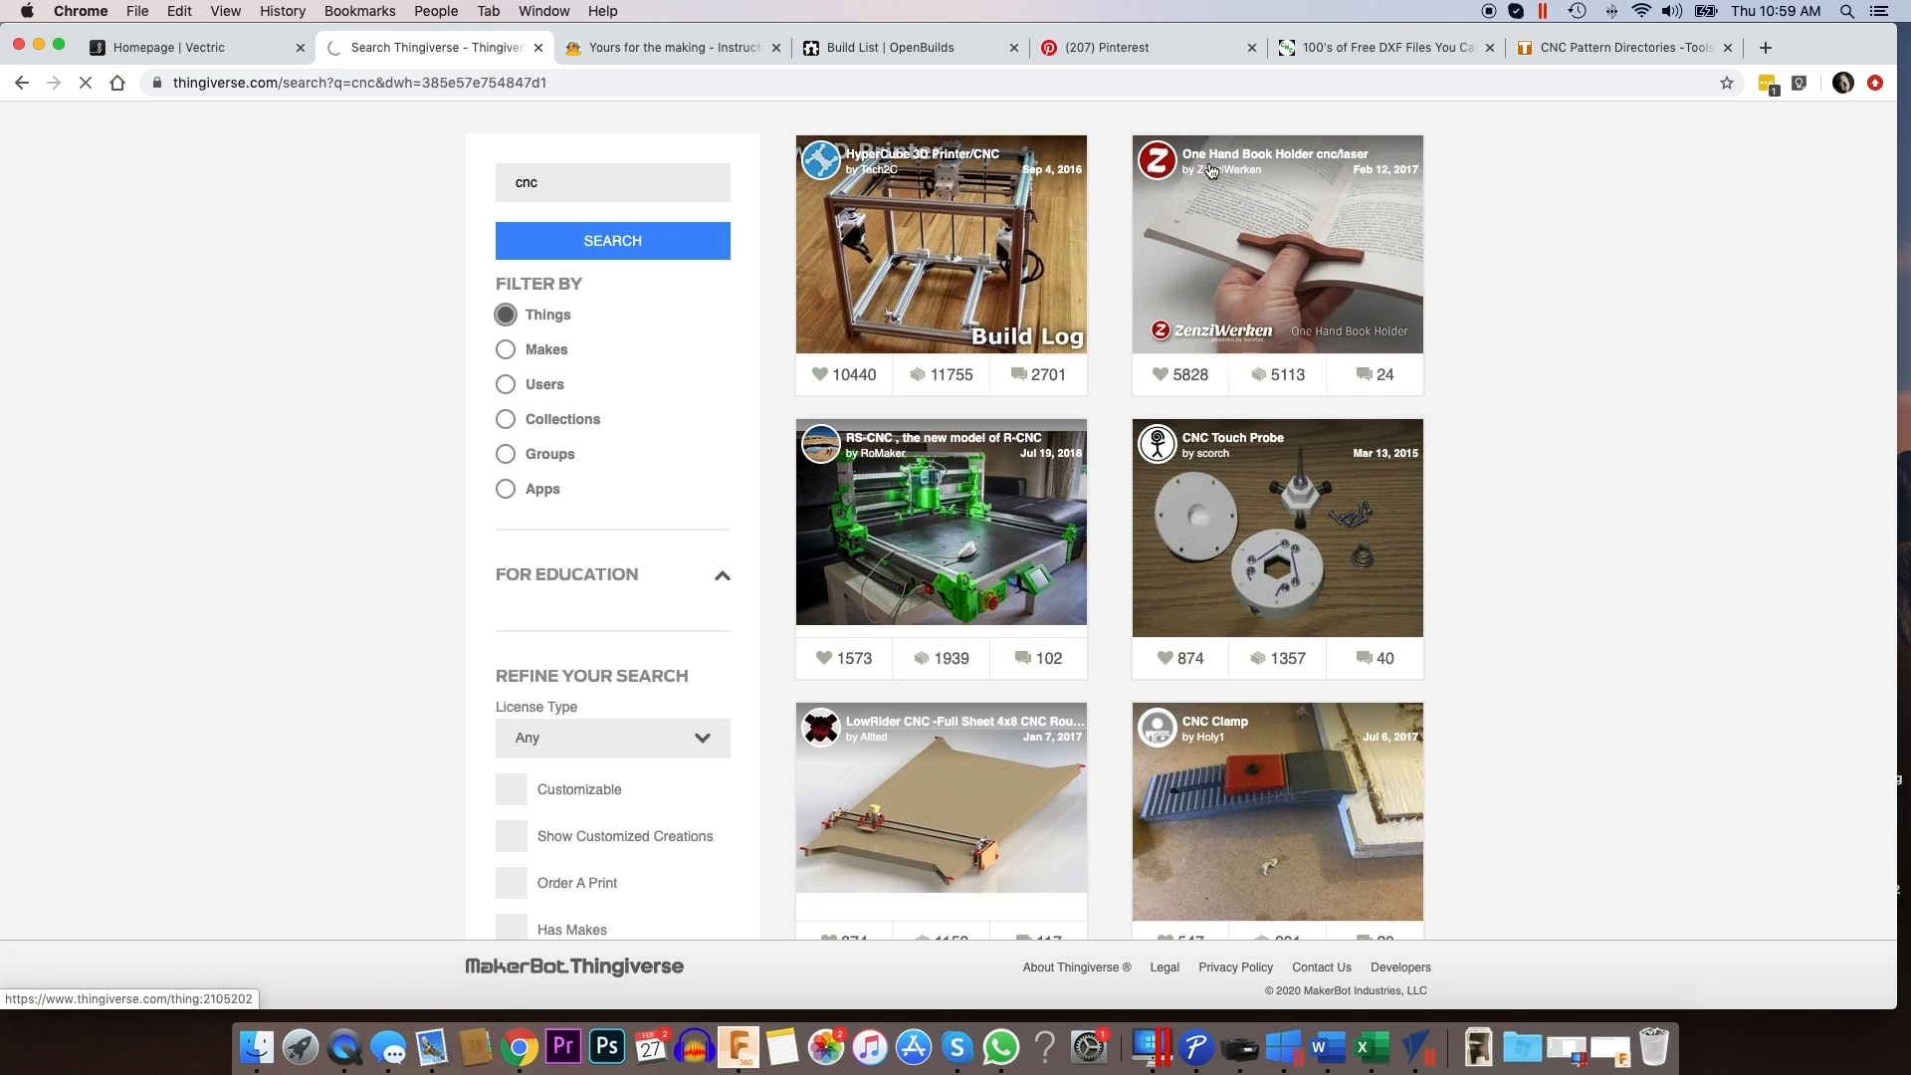
pyautogui.click(1276, 244)
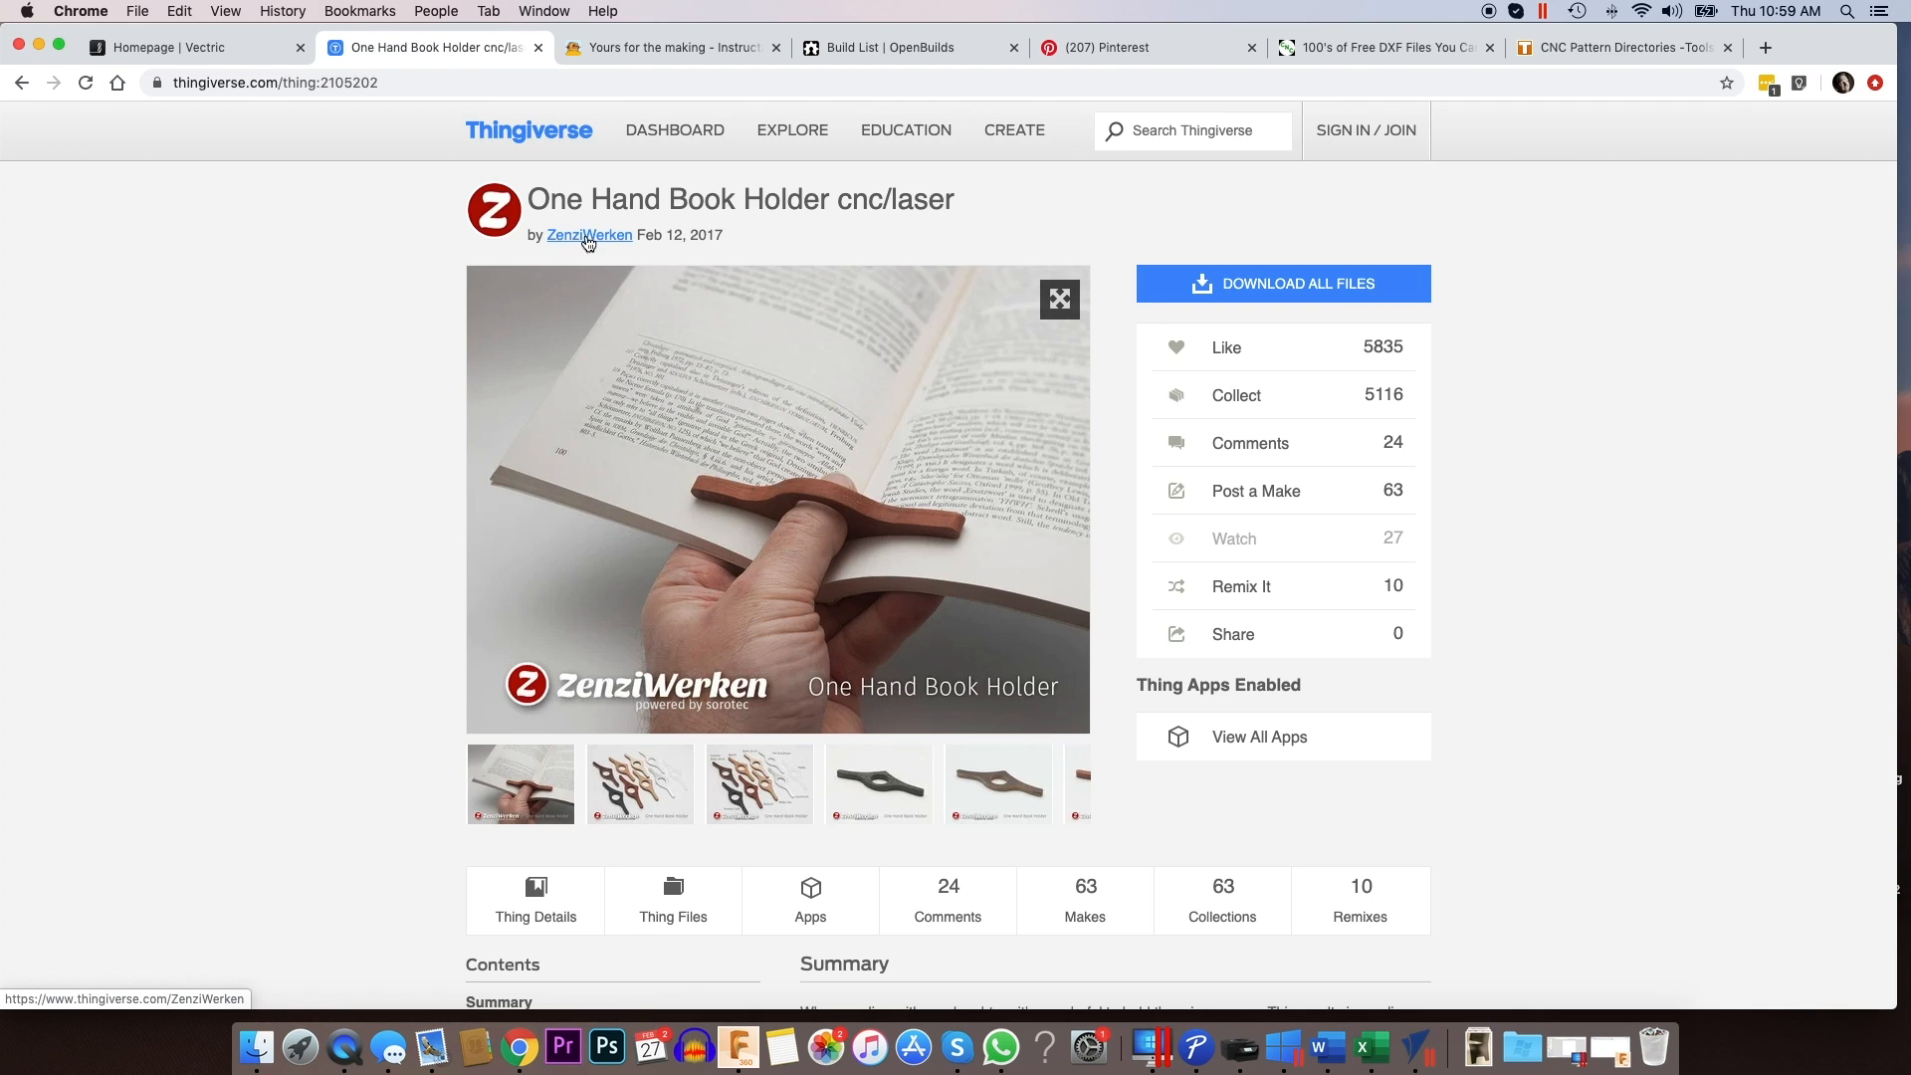
pyautogui.scroll(-3)
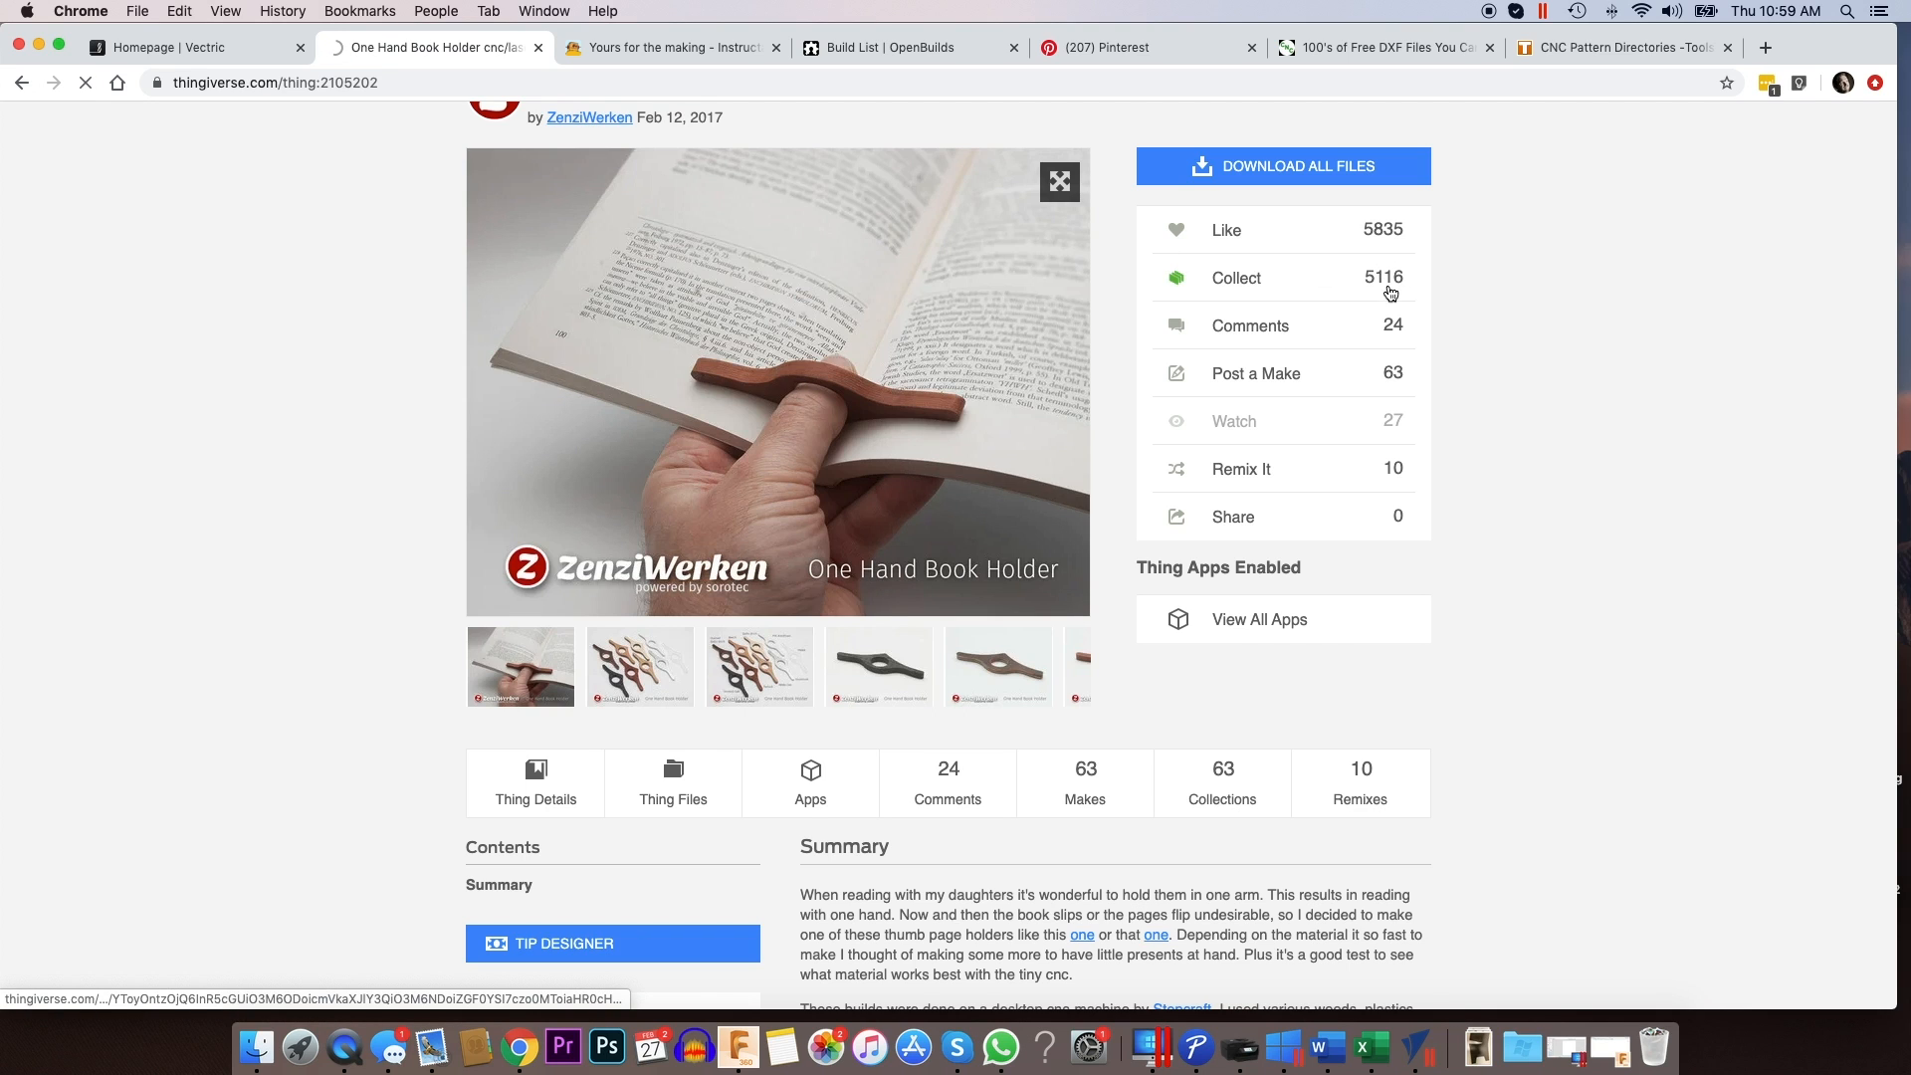
pyautogui.click(589, 116)
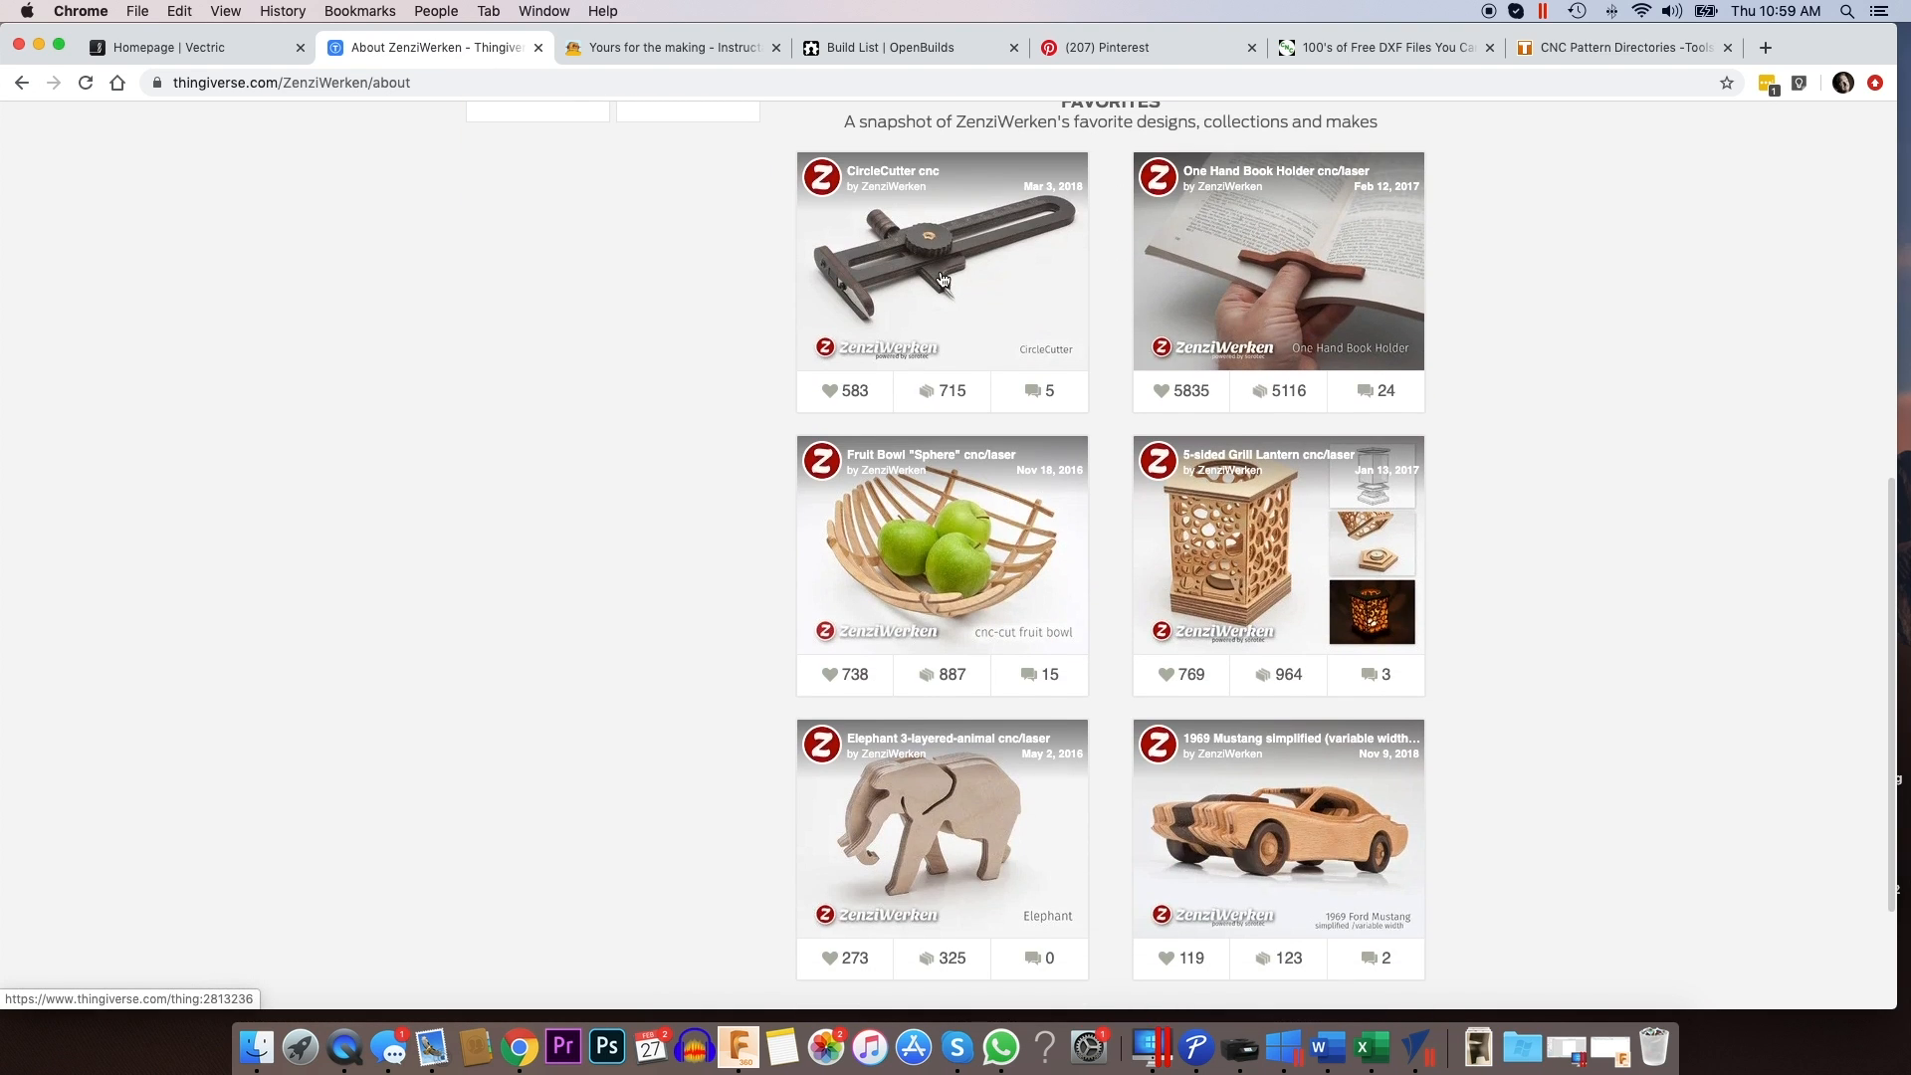
pyautogui.scroll(-3)
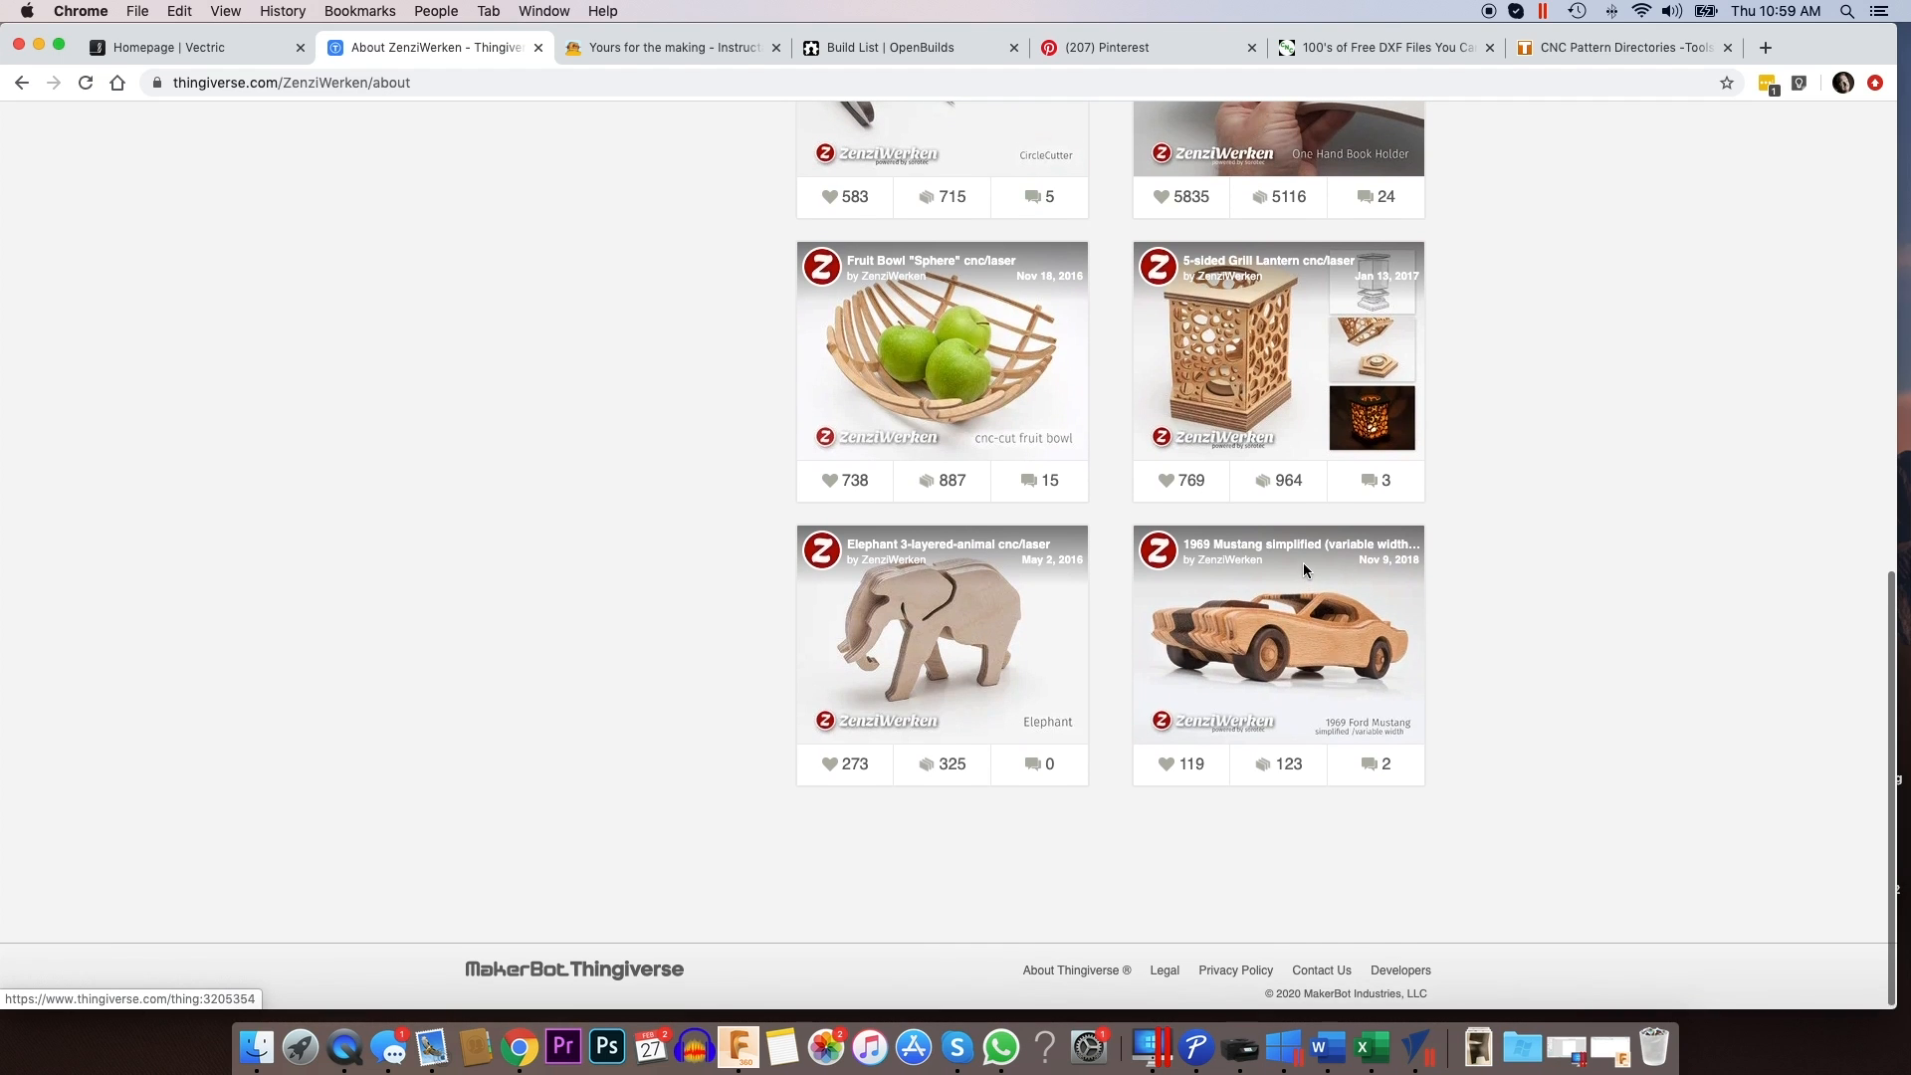
pyautogui.scroll(3)
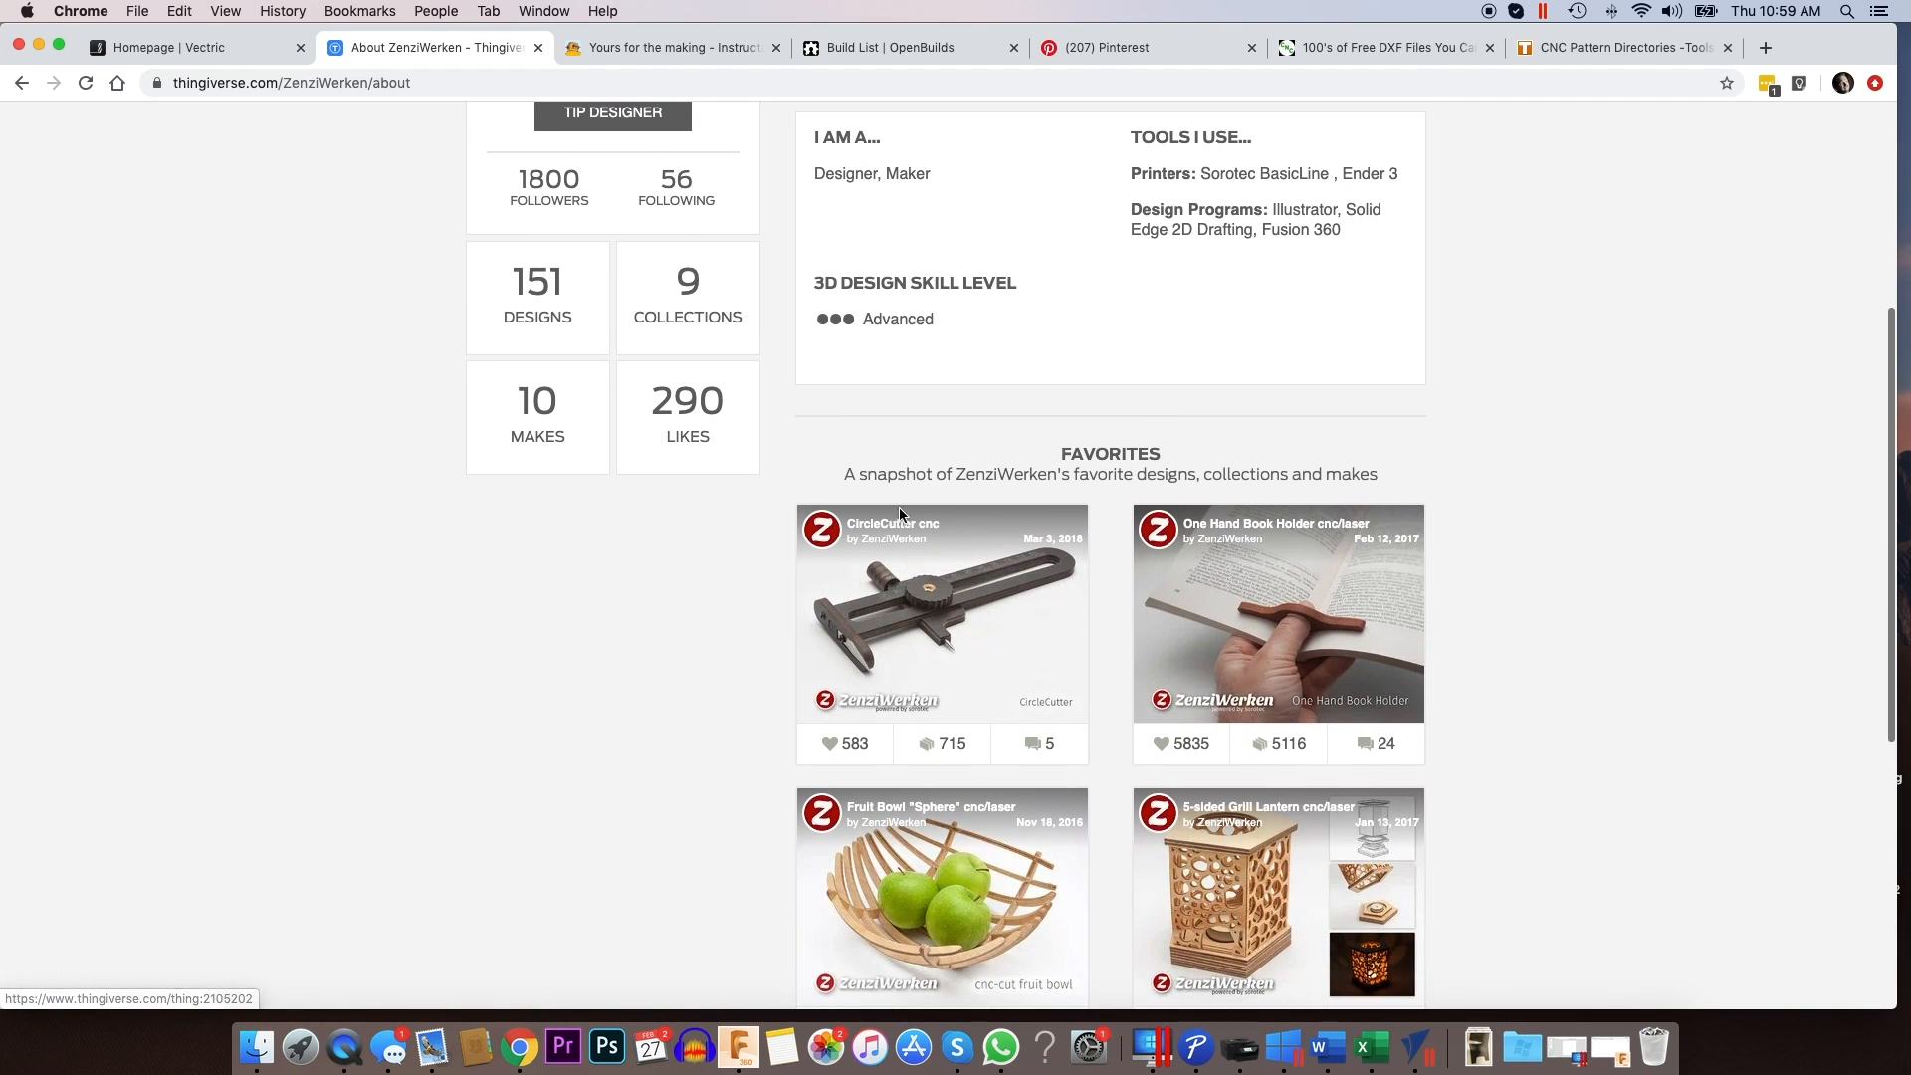
pyautogui.moveTo(523, 292)
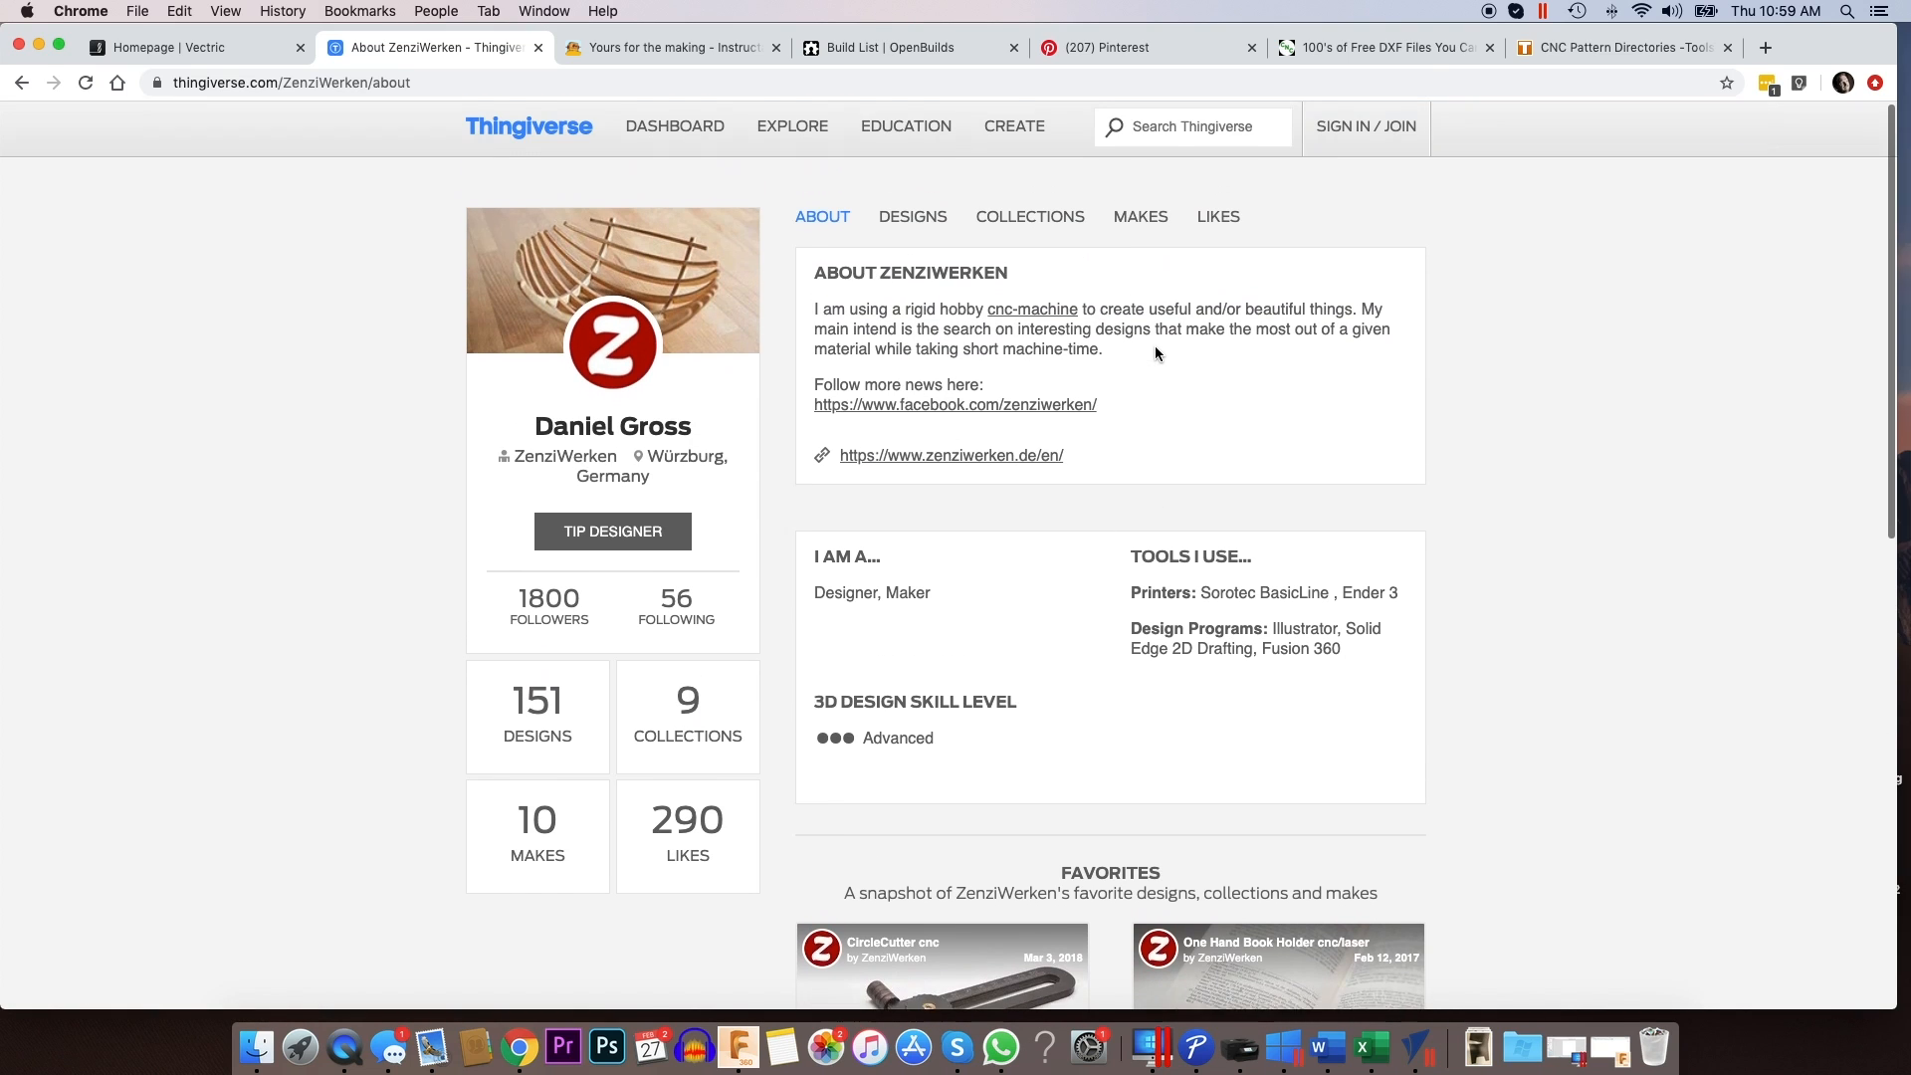
pyautogui.moveTo(1028, 327)
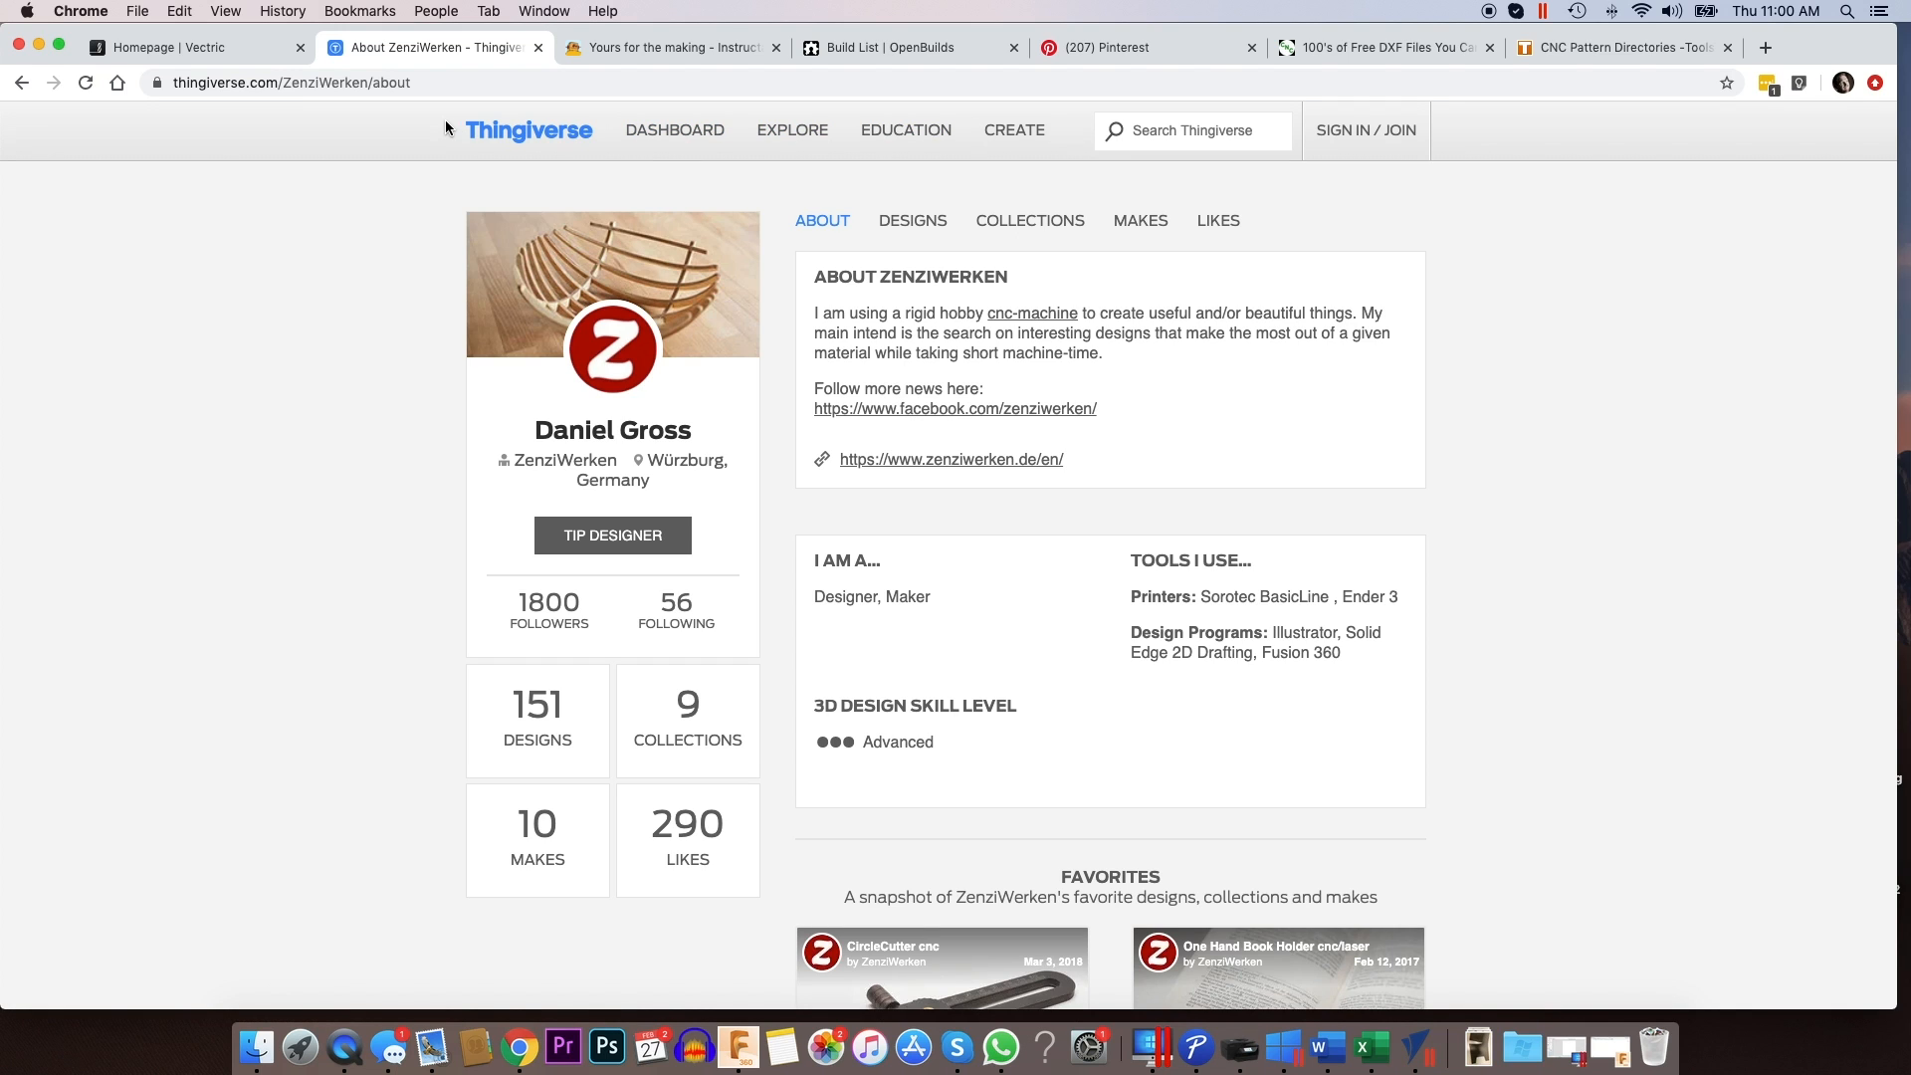
# - Return to Vectric, open Free Projects, and scroll to In the Labs and Projects of the Month
pyautogui.click(160, 48)
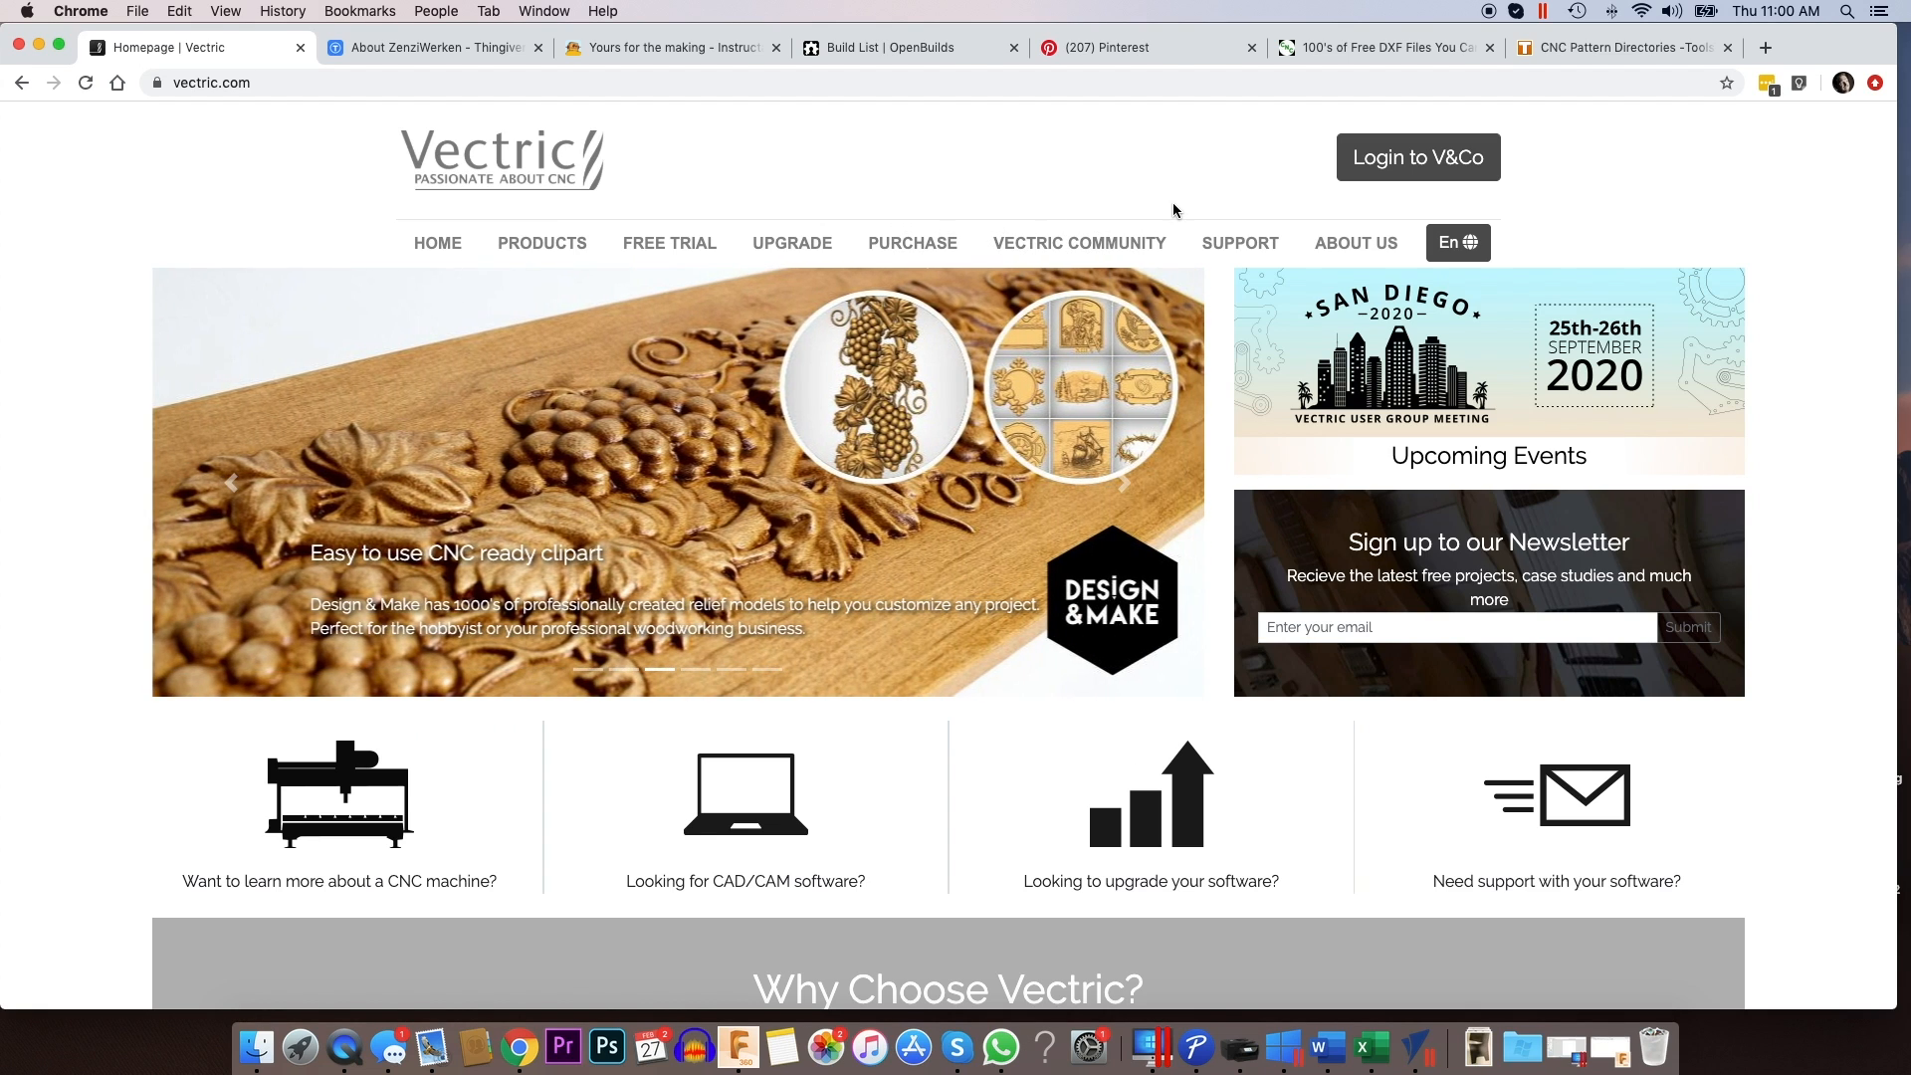
pyautogui.moveTo(1105, 241)
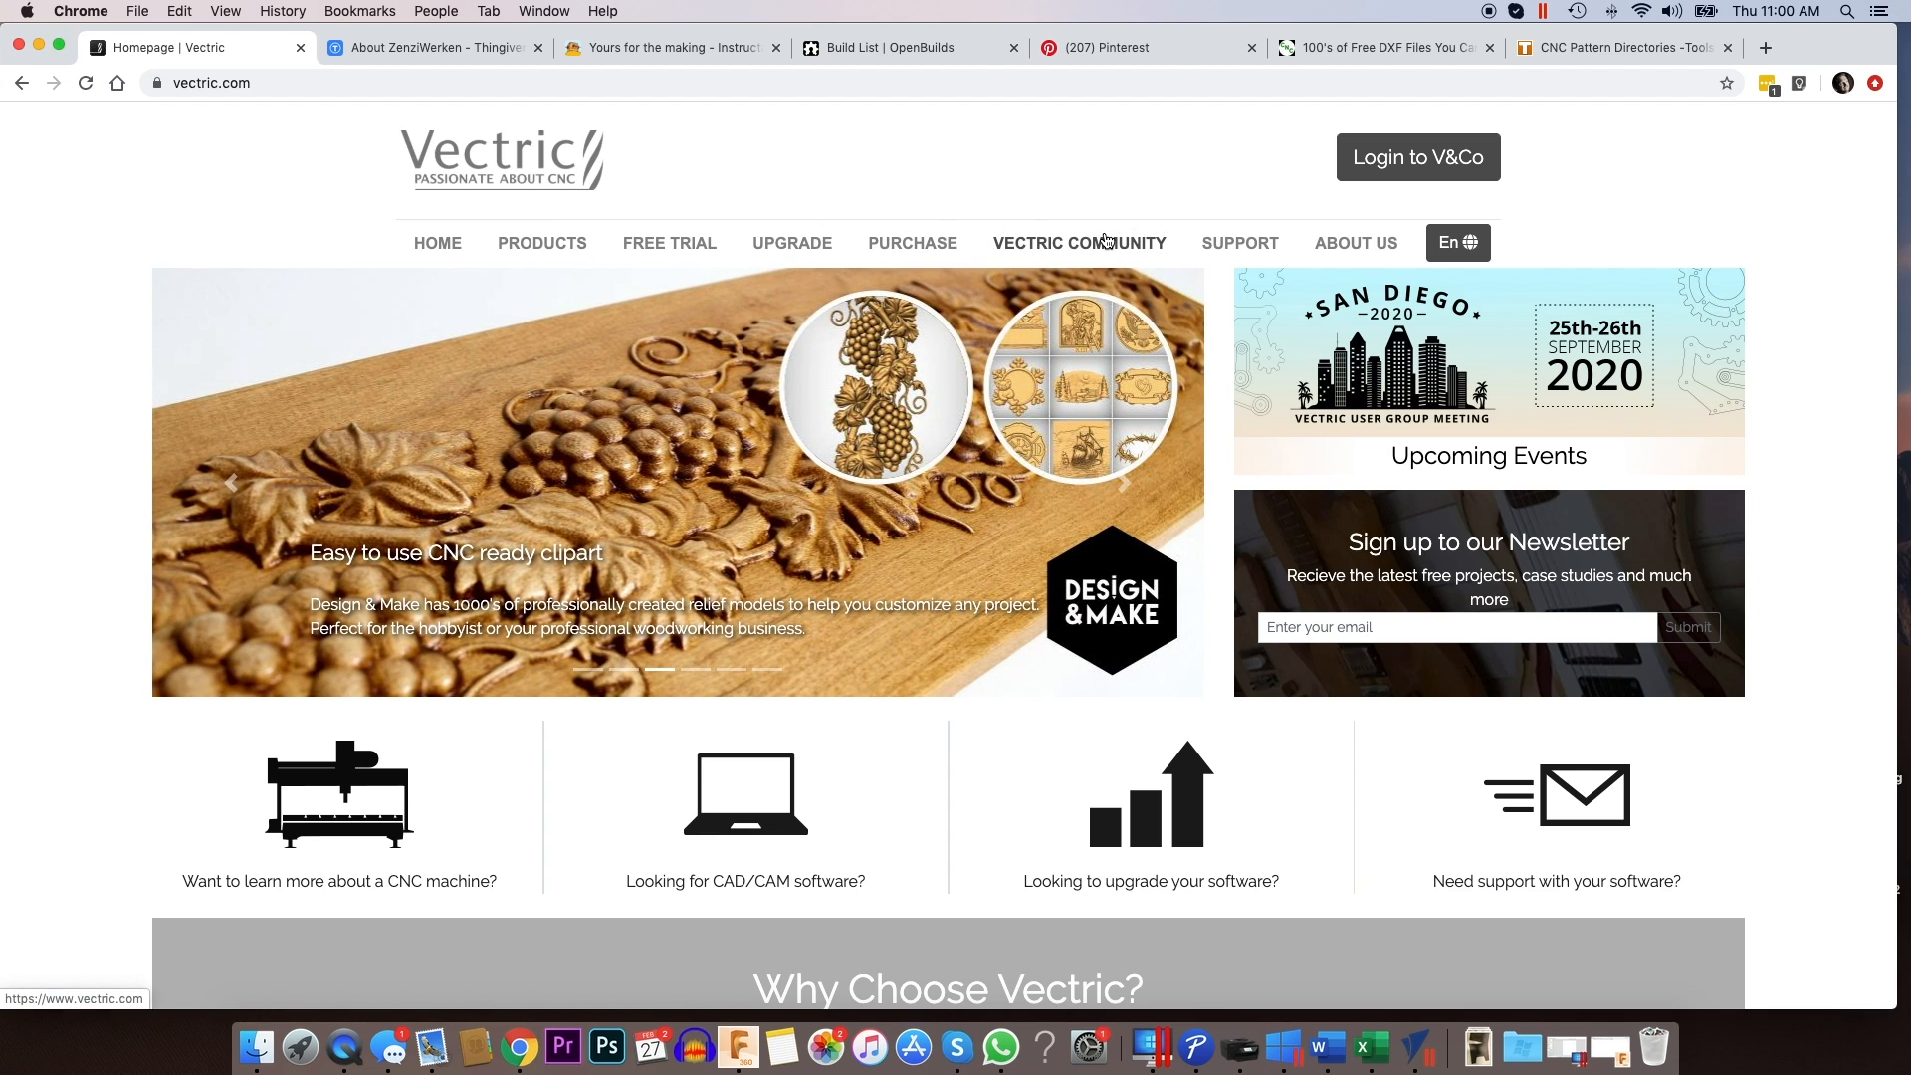
pyautogui.moveTo(1020, 237)
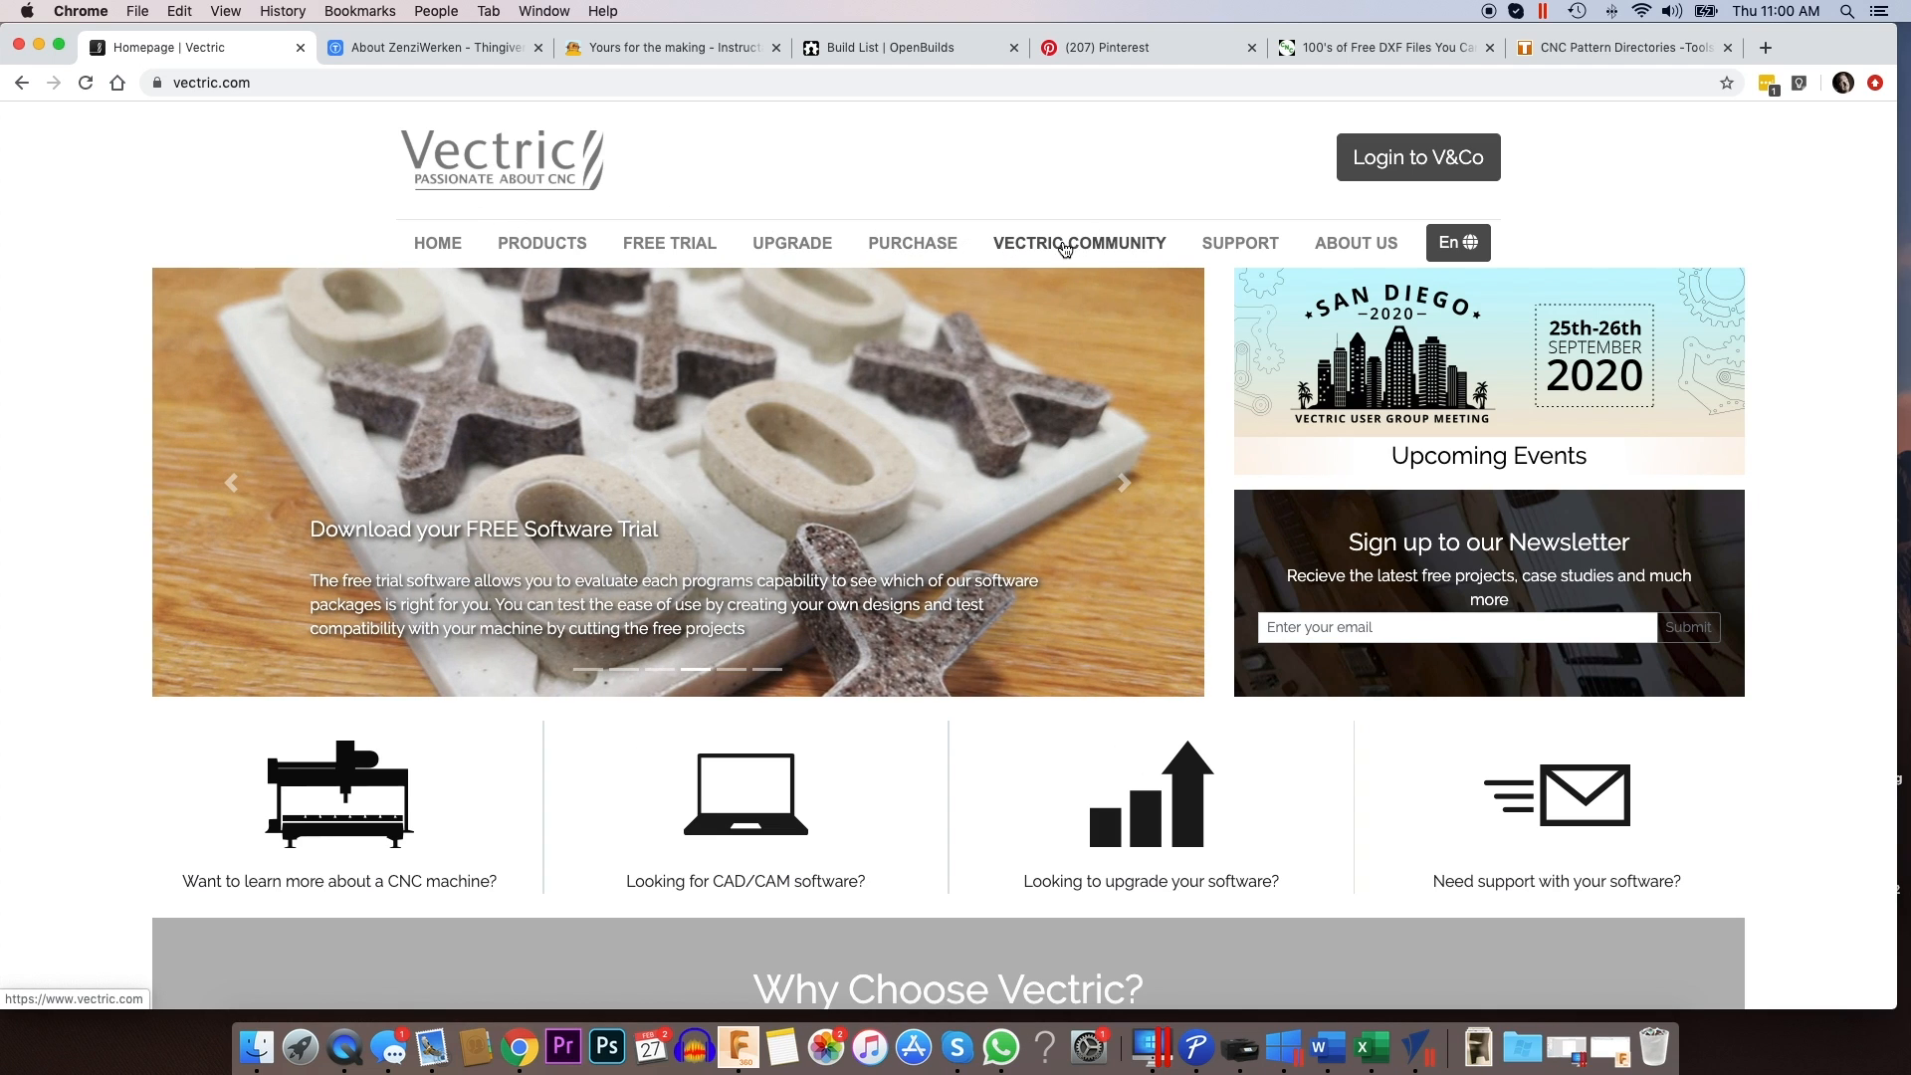
pyautogui.click(1079, 242)
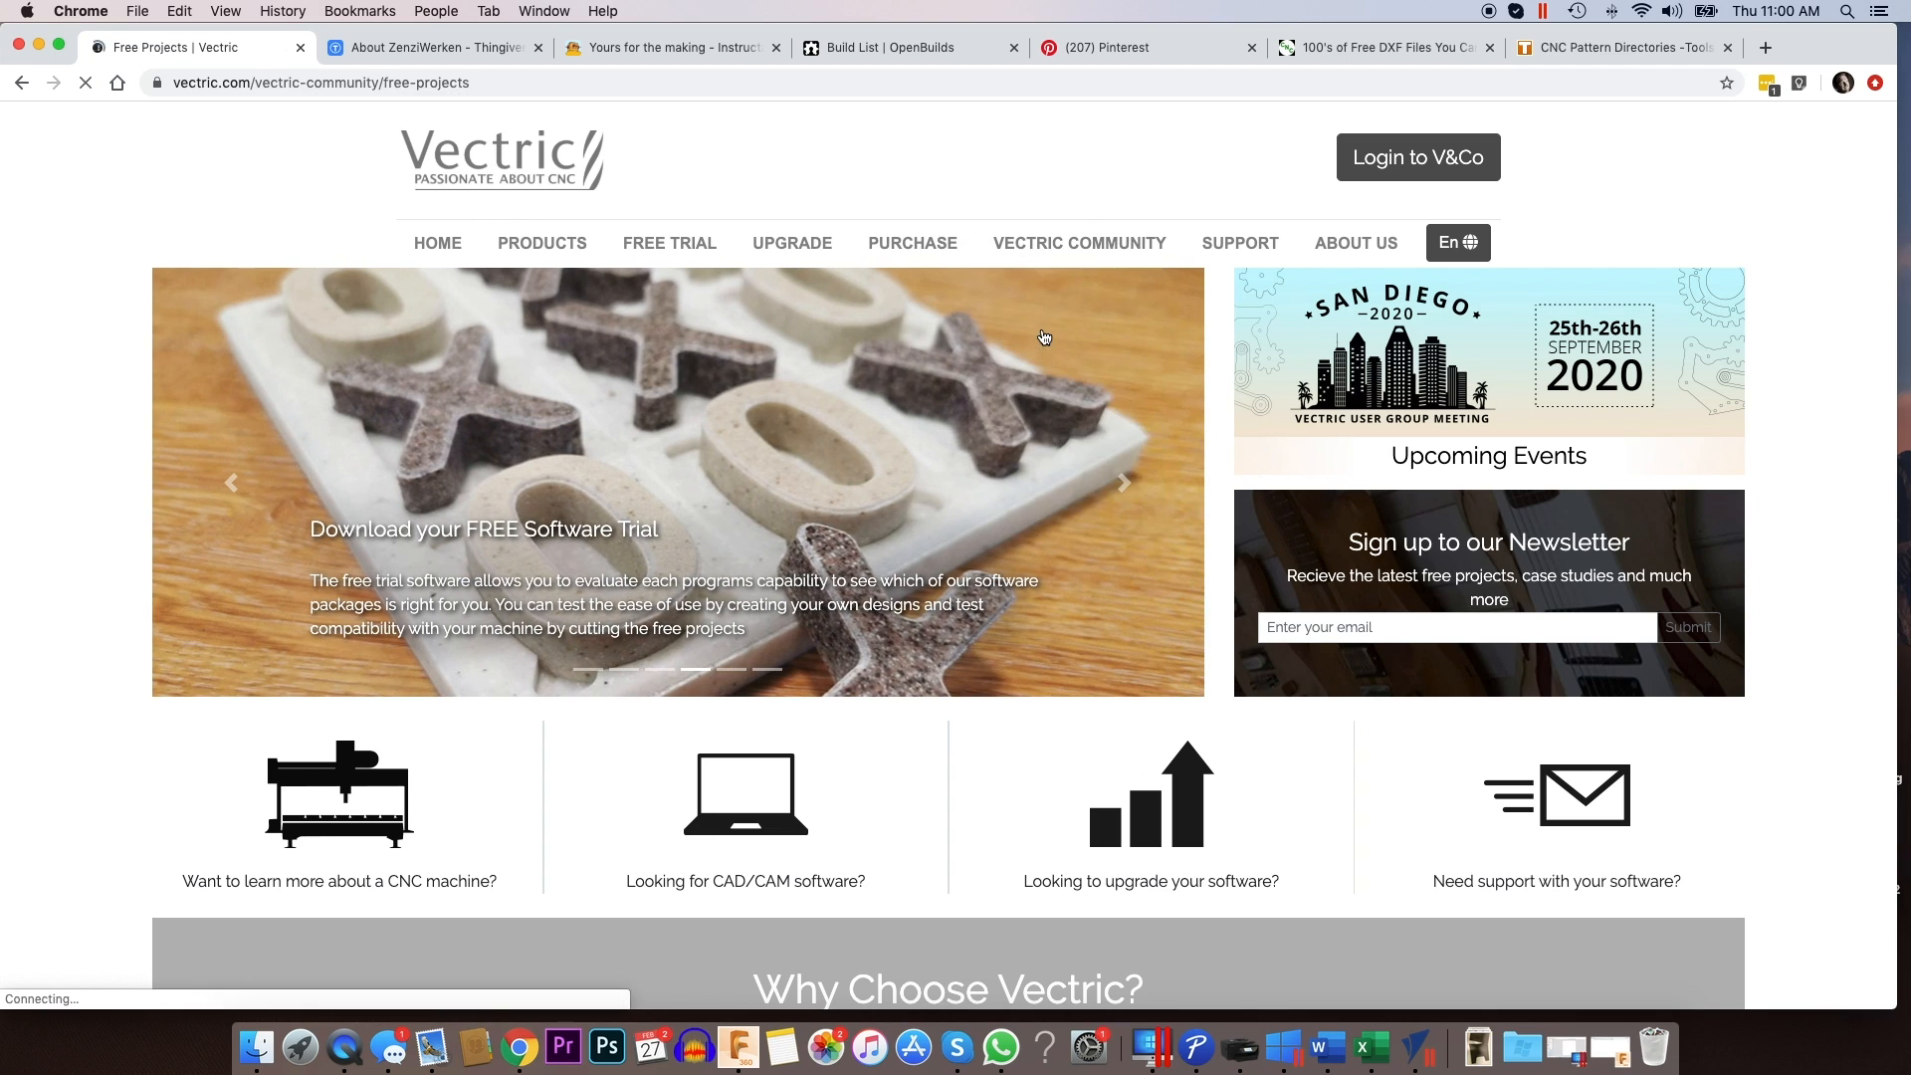
pyautogui.scroll(-3)
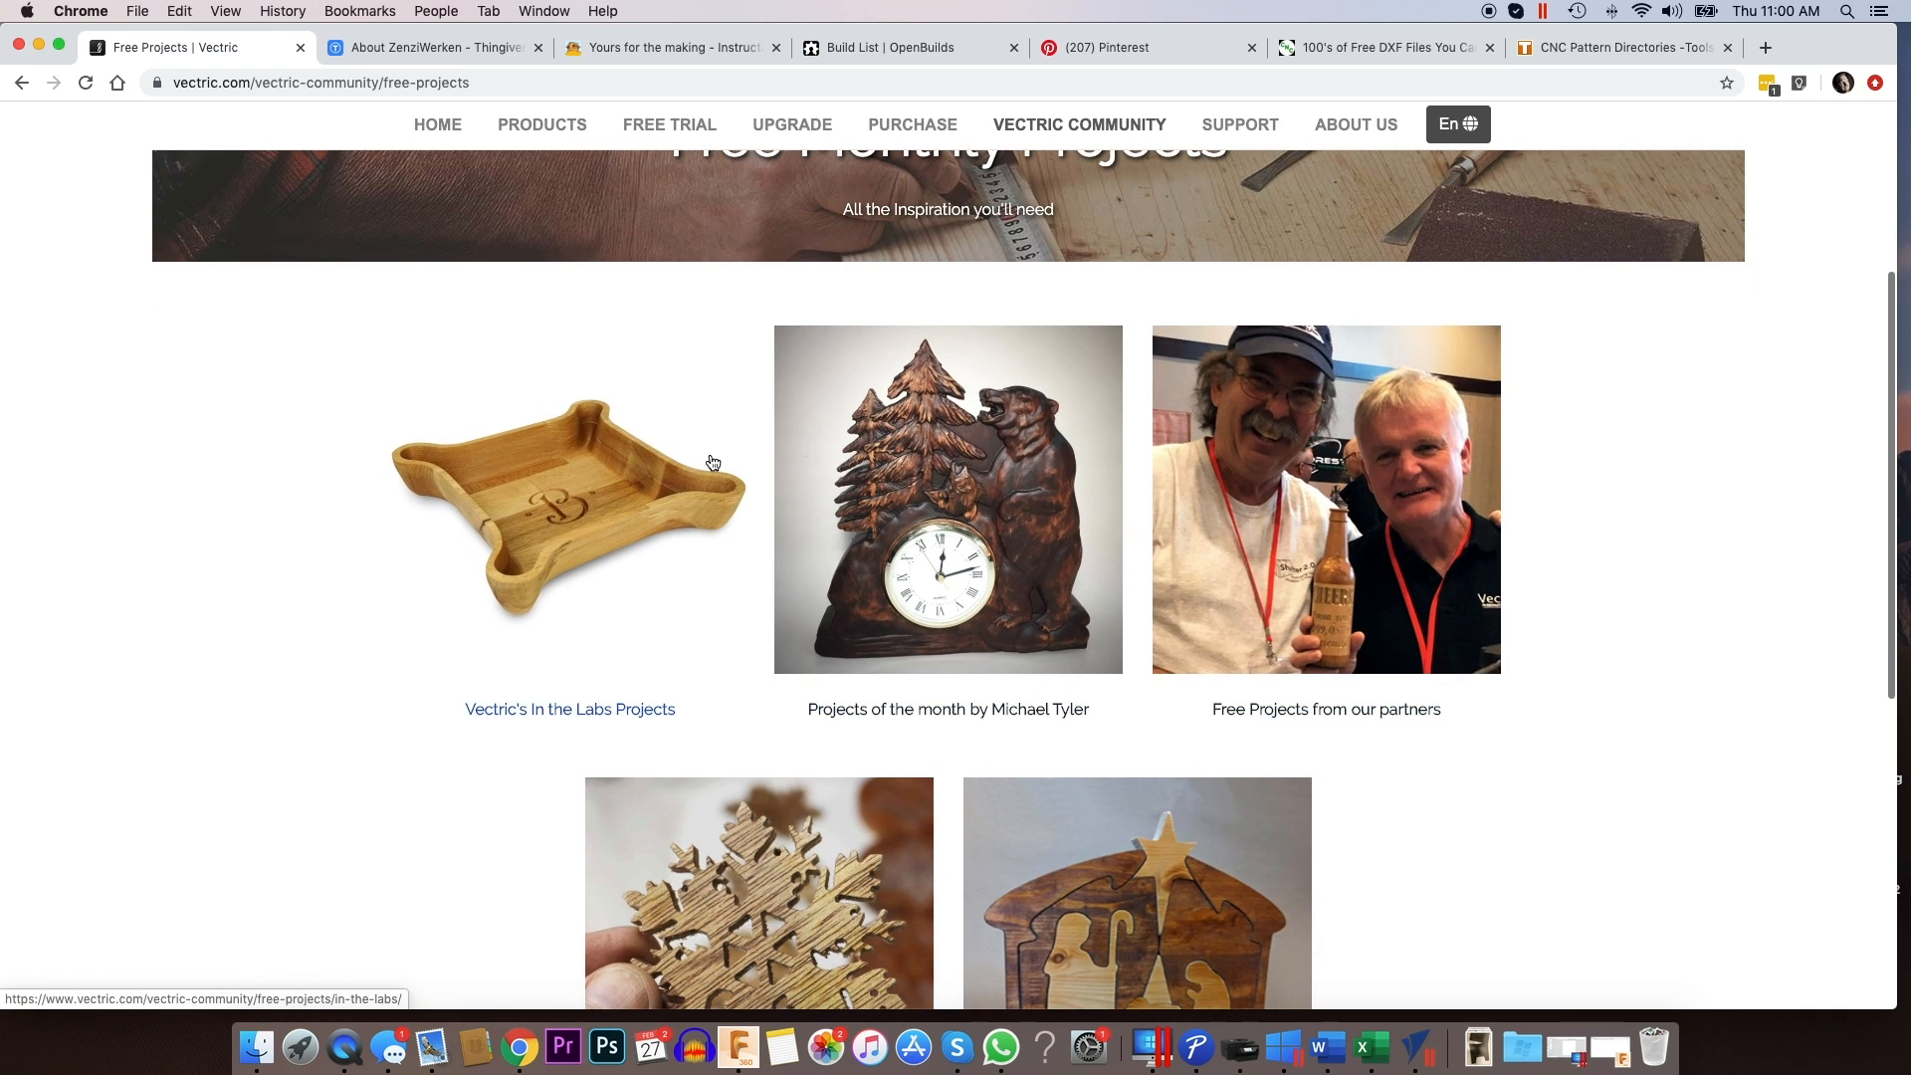
pyautogui.scroll(-3)
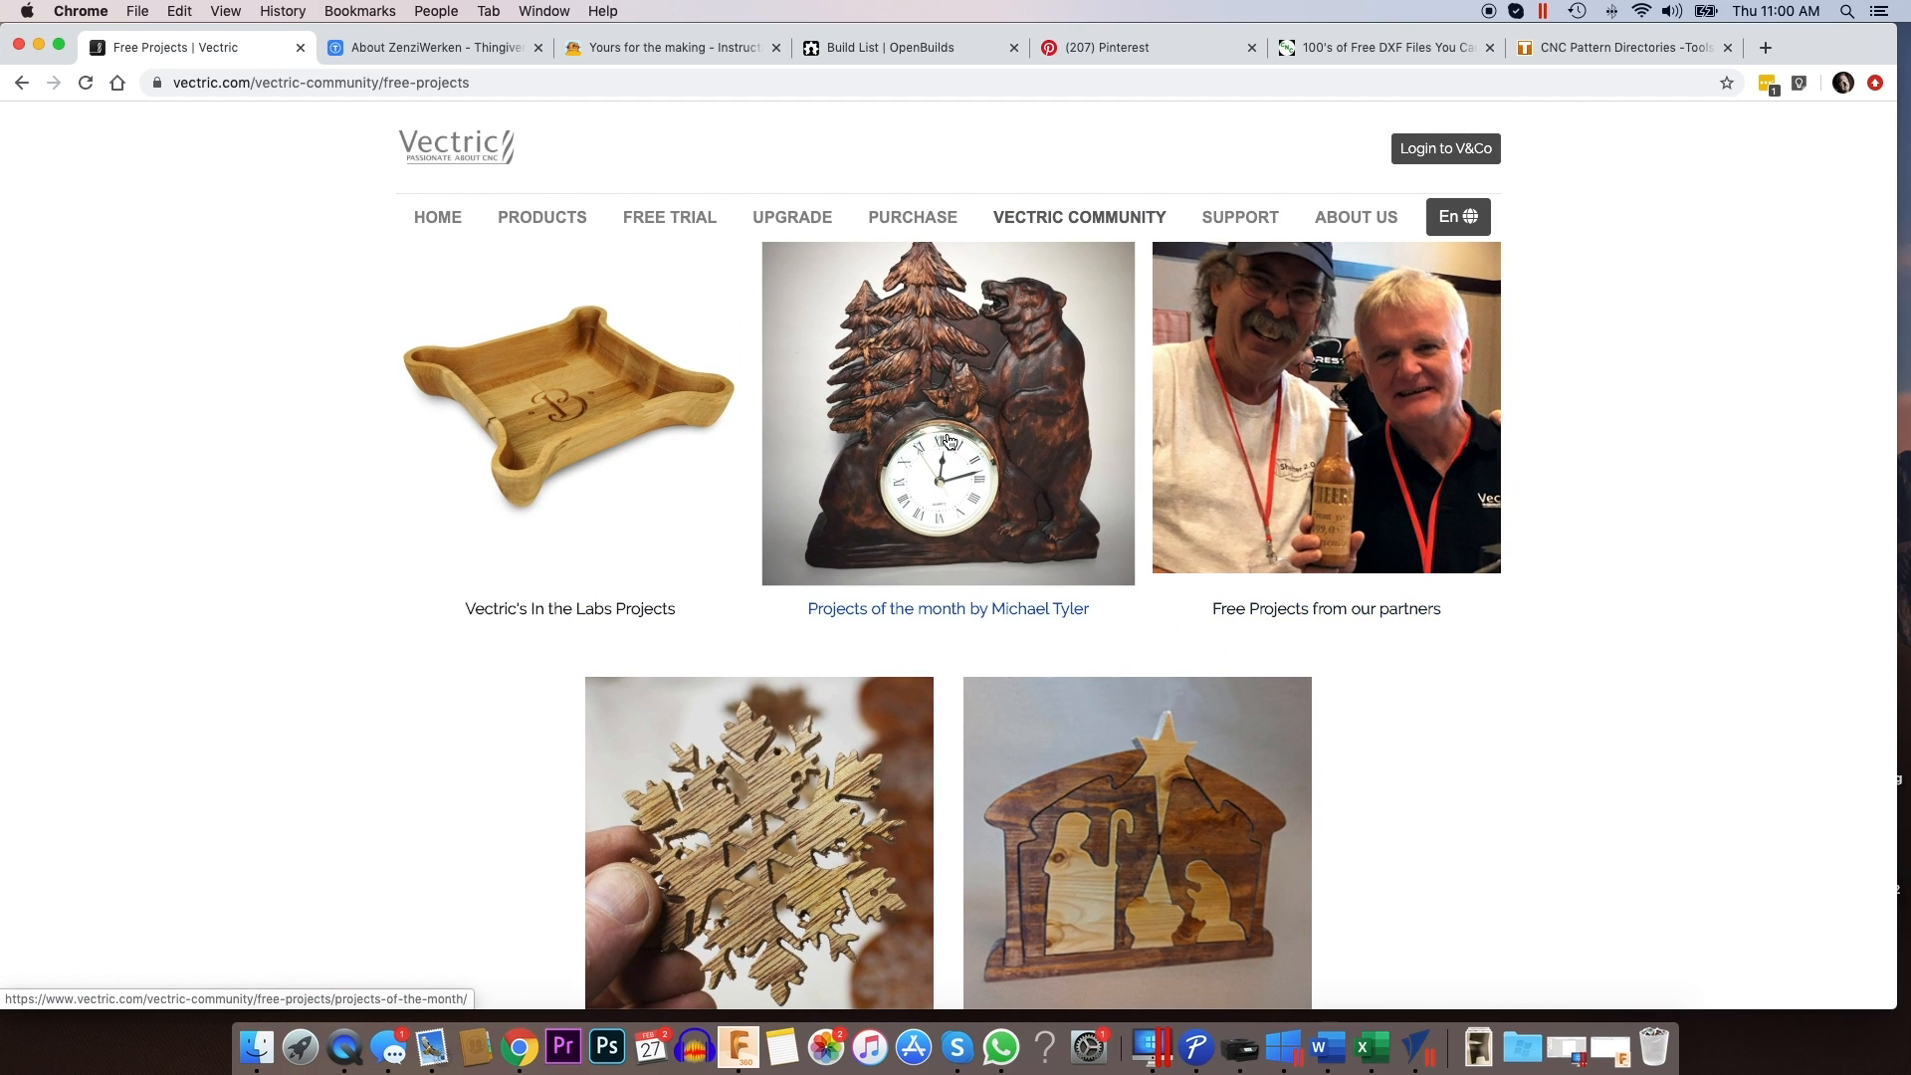
pyautogui.moveTo(587, 419)
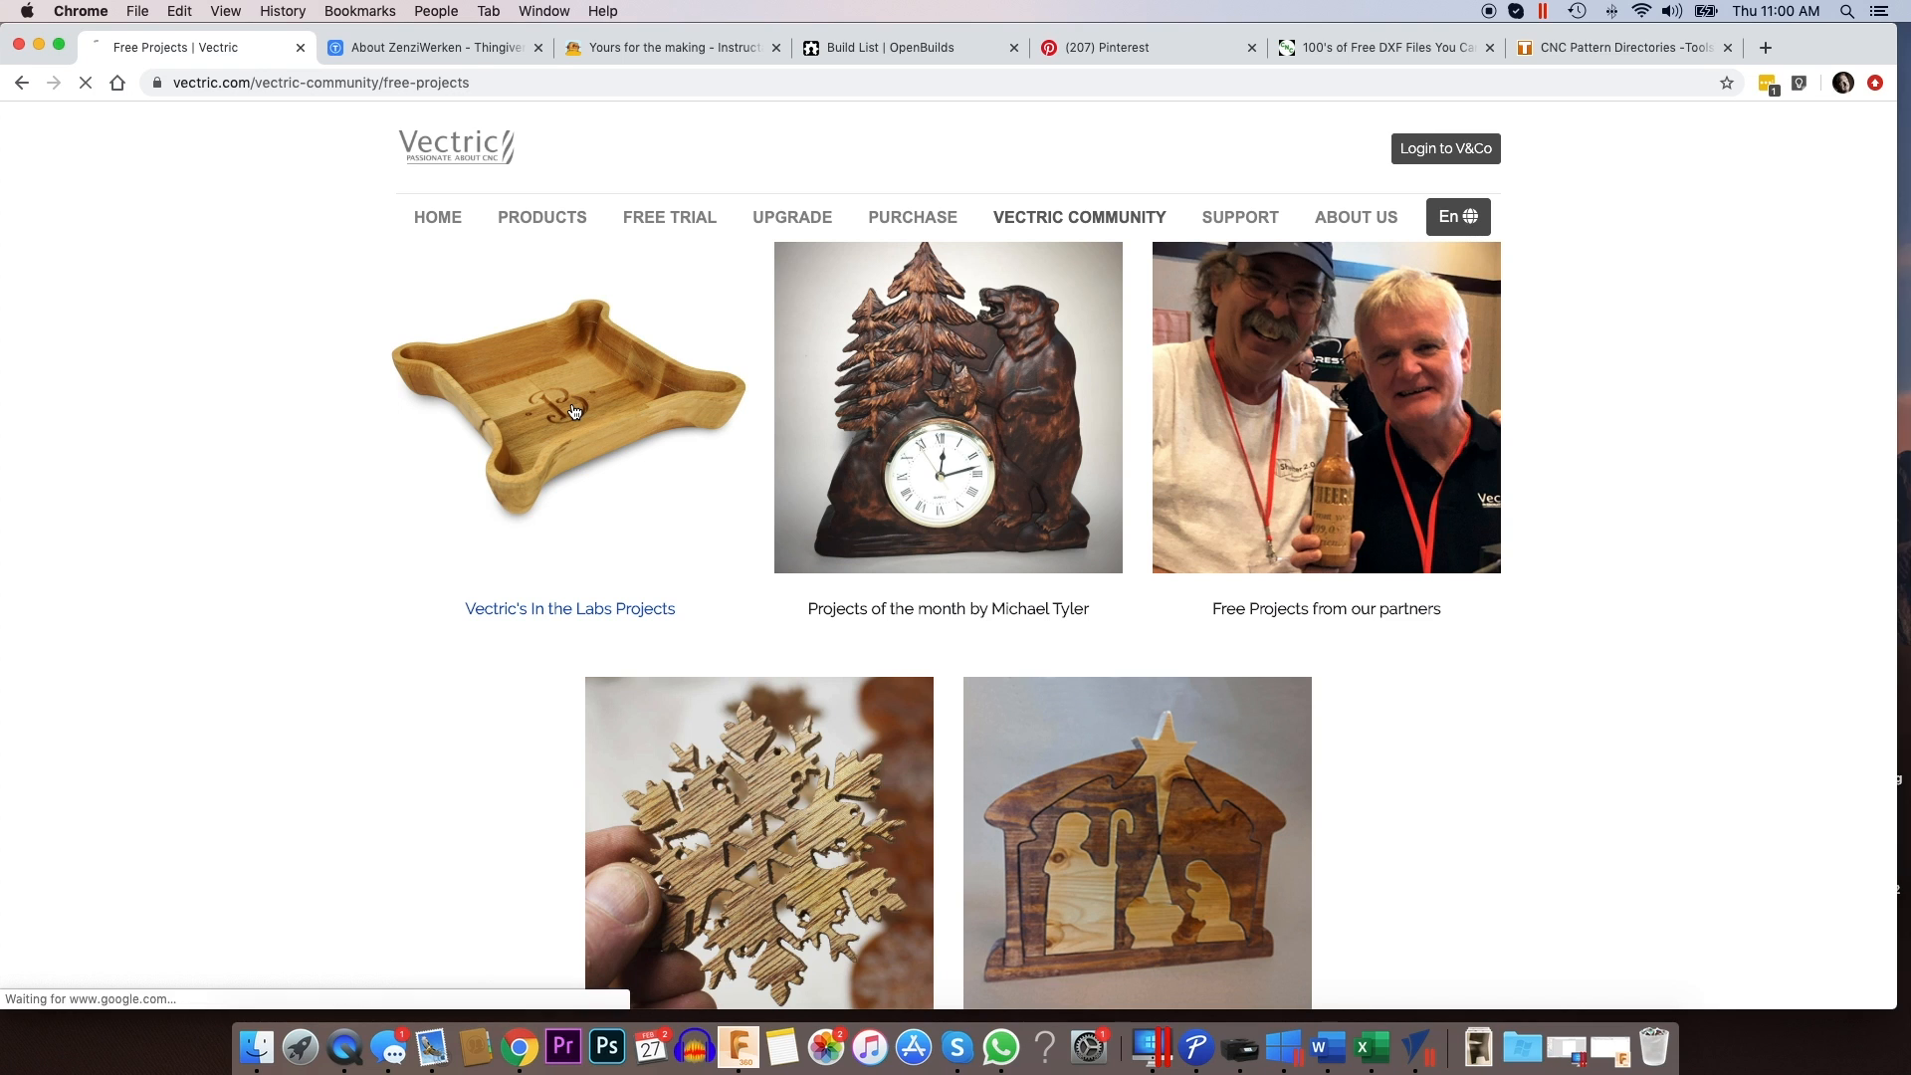
pyautogui.click(569, 608)
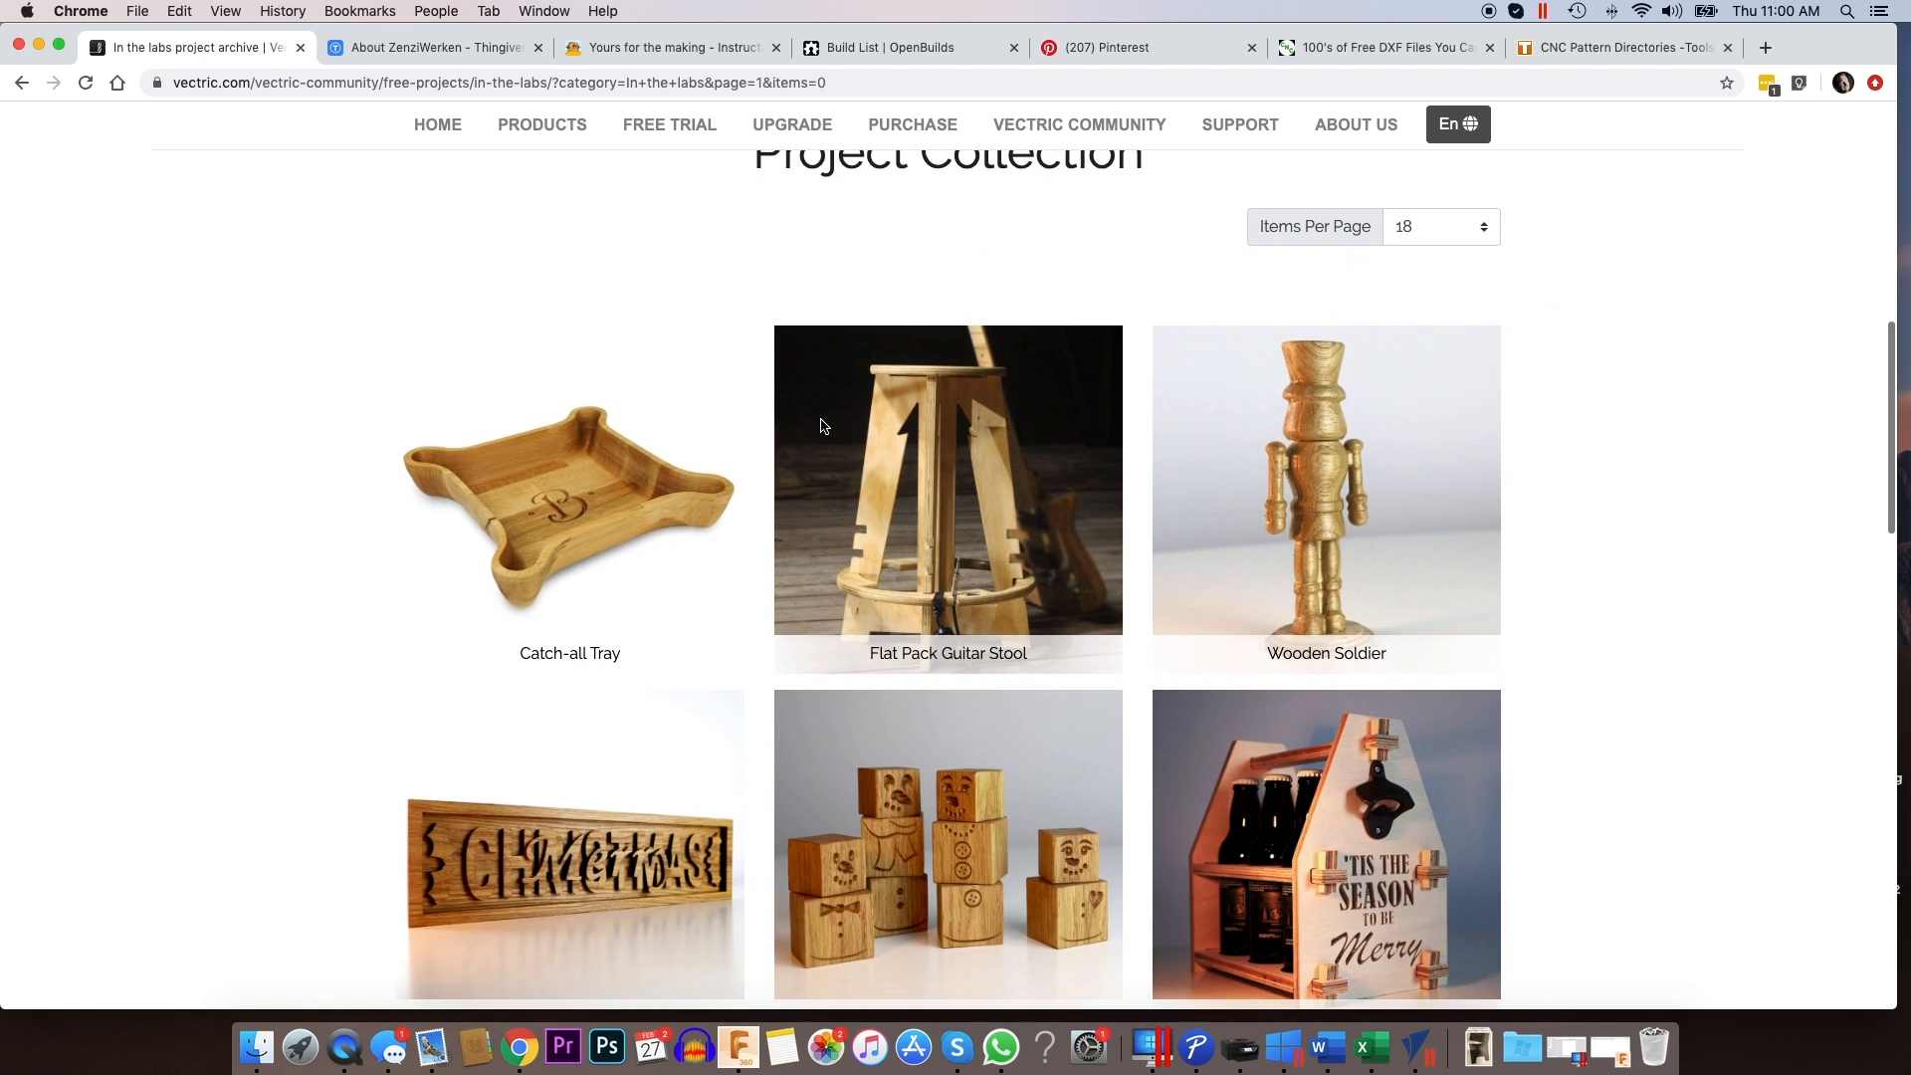
pyautogui.click(570, 504)
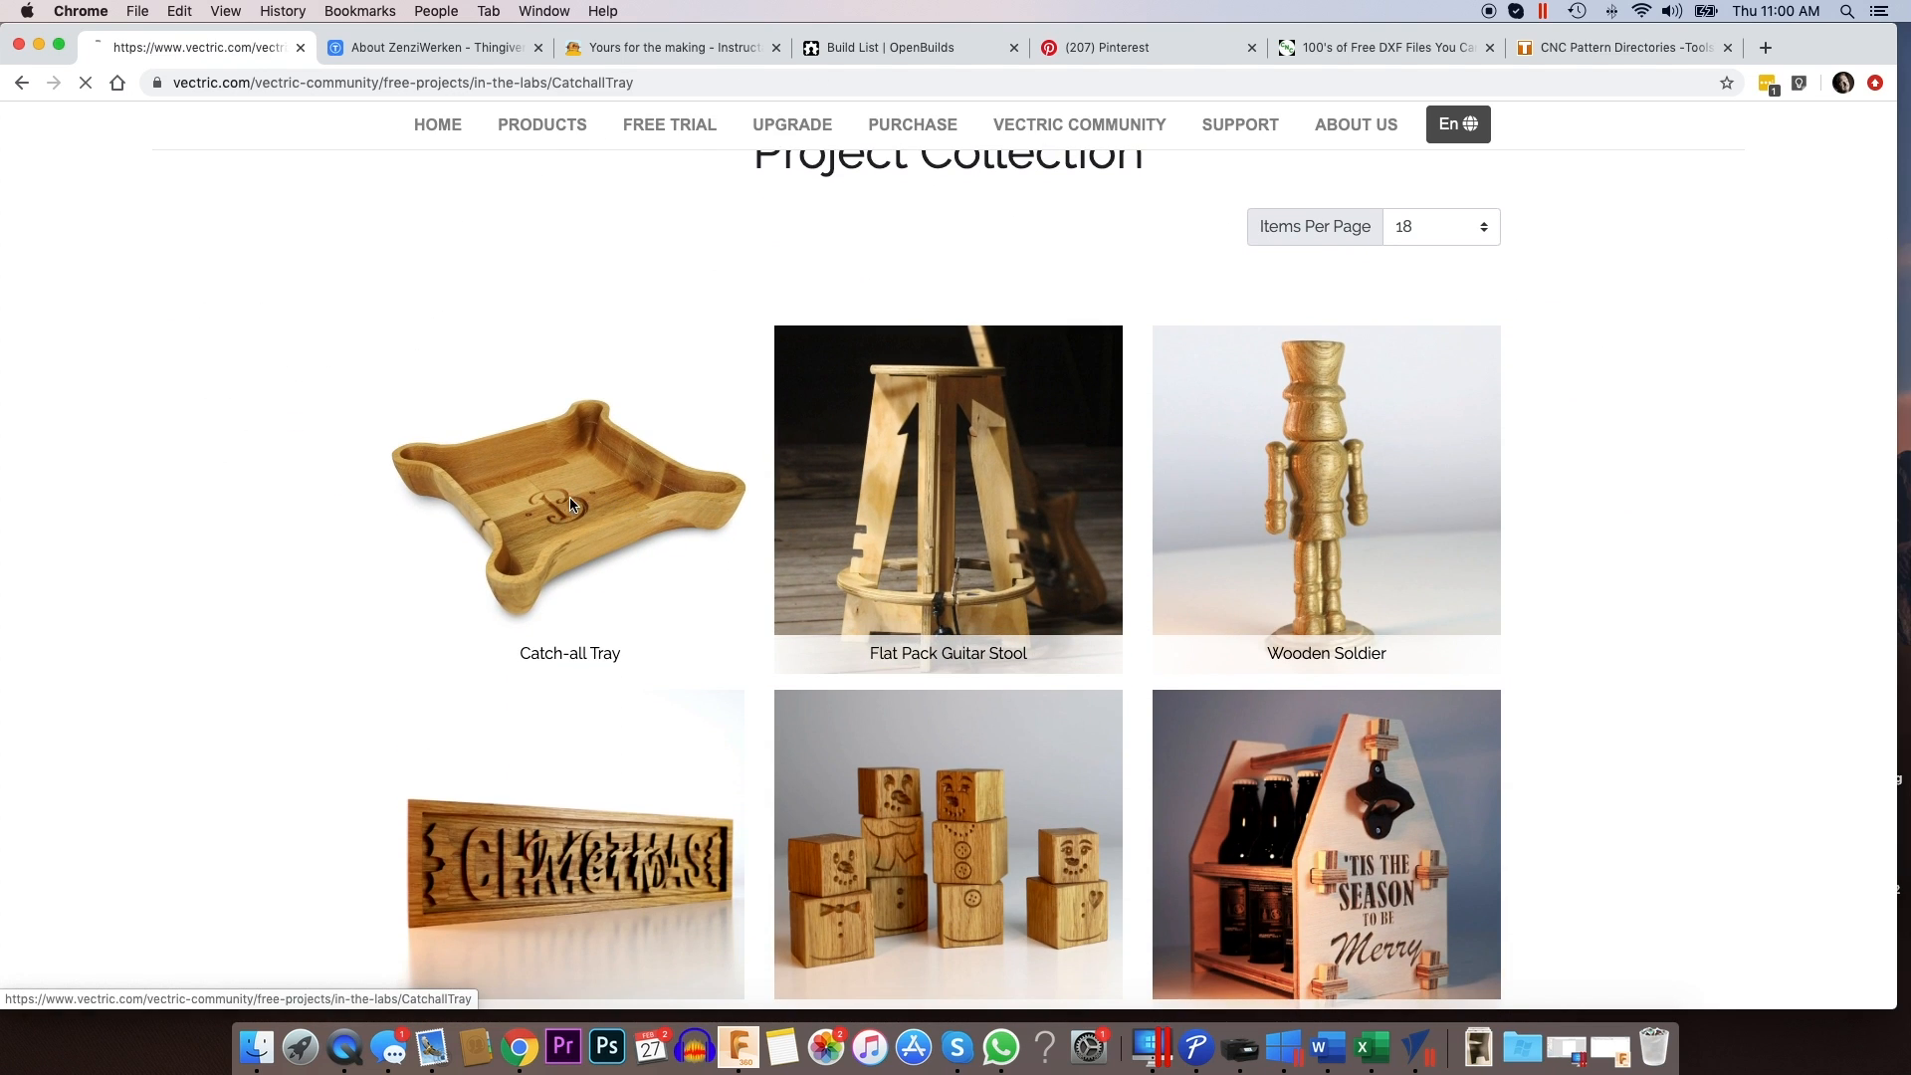
pyautogui.click(570, 504)
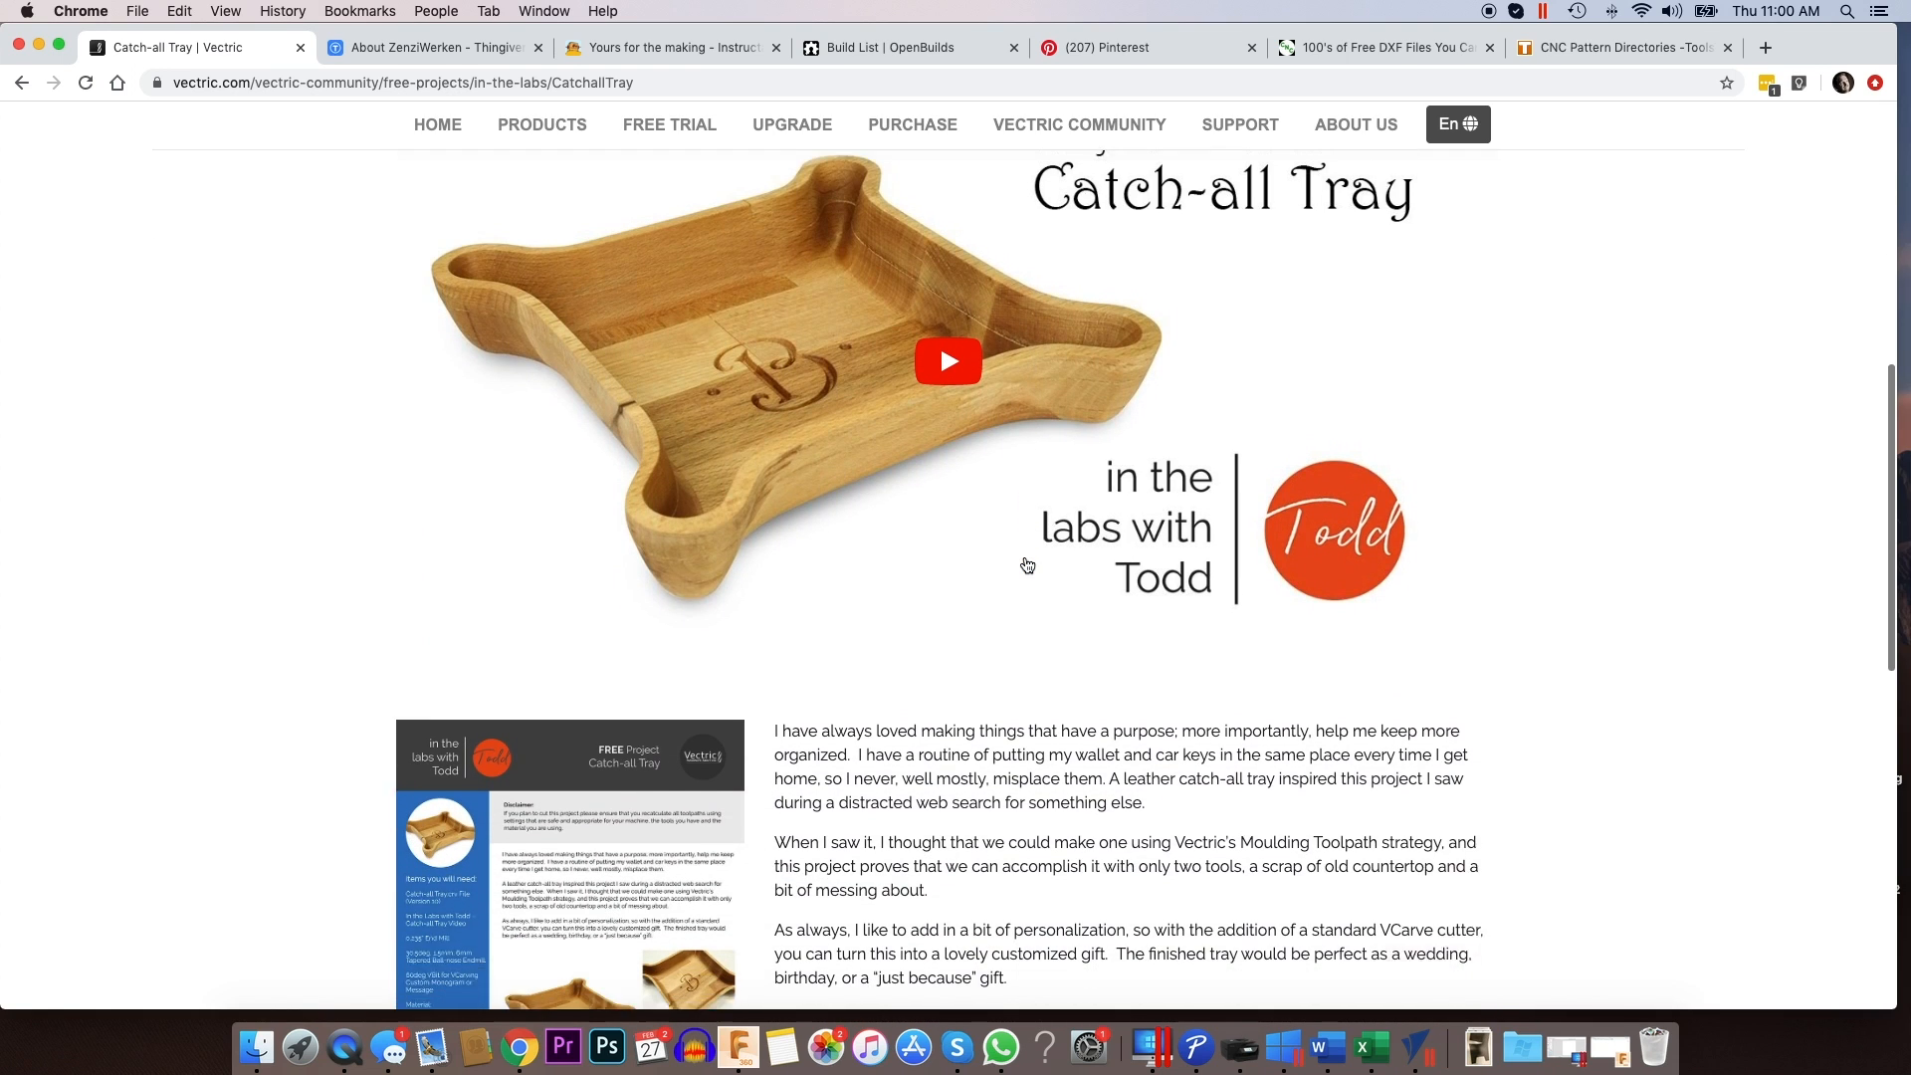
pyautogui.scroll(-3)
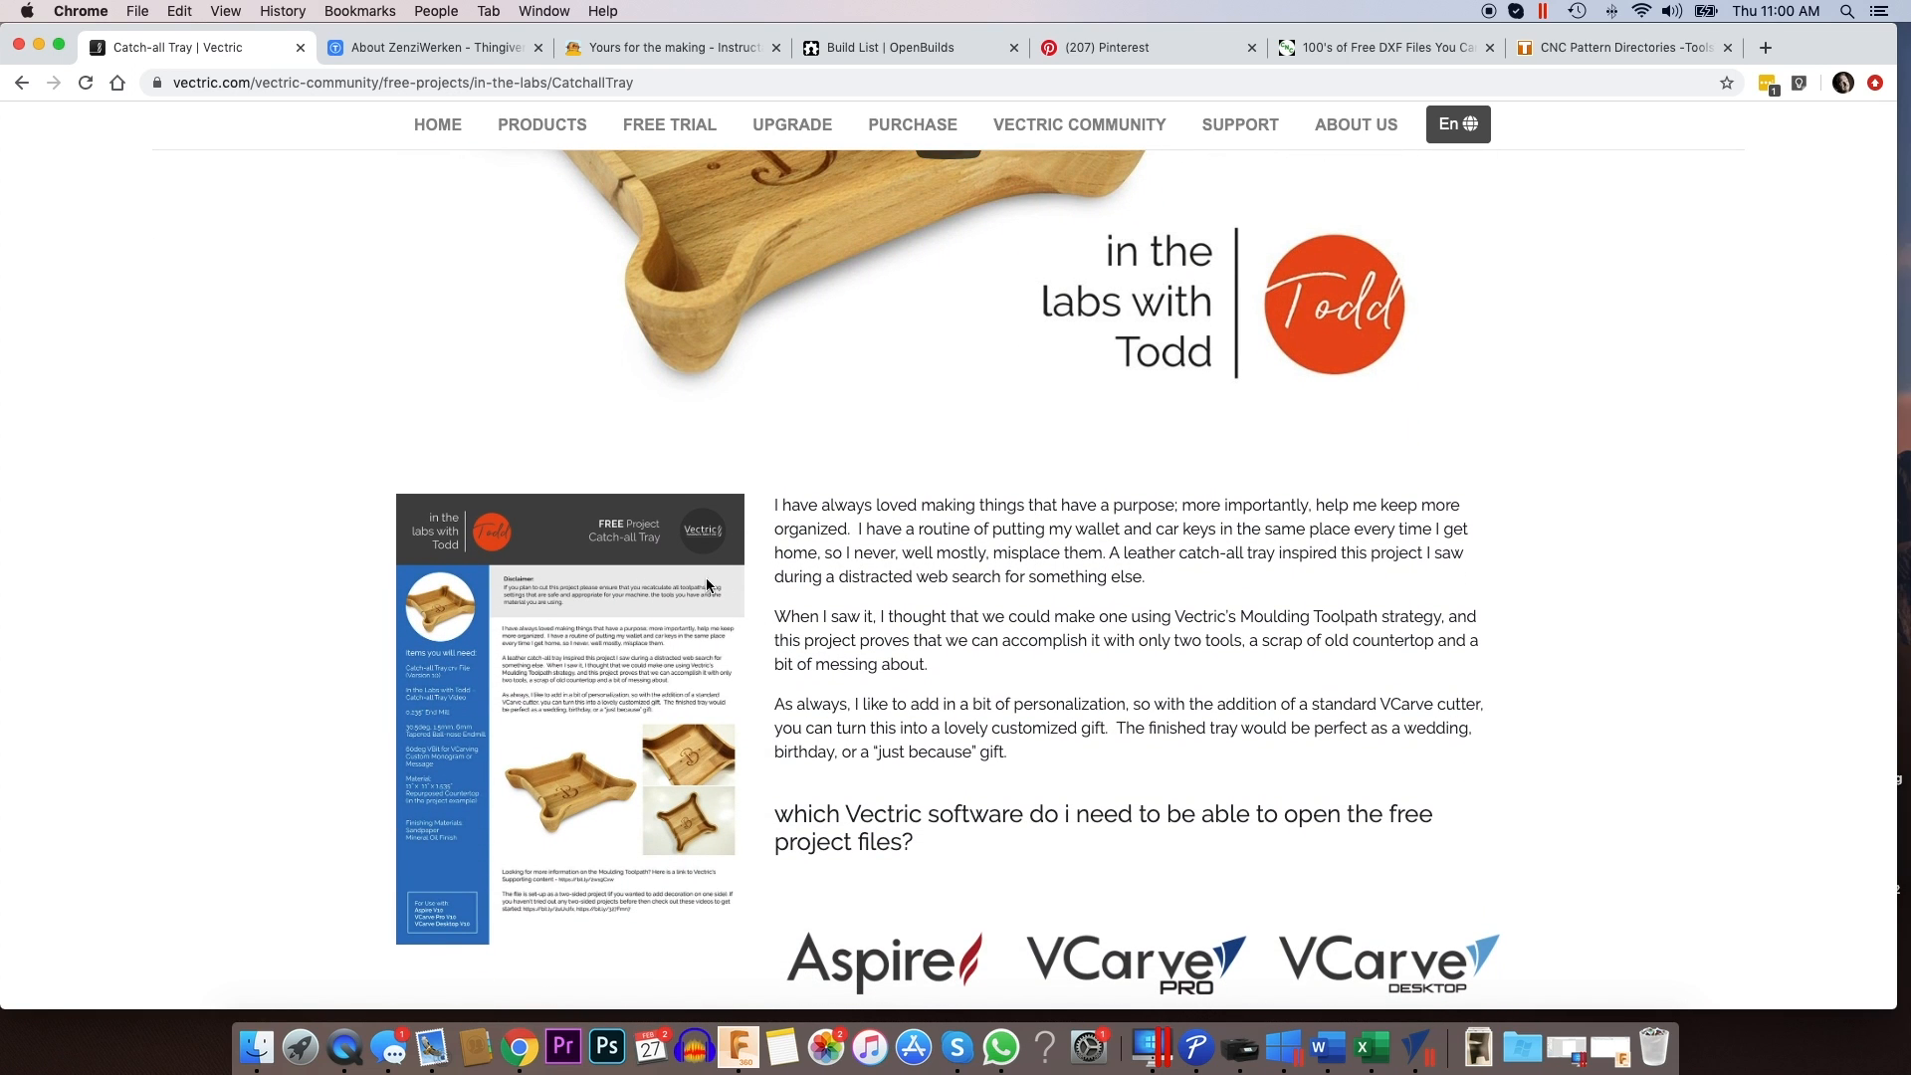
pyautogui.scroll(-3)
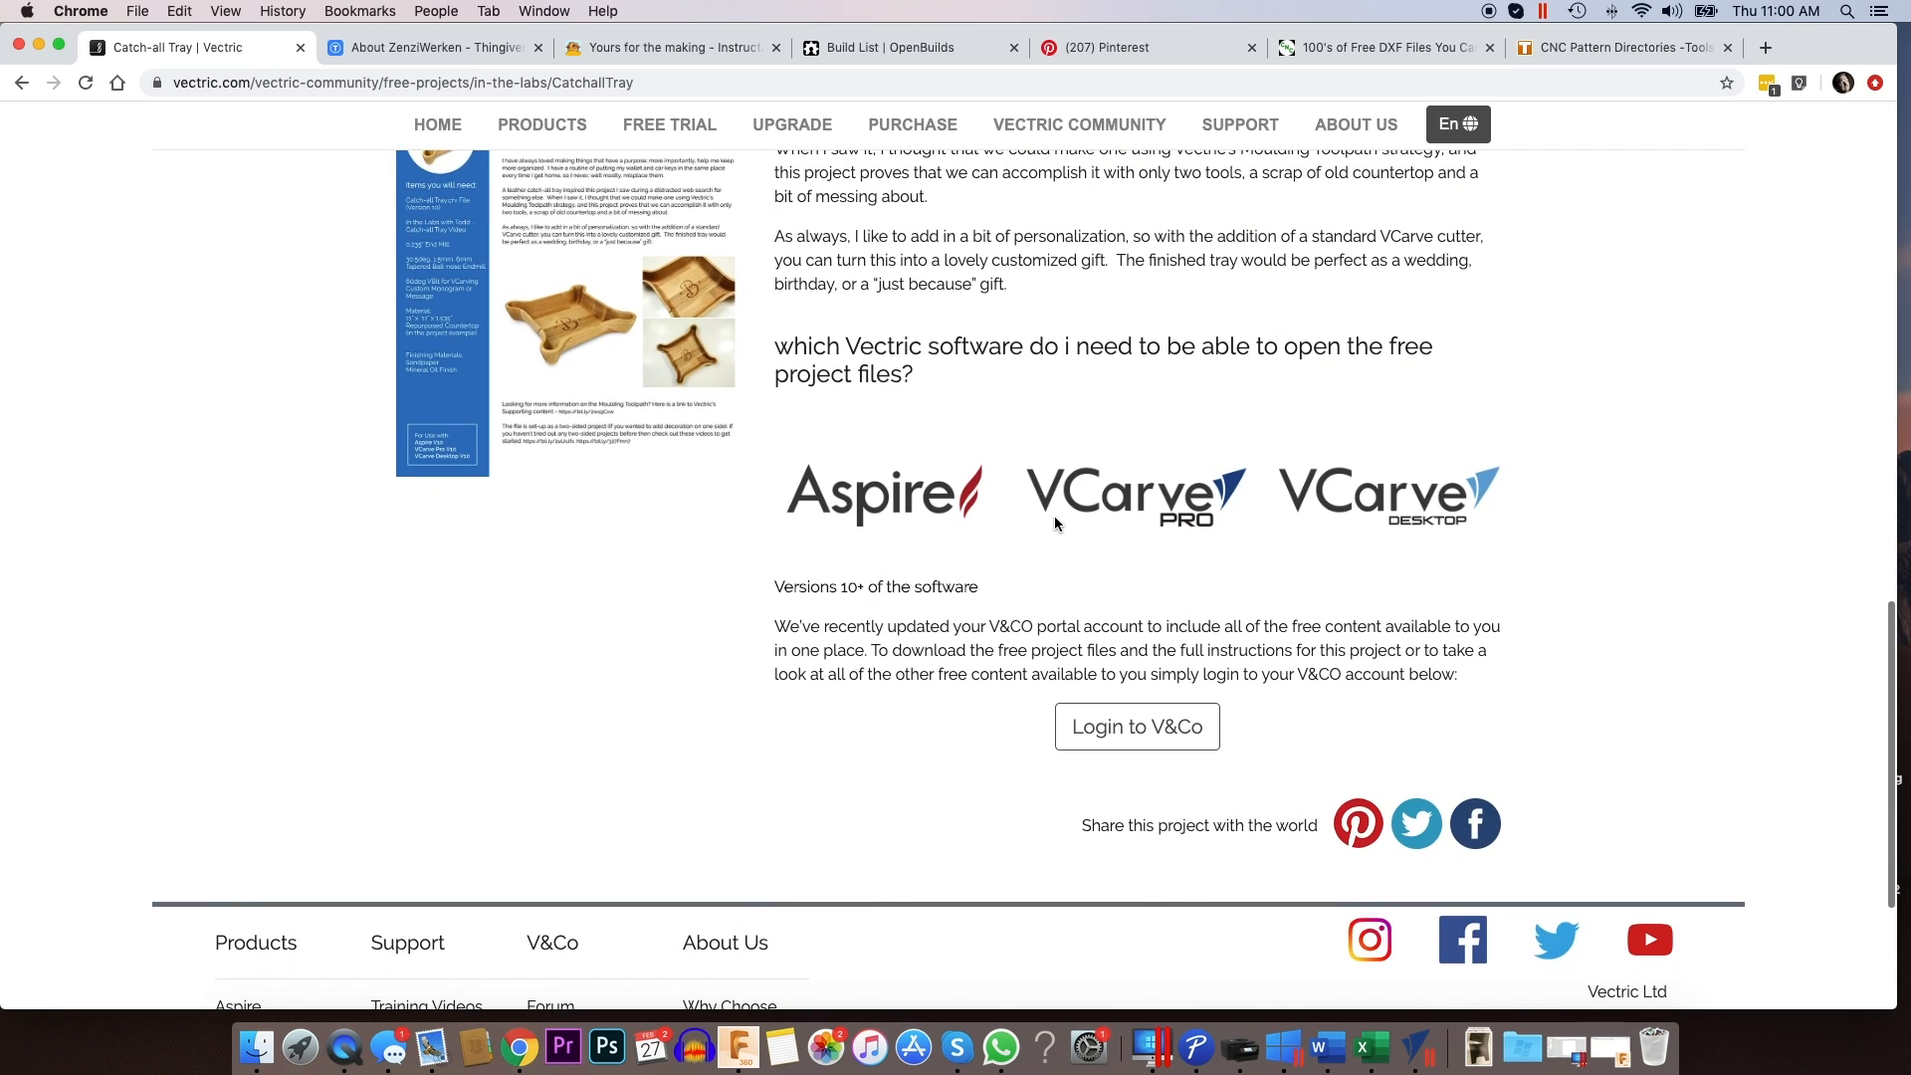
pyautogui.moveTo(1250, 539)
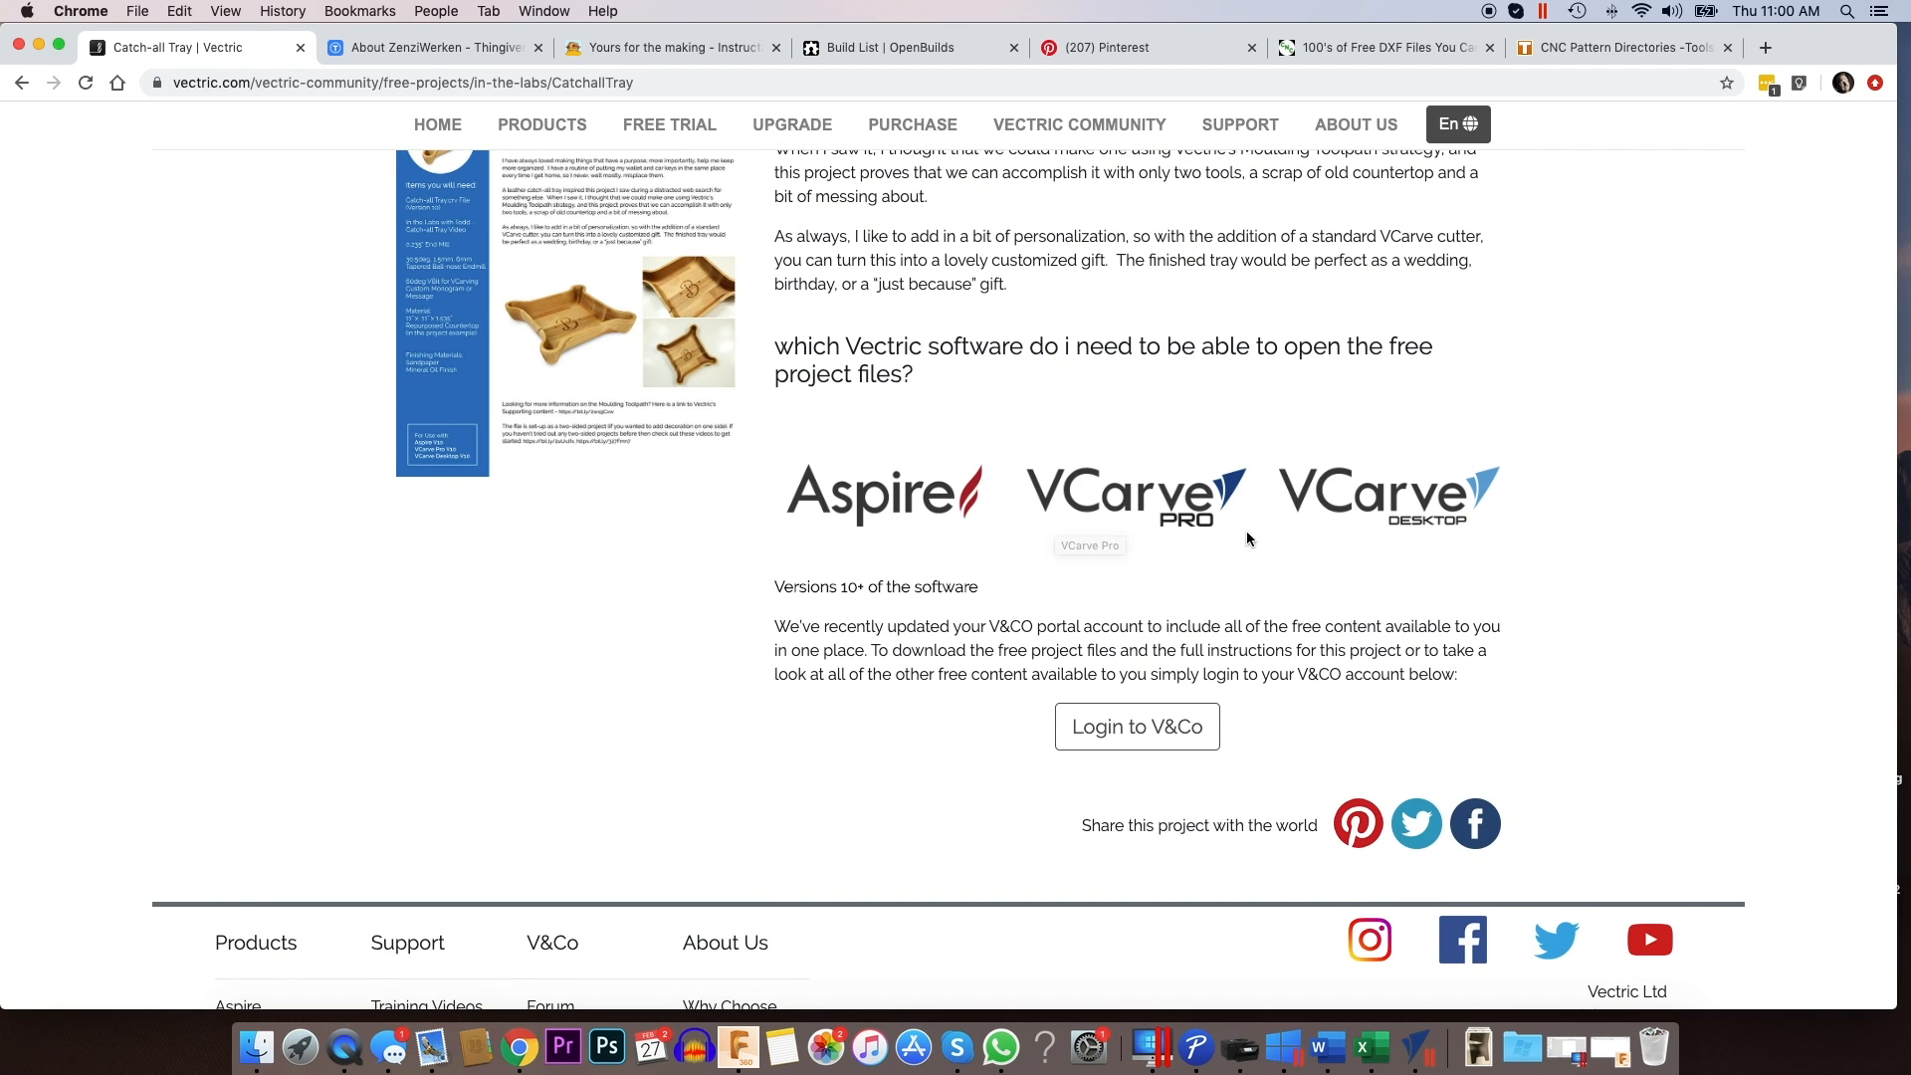
pyautogui.scroll(3)
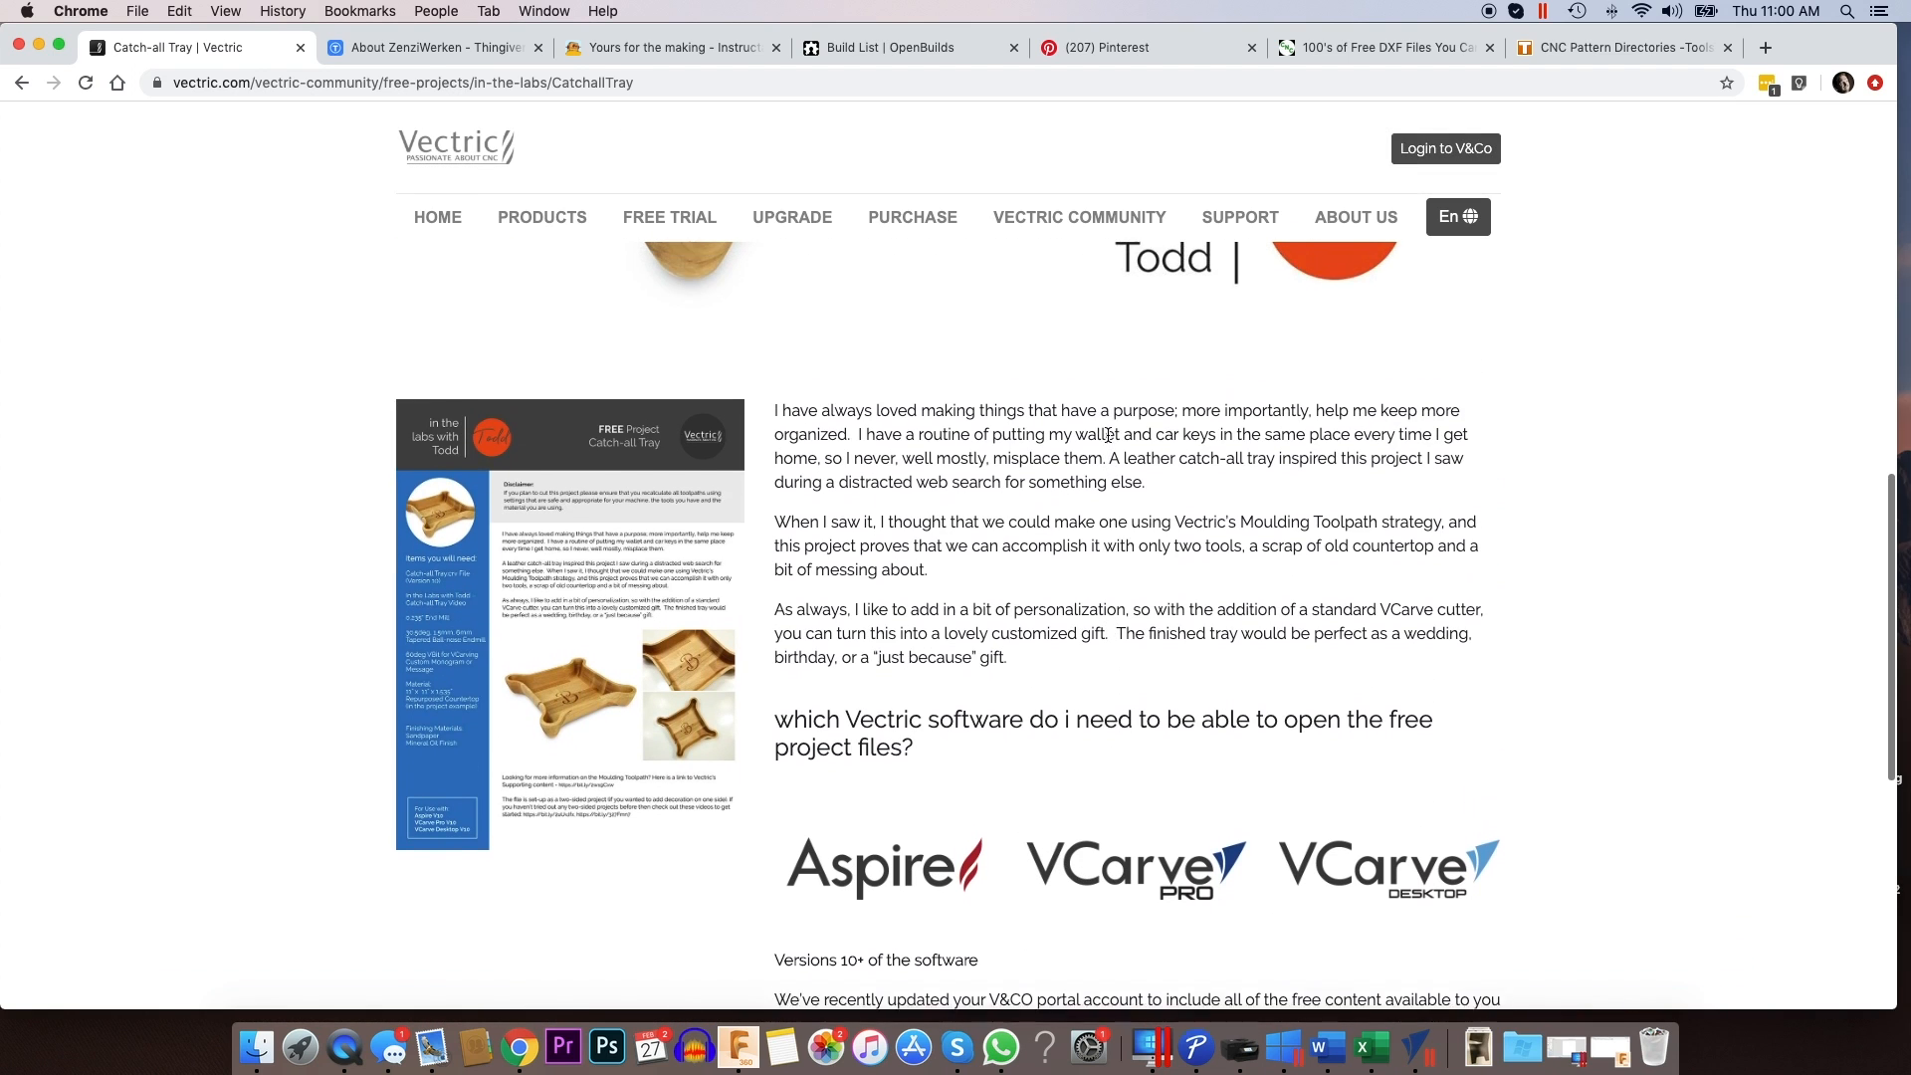
pyautogui.scroll(3)
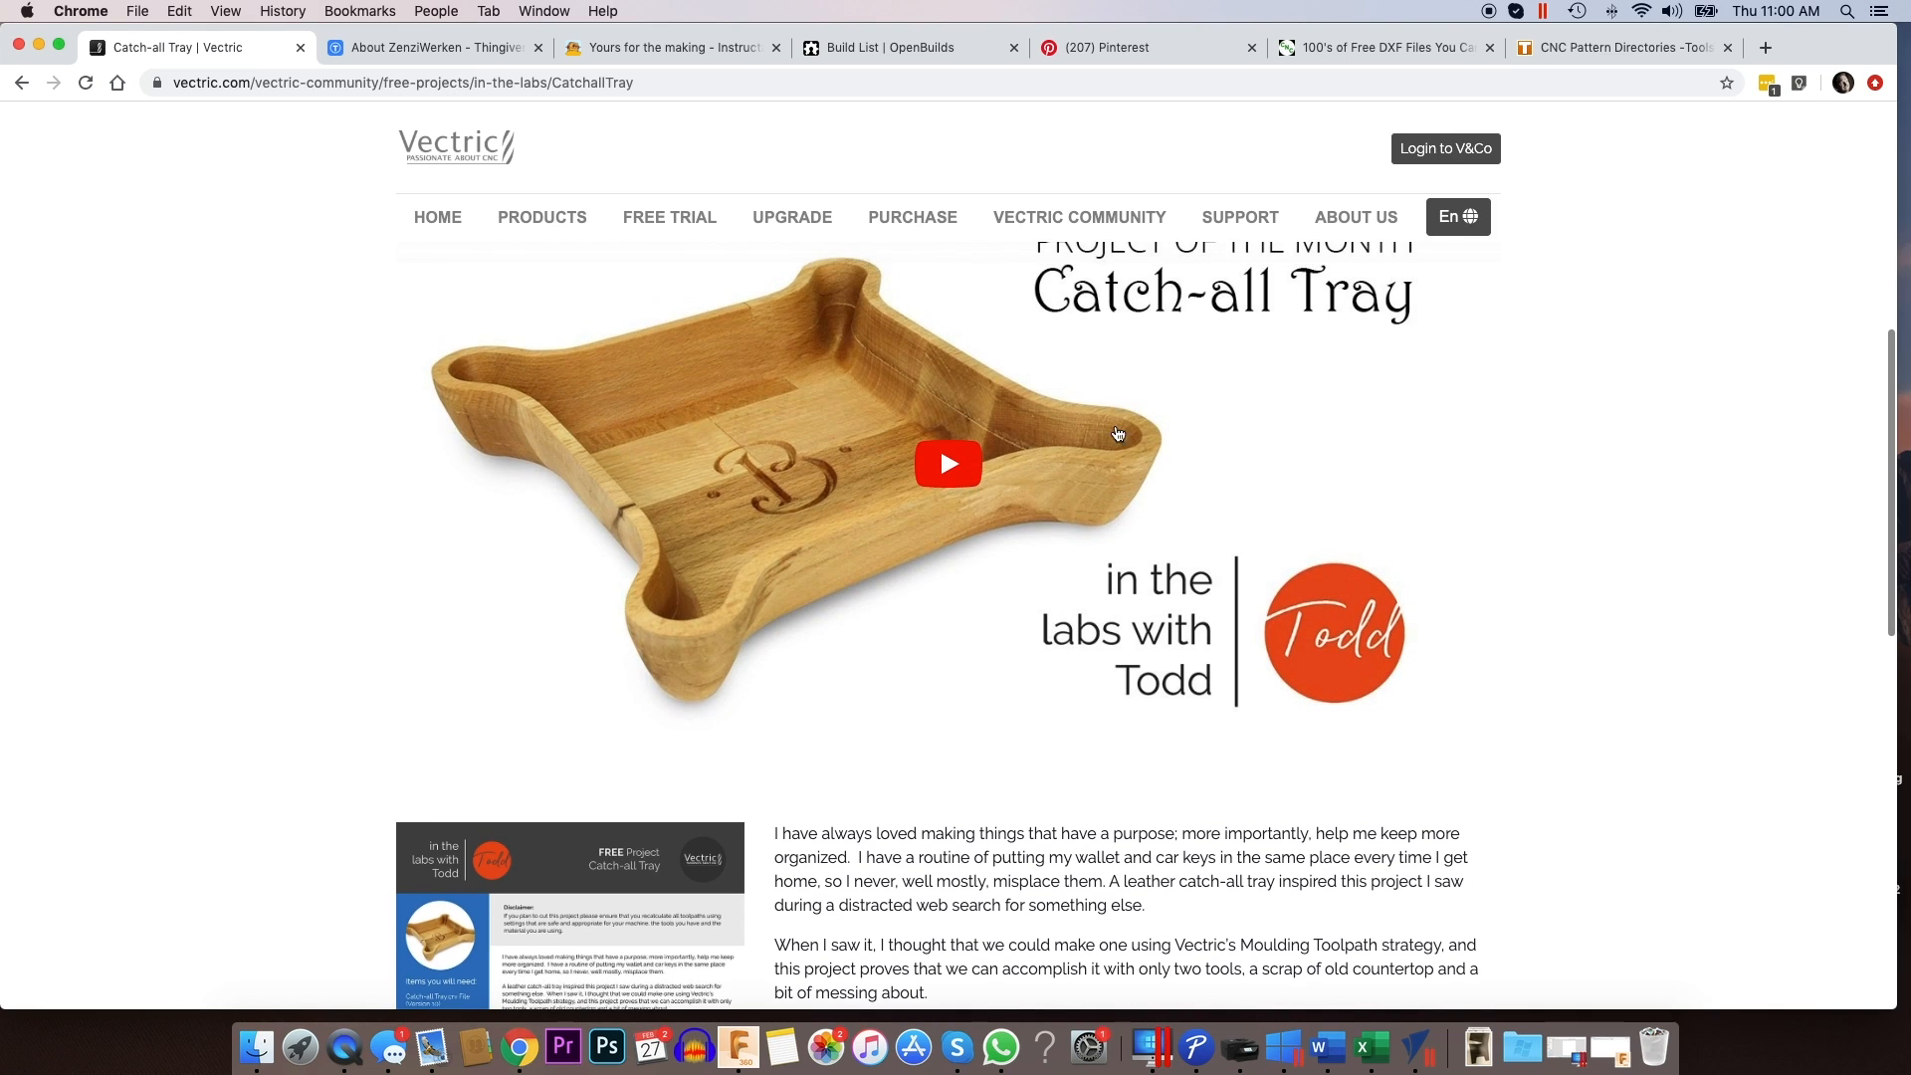
pyautogui.scroll(-3)
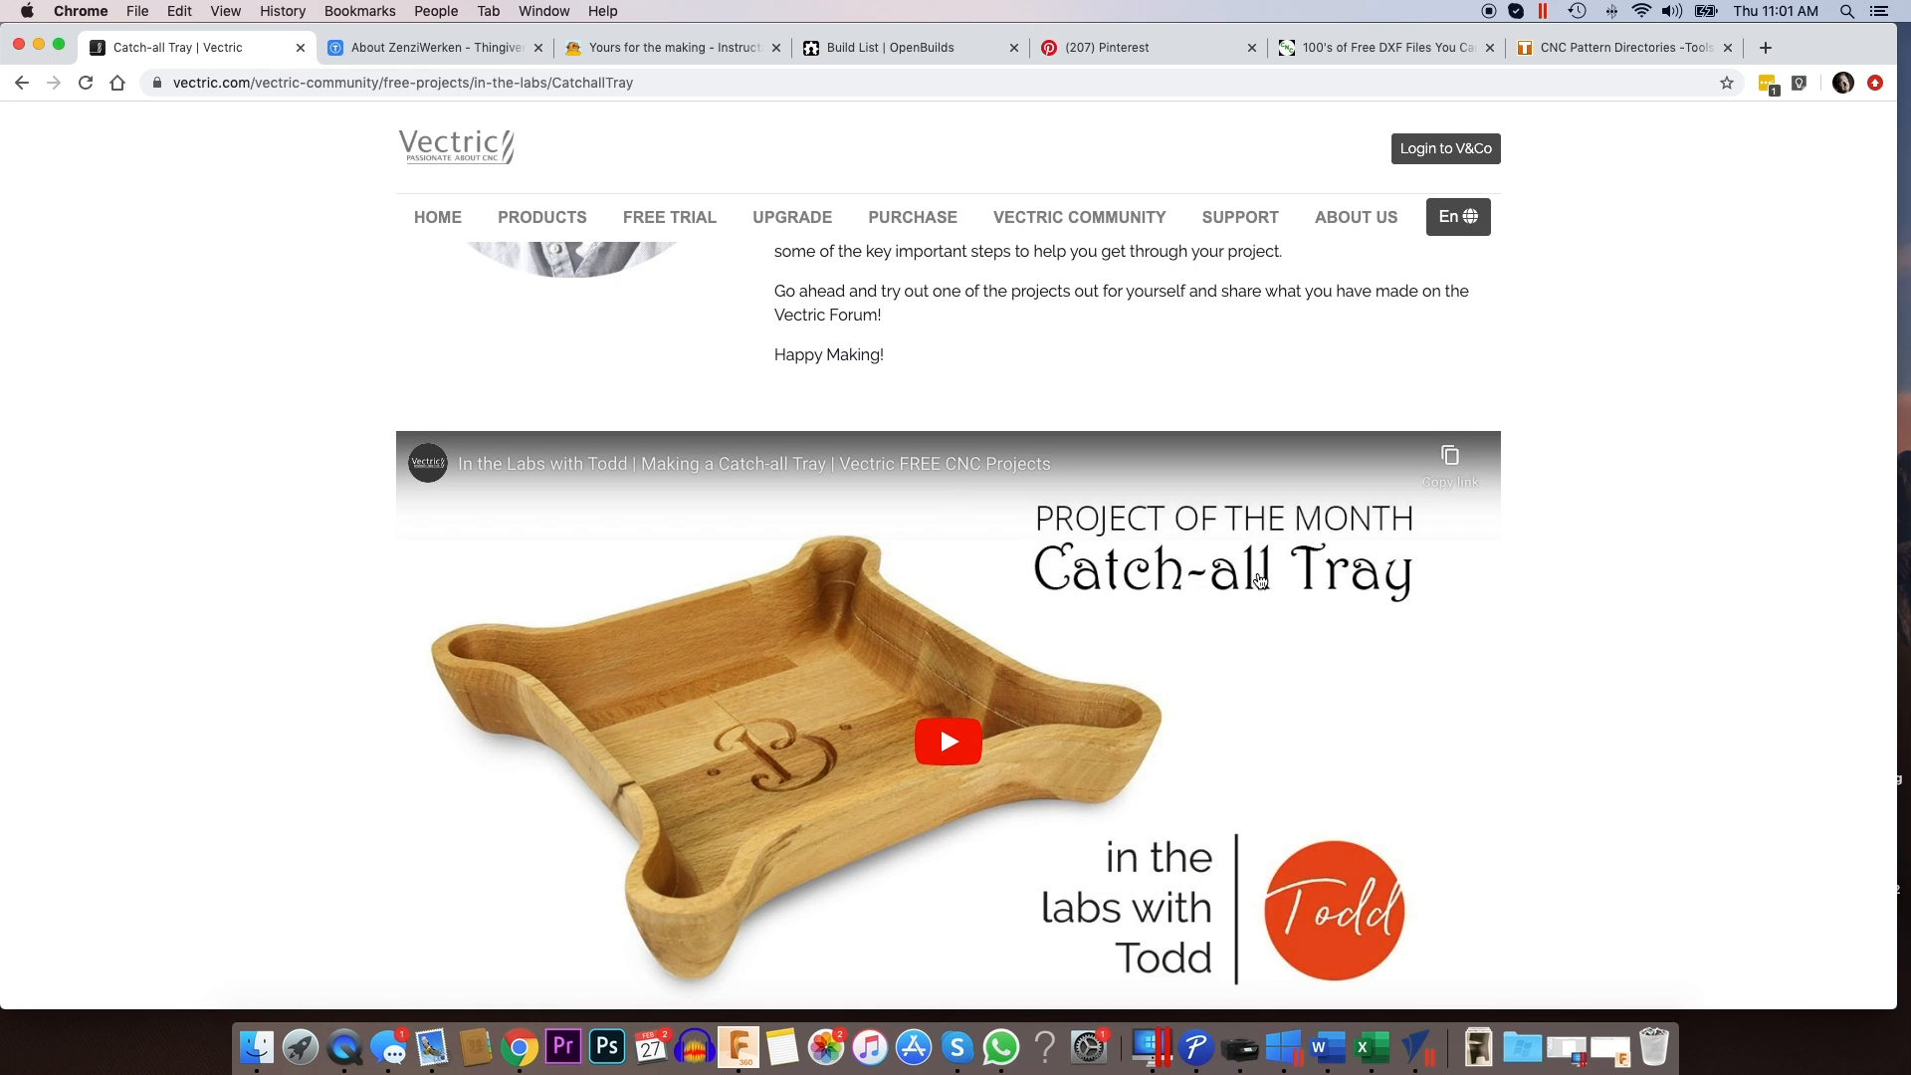
pyautogui.scroll(-3)
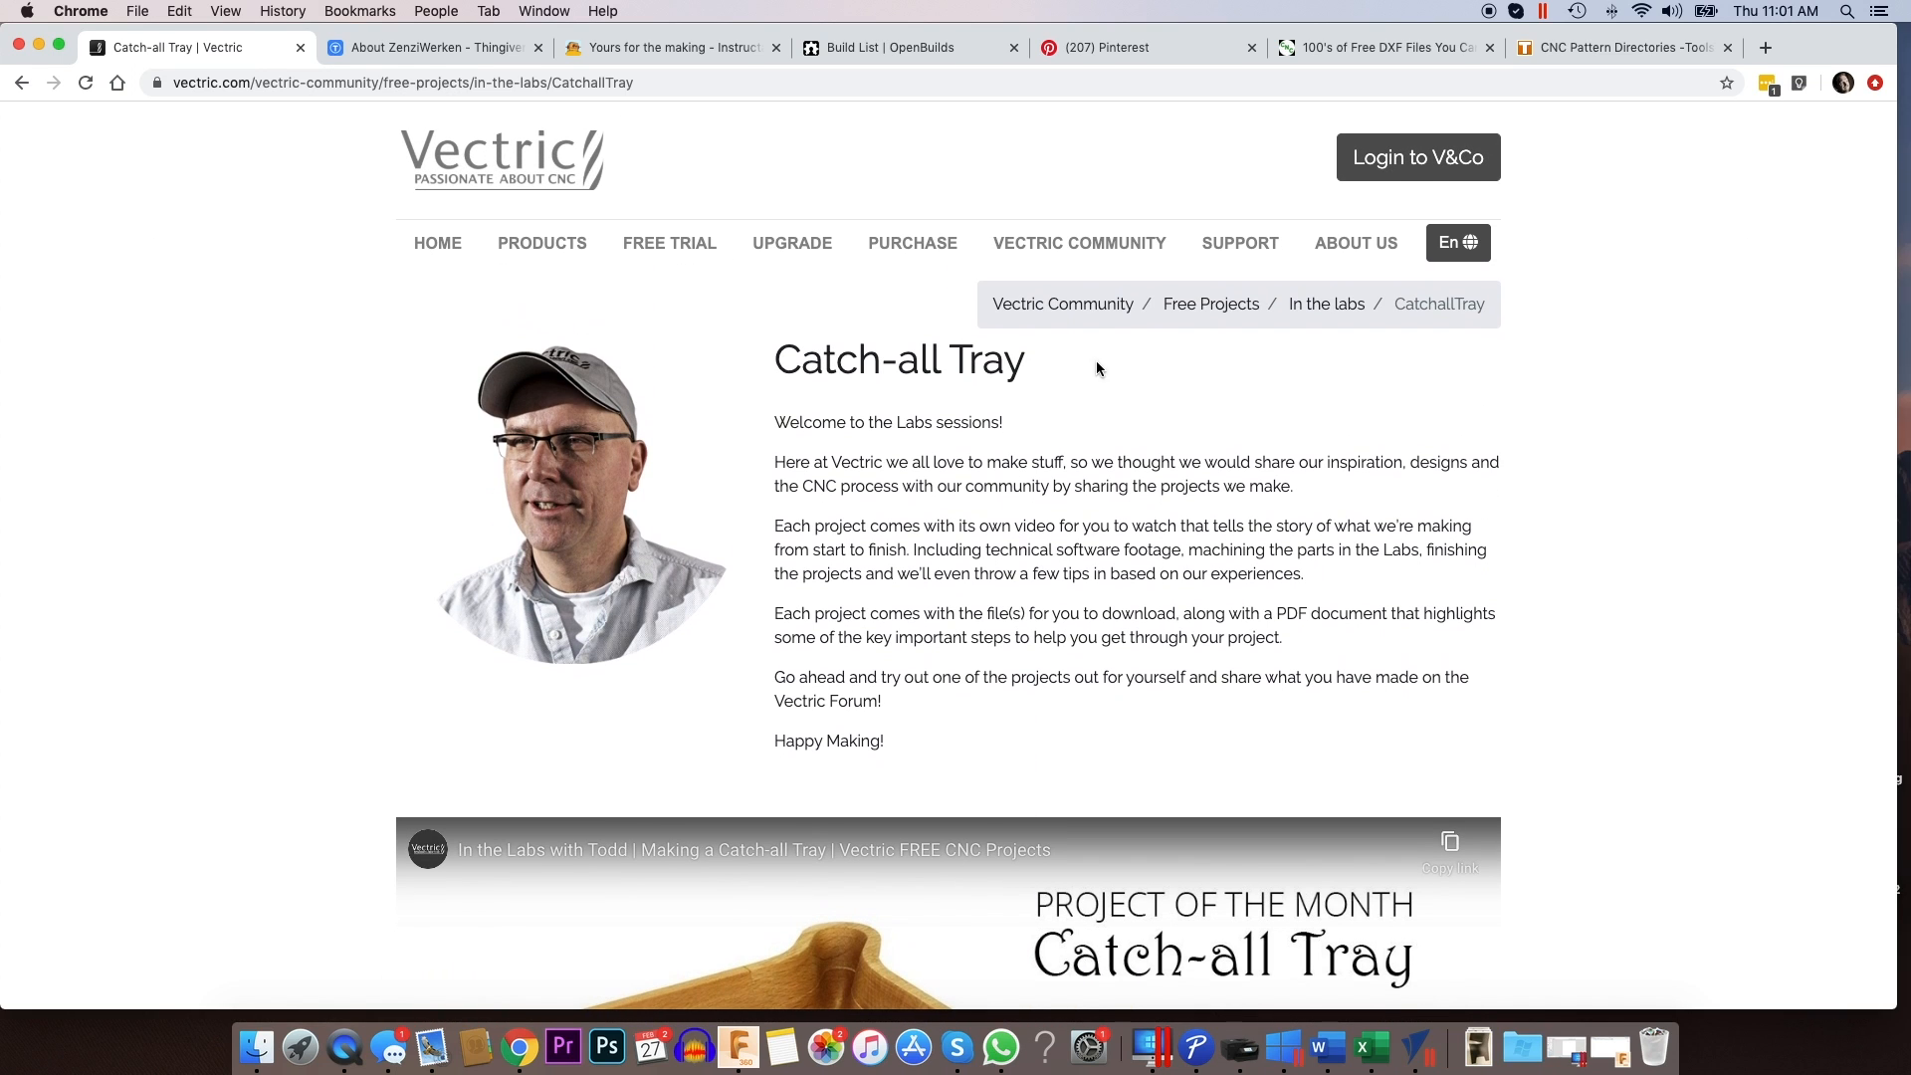
pyautogui.moveTo(1140, 366)
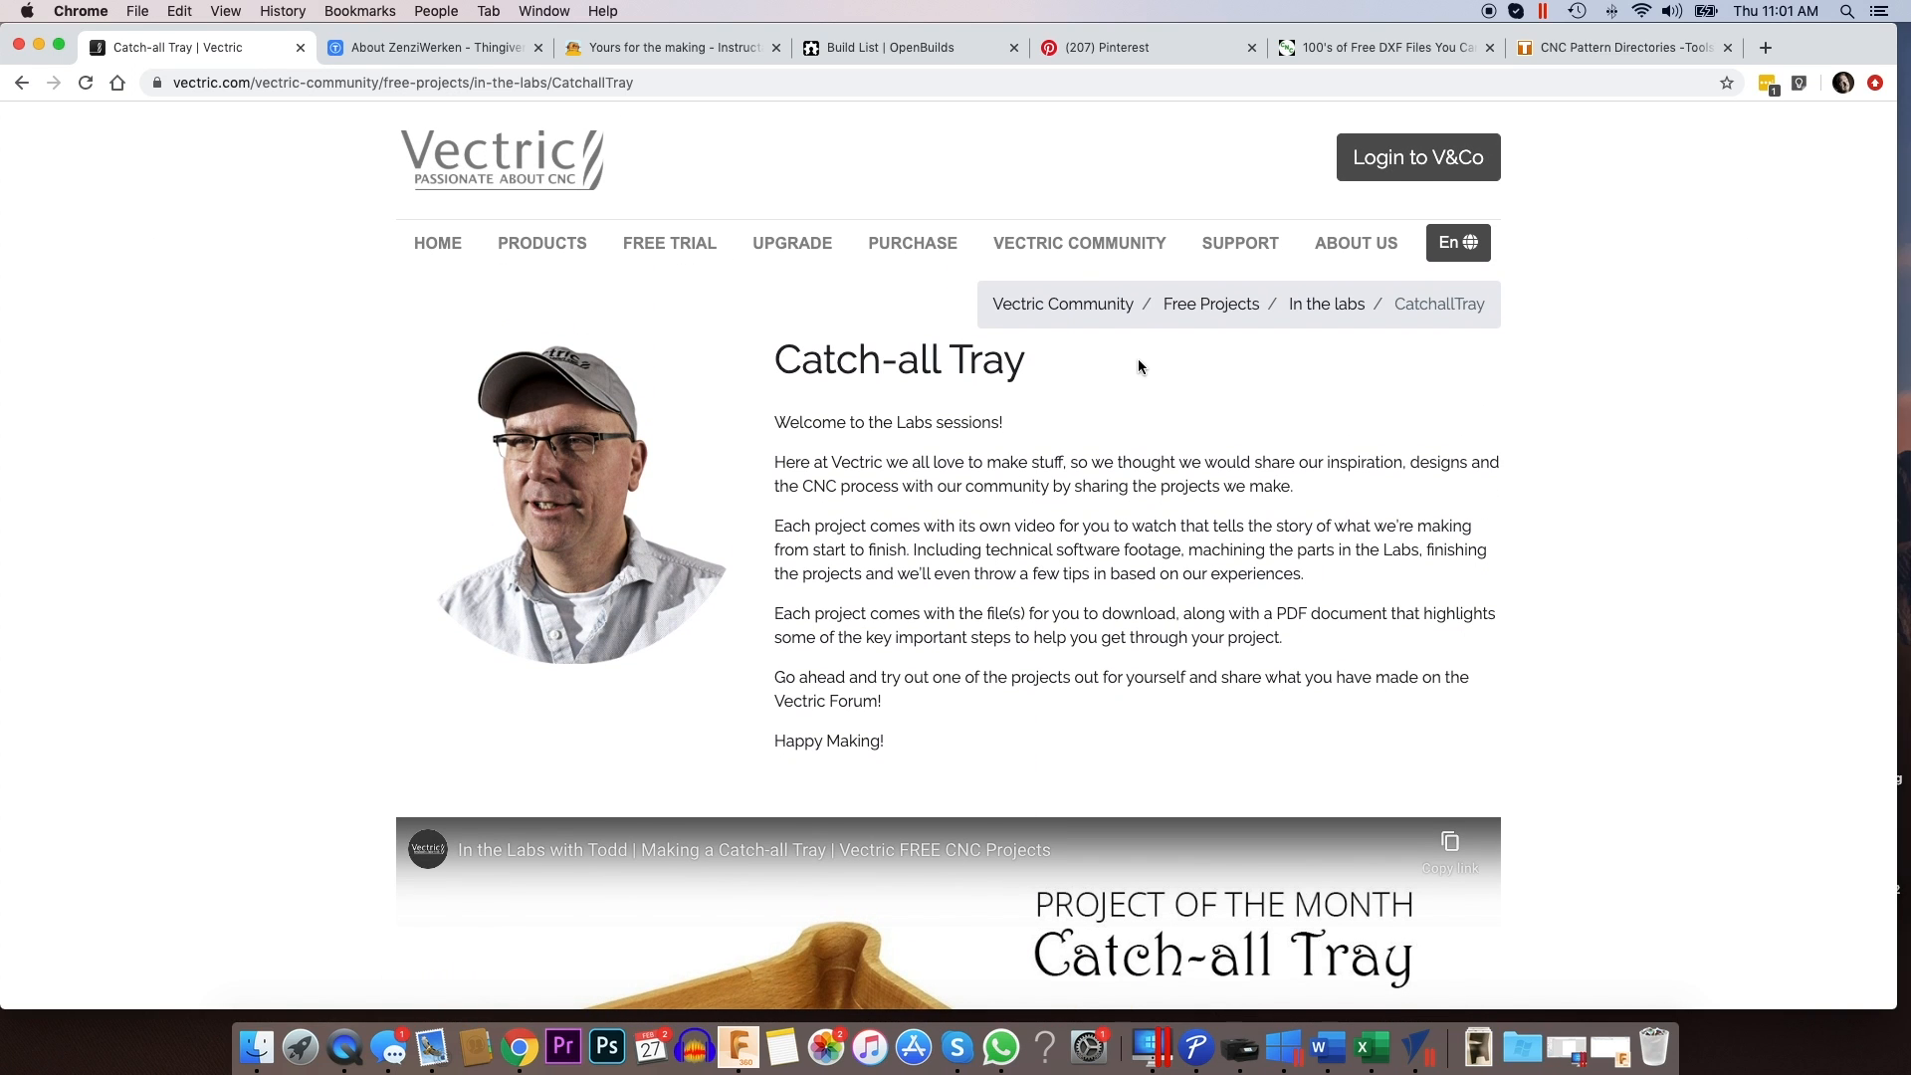
pyautogui.moveTo(1081, 350)
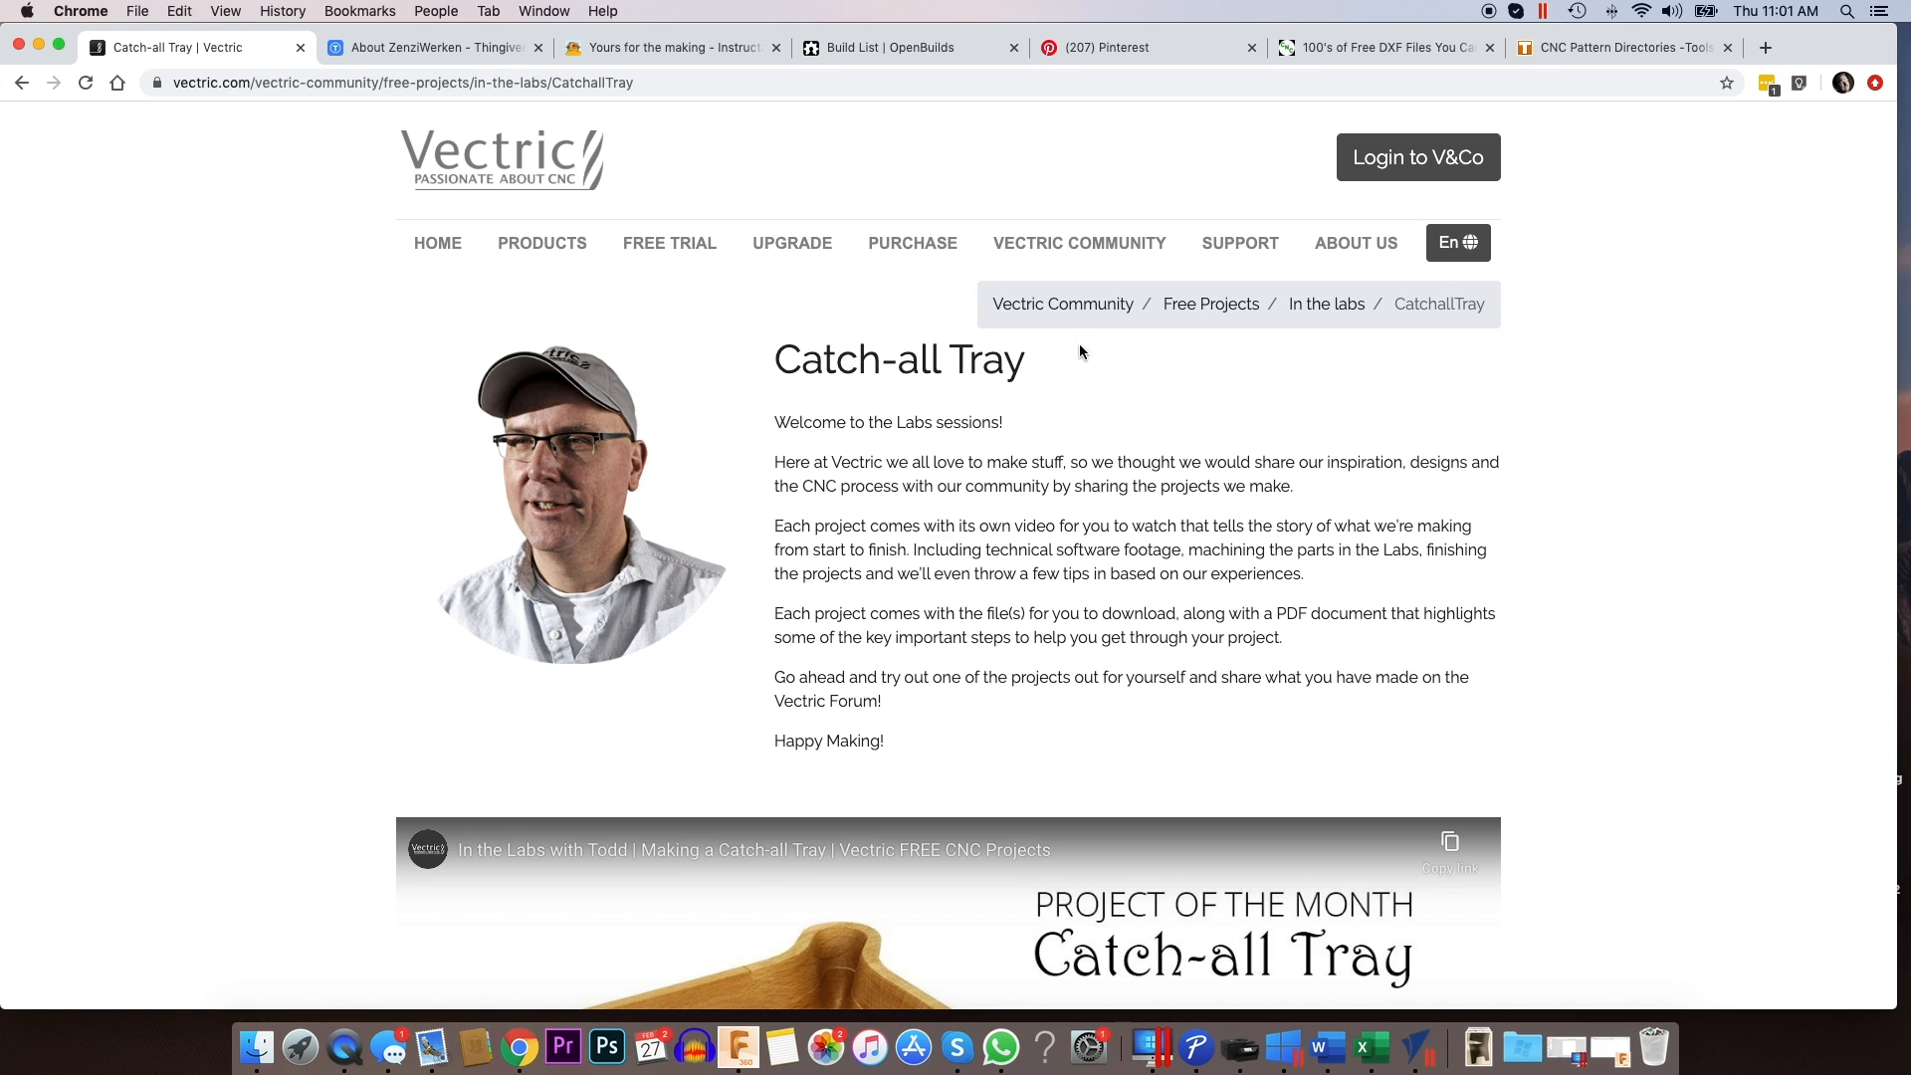
pyautogui.moveTo(644, 52)
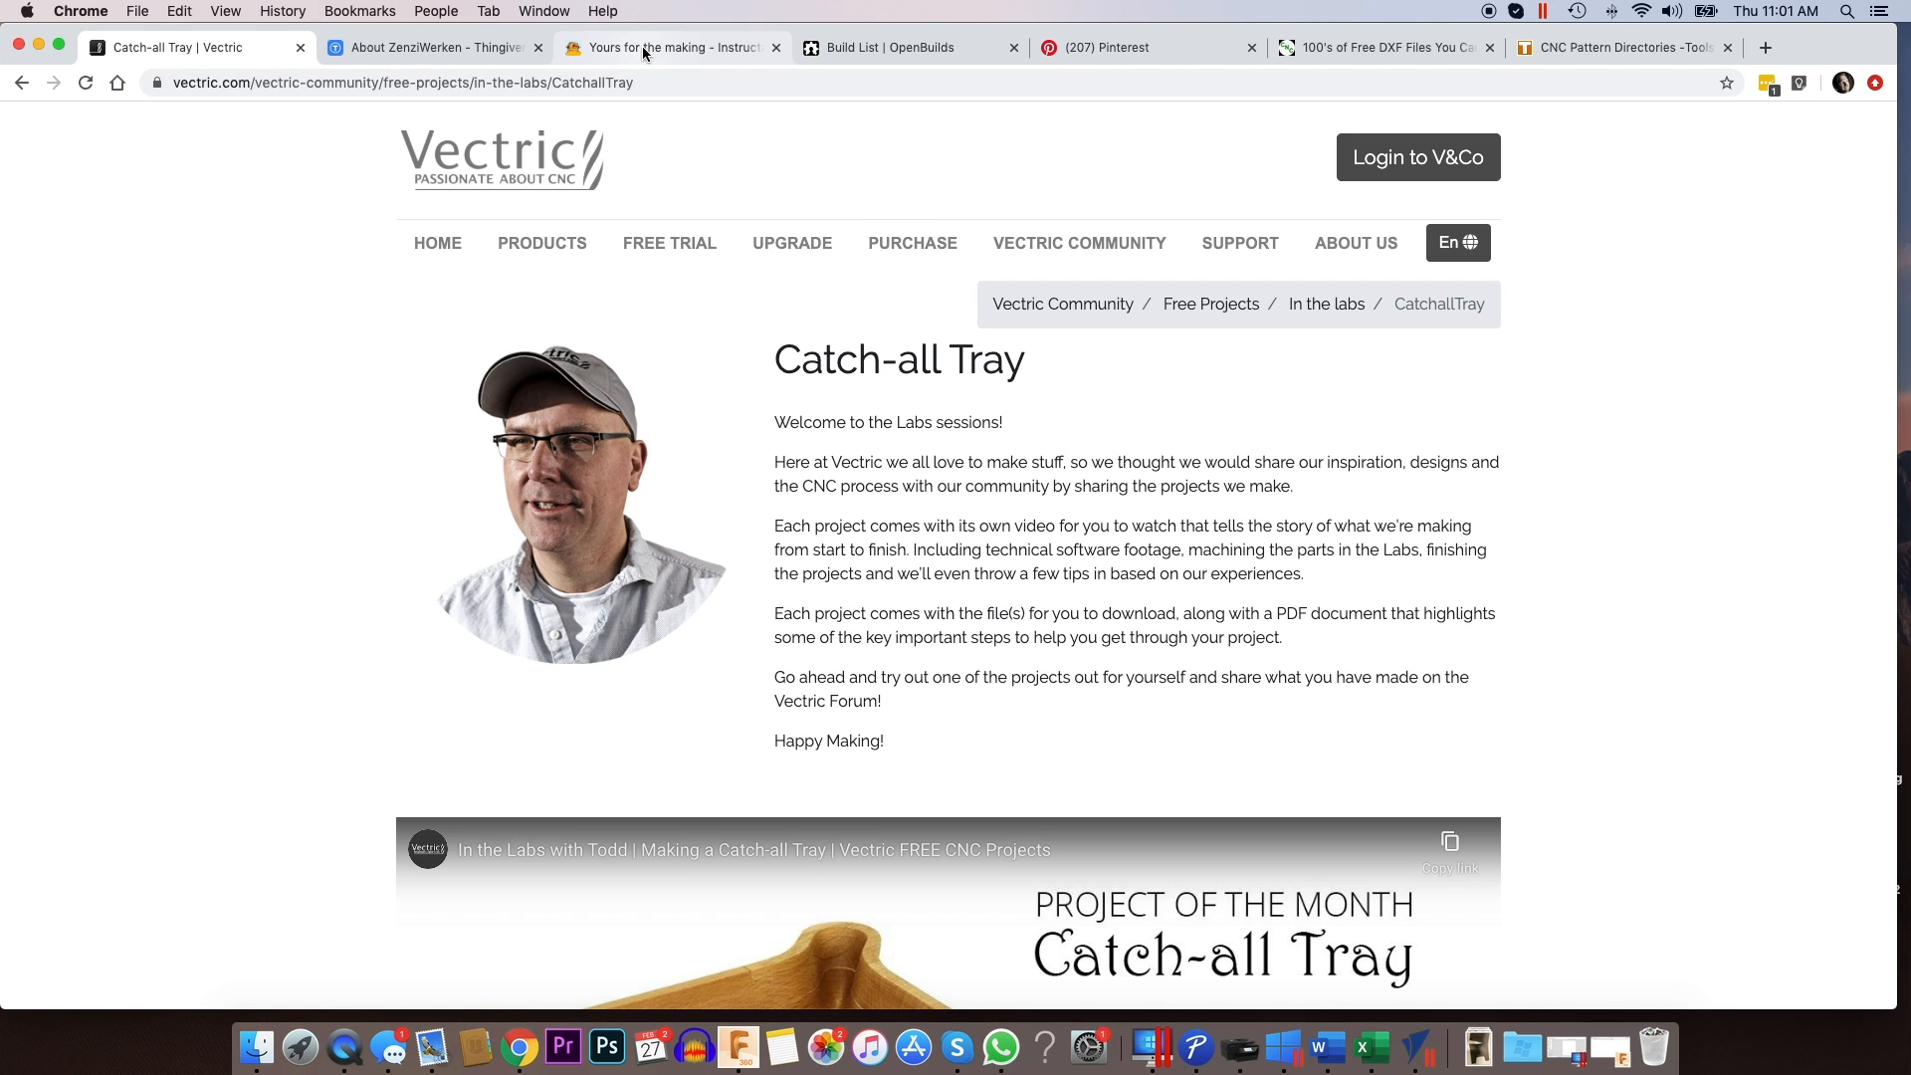
# - Search Instructables for 'cnc' and open the CNC Projects result
pyautogui.click(664, 47)
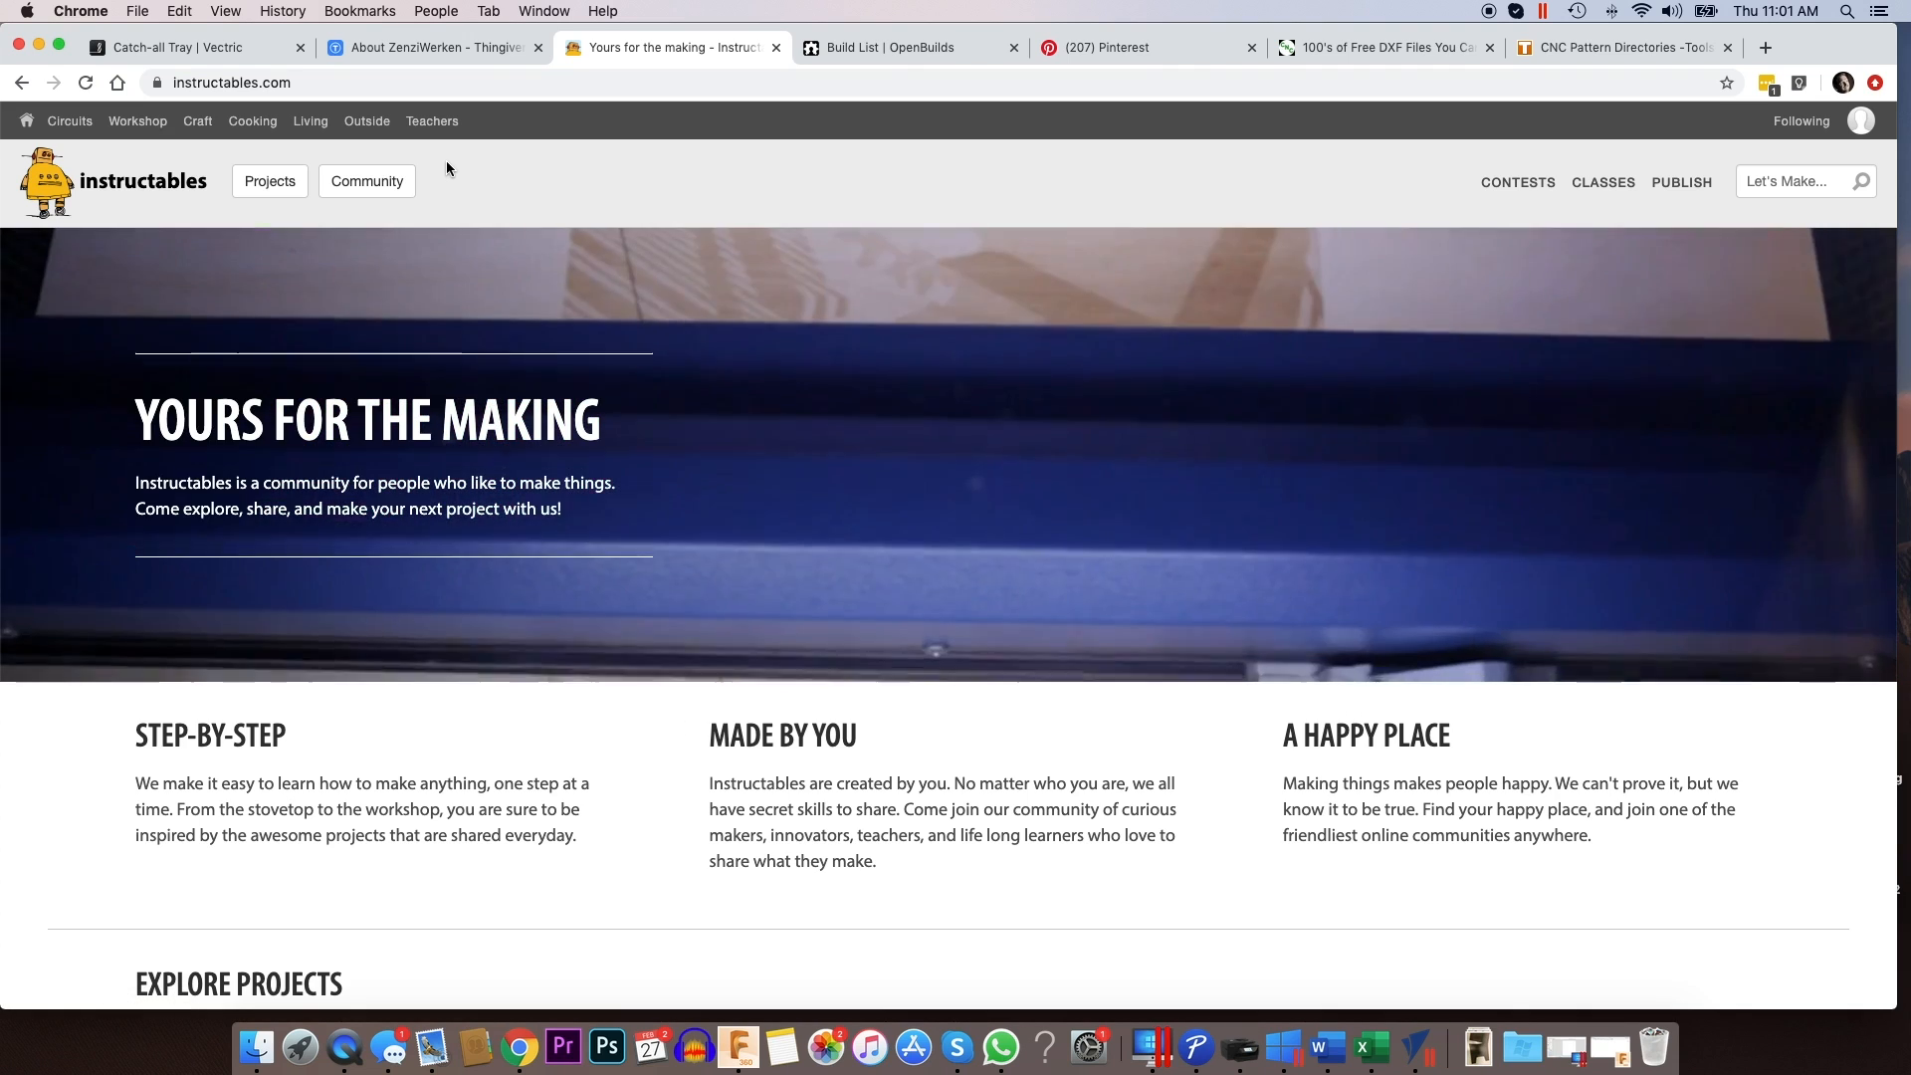
pyautogui.click(1796, 181)
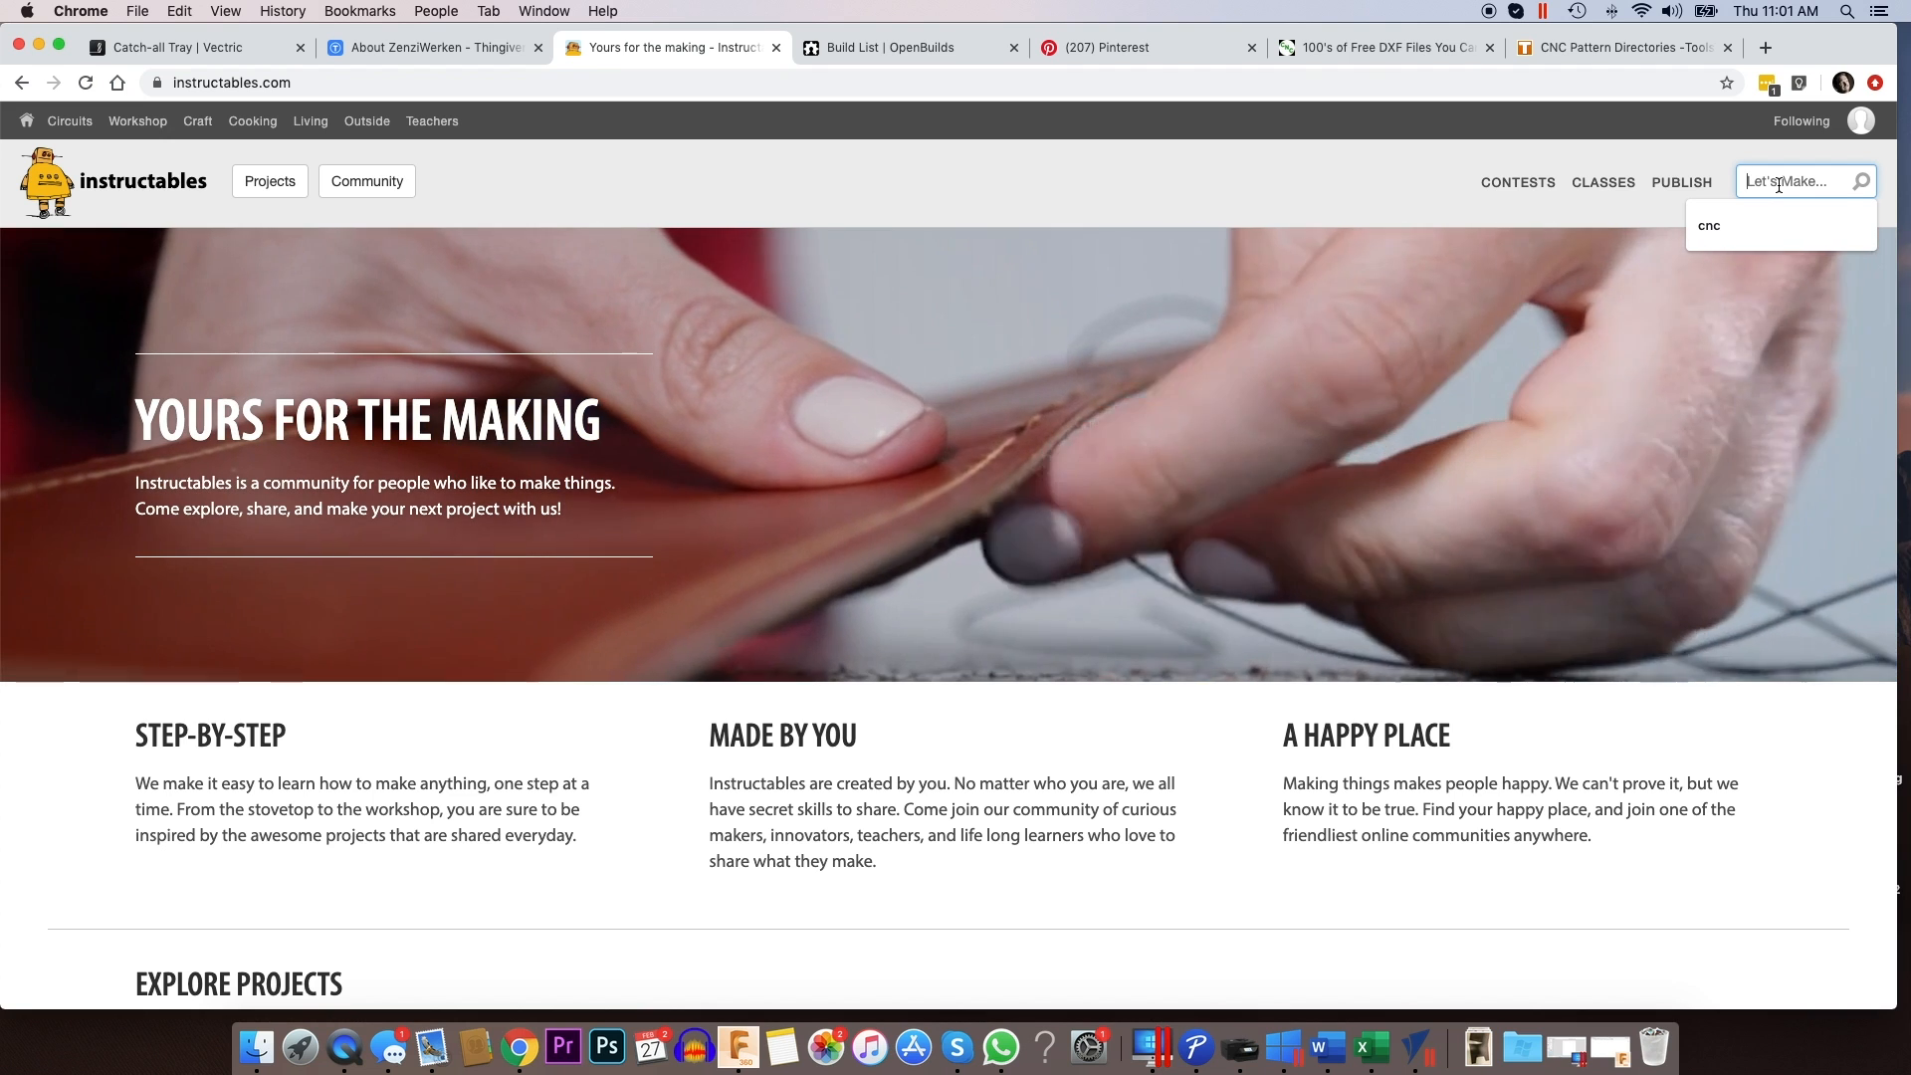
pyautogui.write('cnc')
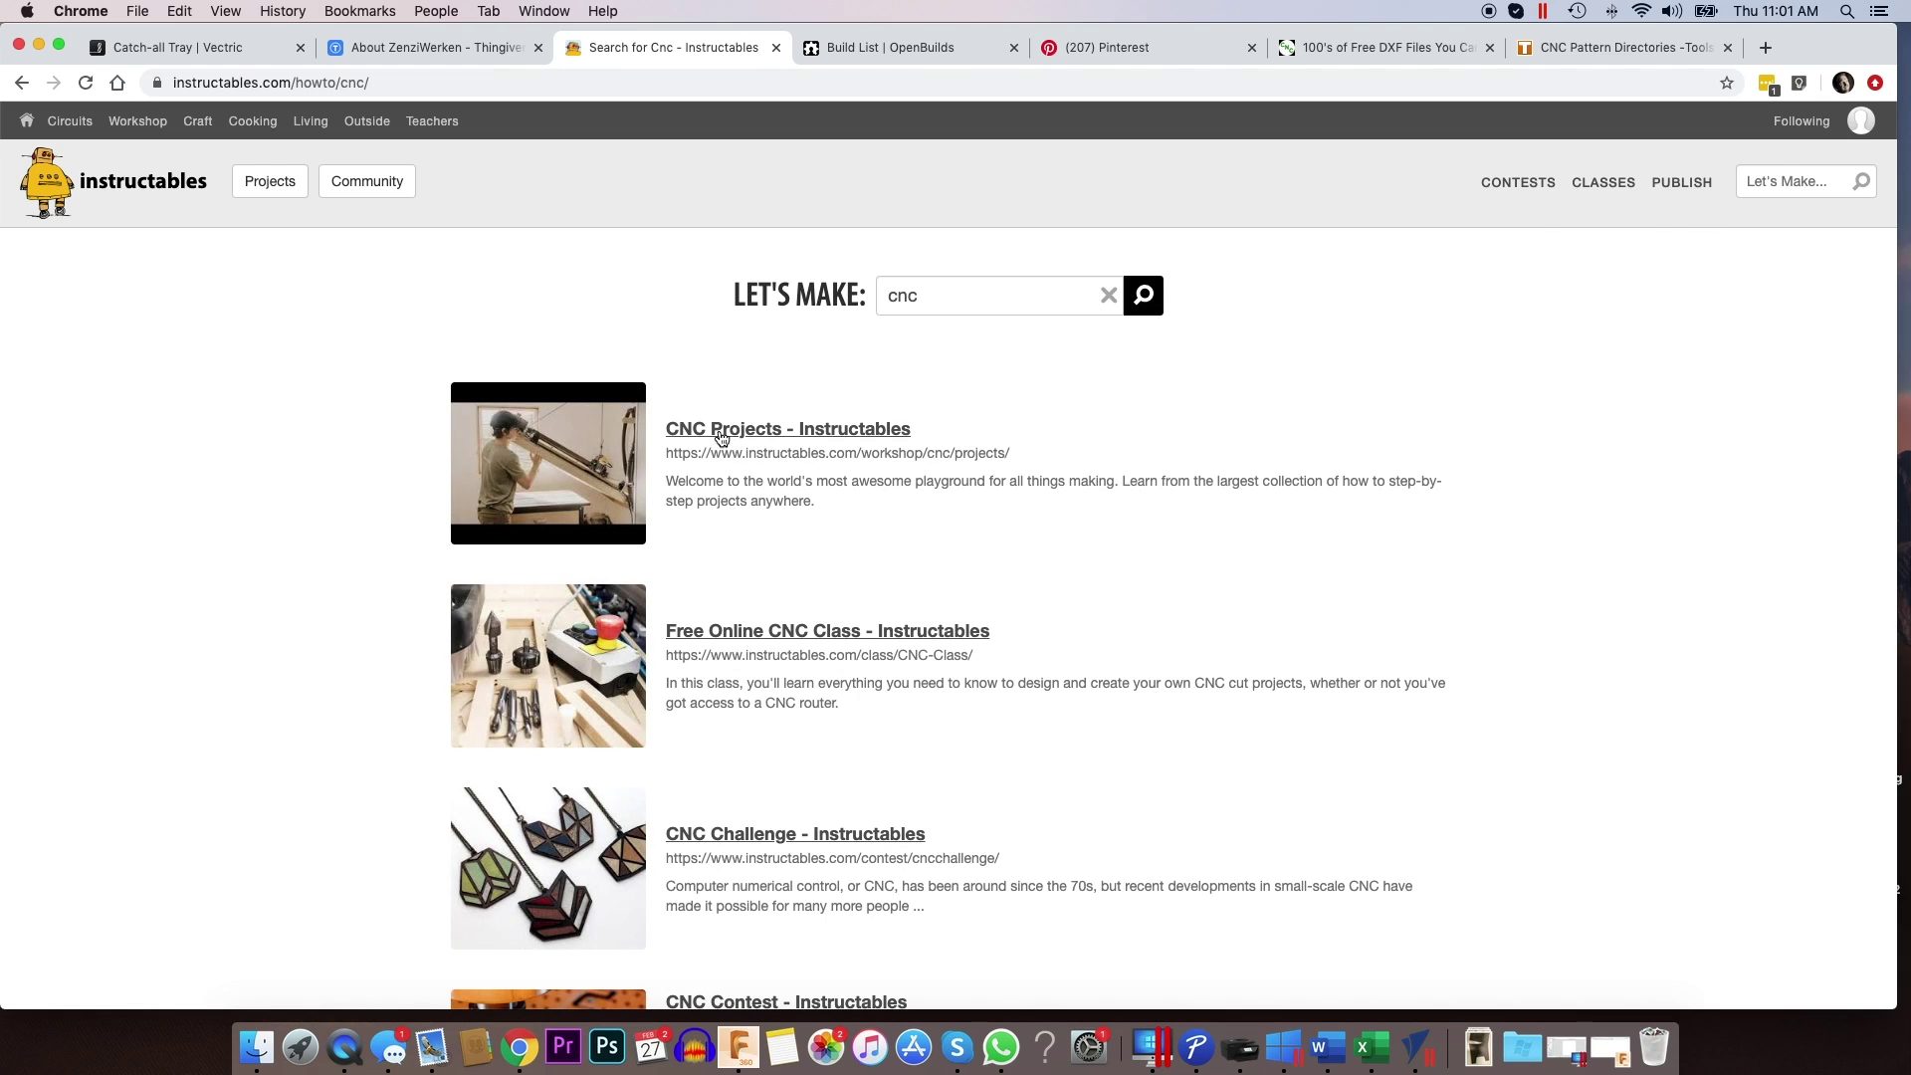
pyautogui.click(787, 429)
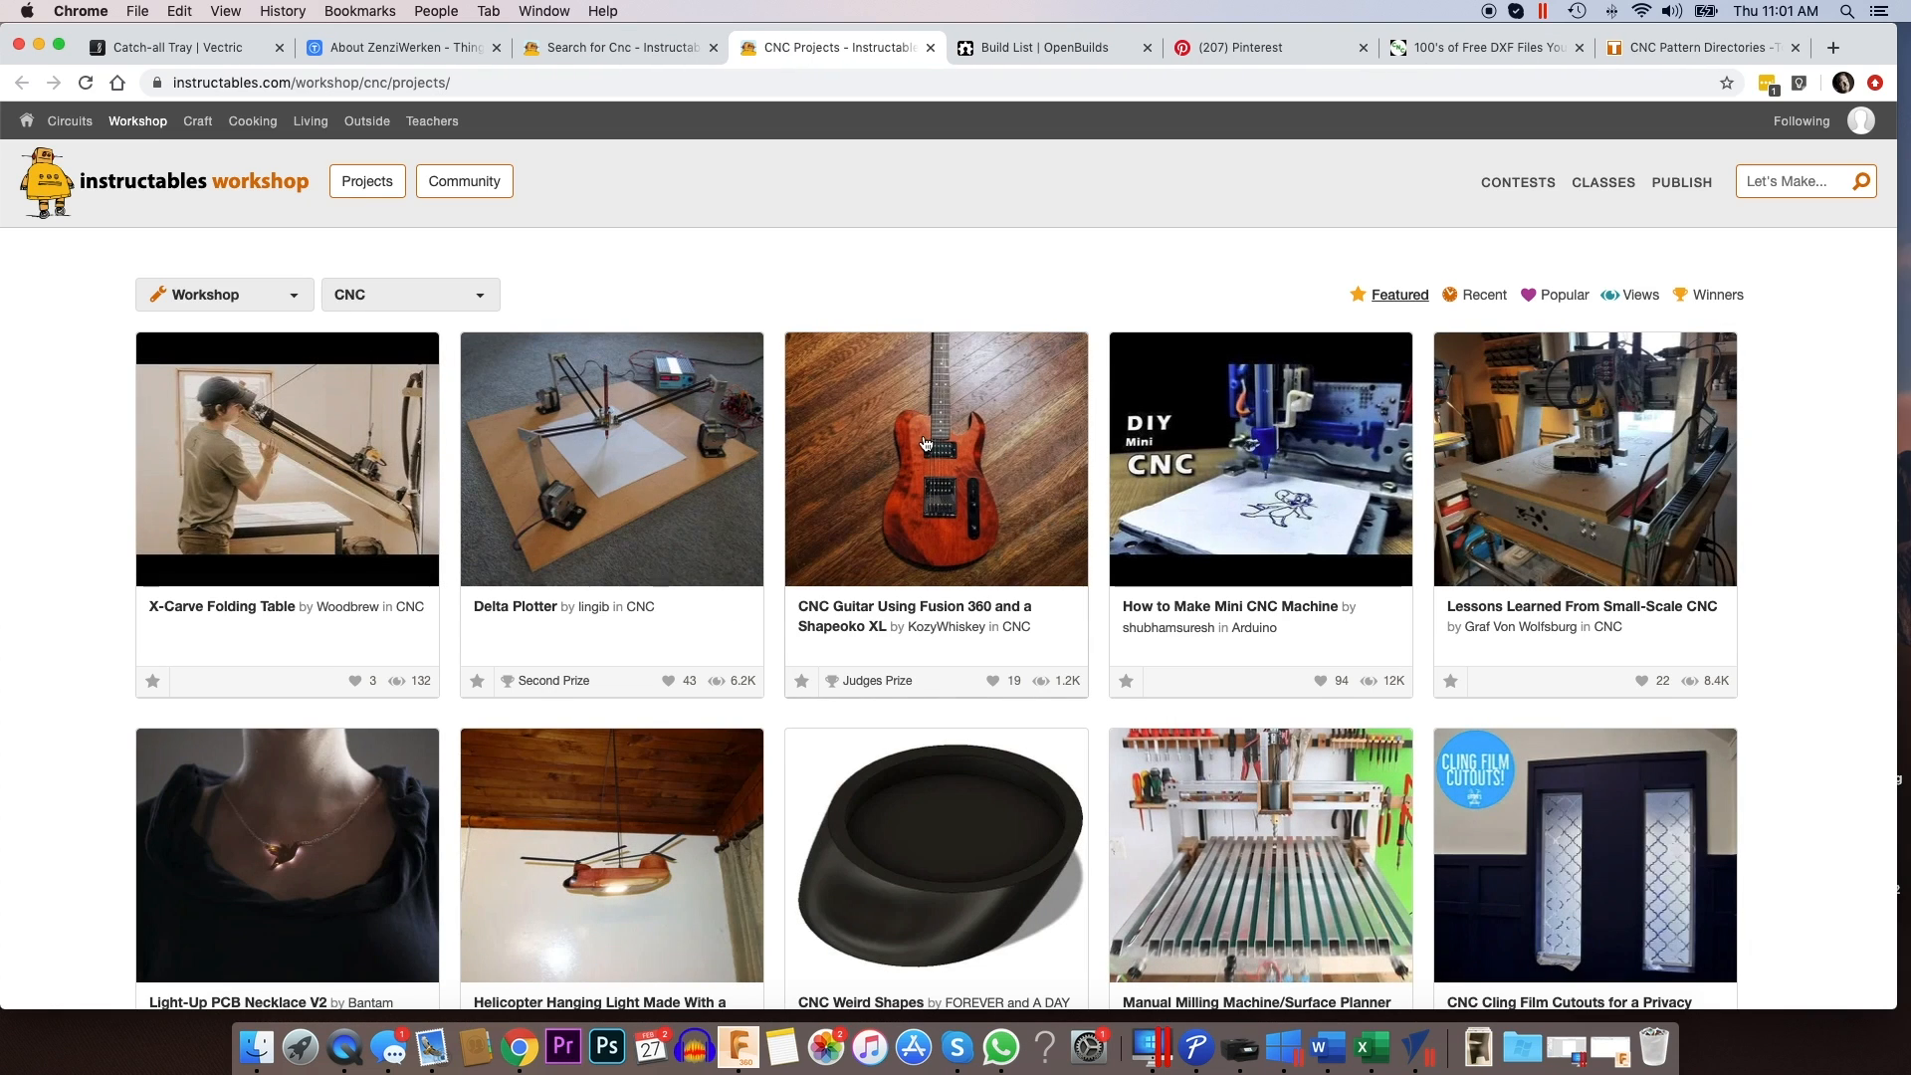
# - Scroll through the featured CNC builds down past the pagination
pyautogui.scroll(-3)
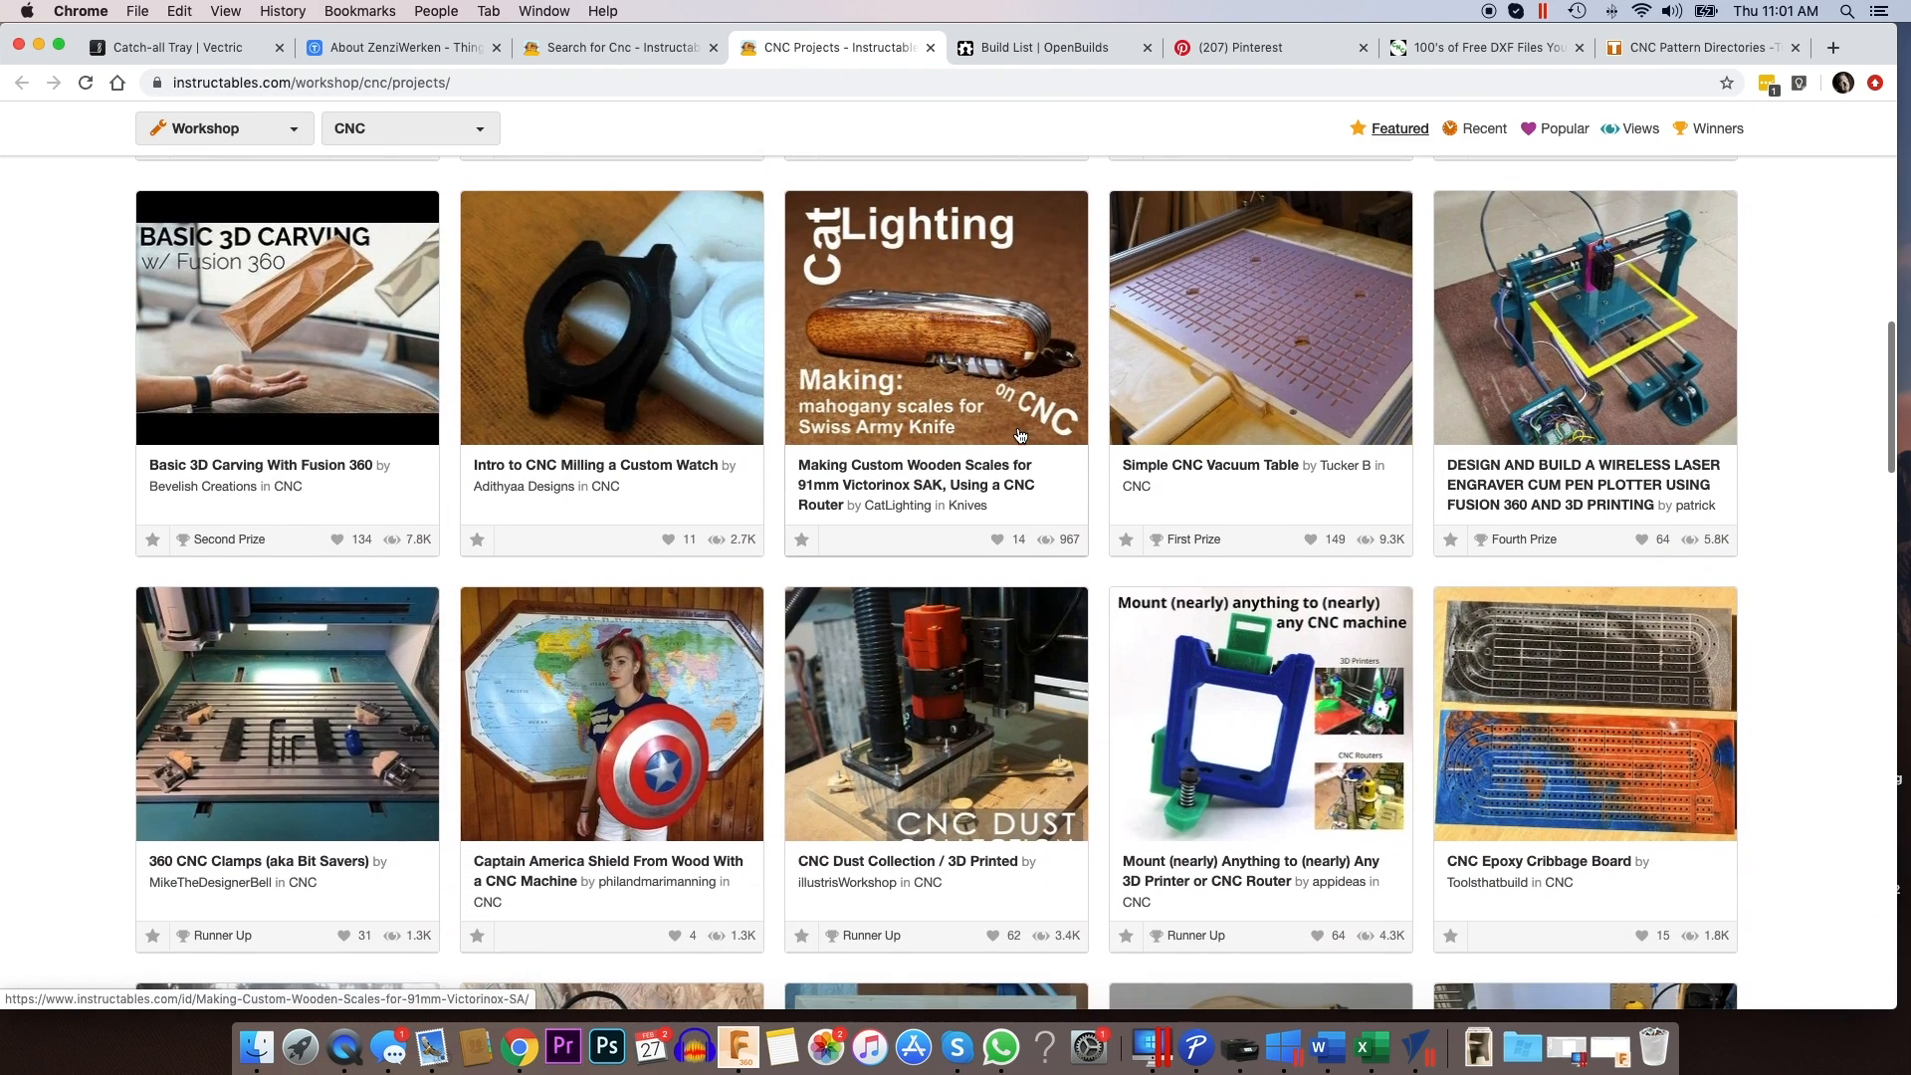
pyautogui.scroll(-3)
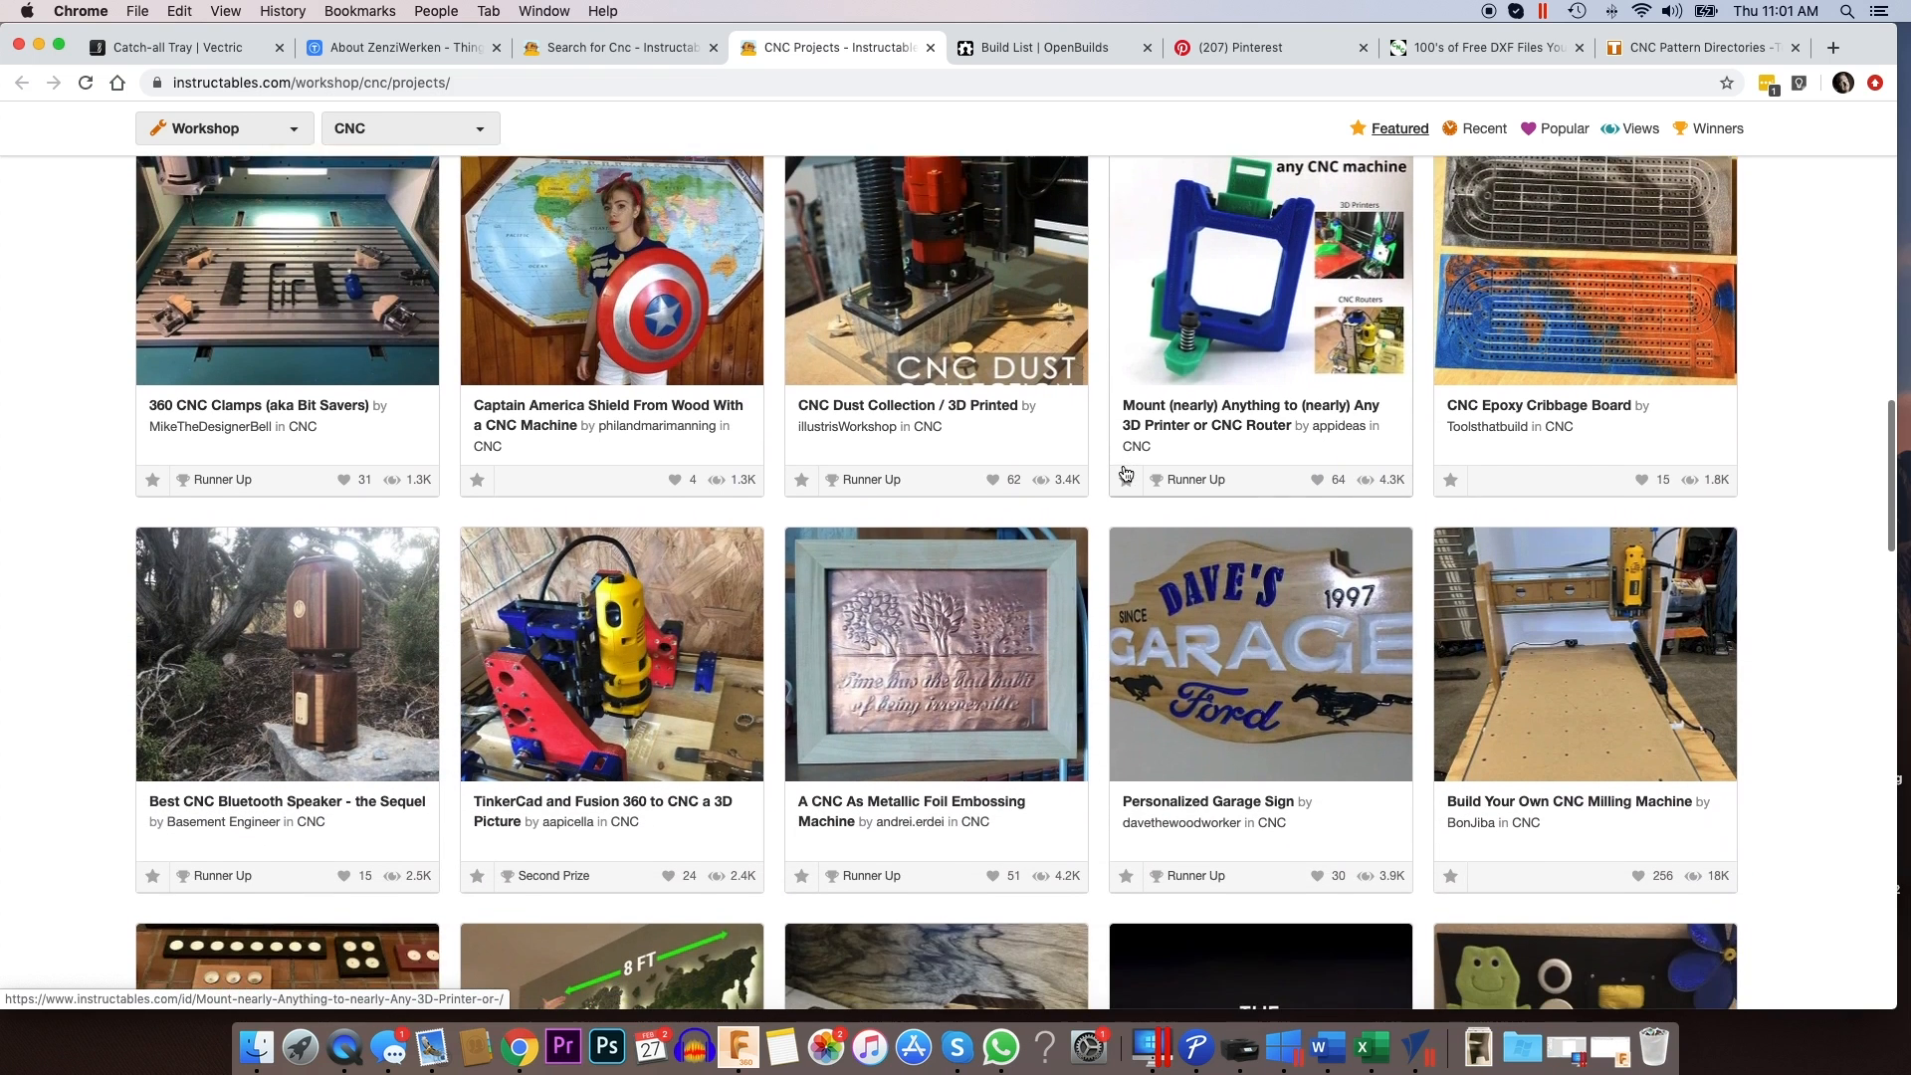
pyautogui.scroll(-3)
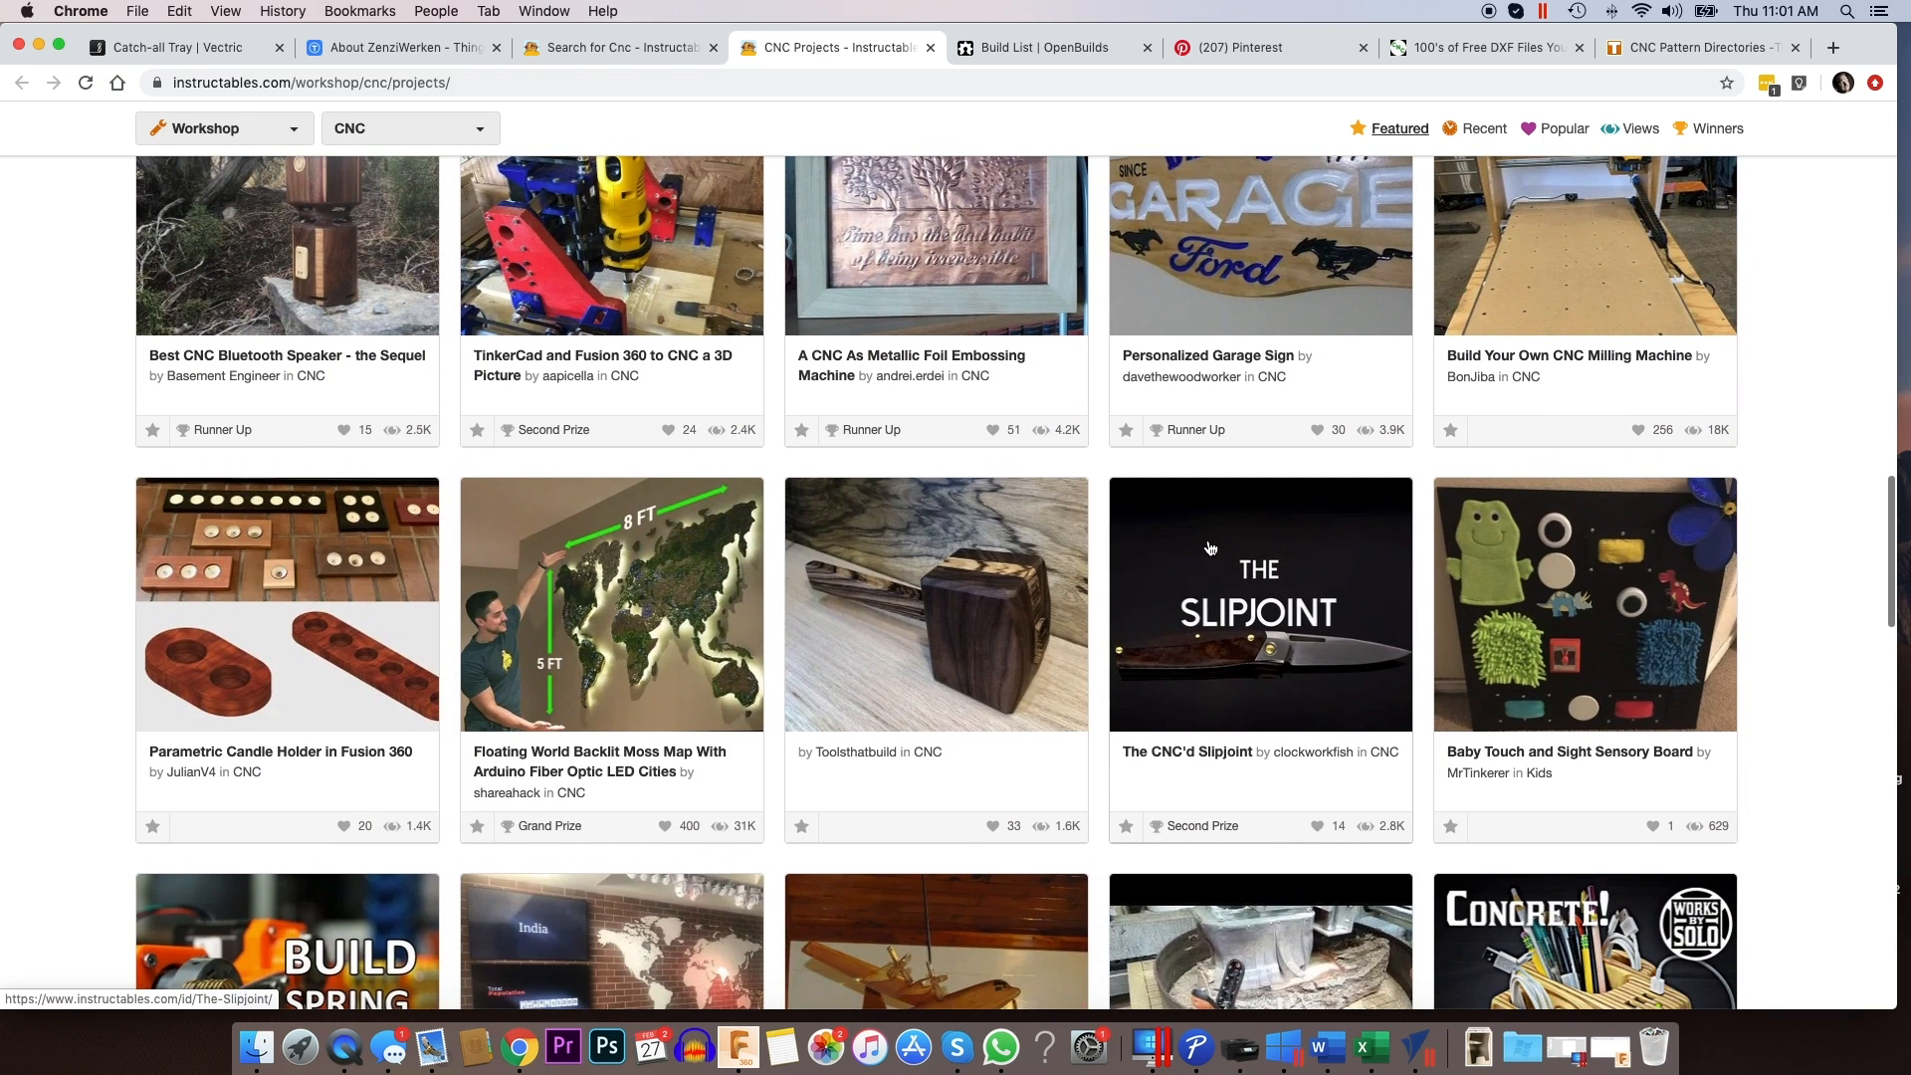
pyautogui.scroll(-3)
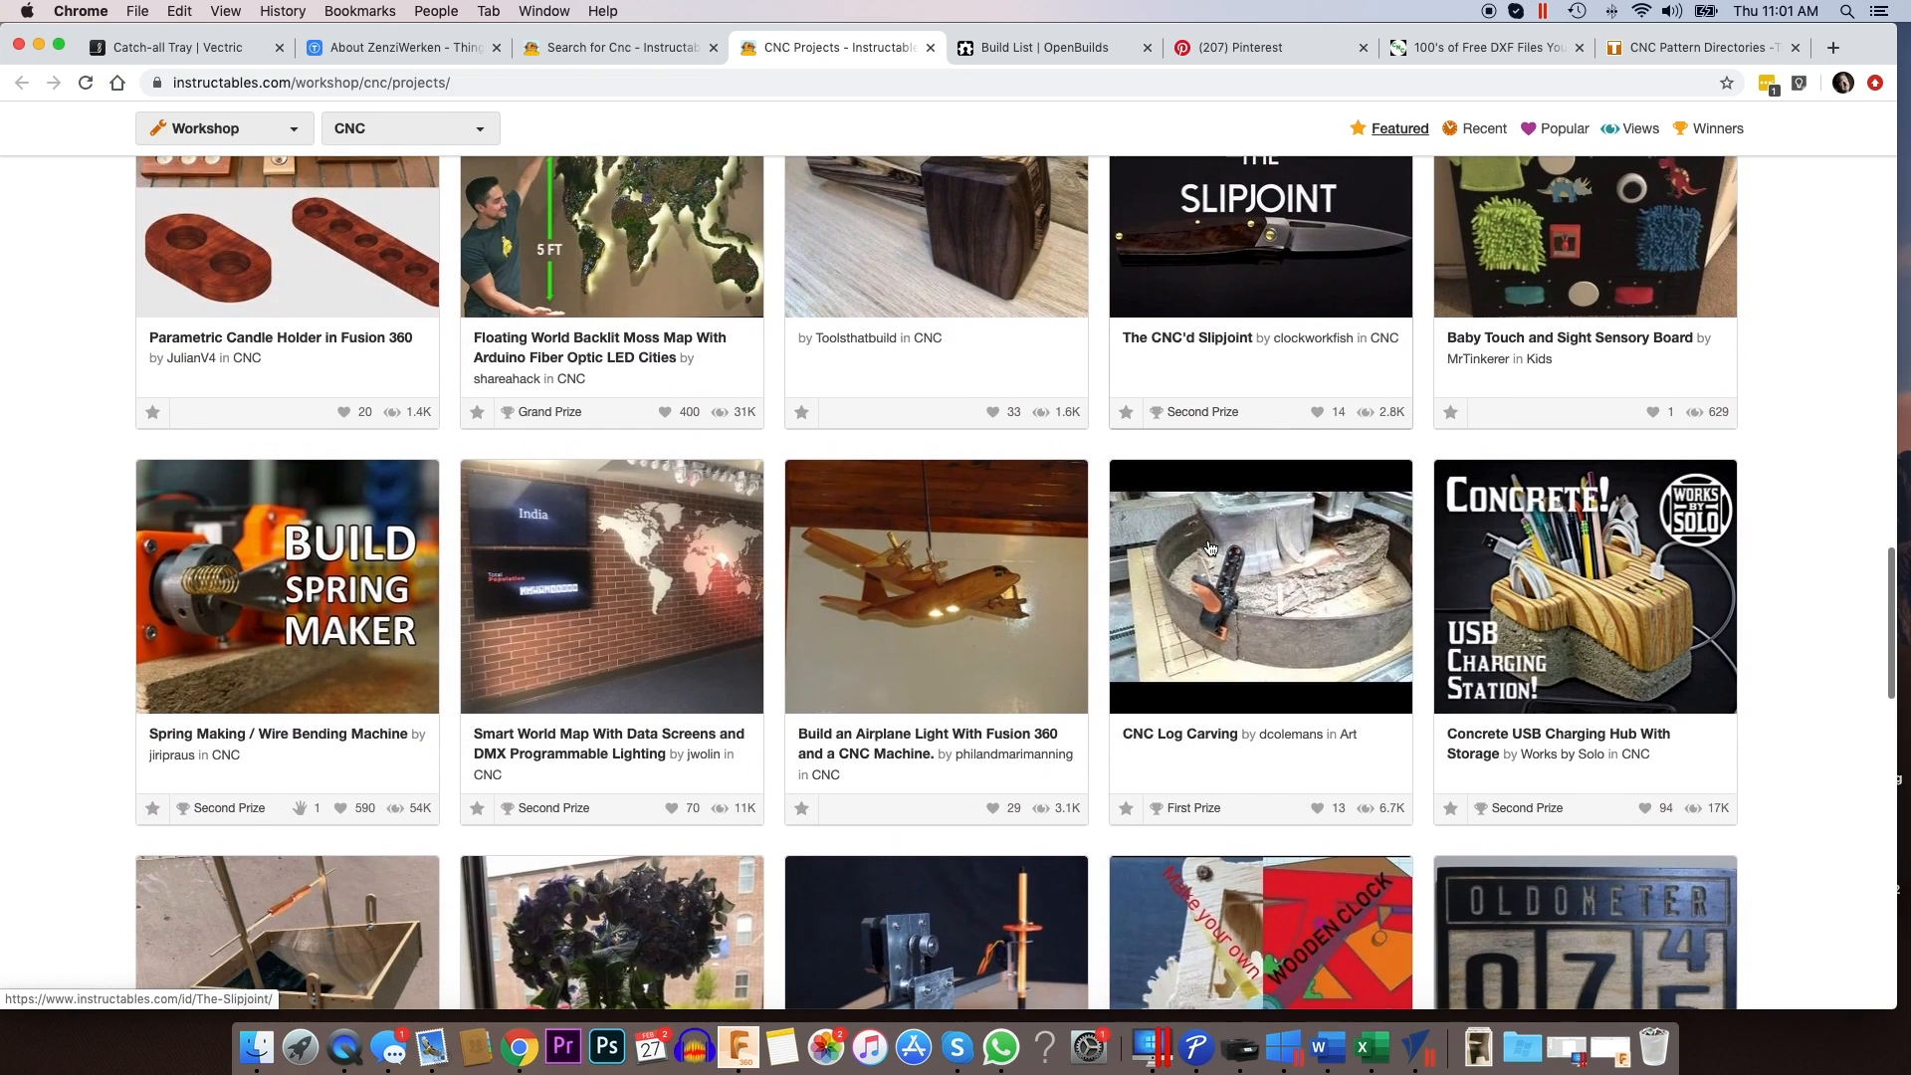
pyautogui.scroll(-3)
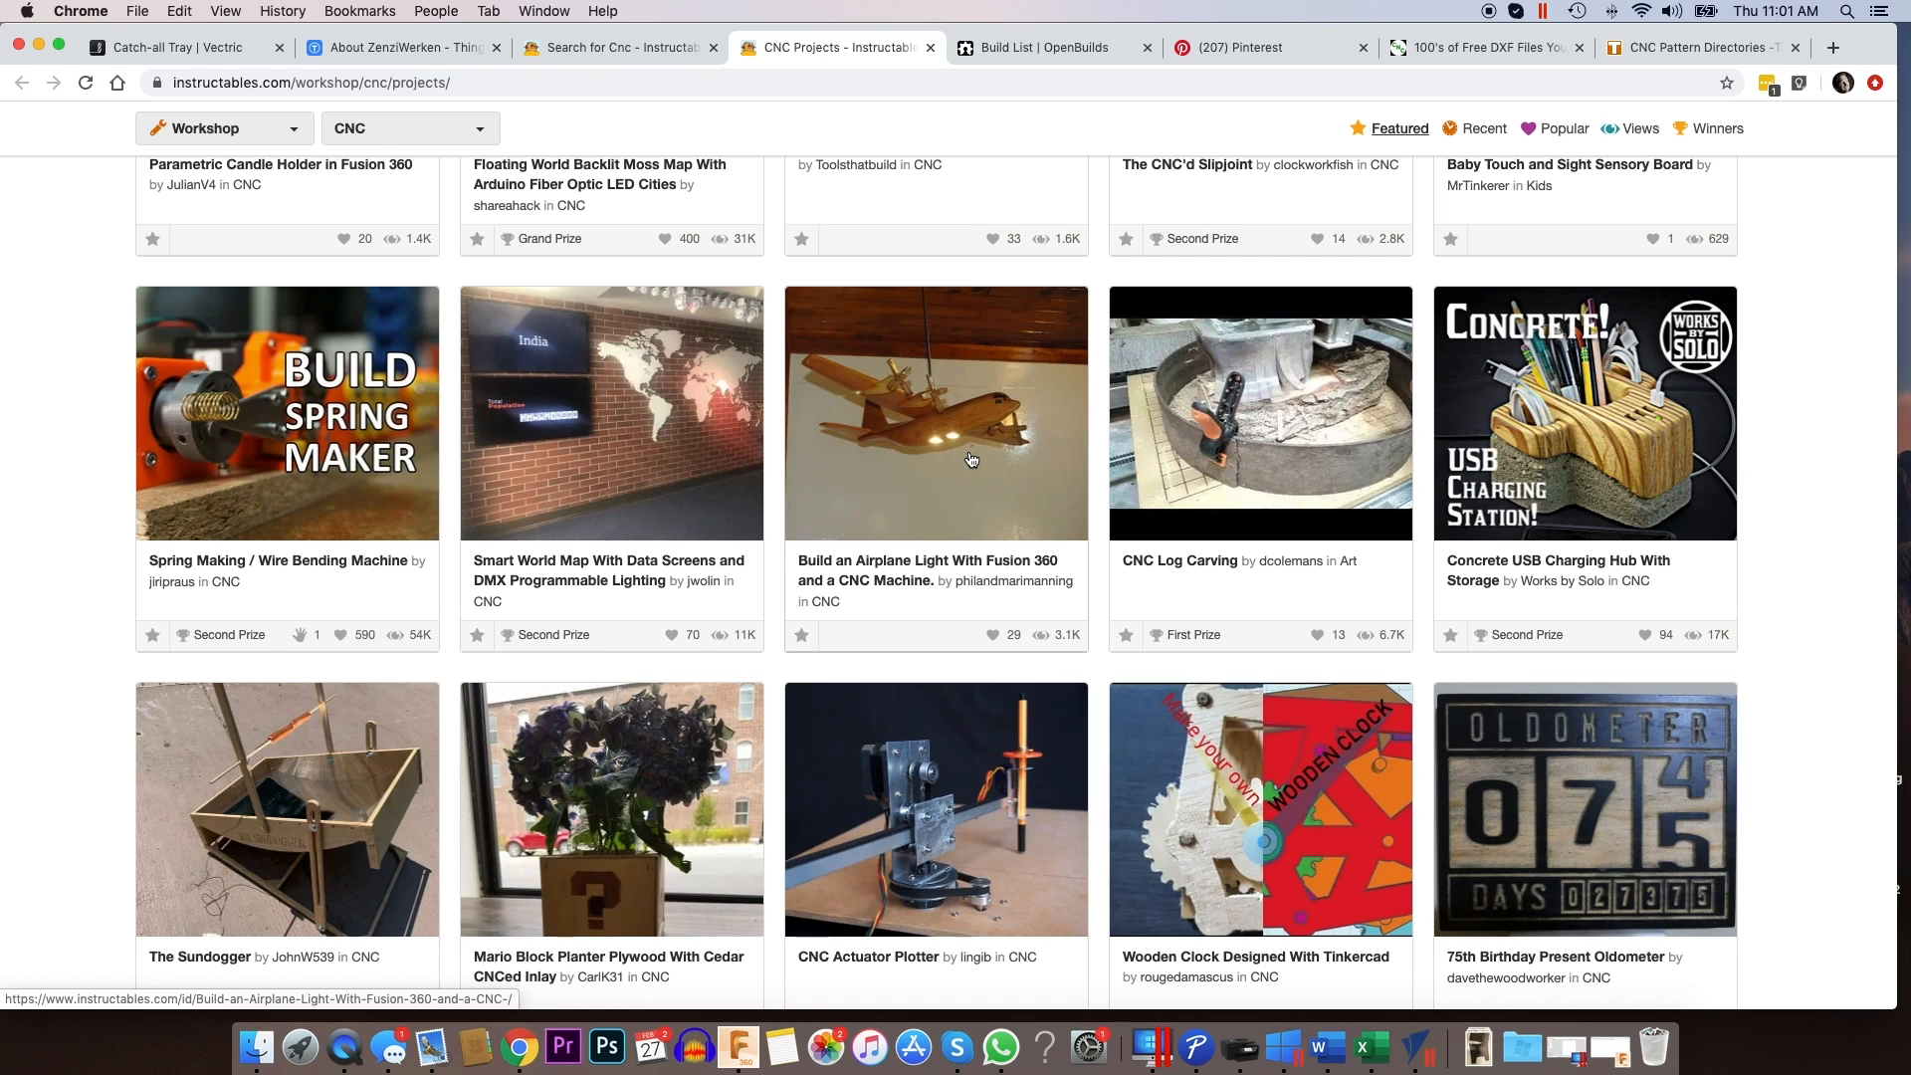
pyautogui.scroll(-3)
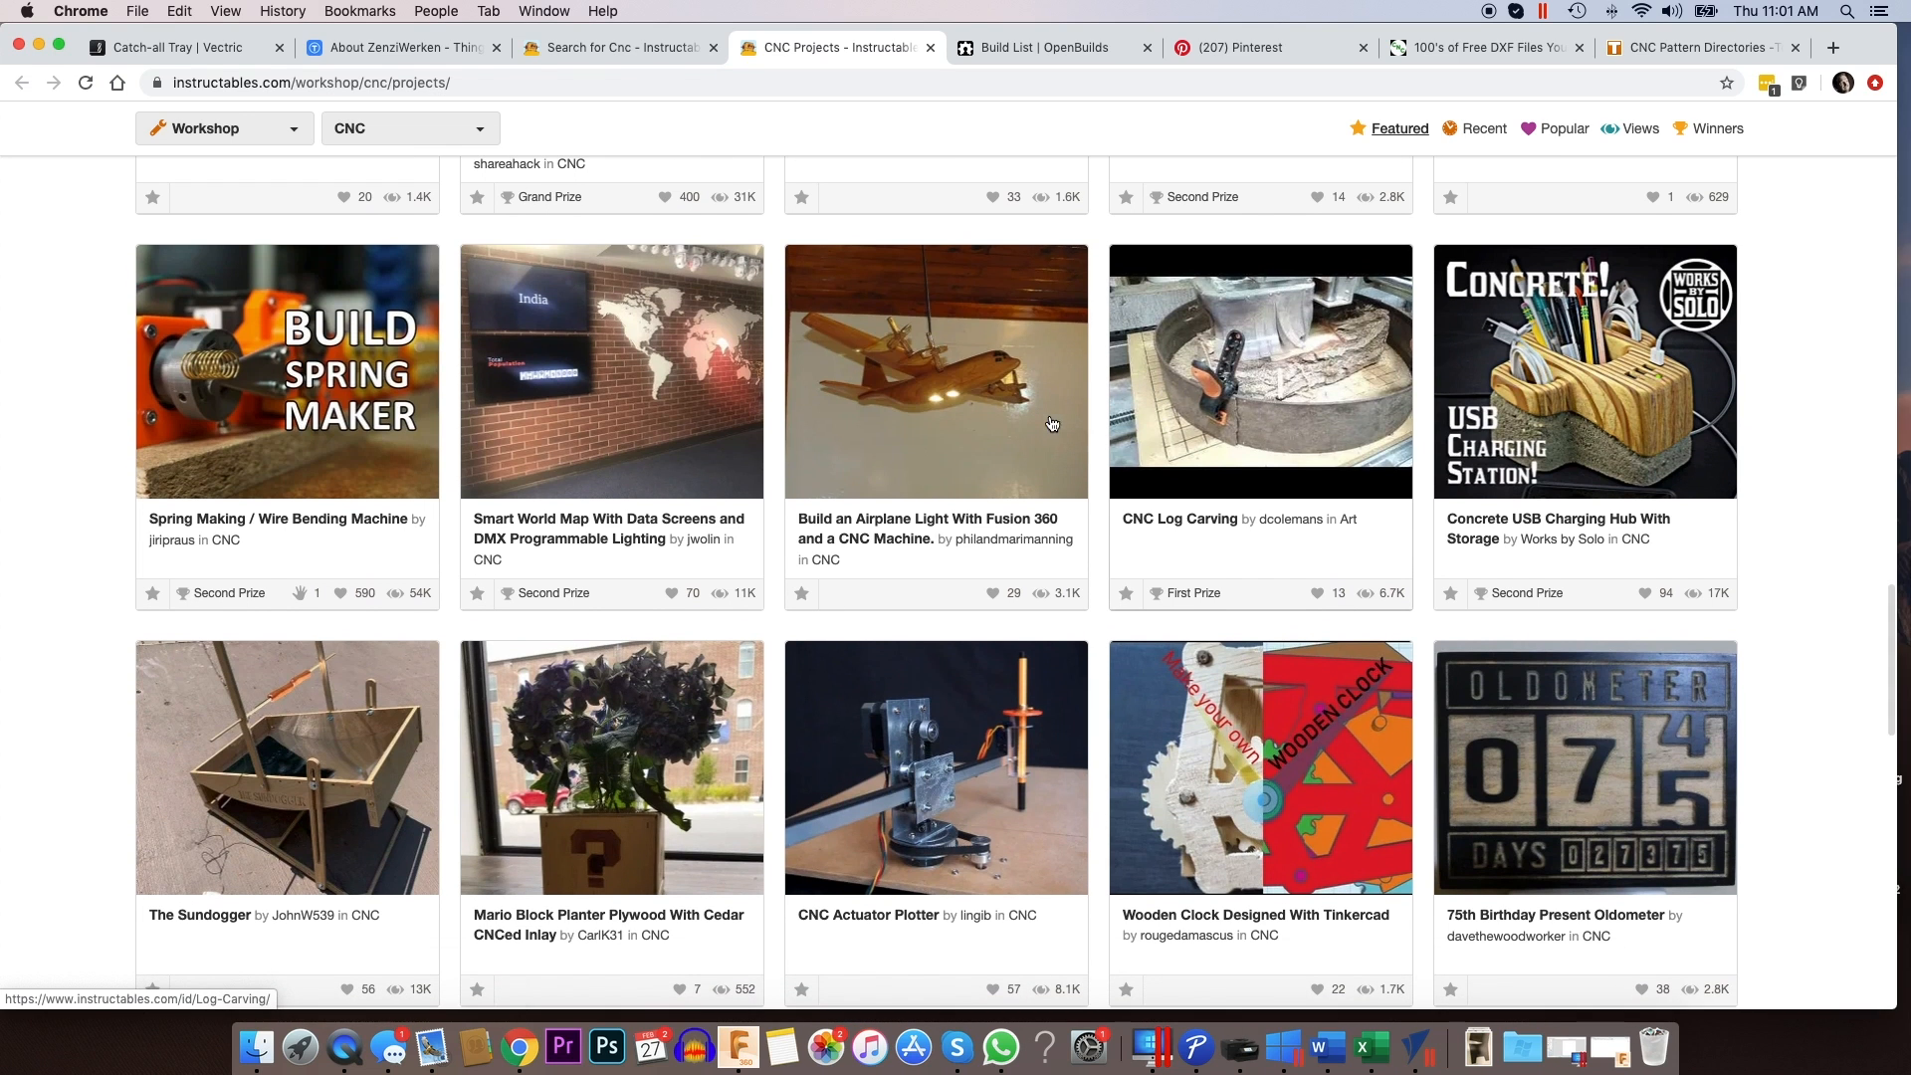
pyautogui.scroll(-3)
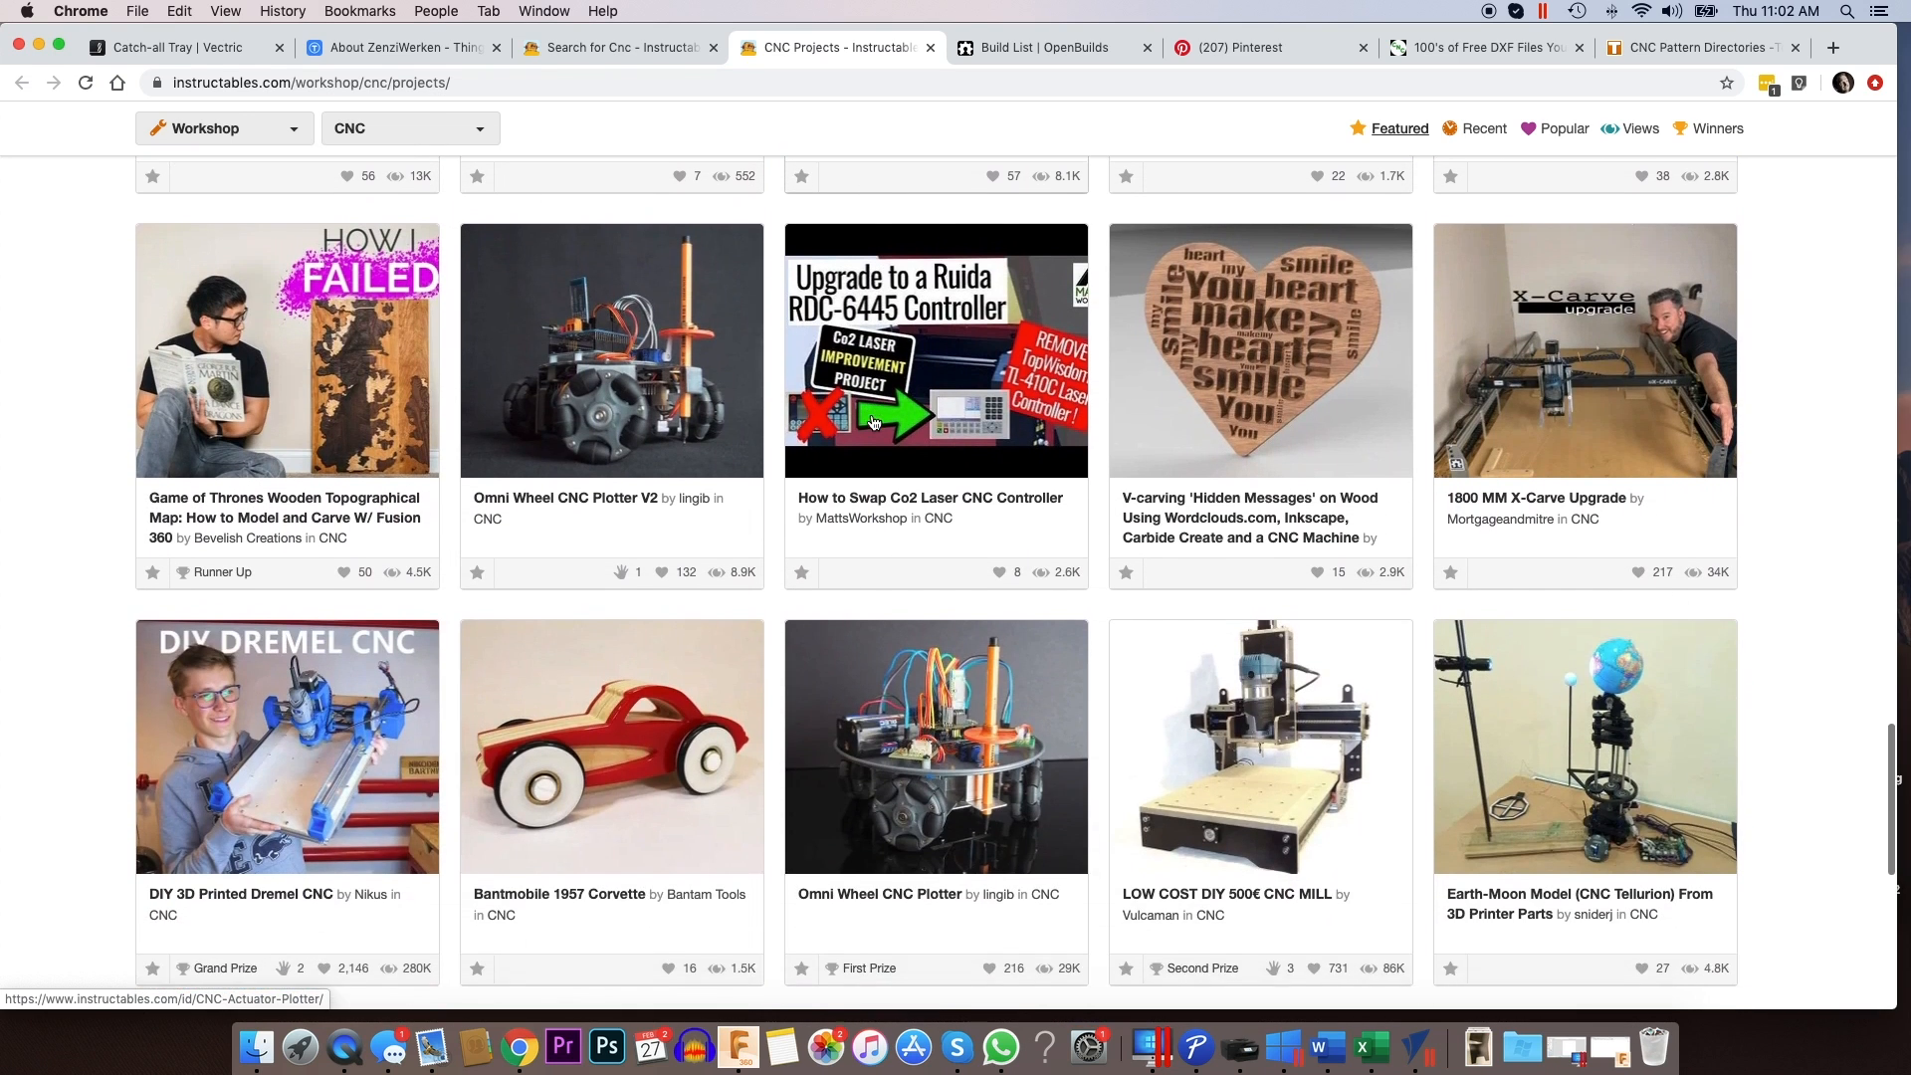
pyautogui.scroll(-3)
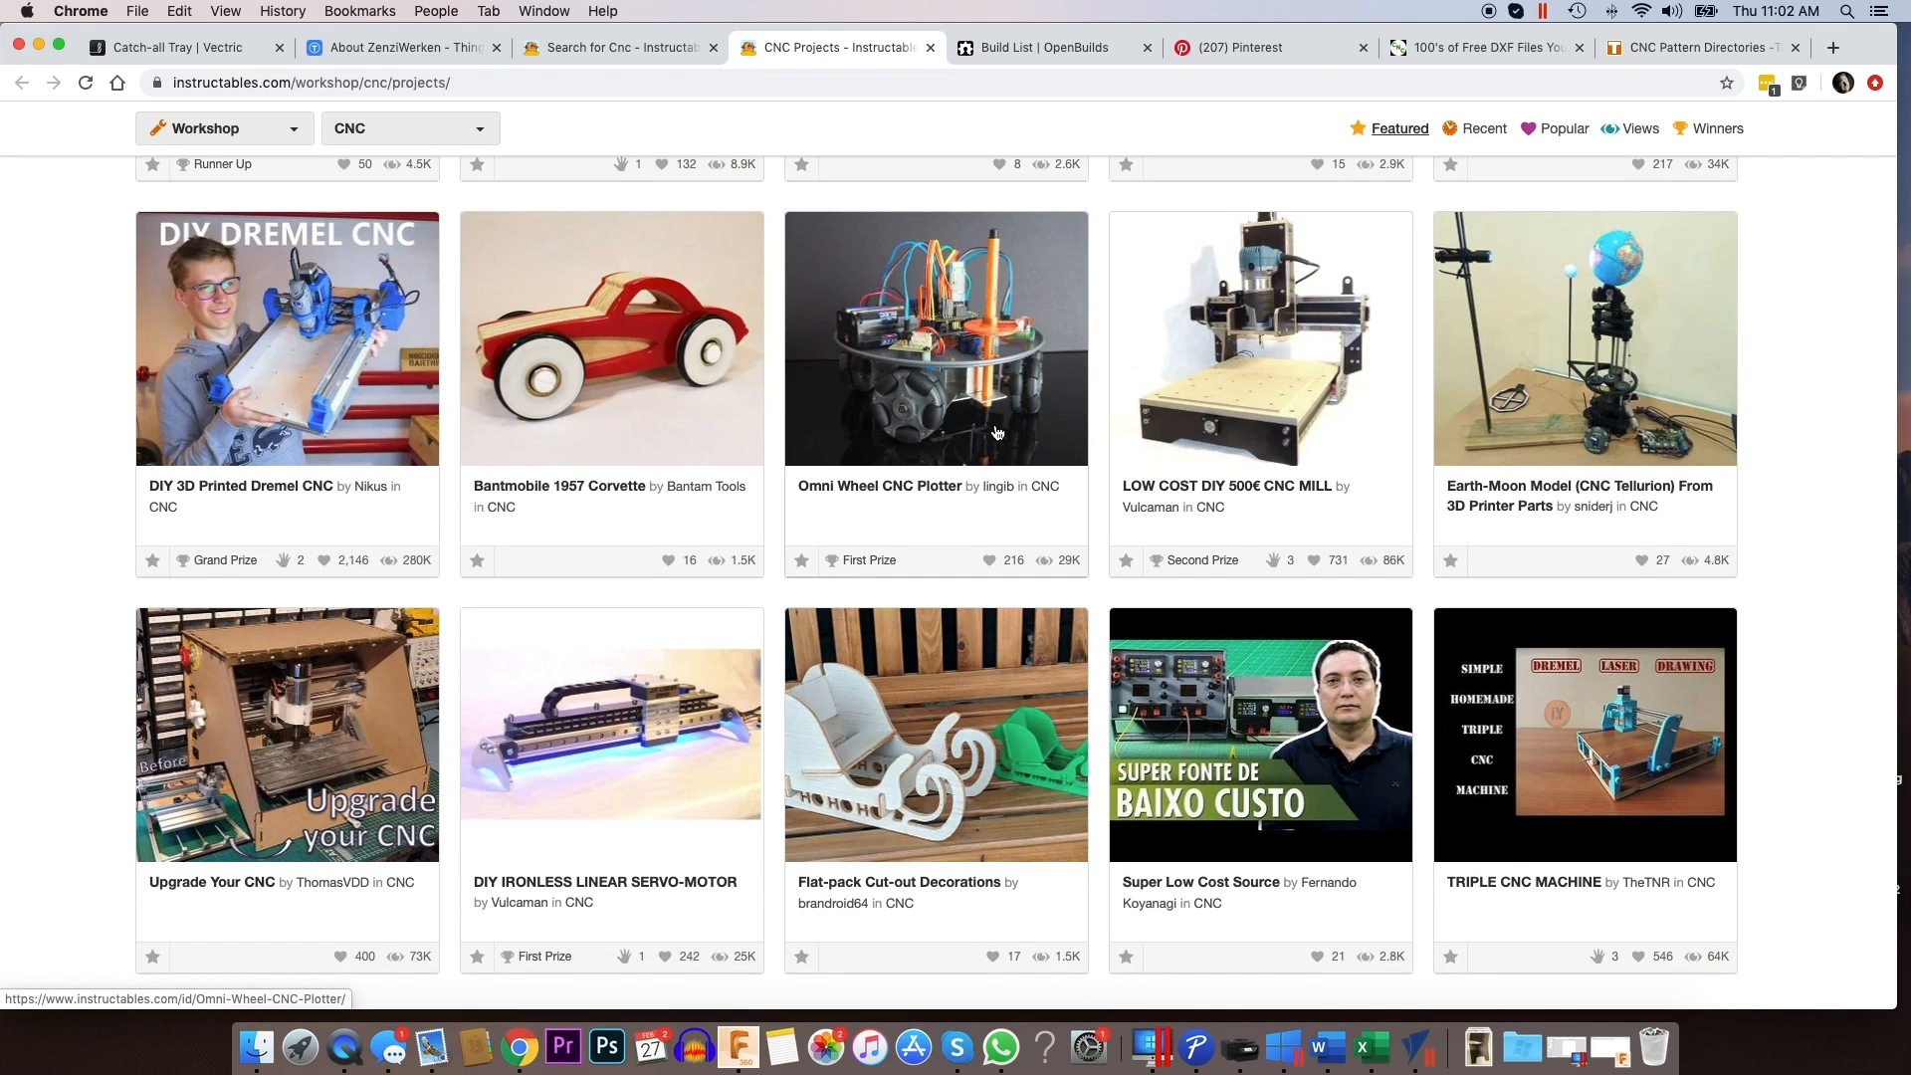
pyautogui.scroll(-3)
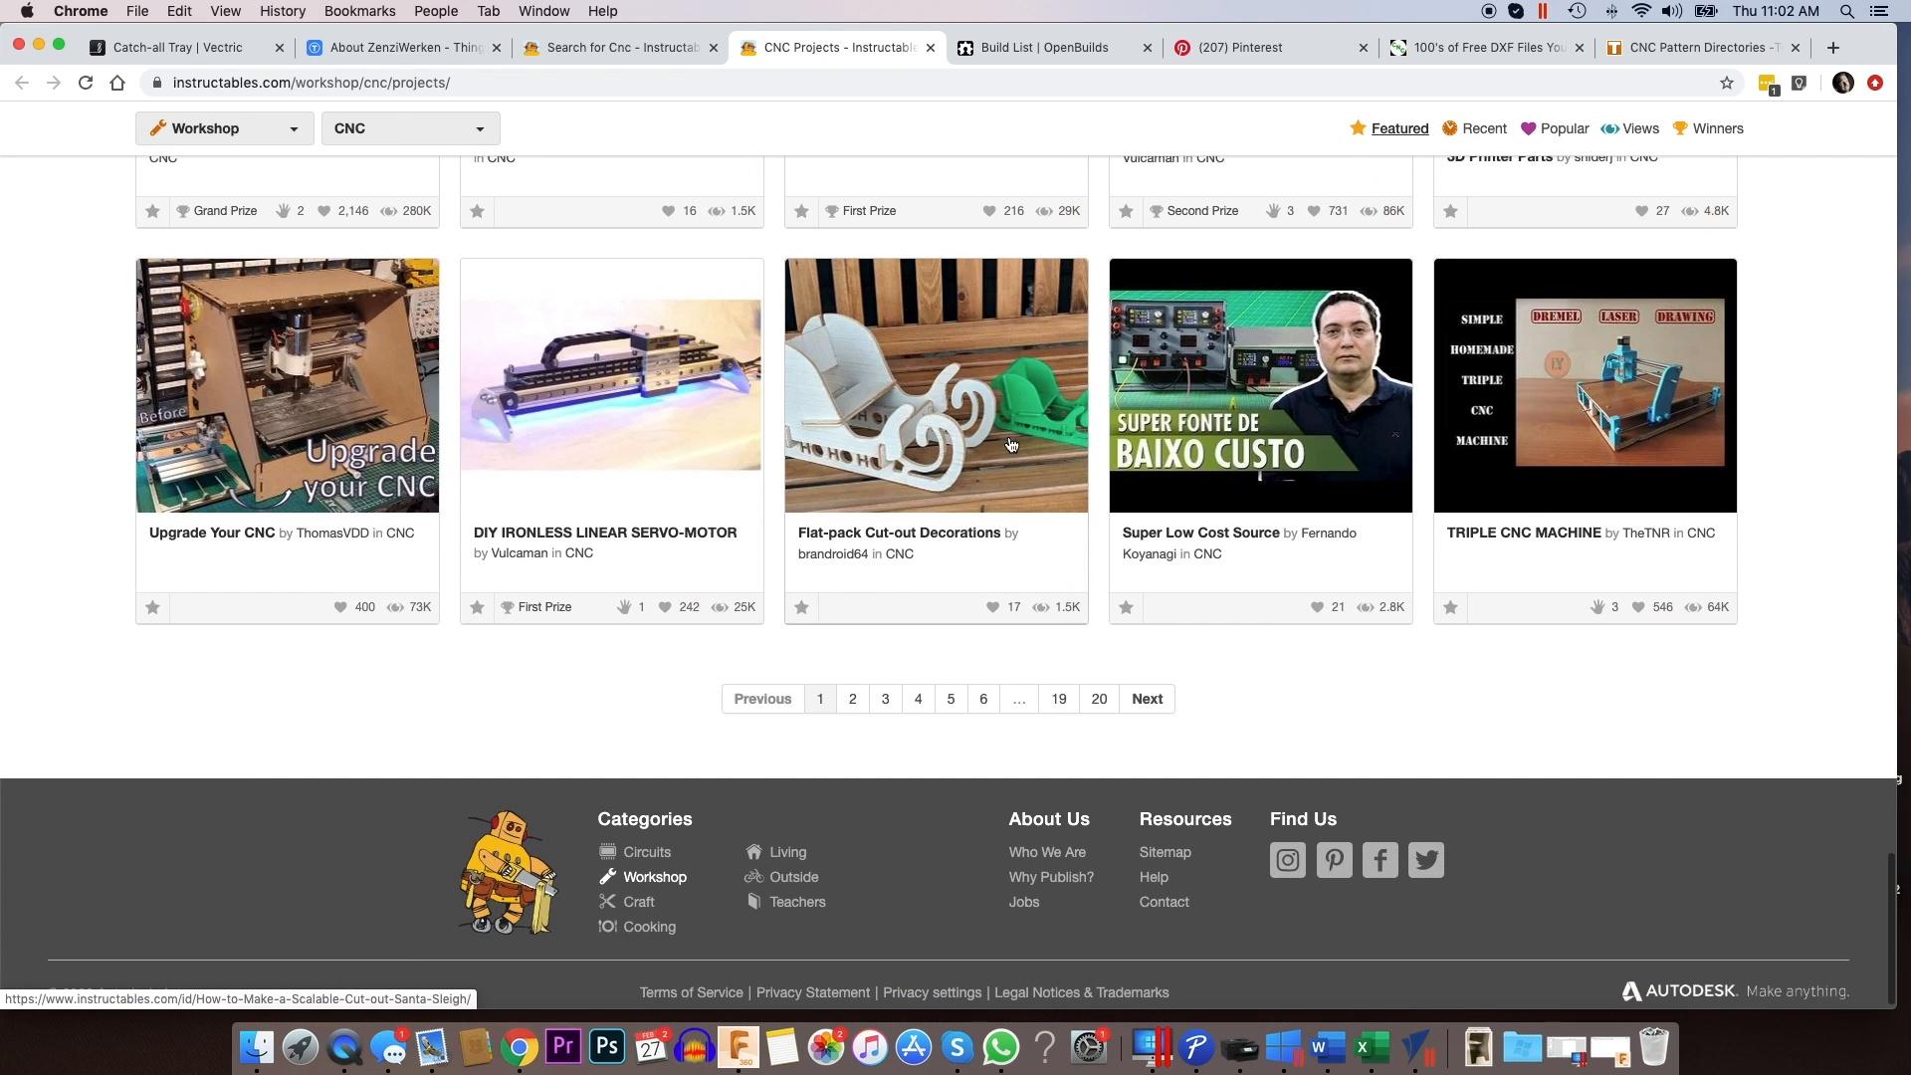
pyautogui.moveTo(1098, 706)
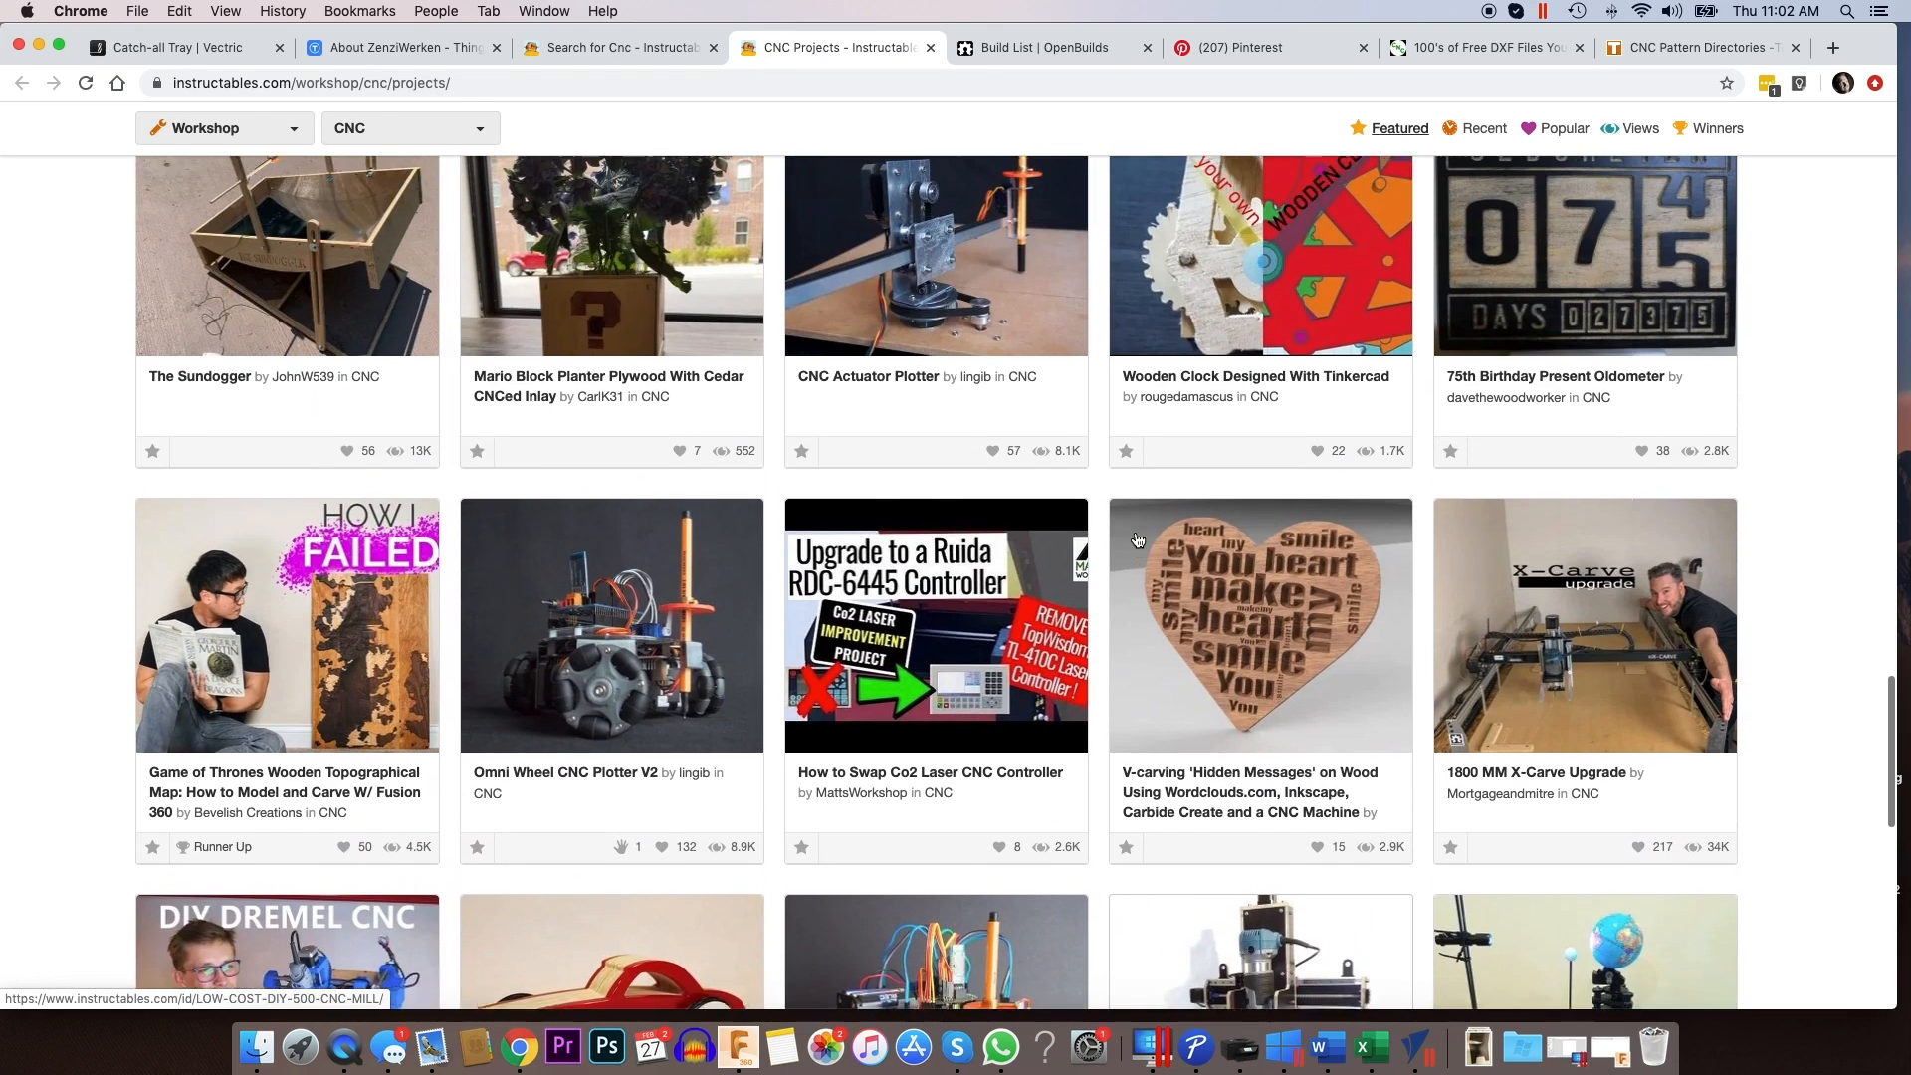
pyautogui.scroll(-3)
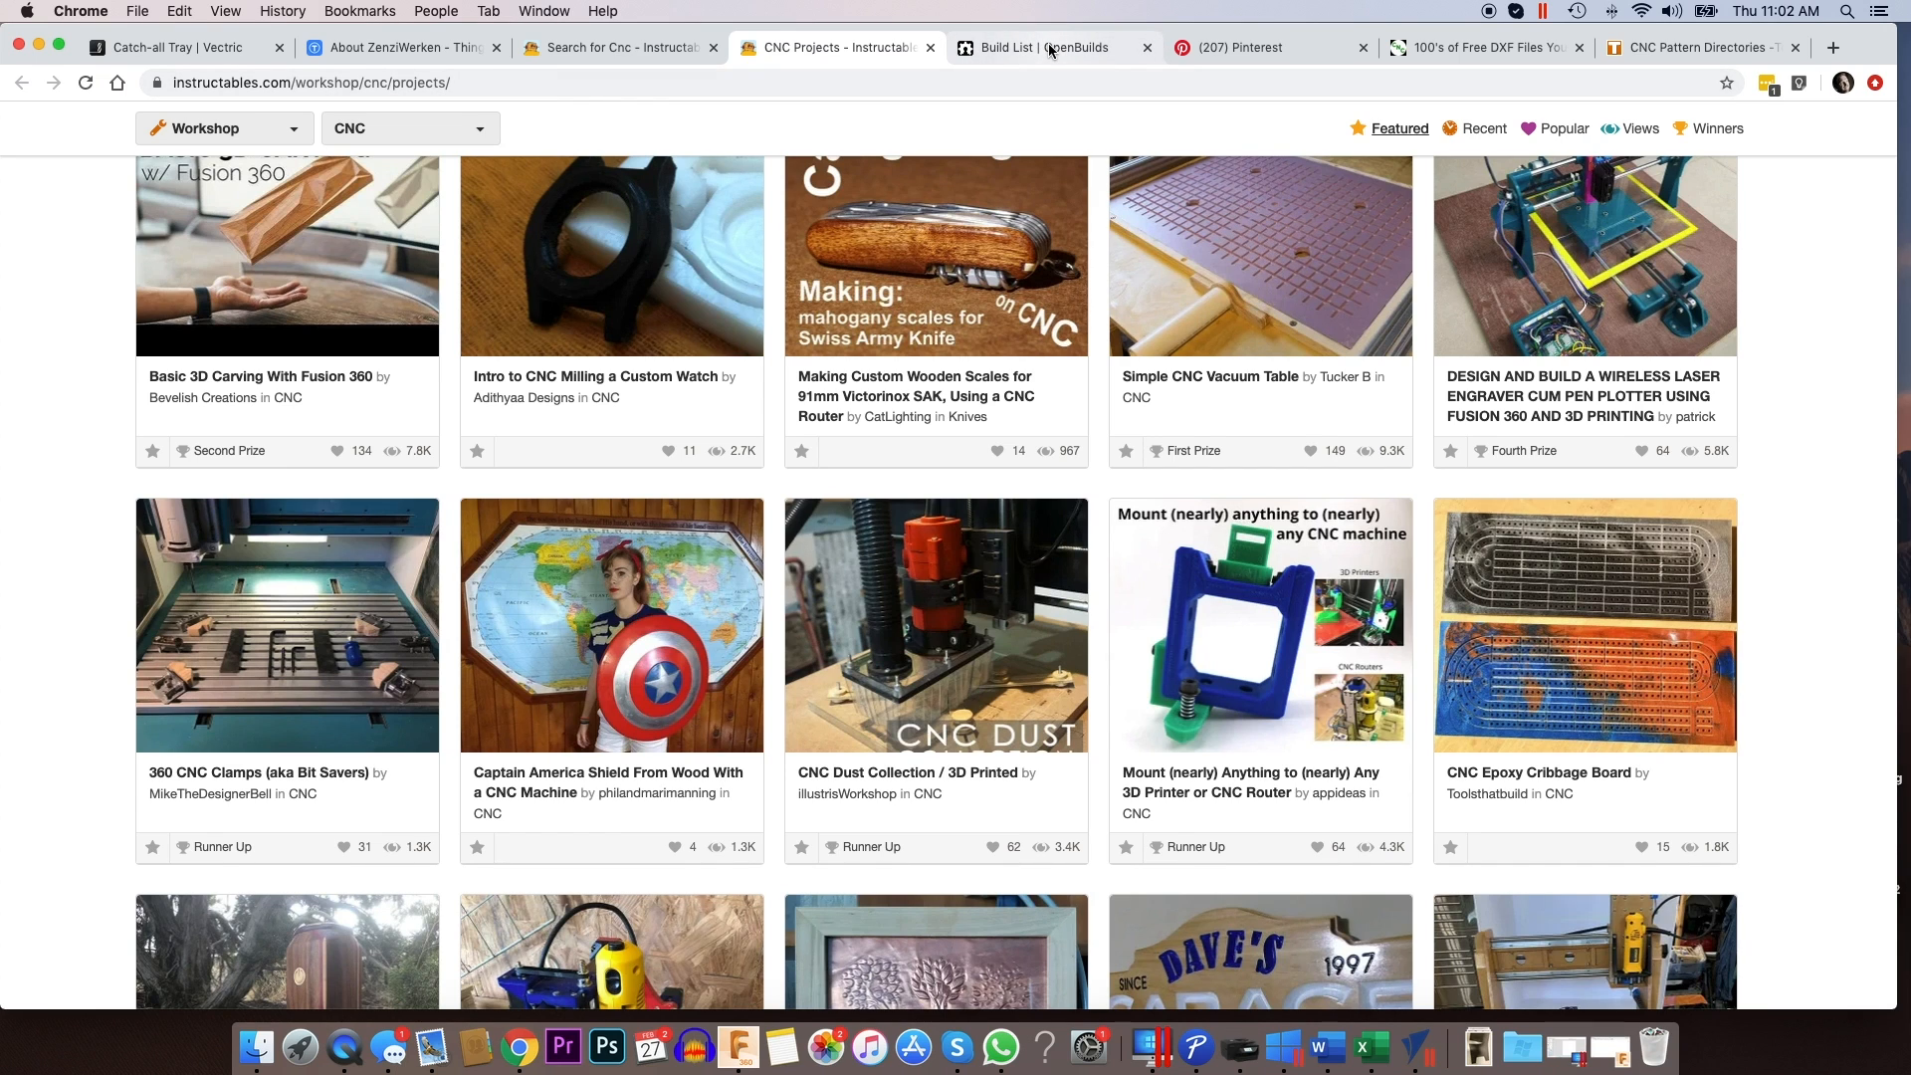
pyautogui.moveTo(1038, 48)
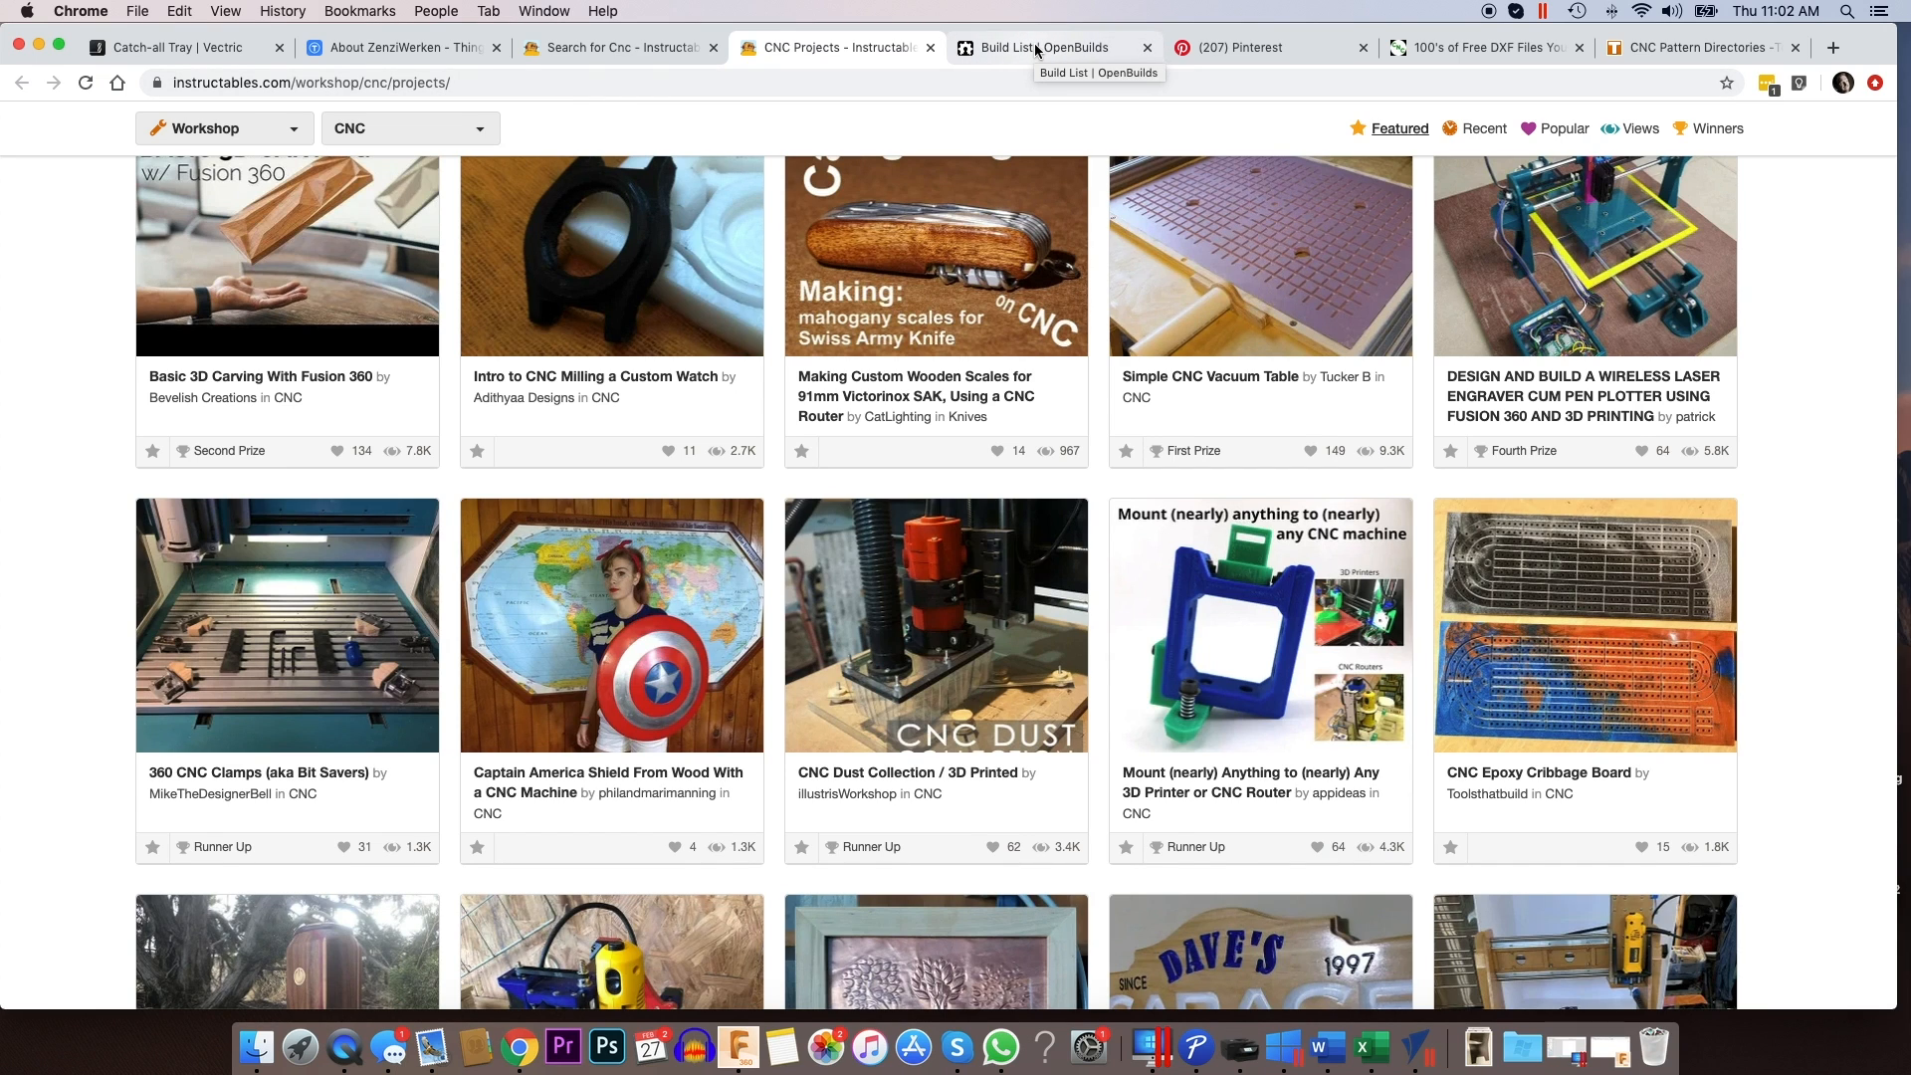
# - Switch to the Build List | OpenBuilds tab and reload its home page via the logo
pyautogui.click(1041, 47)
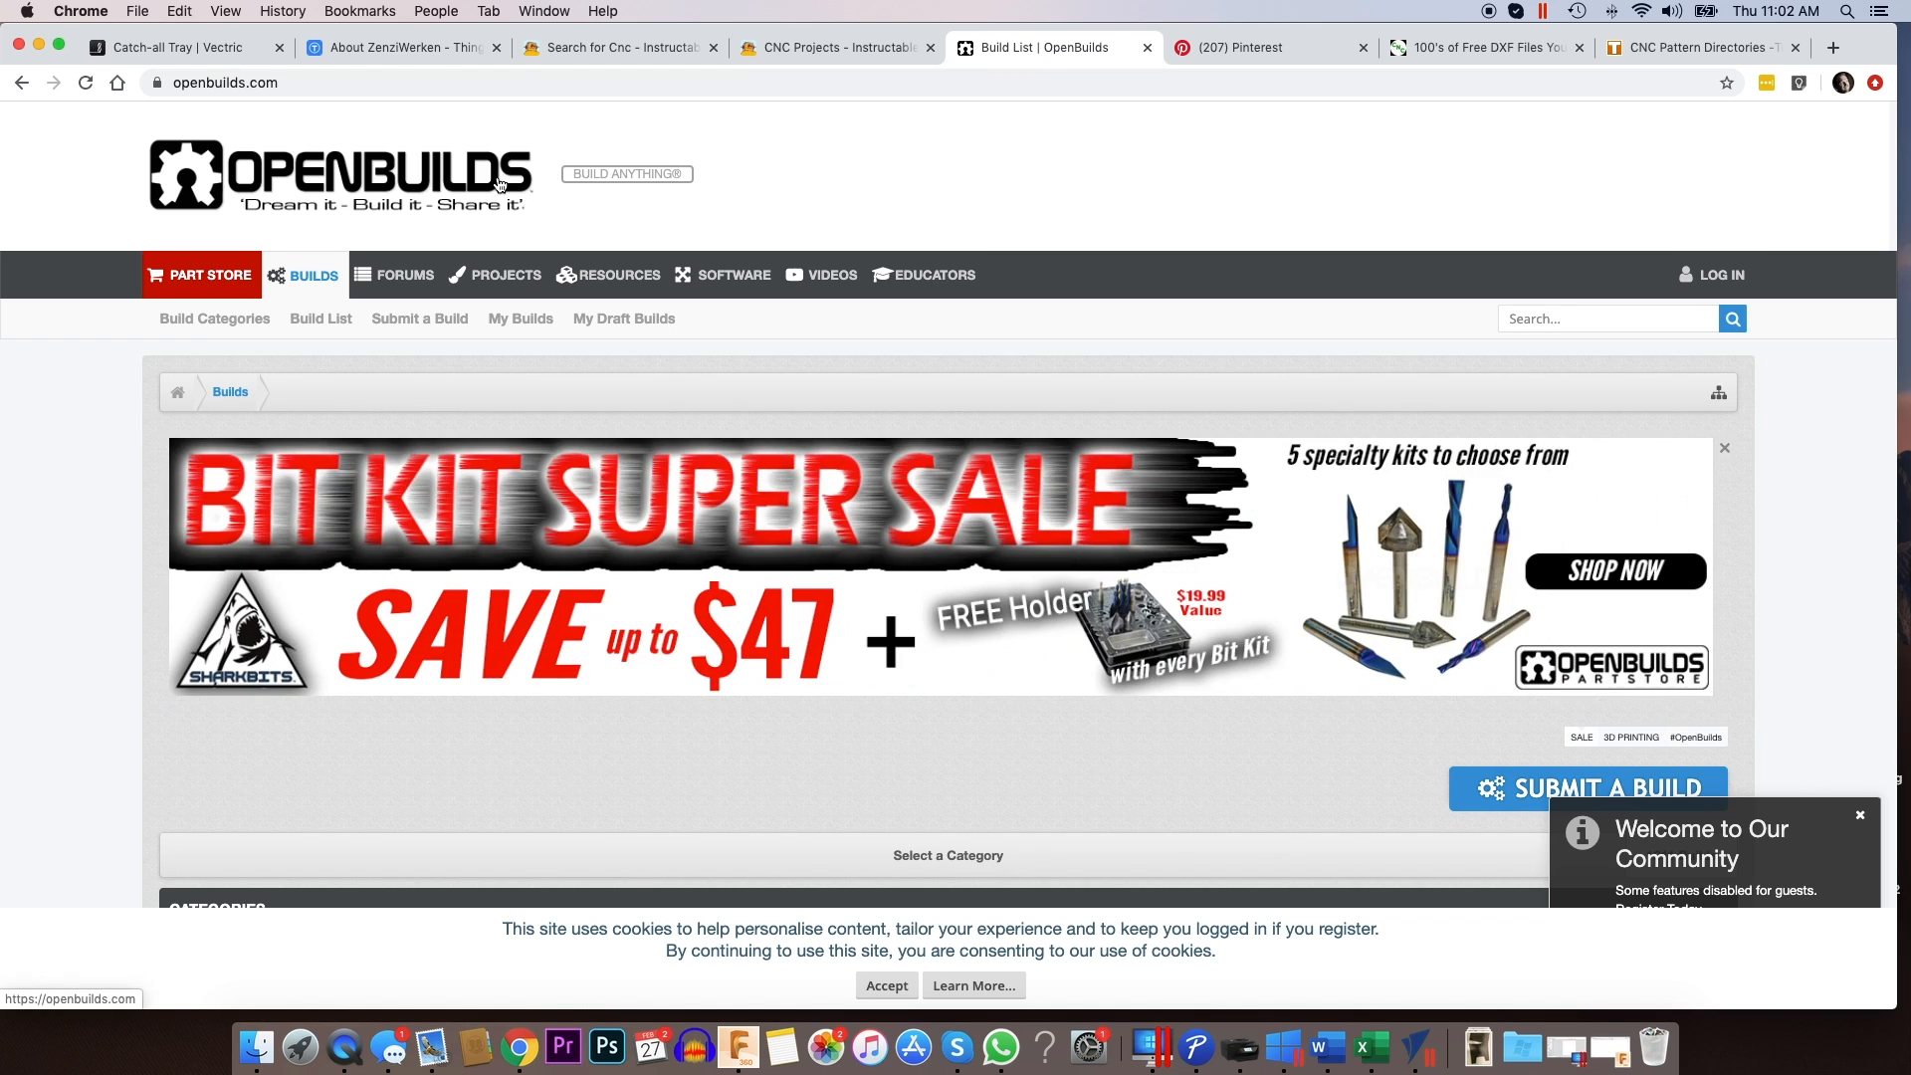
pyautogui.moveTo(470, 217)
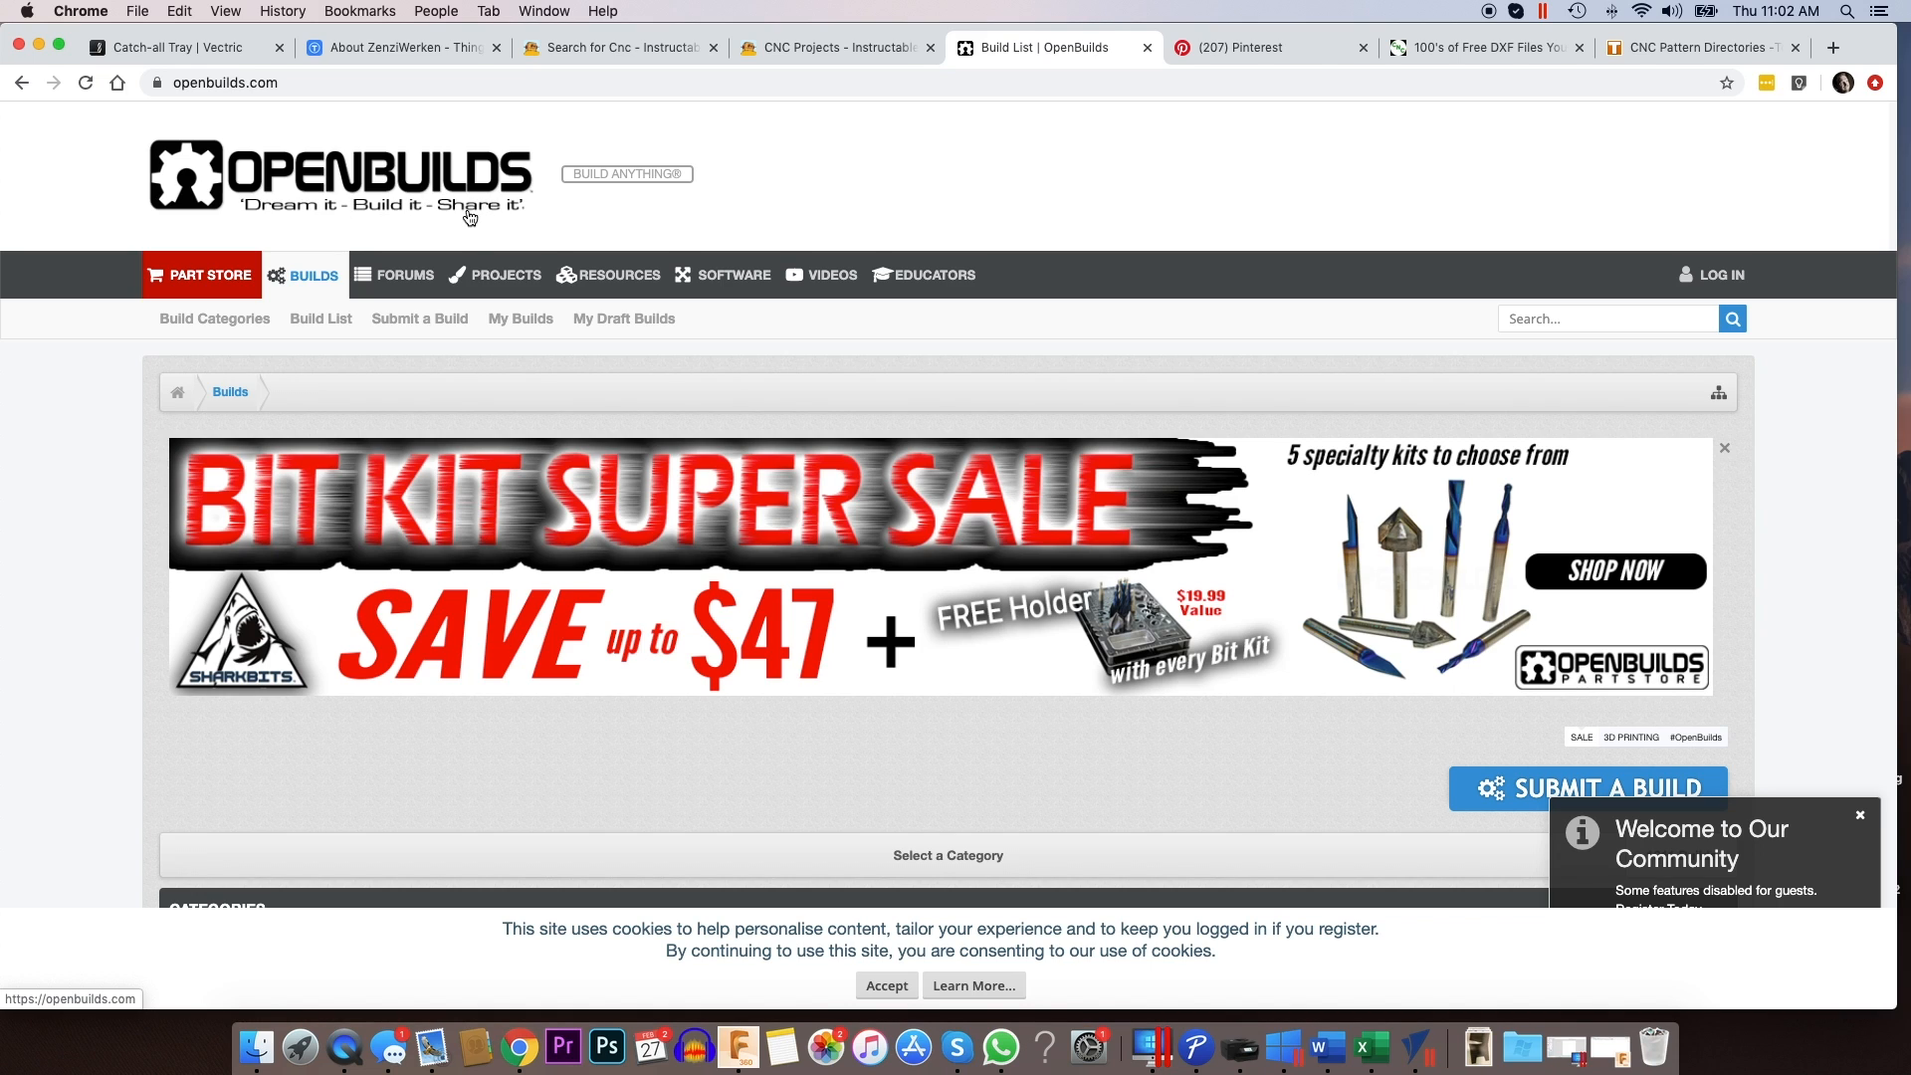
pyautogui.click(396, 275)
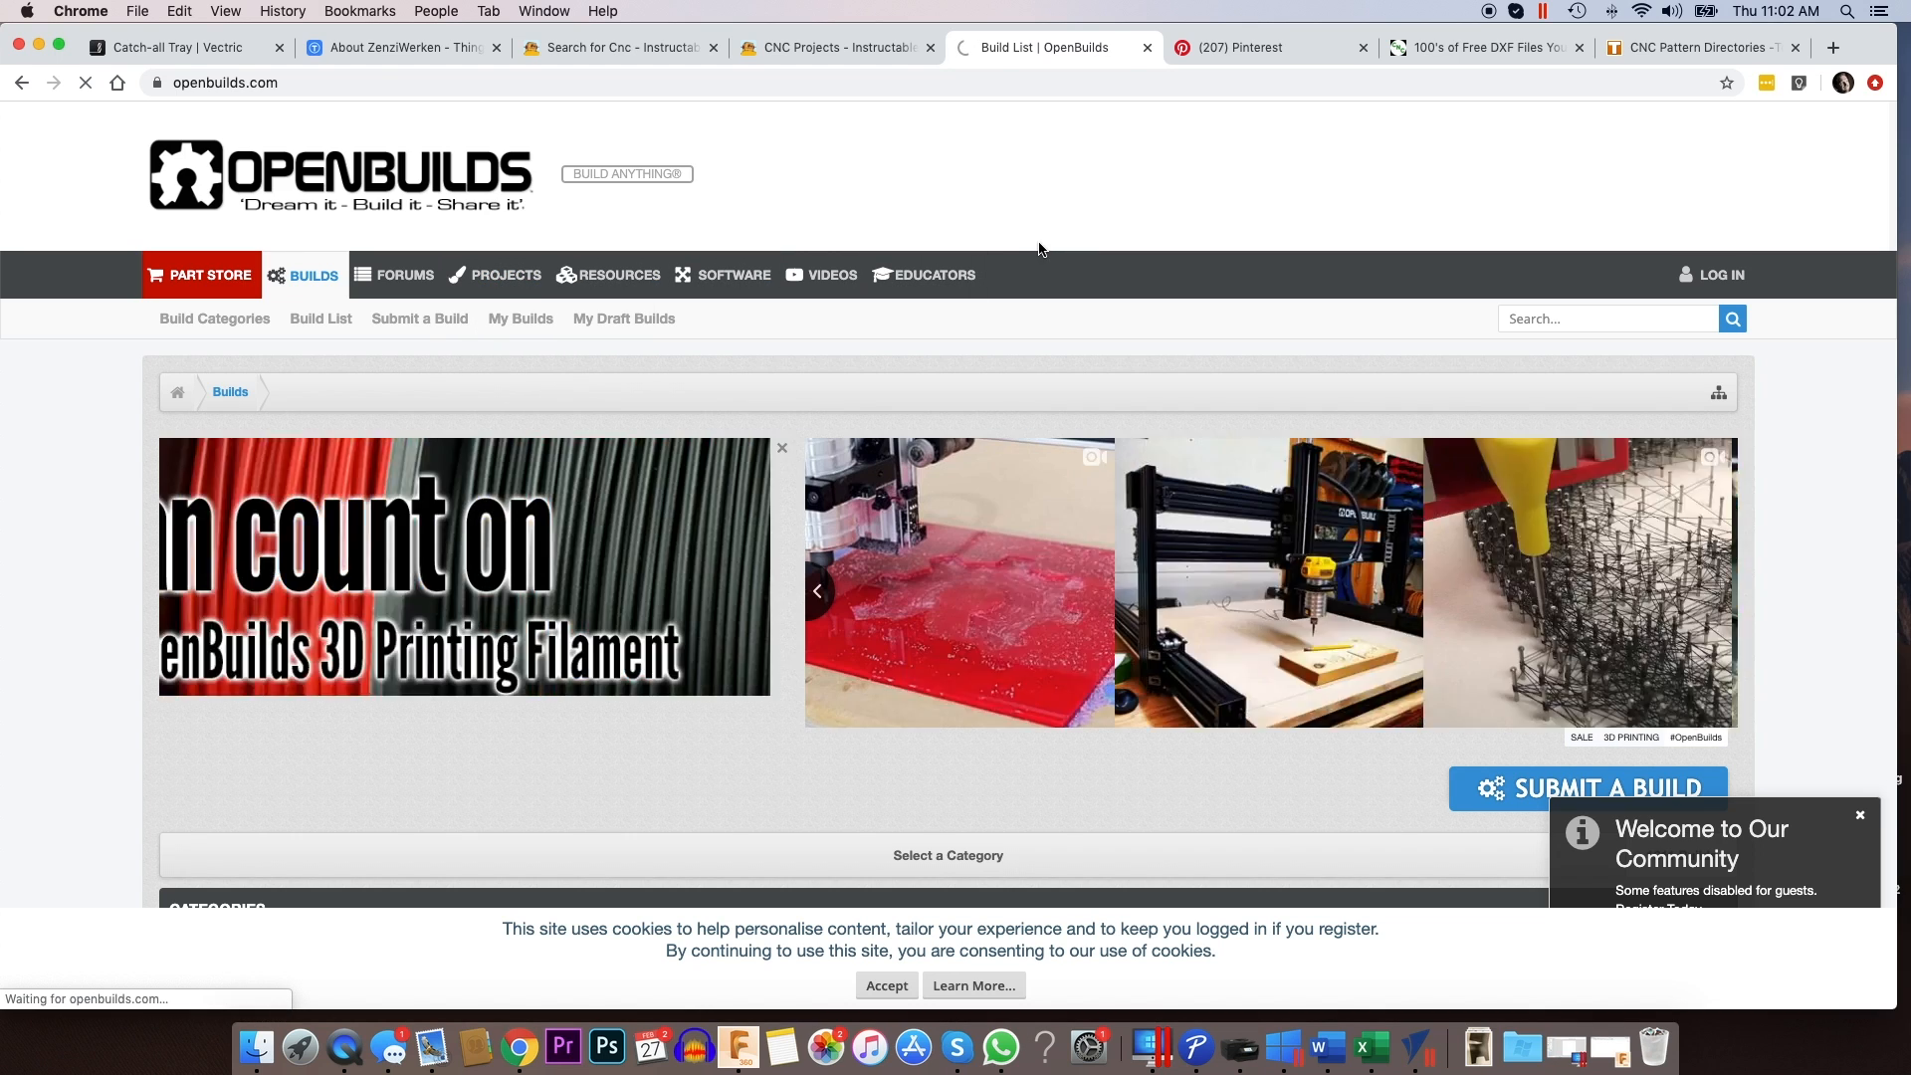
# - Open OpenBuilds Projects and scroll the tiles down to the Flow Meter and Poseidon carving
pyautogui.click(505, 275)
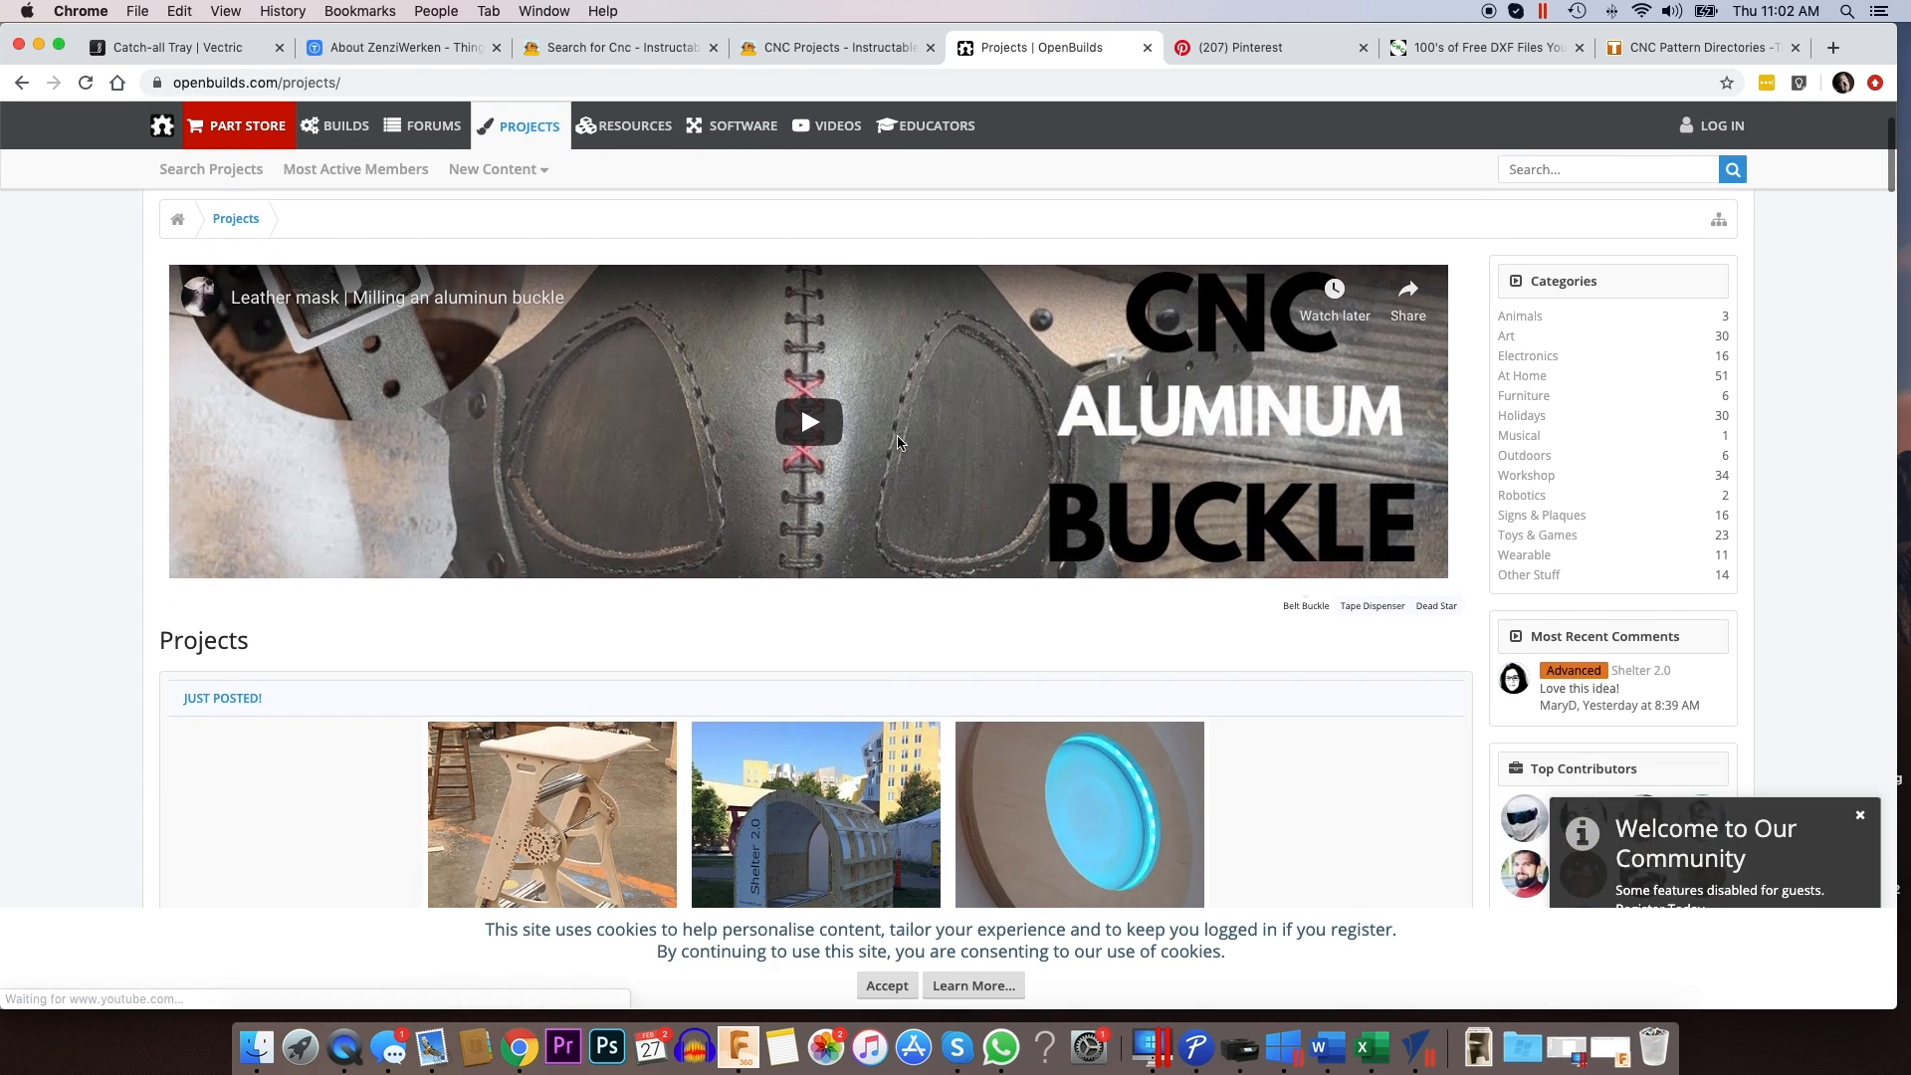
pyautogui.scroll(-3)
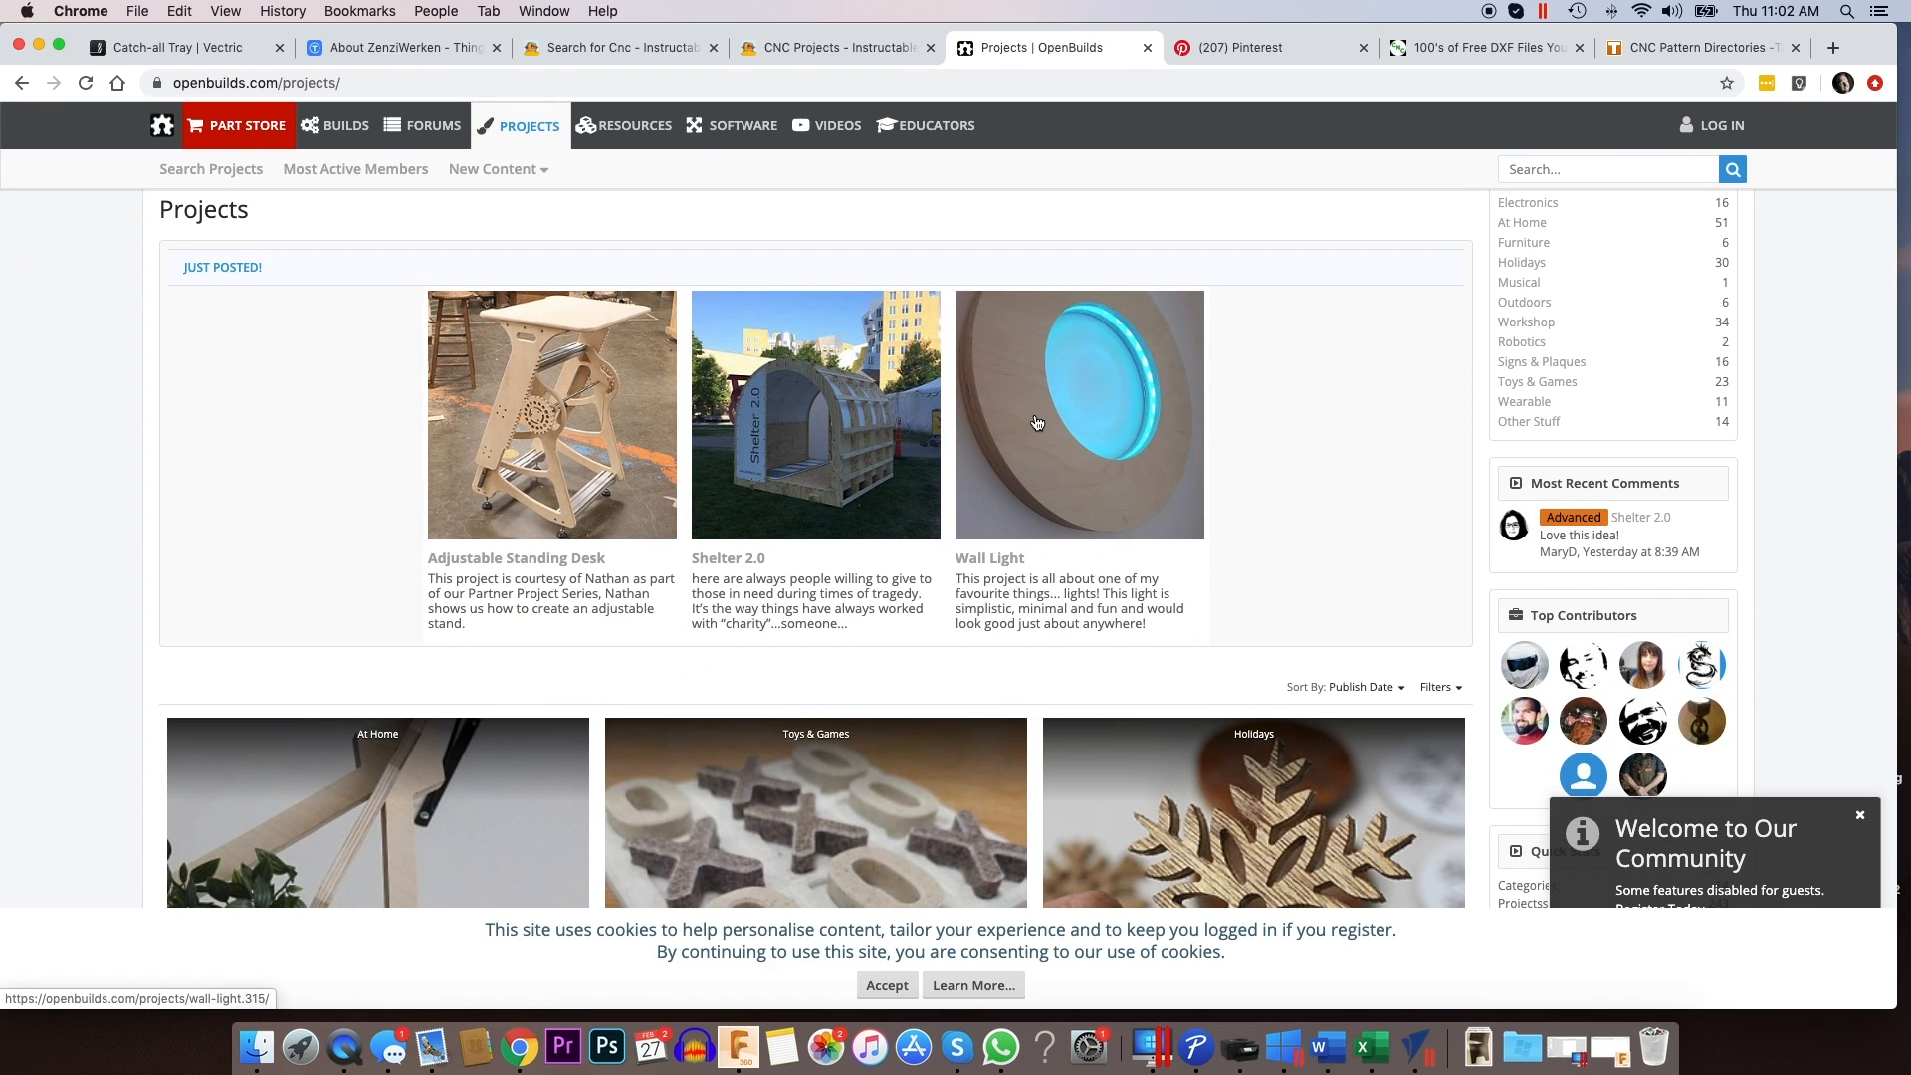
pyautogui.scroll(-3)
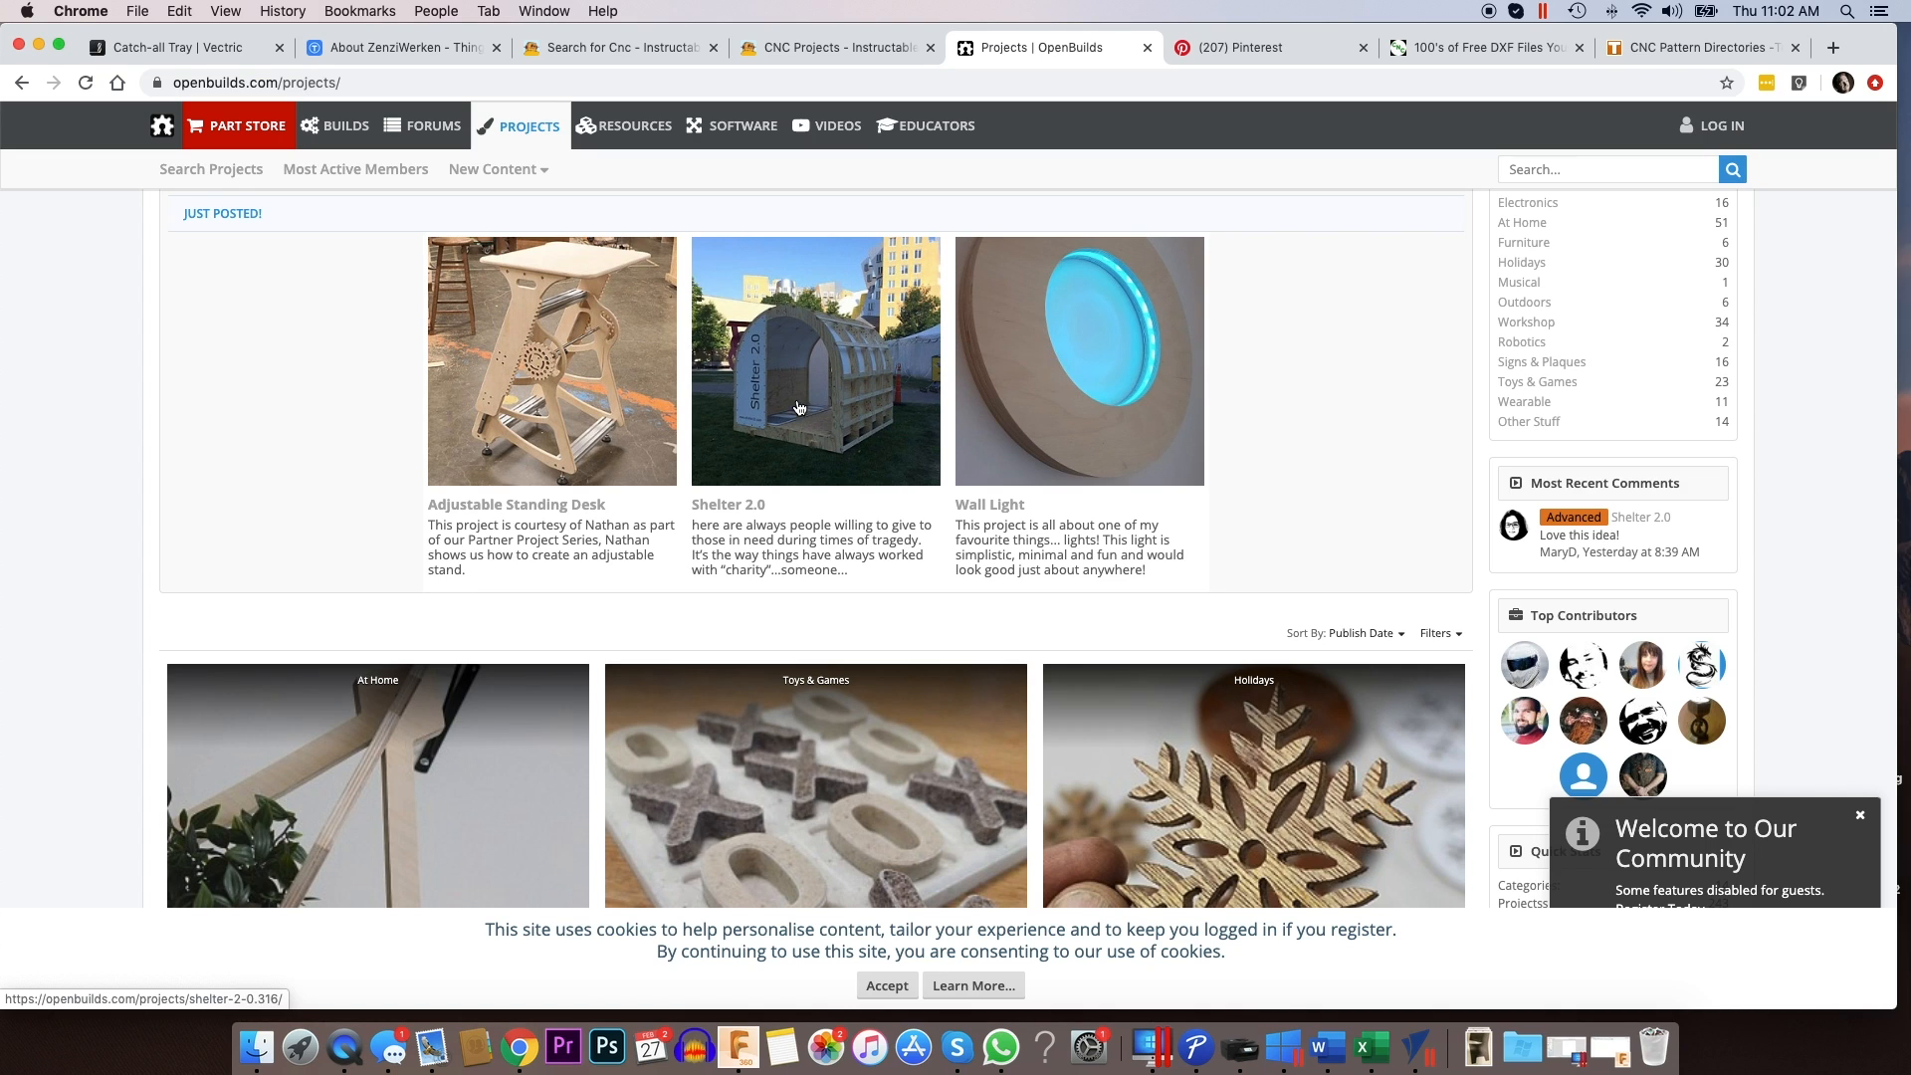
pyautogui.moveTo(624, 384)
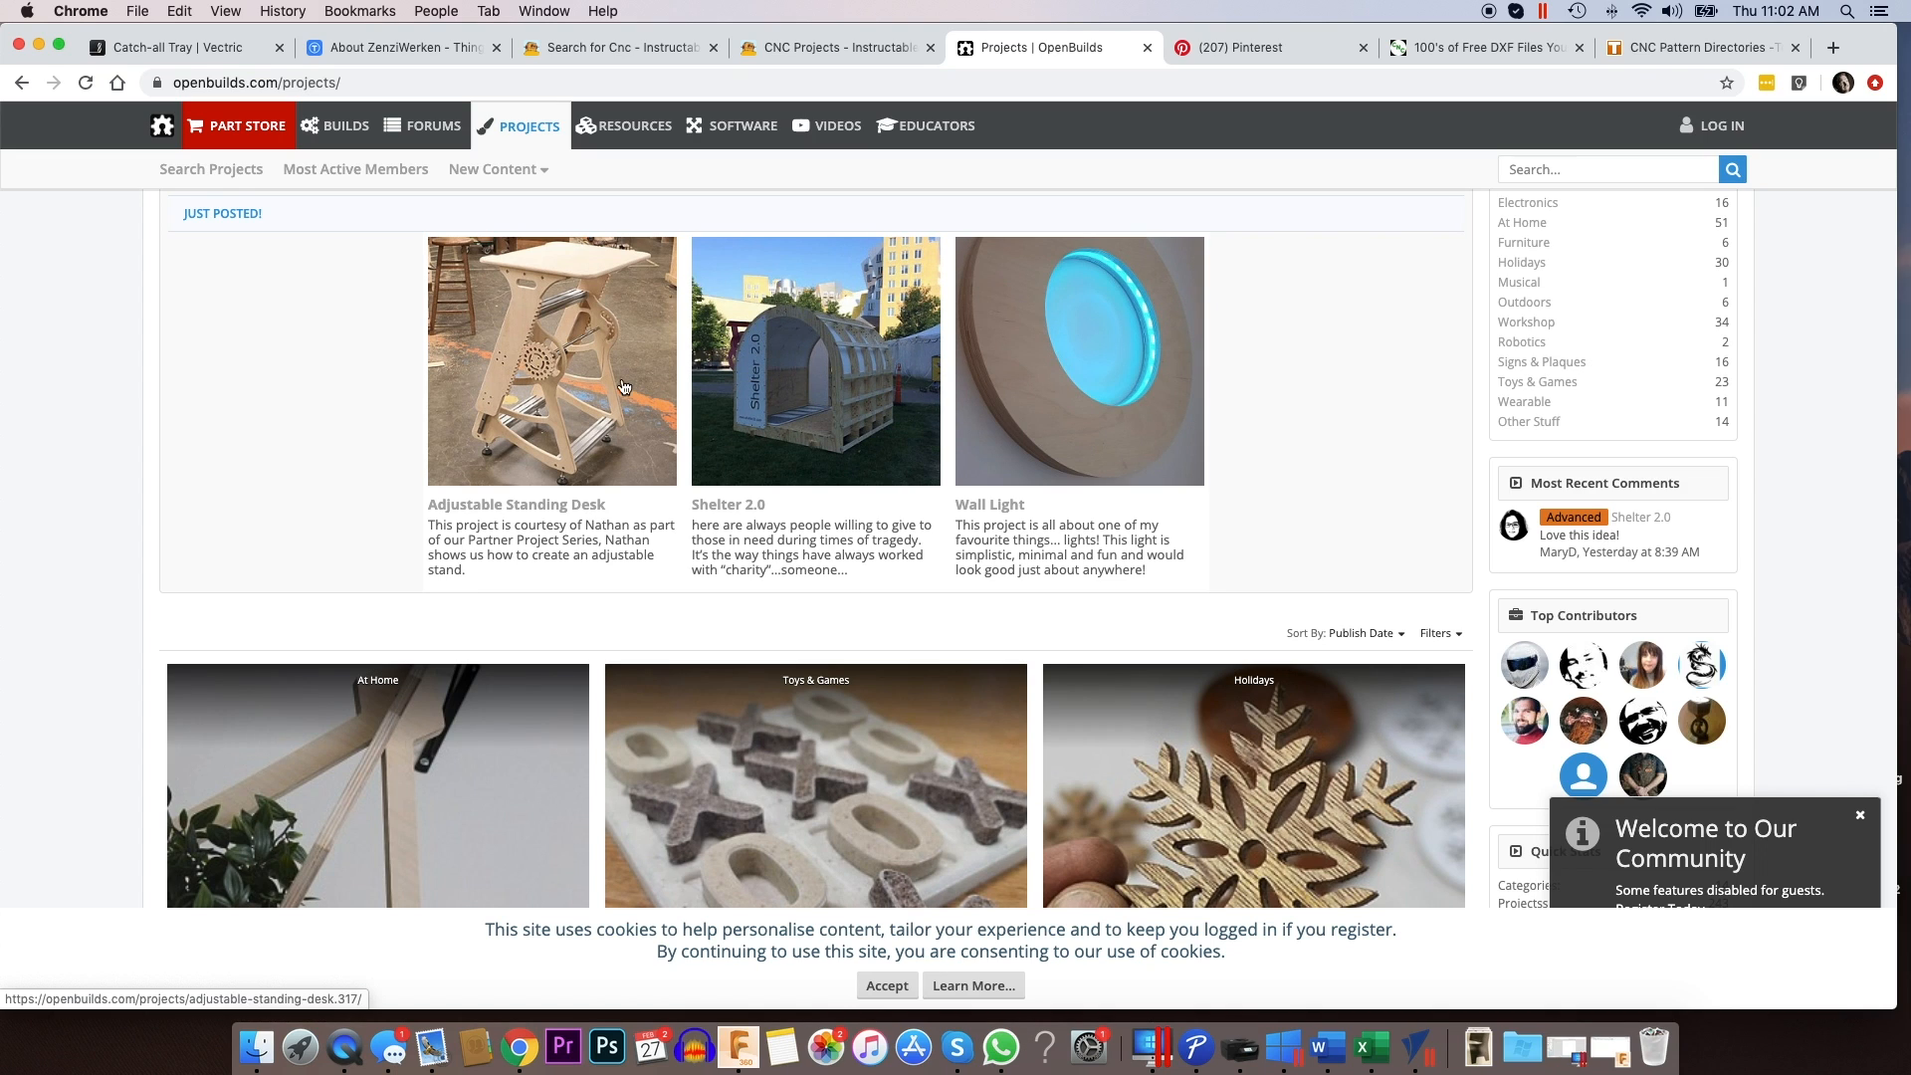
pyautogui.scroll(-3)
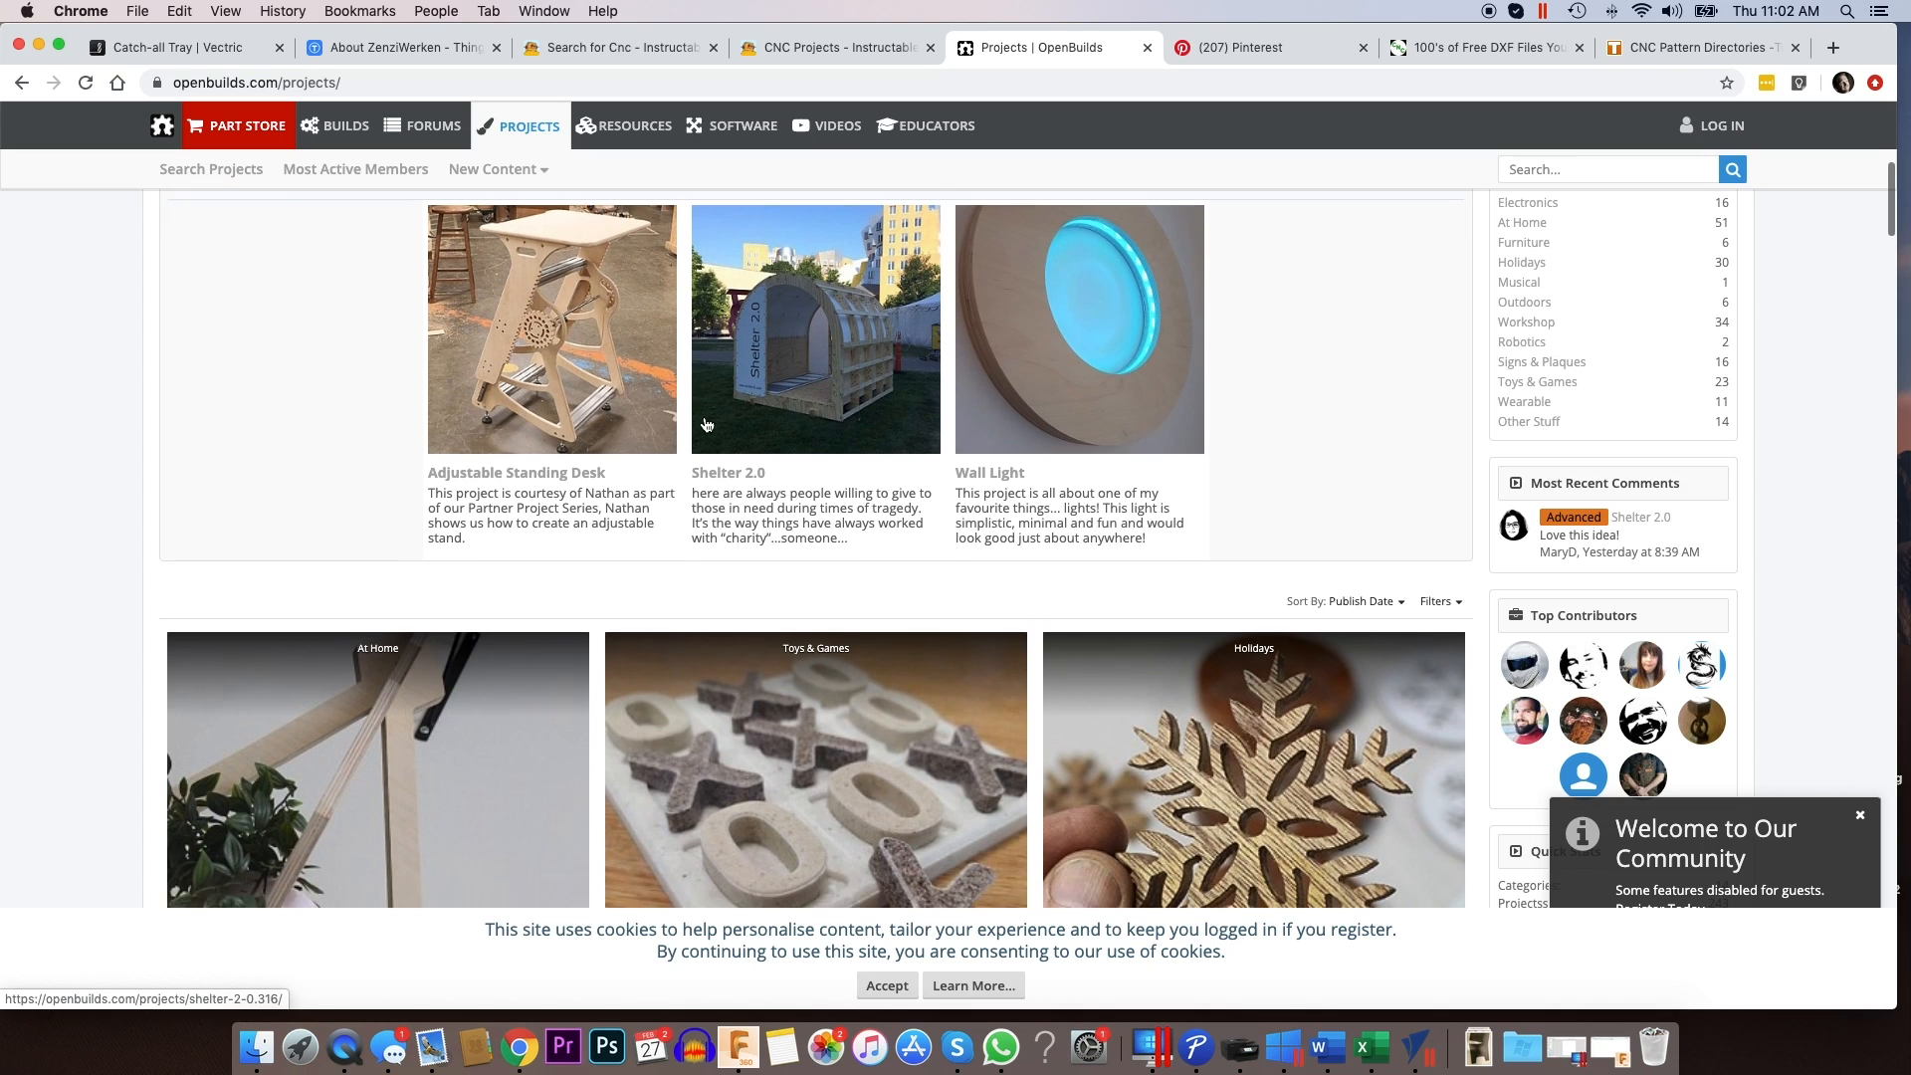
pyautogui.scroll(-3)
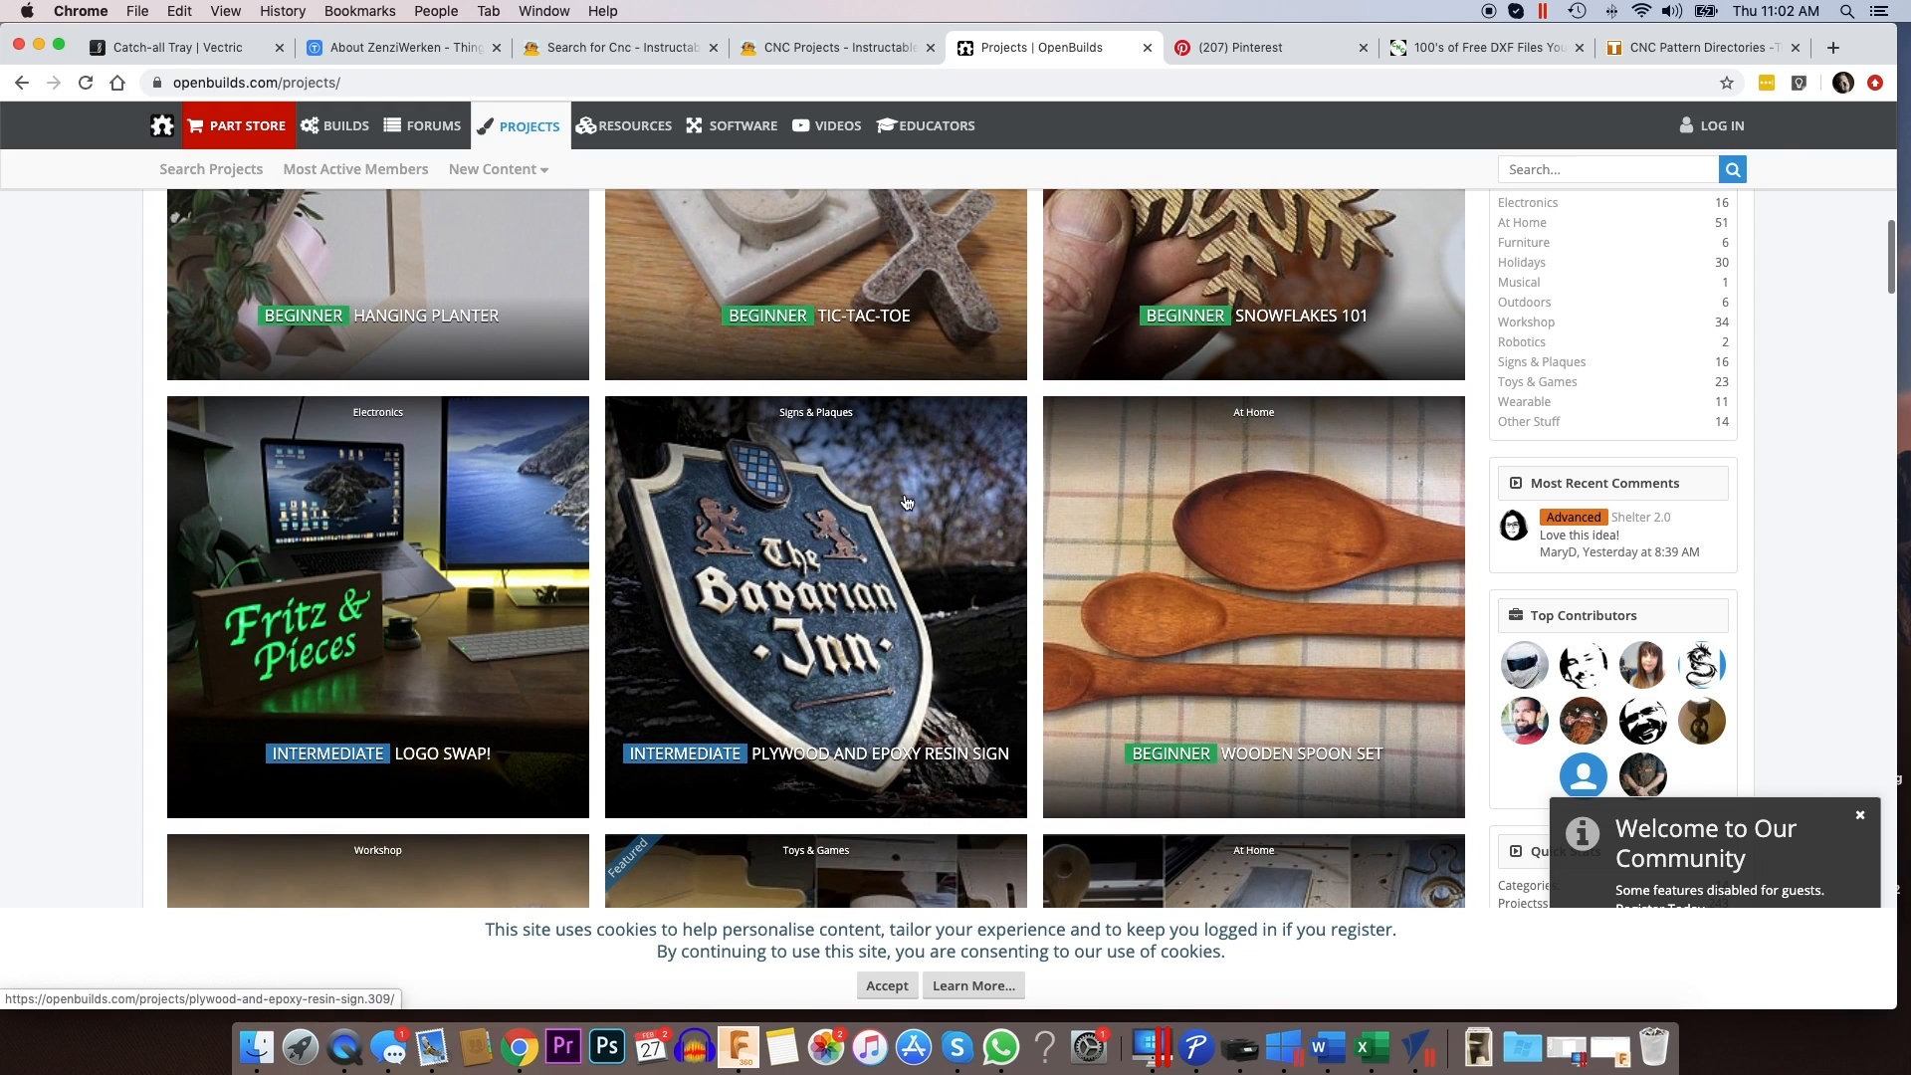
pyautogui.scroll(-3)
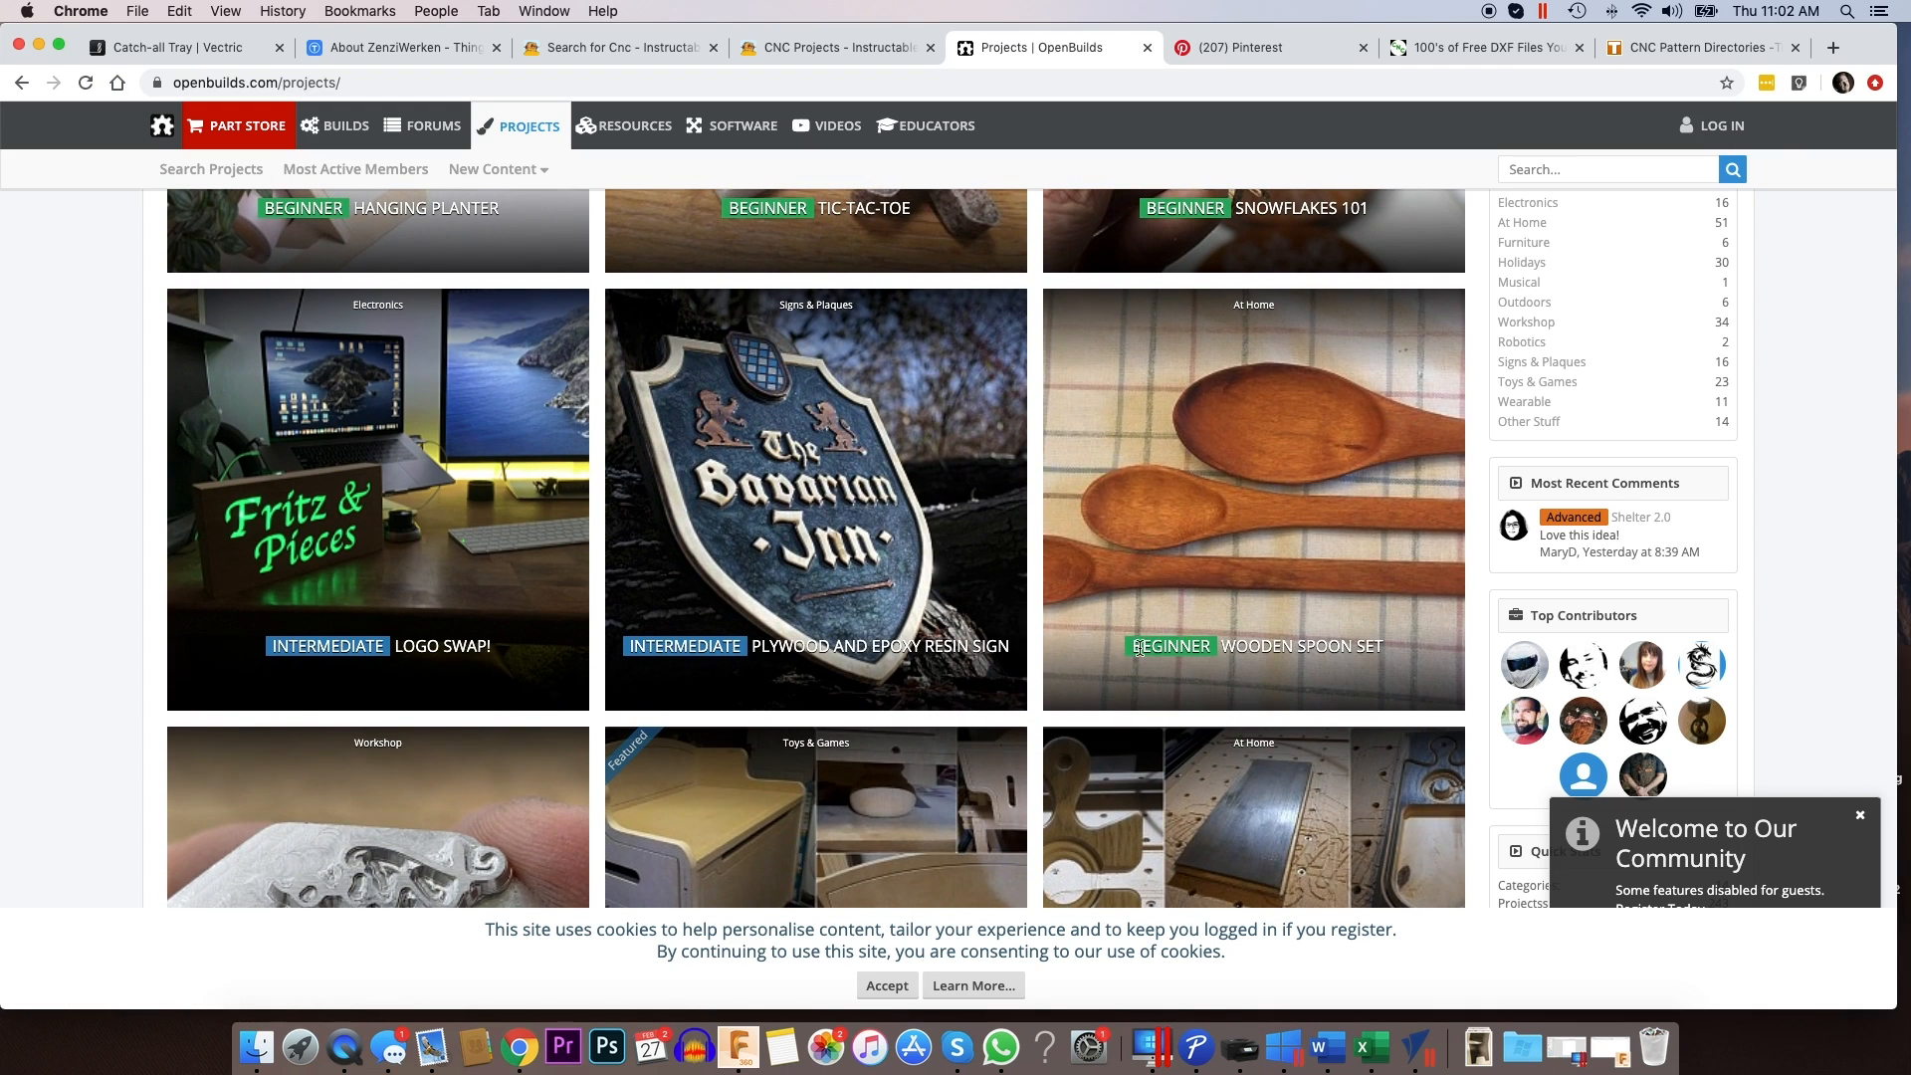
pyautogui.scroll(-3)
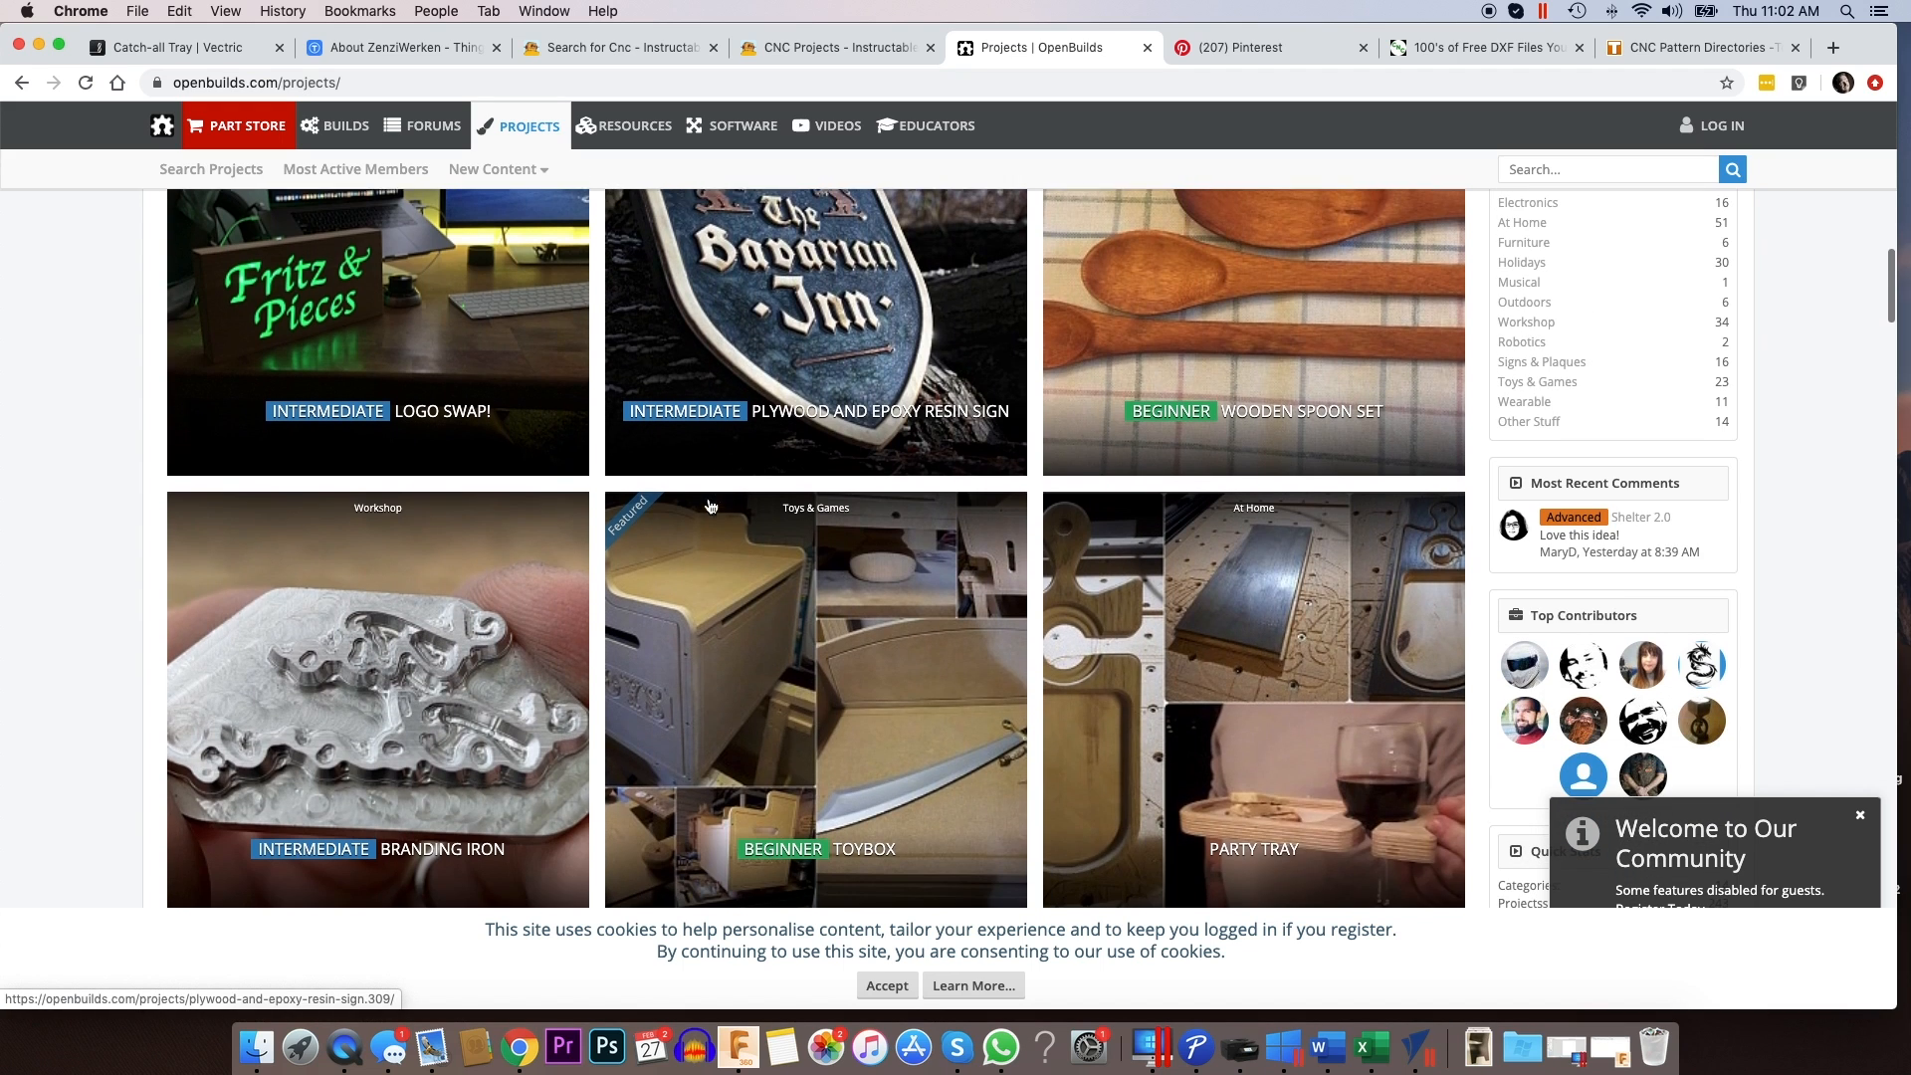
pyautogui.scroll(-3)
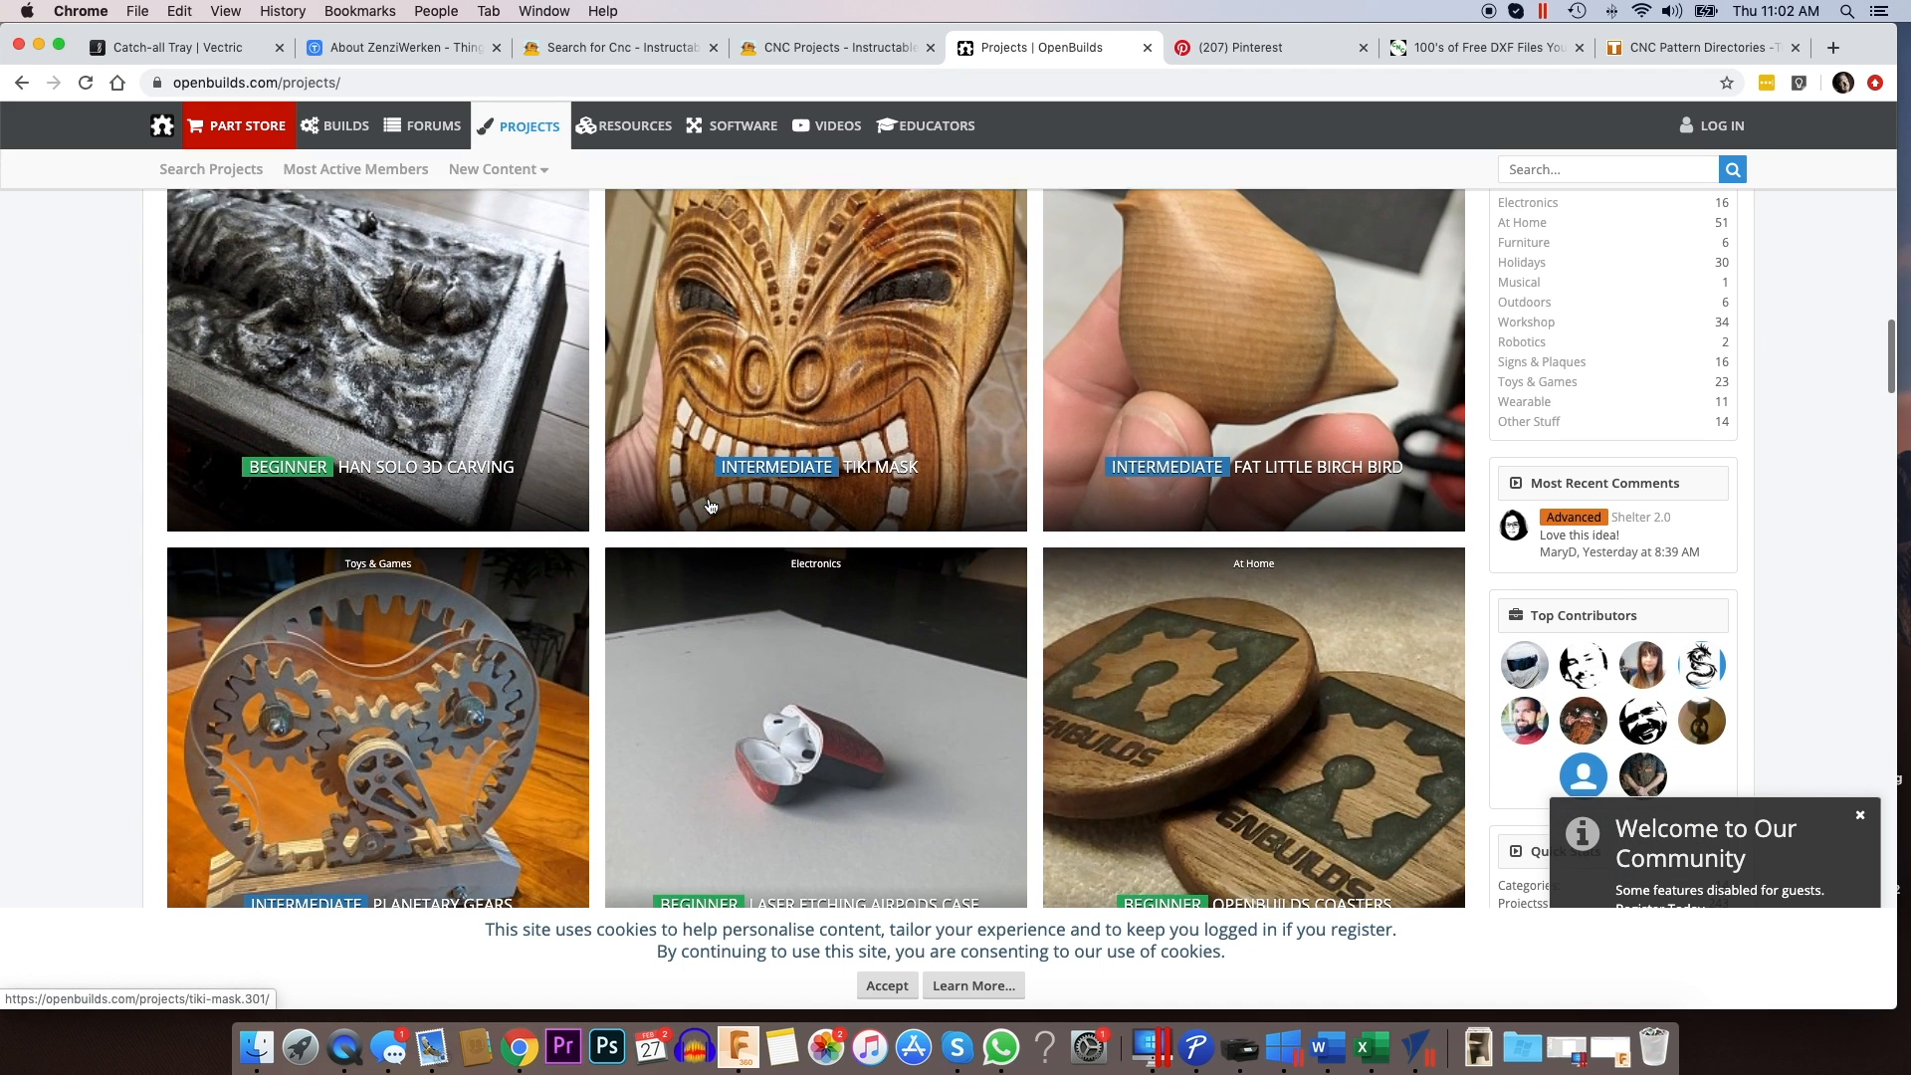
pyautogui.scroll(-3)
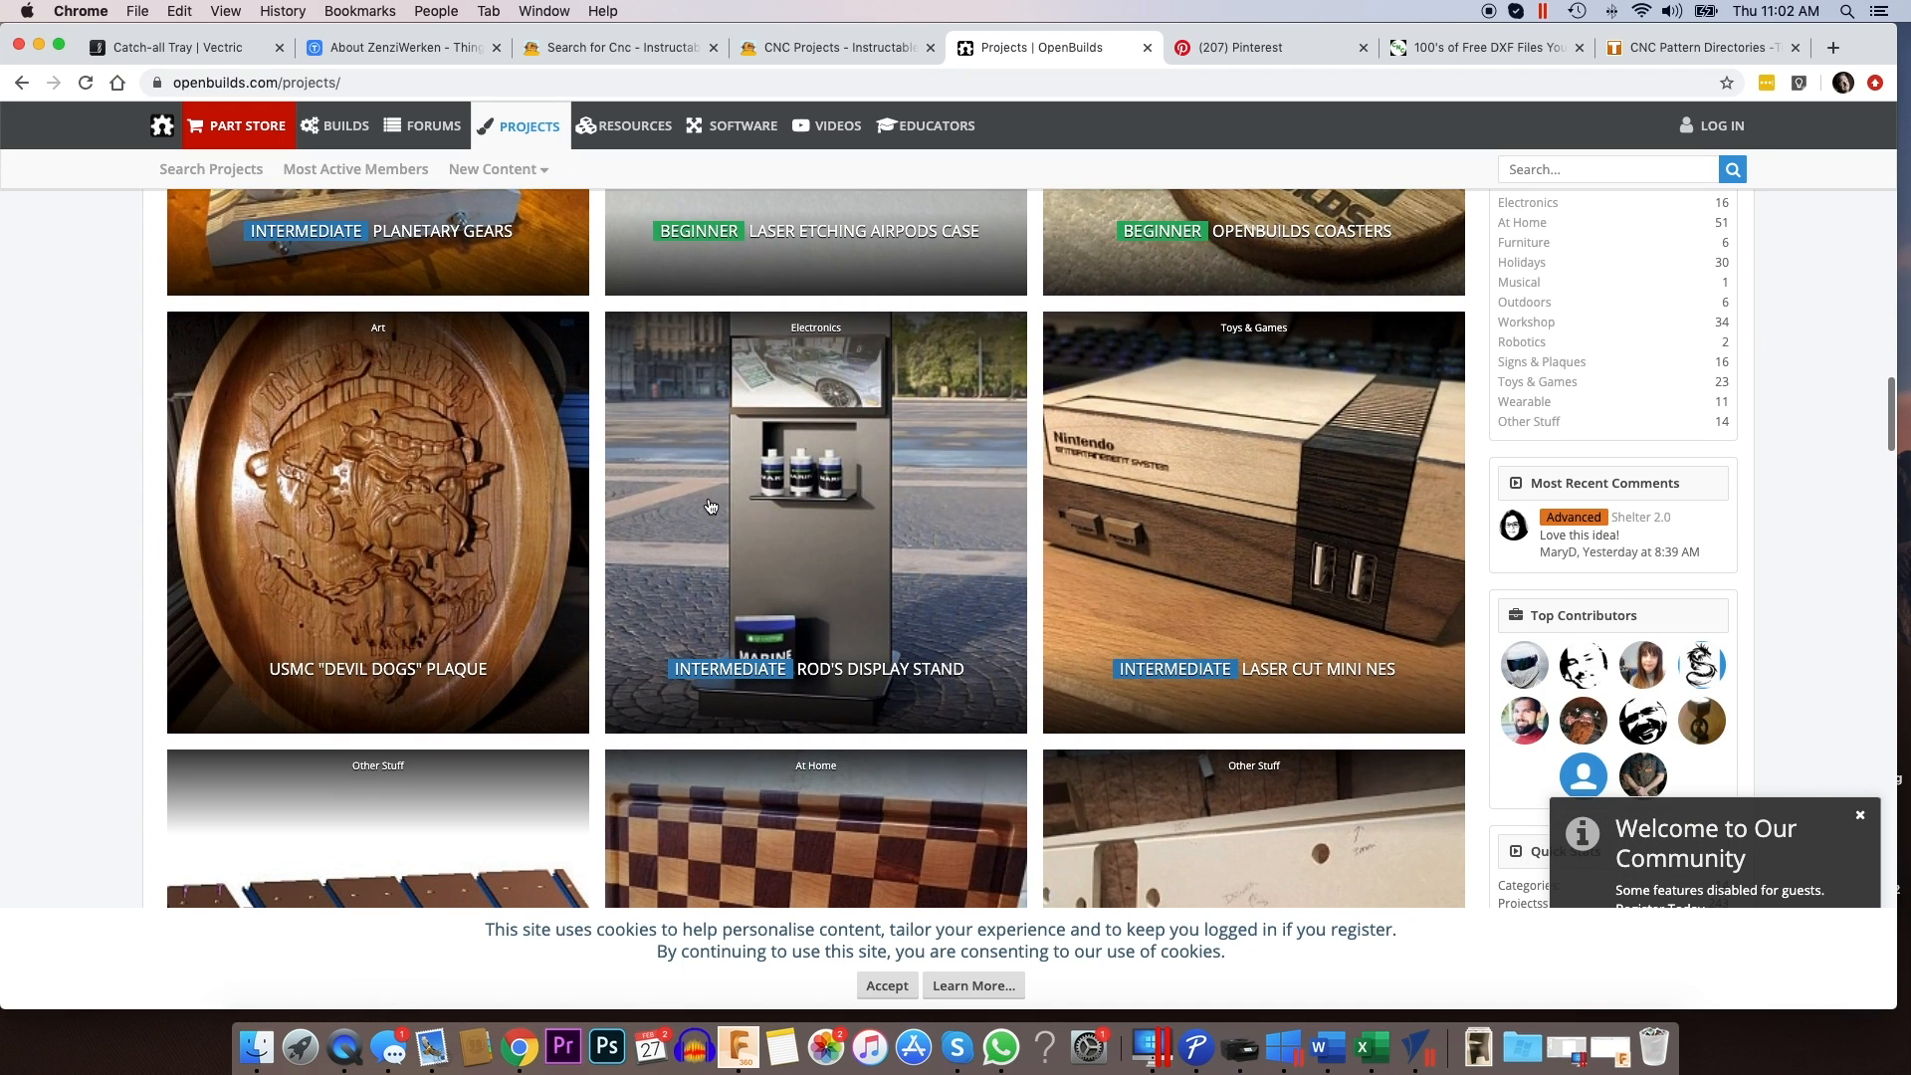
pyautogui.scroll(-3)
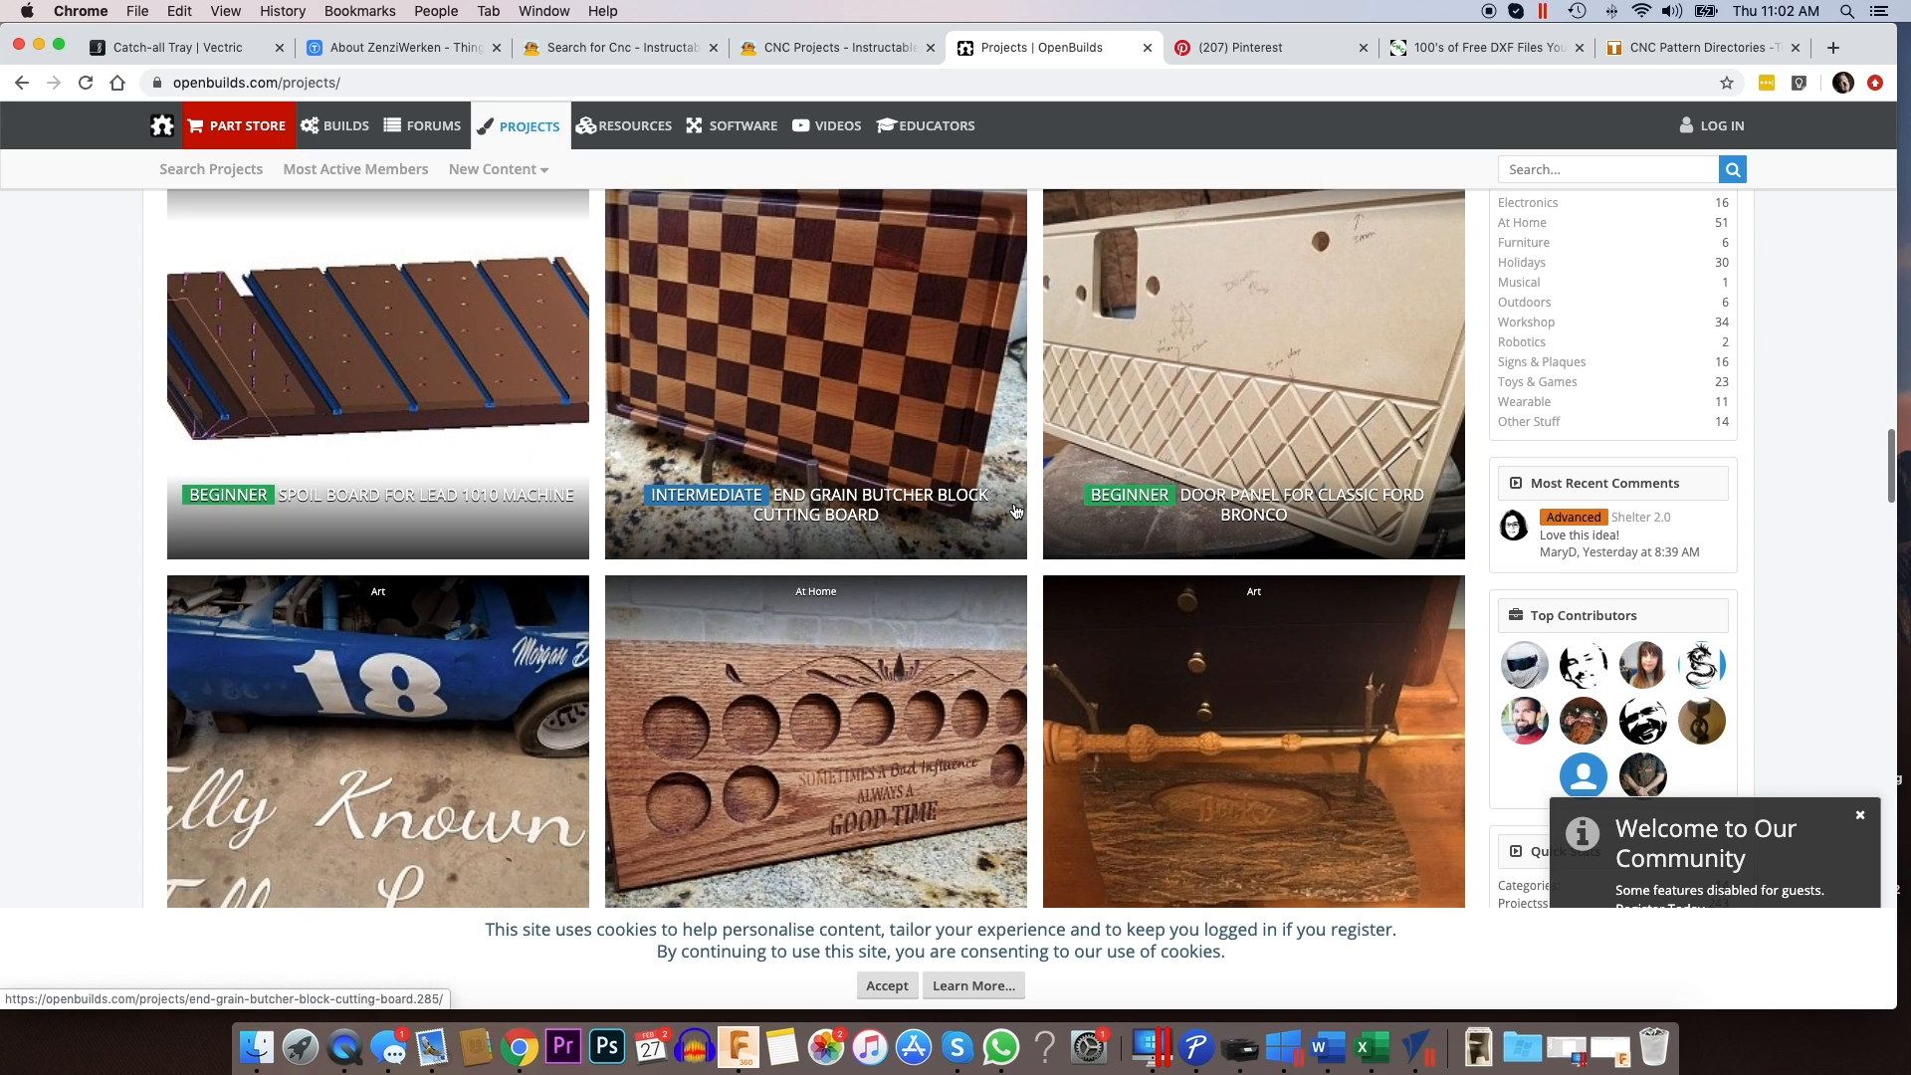
pyautogui.scroll(-3)
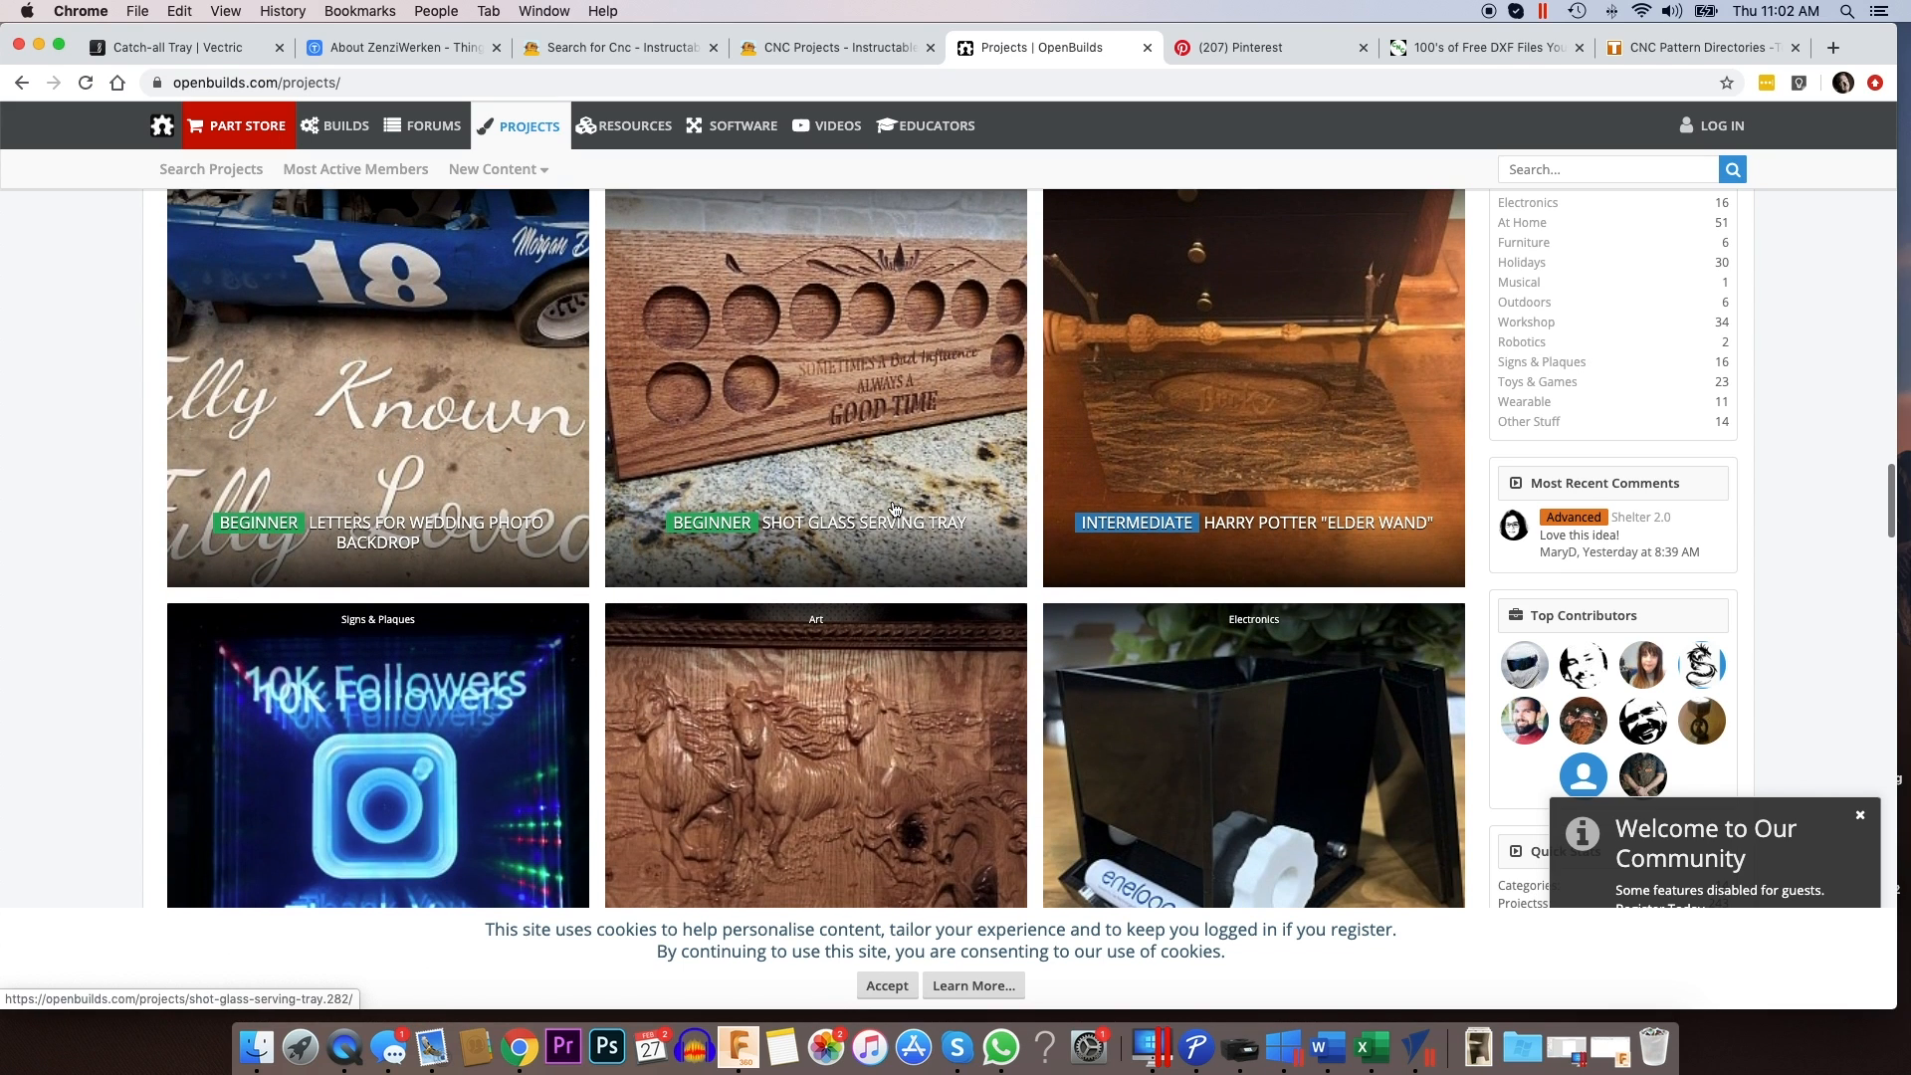
pyautogui.scroll(-3)
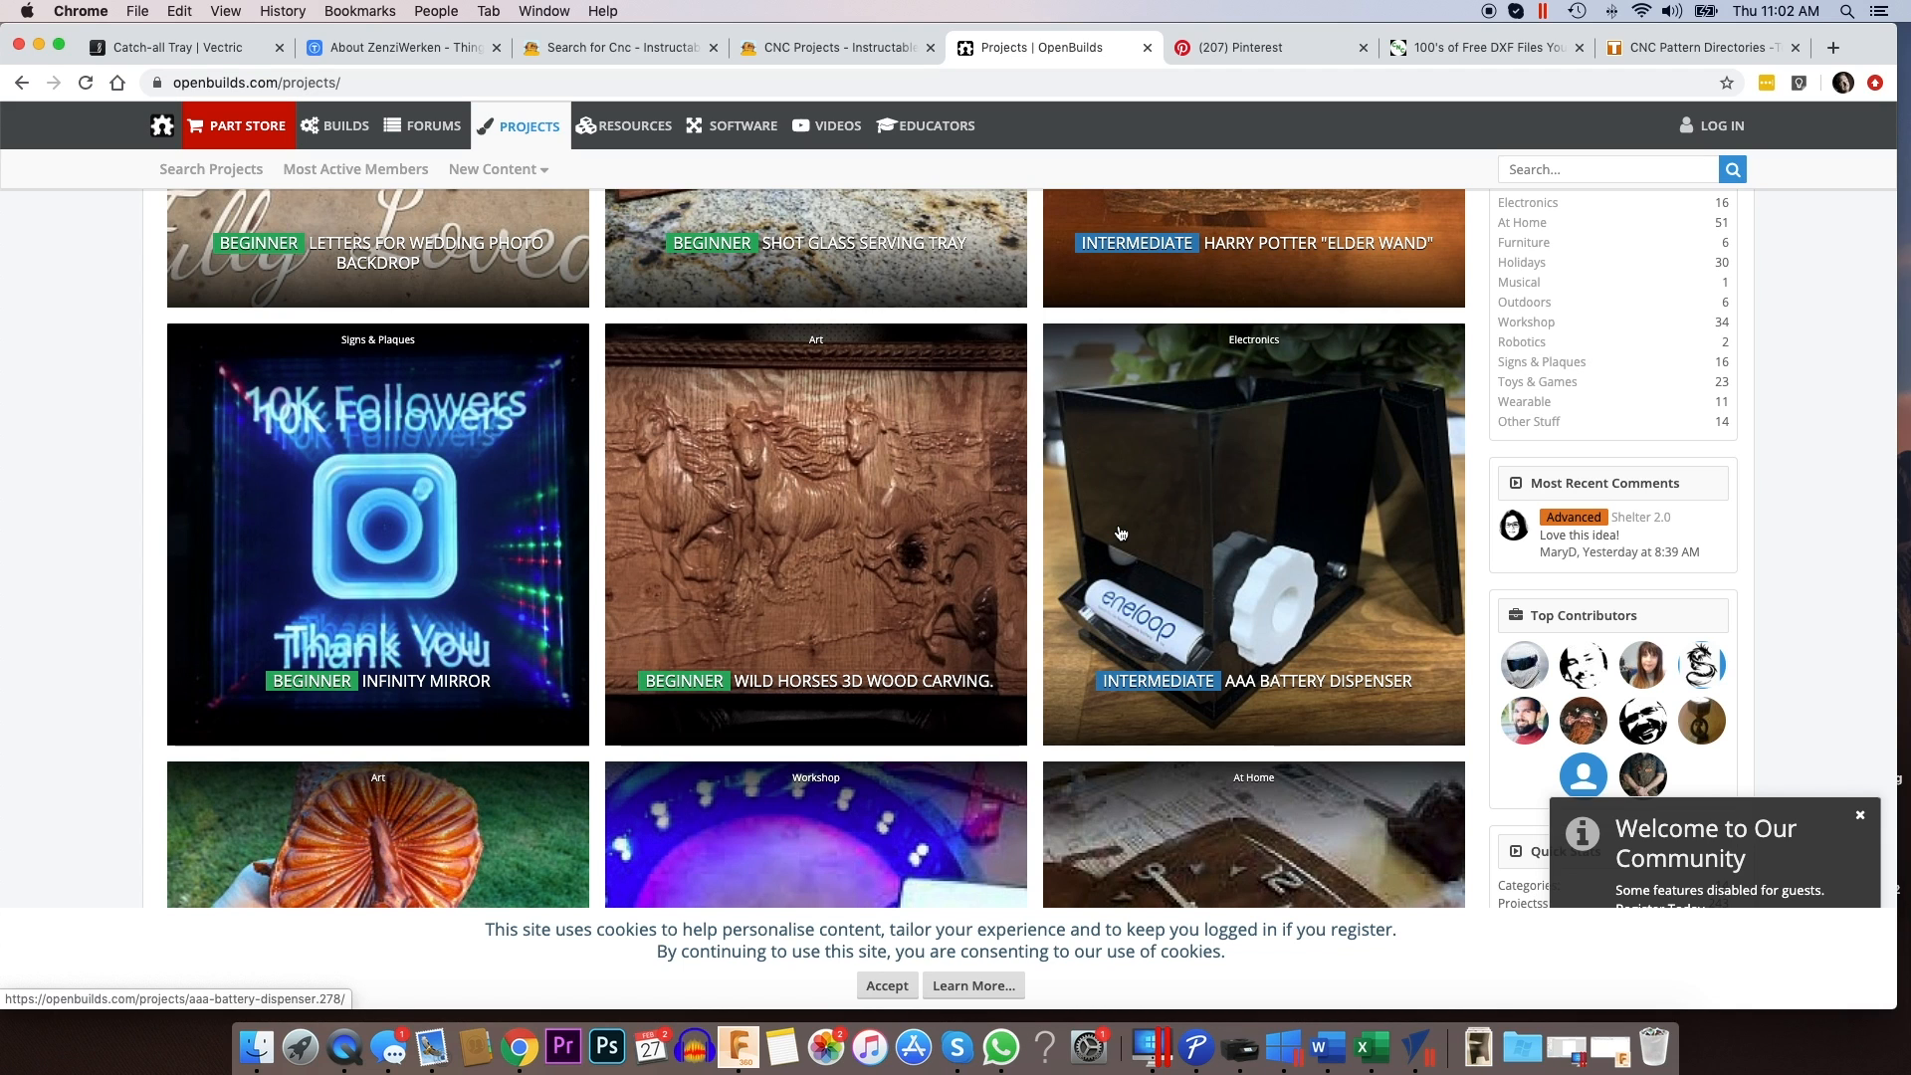
pyautogui.scroll(-3)
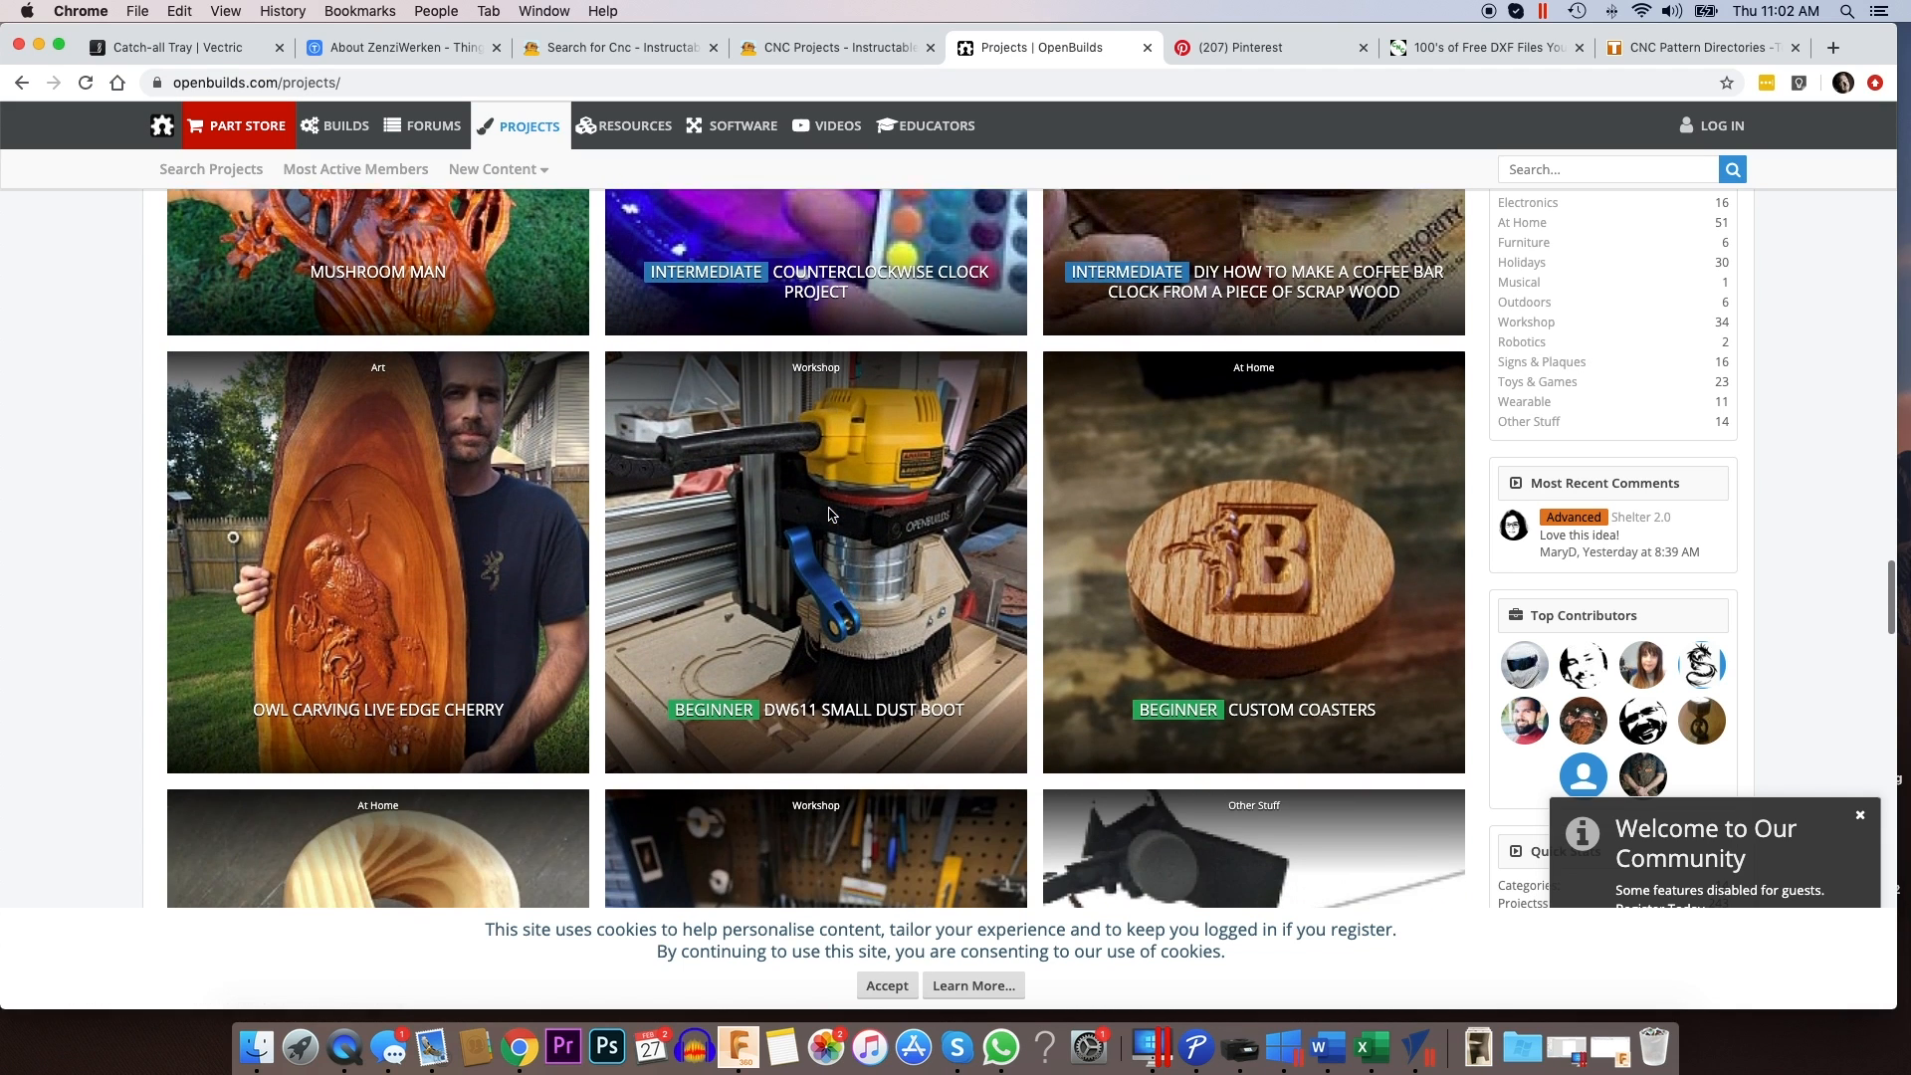
pyautogui.scroll(-3)
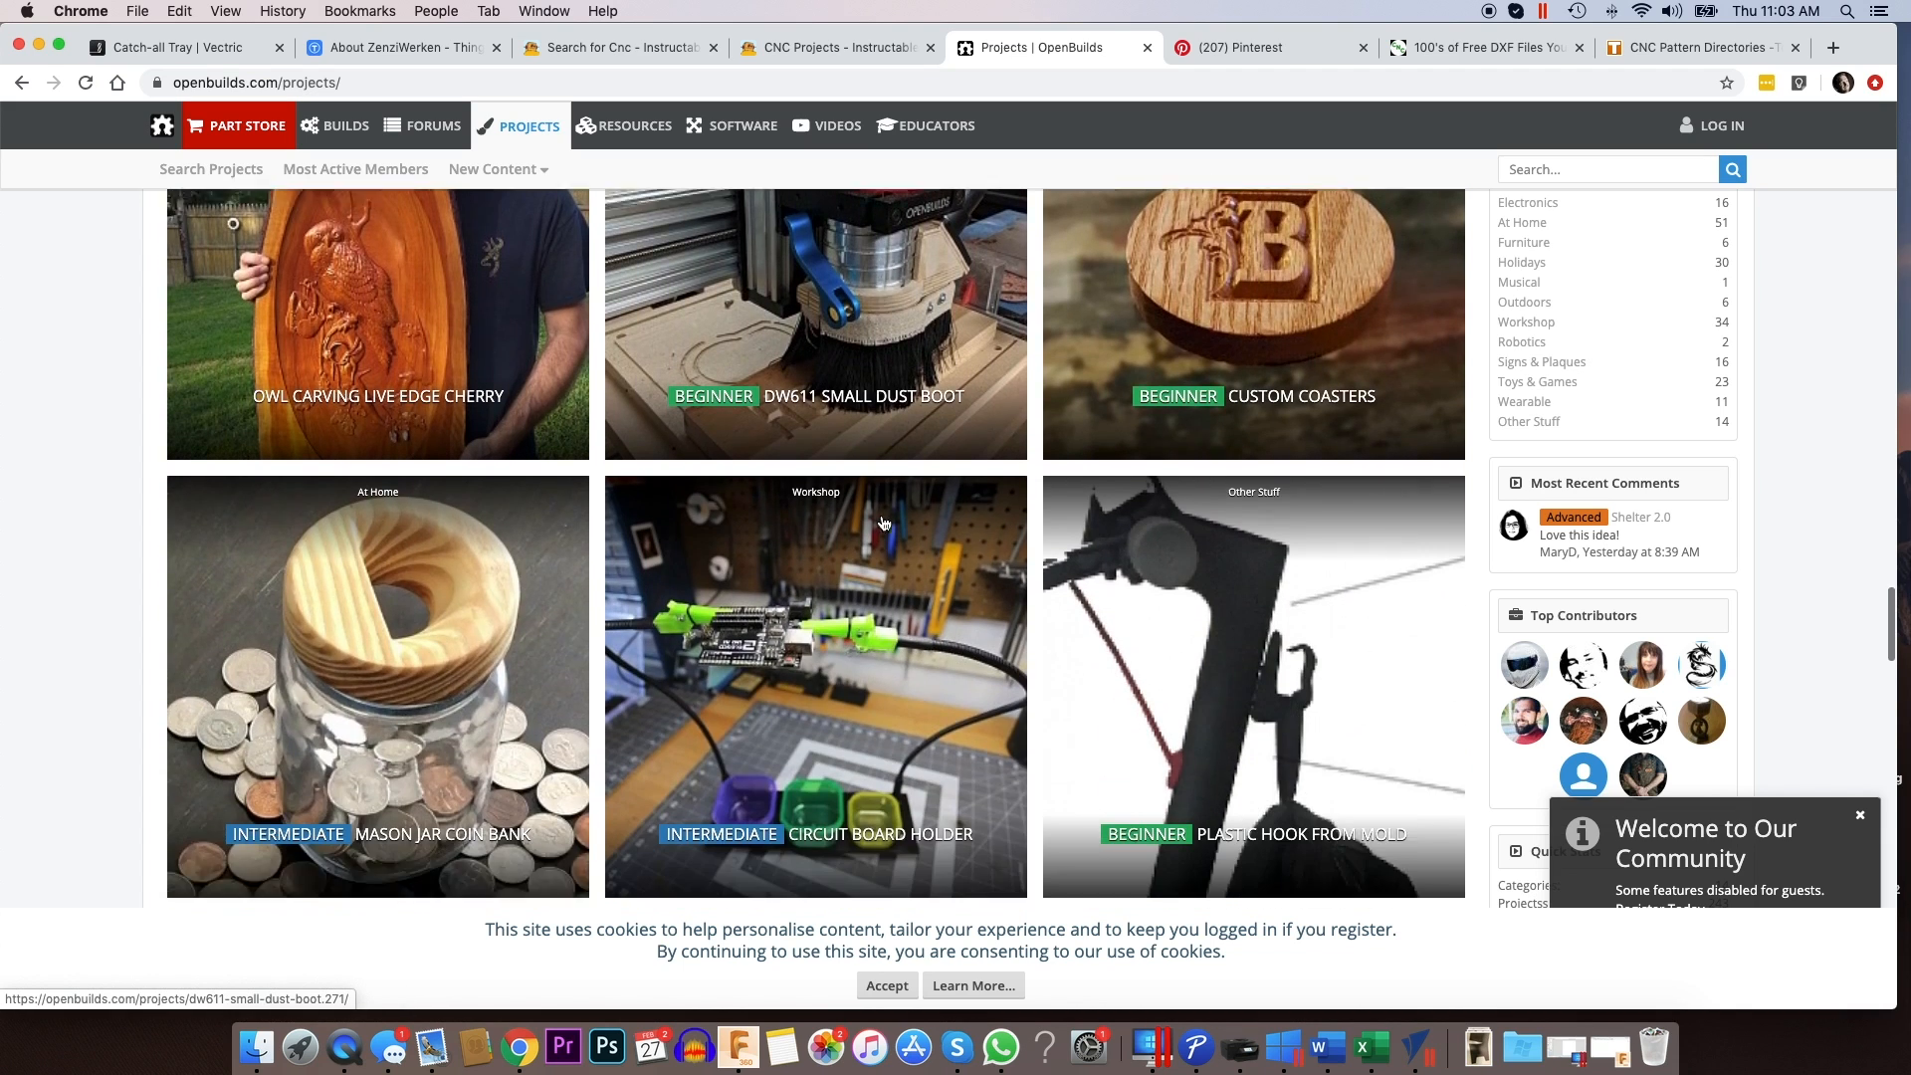
pyautogui.scroll(-3)
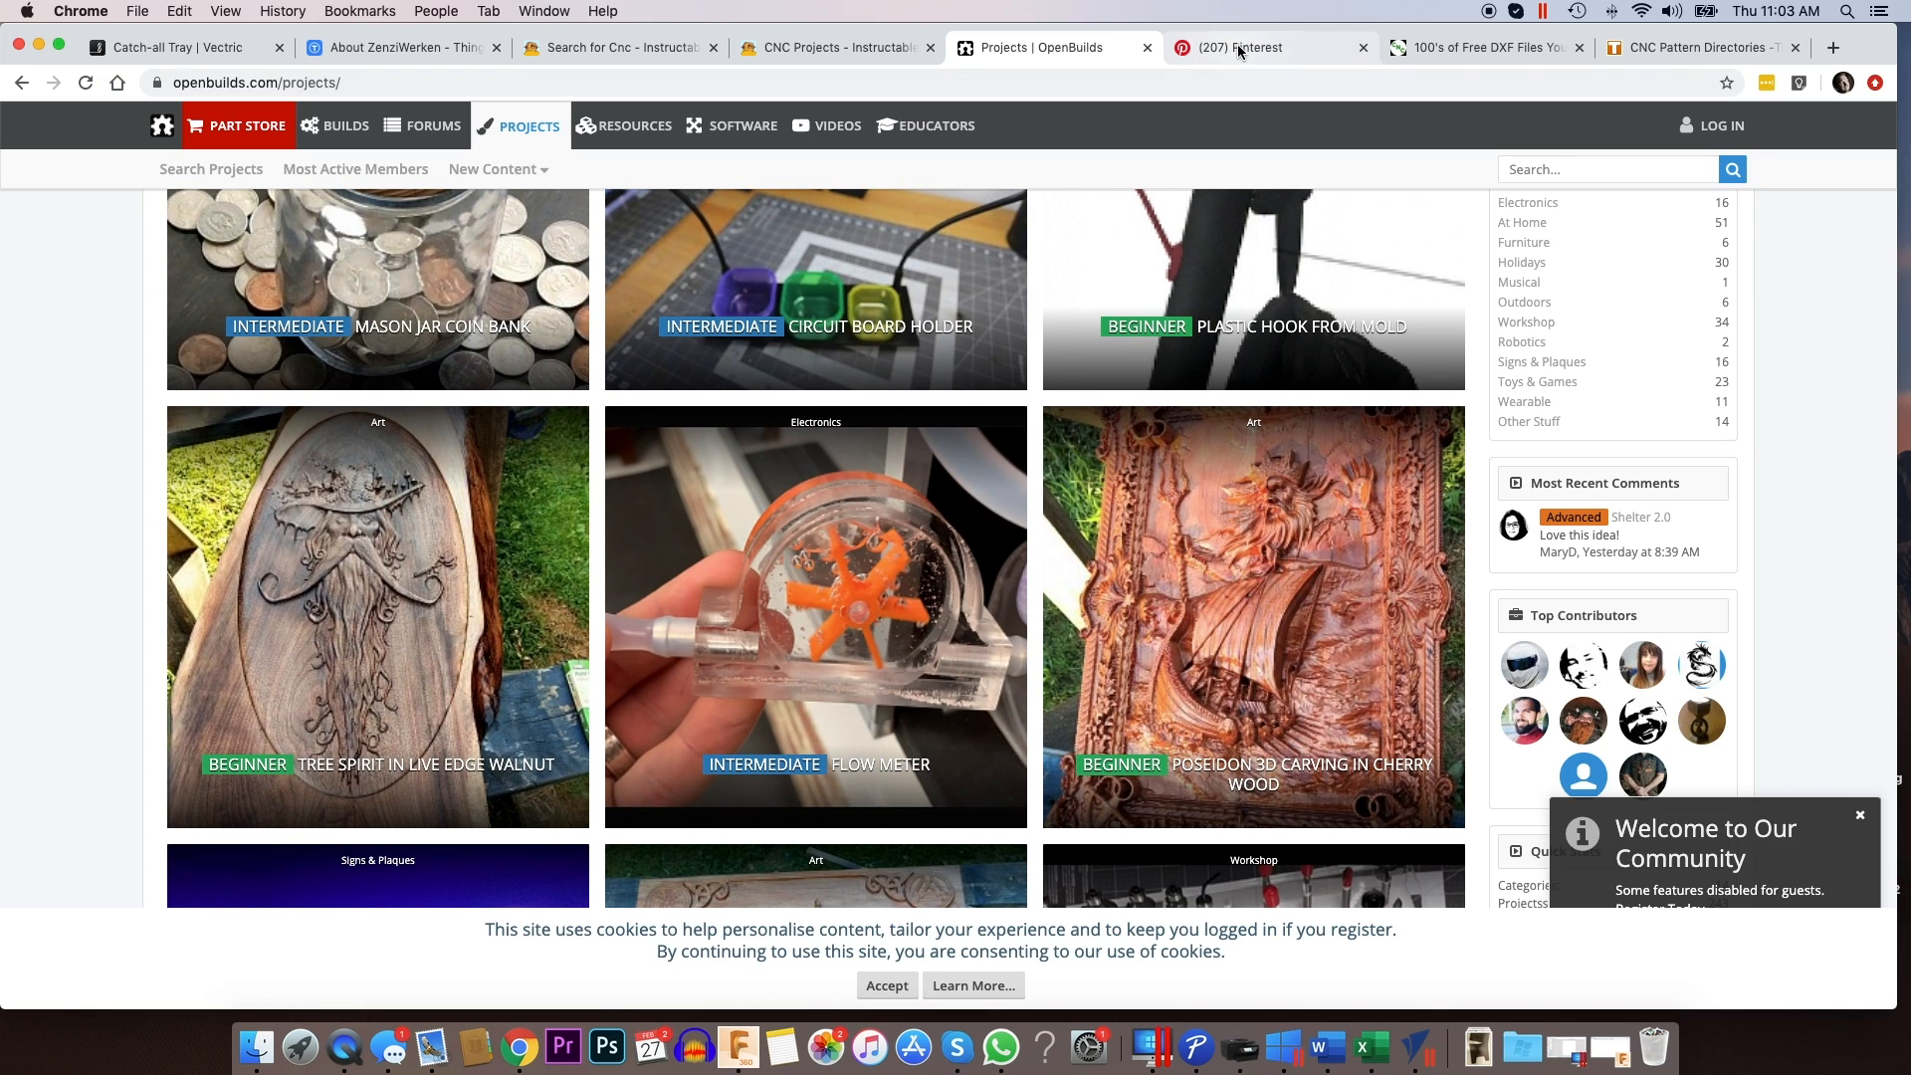
# - Switch to the Pinterest tab showing the 'free cnc project' search results
pyautogui.click(1243, 47)
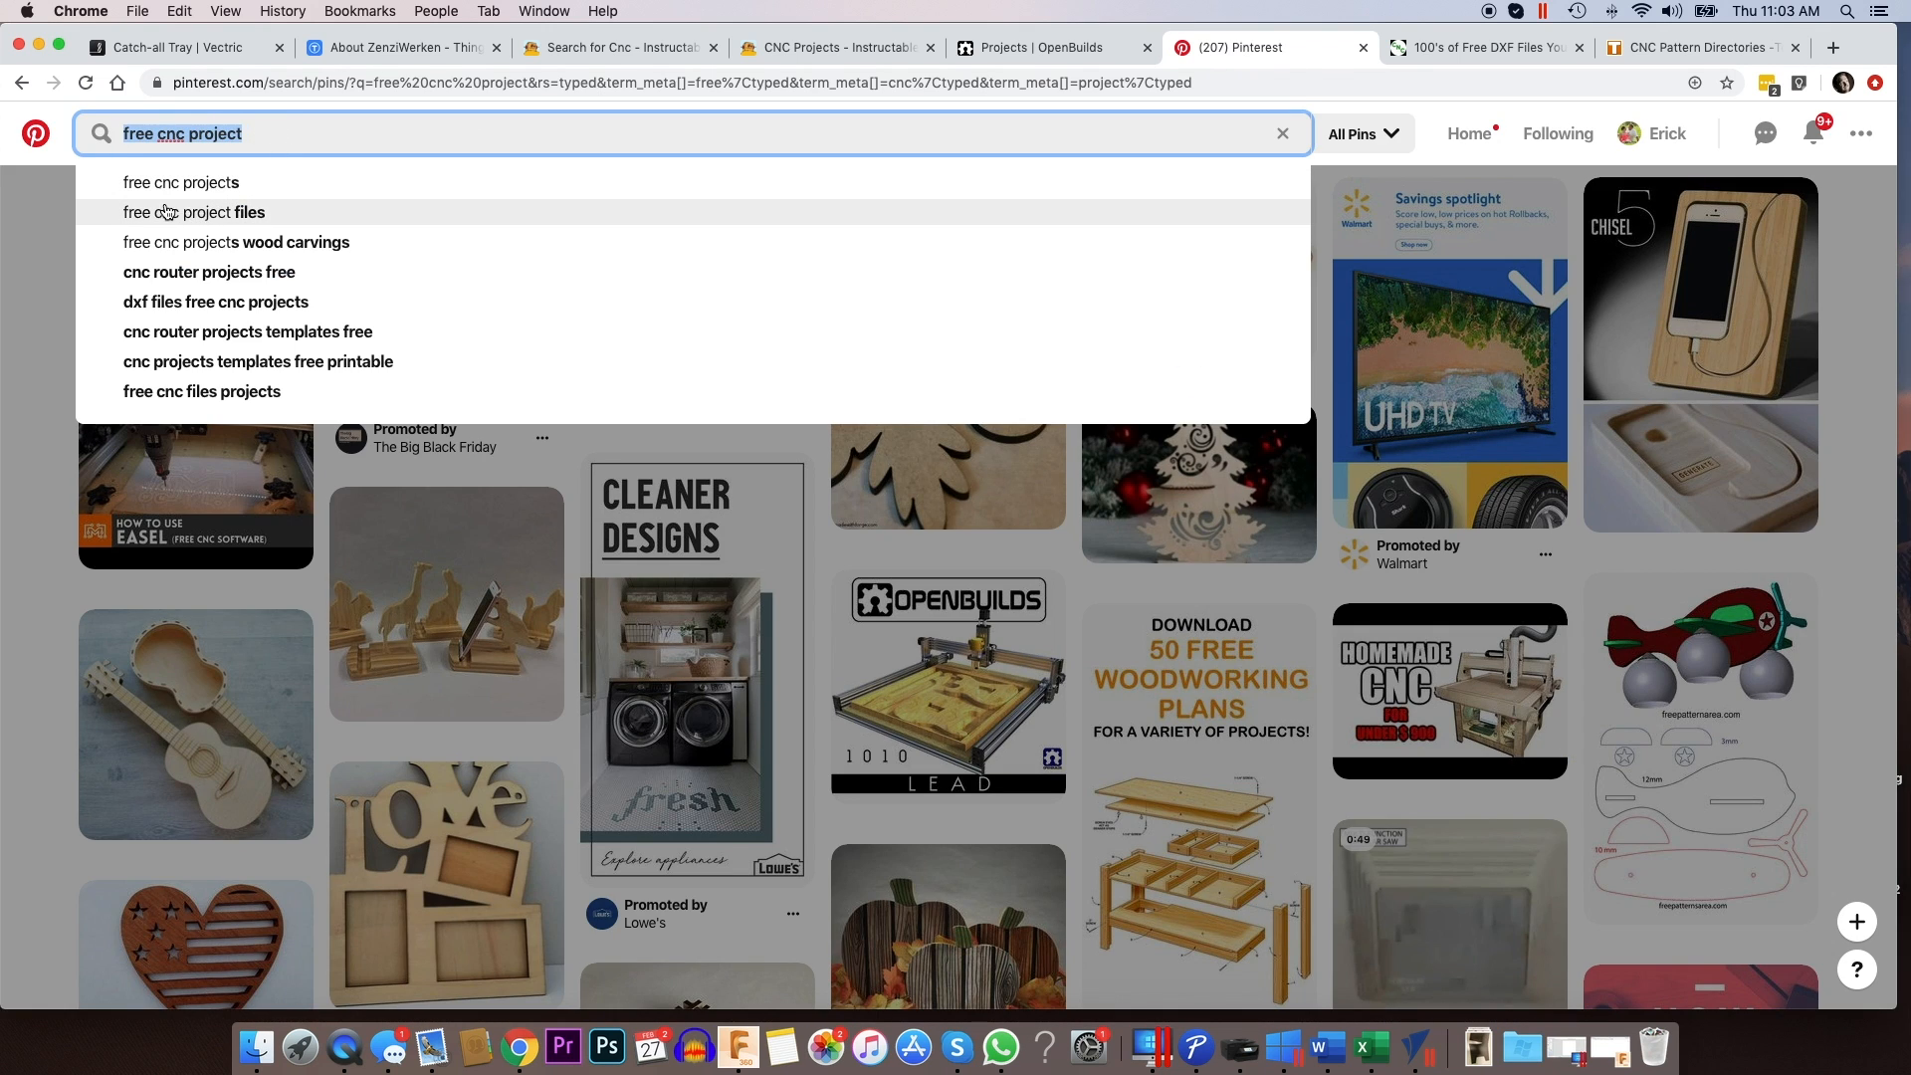
pyautogui.moveTo(193, 239)
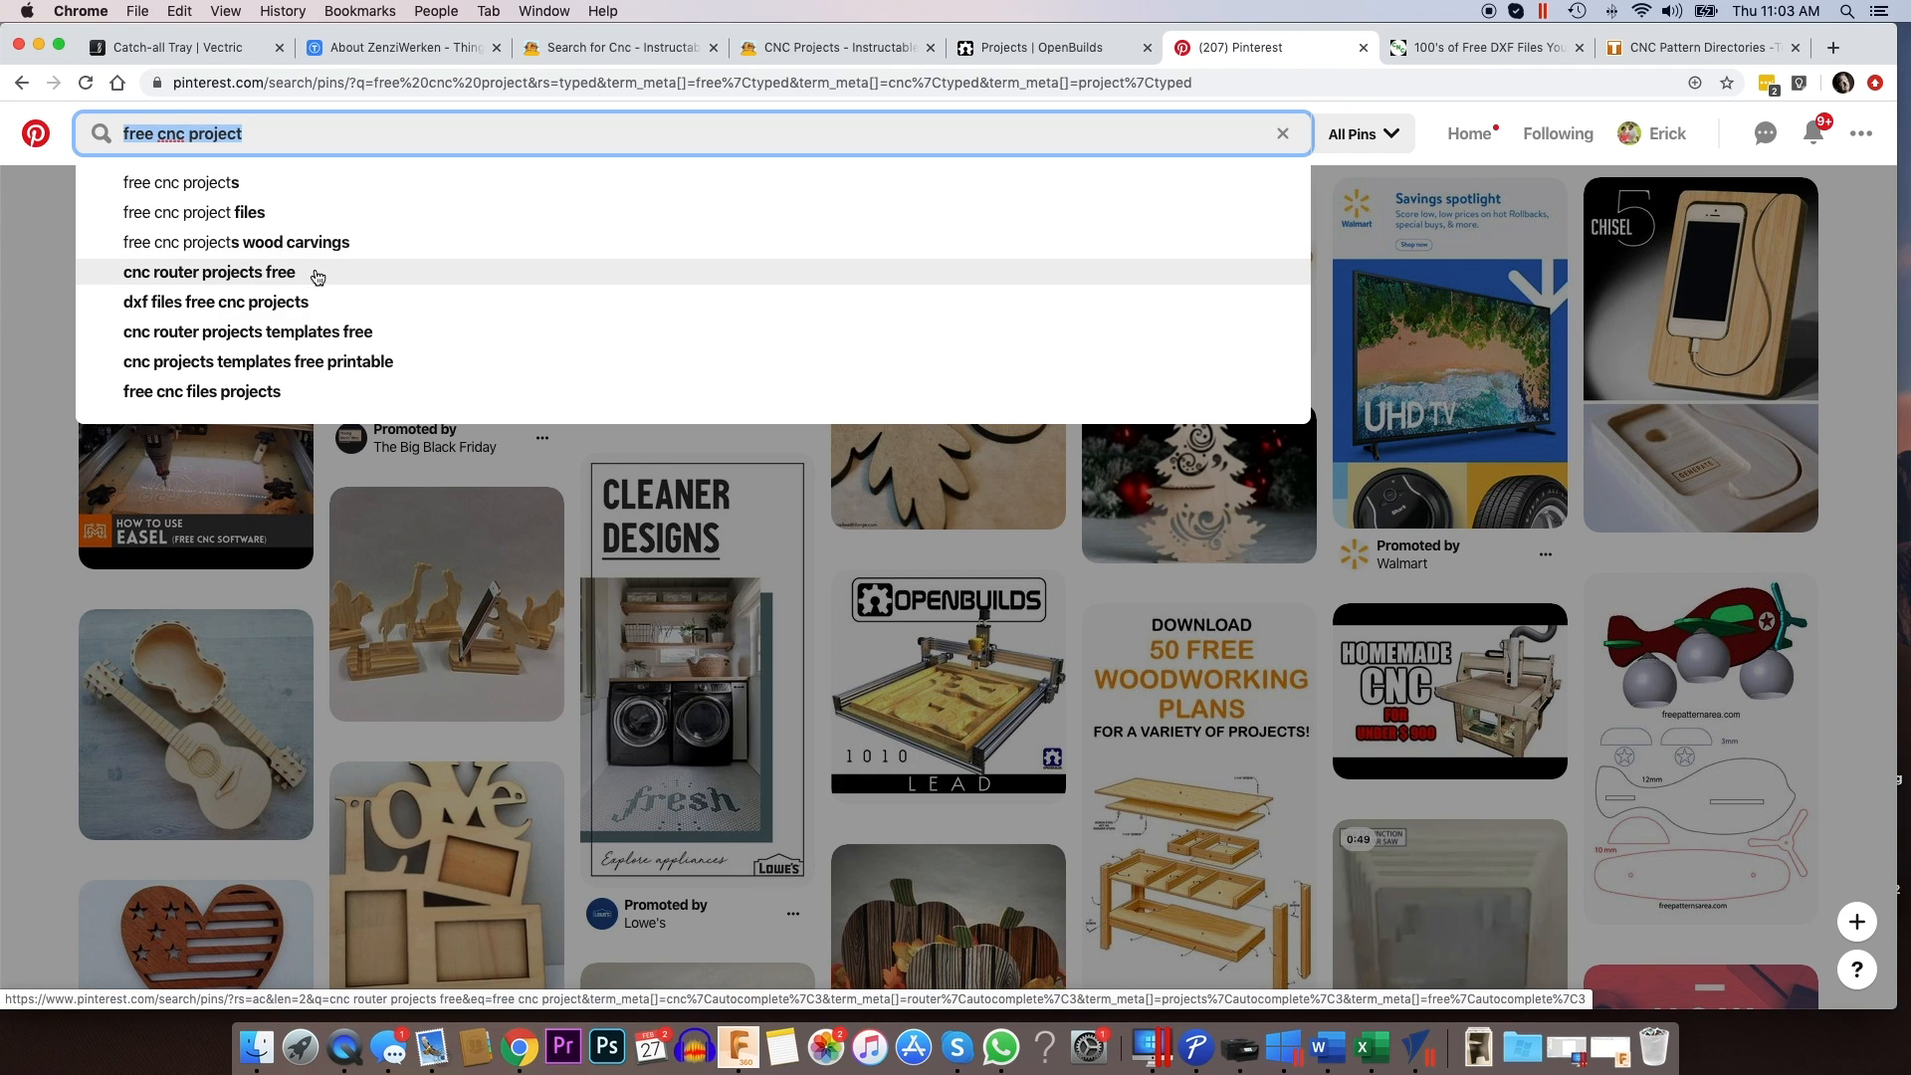
pyautogui.moveTo(1468, 138)
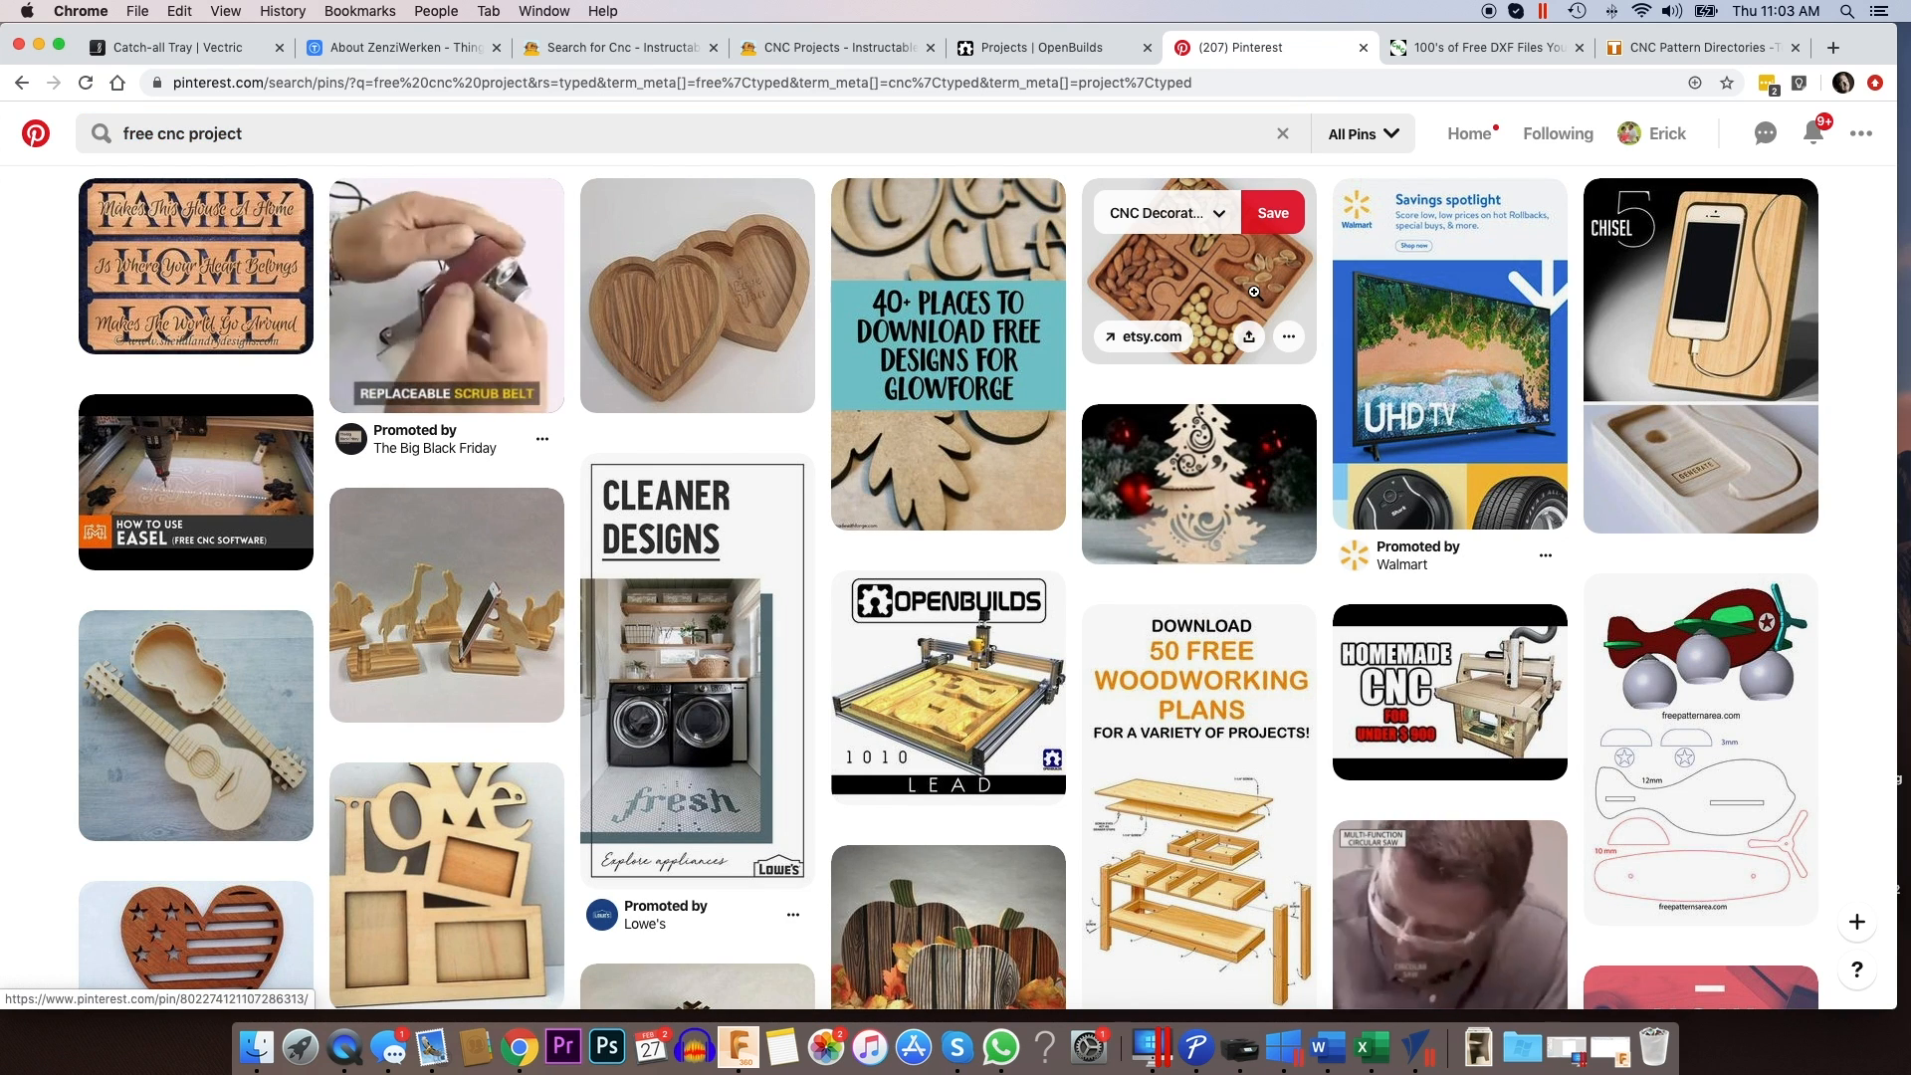
pyautogui.scroll(-3)
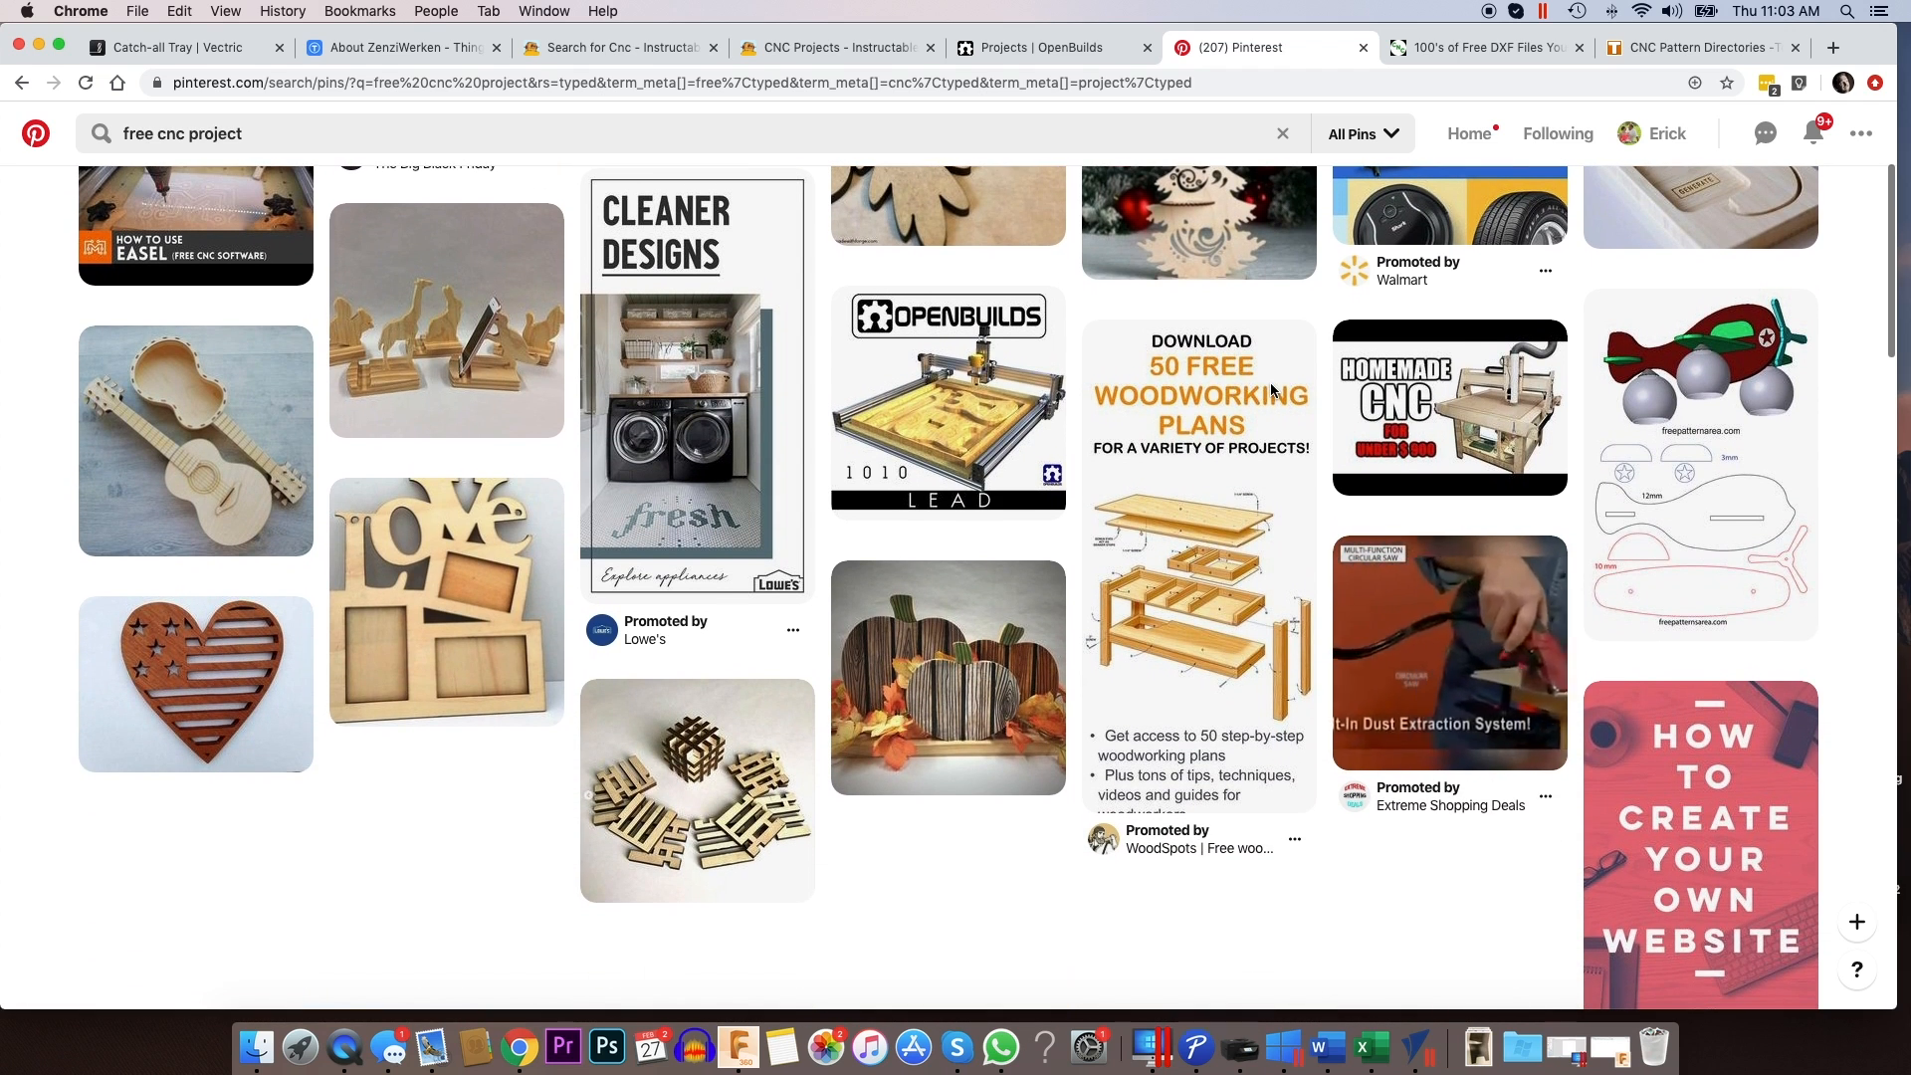
pyautogui.scroll(-3)
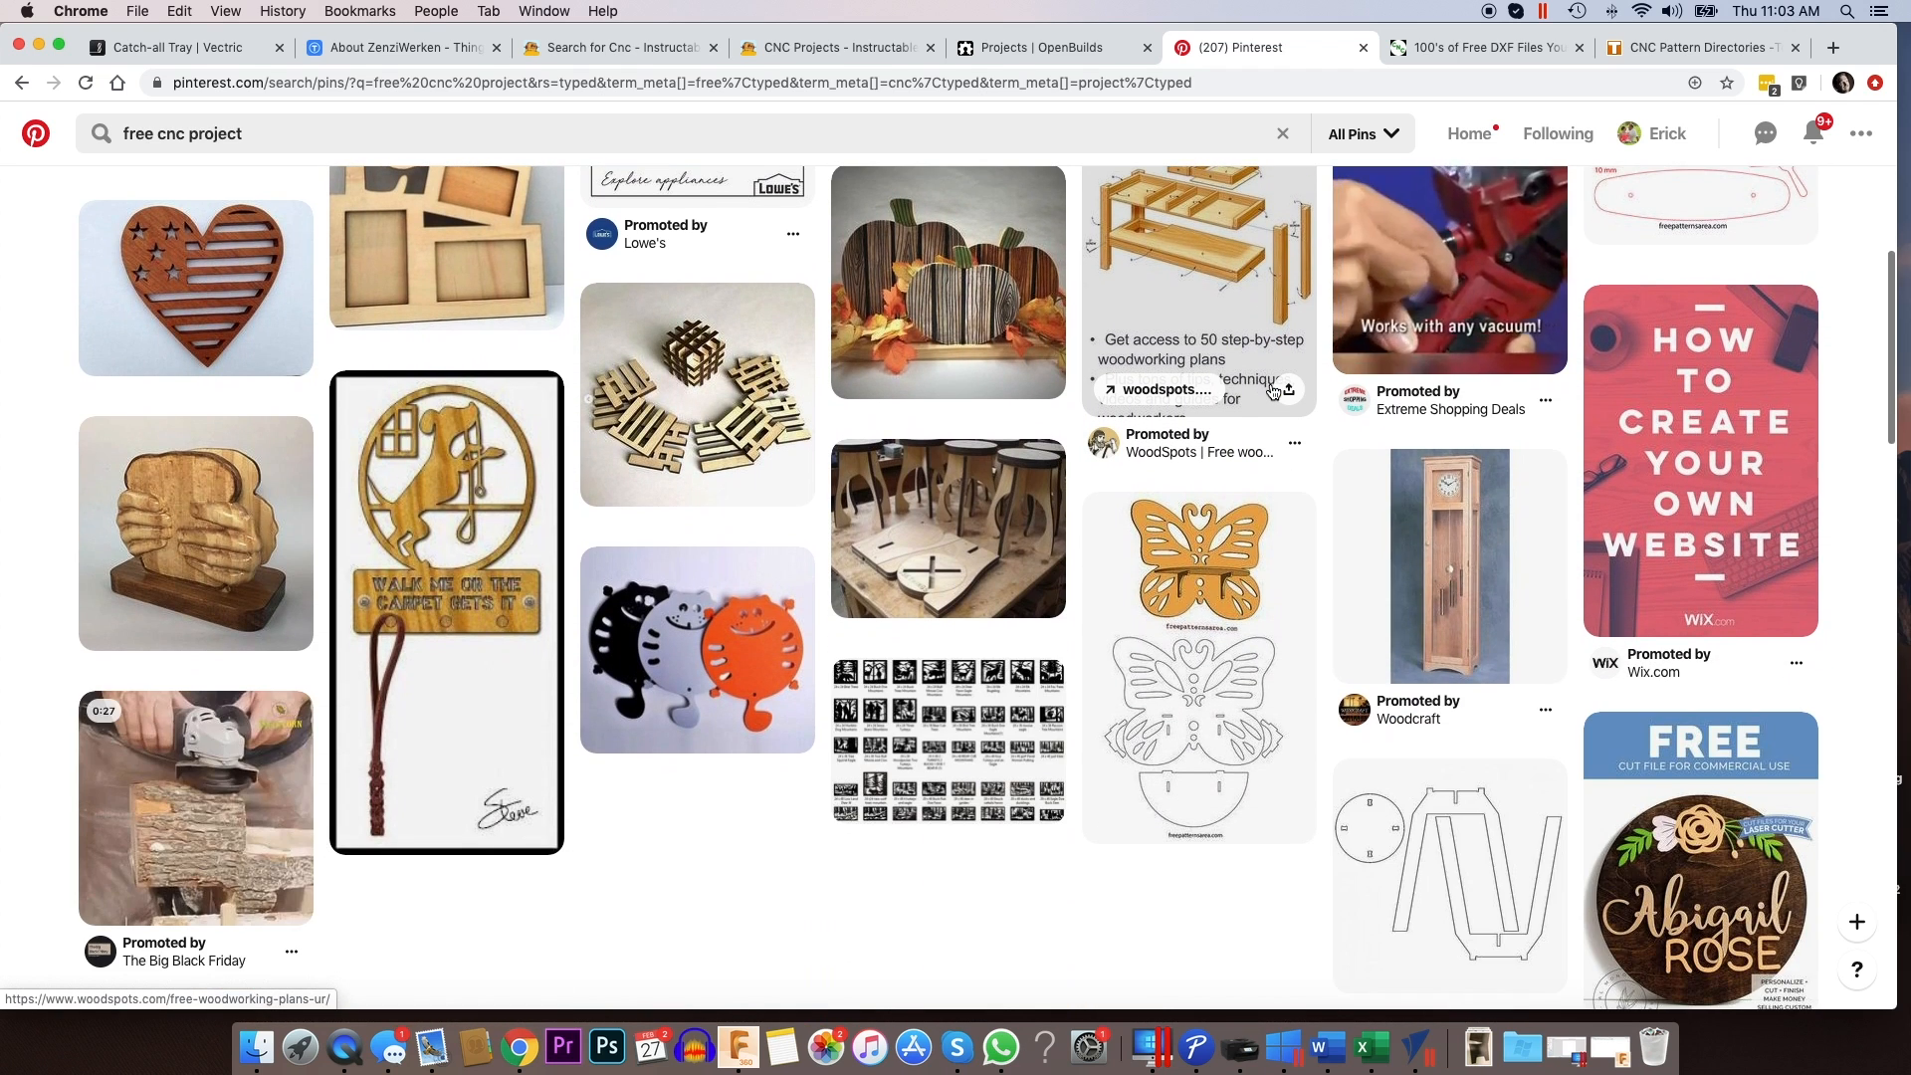
pyautogui.scroll(-3)
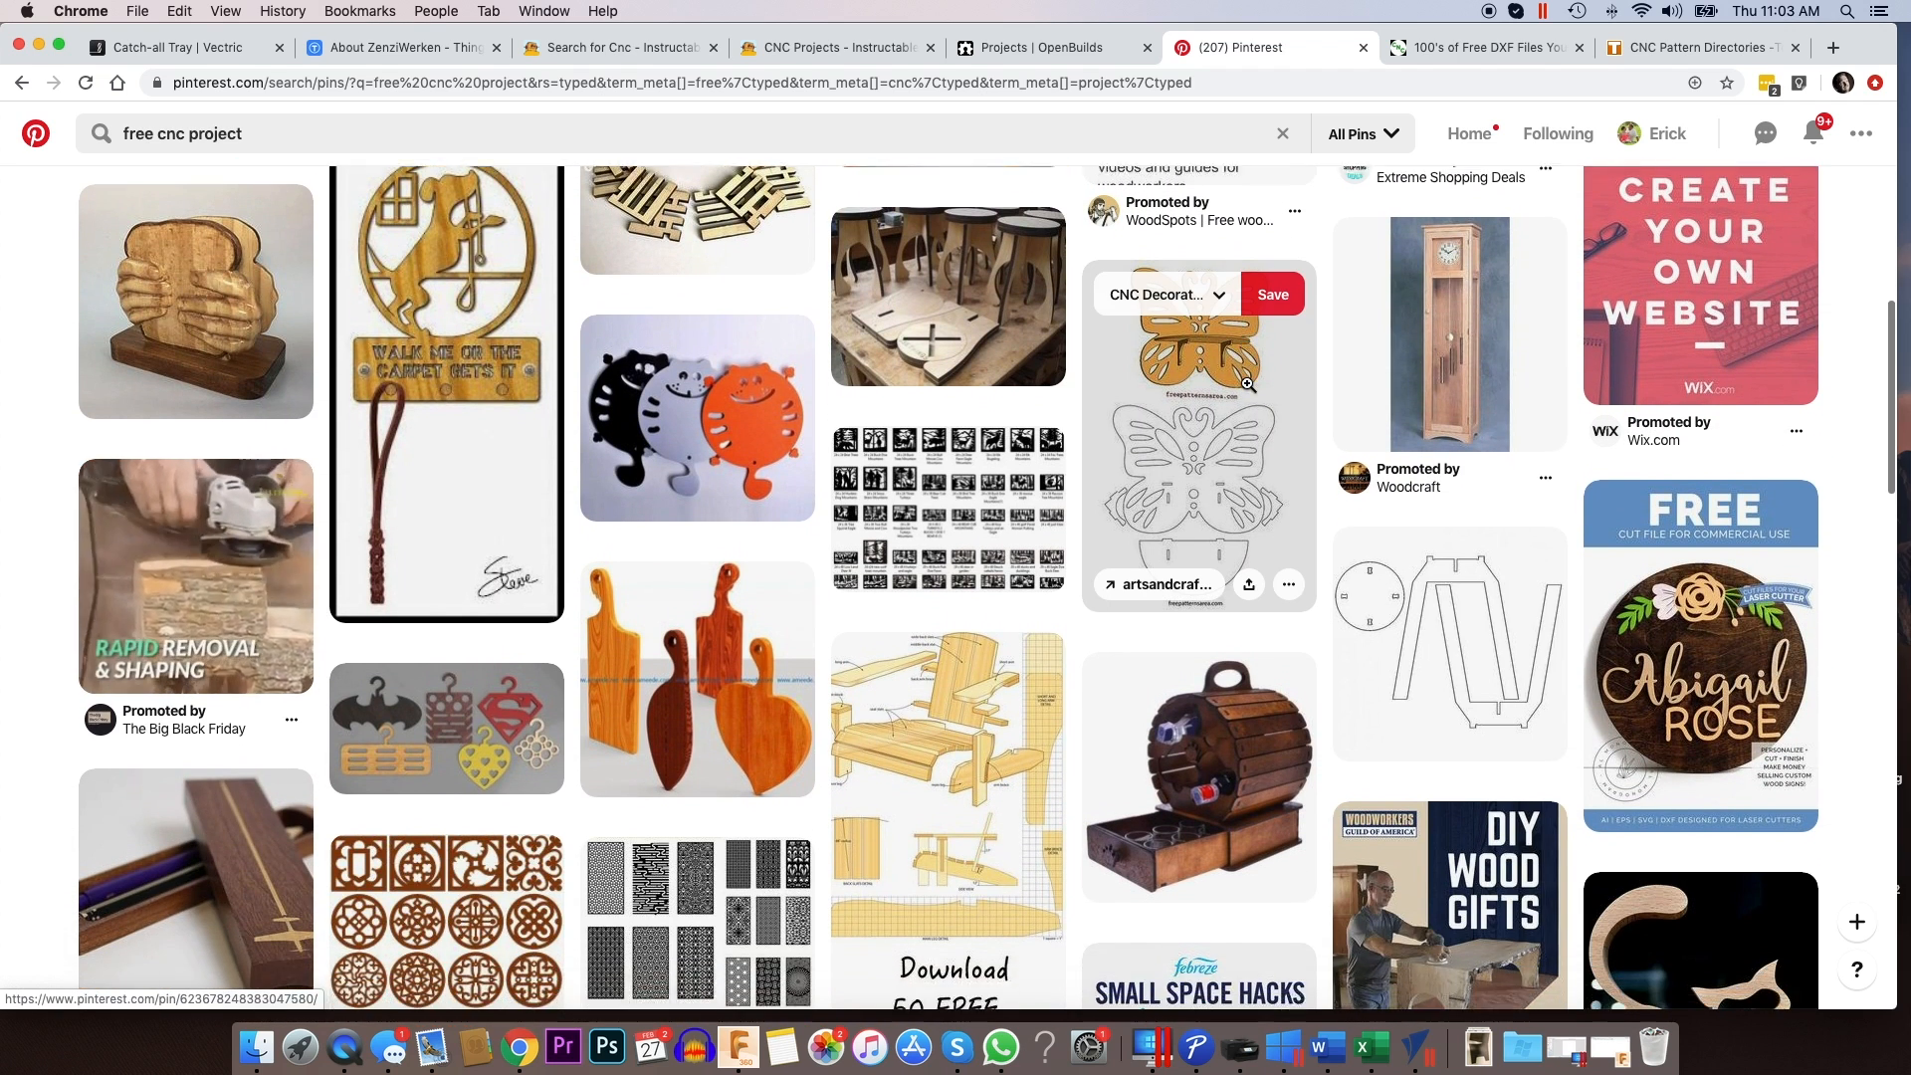
pyautogui.scroll(-3)
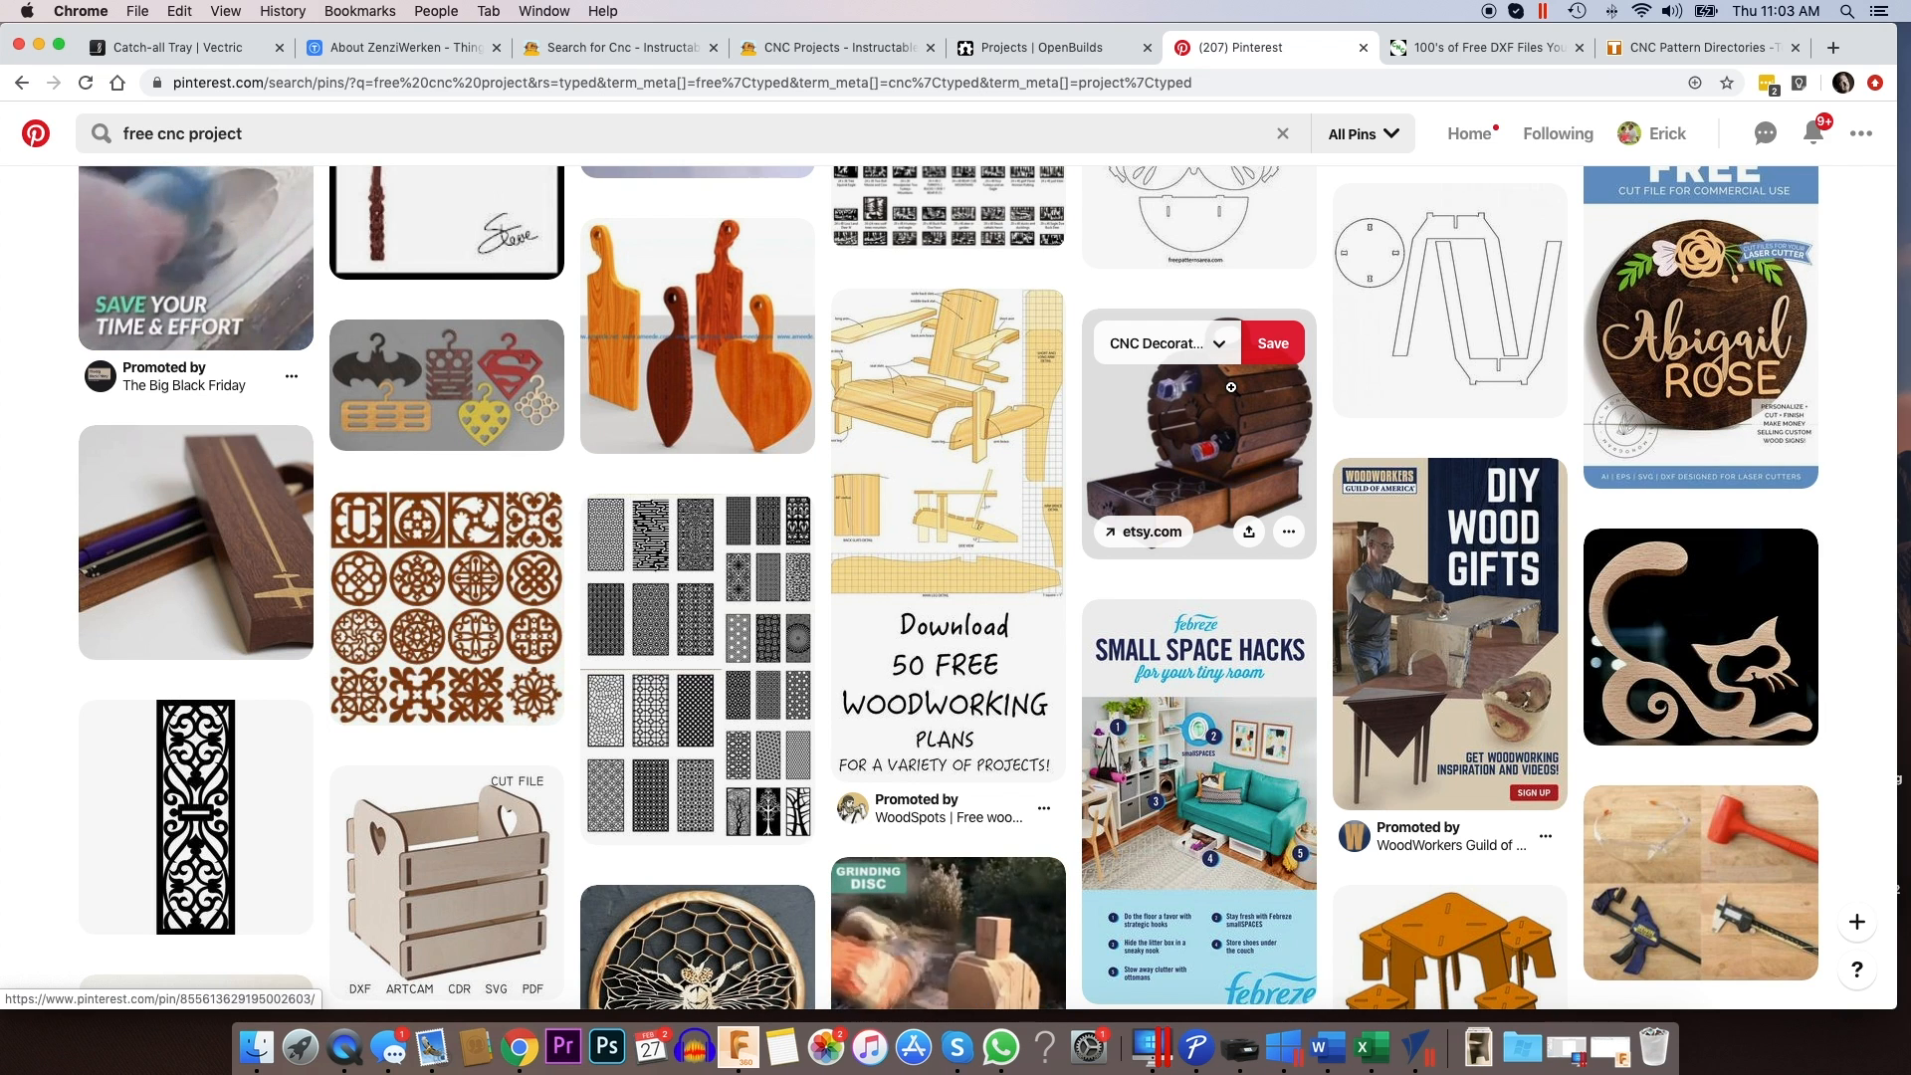
pyautogui.scroll(-3)
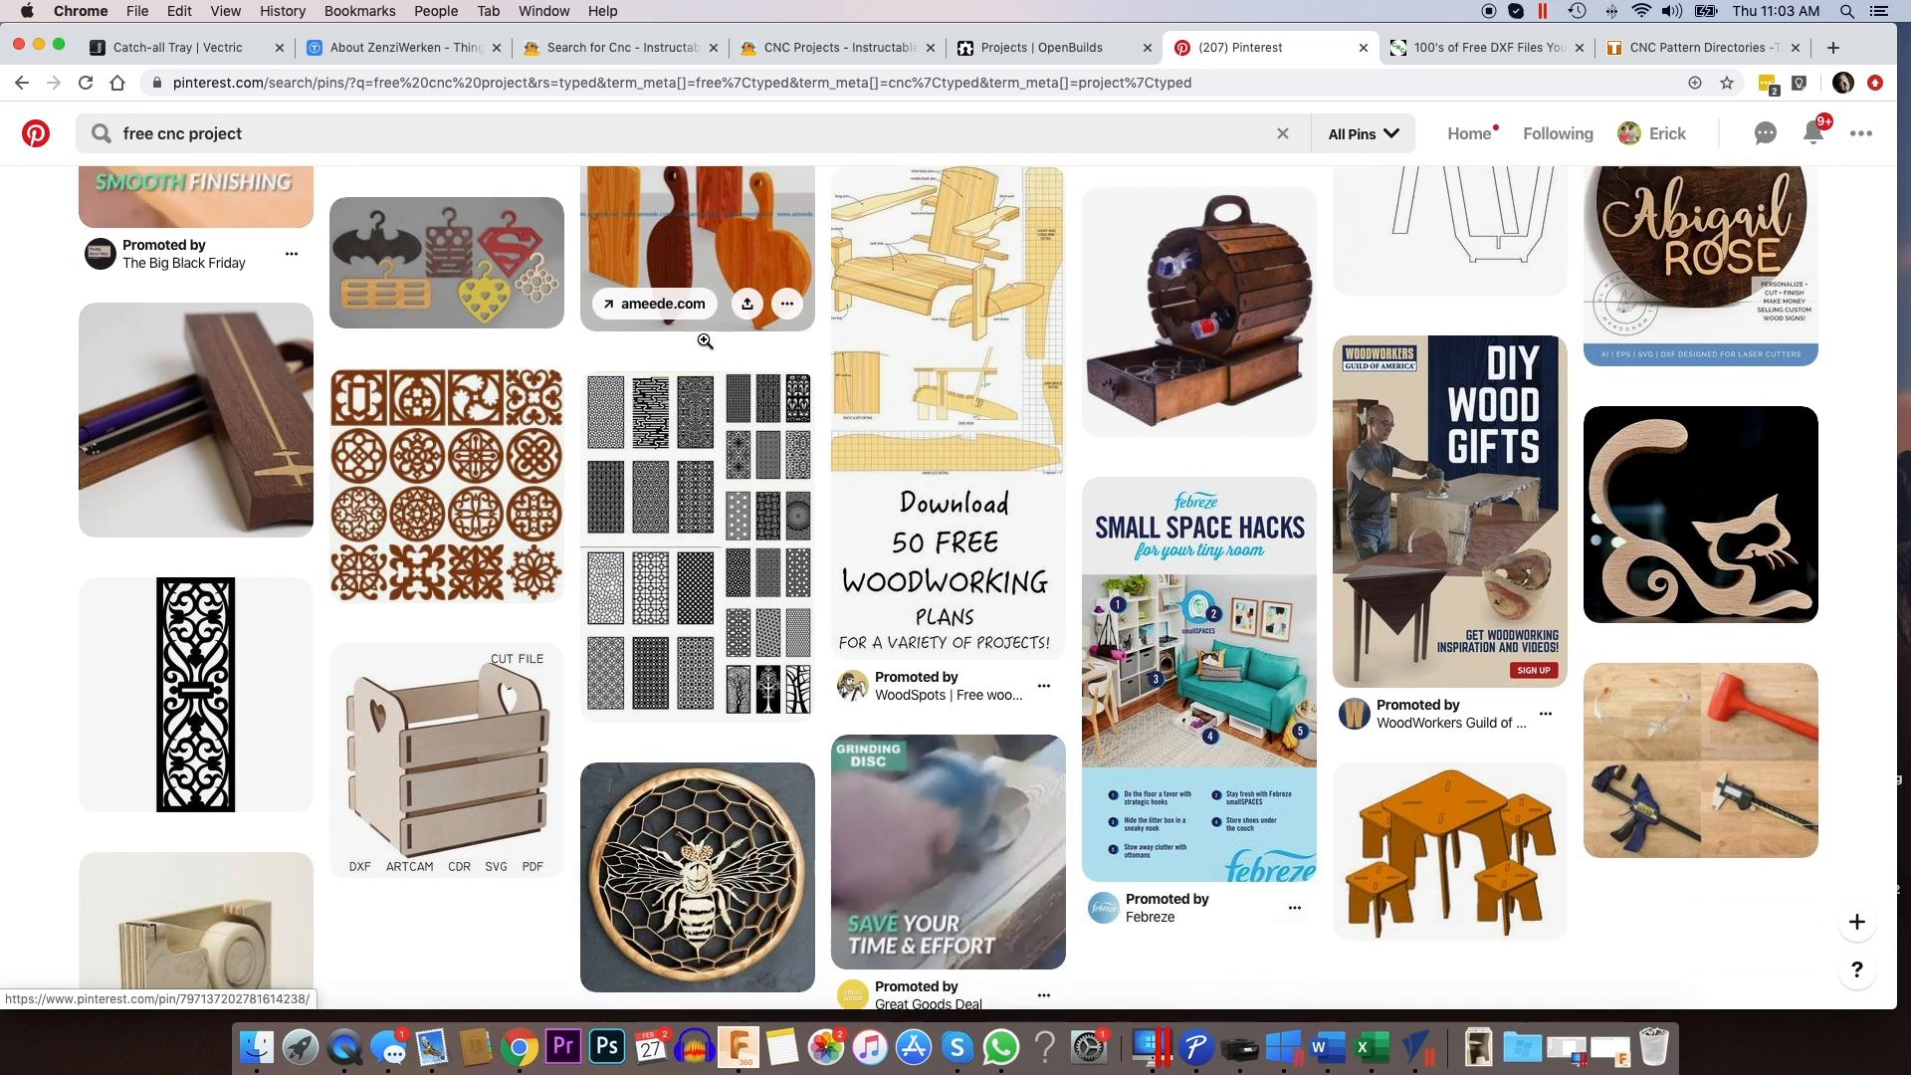
pyautogui.scroll(-3)
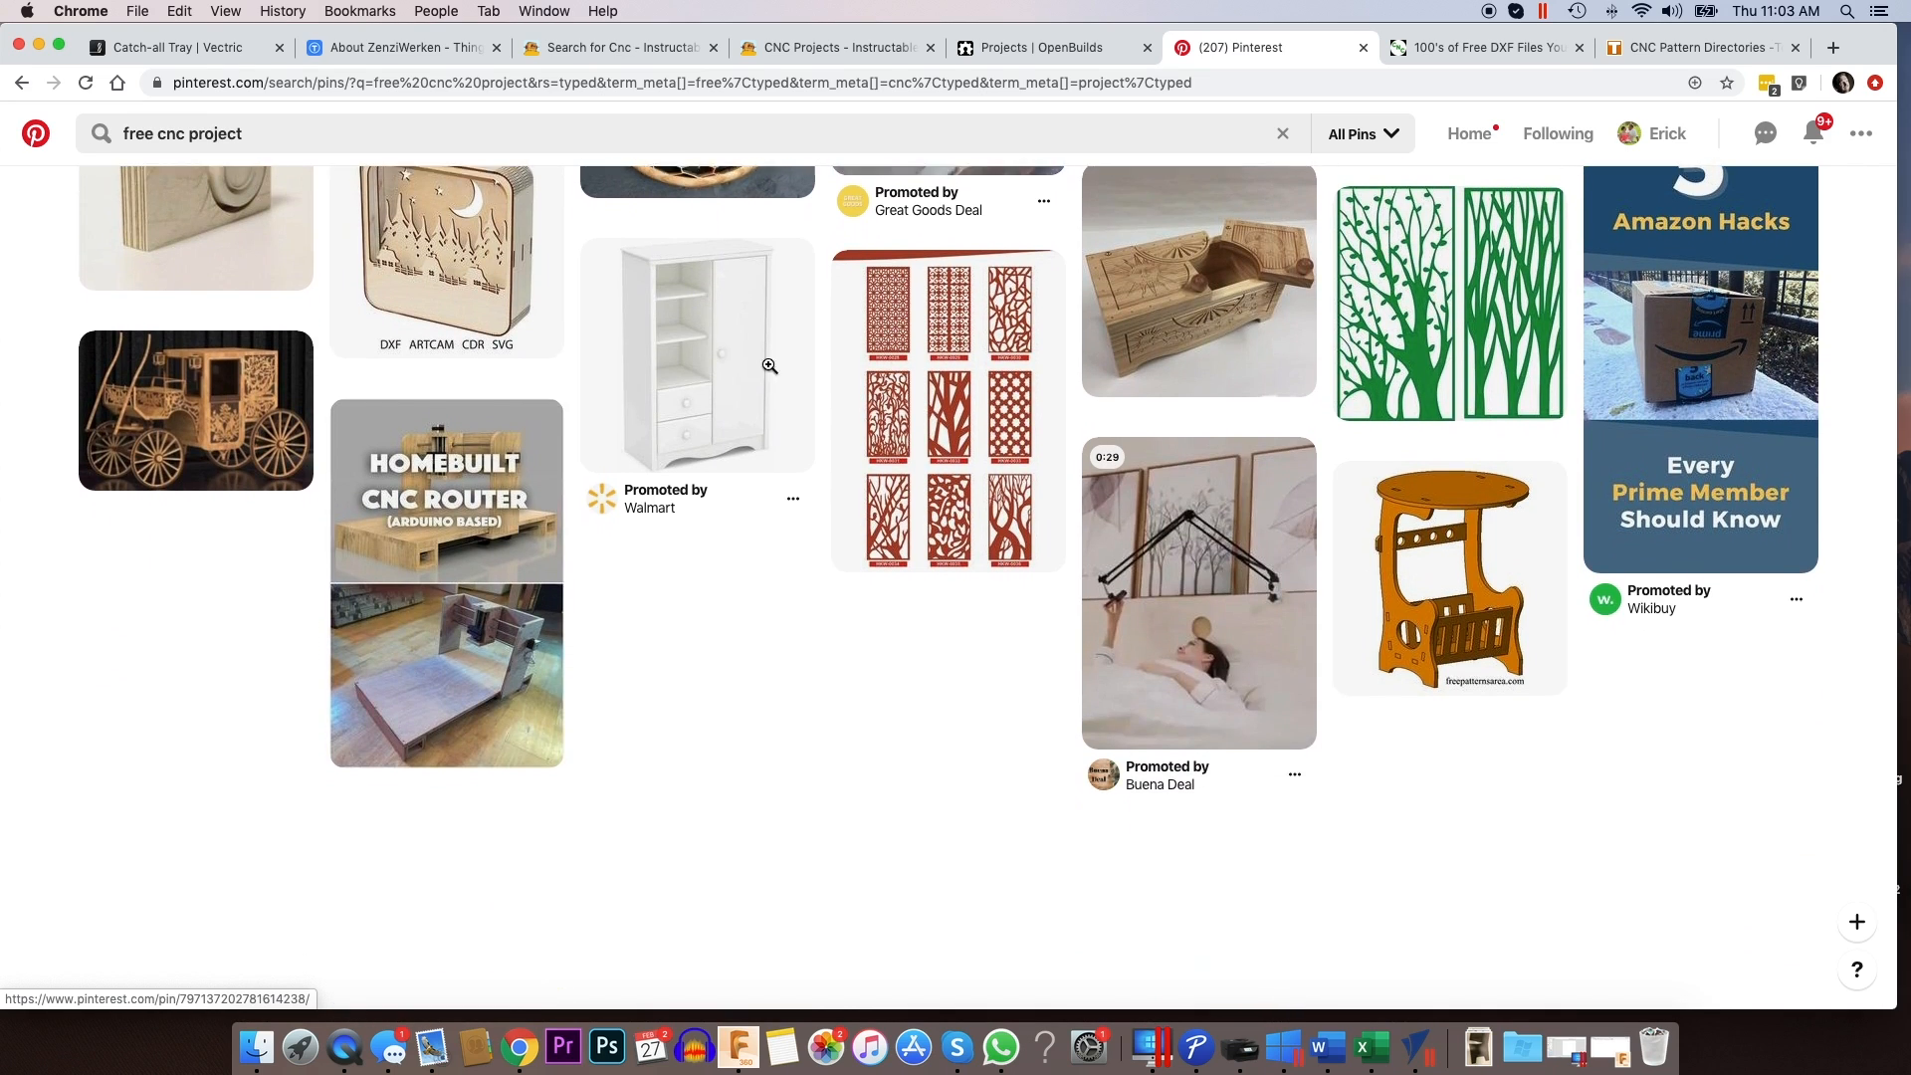
pyautogui.scroll(-3)
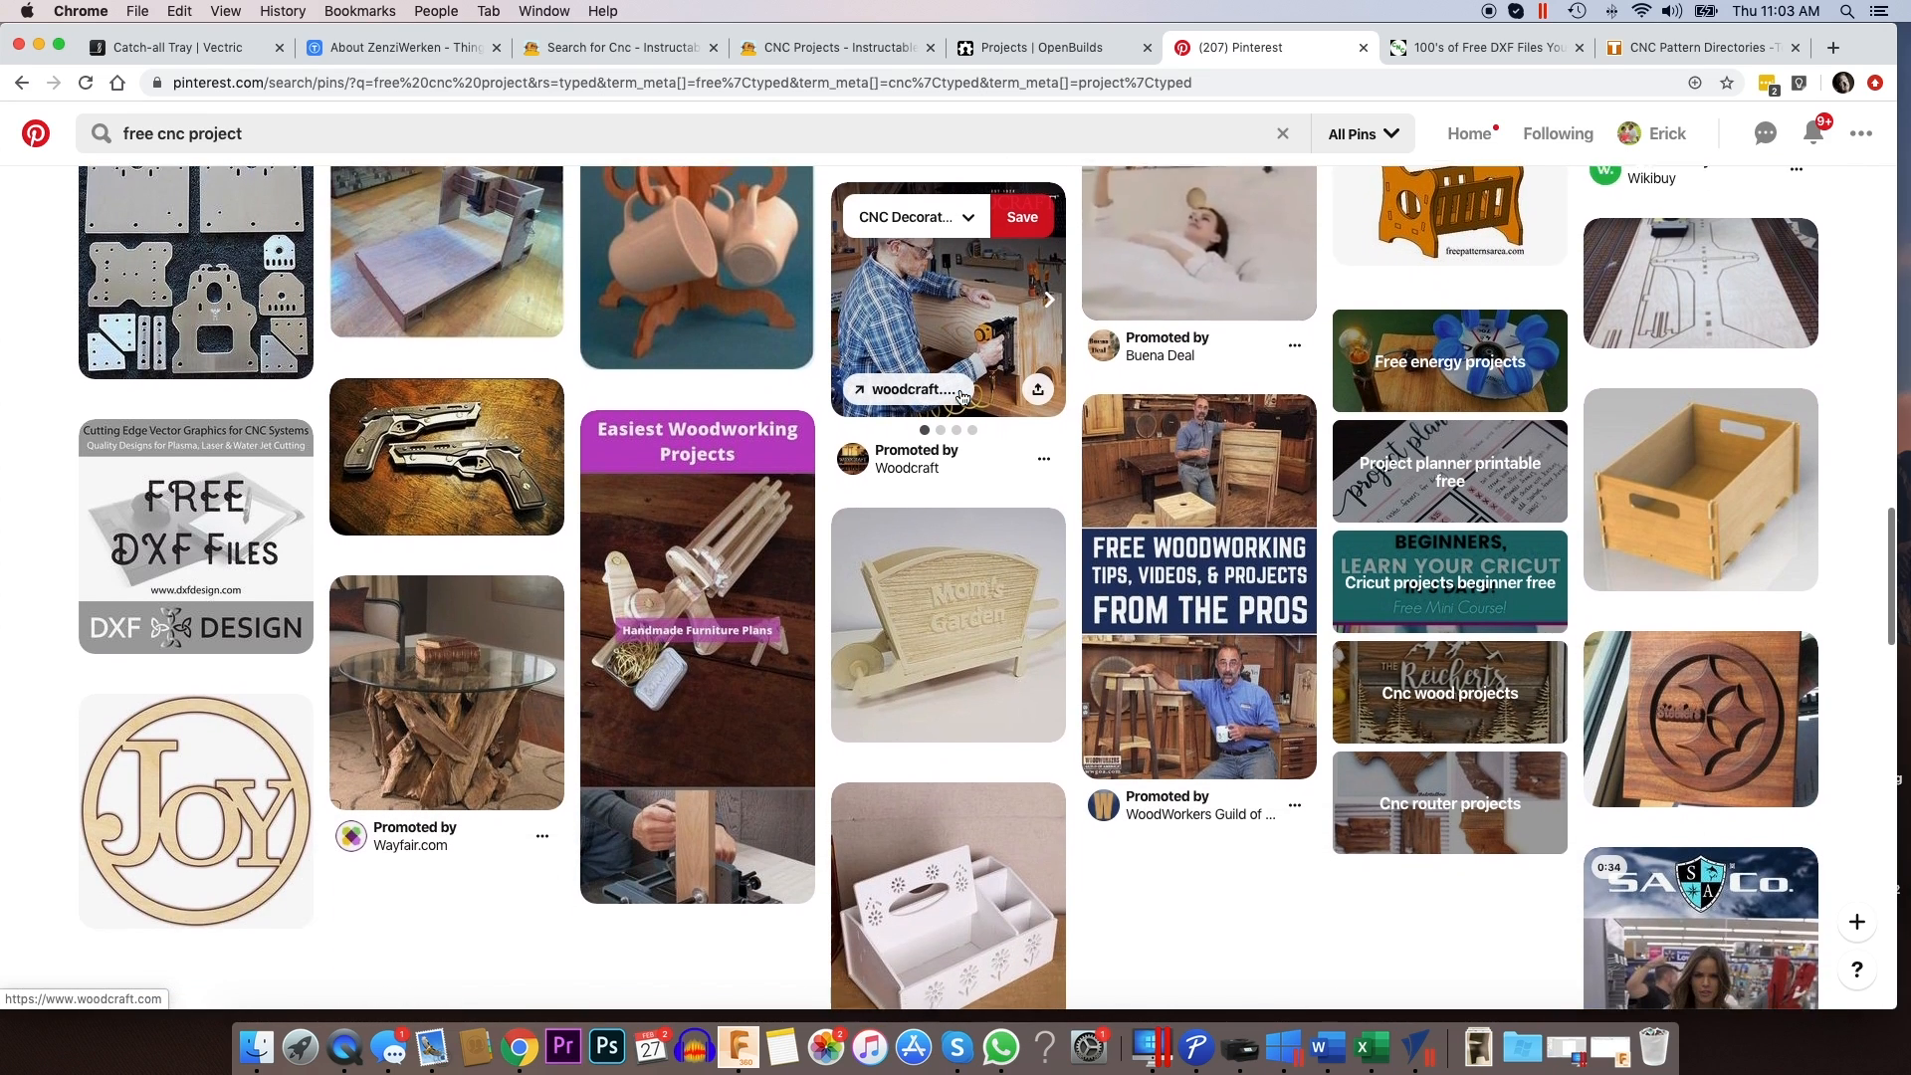
pyautogui.scroll(-3)
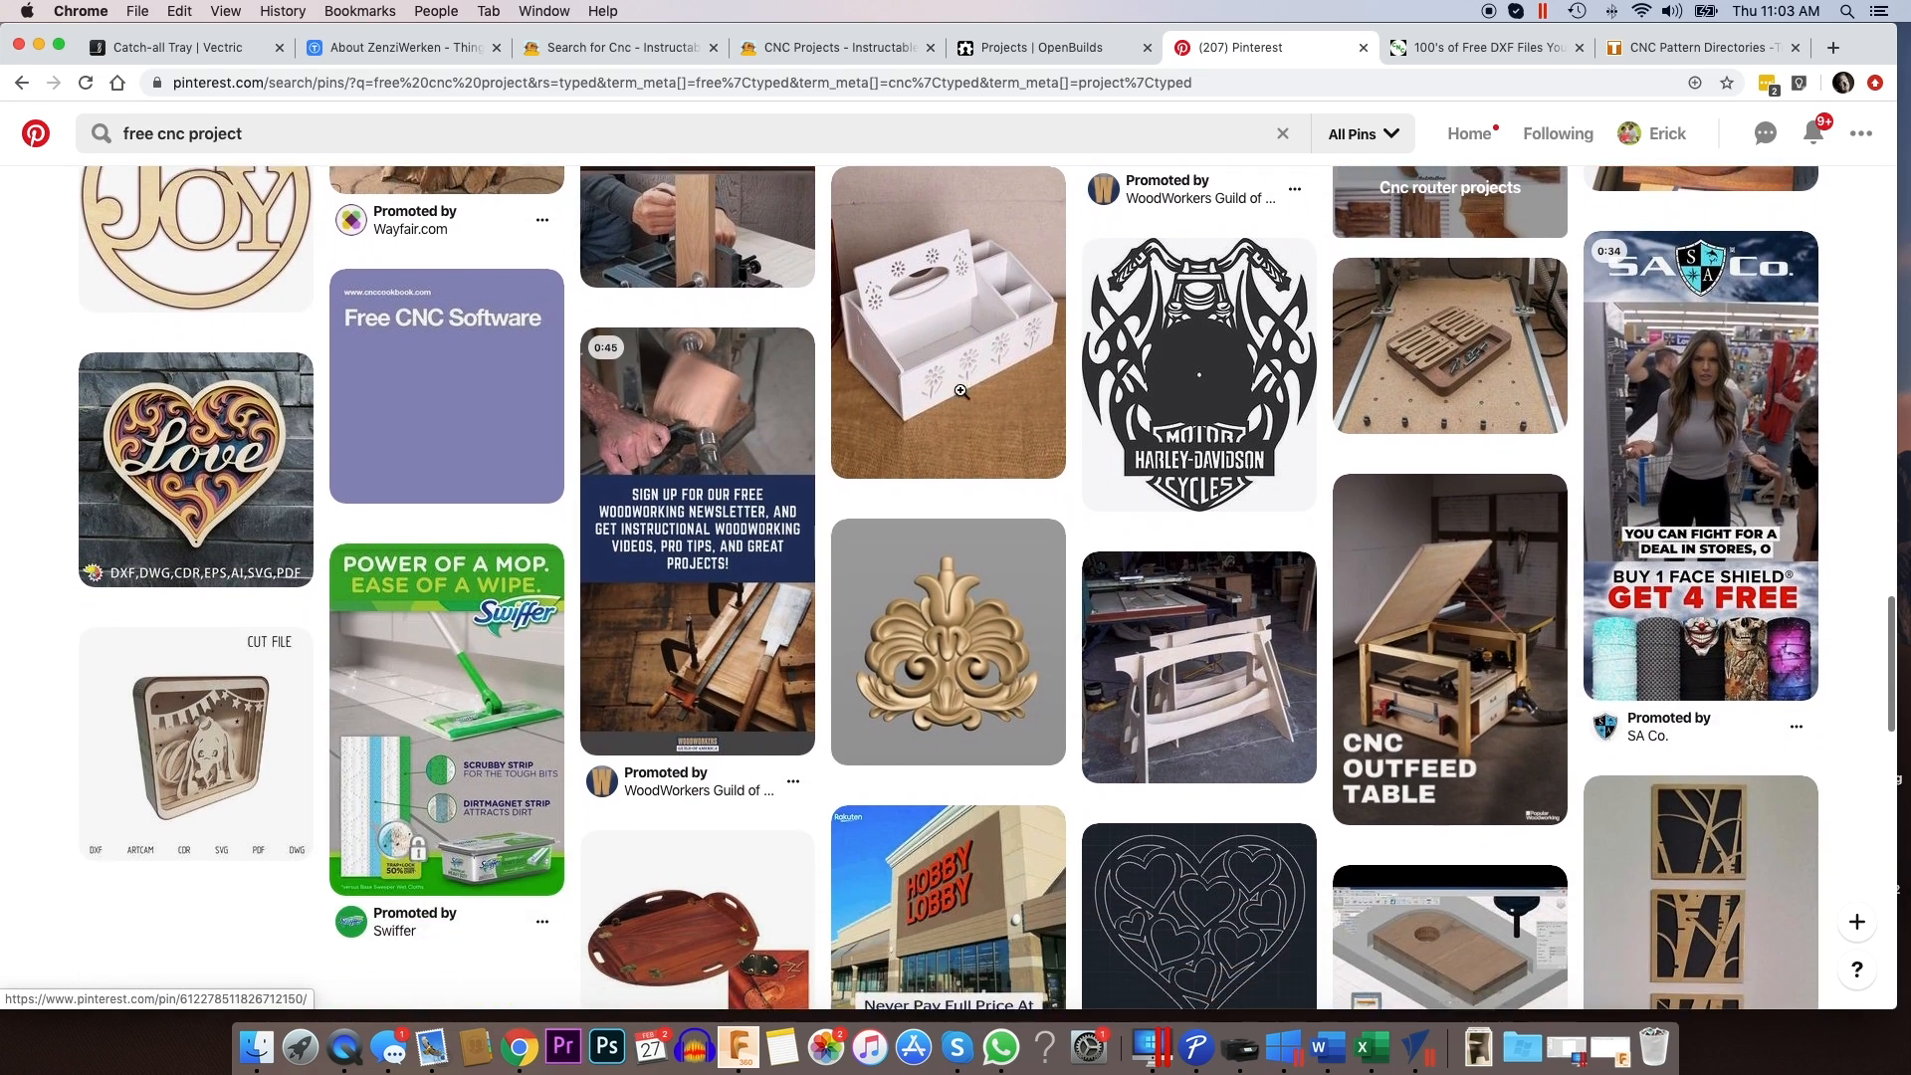
pyautogui.scroll(-3)
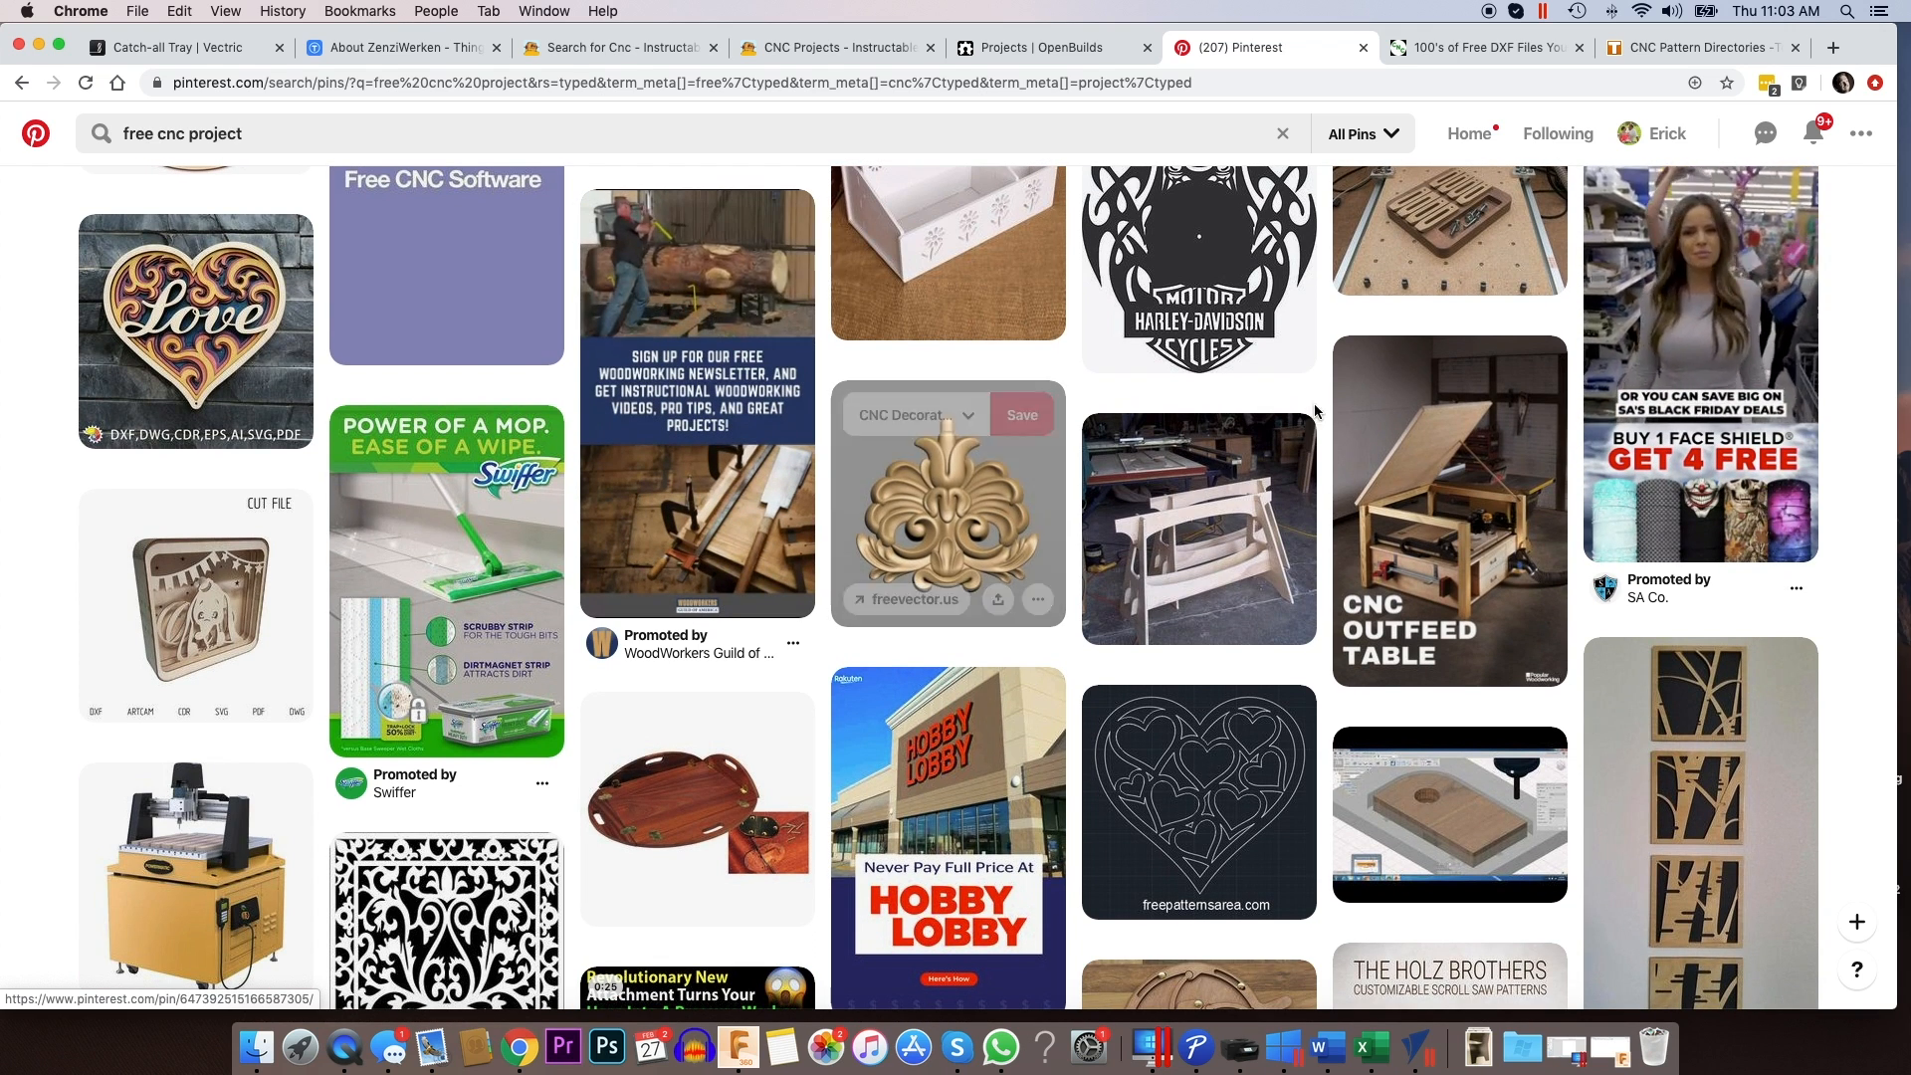
pyautogui.scroll(-3)
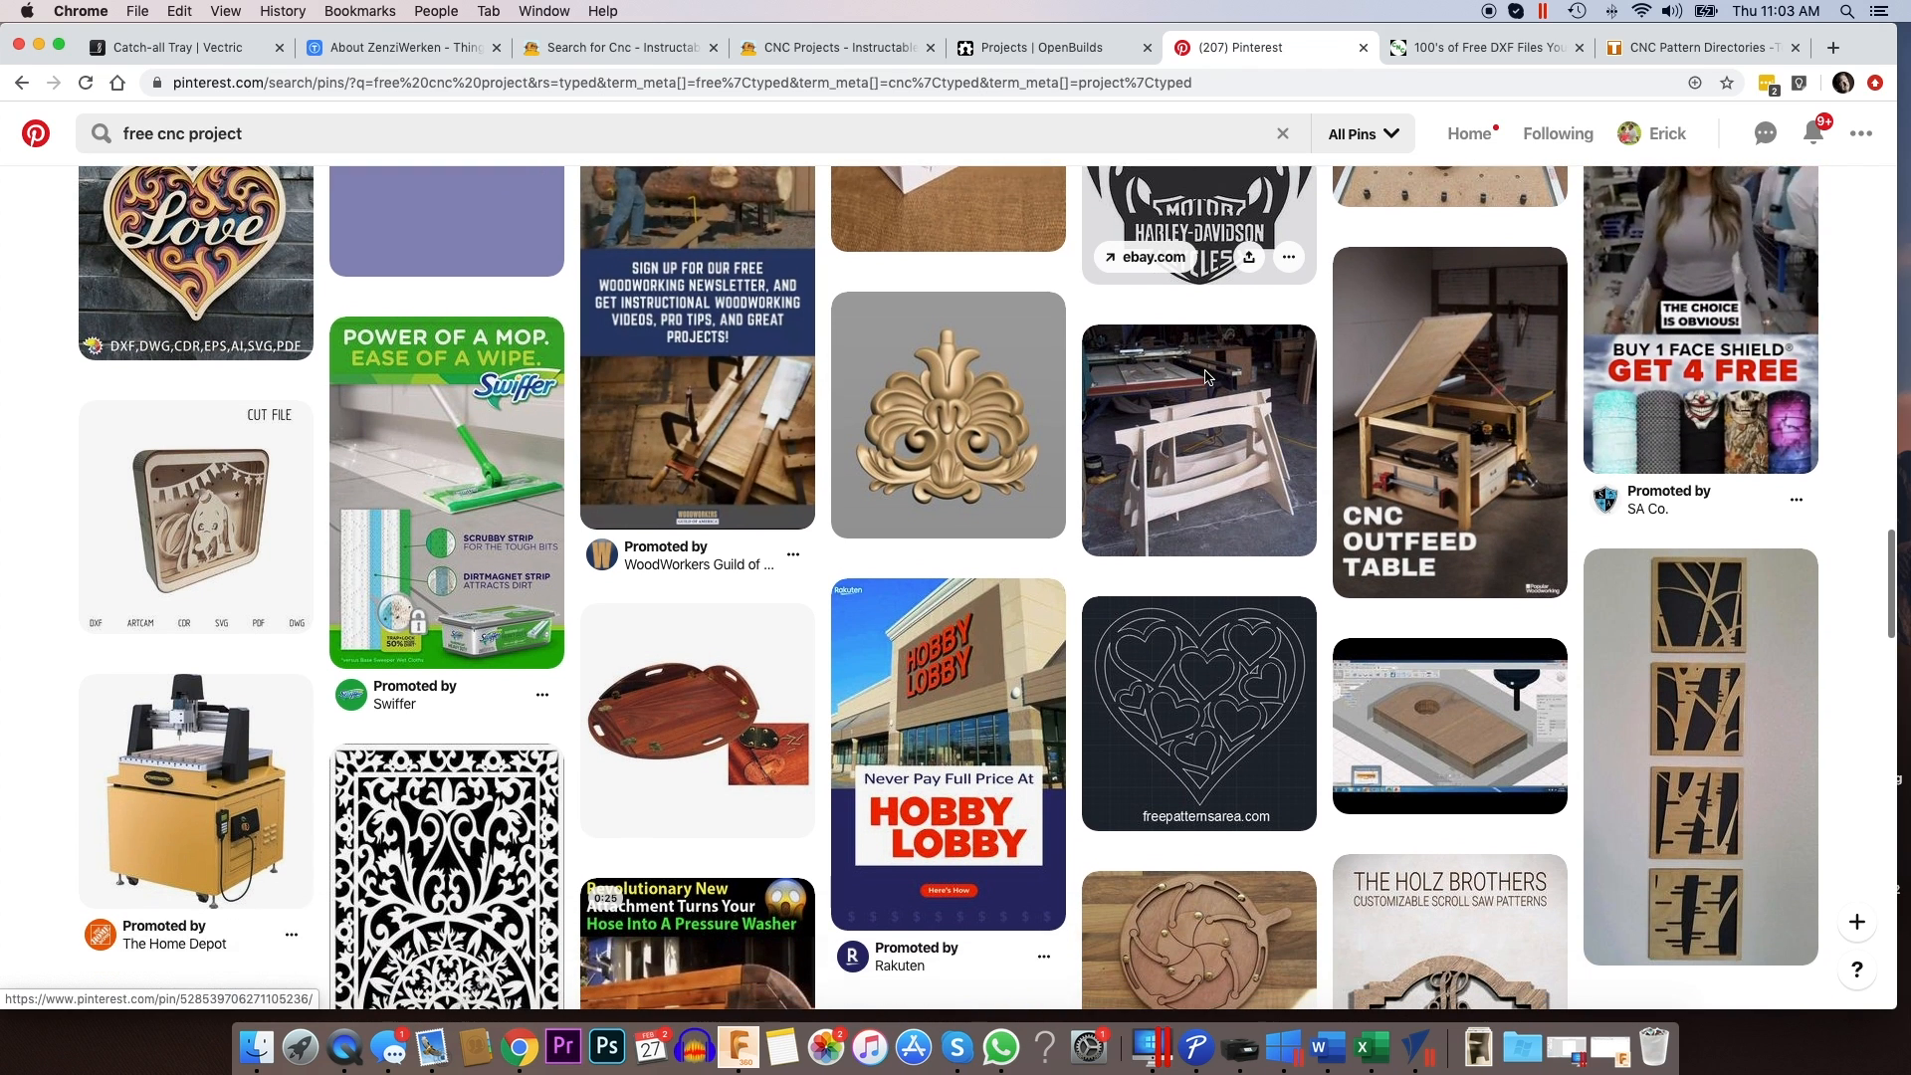
pyautogui.scroll(-3)
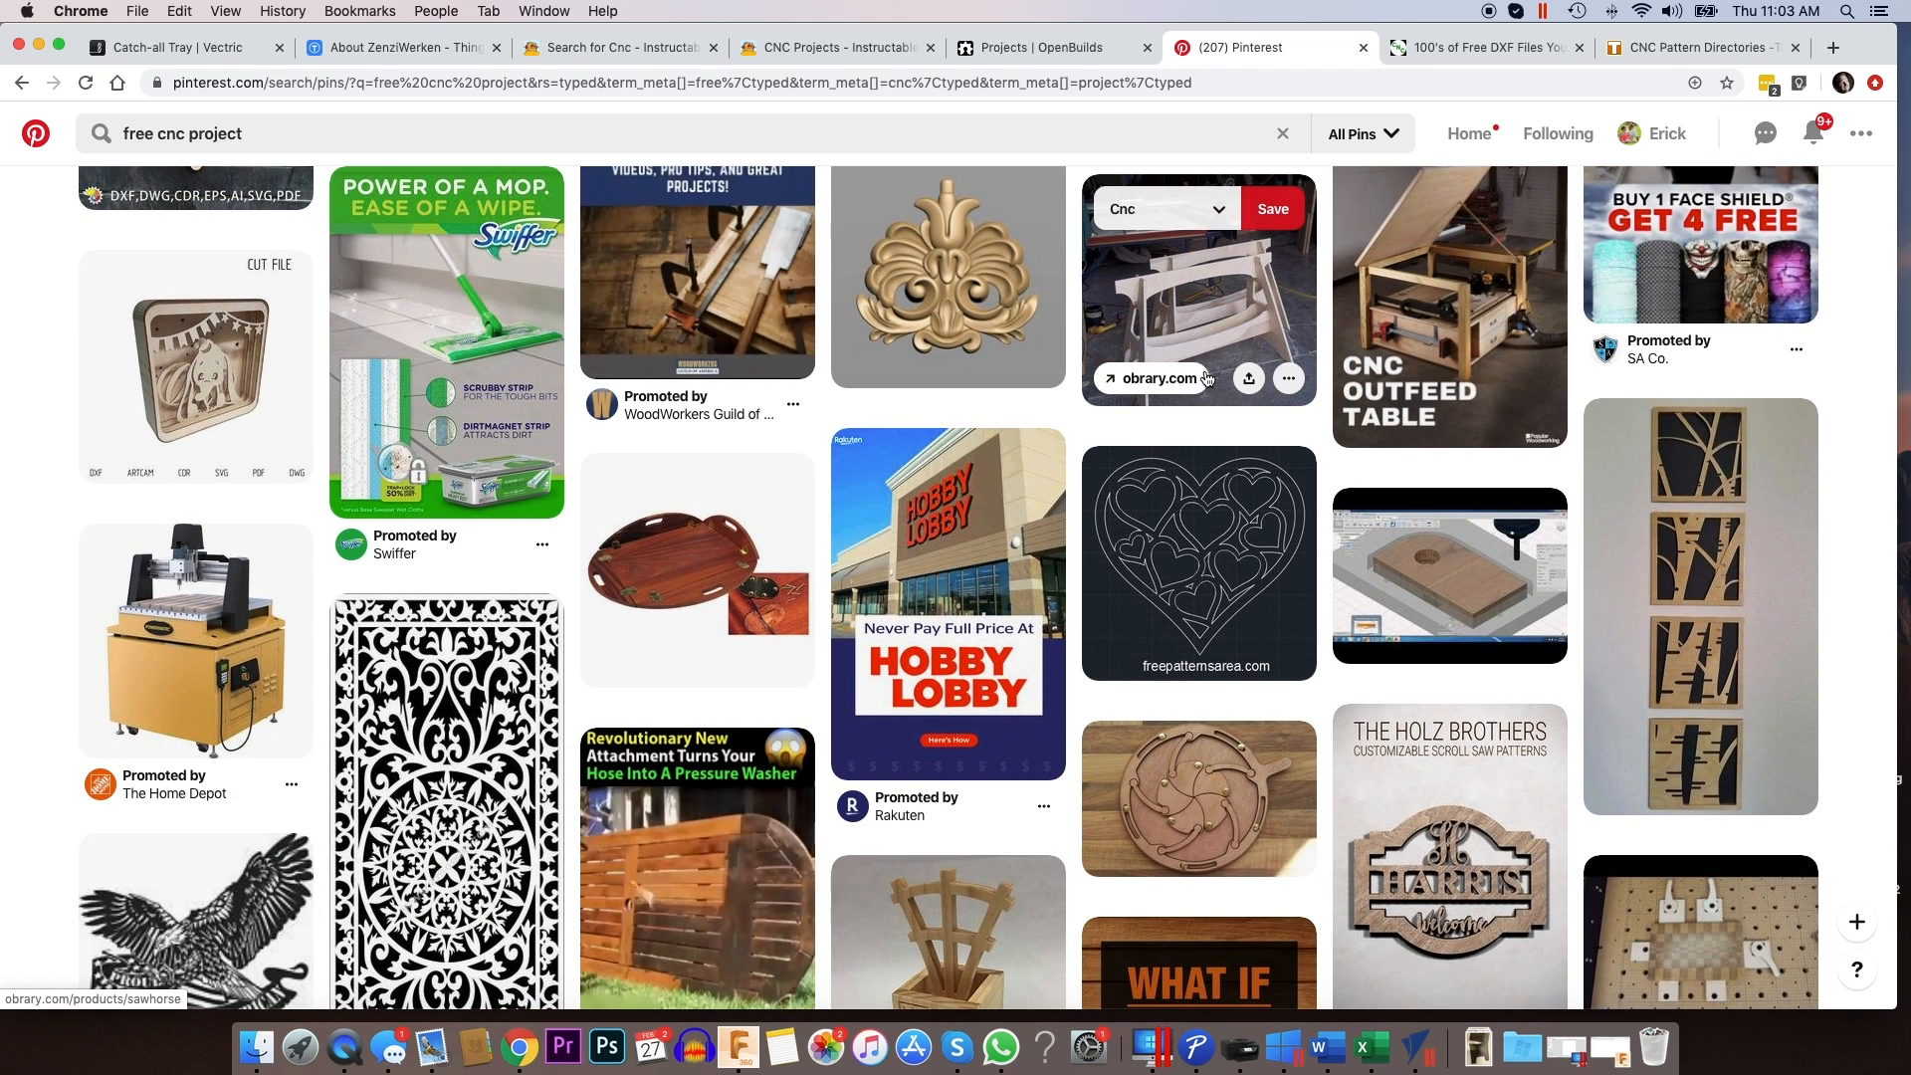
pyautogui.scroll(-3)
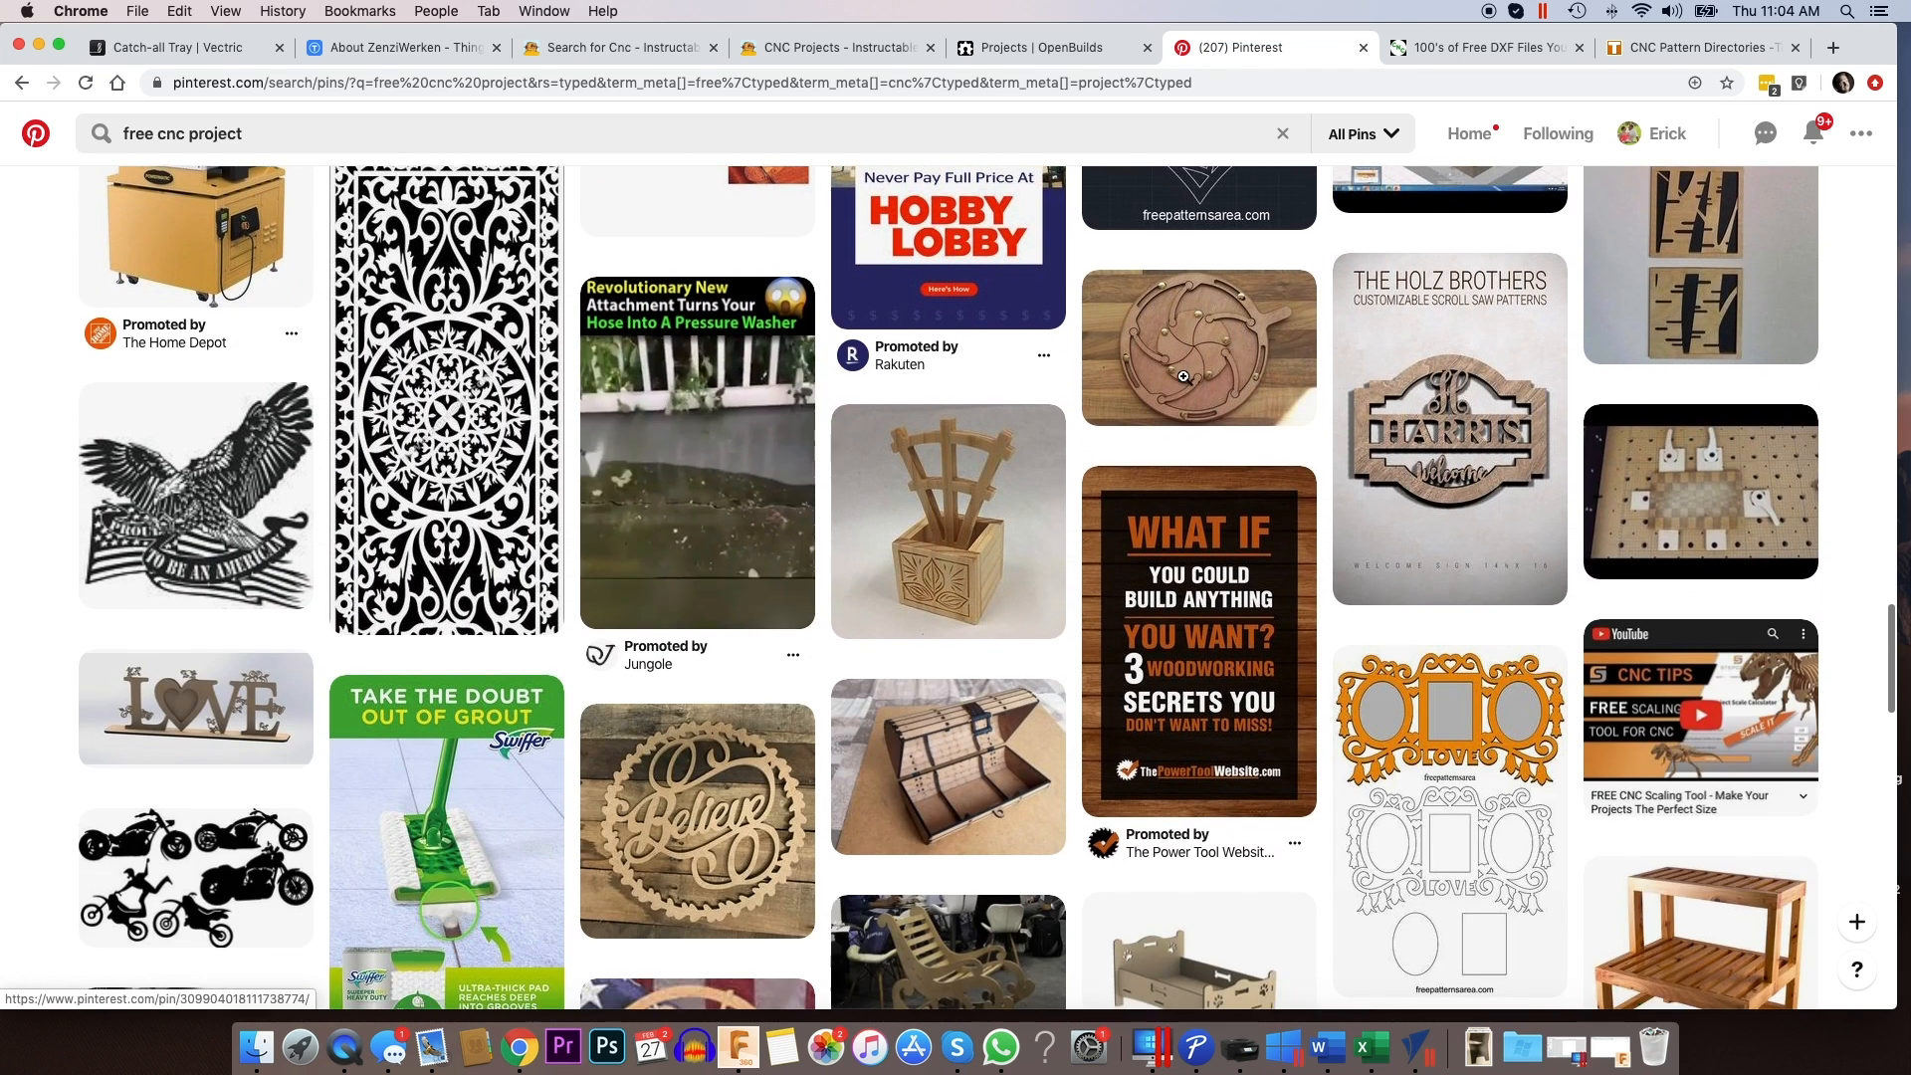
pyautogui.scroll(-3)
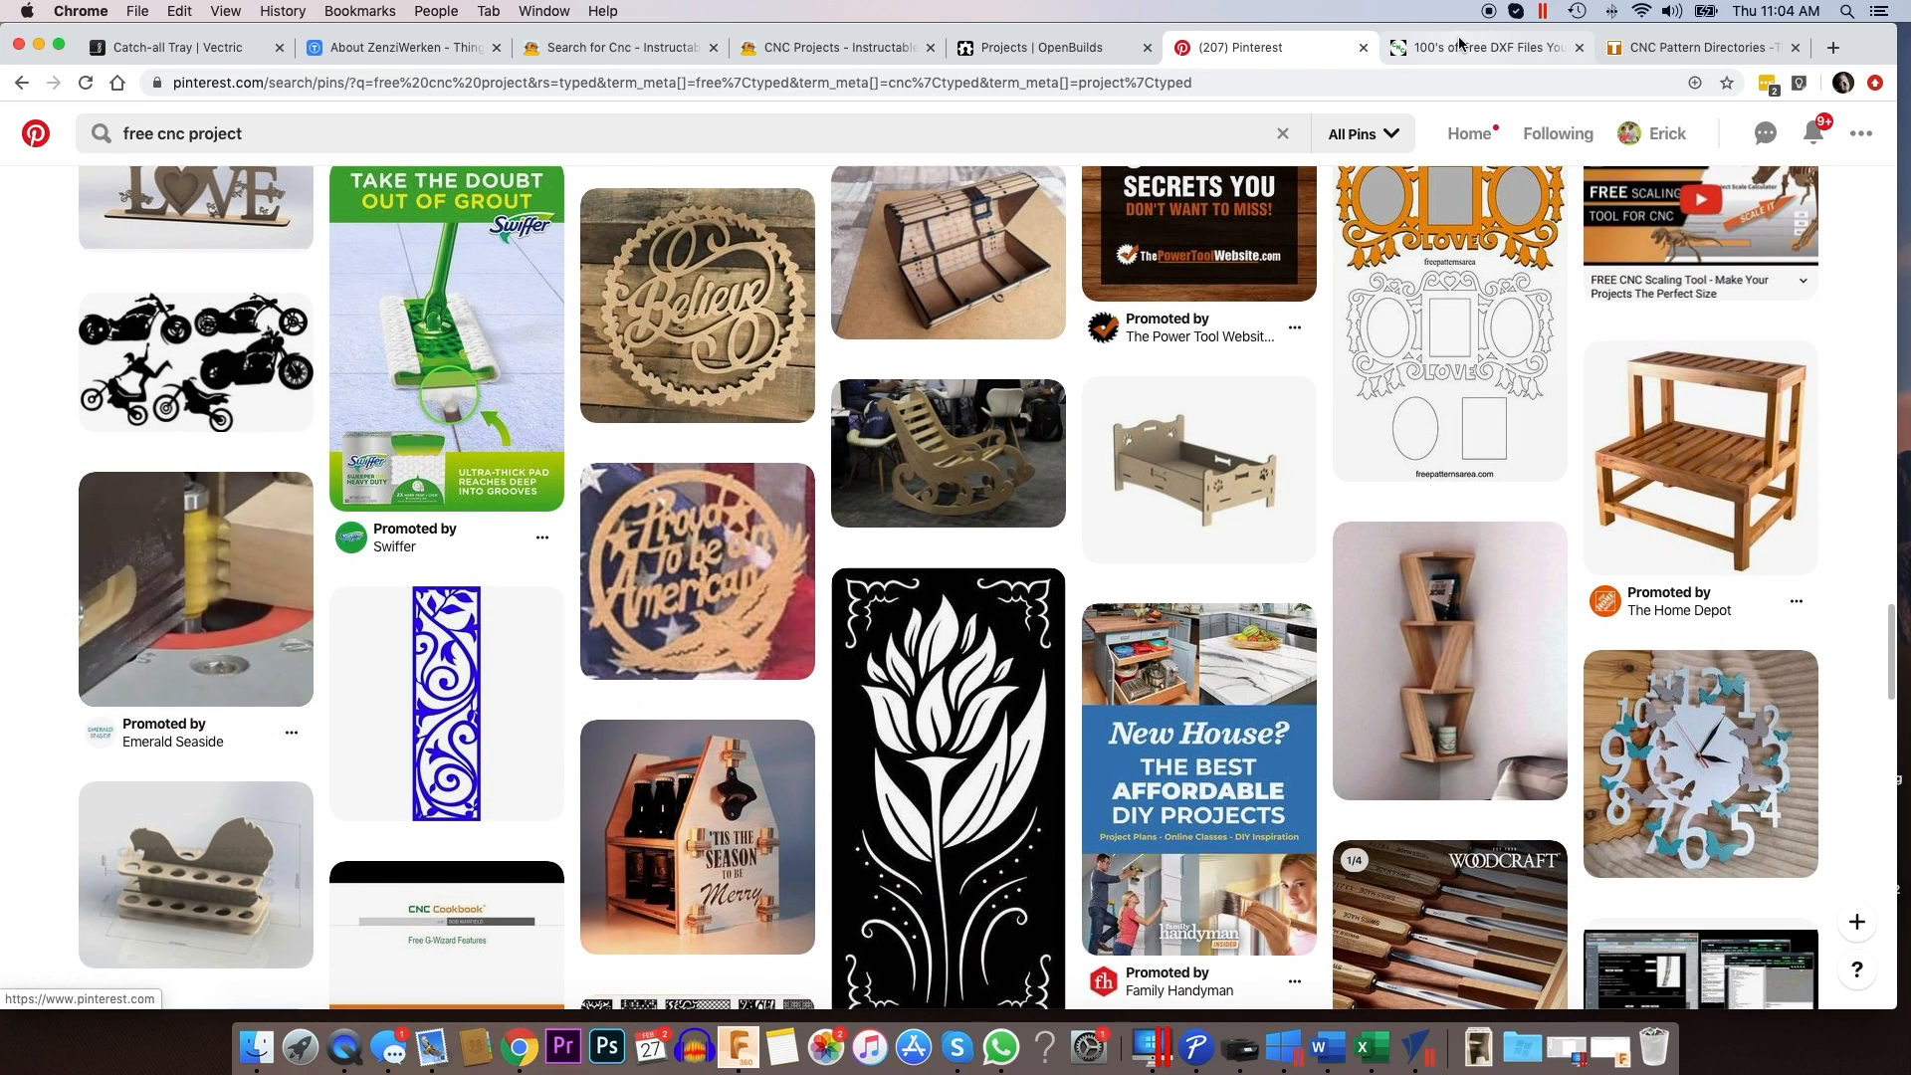
# - Open CNC Cookbook's Free DXF Files, close the signup popup, and scroll the categories to Western
pyautogui.click(1484, 47)
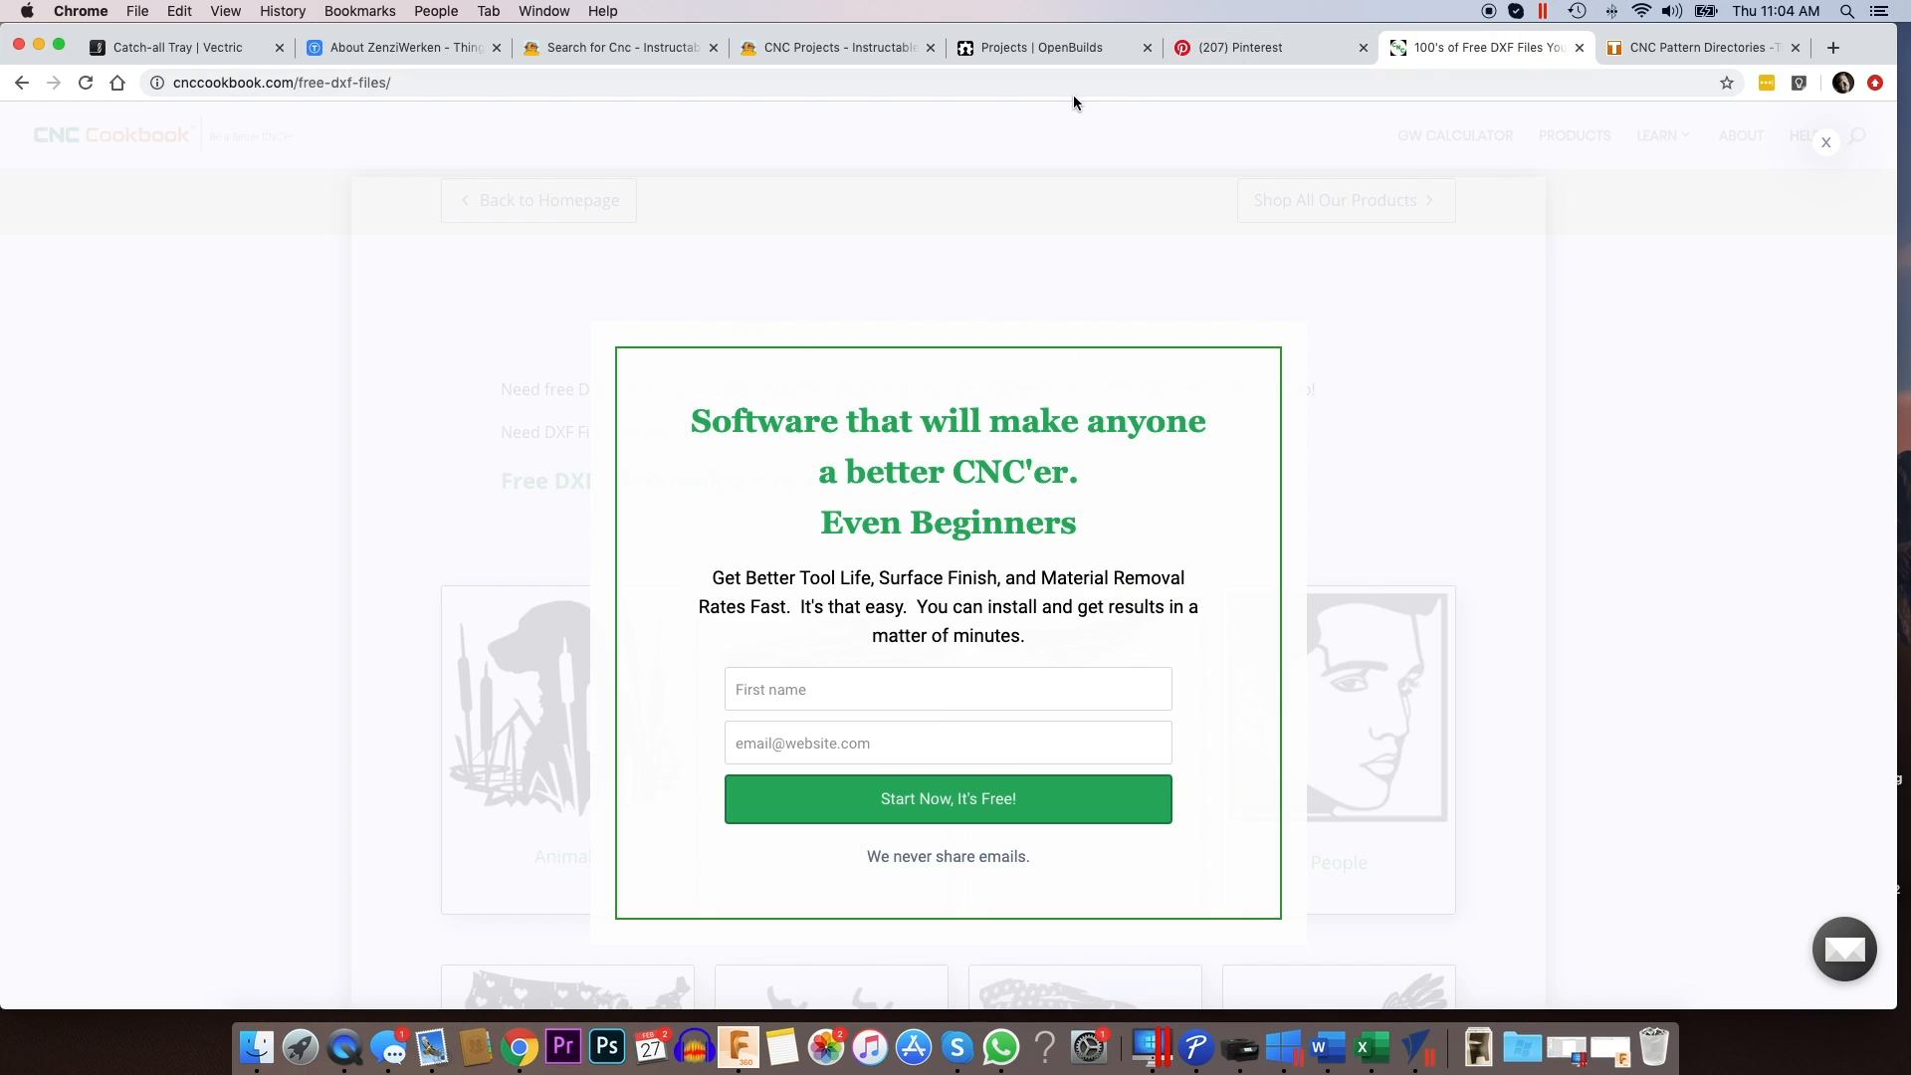
pyautogui.click(1825, 143)
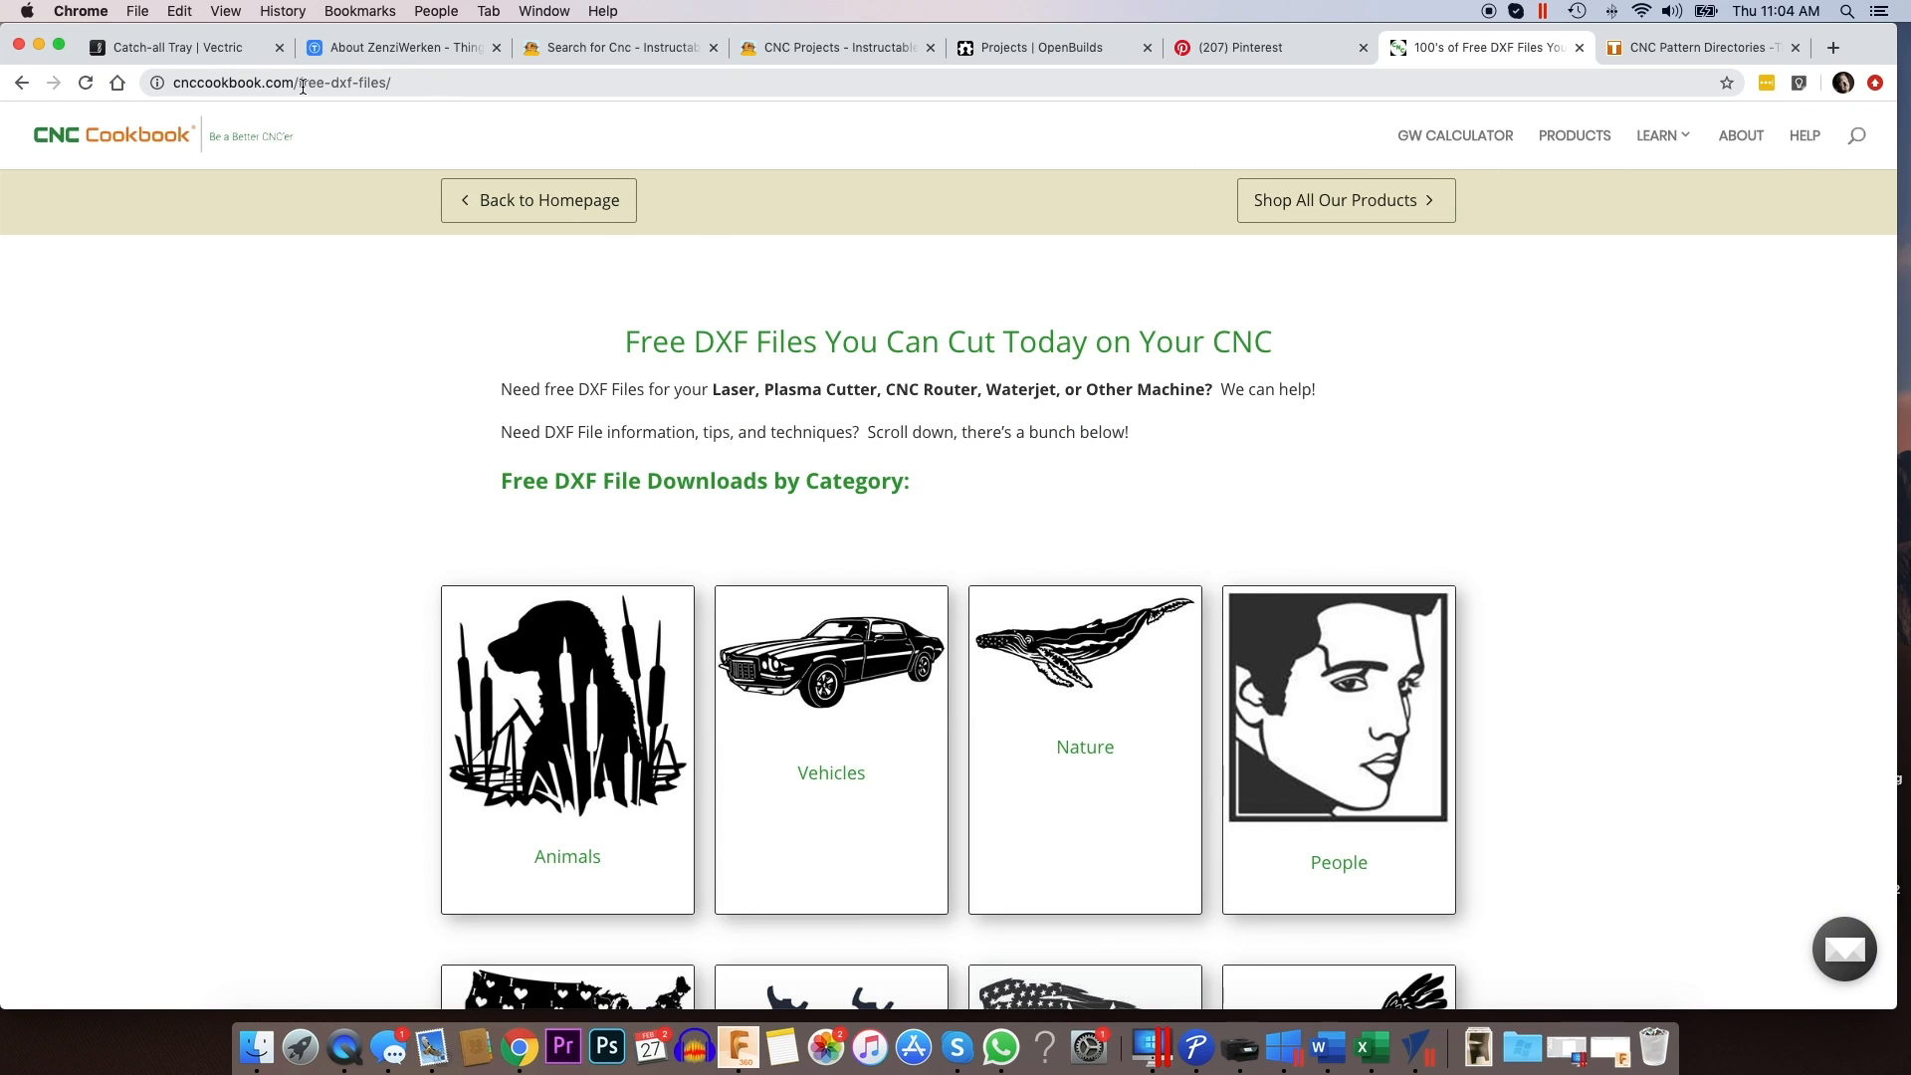
pyautogui.moveTo(400, 83)
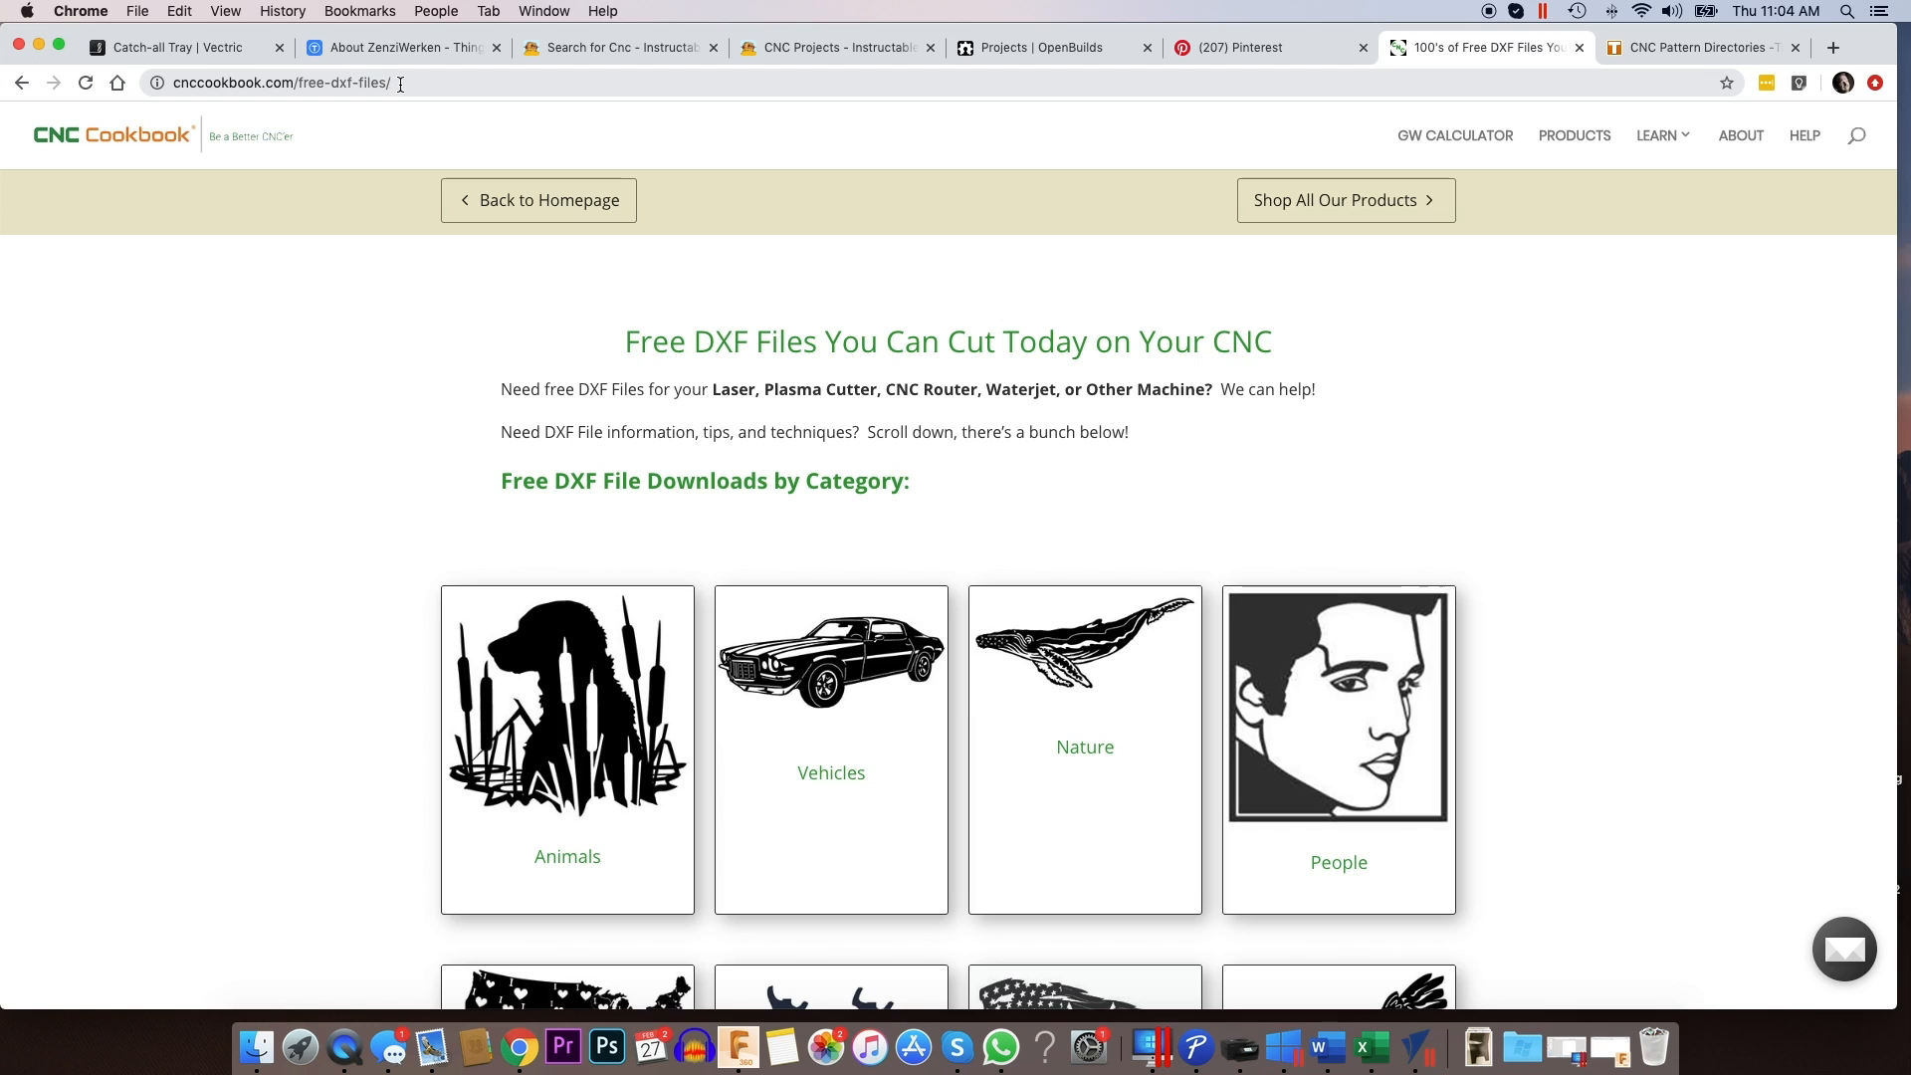
pyautogui.scroll(-3)
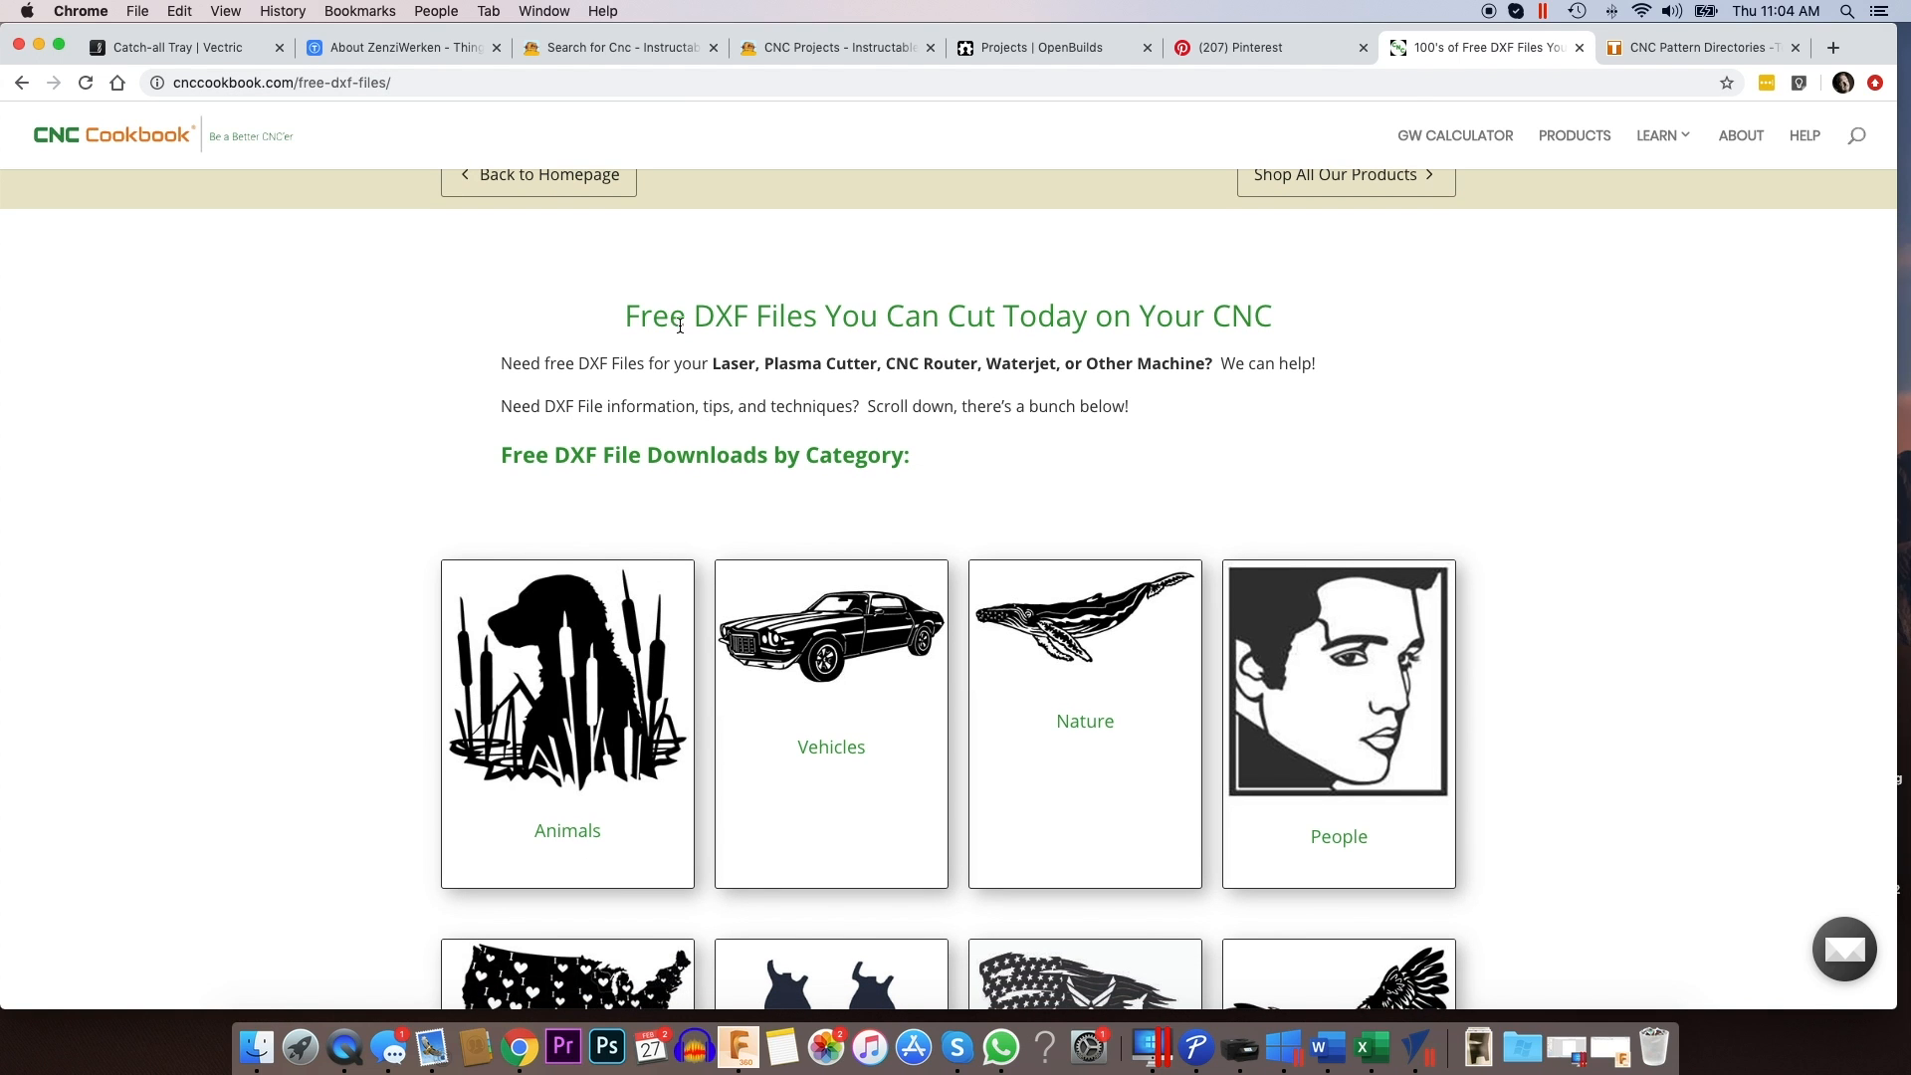
pyautogui.scroll(-3)
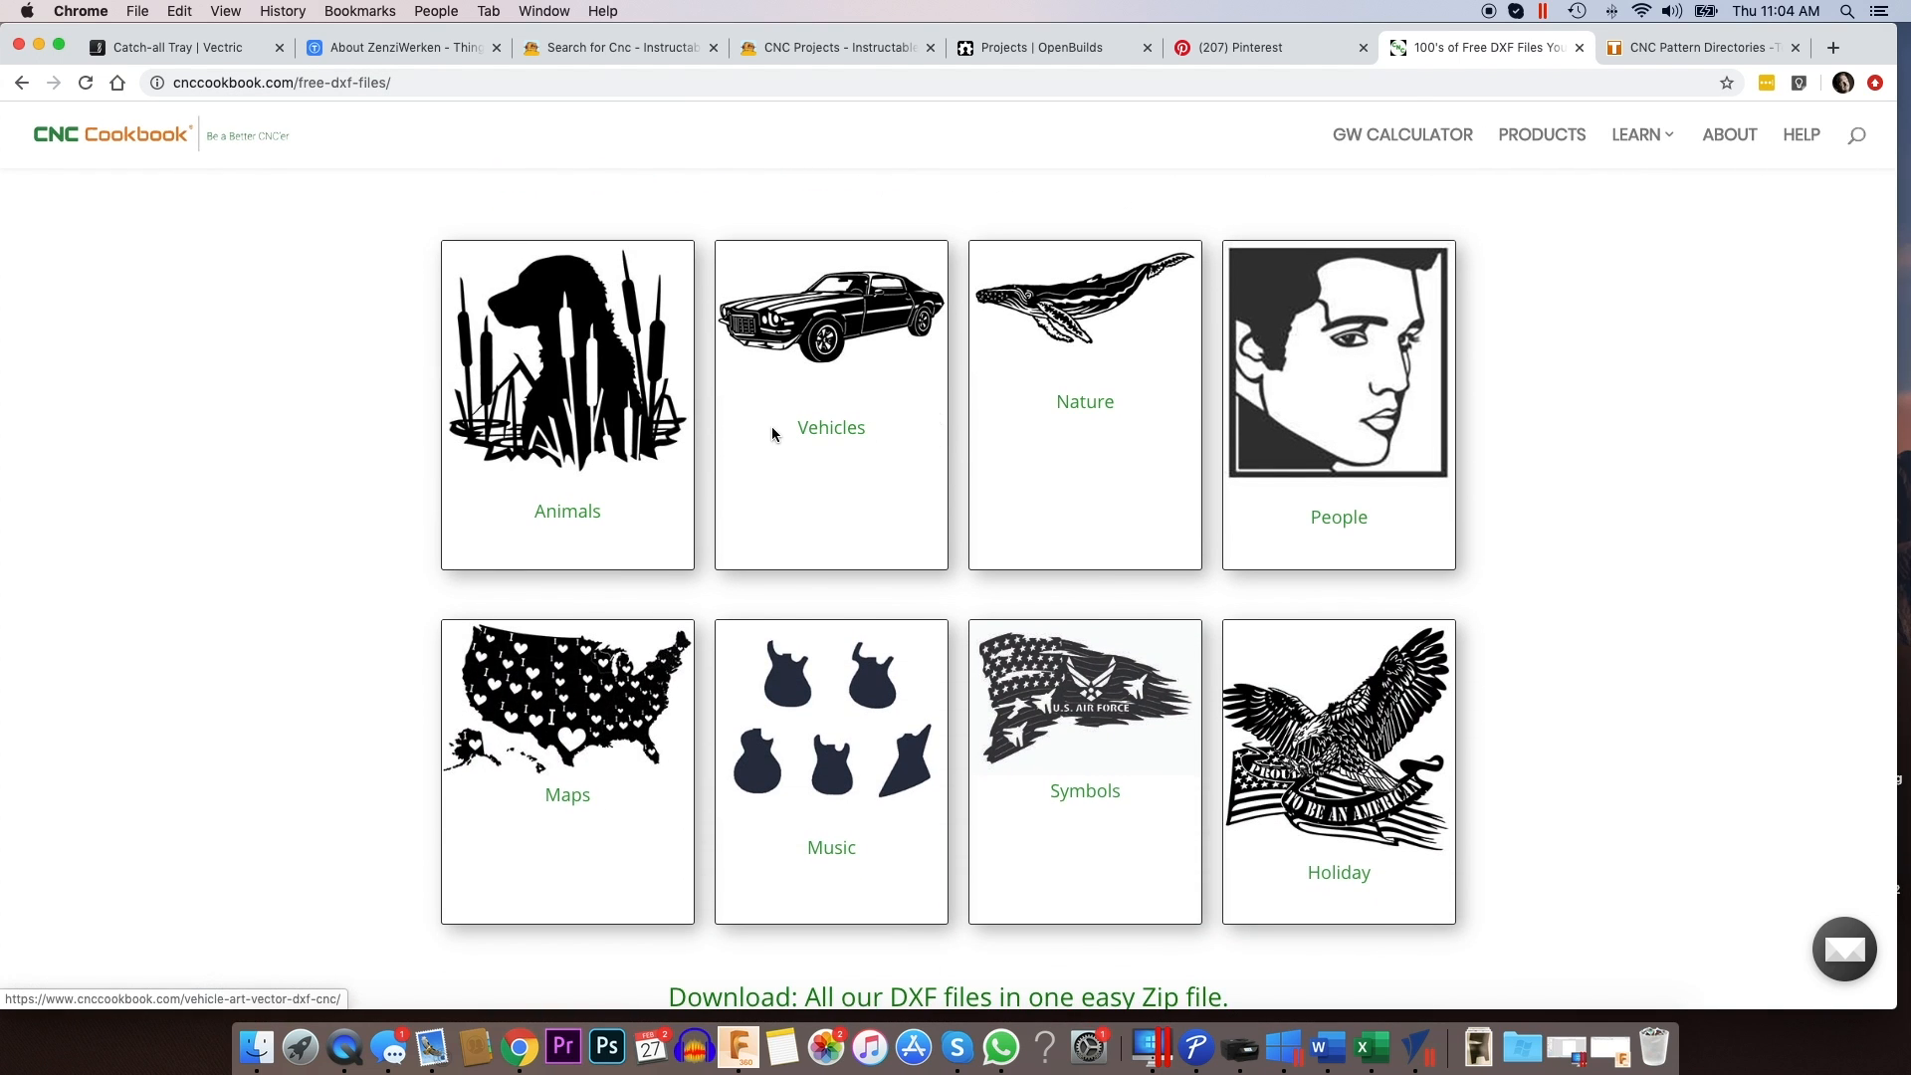
pyautogui.scroll(-3)
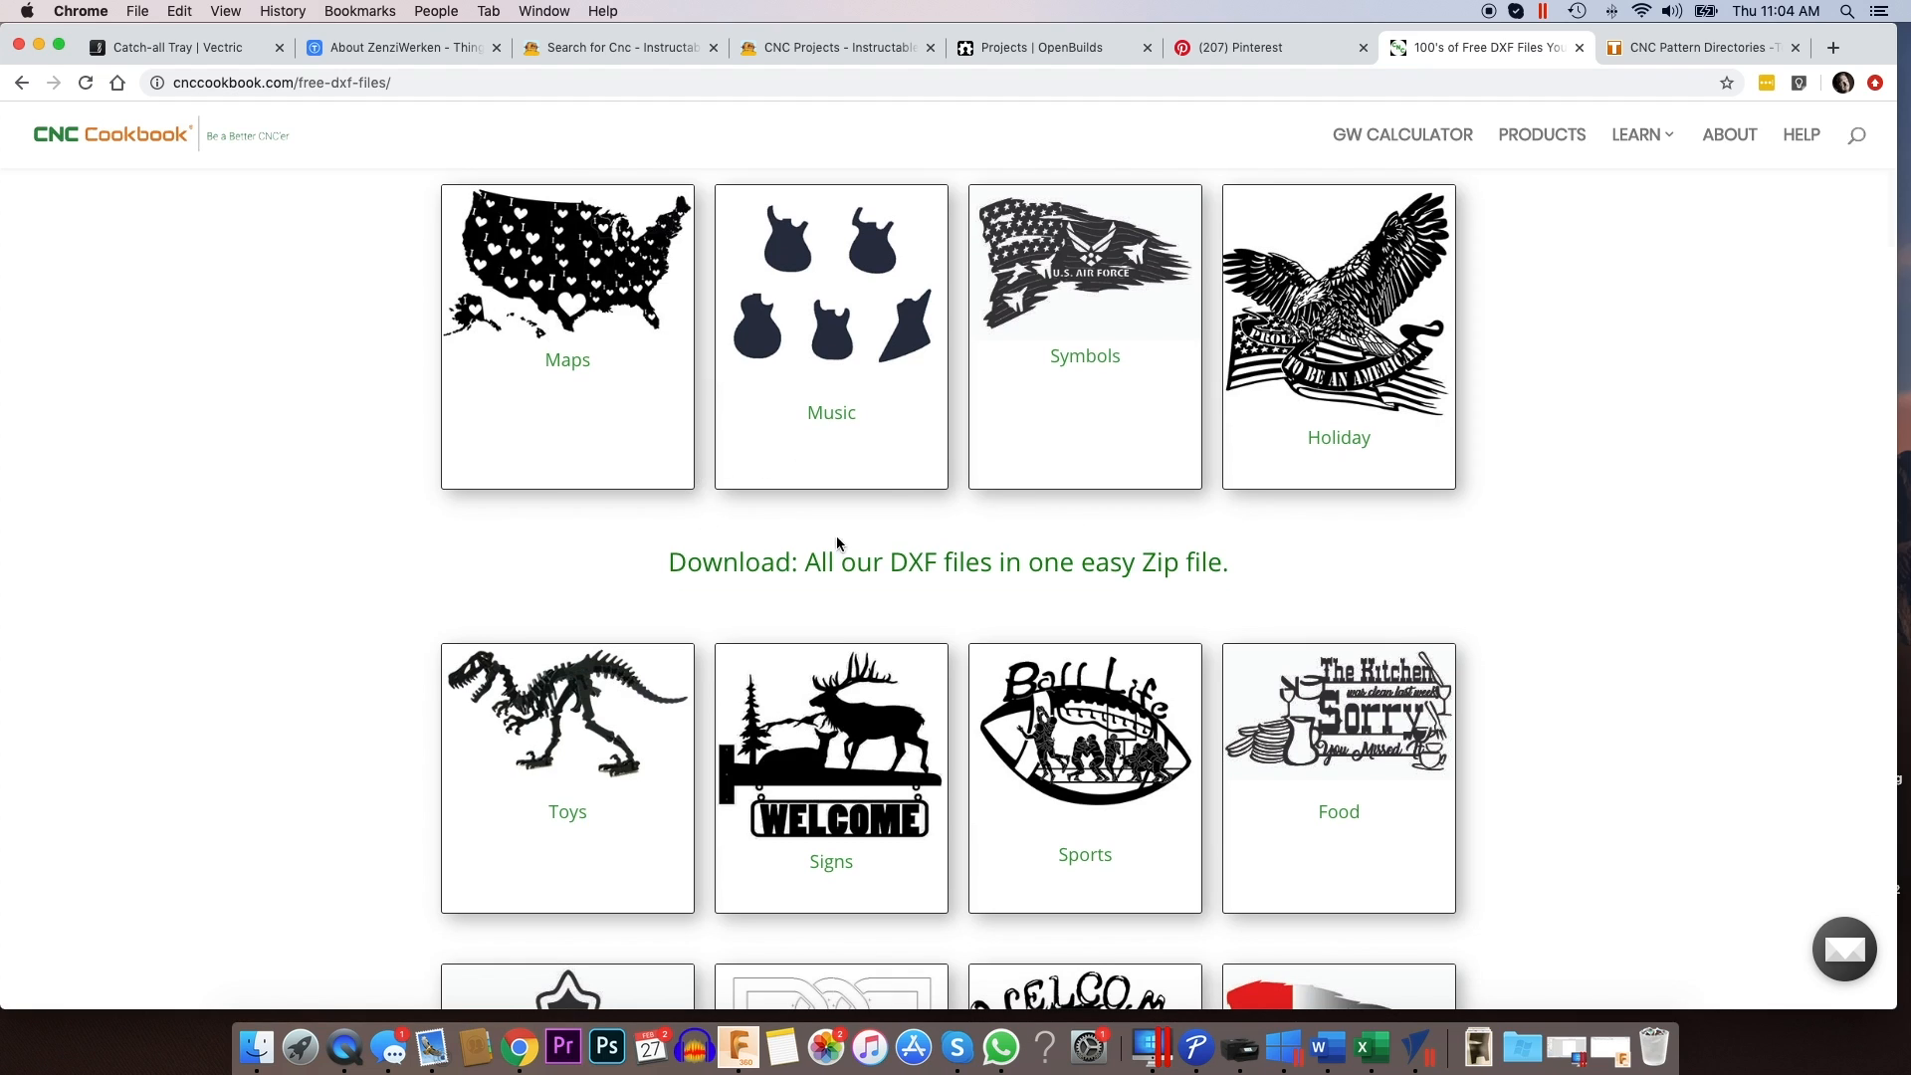
pyautogui.scroll(-3)
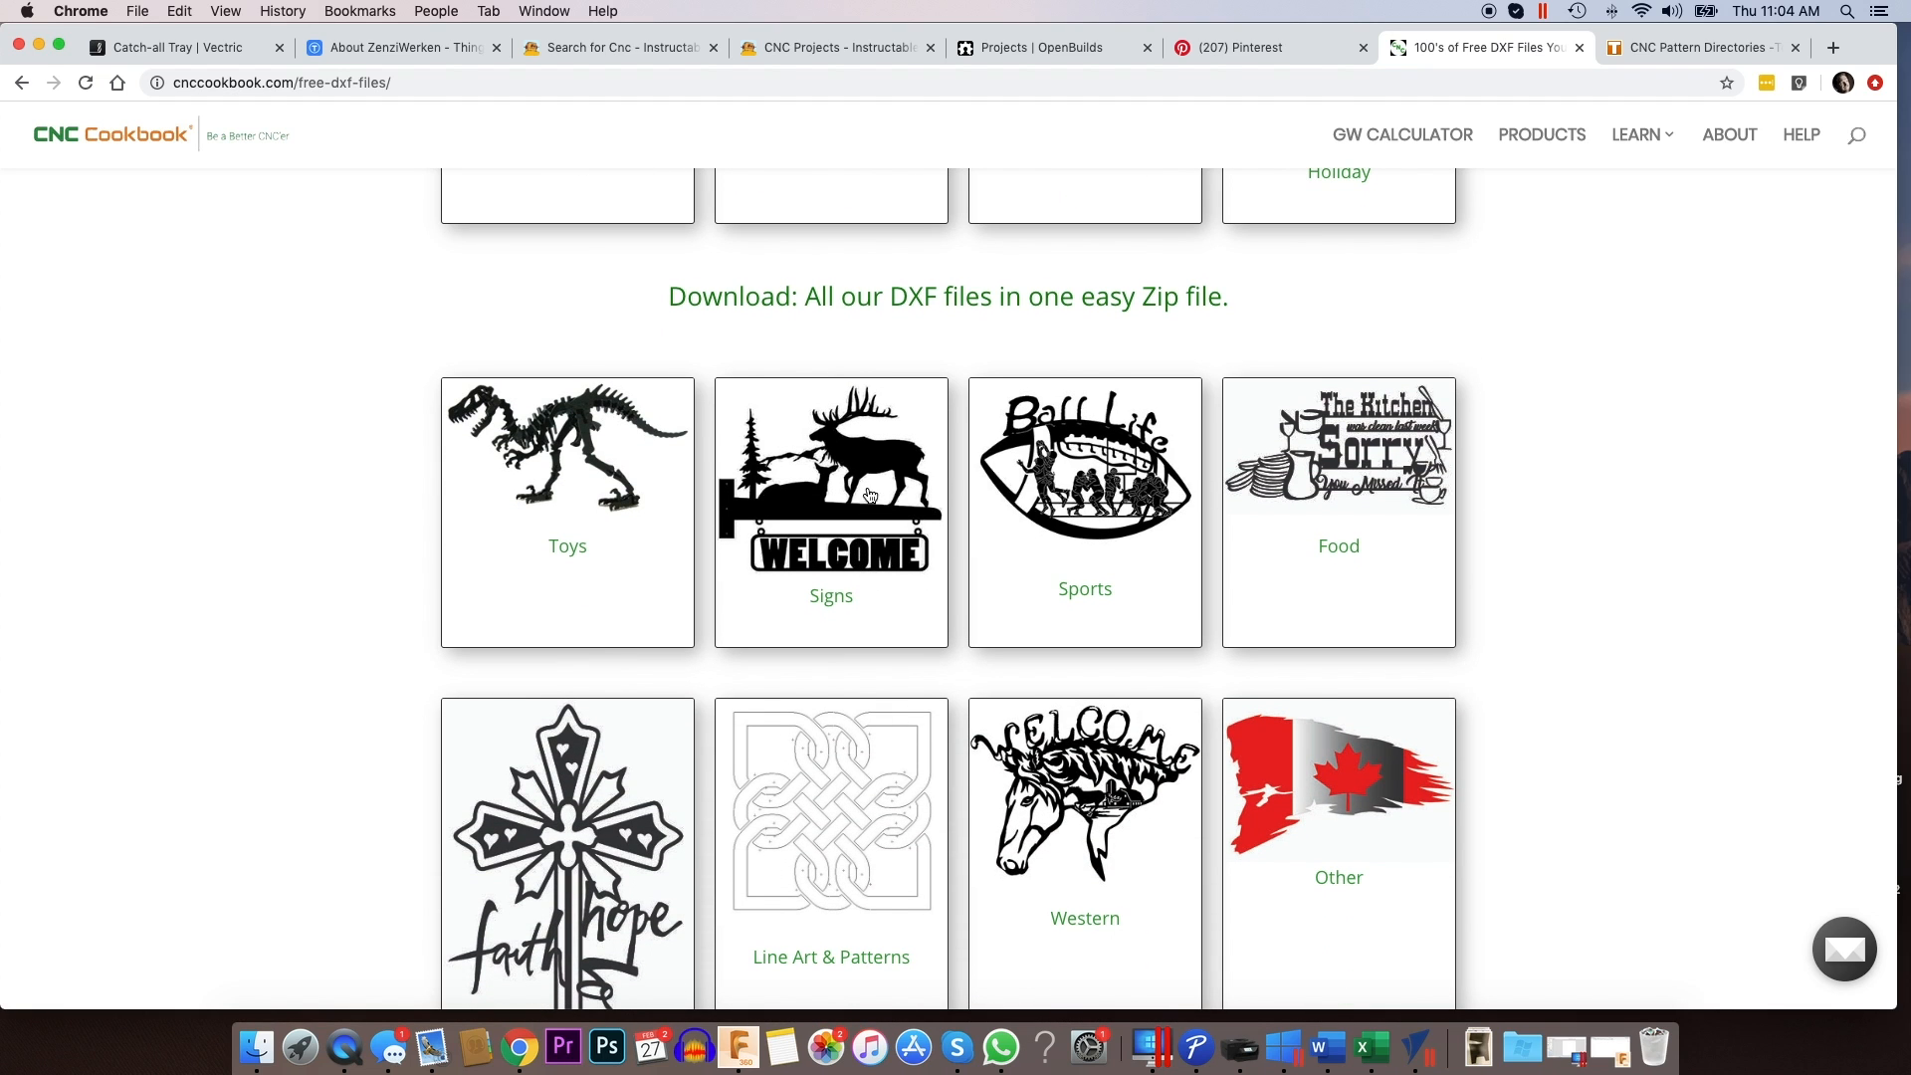
pyautogui.scroll(-3)
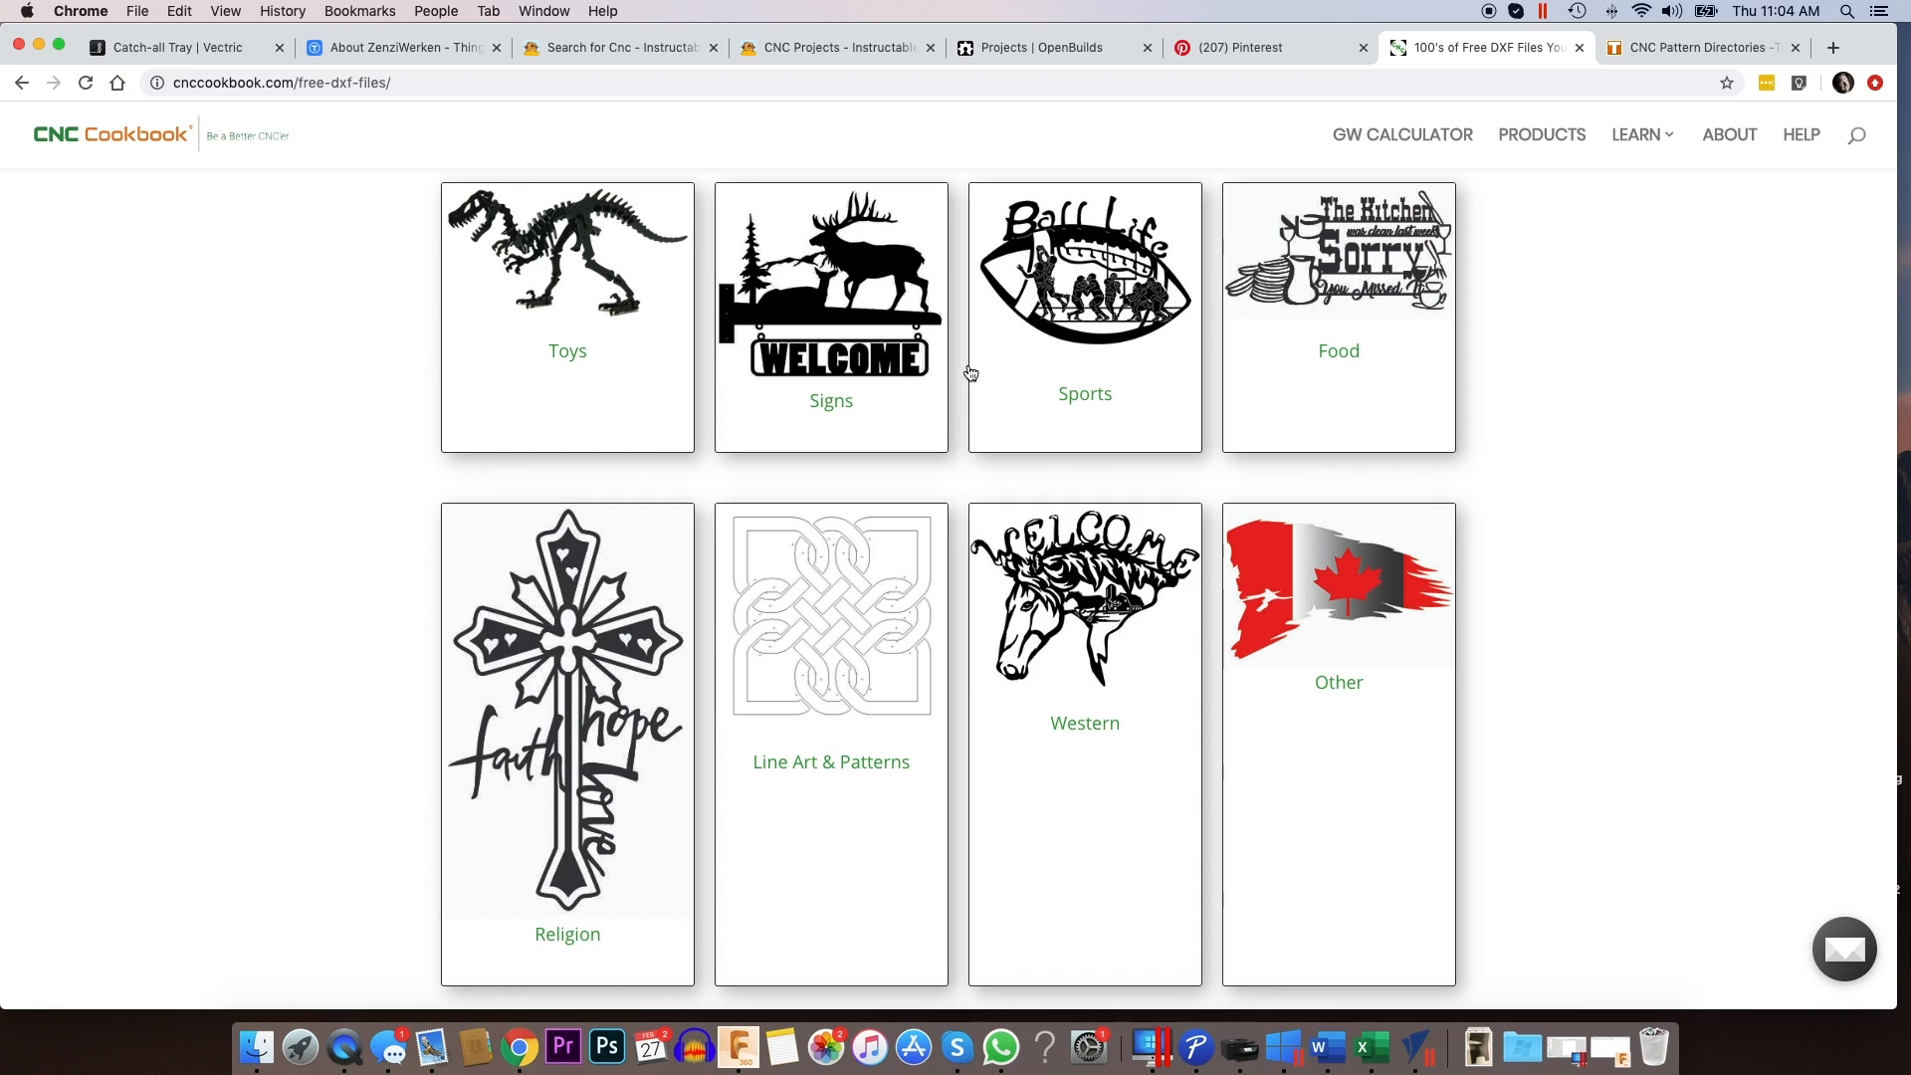
pyautogui.moveTo(1070, 606)
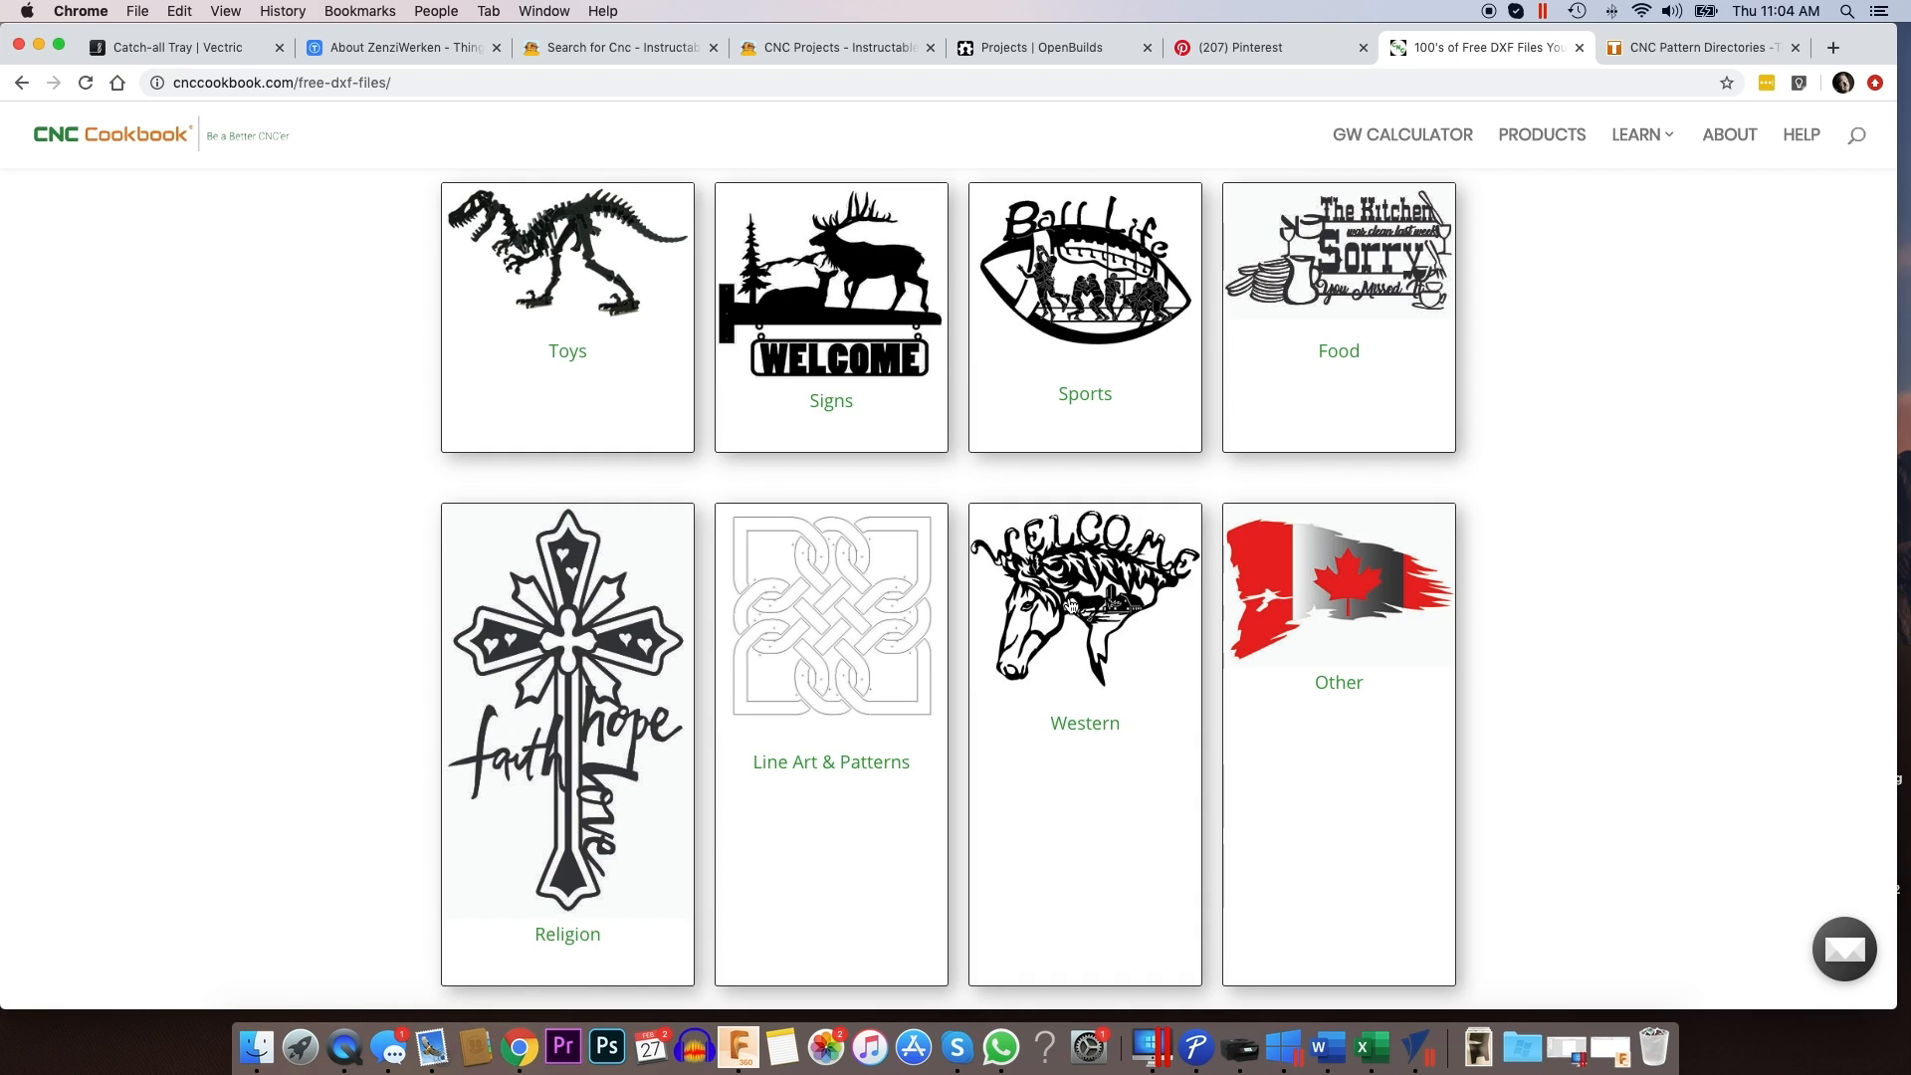
pyautogui.moveTo(857, 595)
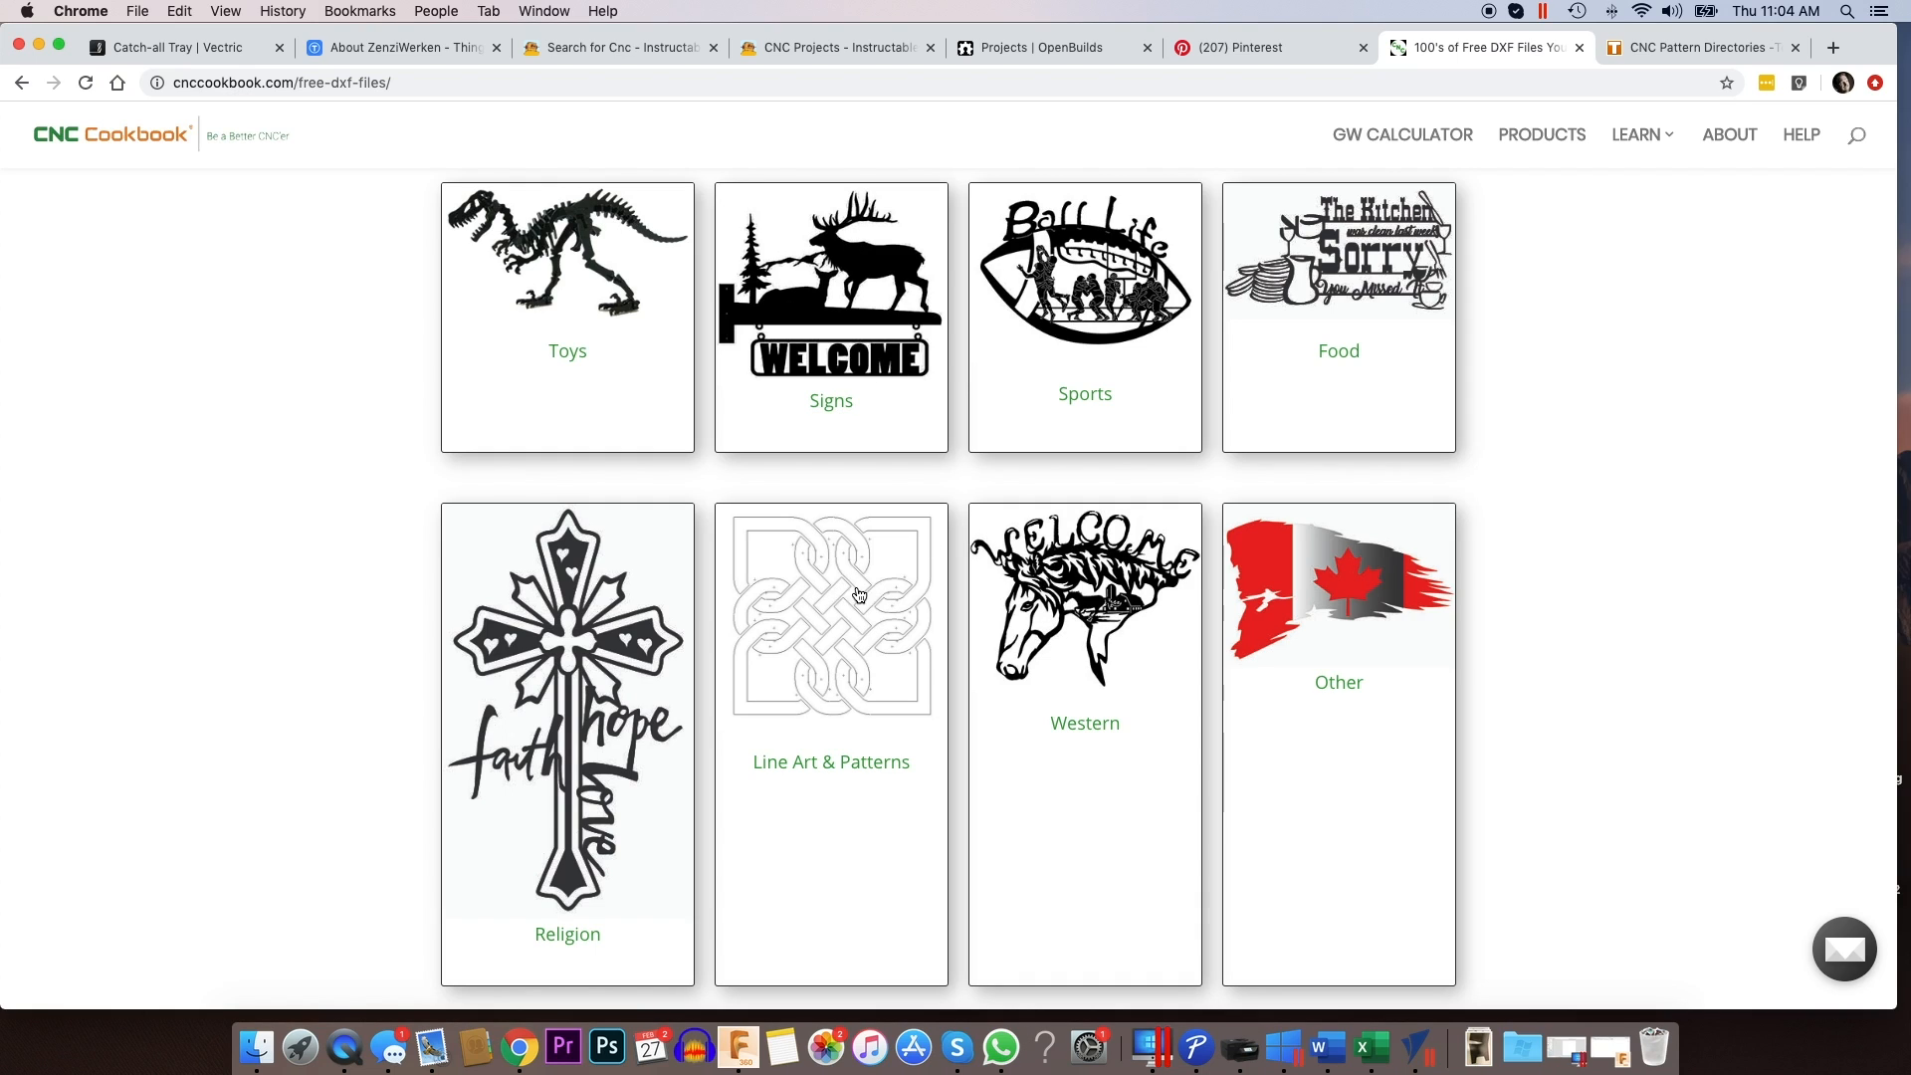
pyautogui.moveTo(850, 660)
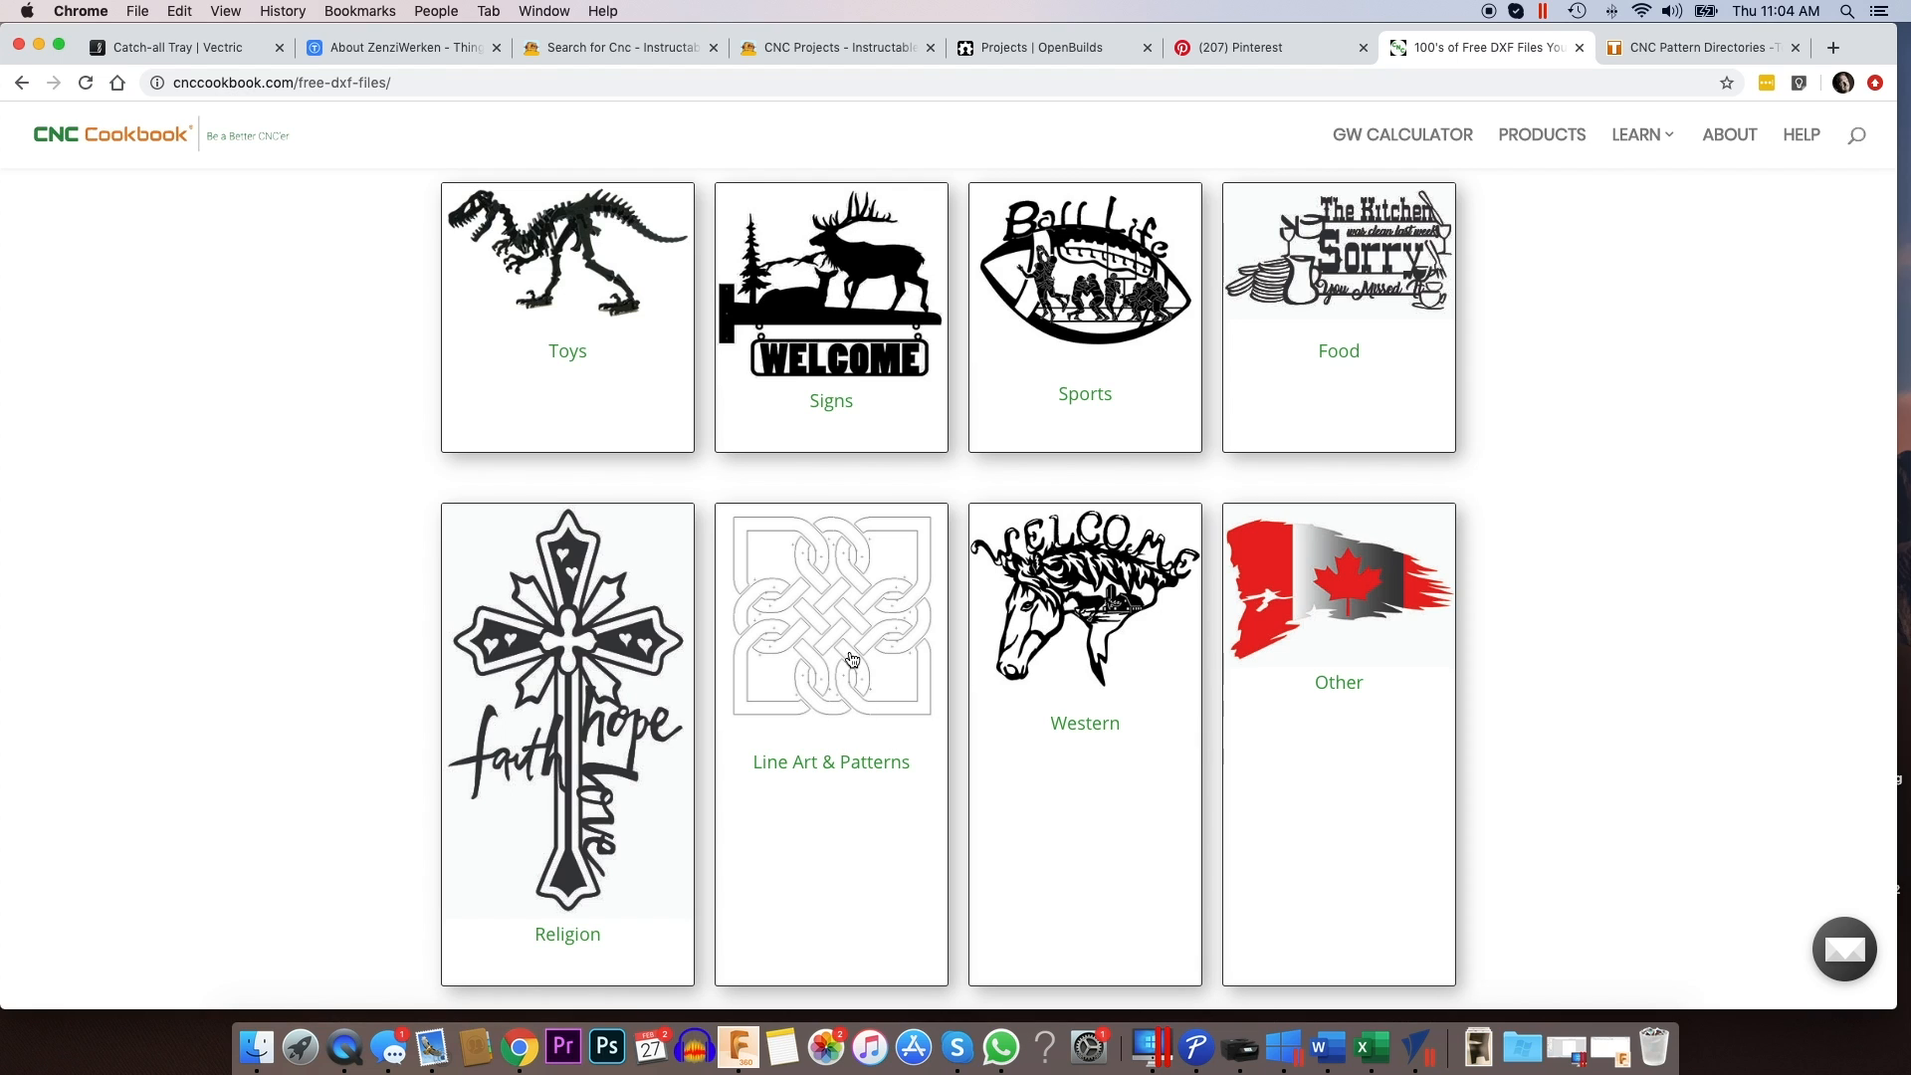
pyautogui.moveTo(1024, 393)
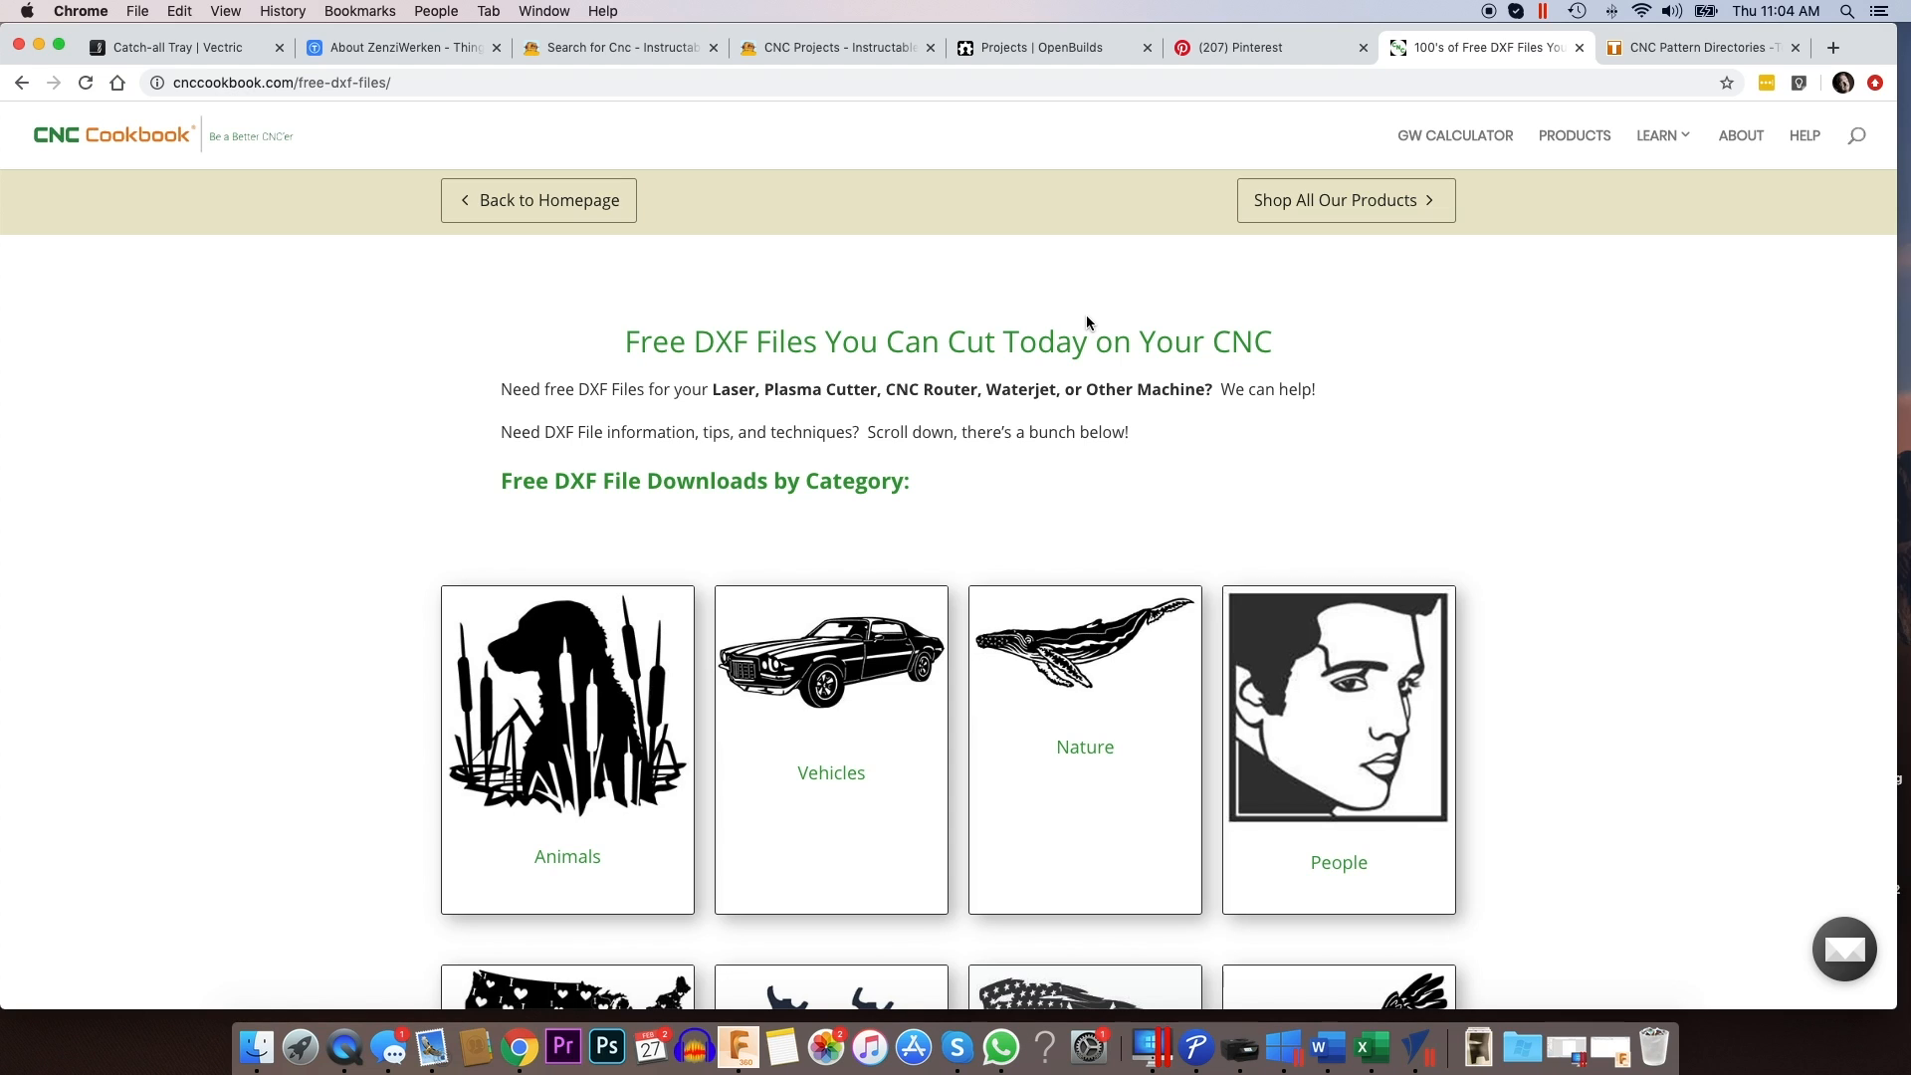
pyautogui.moveTo(1558, 100)
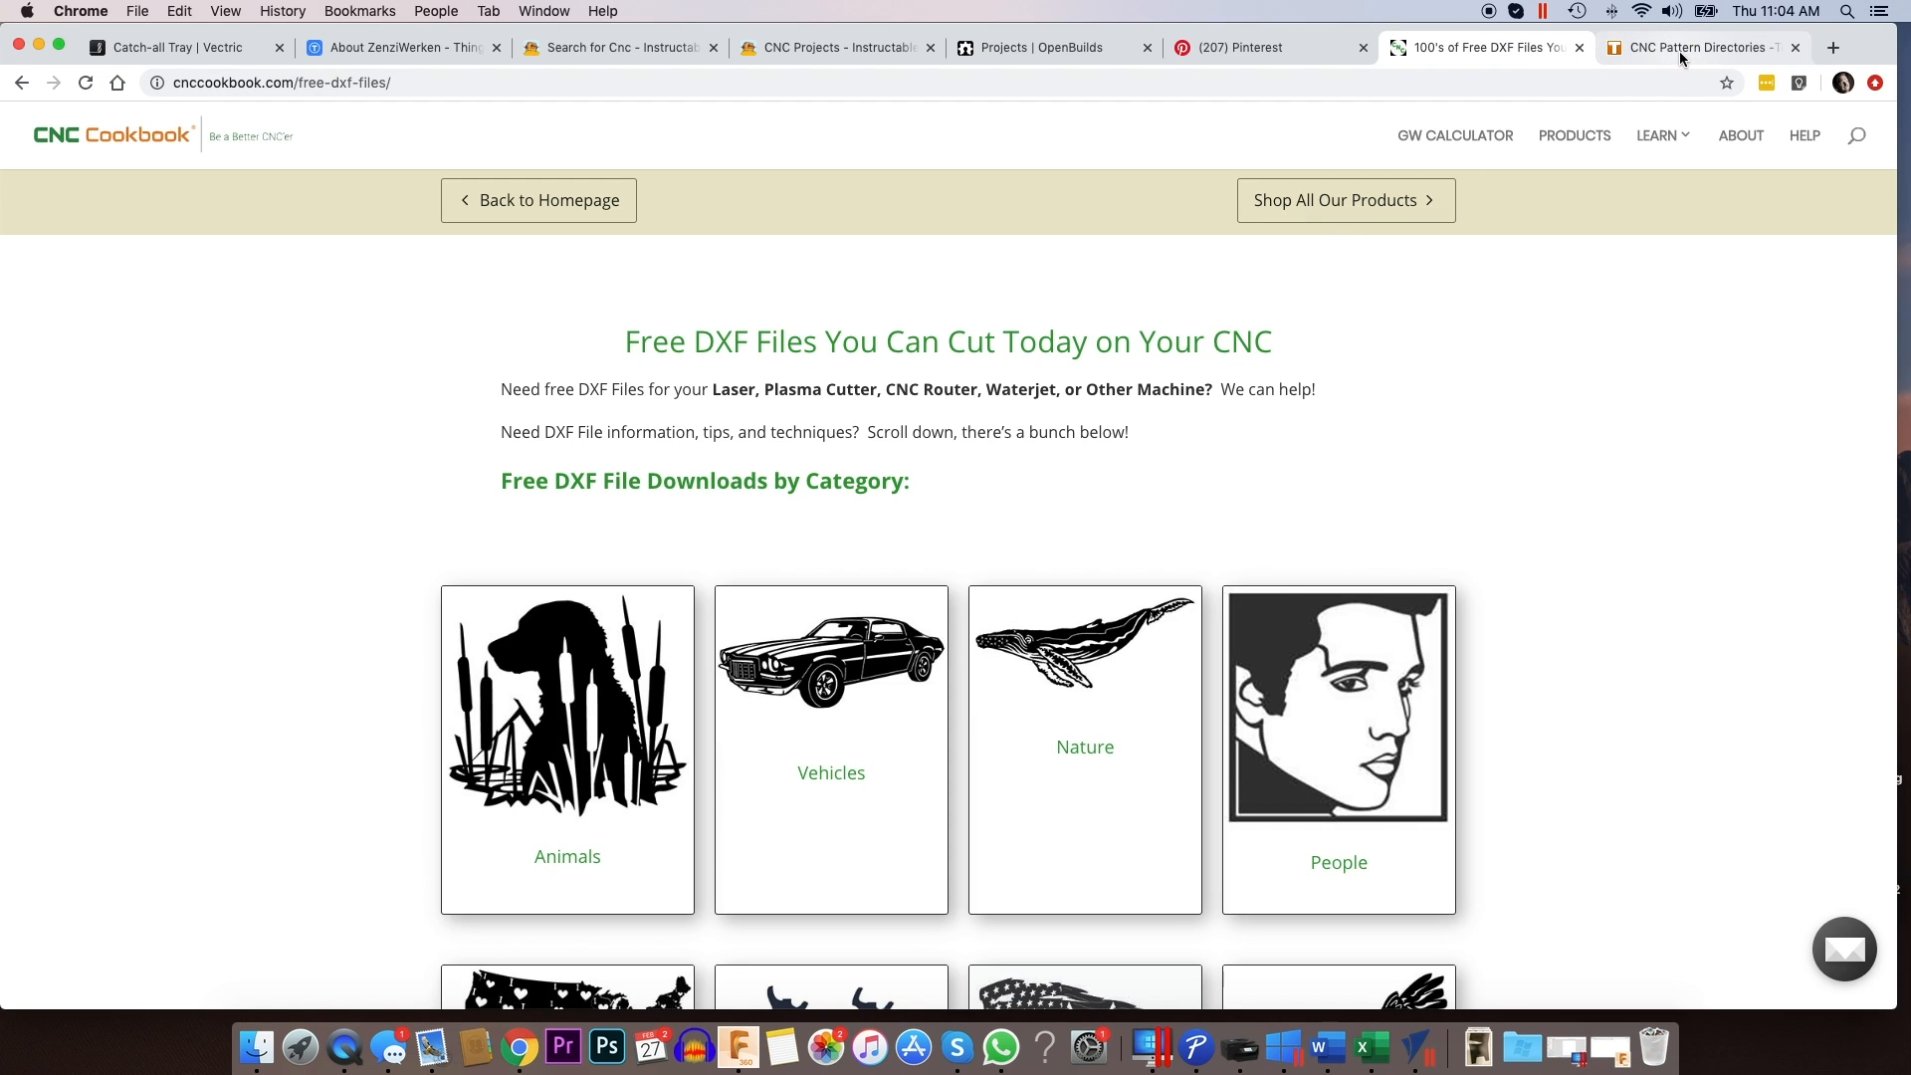
pyautogui.click(1704, 47)
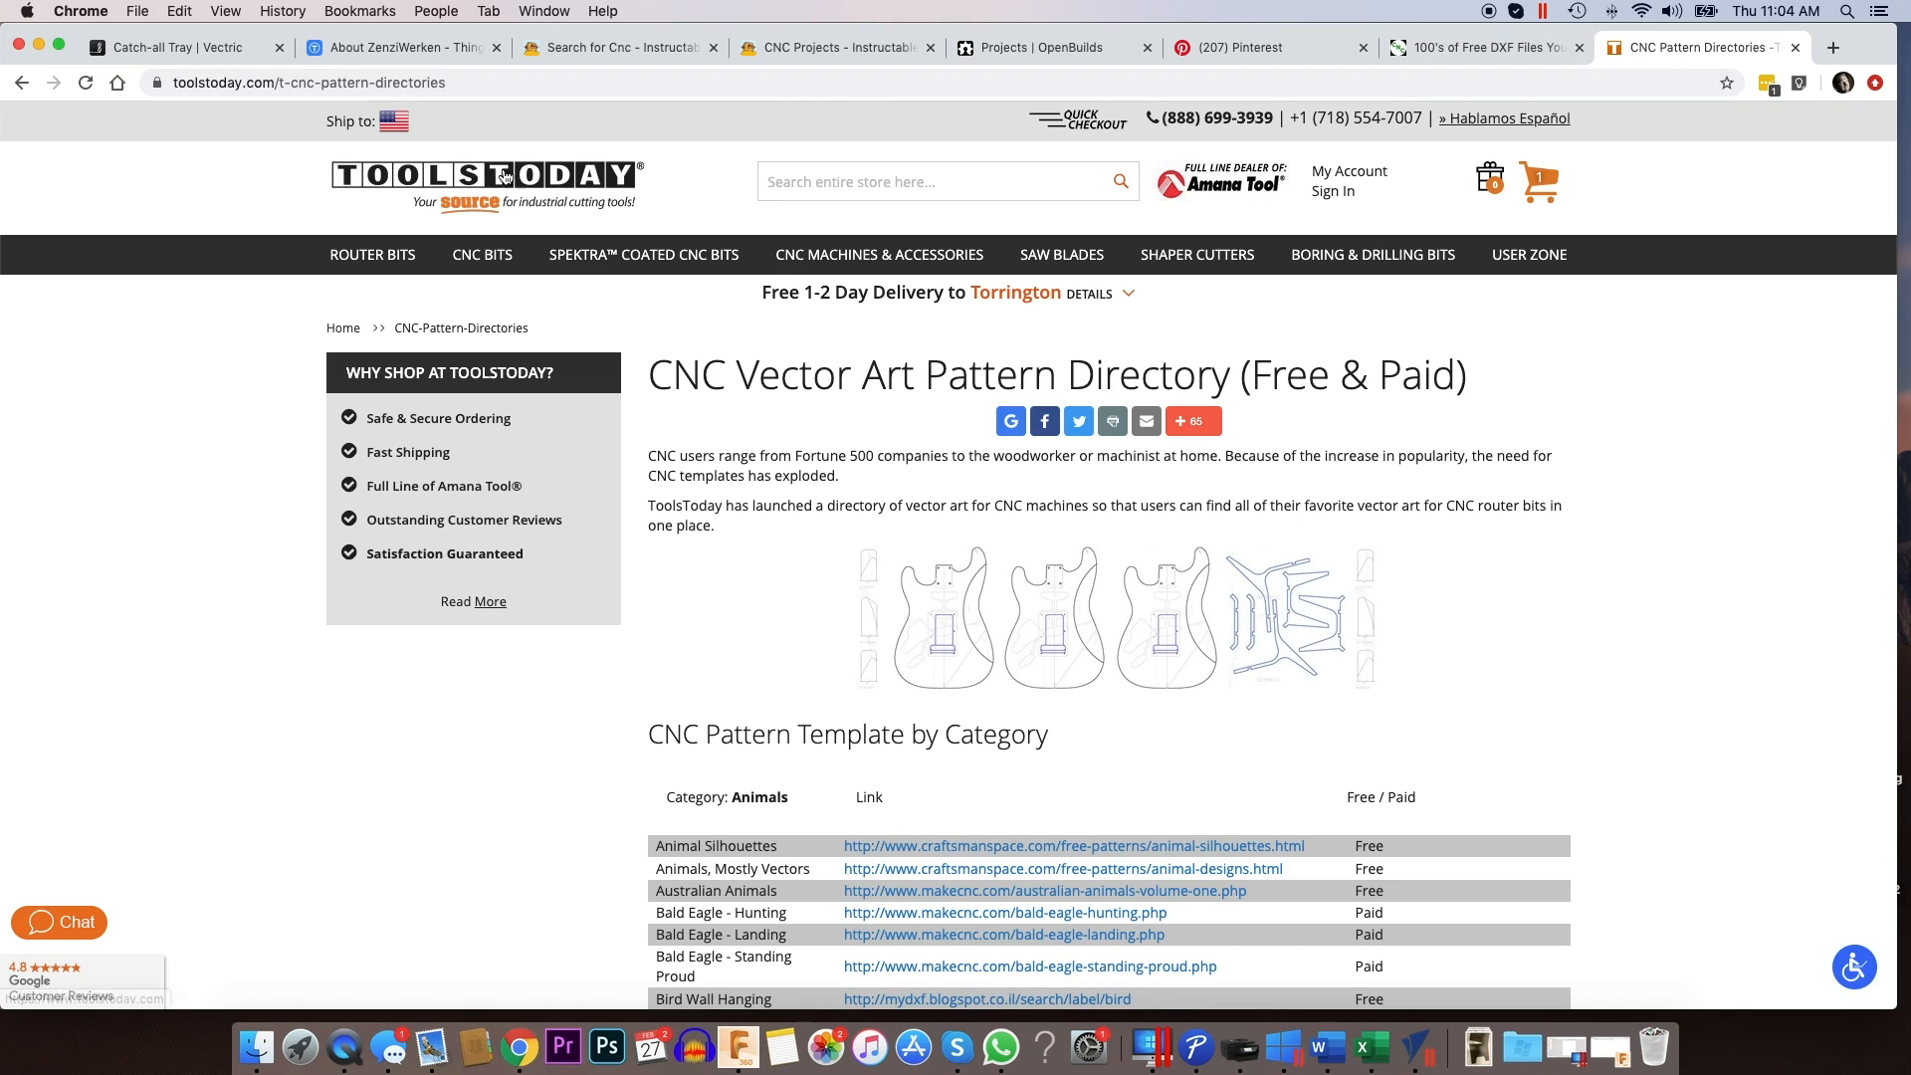
pyautogui.moveTo(378, 103)
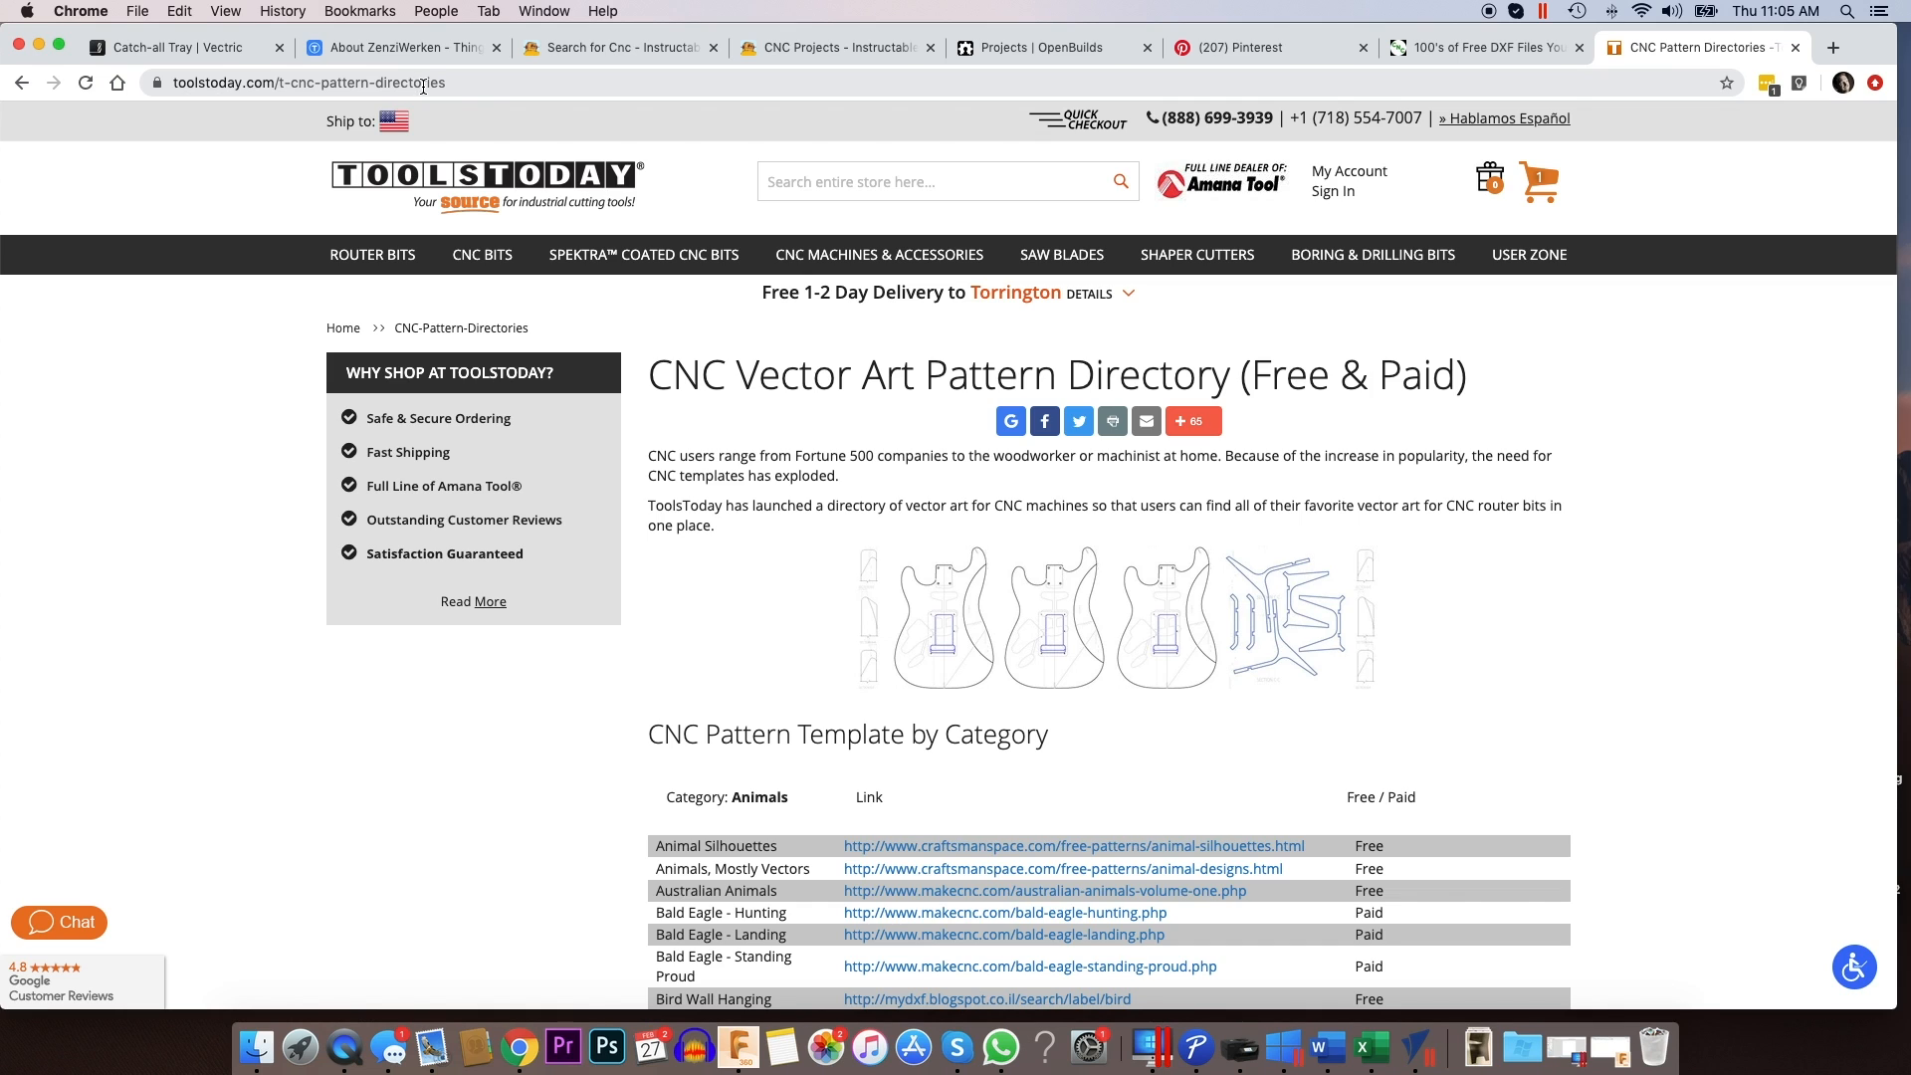
pyautogui.moveTo(1062, 254)
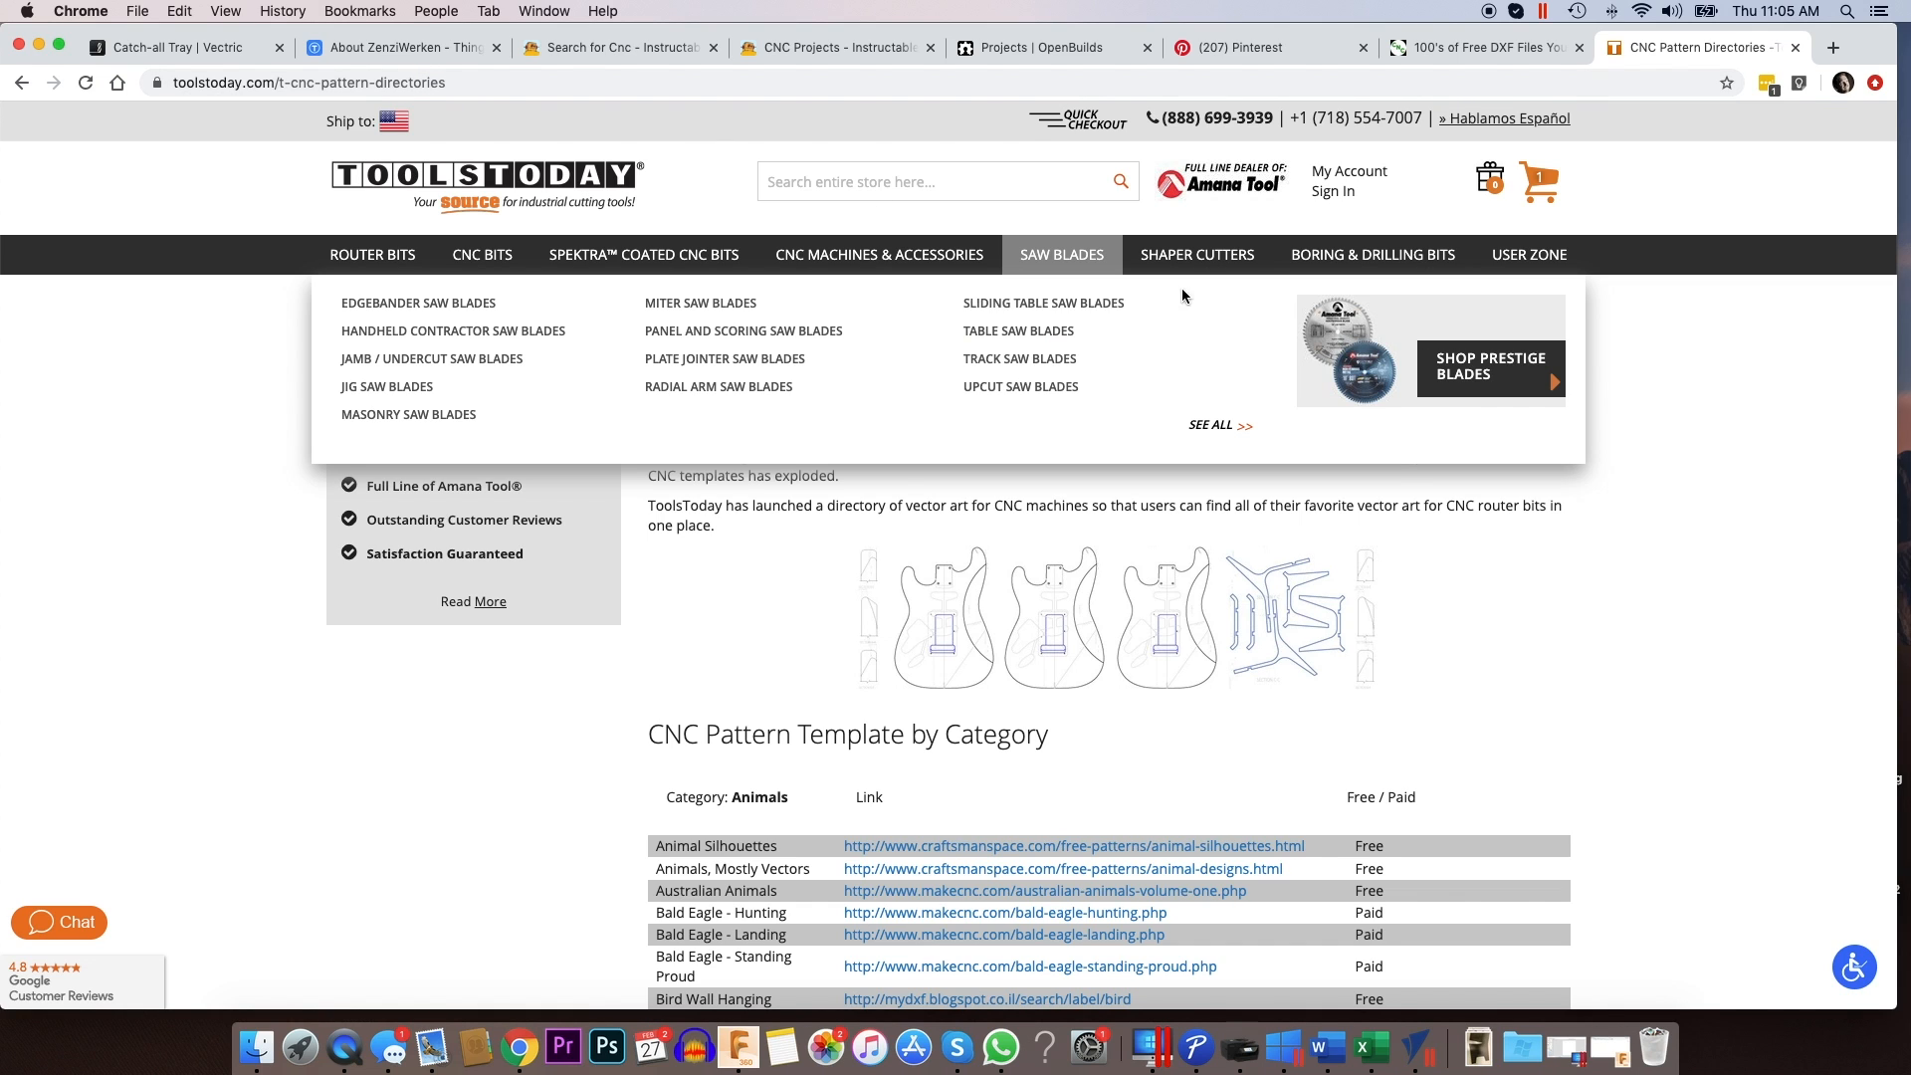
pyautogui.scroll(-3)
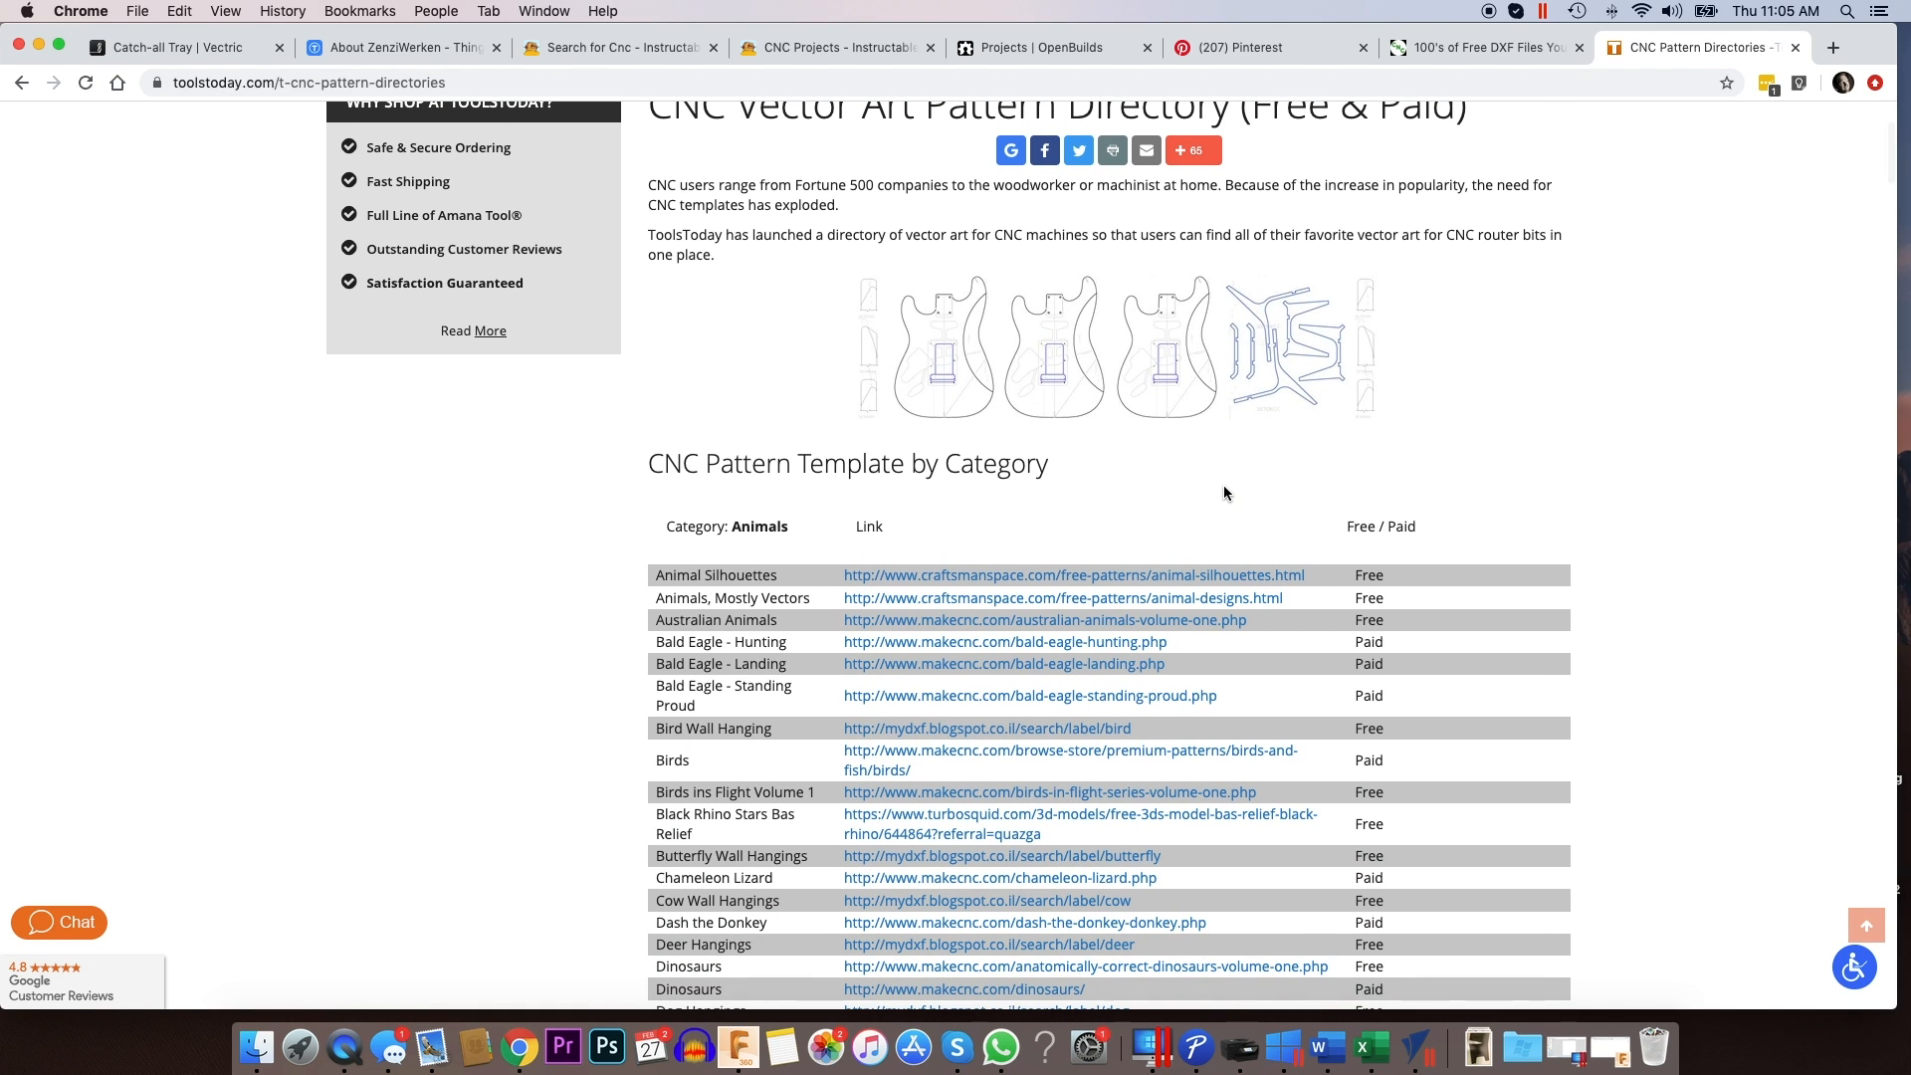
pyautogui.scroll(-3)
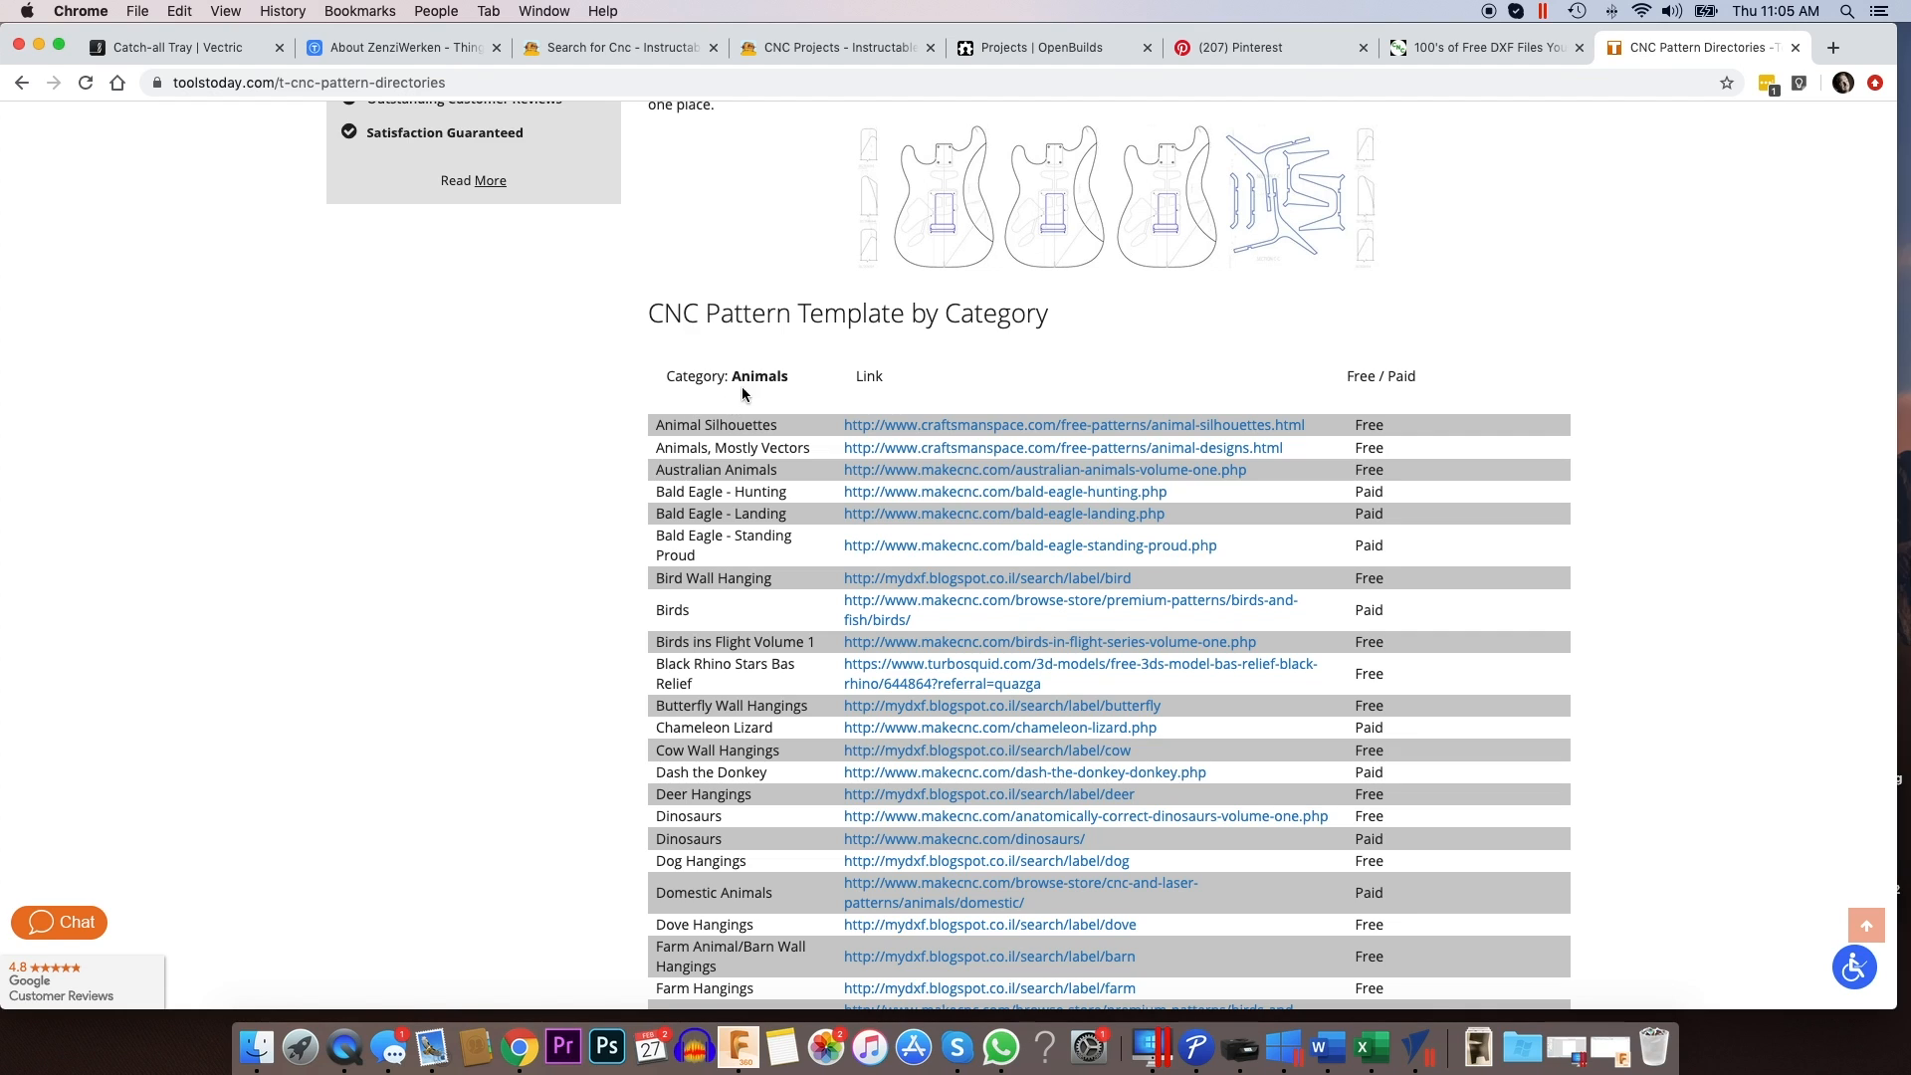
pyautogui.scroll(-3)
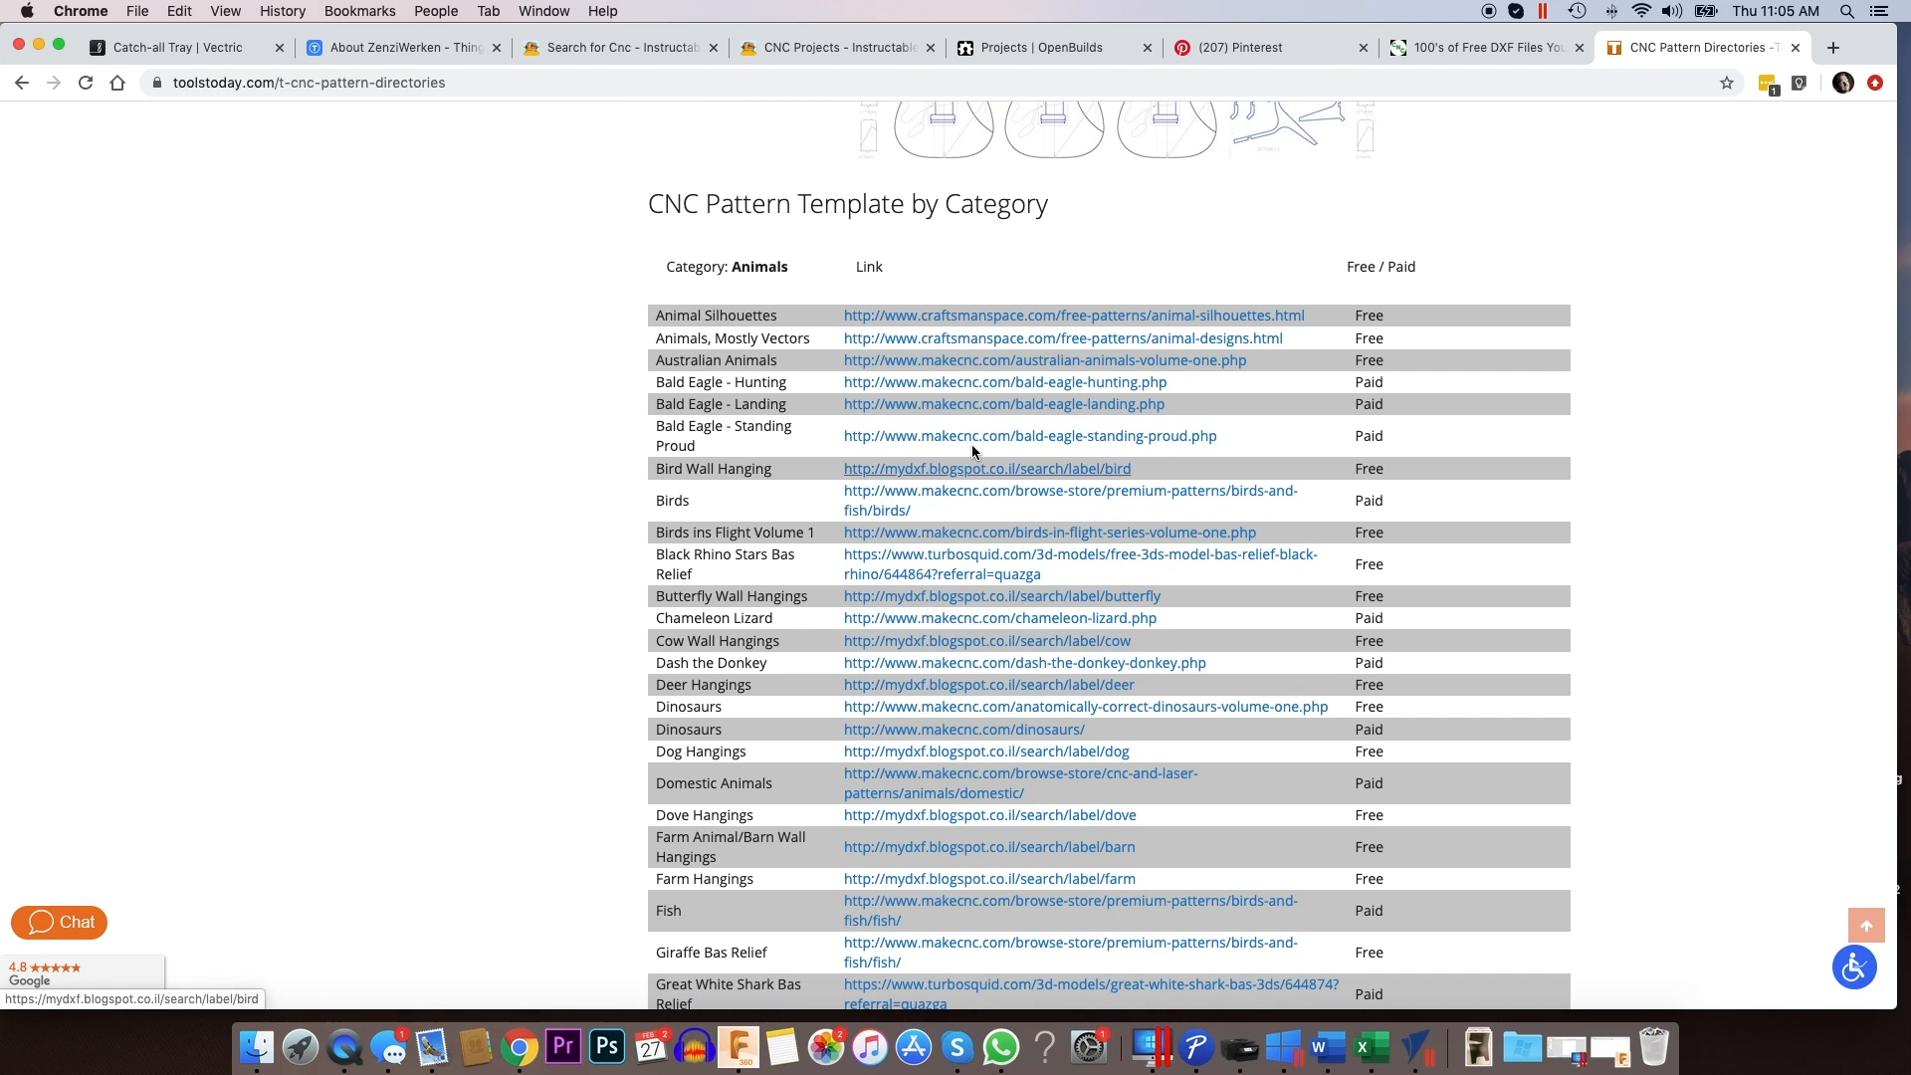
pyautogui.scroll(-3)
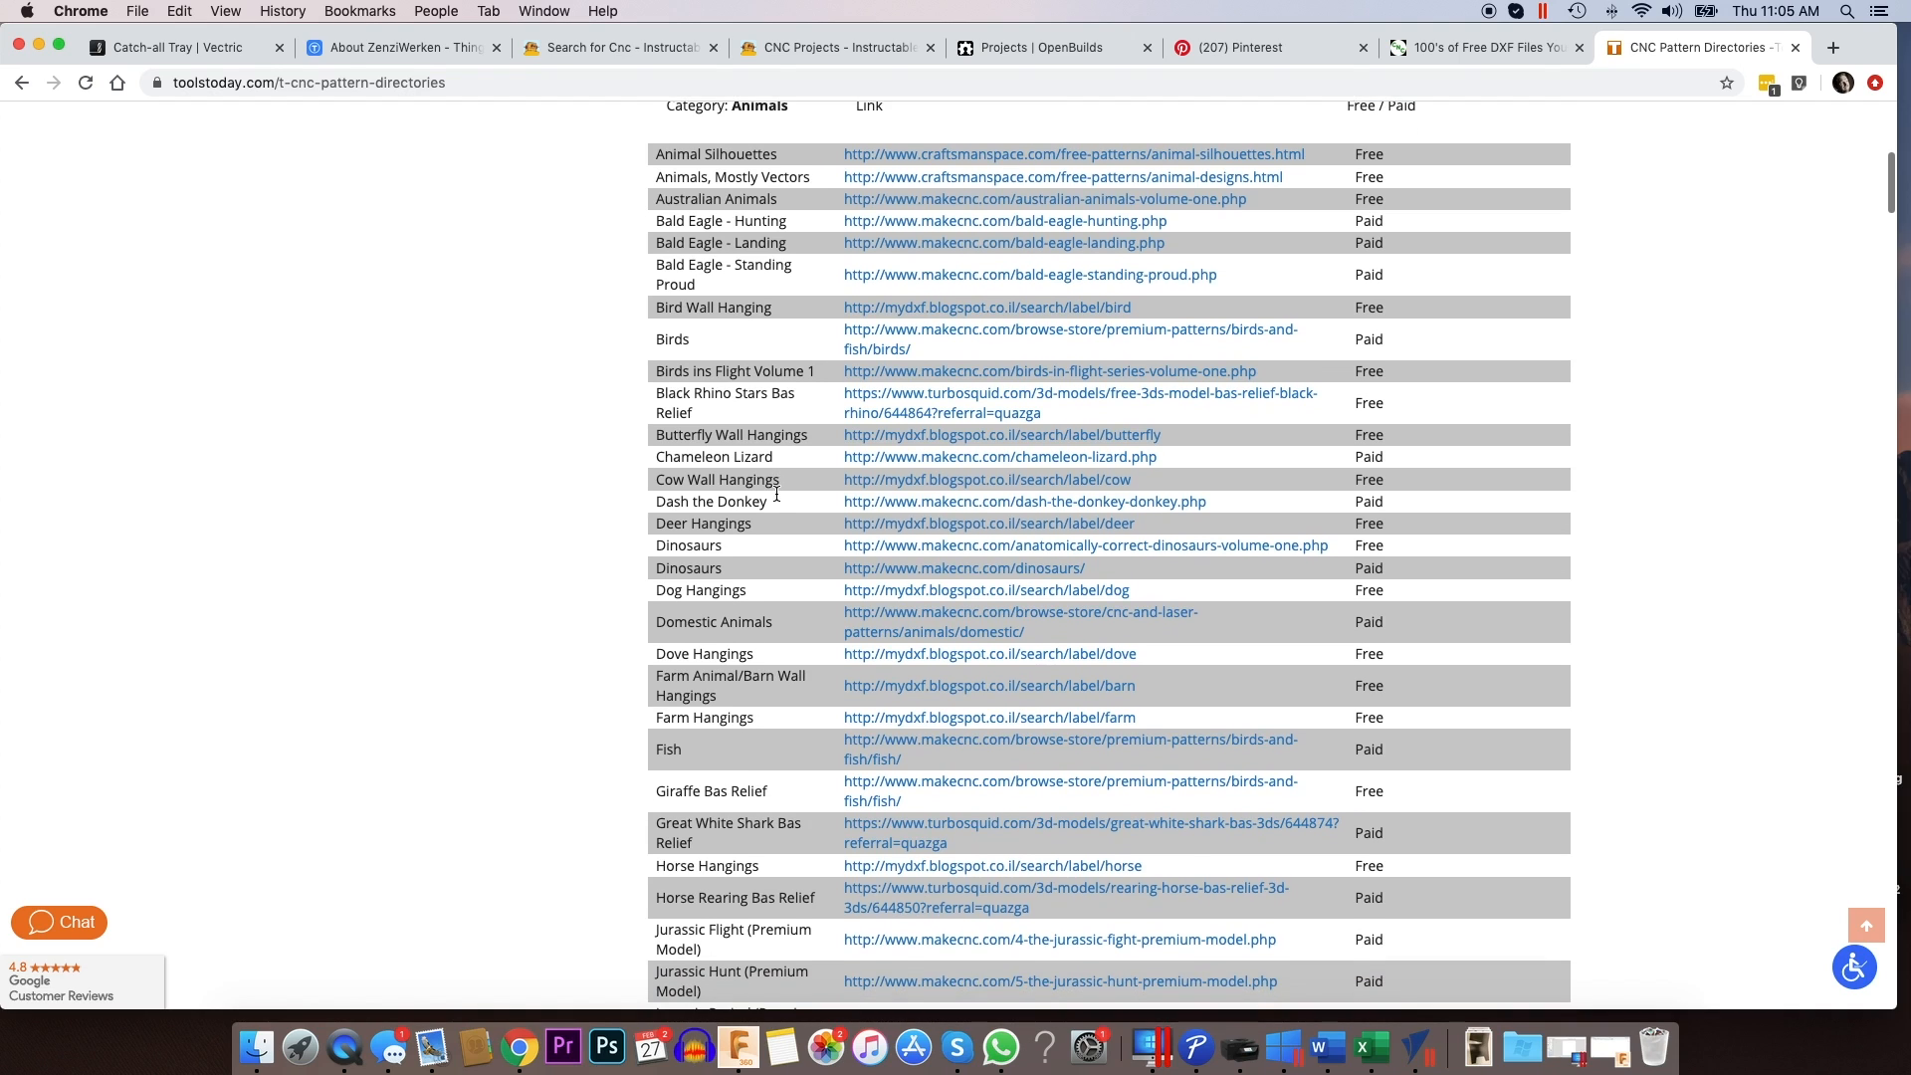
pyautogui.scroll(-3)
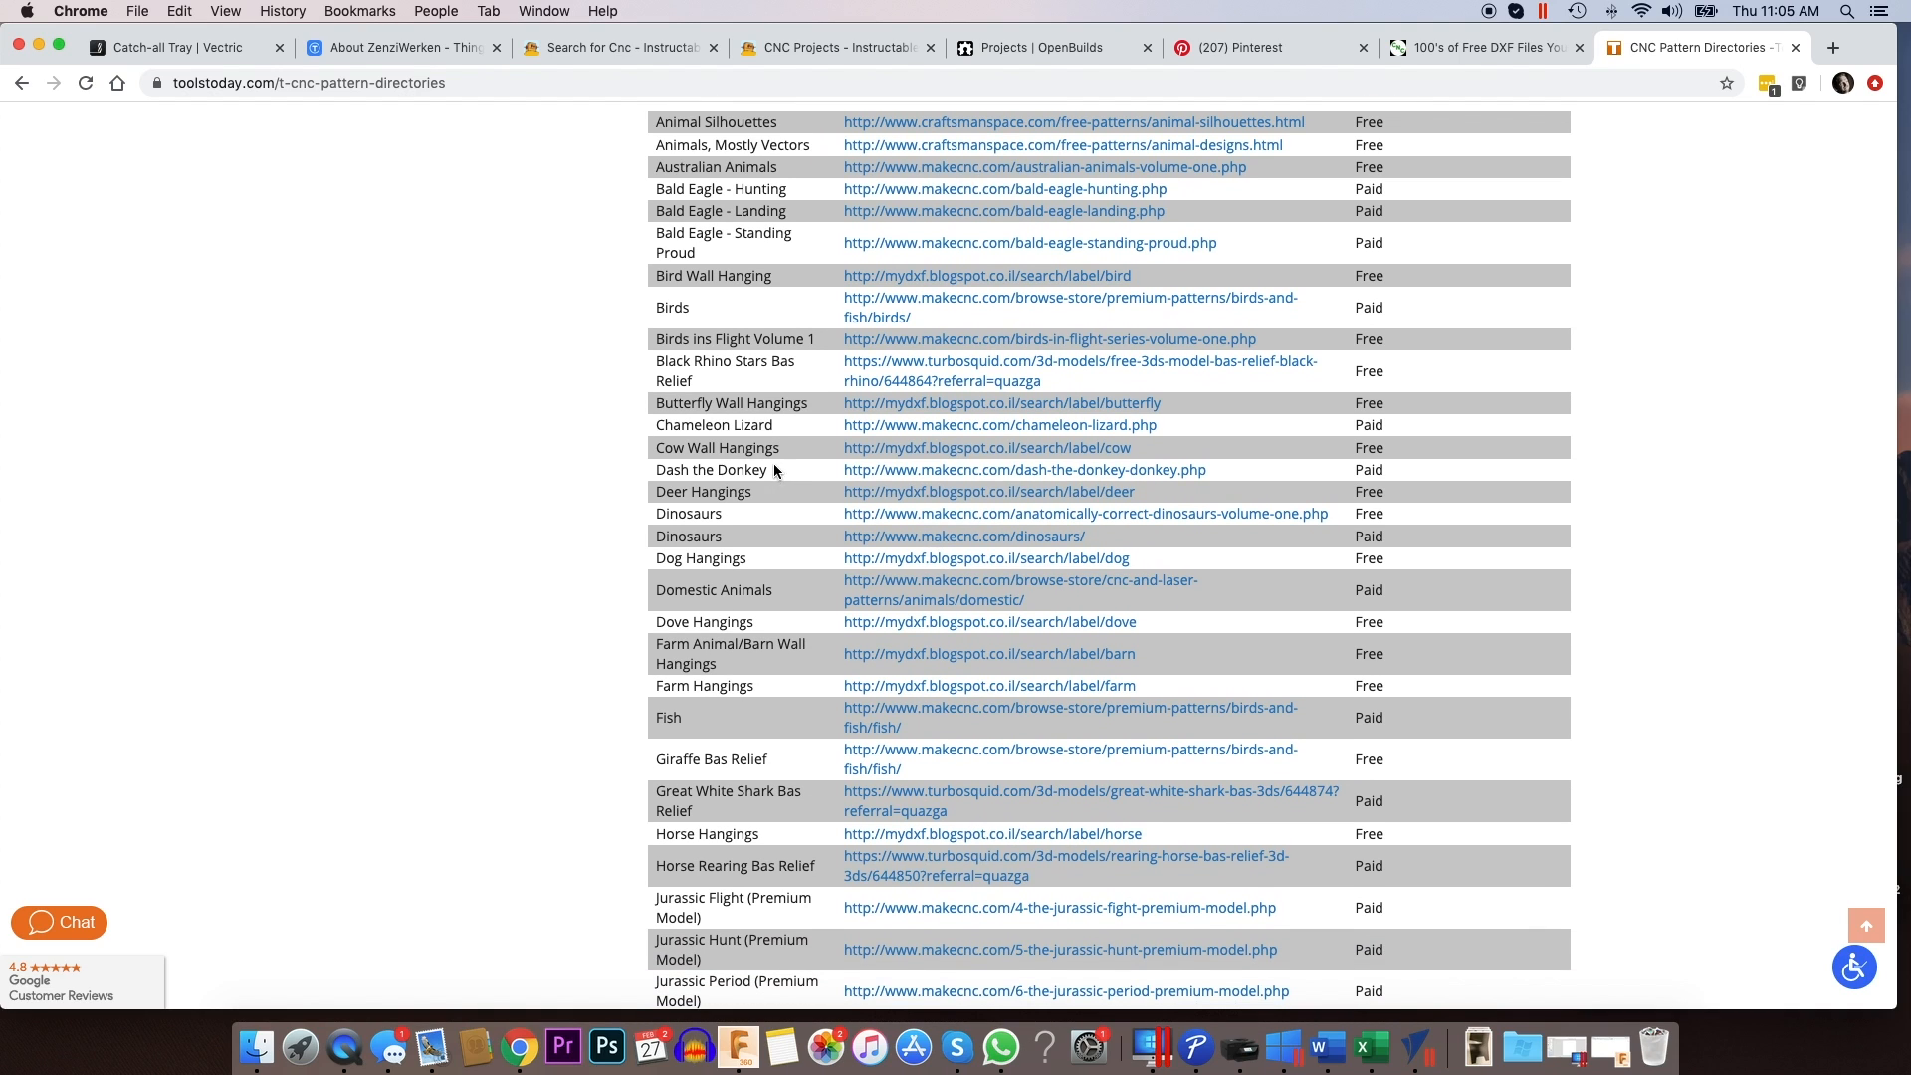
pyautogui.moveTo(947, 427)
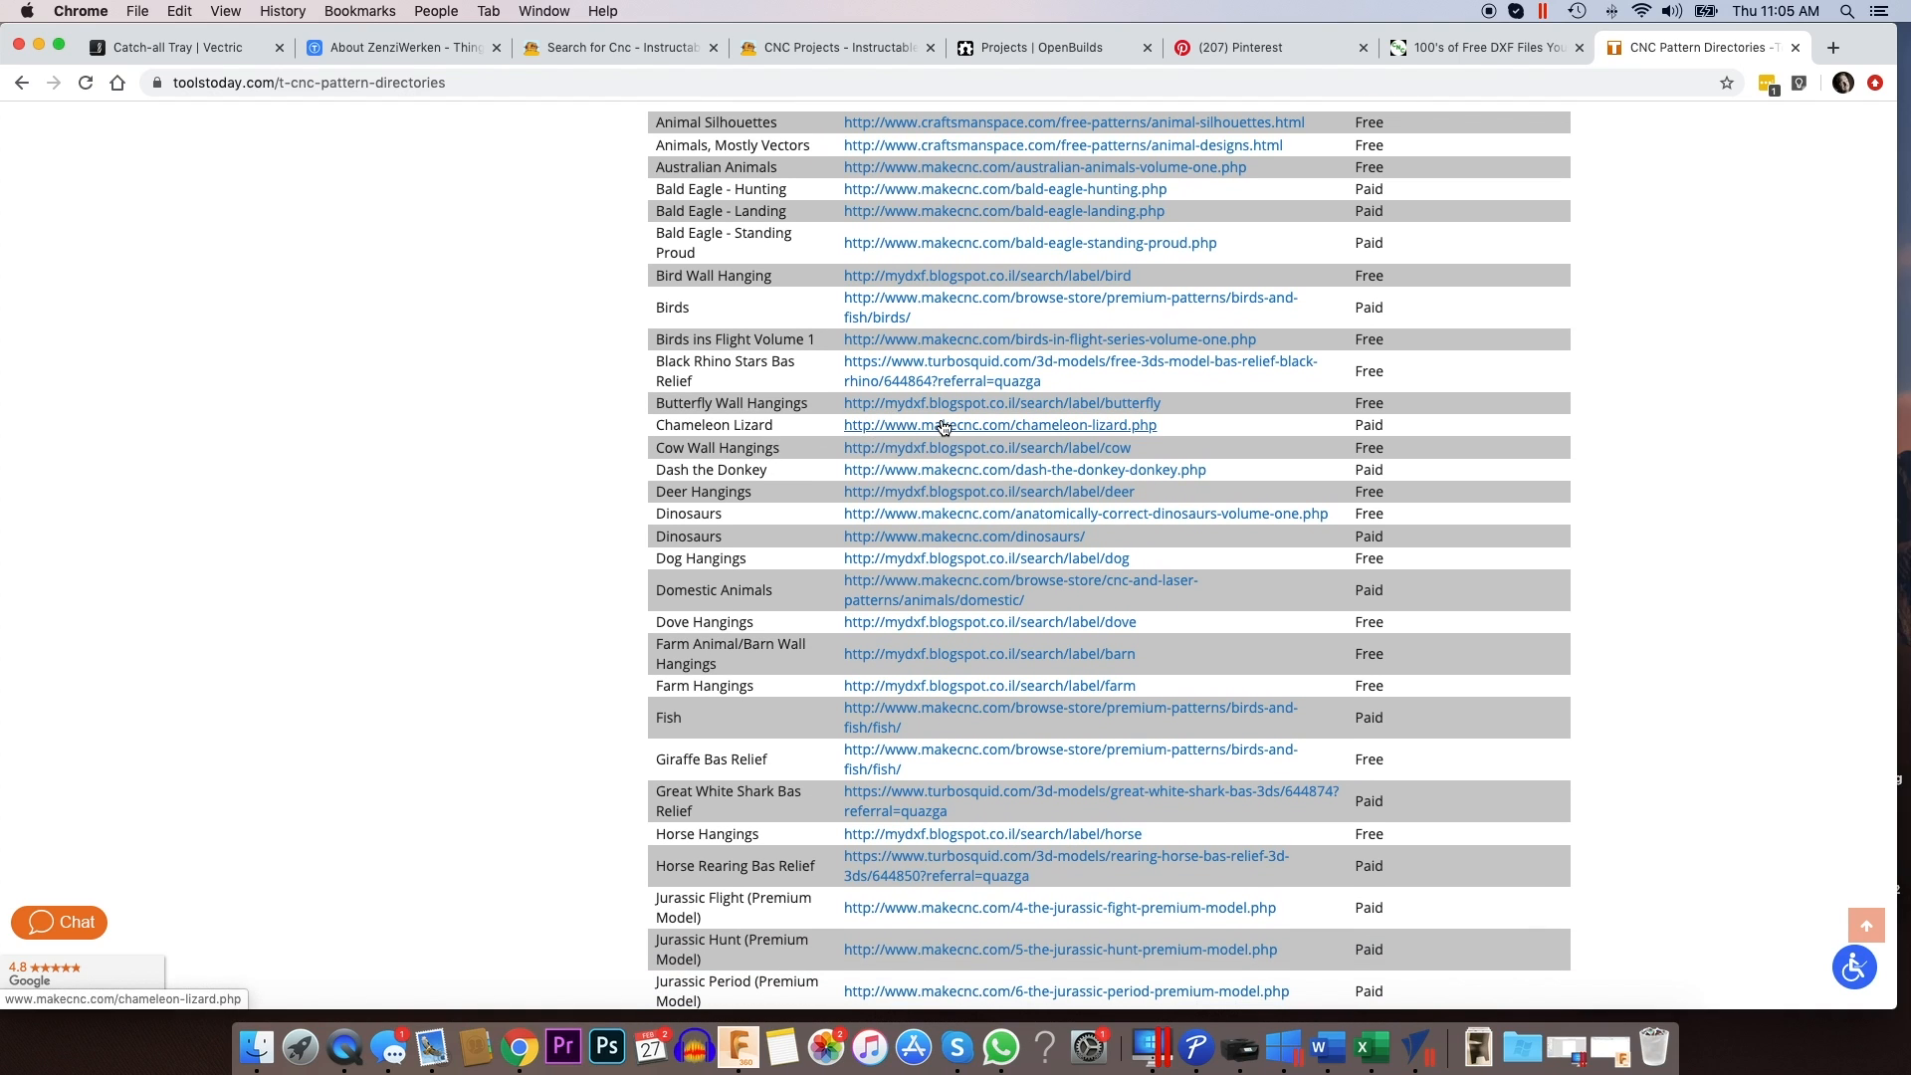
pyautogui.scroll(-3)
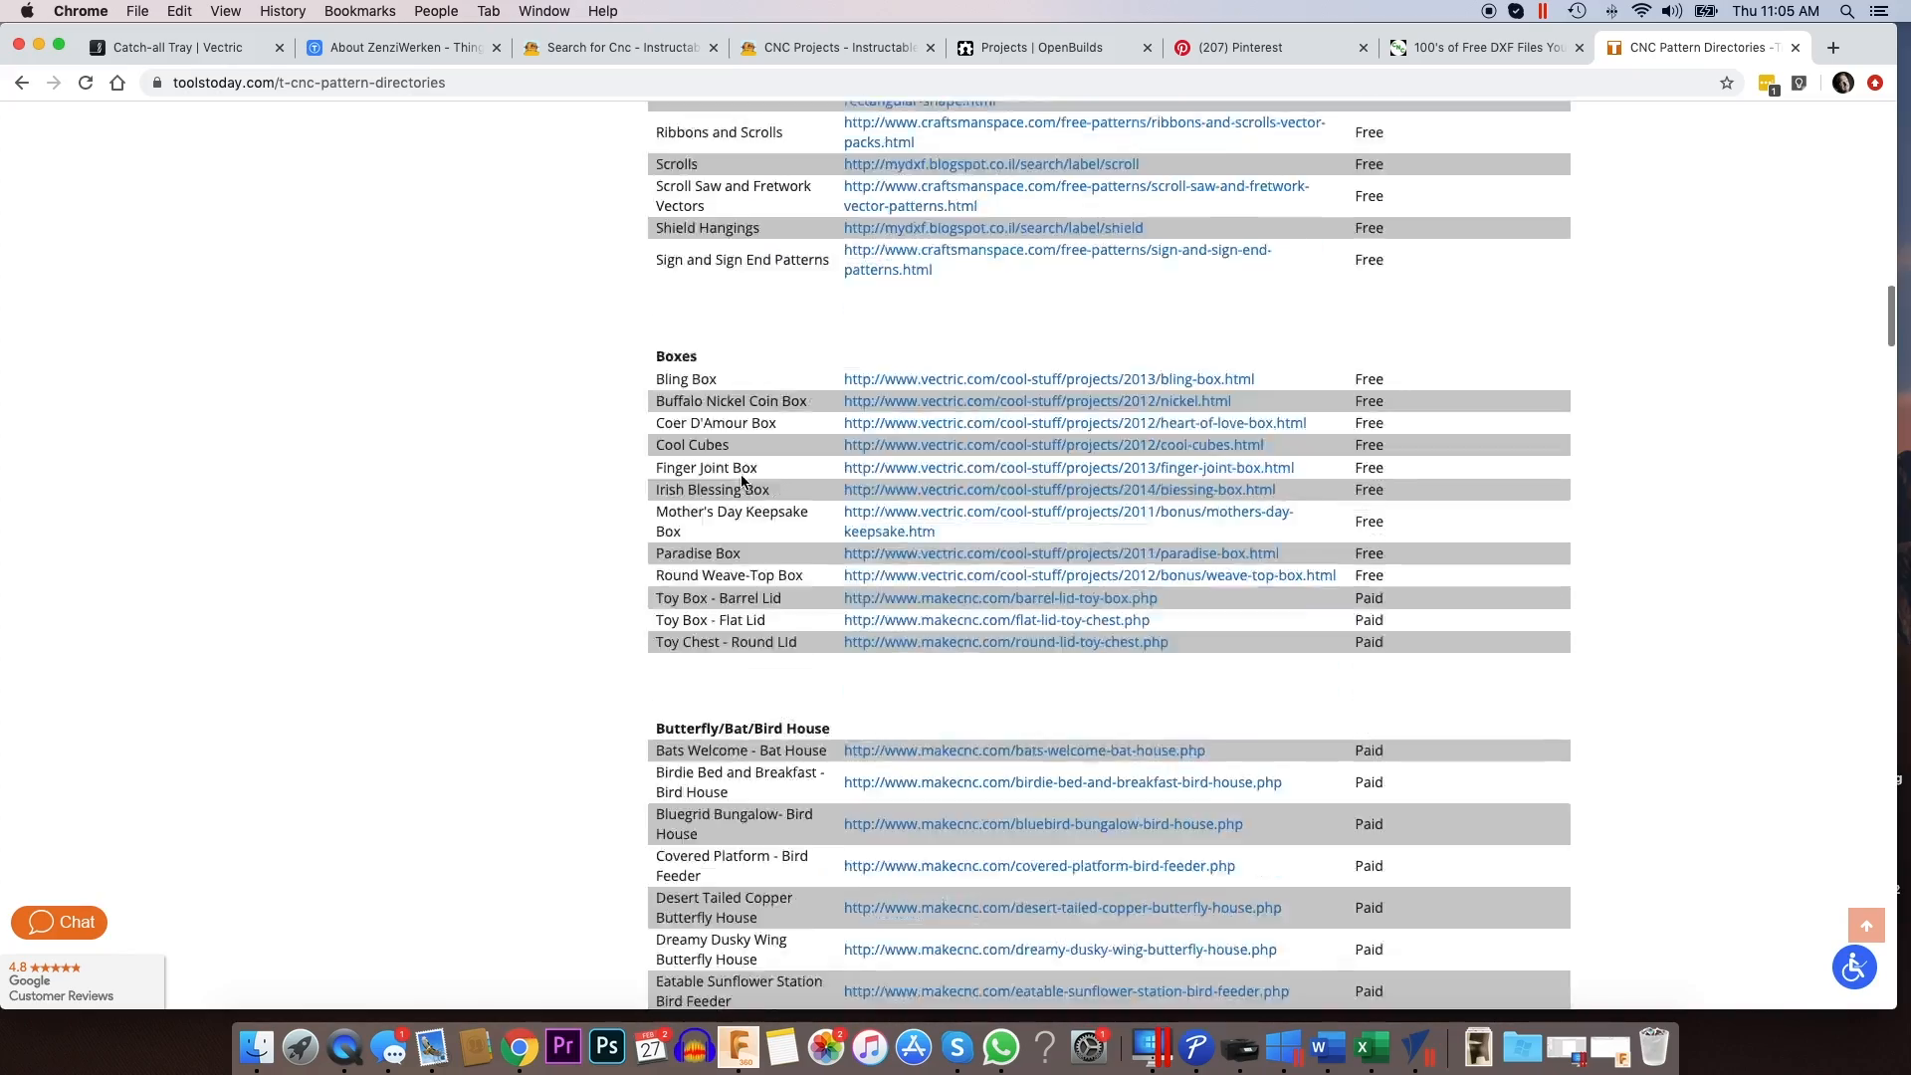
pyautogui.scroll(-3)
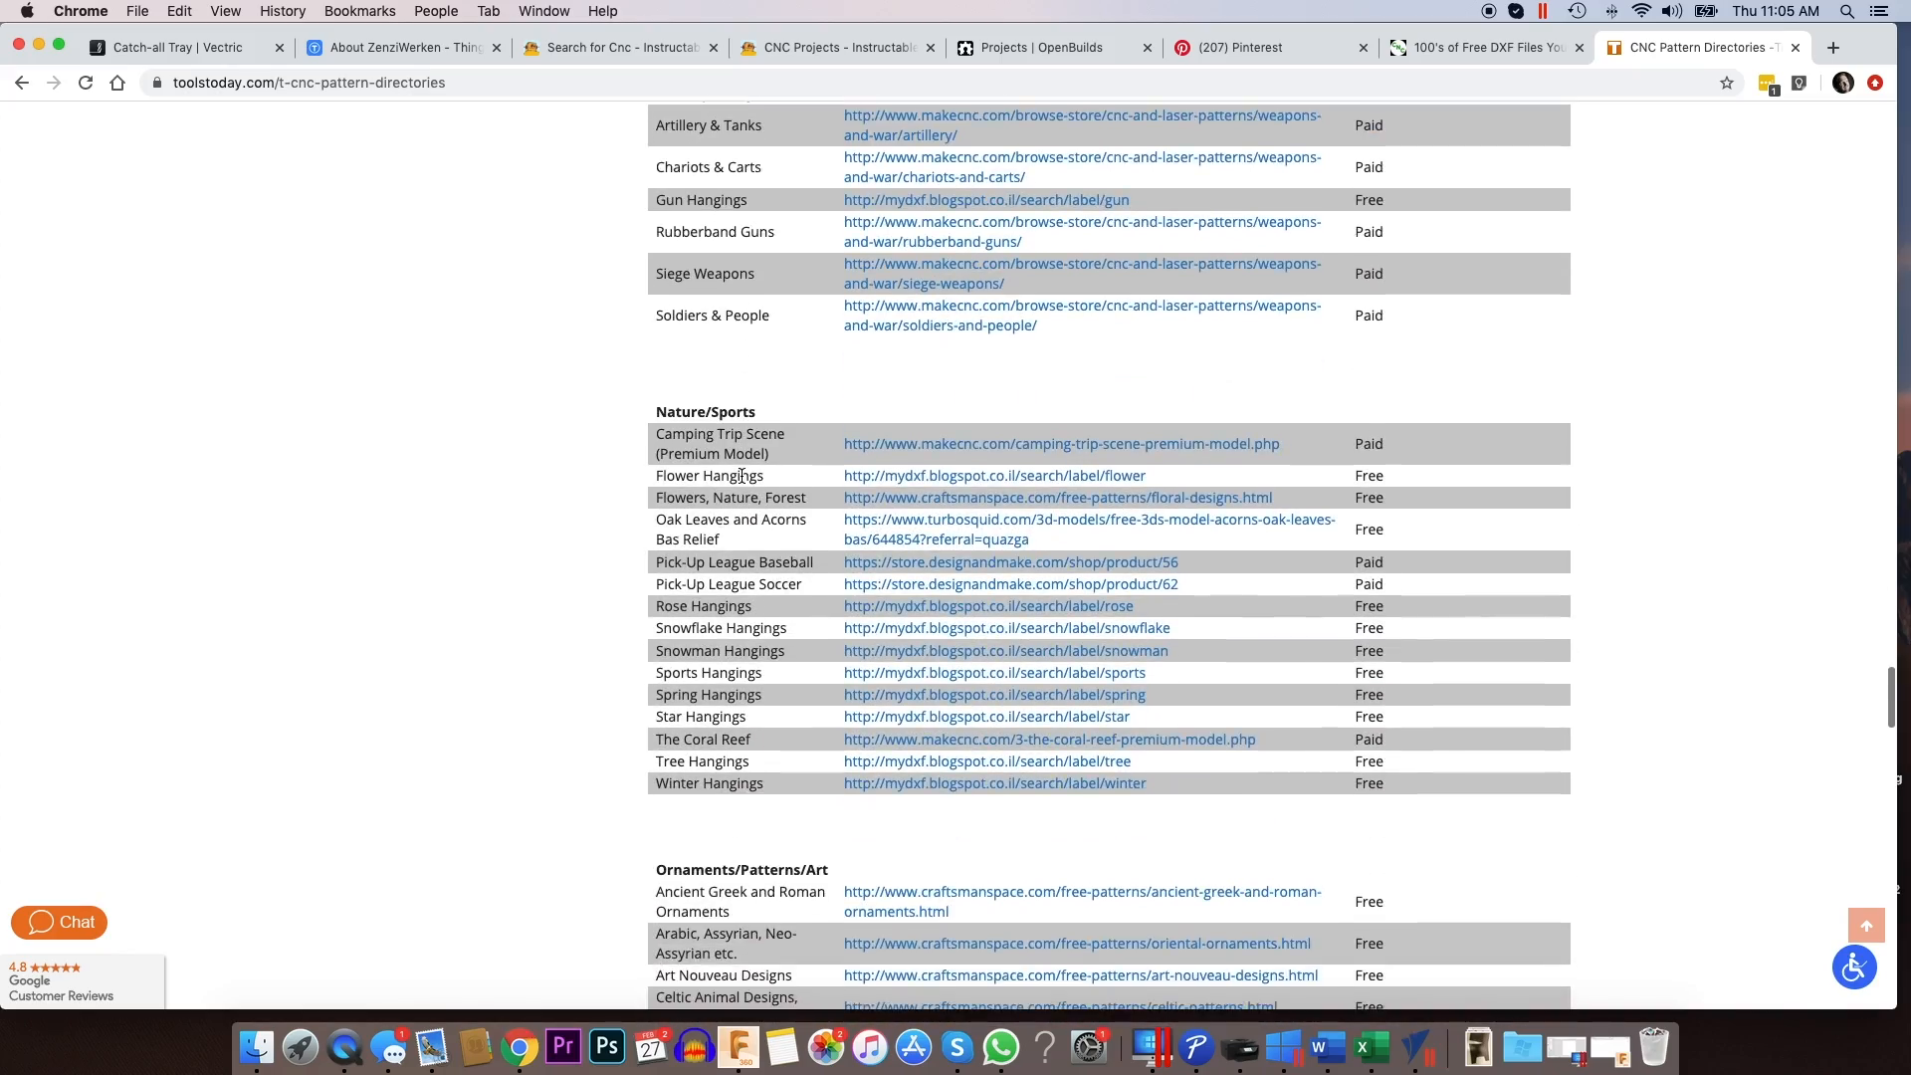
pyautogui.scroll(-3)
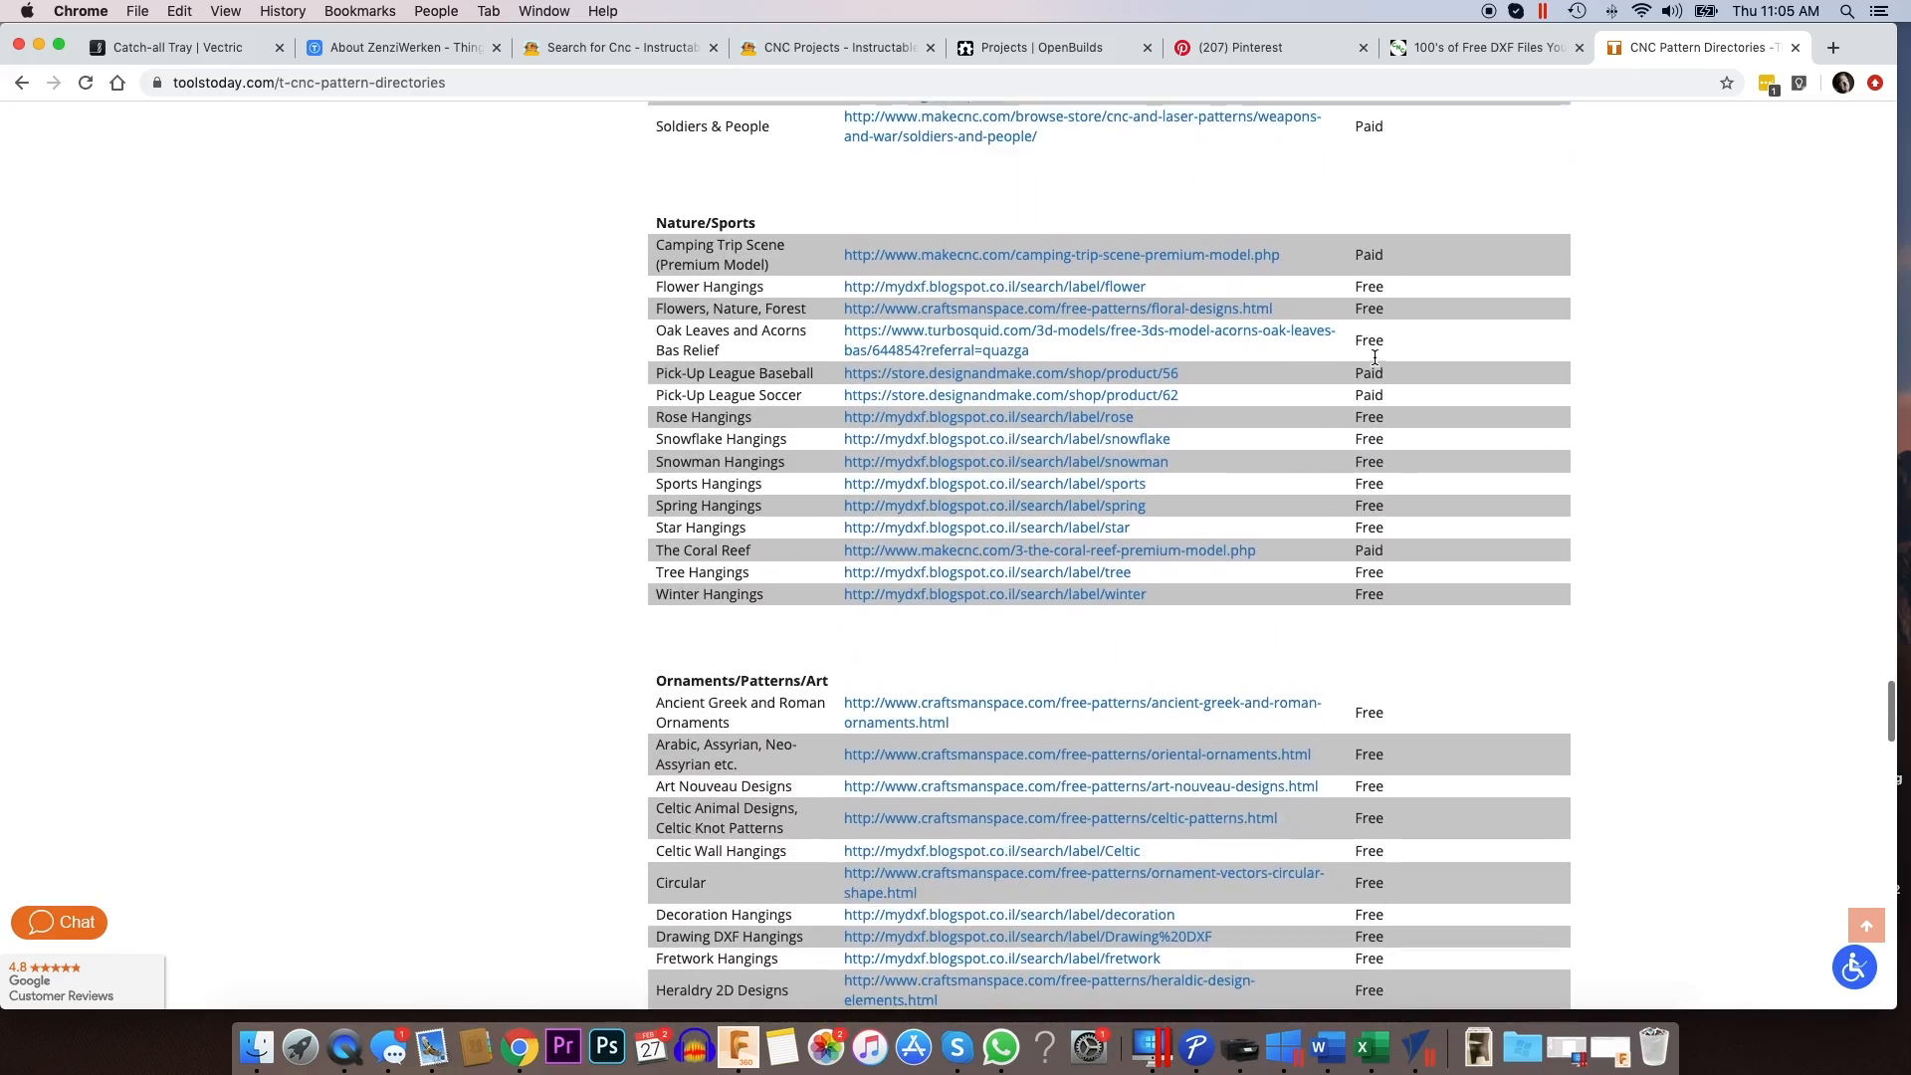
pyautogui.moveTo(1155, 393)
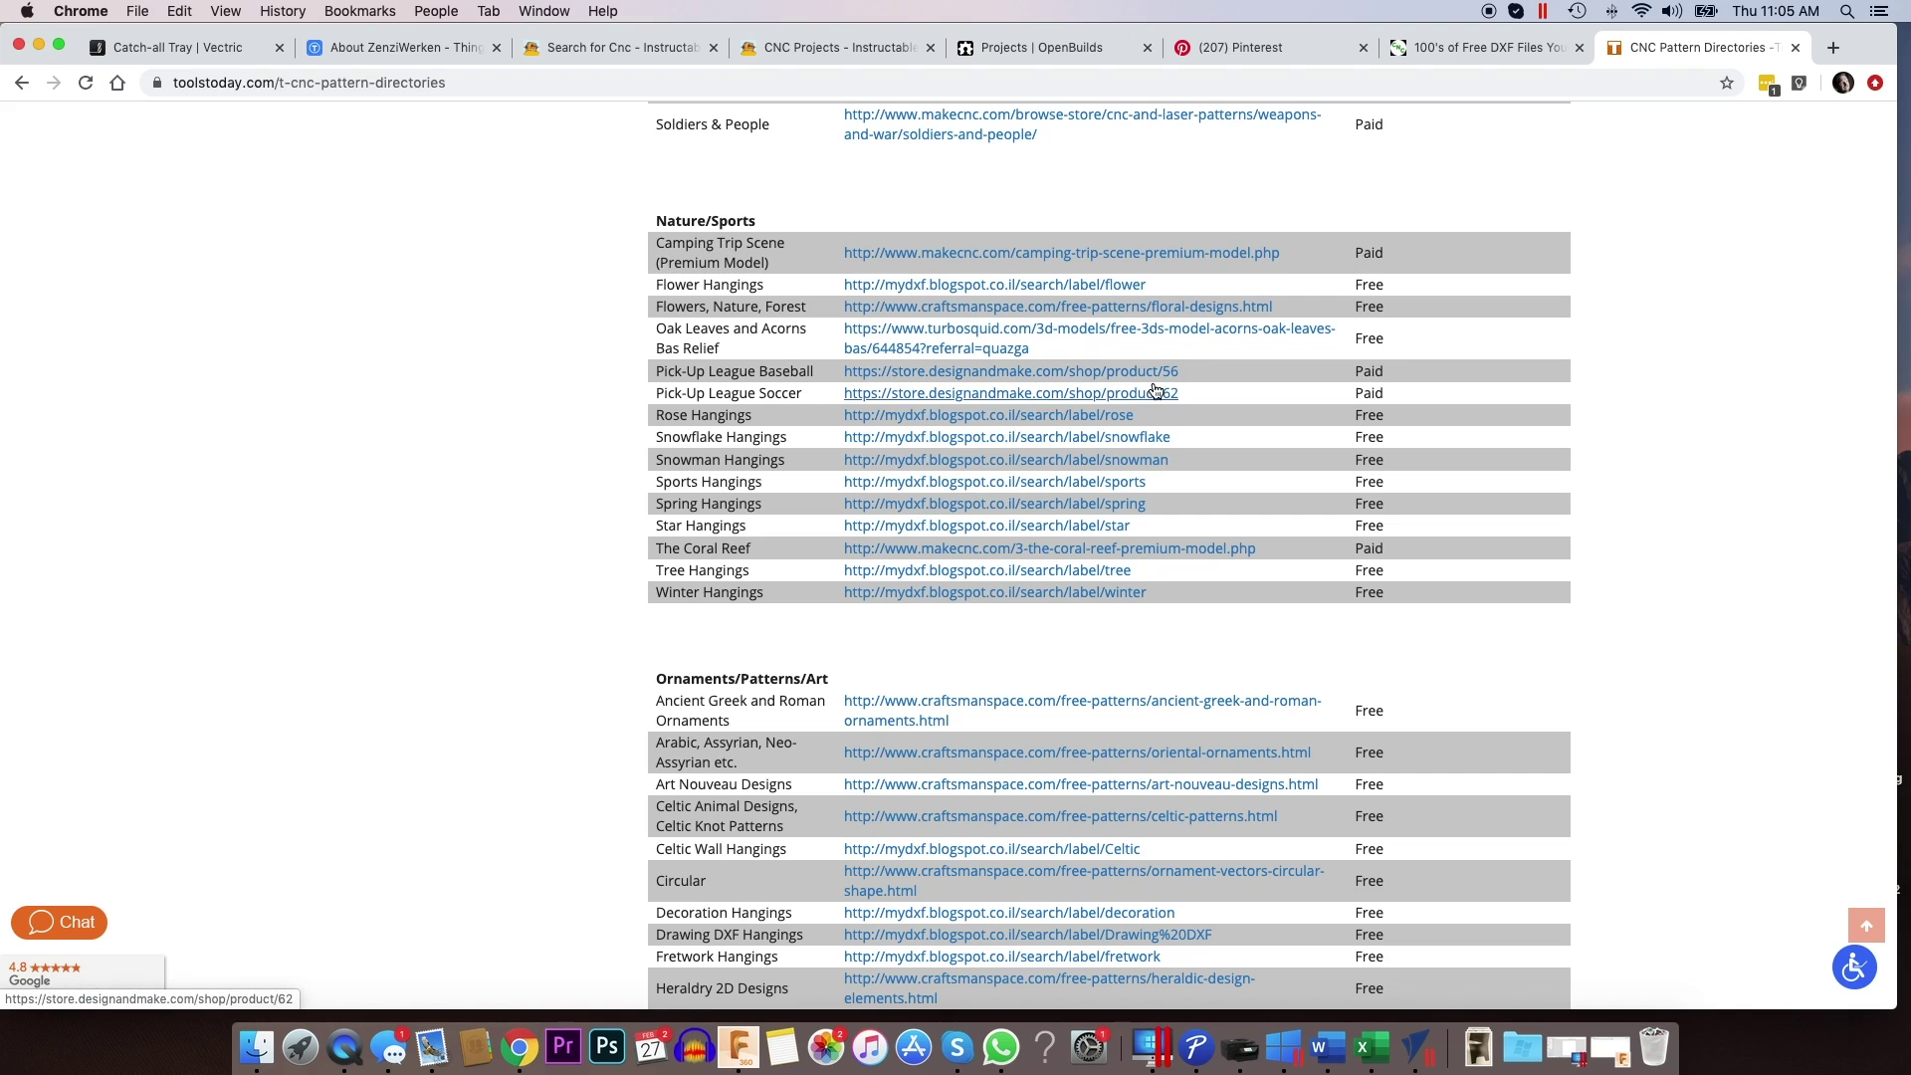
pyautogui.moveTo(876, 425)
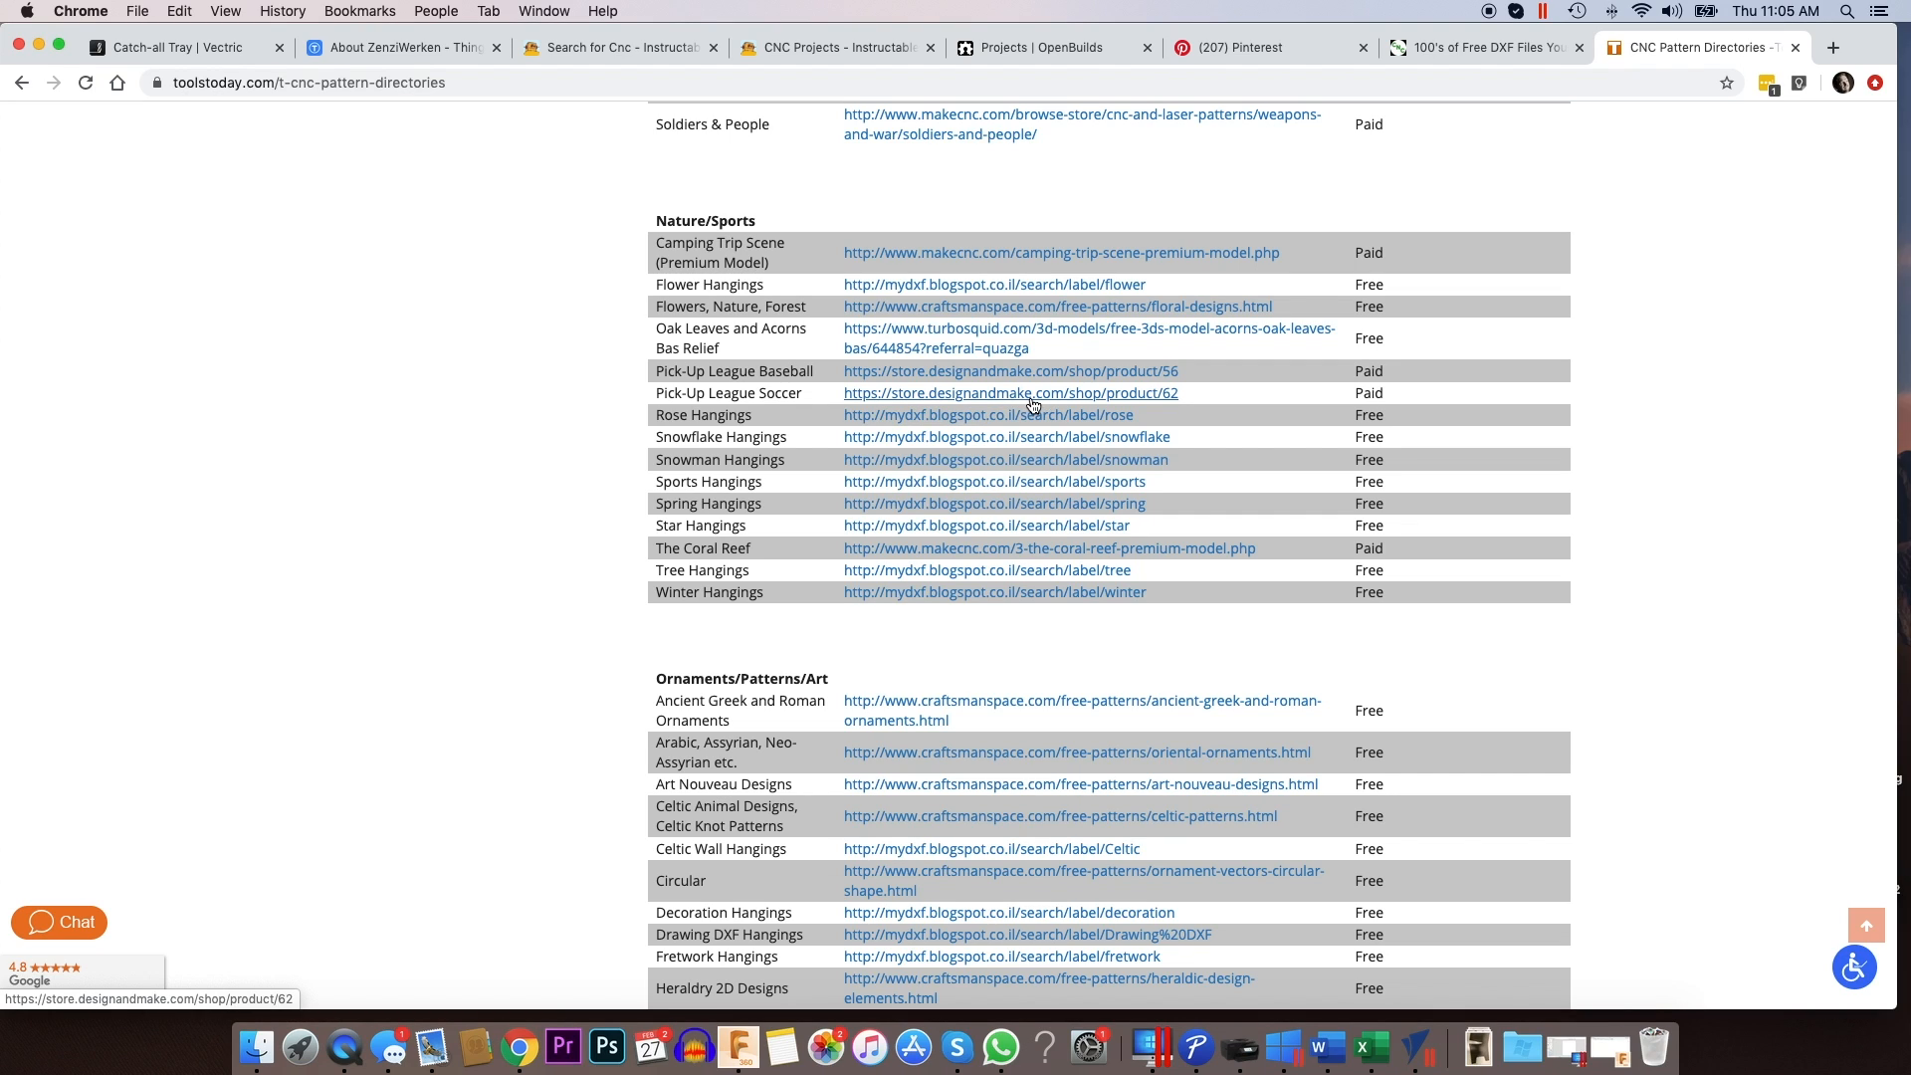
pyautogui.moveTo(1275, 297)
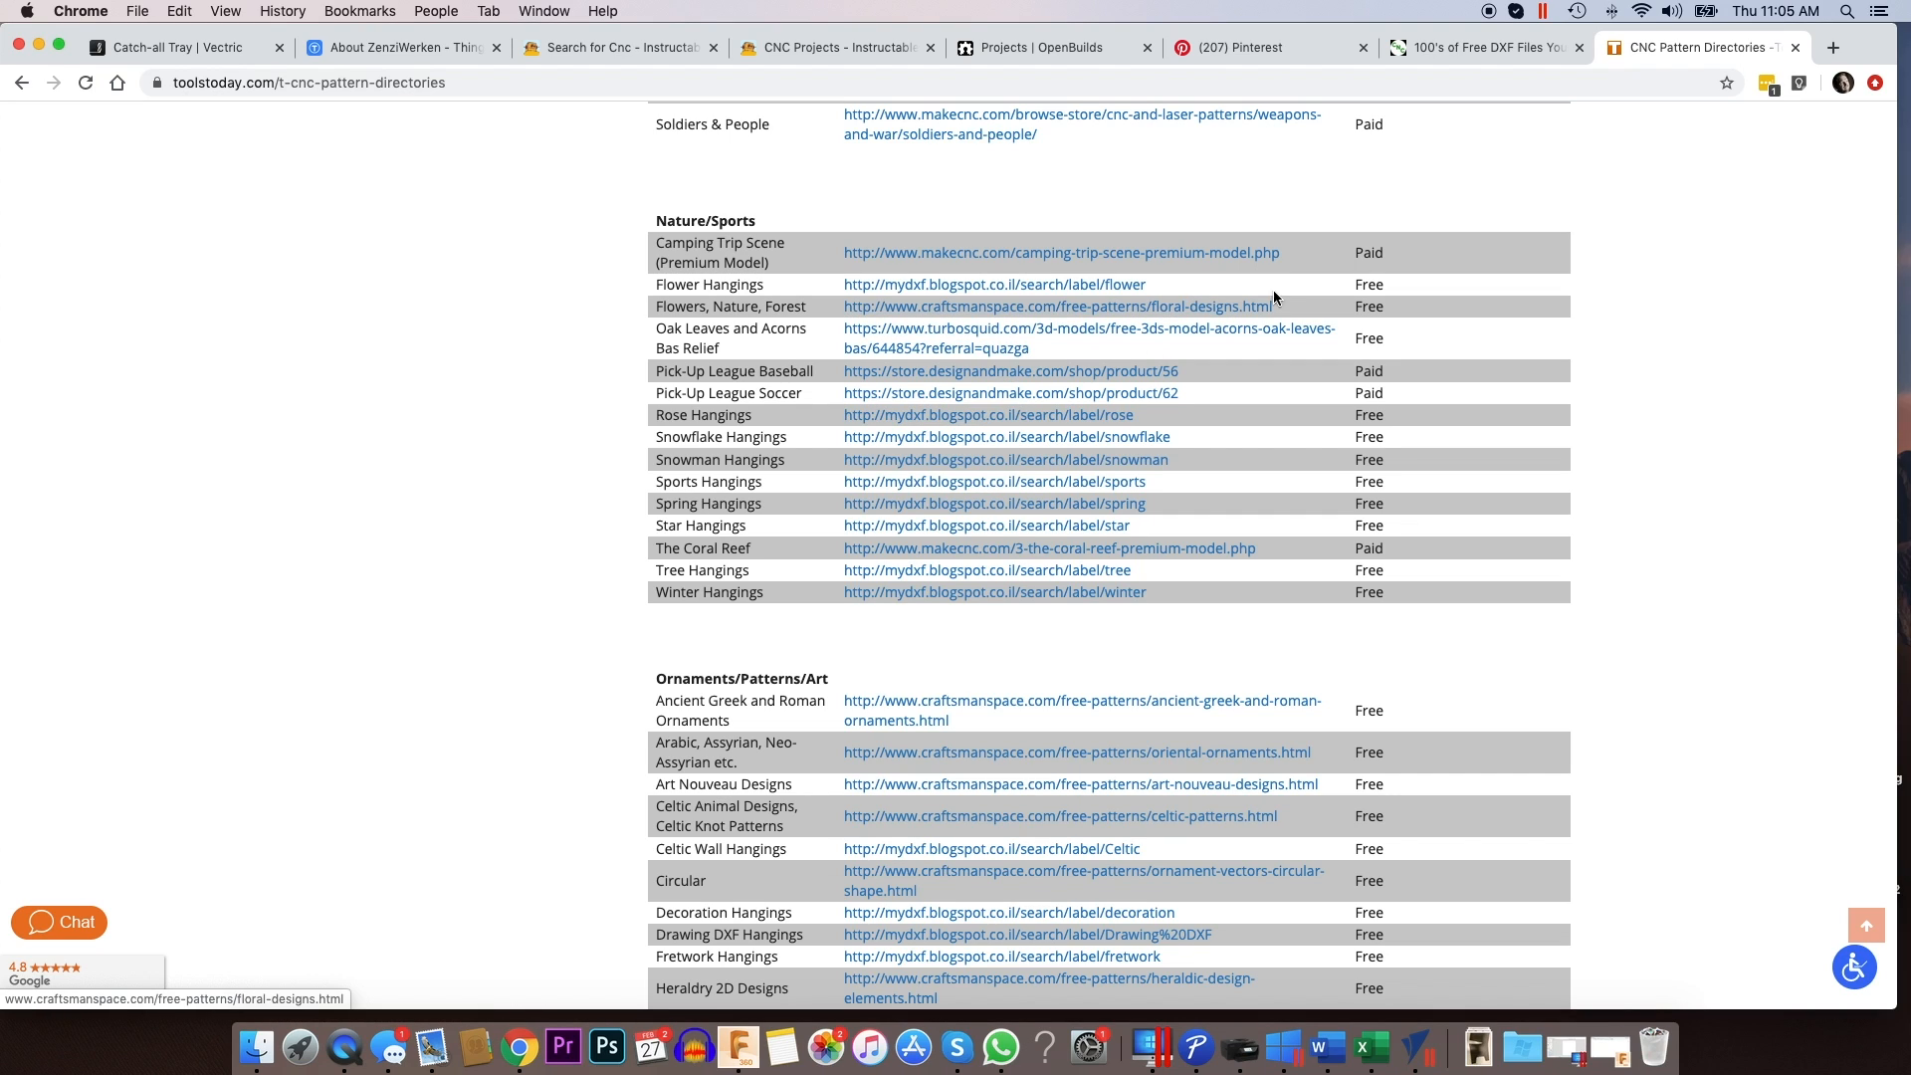
# - In a new tab, go to store.designandmake.com and scroll its home page
pyautogui.click(1833, 48)
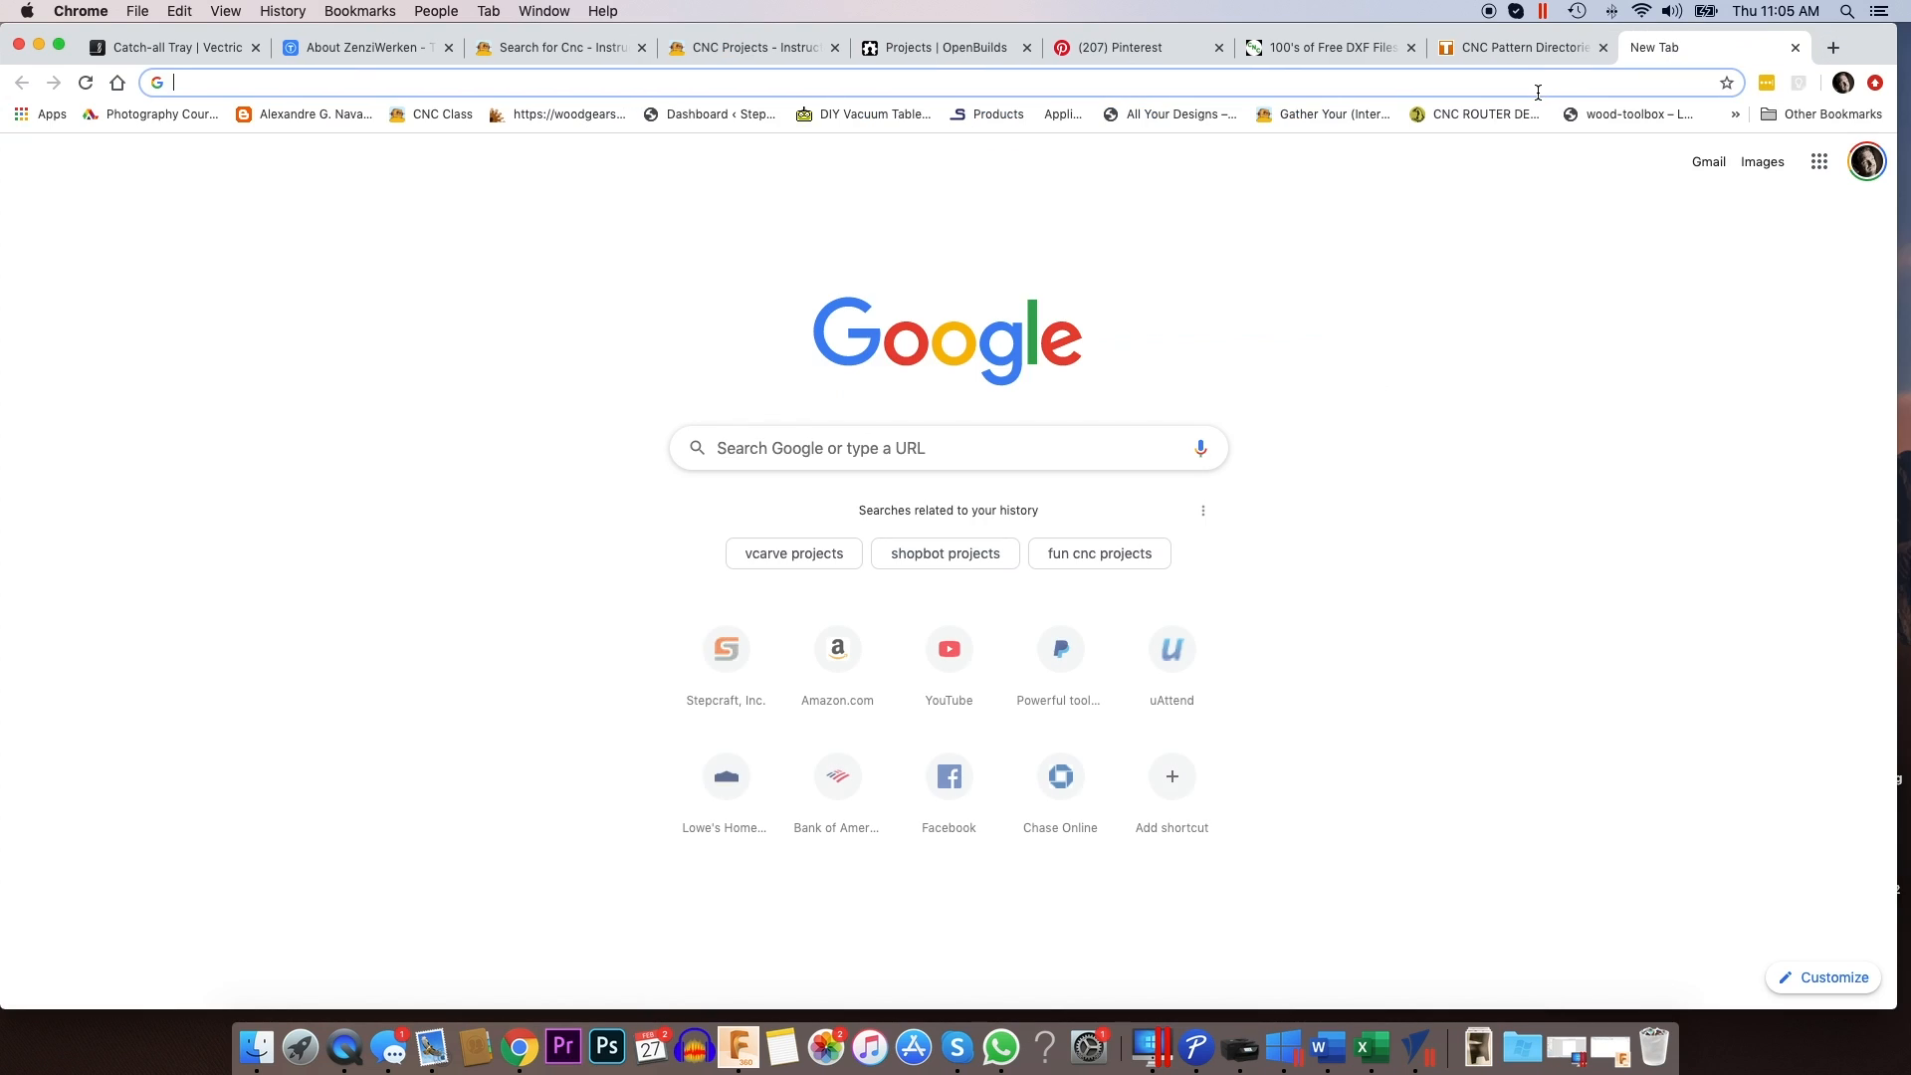
pyautogui.write('designandmake.com')
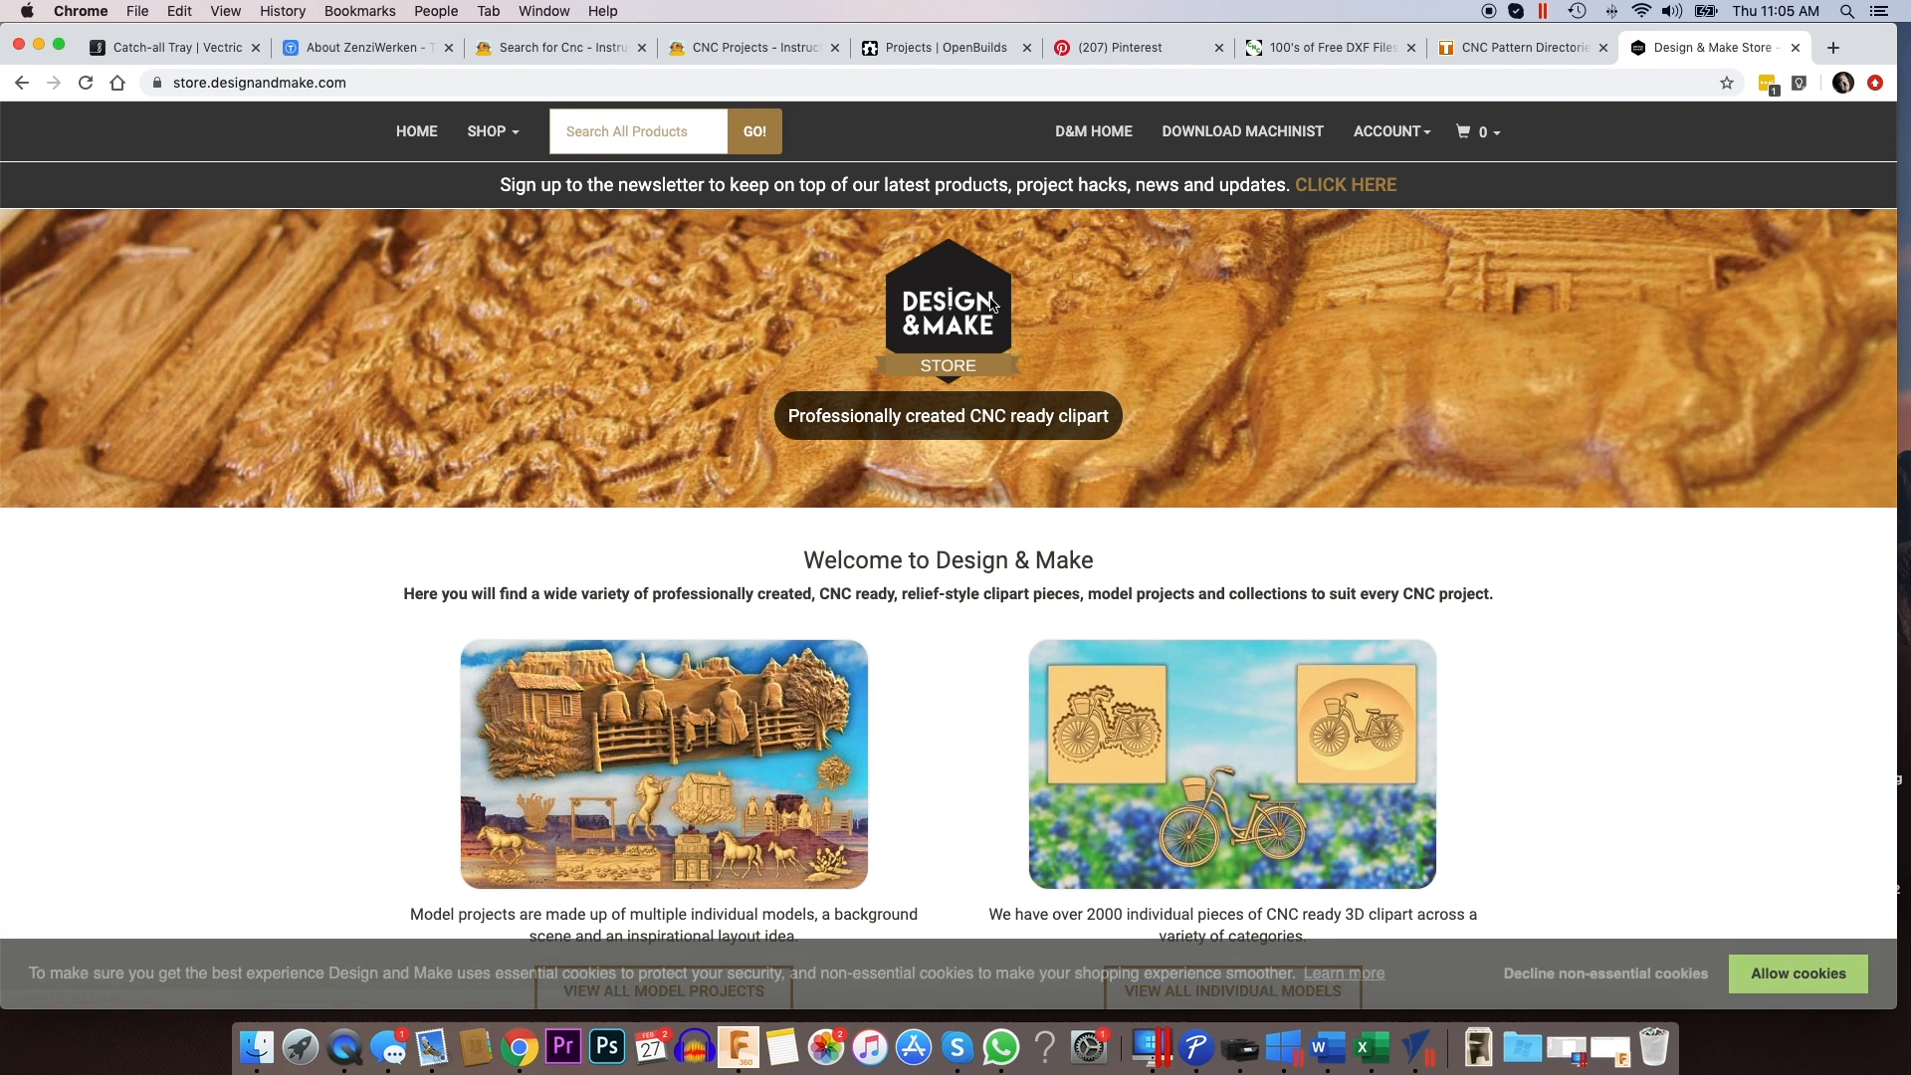
pyautogui.moveTo(1244, 359)
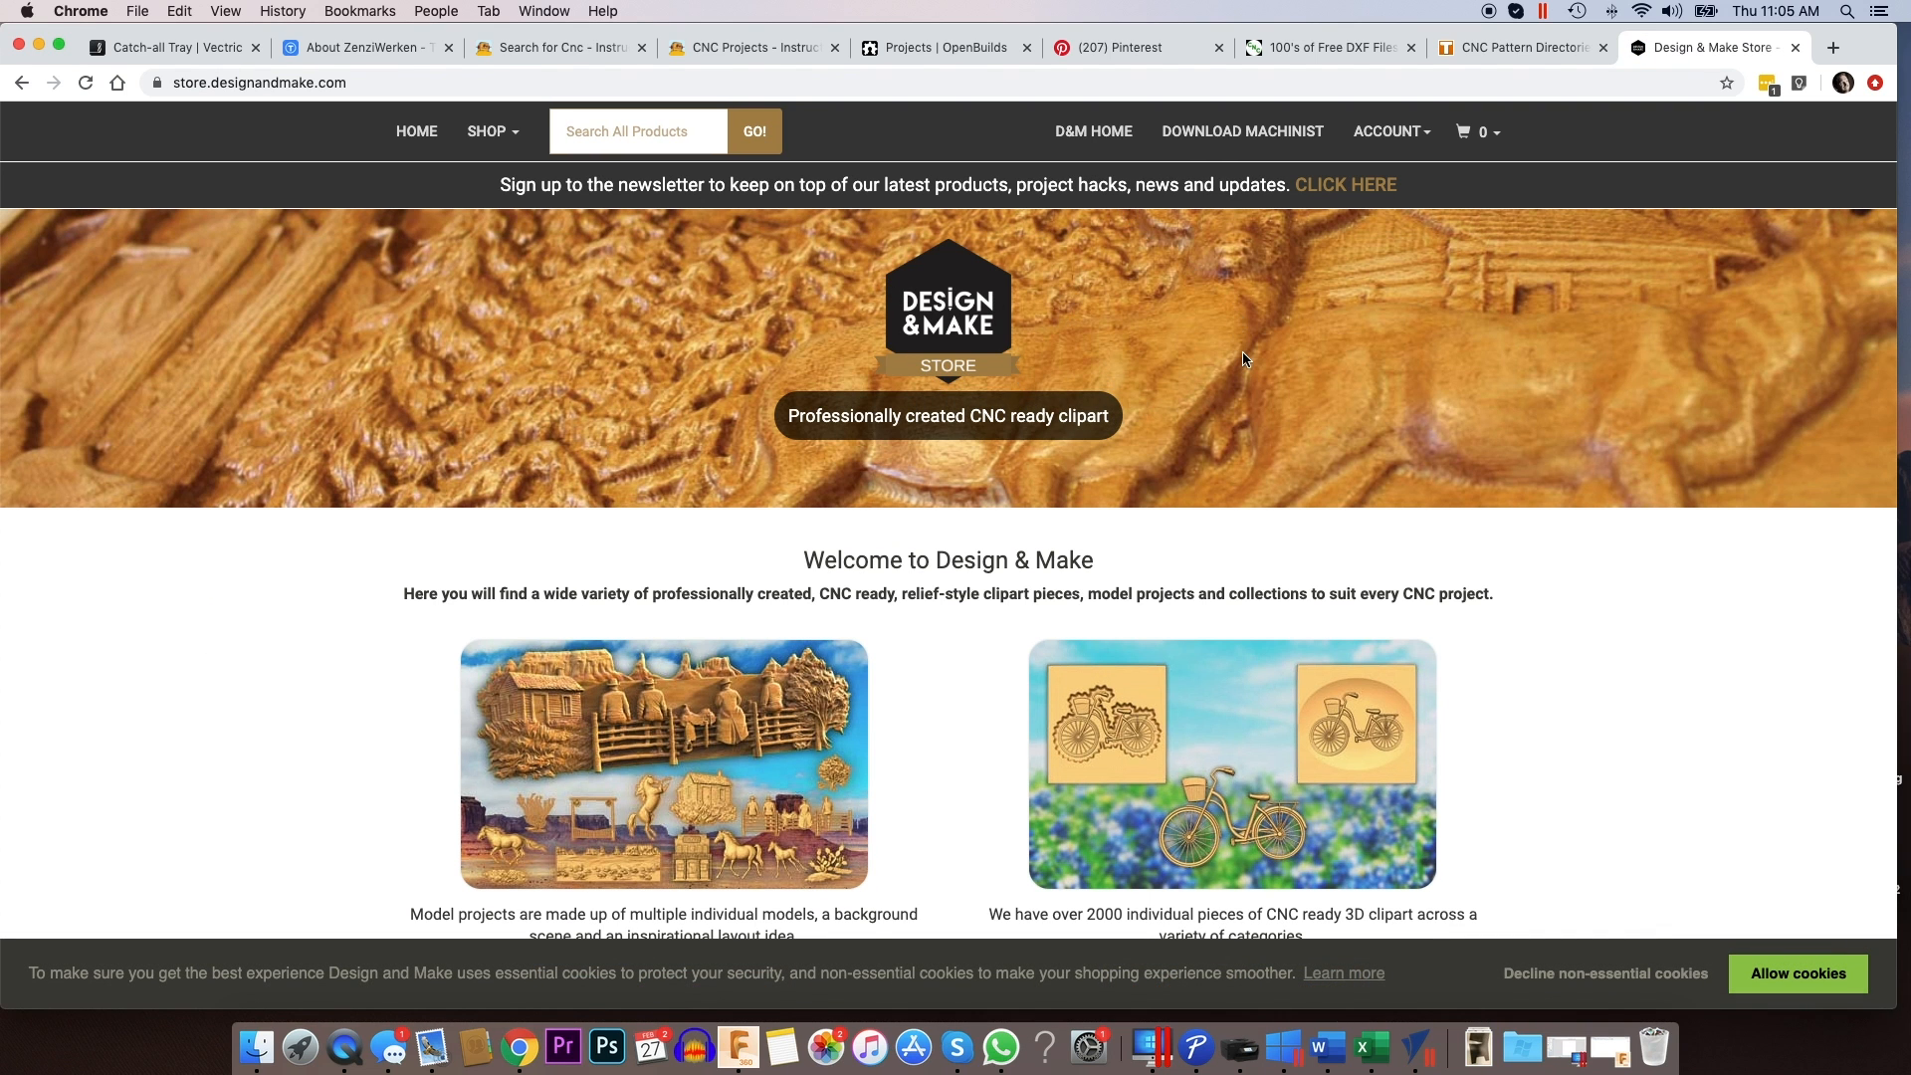
pyautogui.scroll(-3)
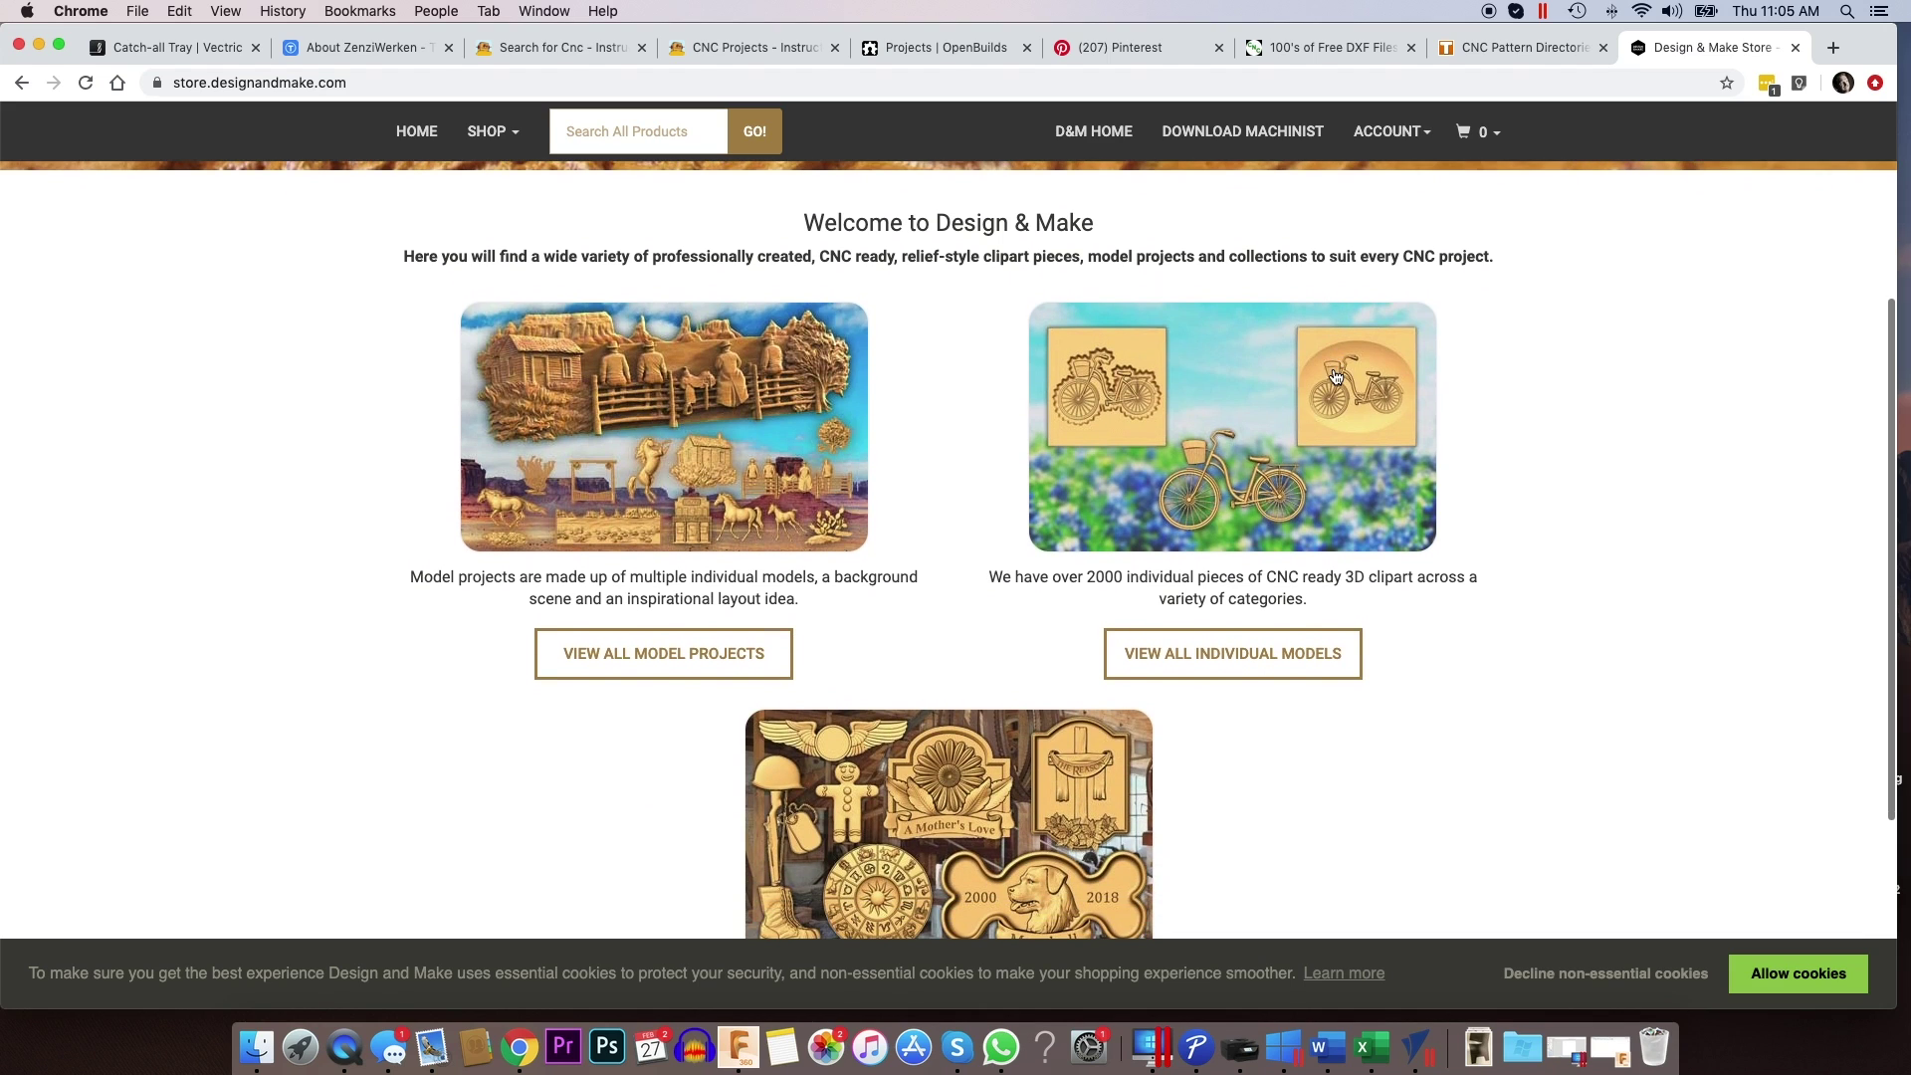
pyautogui.scroll(-3)
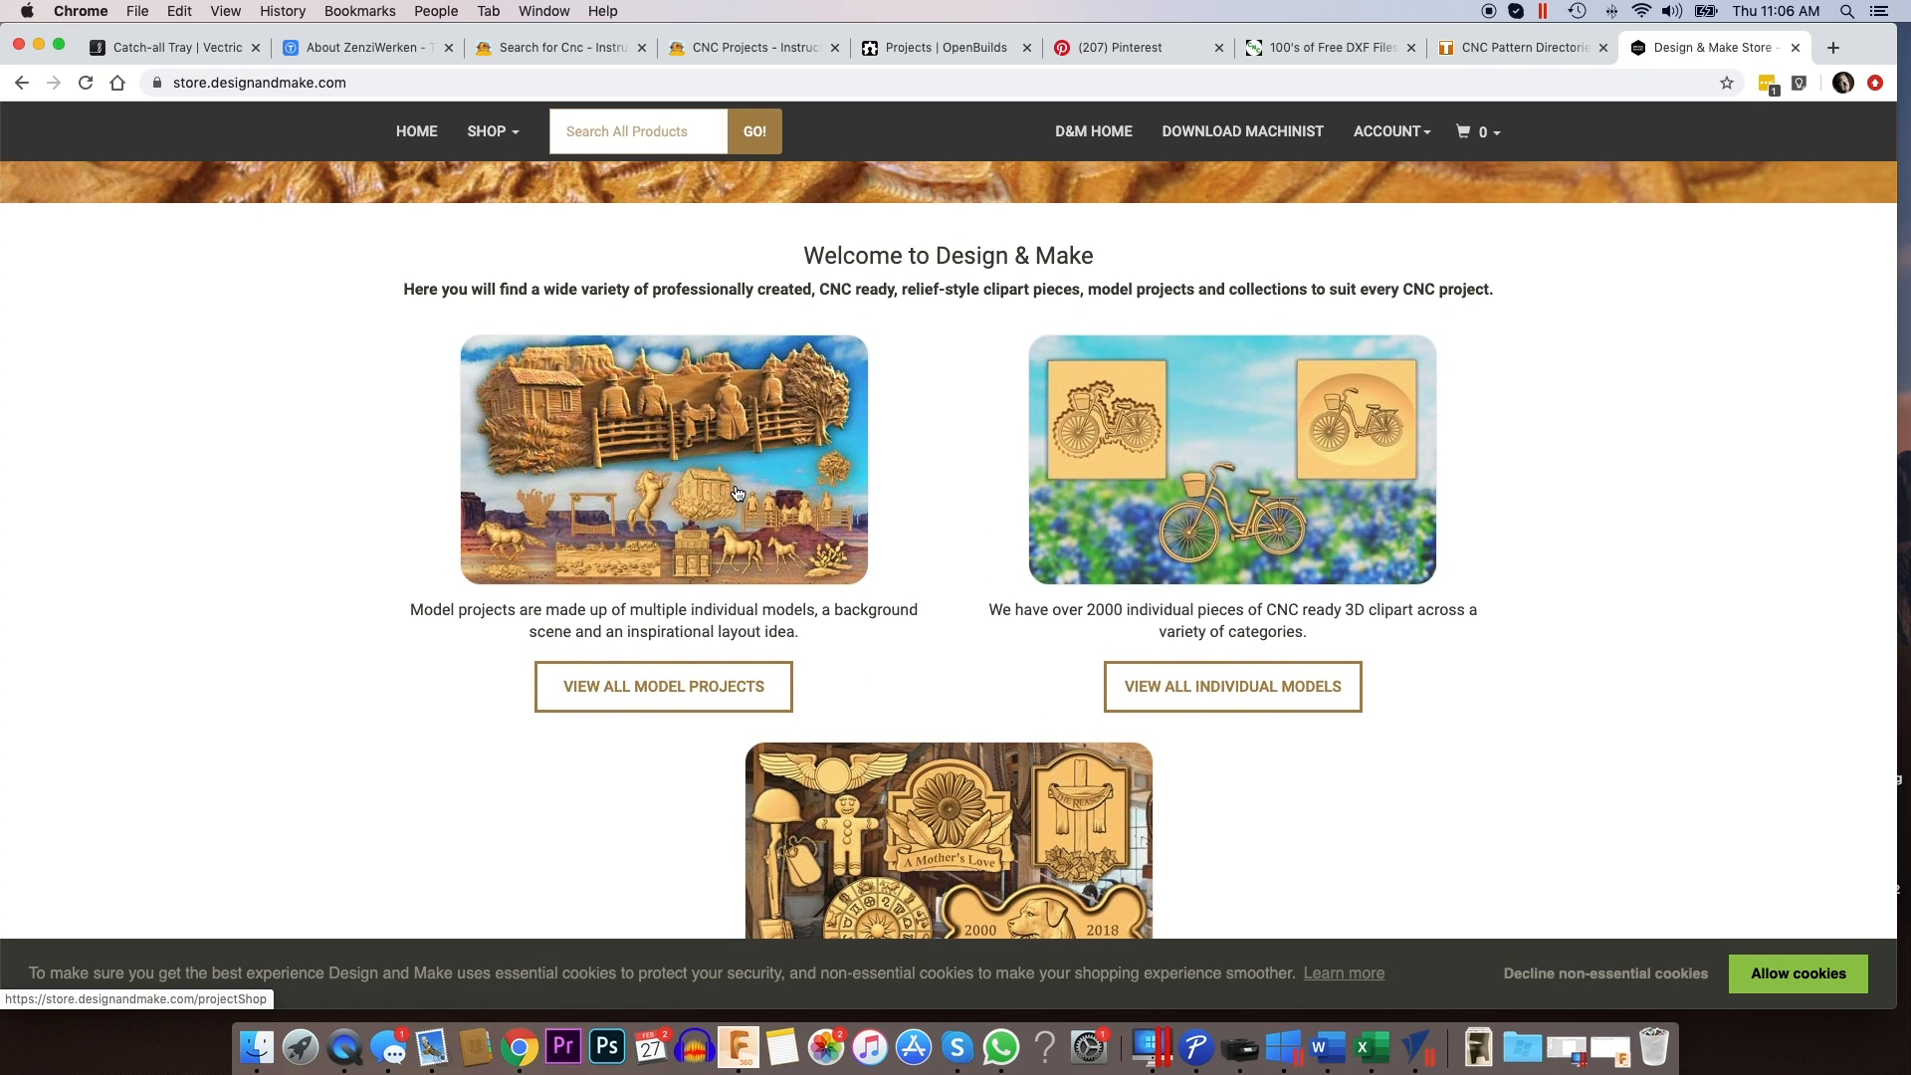
# - View all model projects, open African Safari No.2, and scroll to its $55.00 price
pyautogui.click(663, 687)
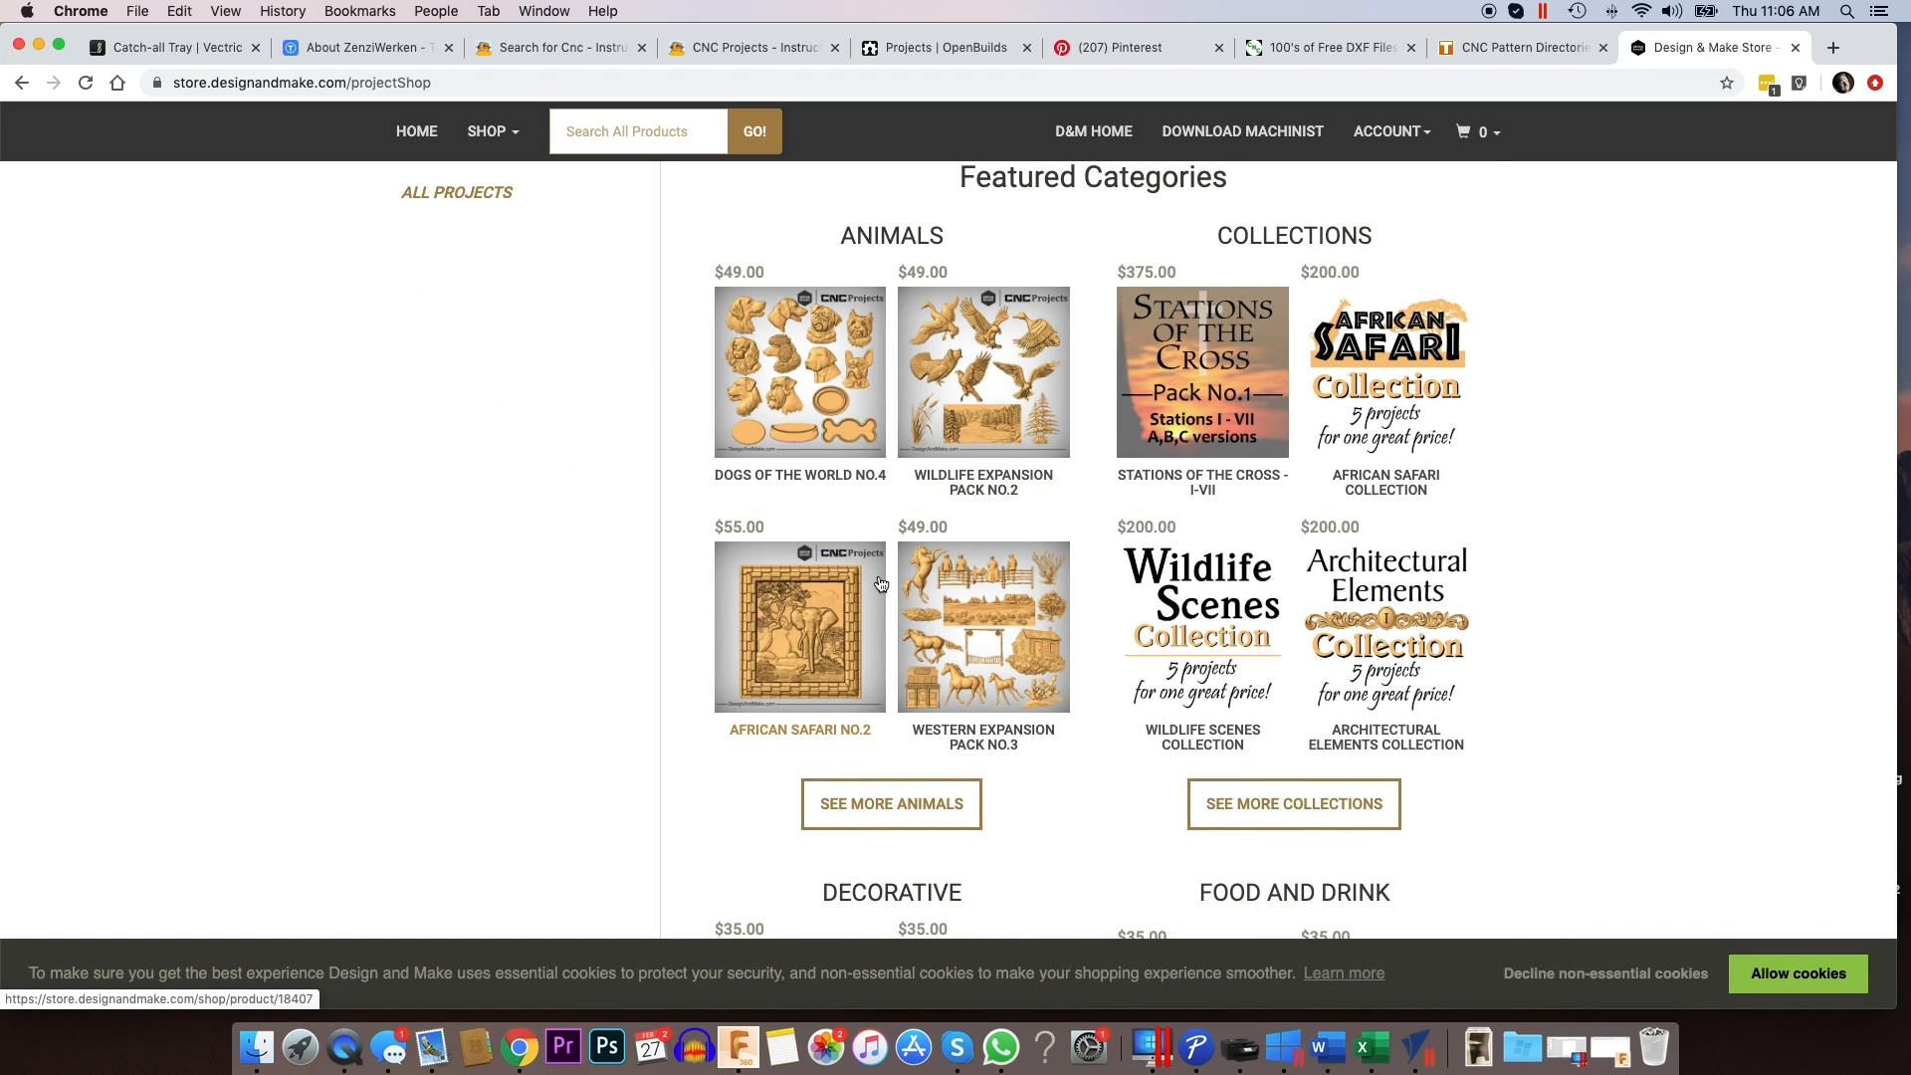
pyautogui.click(799, 627)
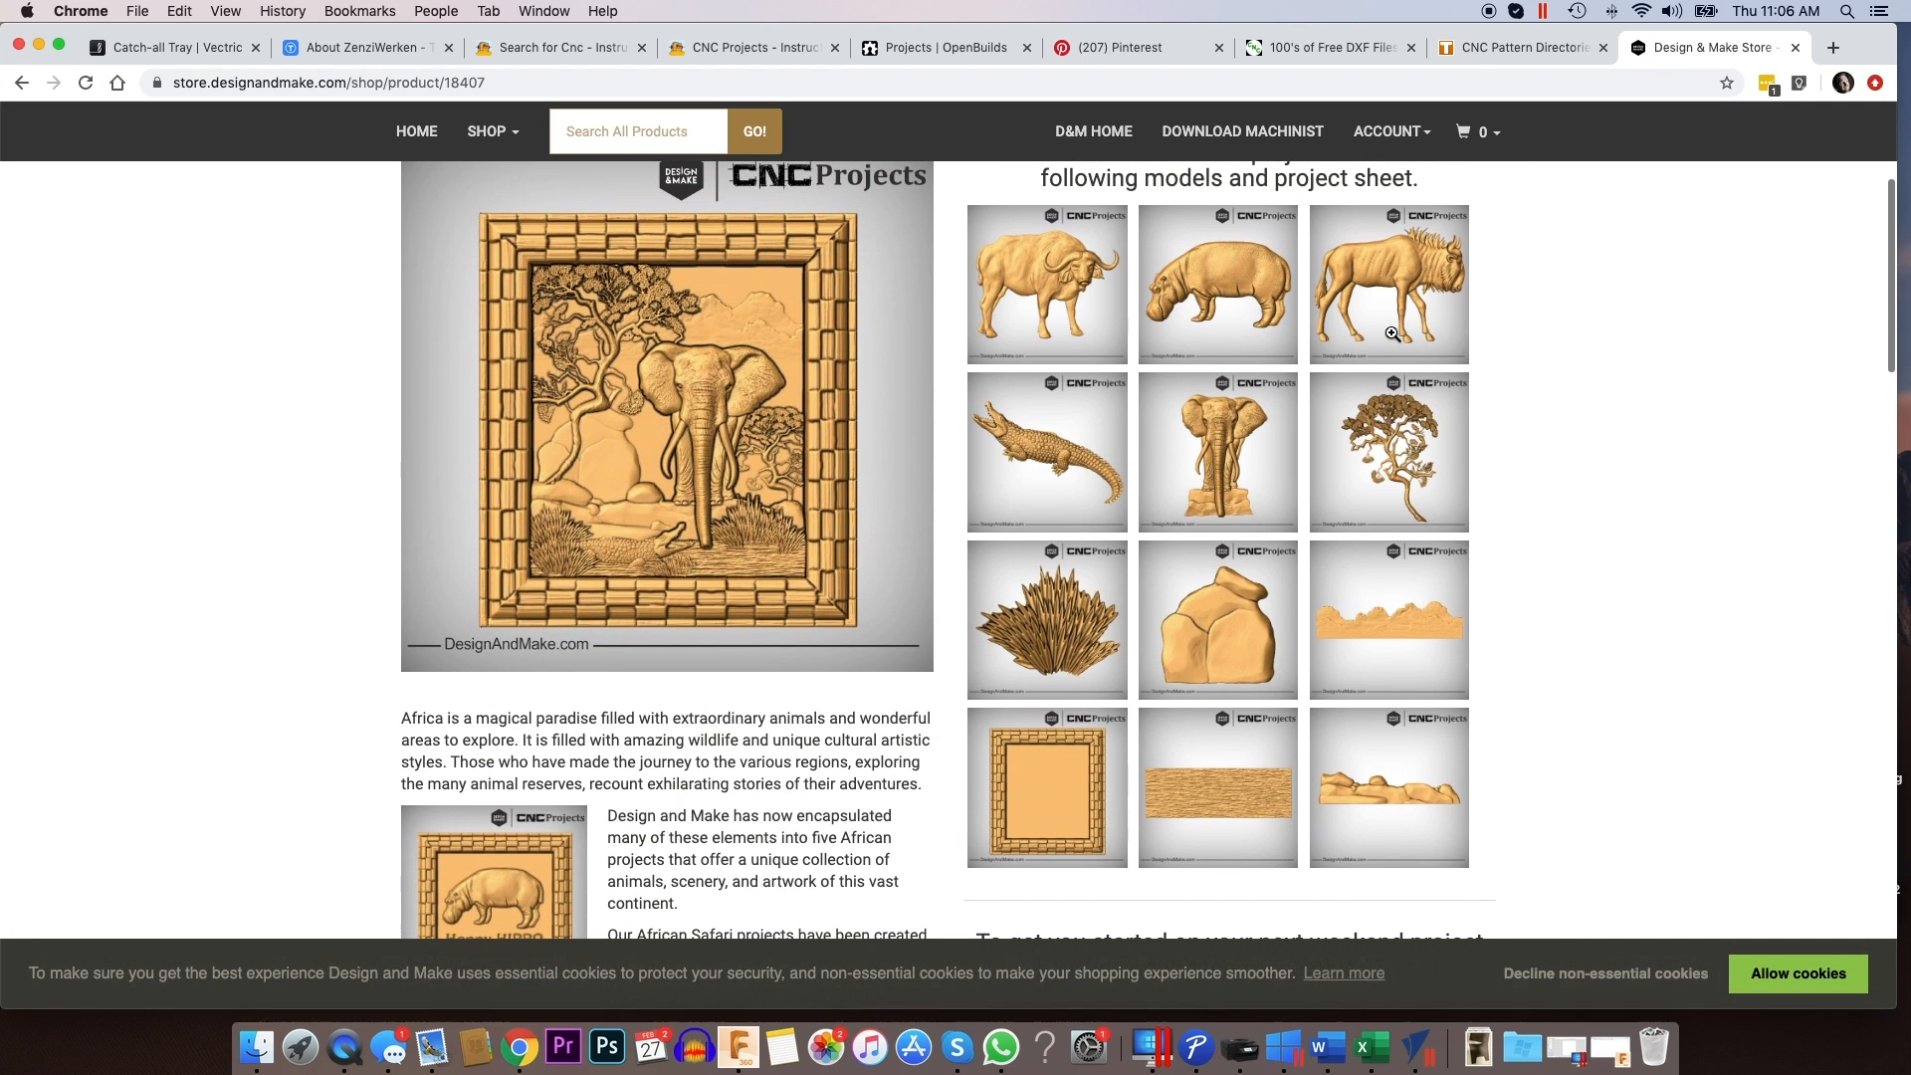
pyautogui.moveTo(1091, 652)
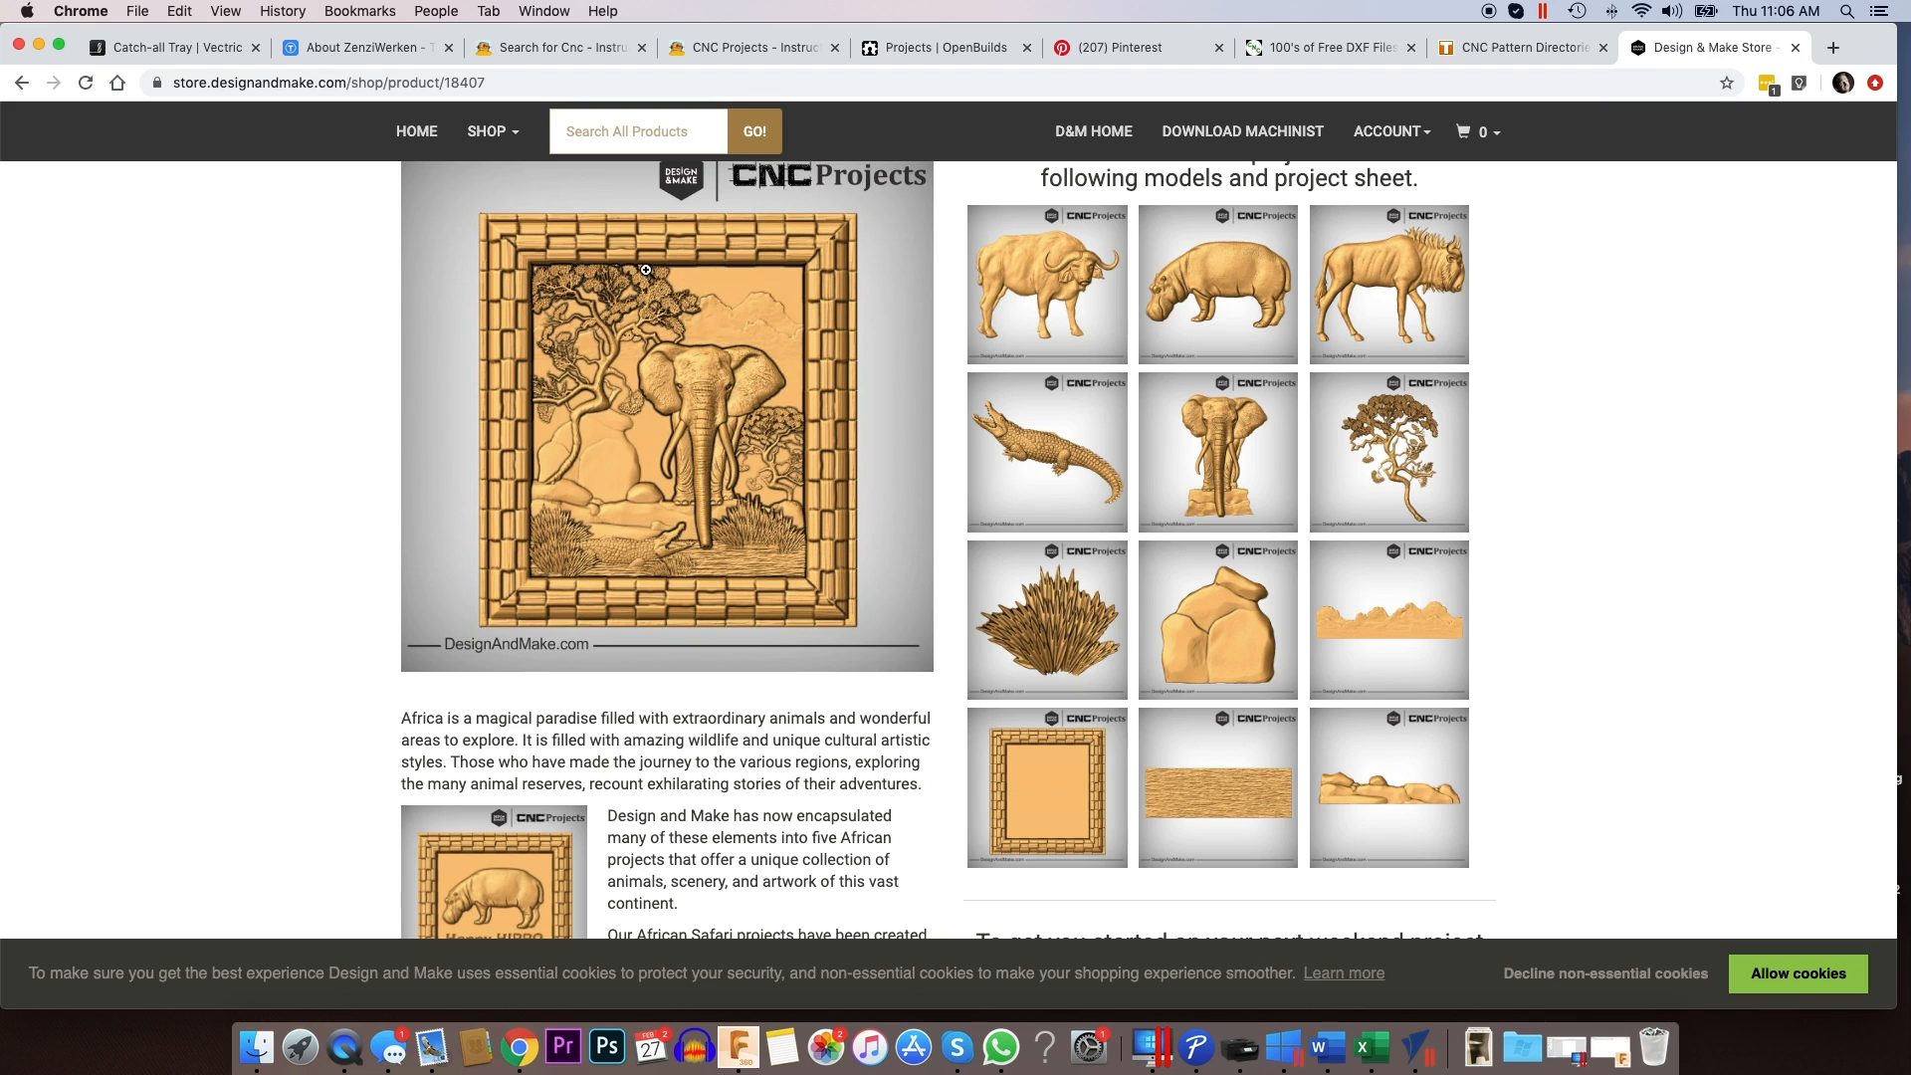
pyautogui.moveTo(779, 276)
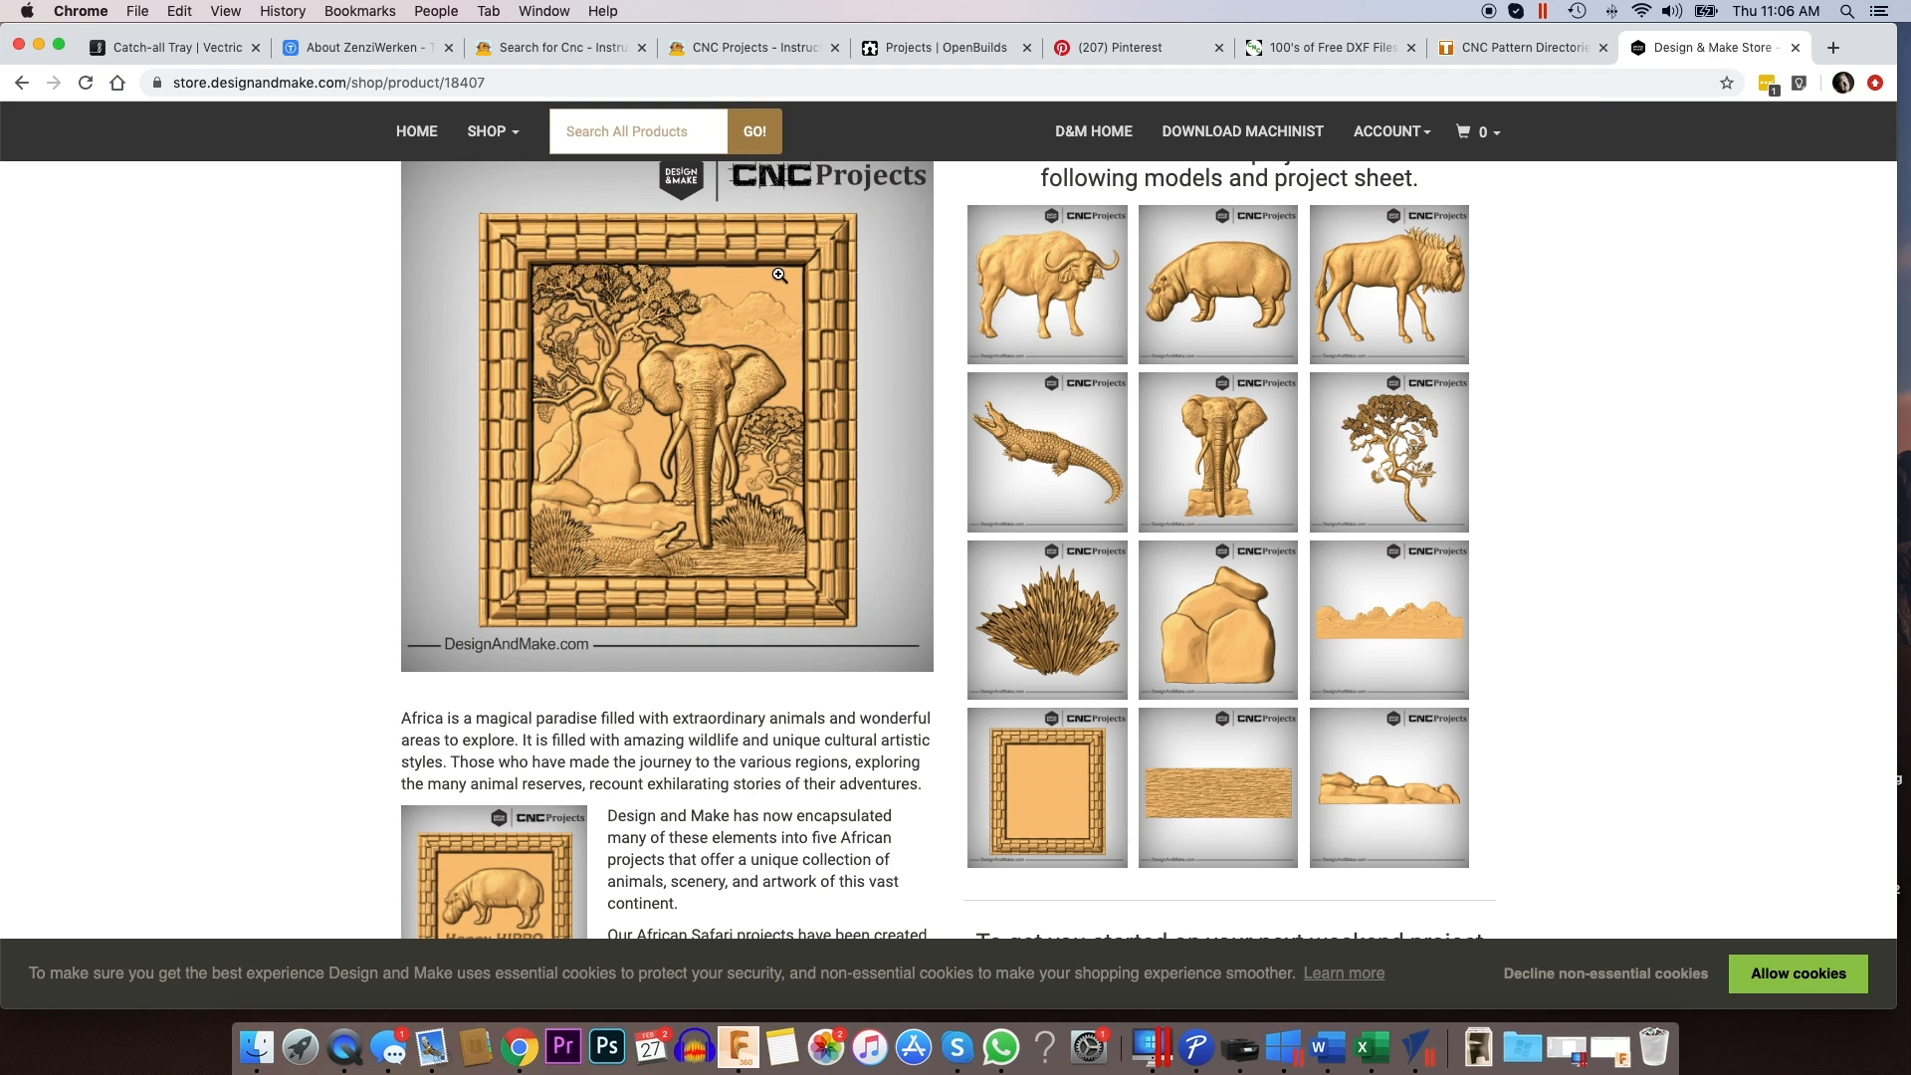
pyautogui.scroll(-3)
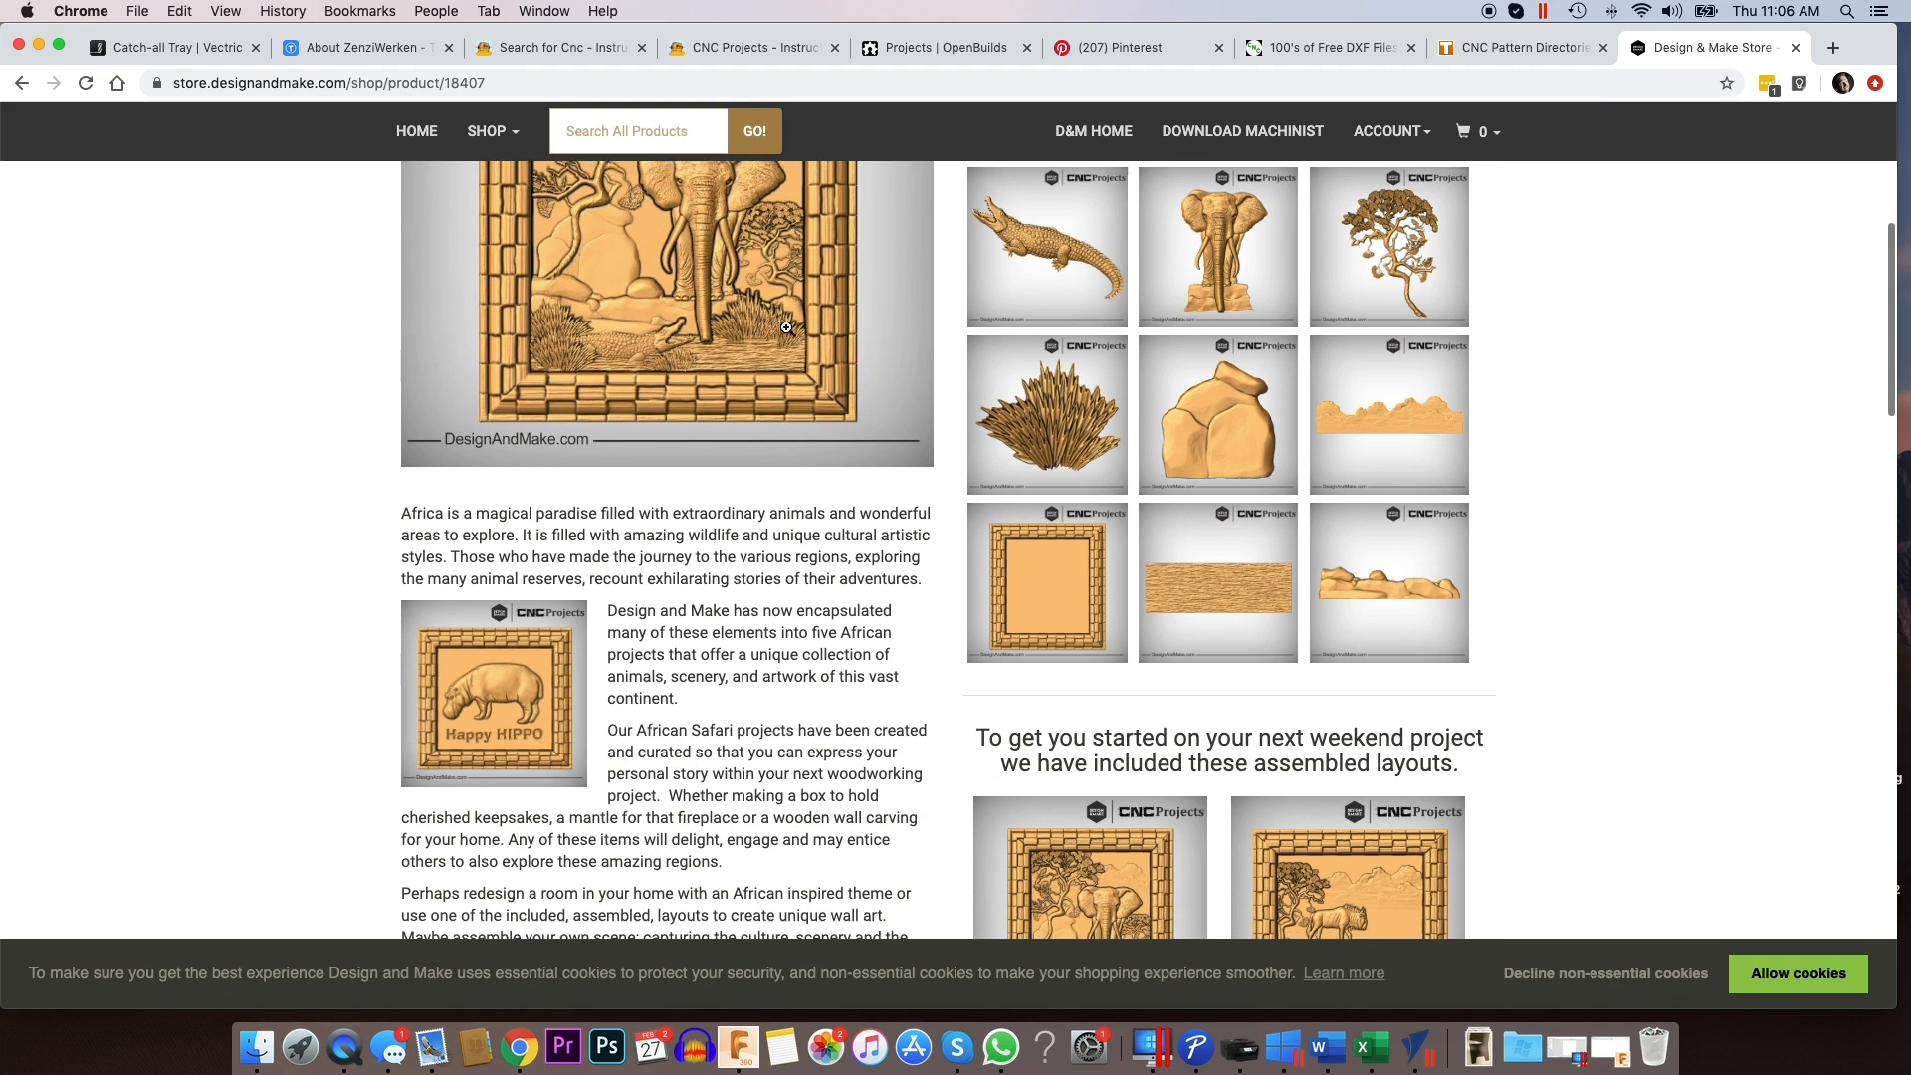
pyautogui.scroll(-3)
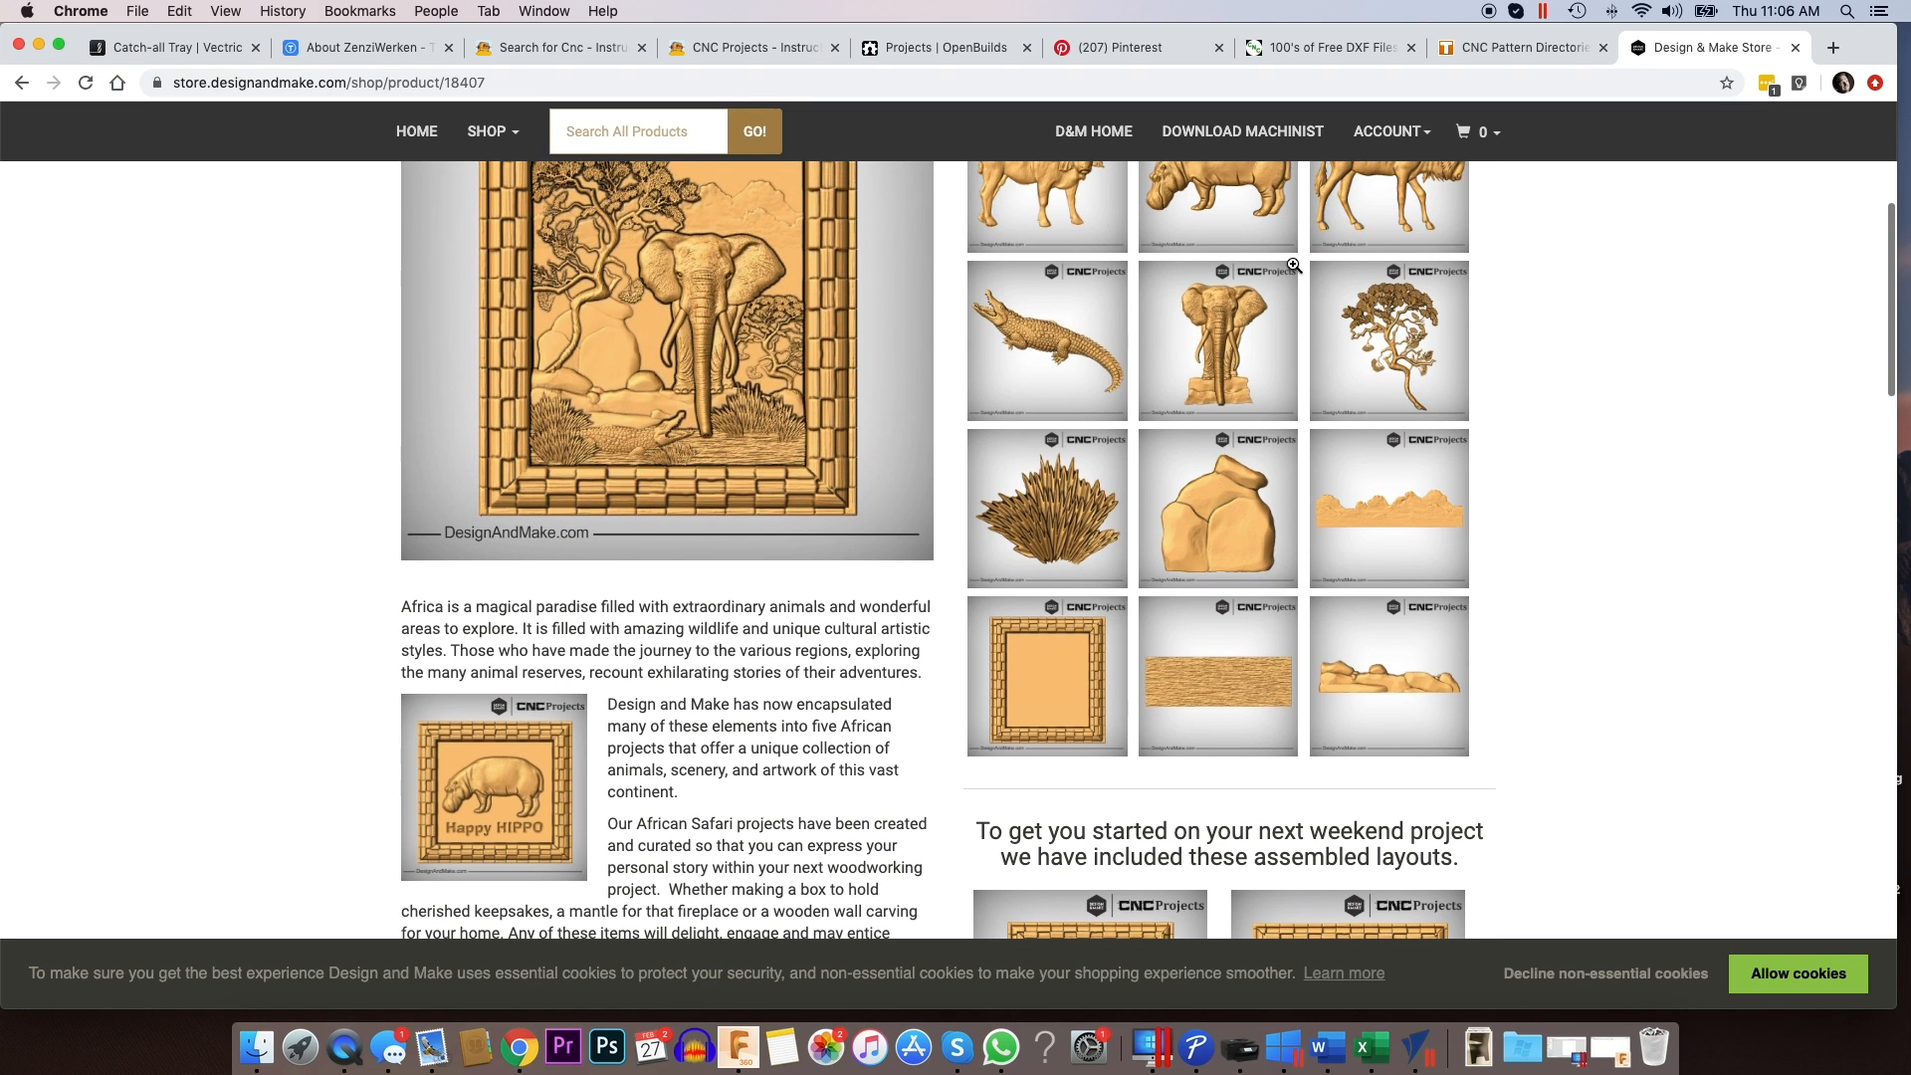
pyautogui.moveTo(1243, 314)
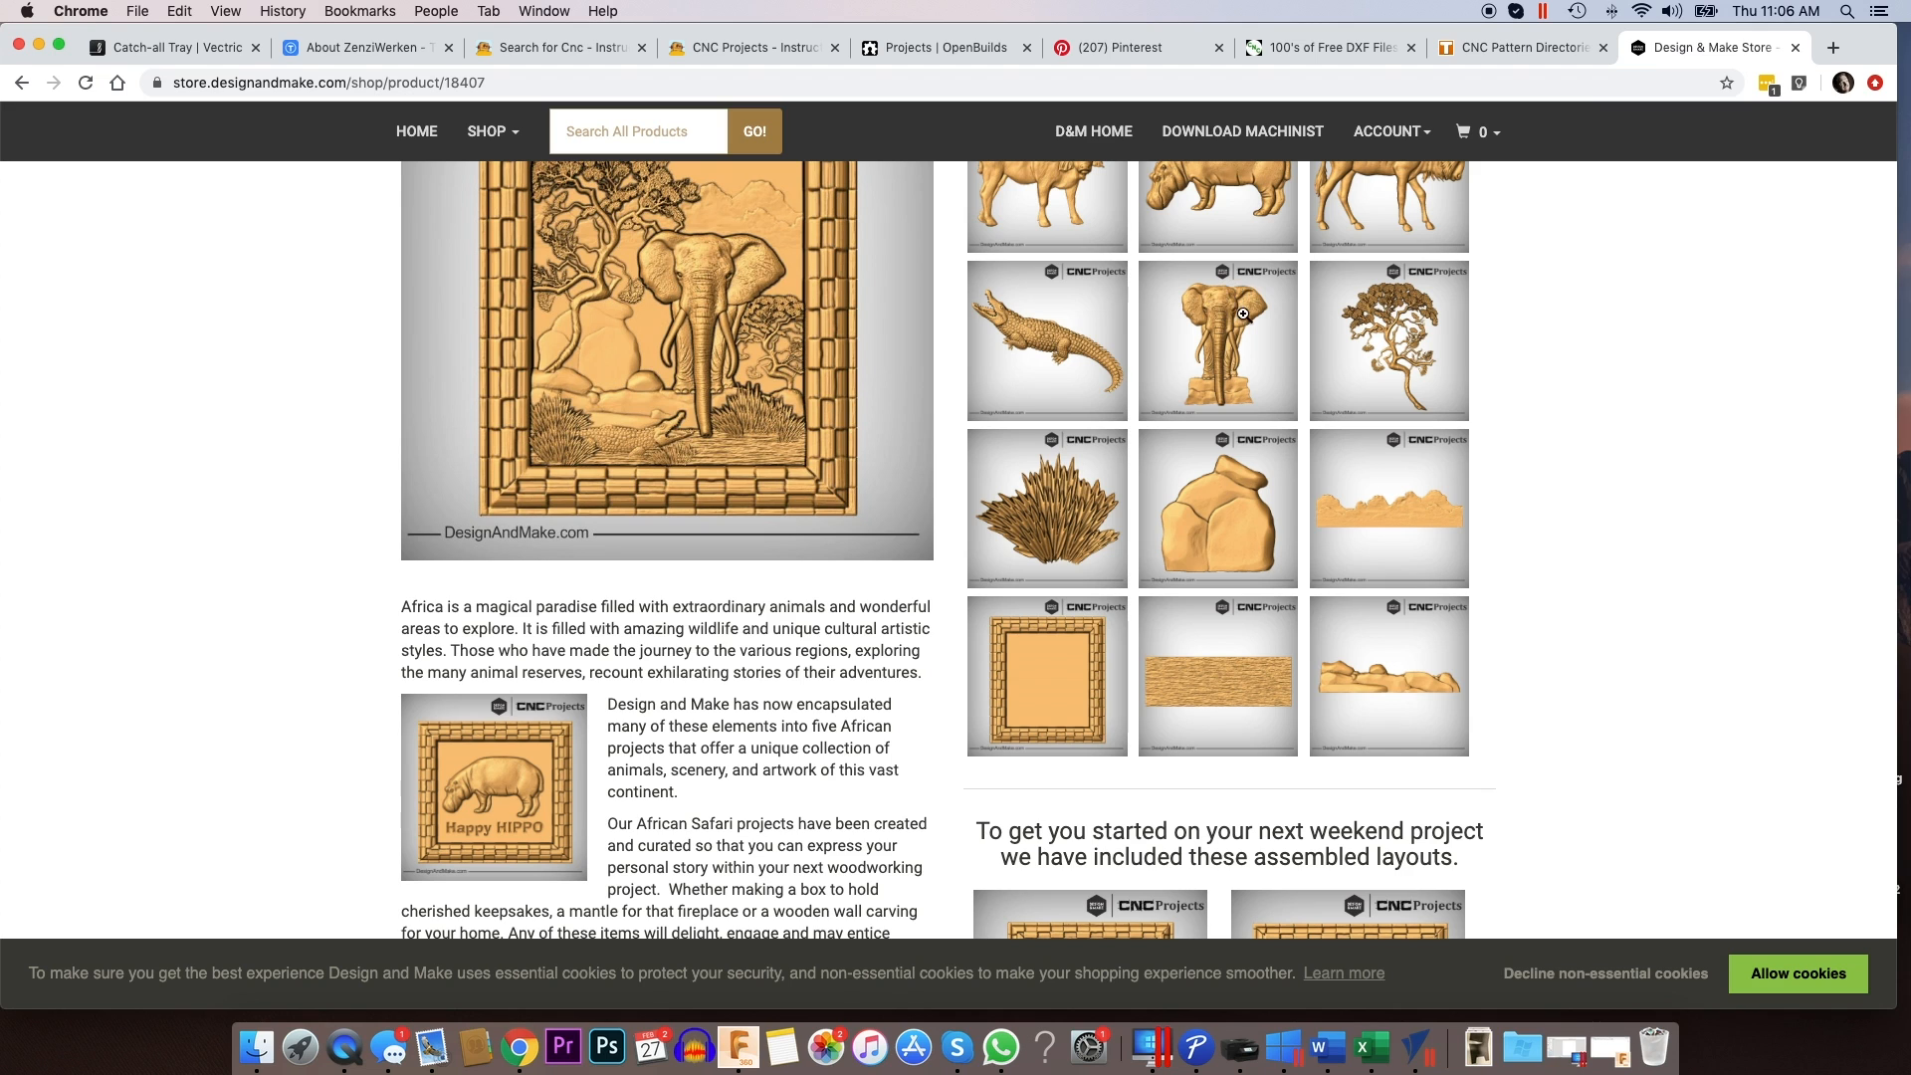
pyautogui.scroll(-3)
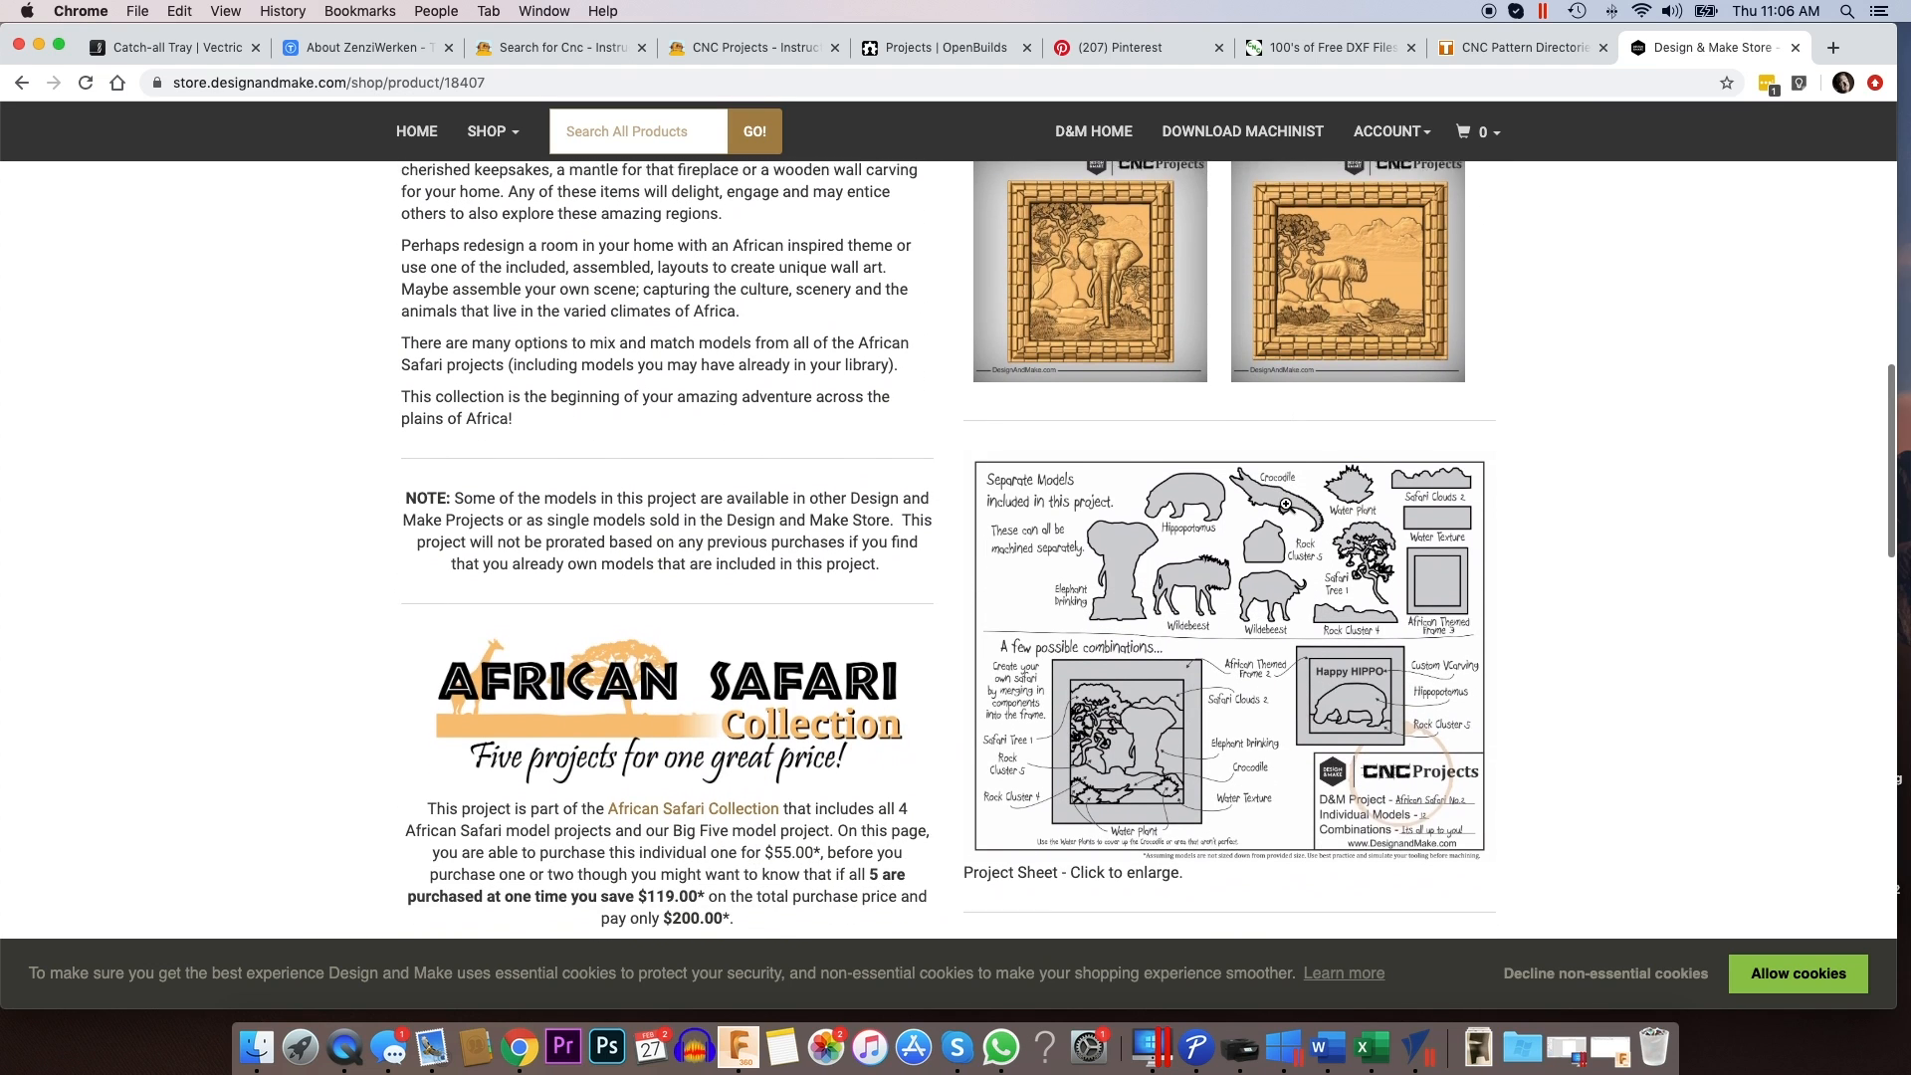
pyautogui.scroll(-3)
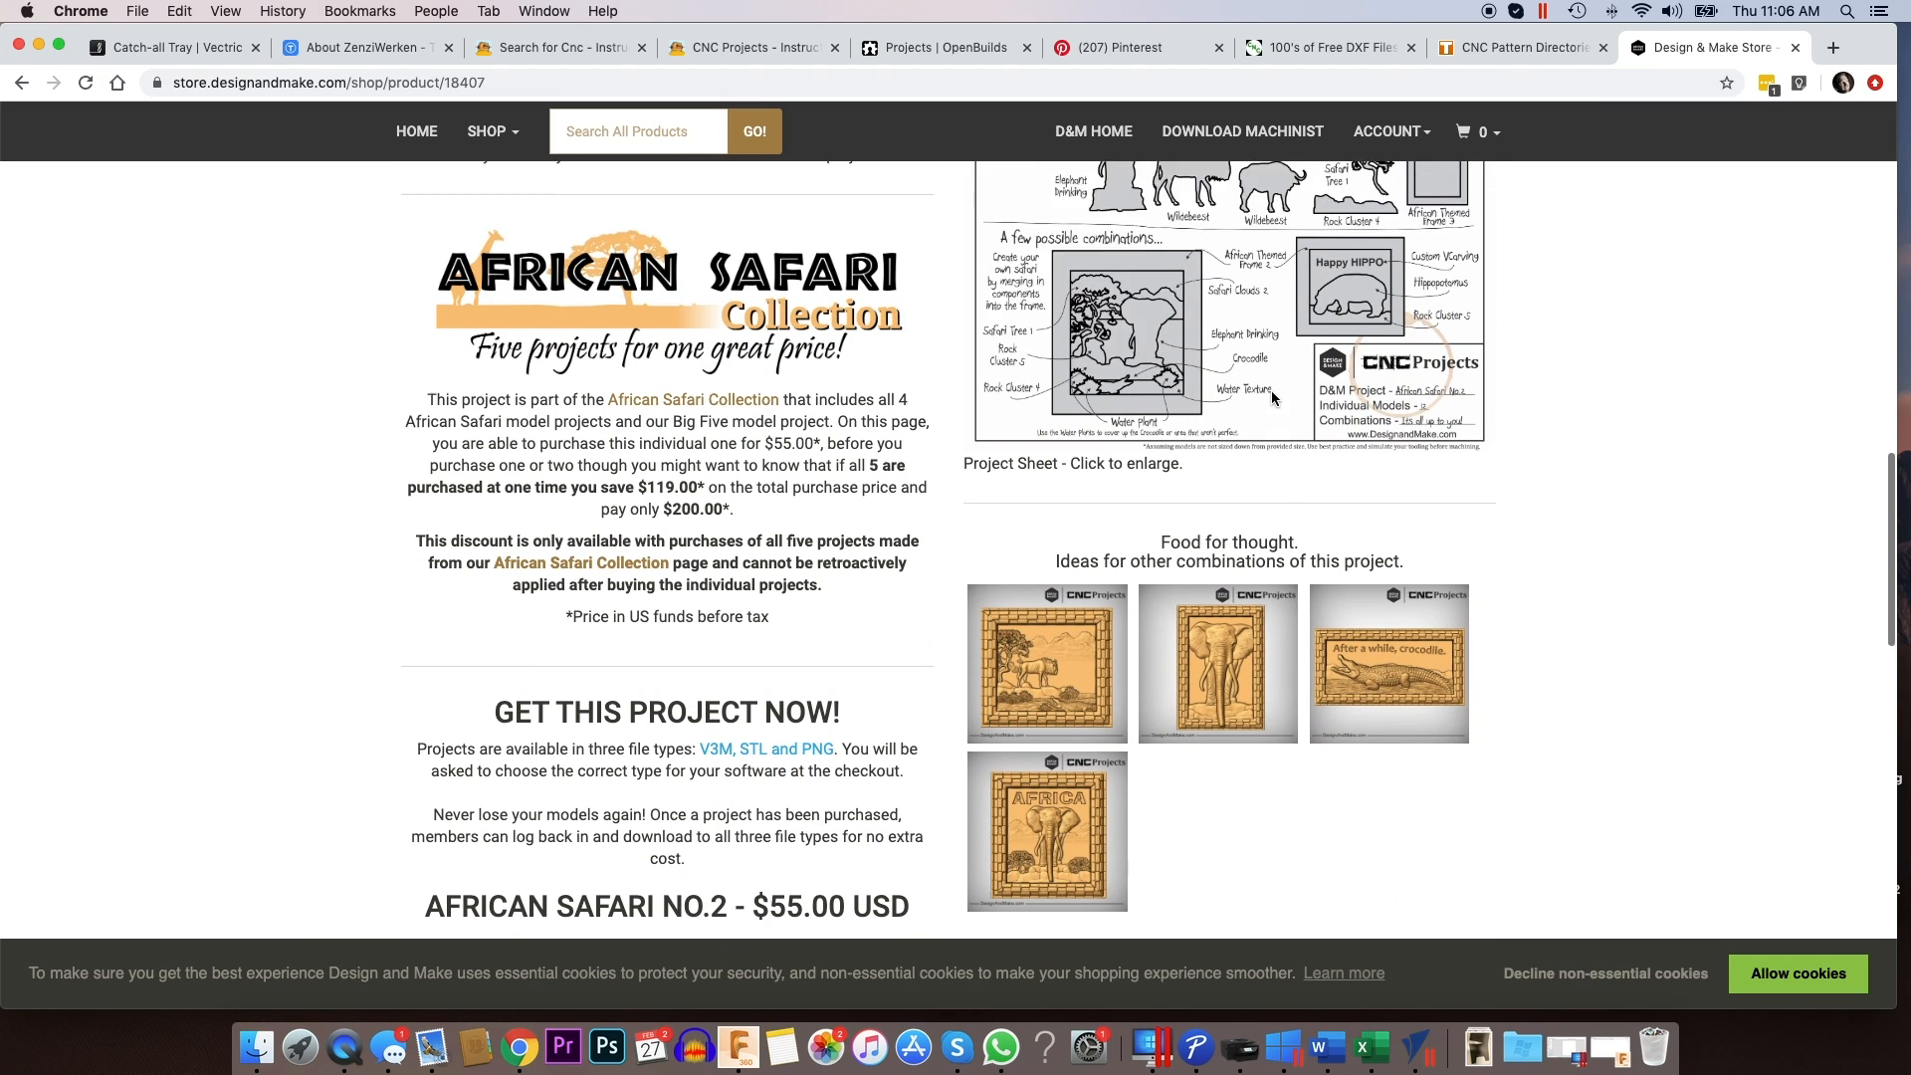
pyautogui.scroll(3)
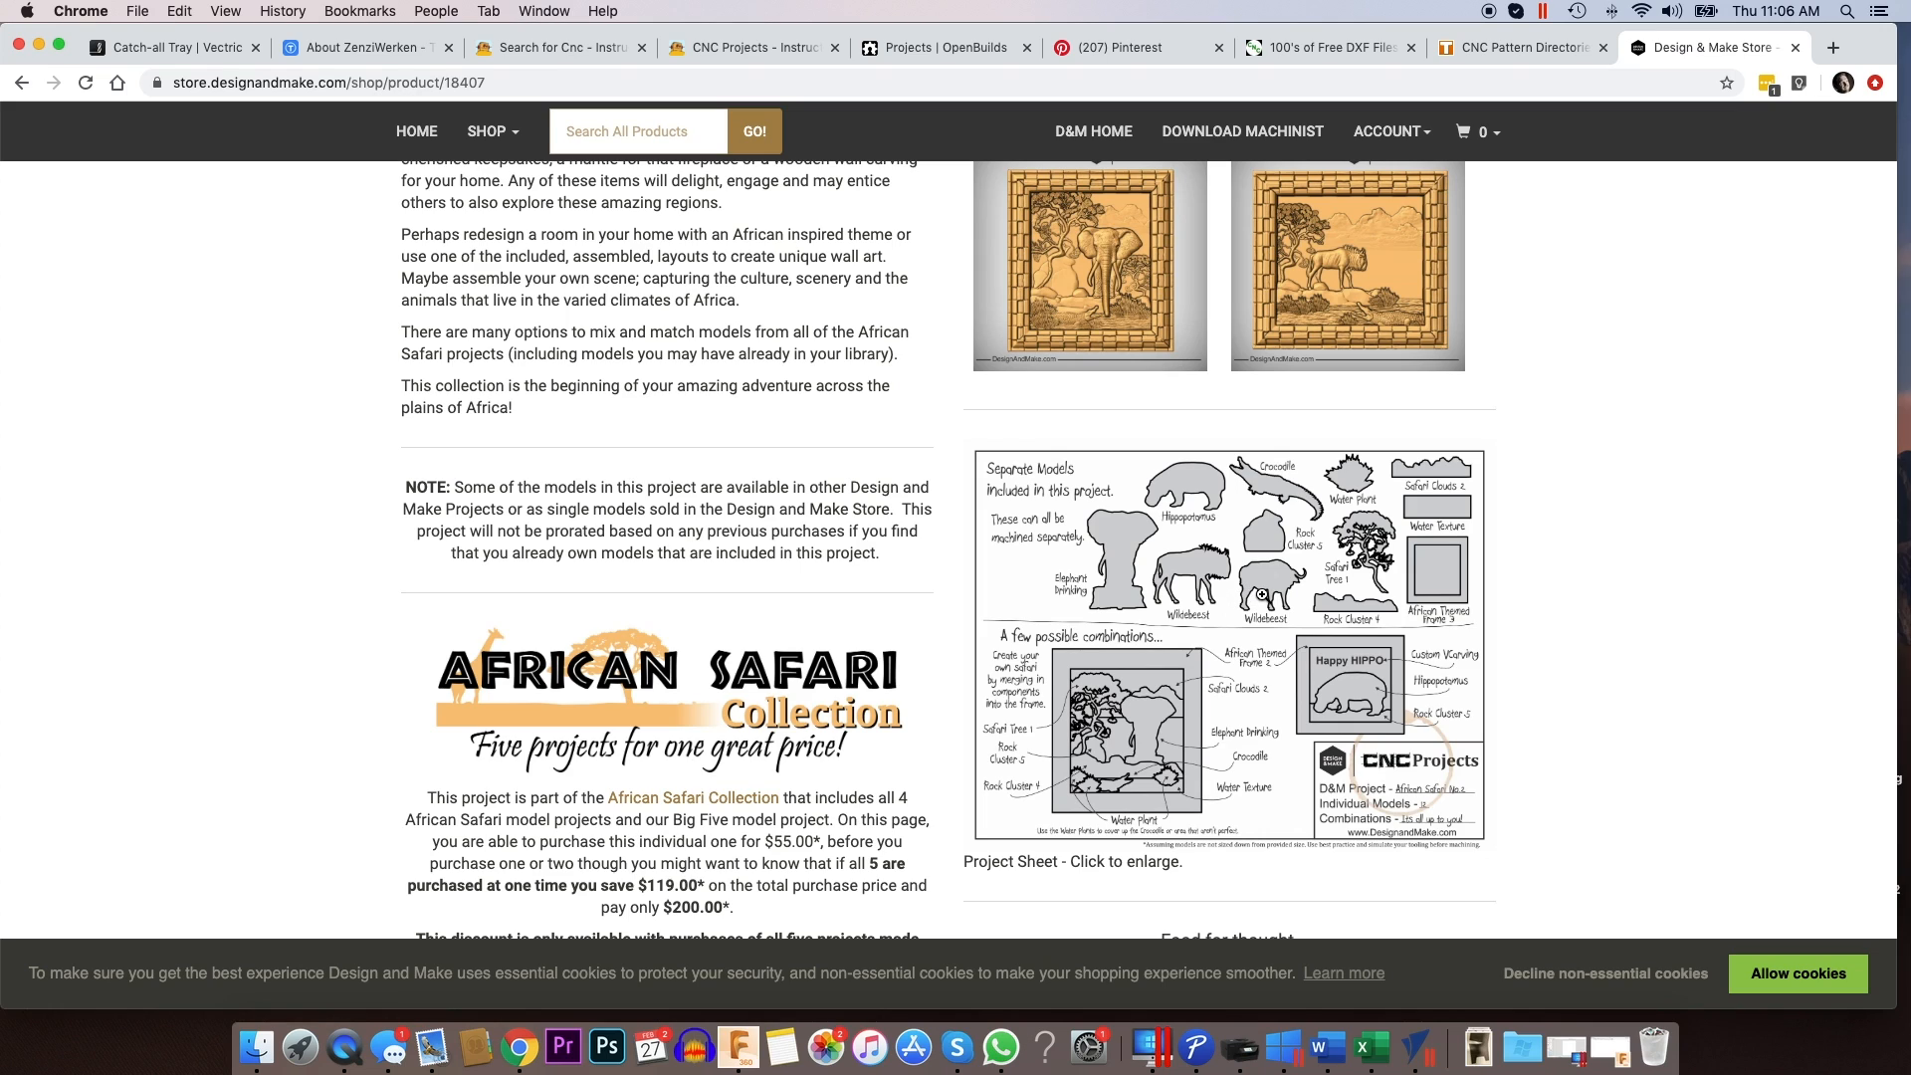
pyautogui.scroll(-3)
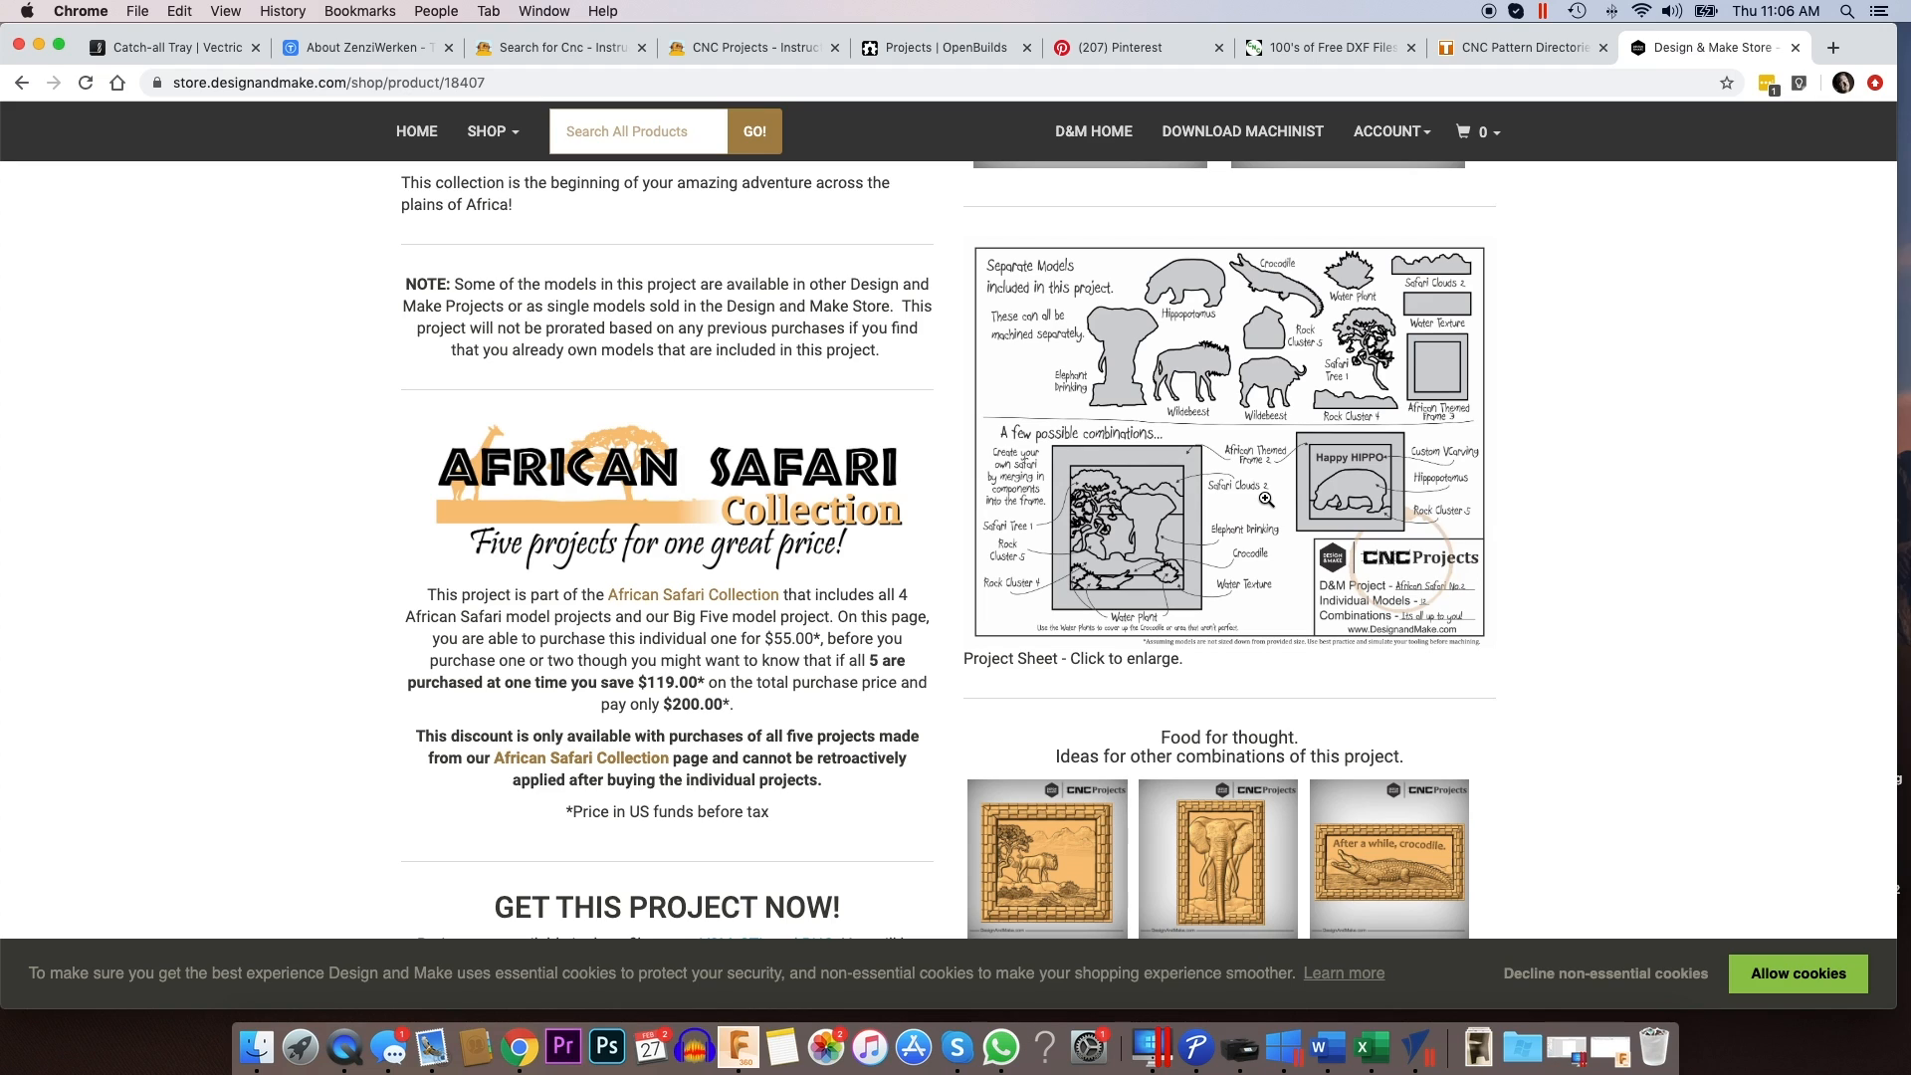
pyautogui.scroll(-3)
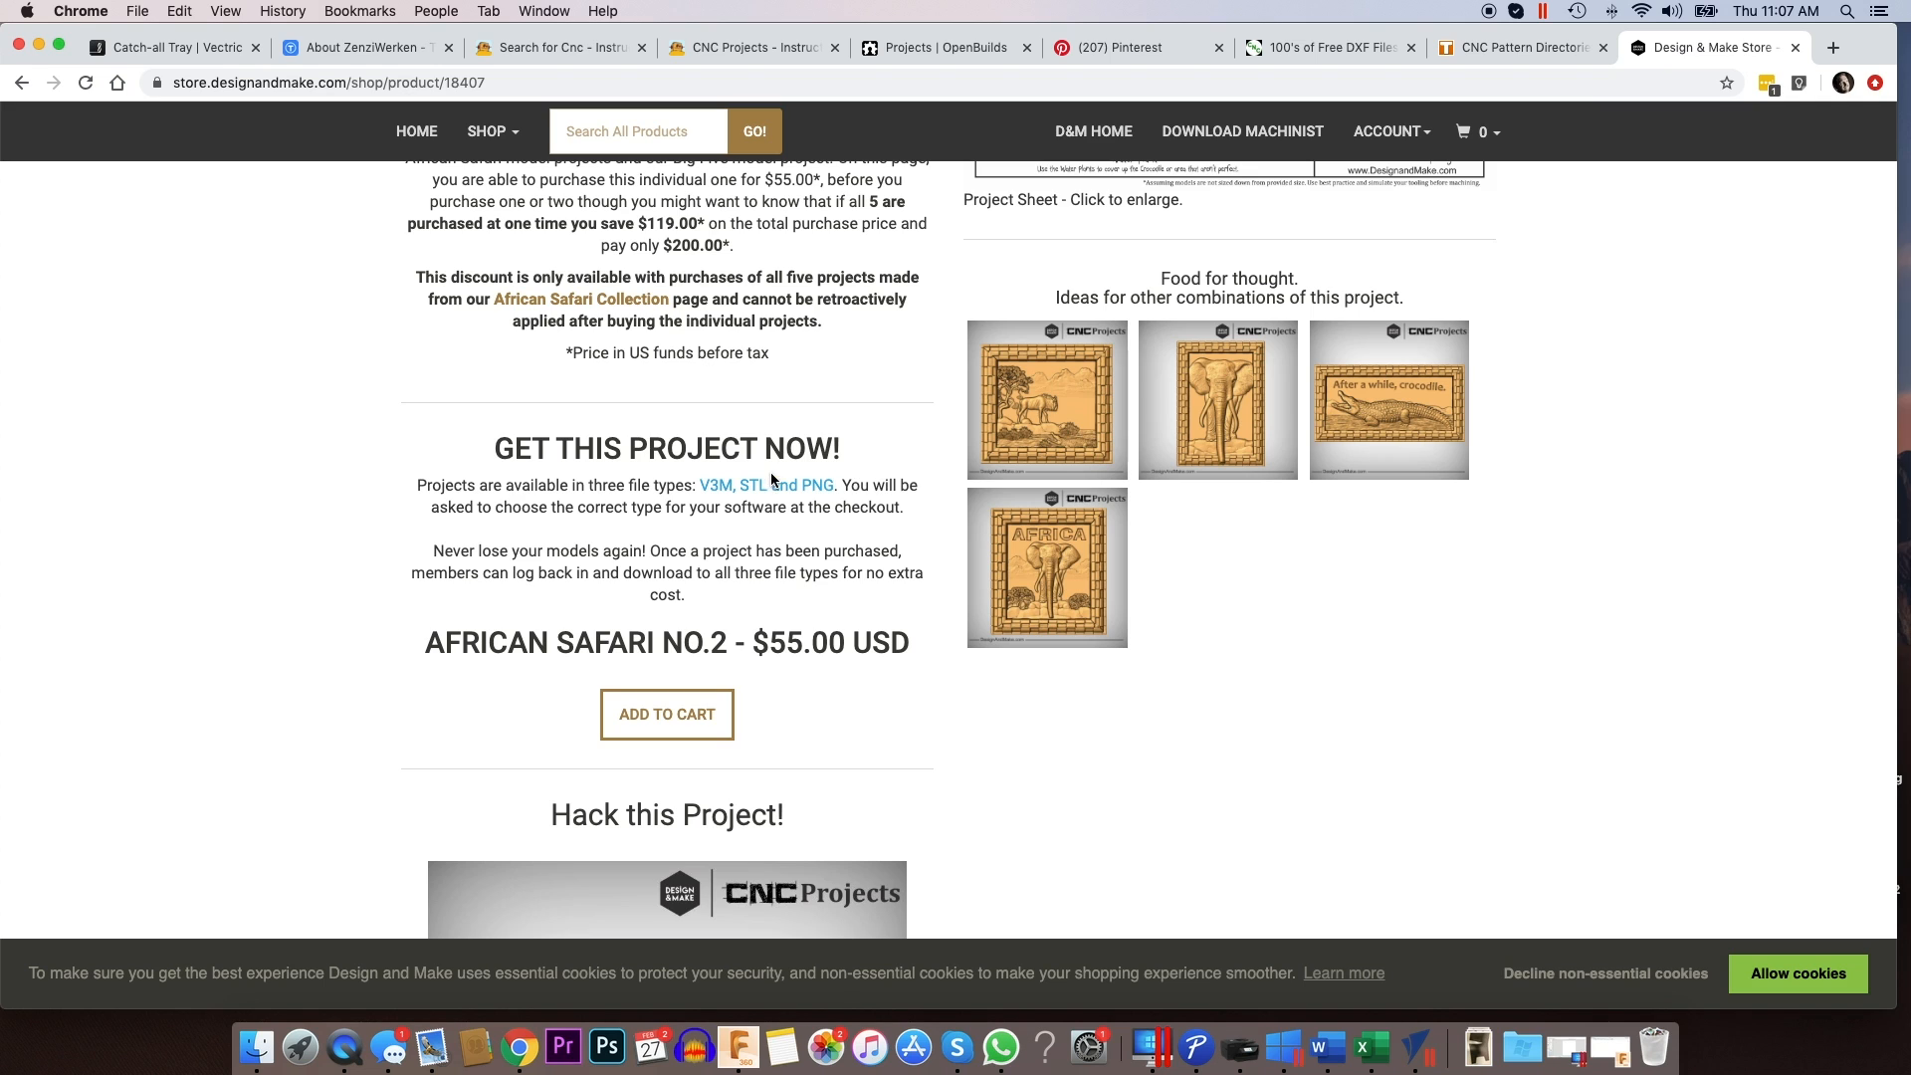
pyautogui.scroll(-3)
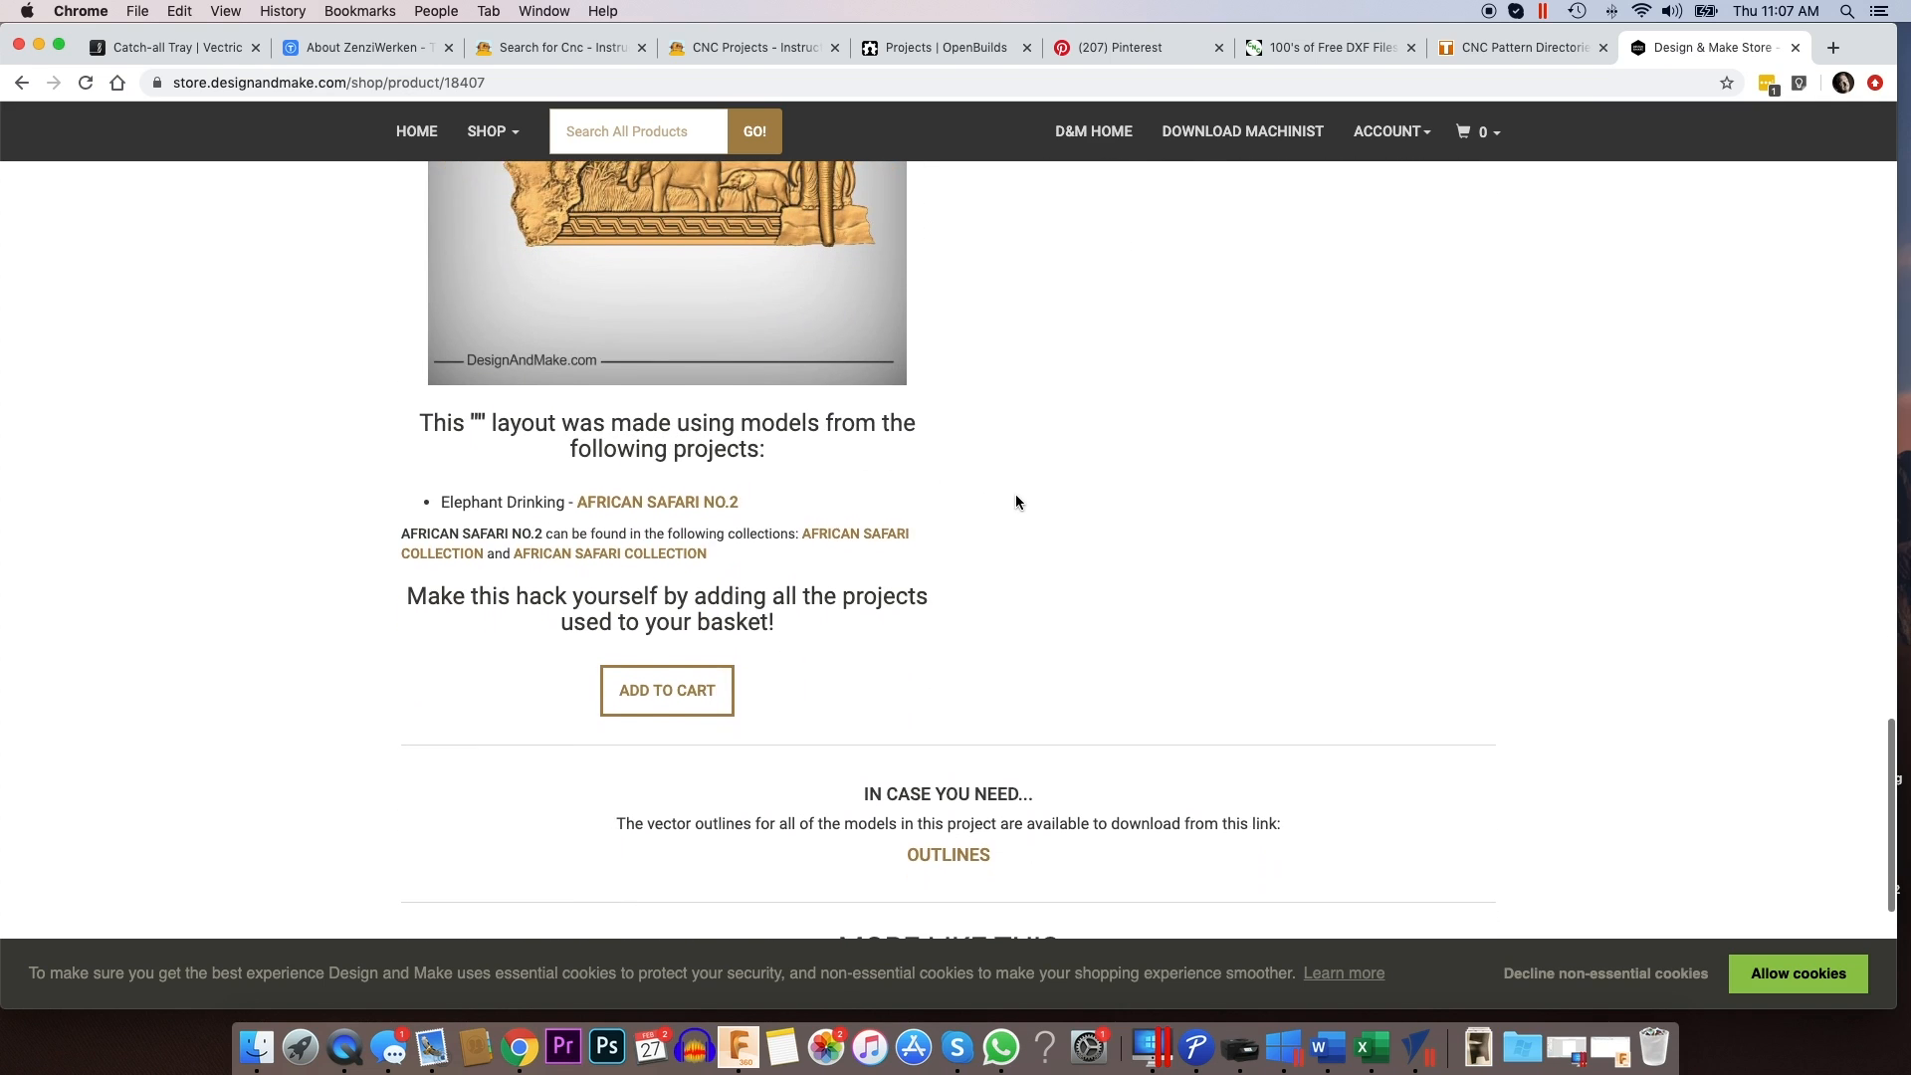
pyautogui.scroll(-3)
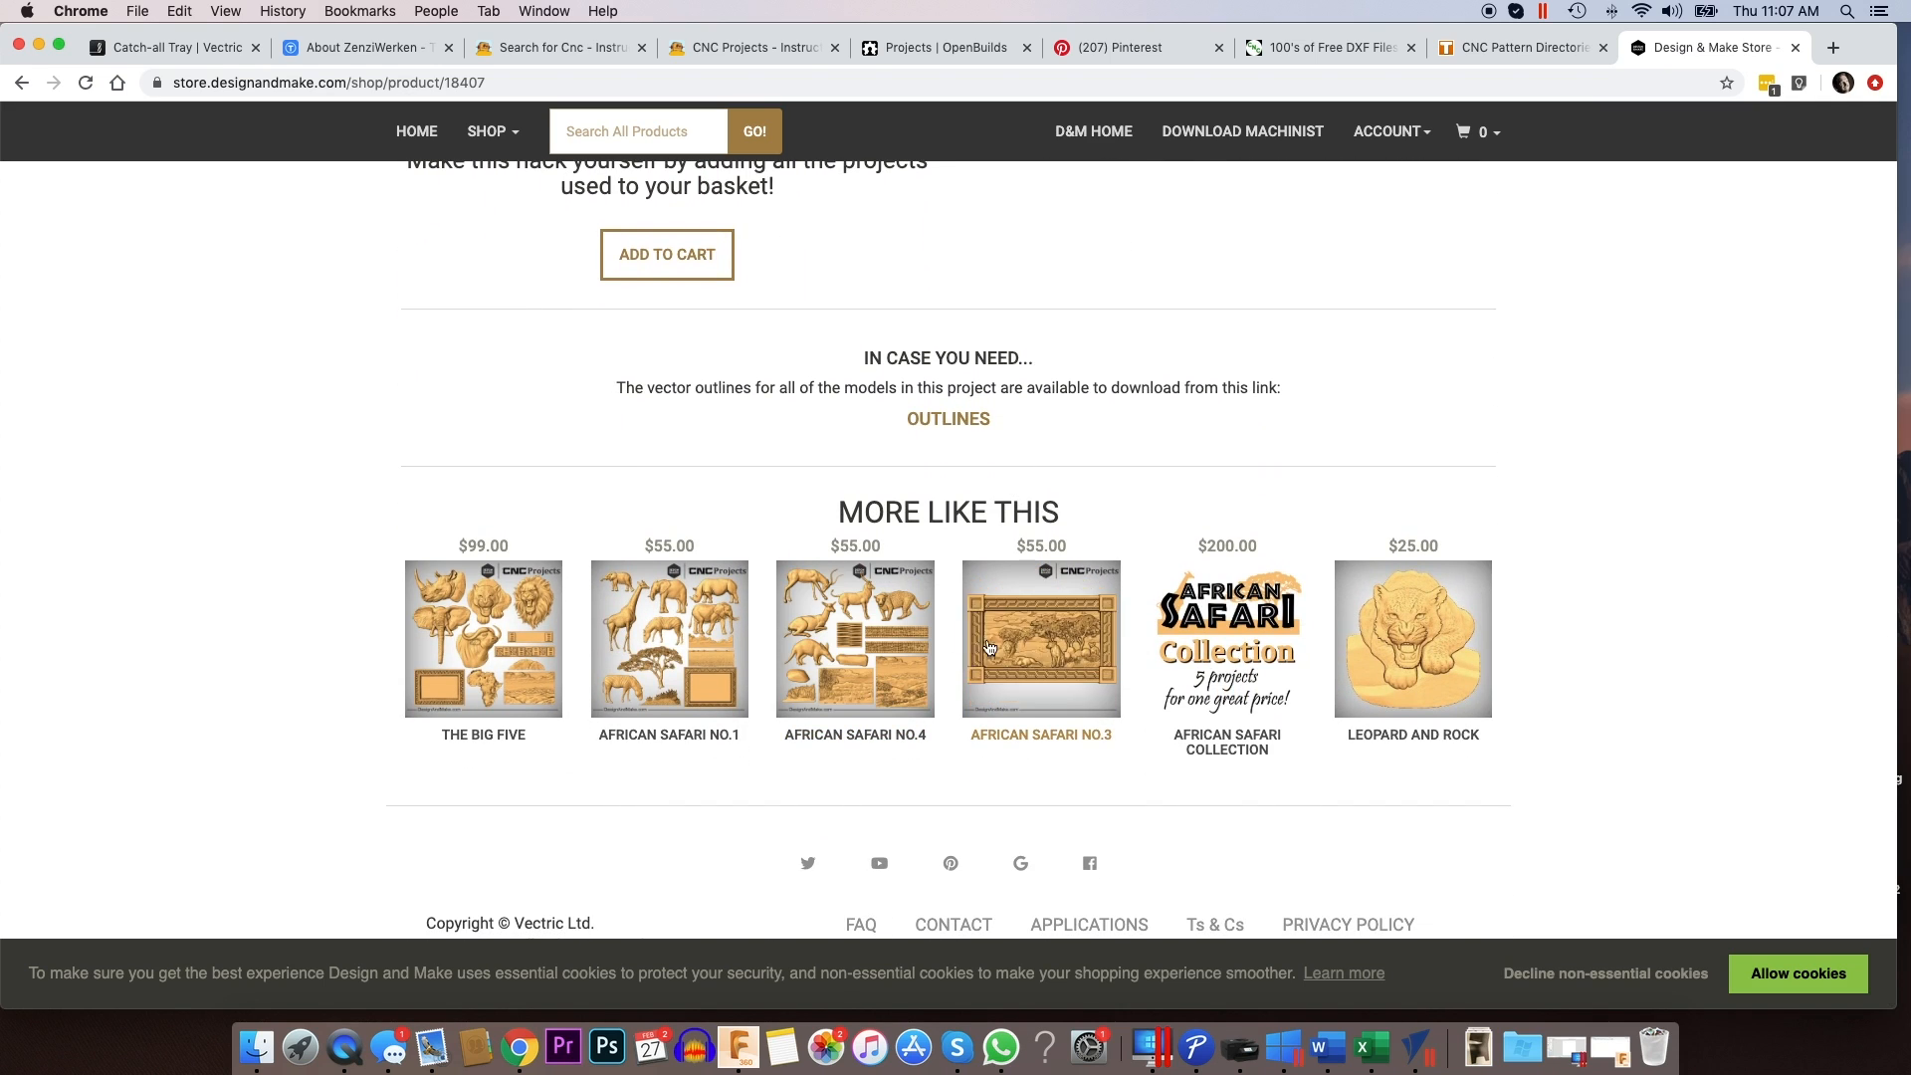
pyautogui.moveTo(1052, 646)
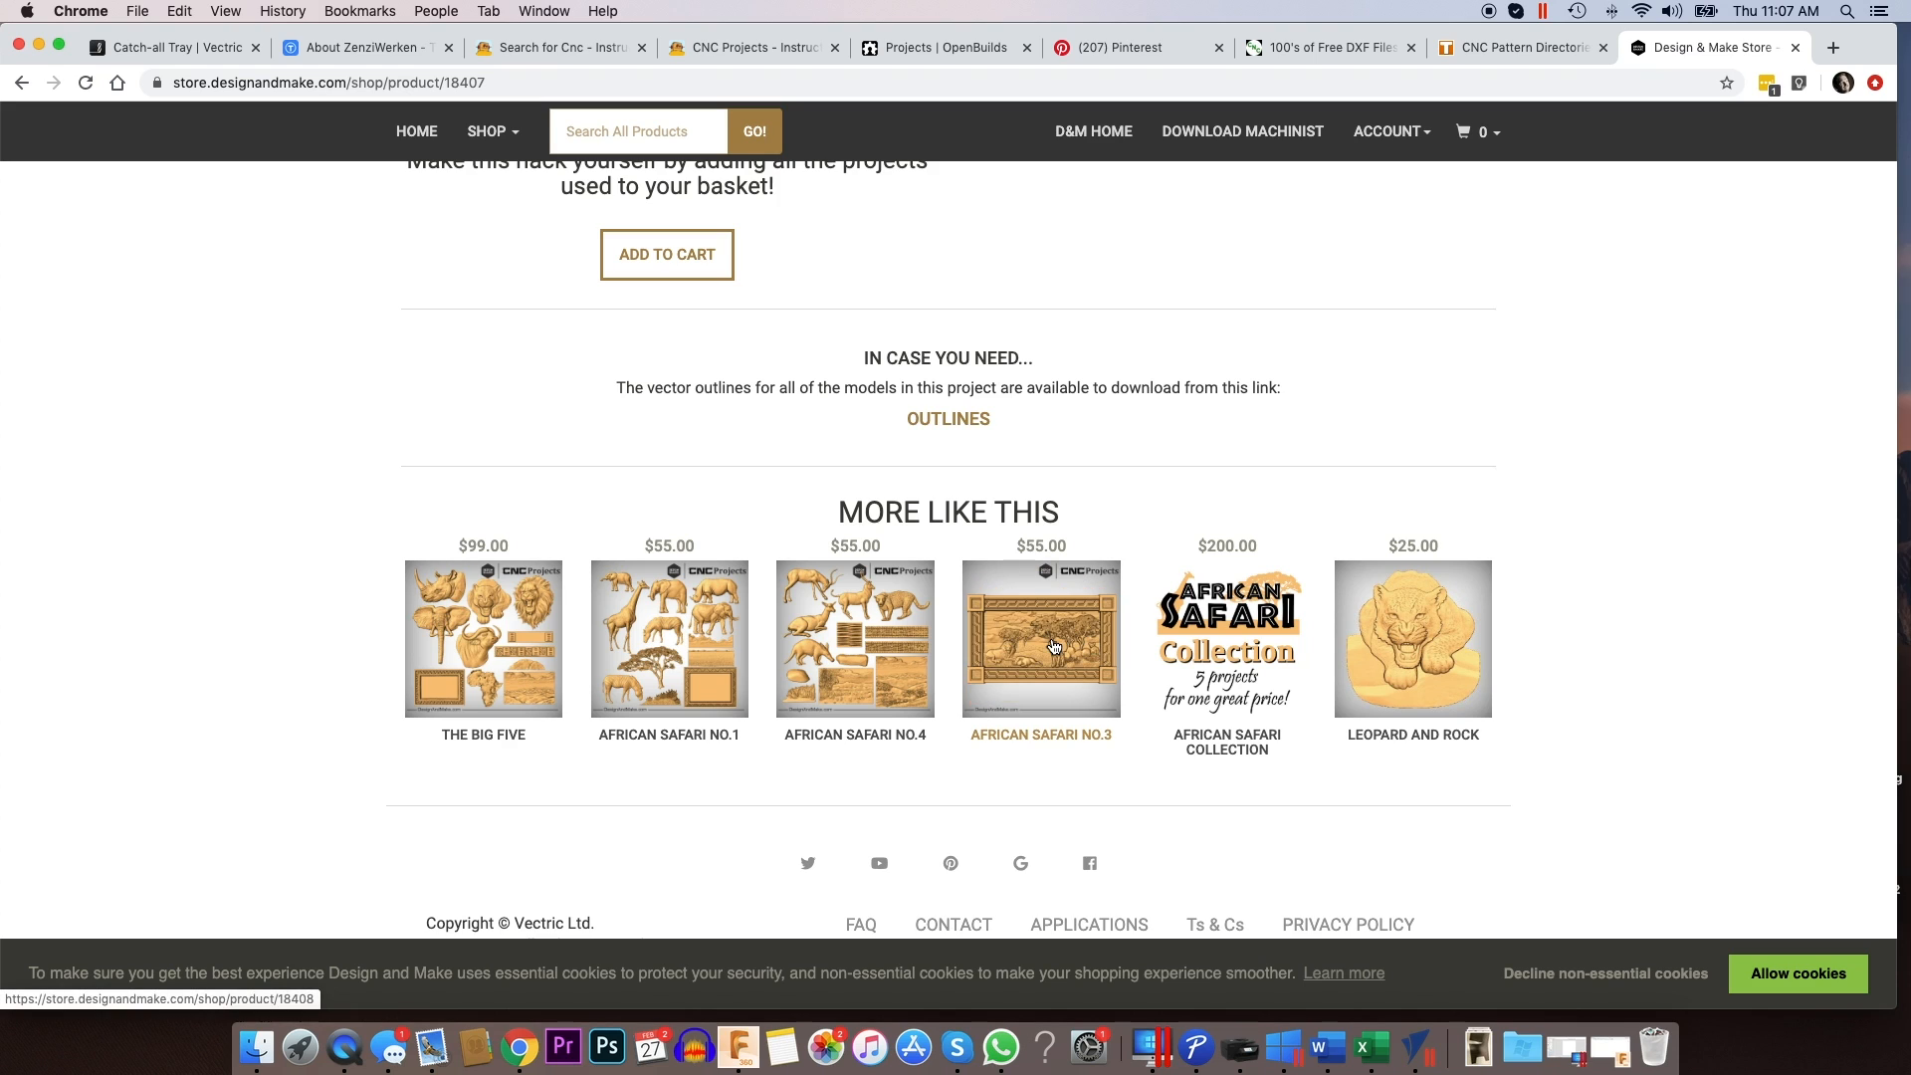
pyautogui.moveTo(1396, 638)
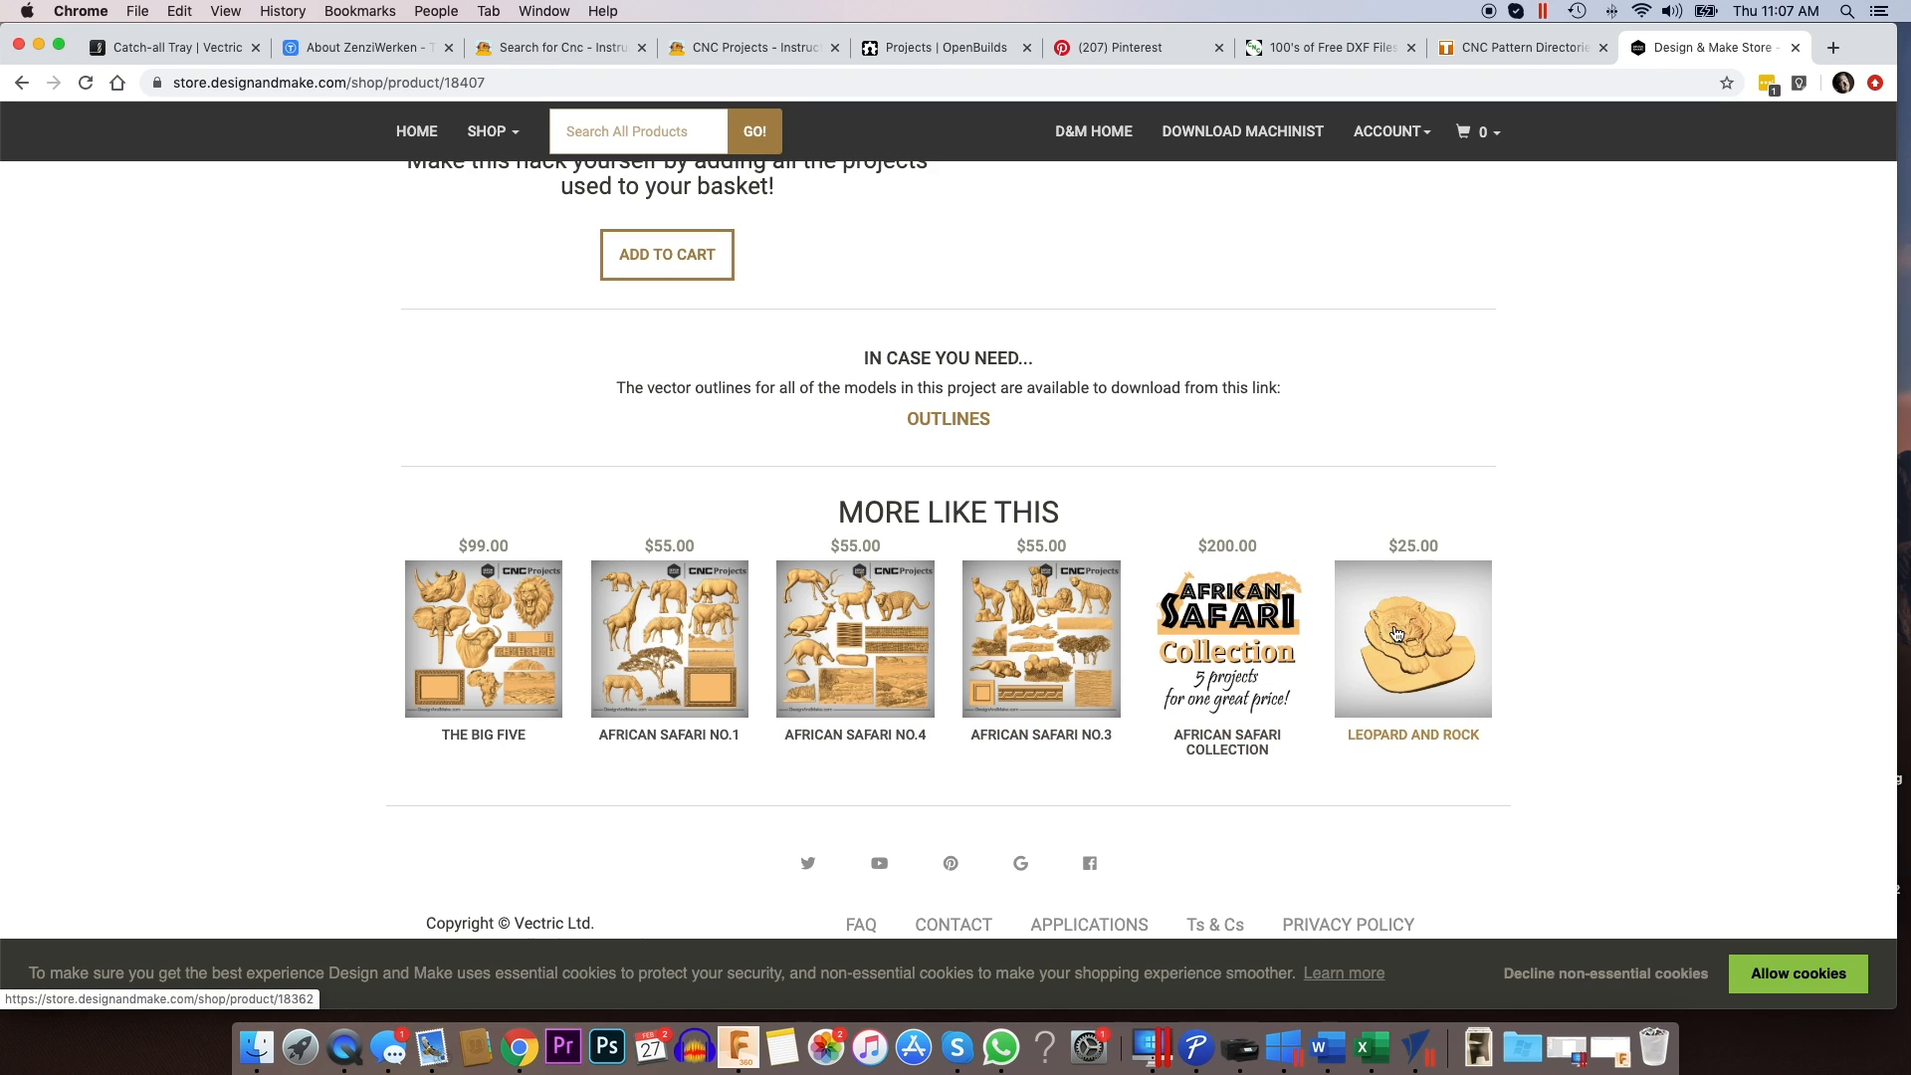
pyautogui.moveTo(508, 645)
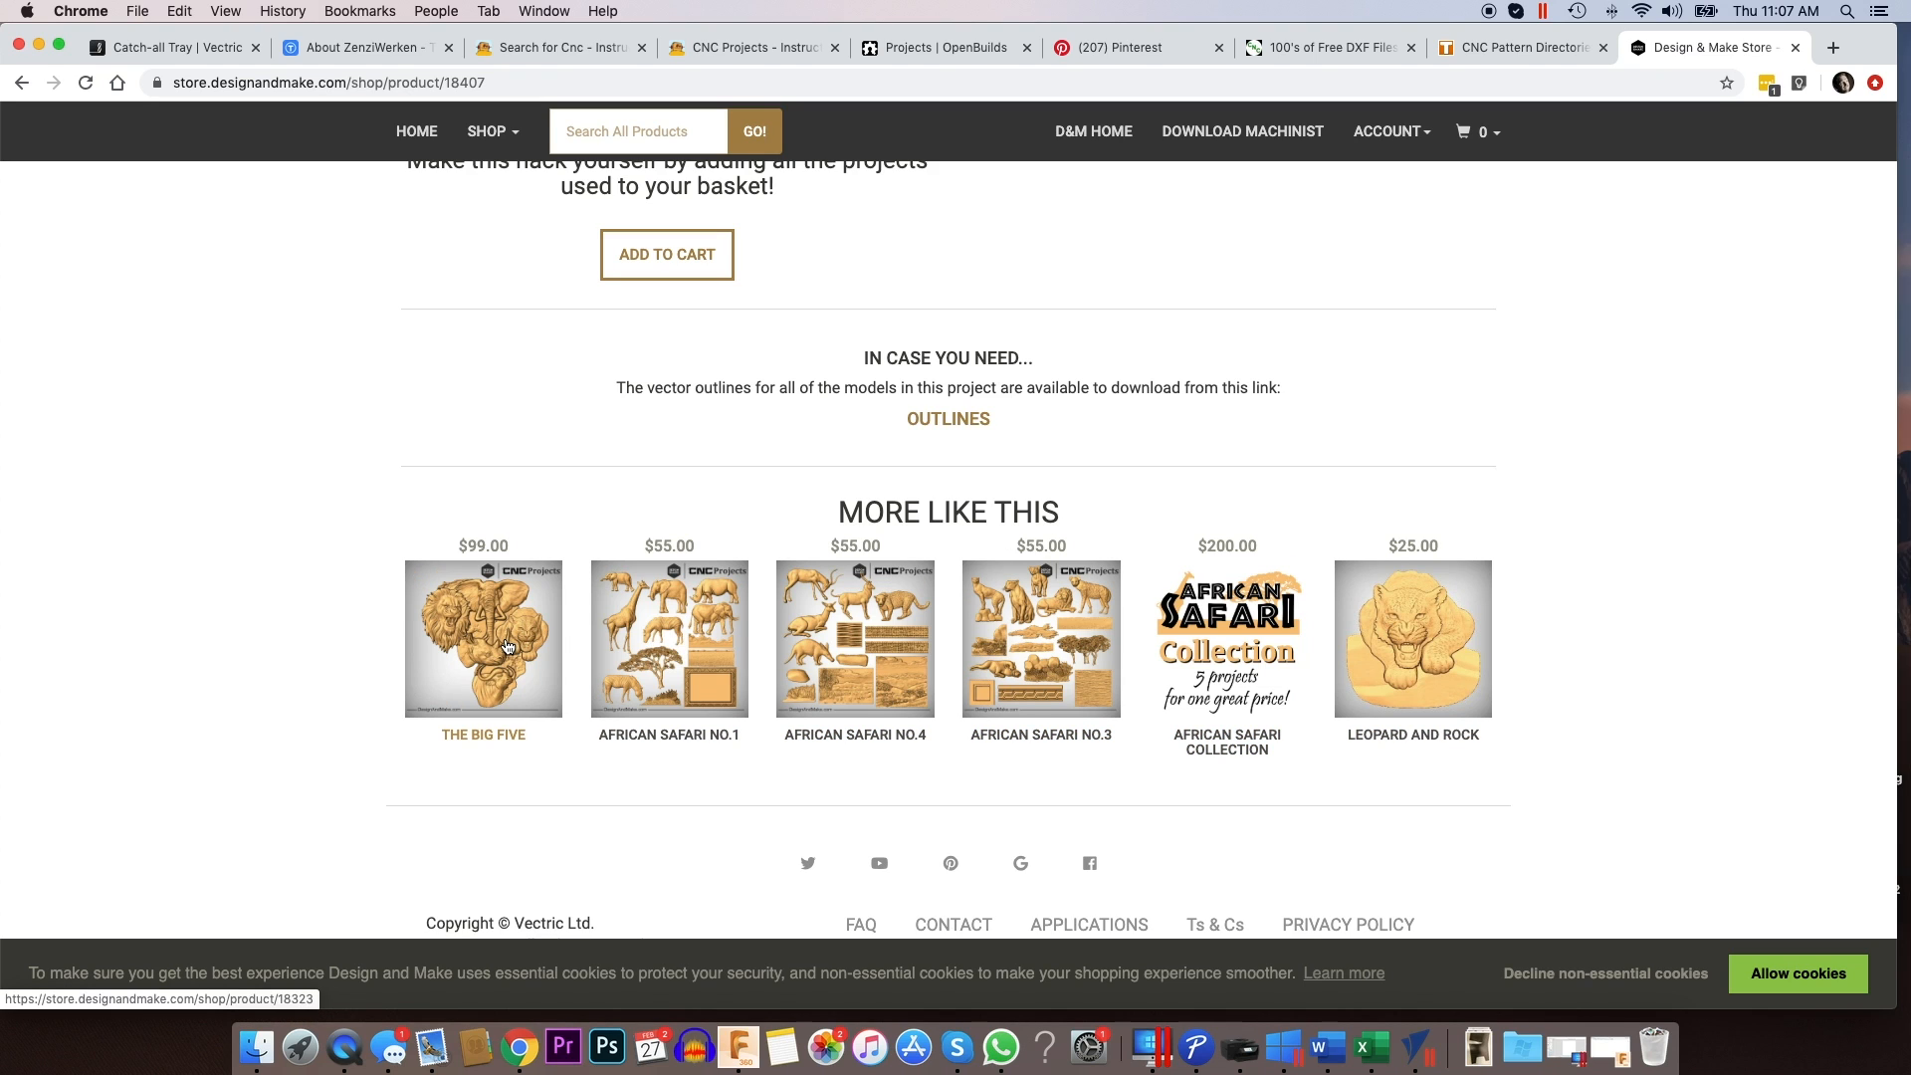
pyautogui.moveTo(625, 644)
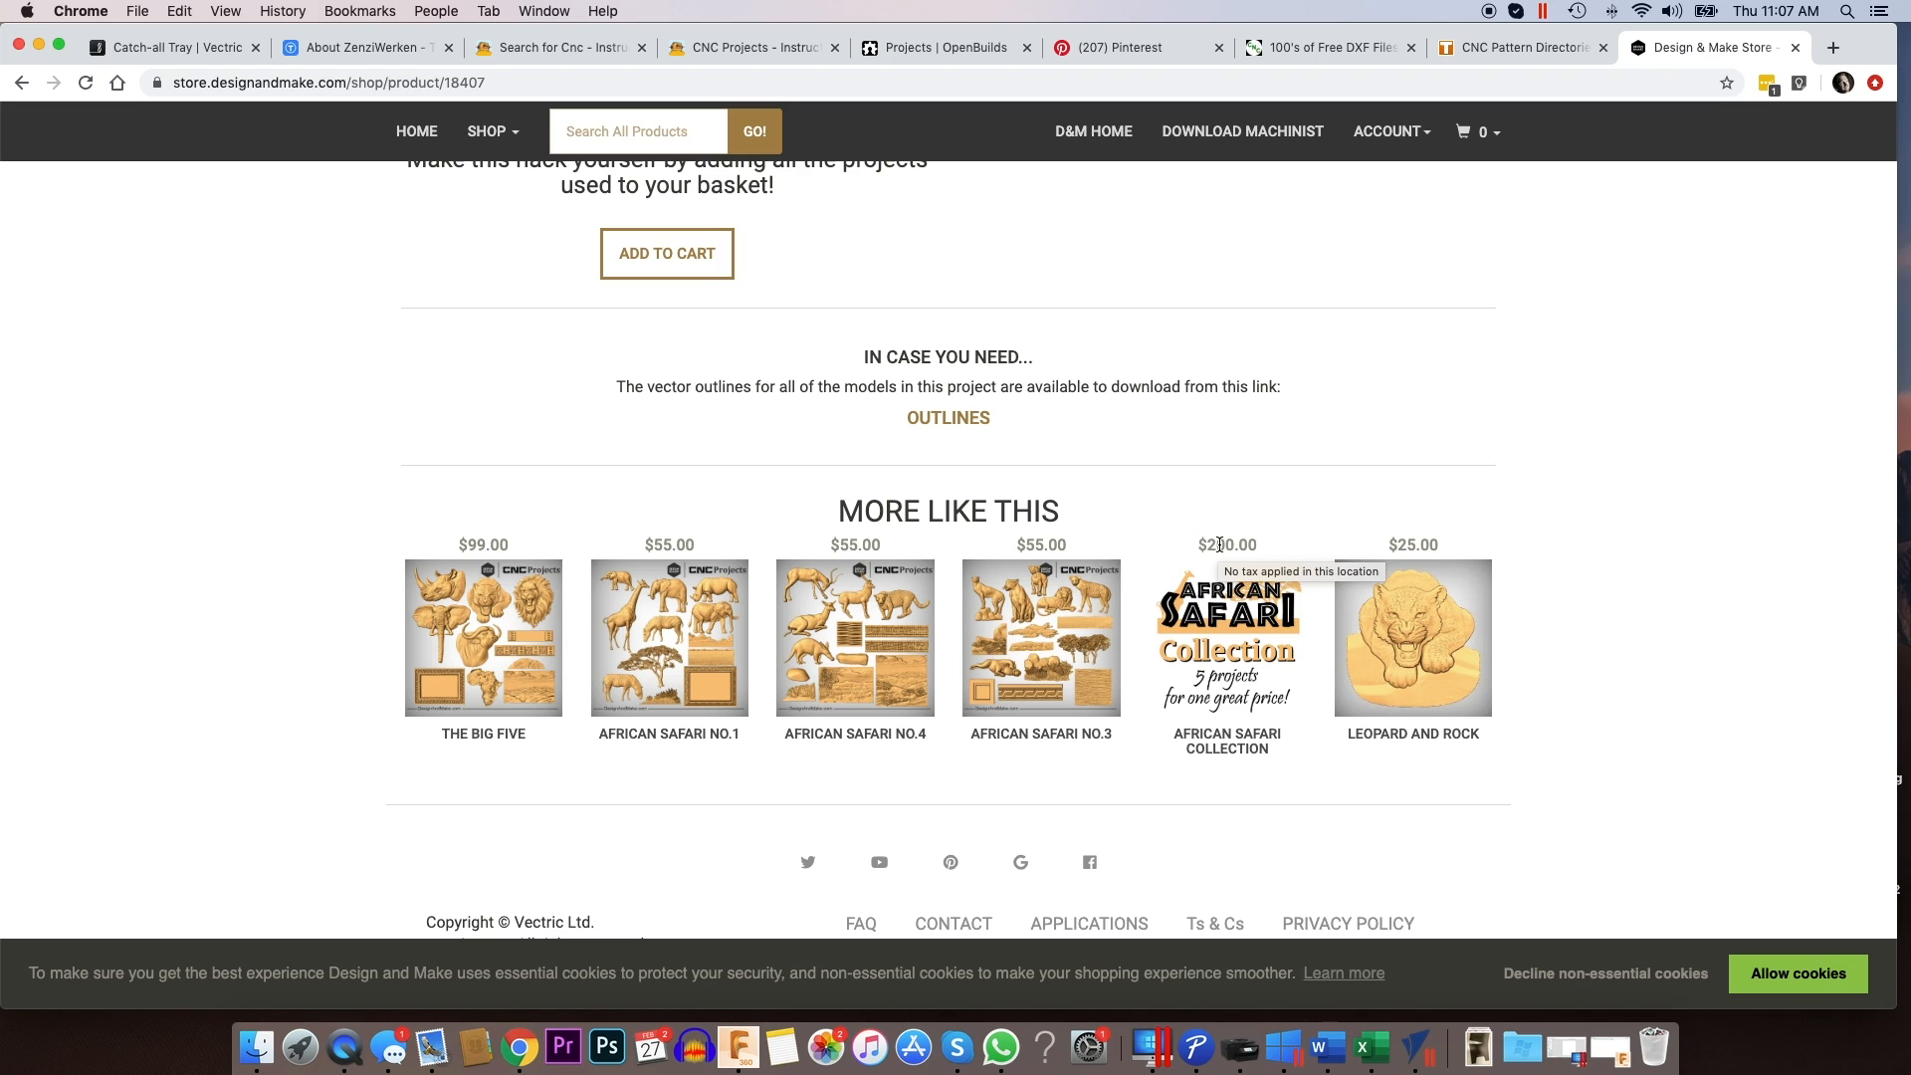
pyautogui.moveTo(1258, 534)
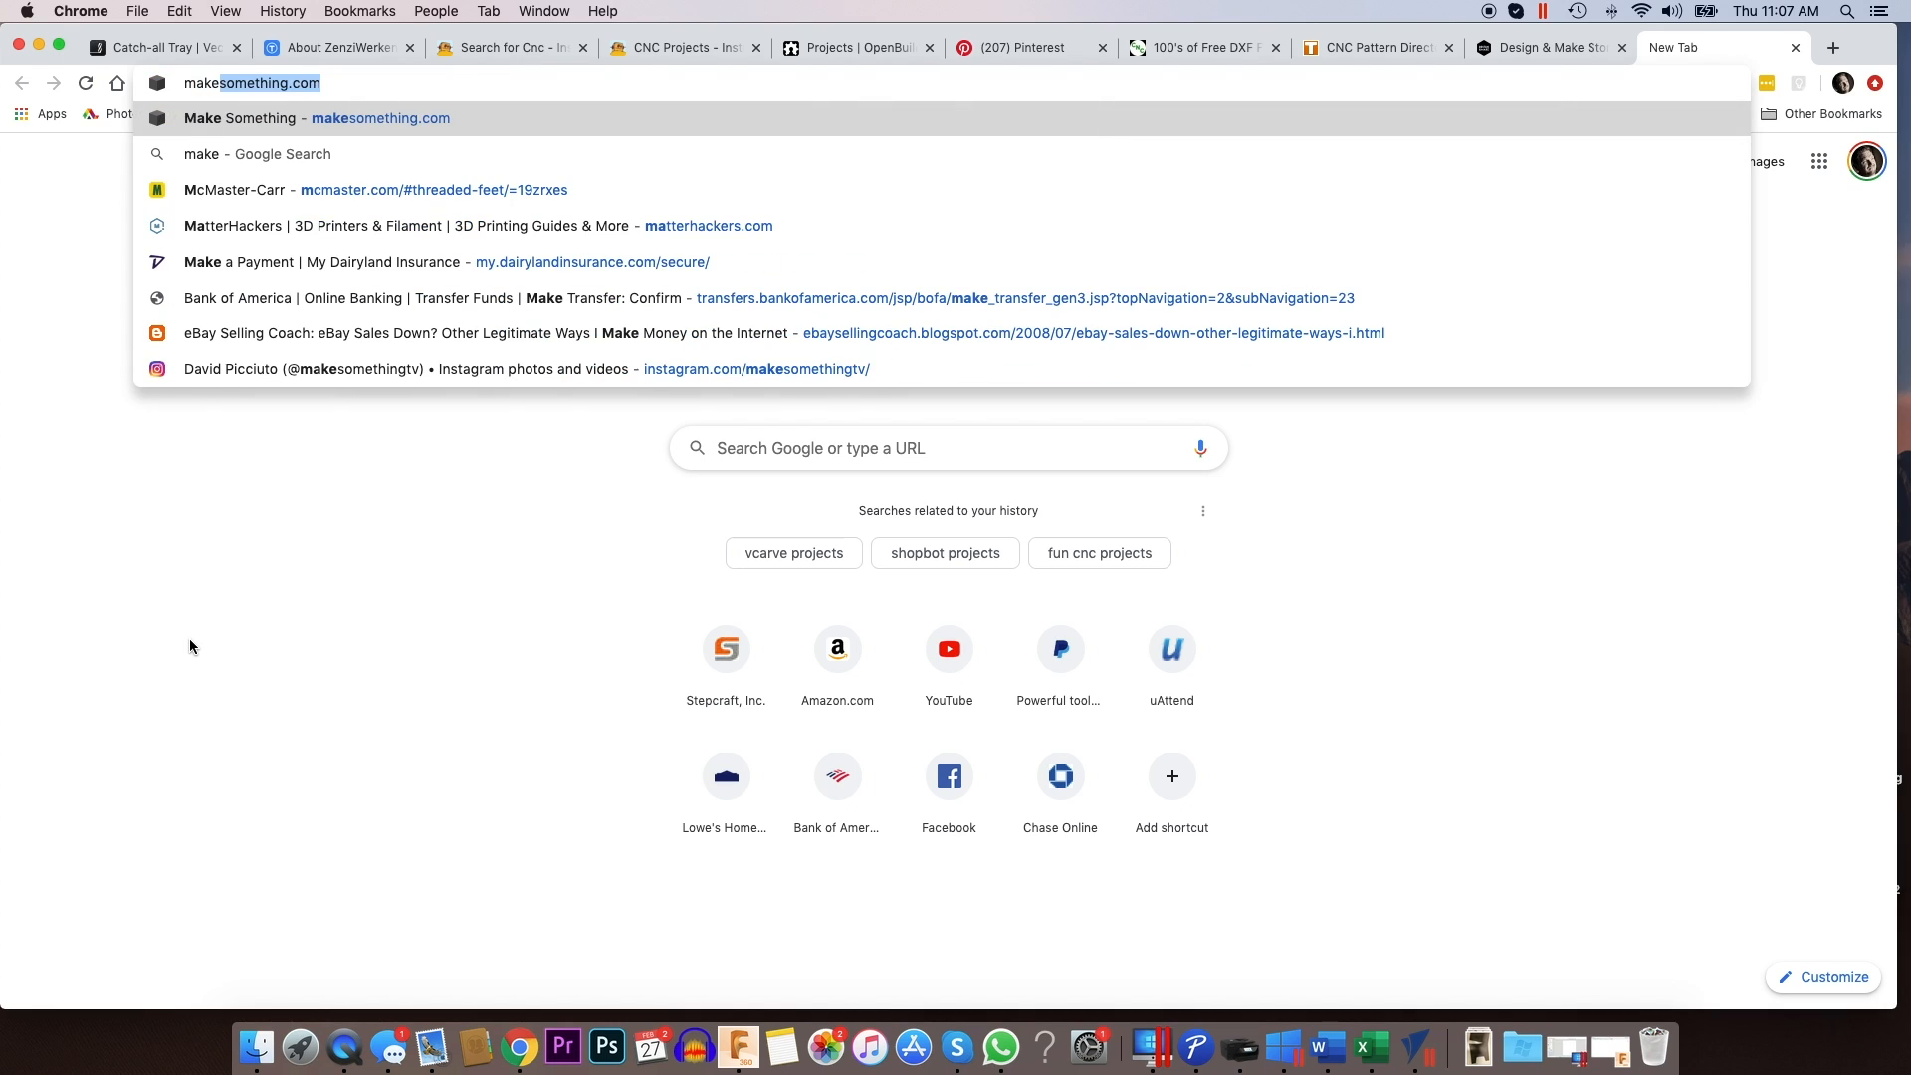
# - Load the makeCNC site and open its Aircraft pattern category
pyautogui.write('makecnc.')
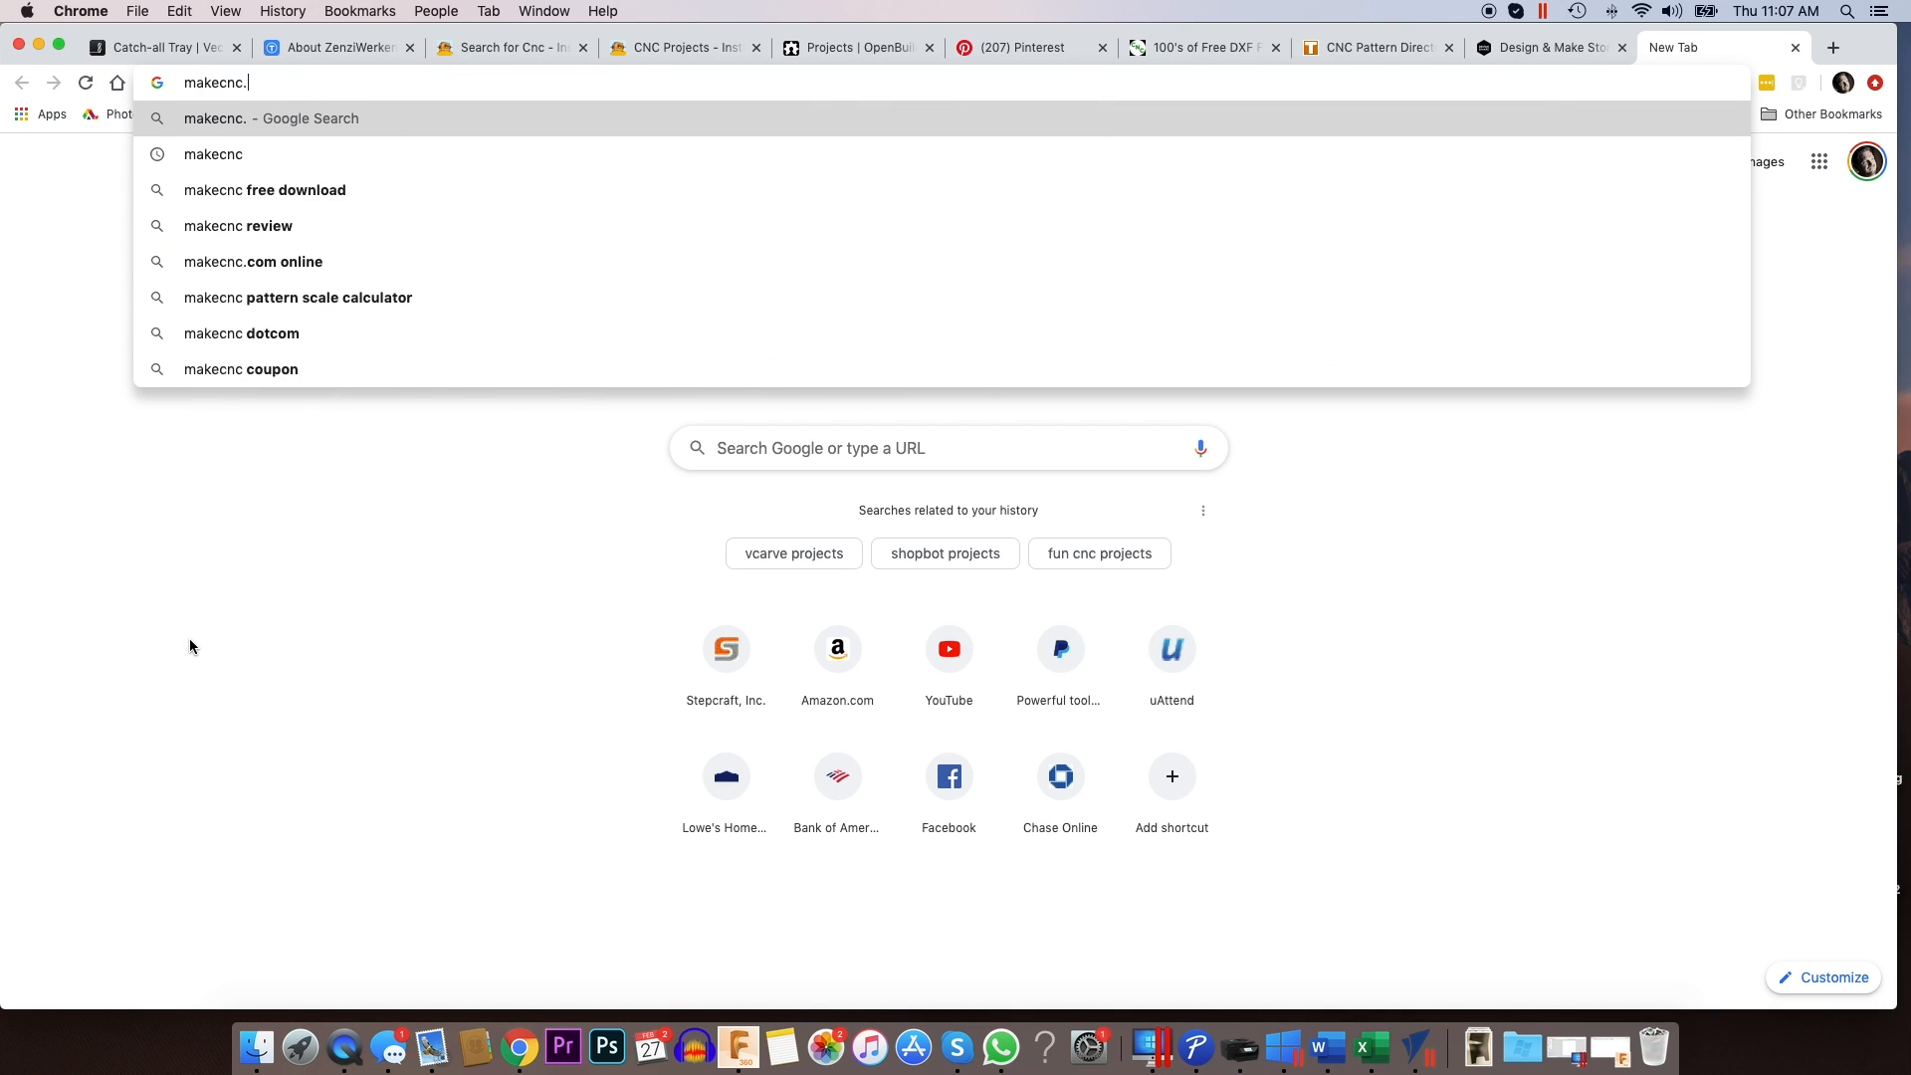
pyautogui.press('Enter')
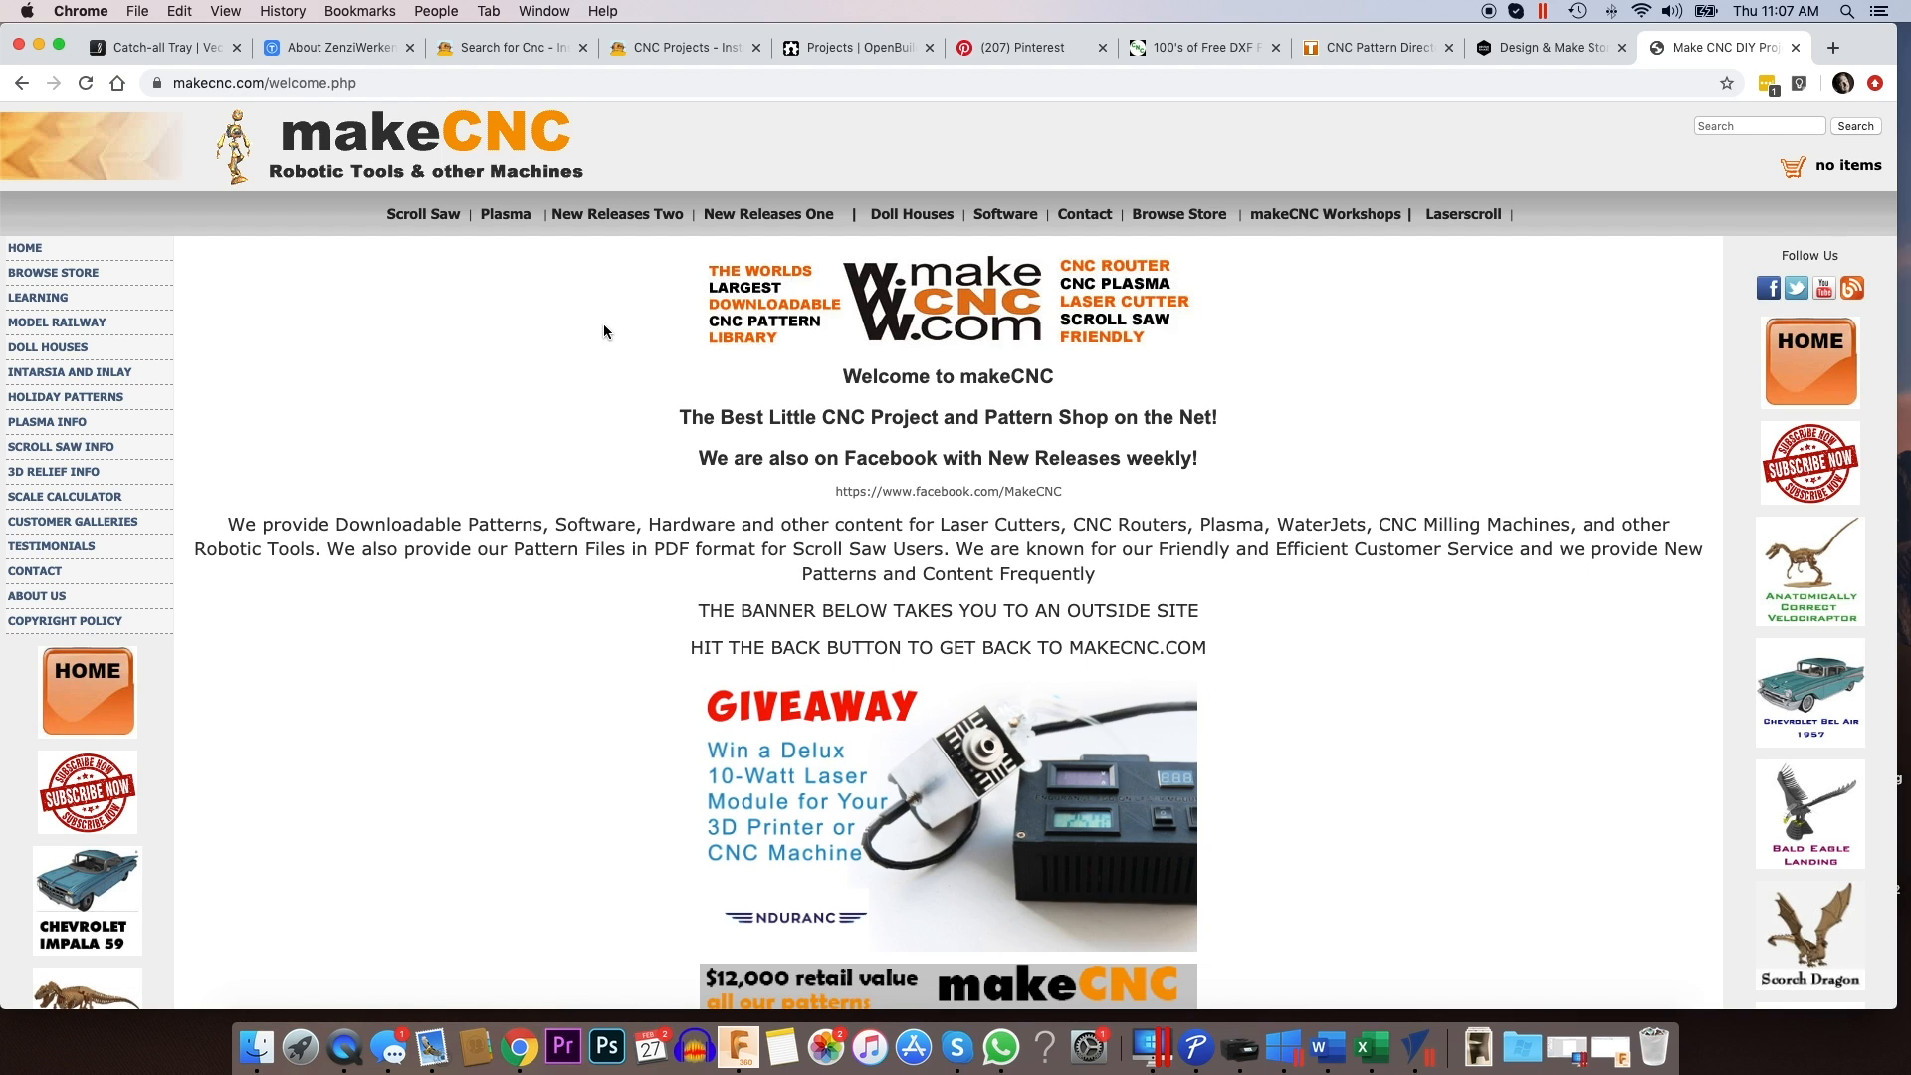
pyautogui.moveTo(55, 275)
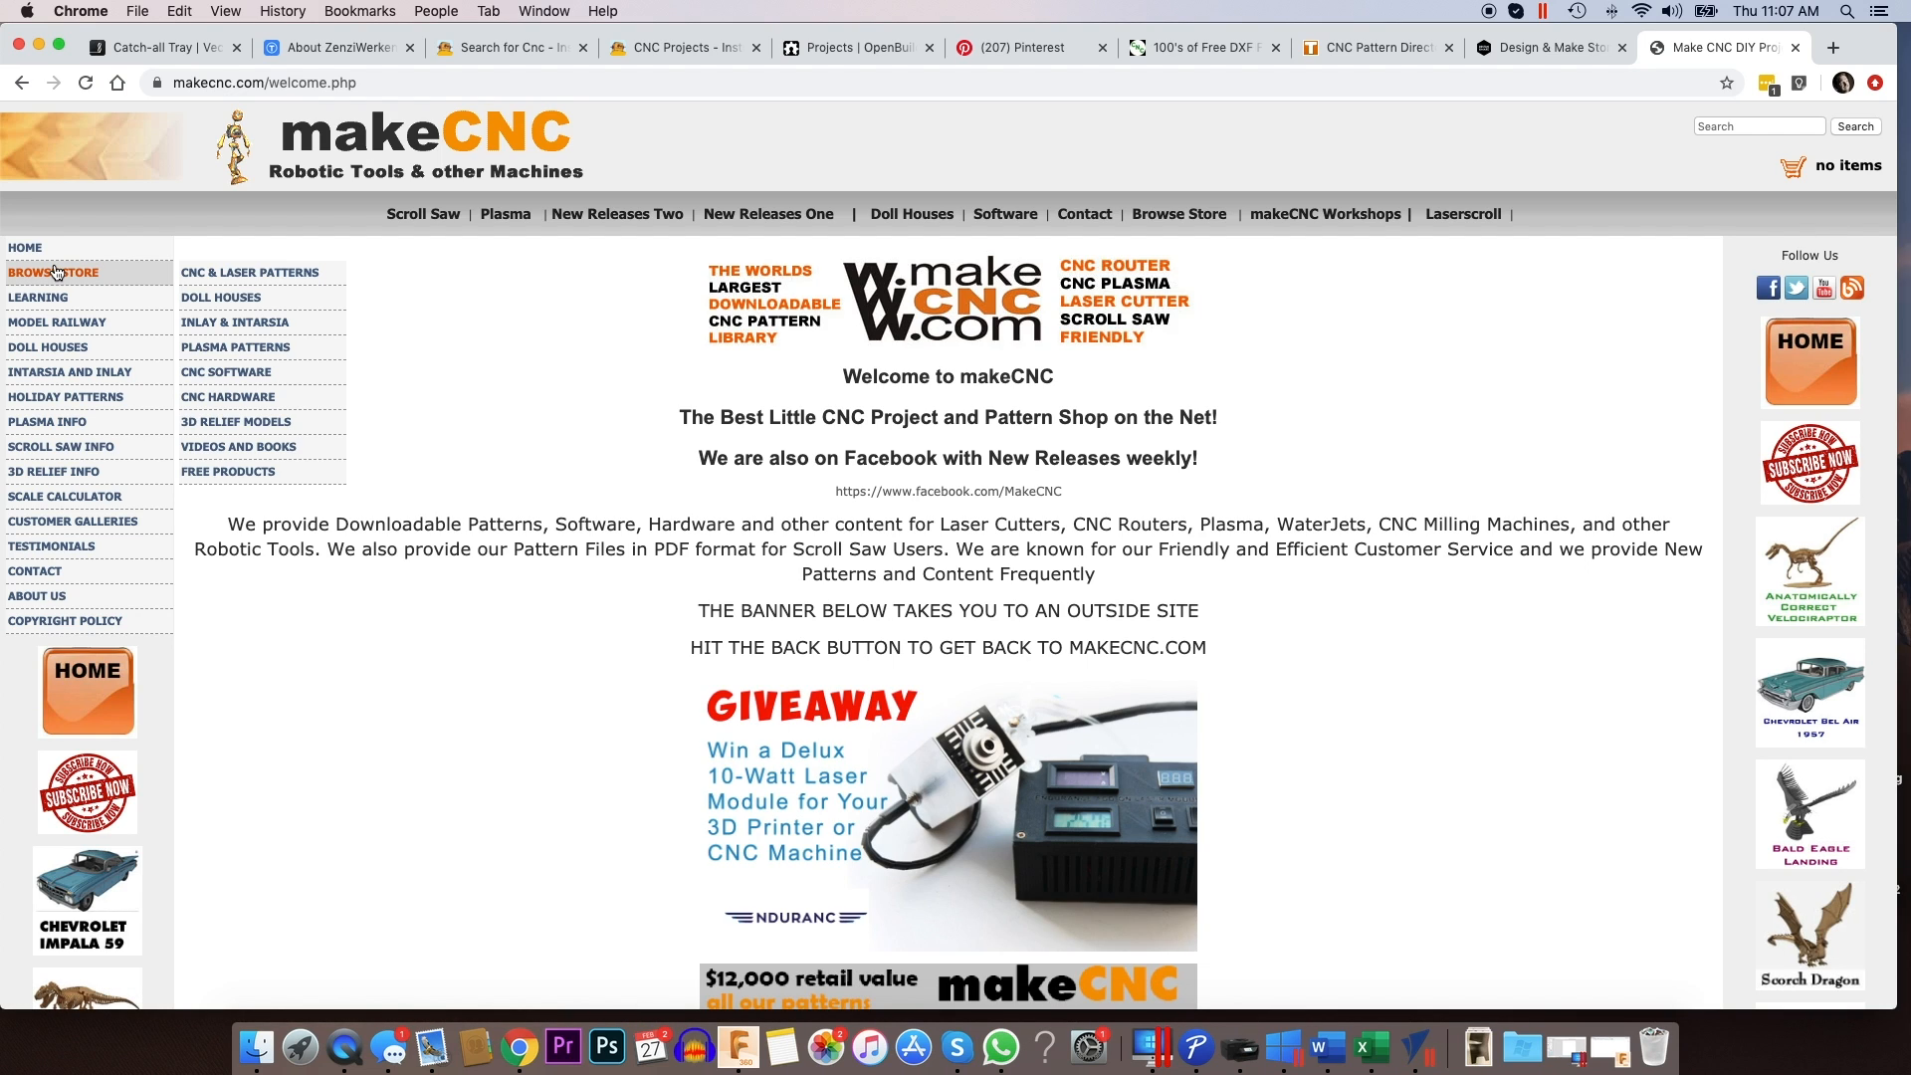
pyautogui.moveTo(116, 280)
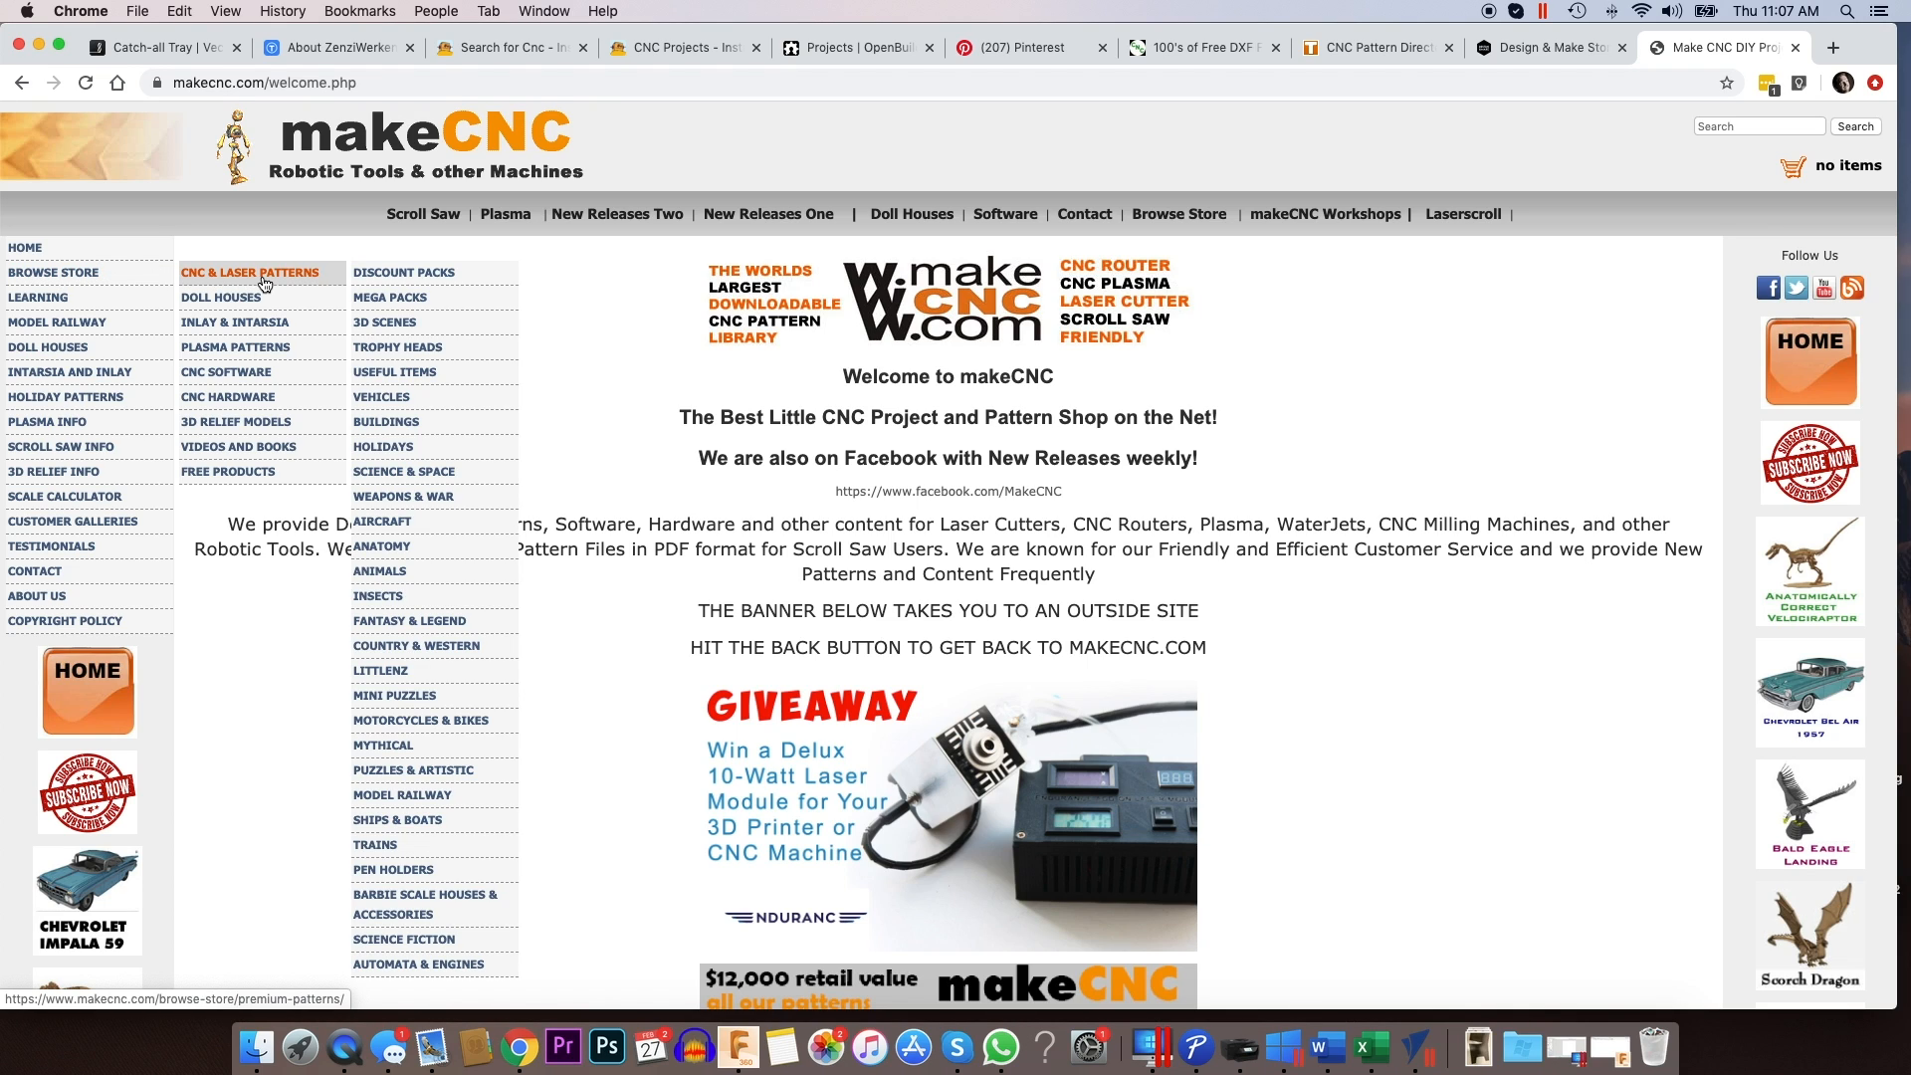
pyautogui.moveTo(305, 283)
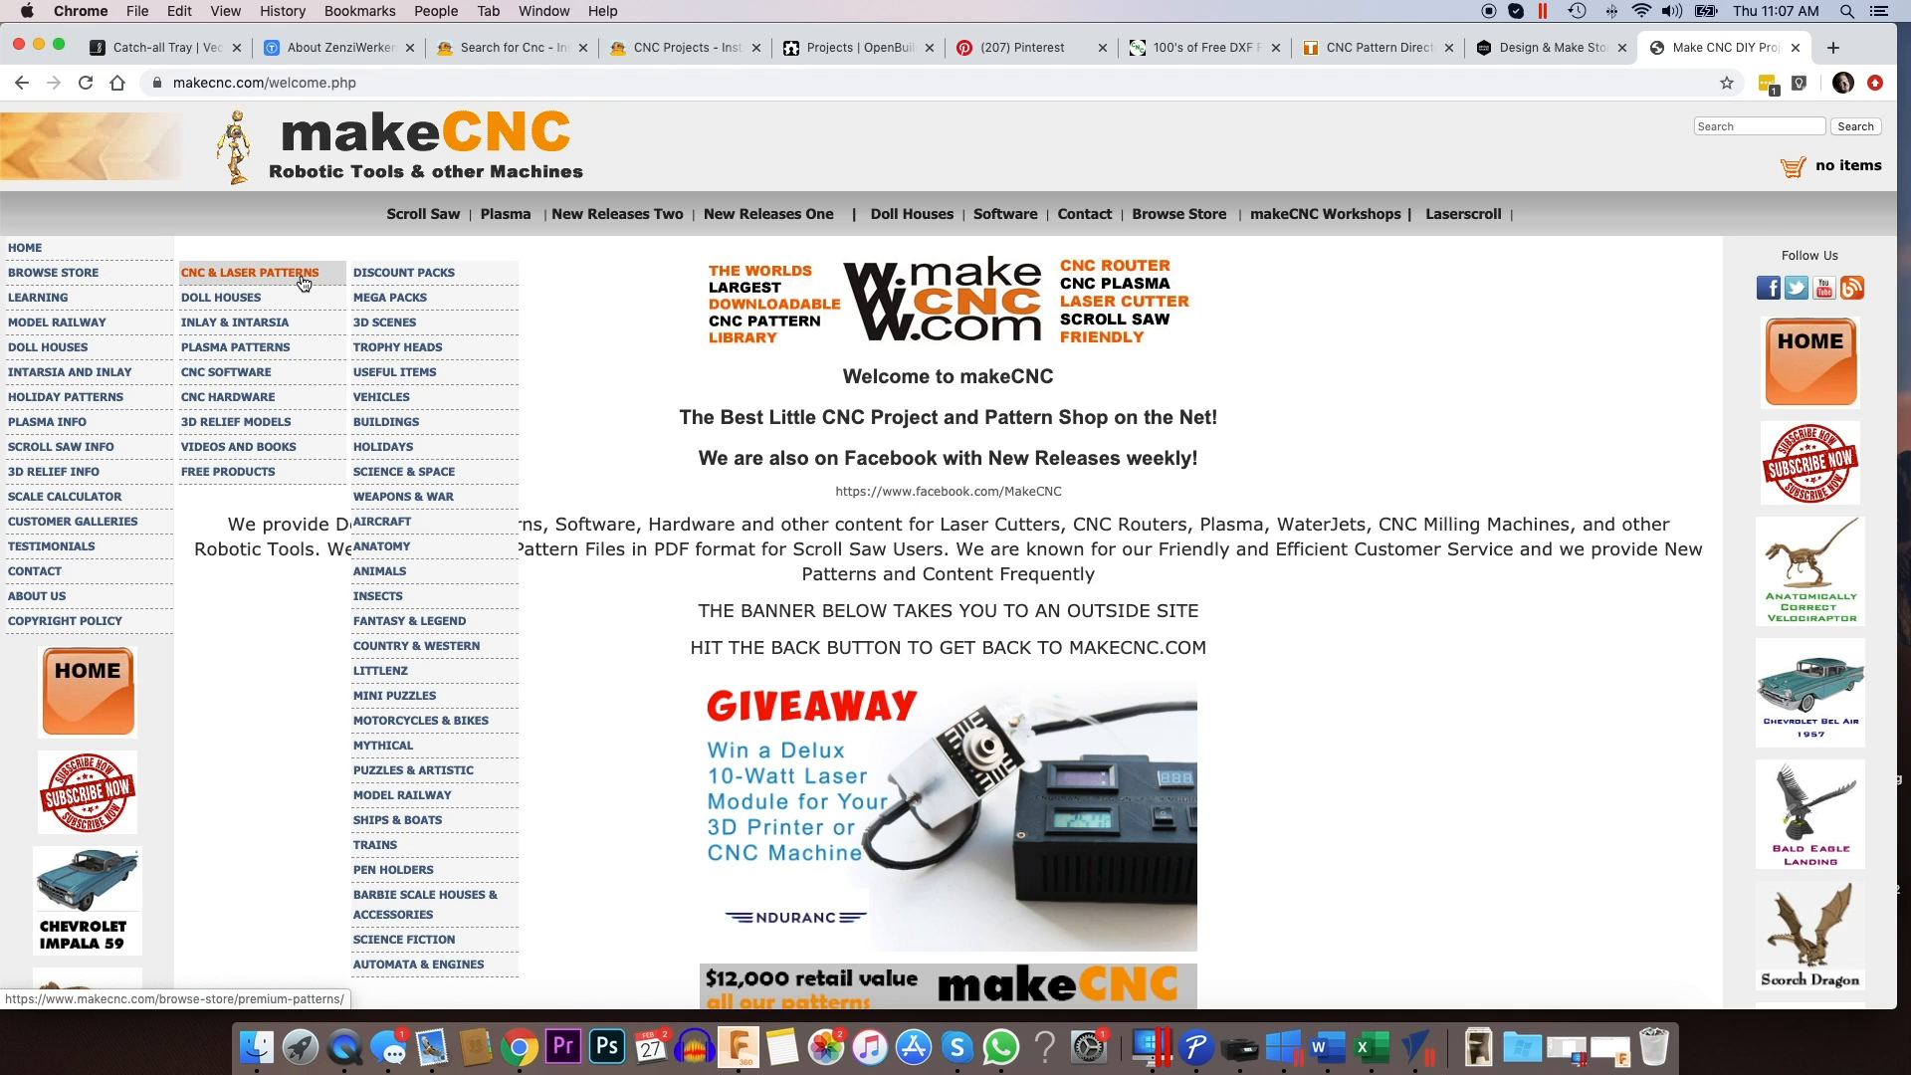
pyautogui.moveTo(403, 477)
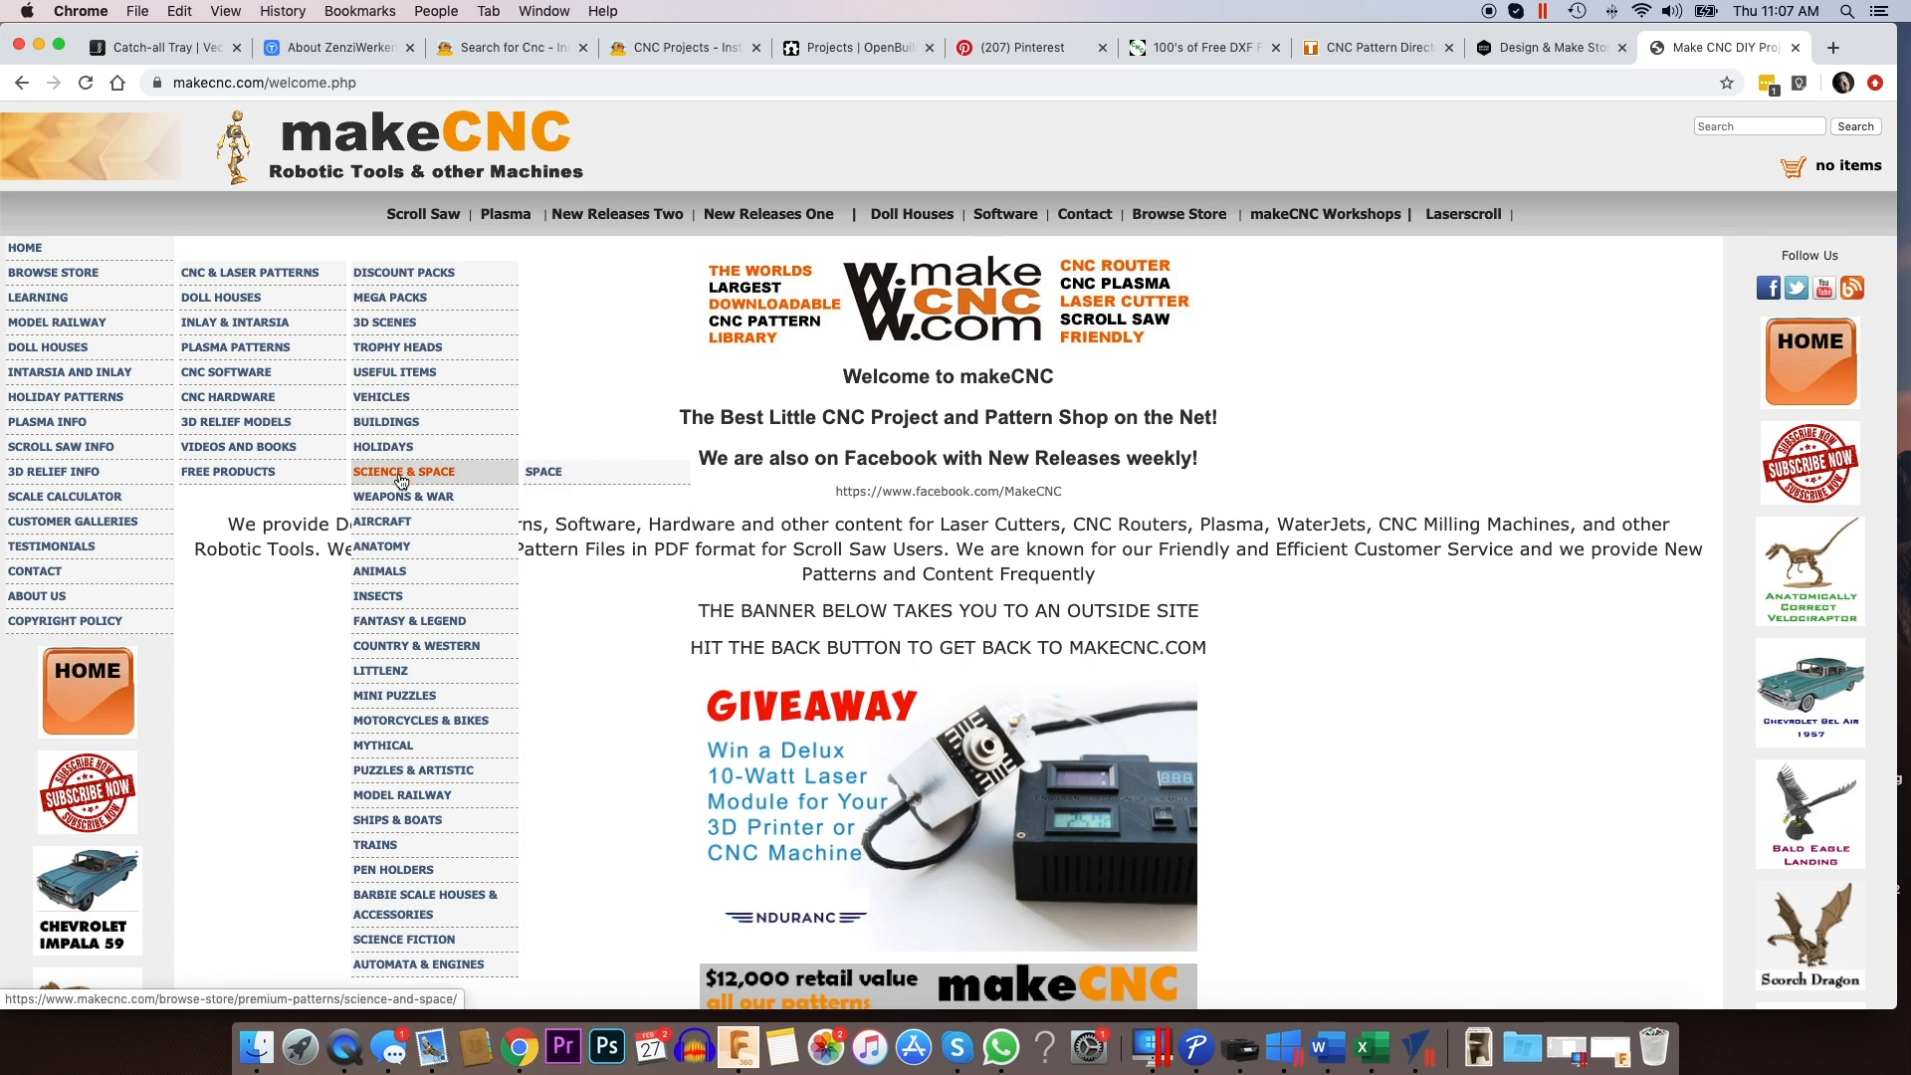
pyautogui.click(378, 521)
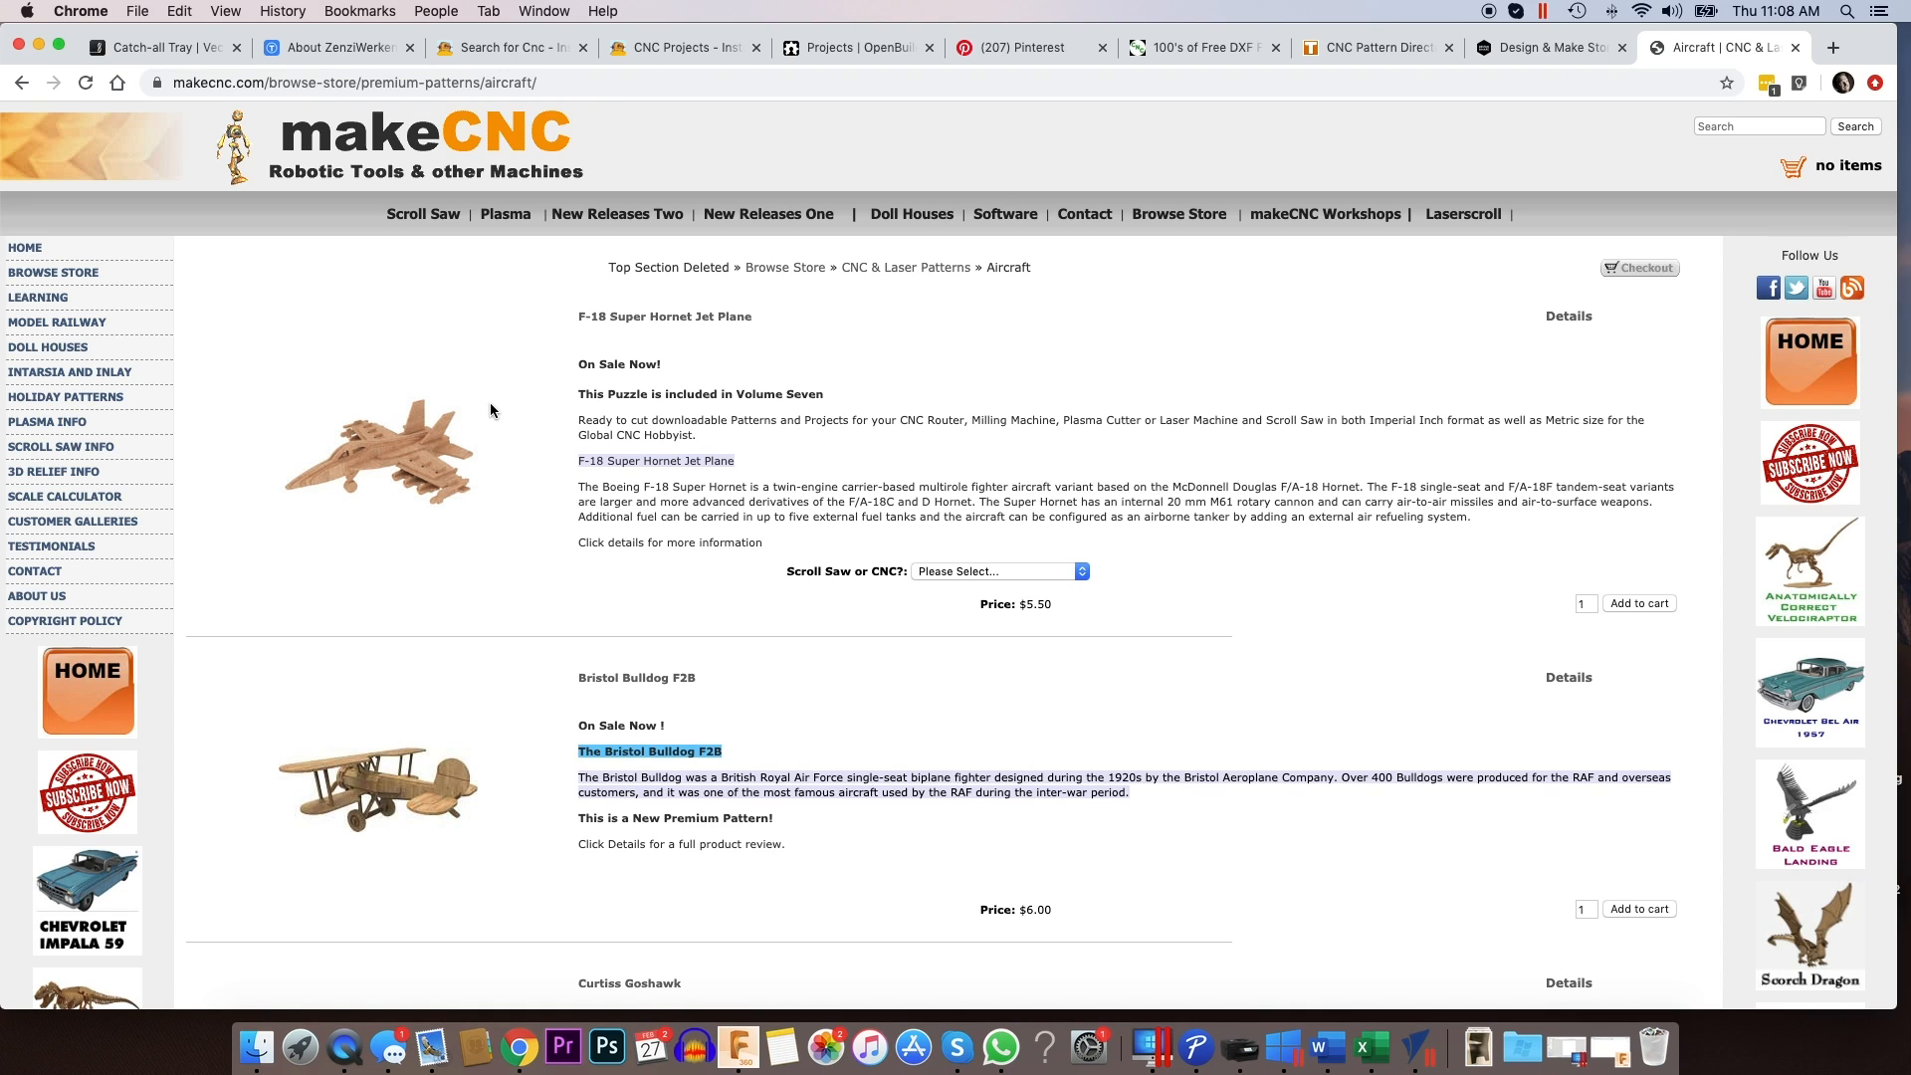
pyautogui.moveTo(334, 350)
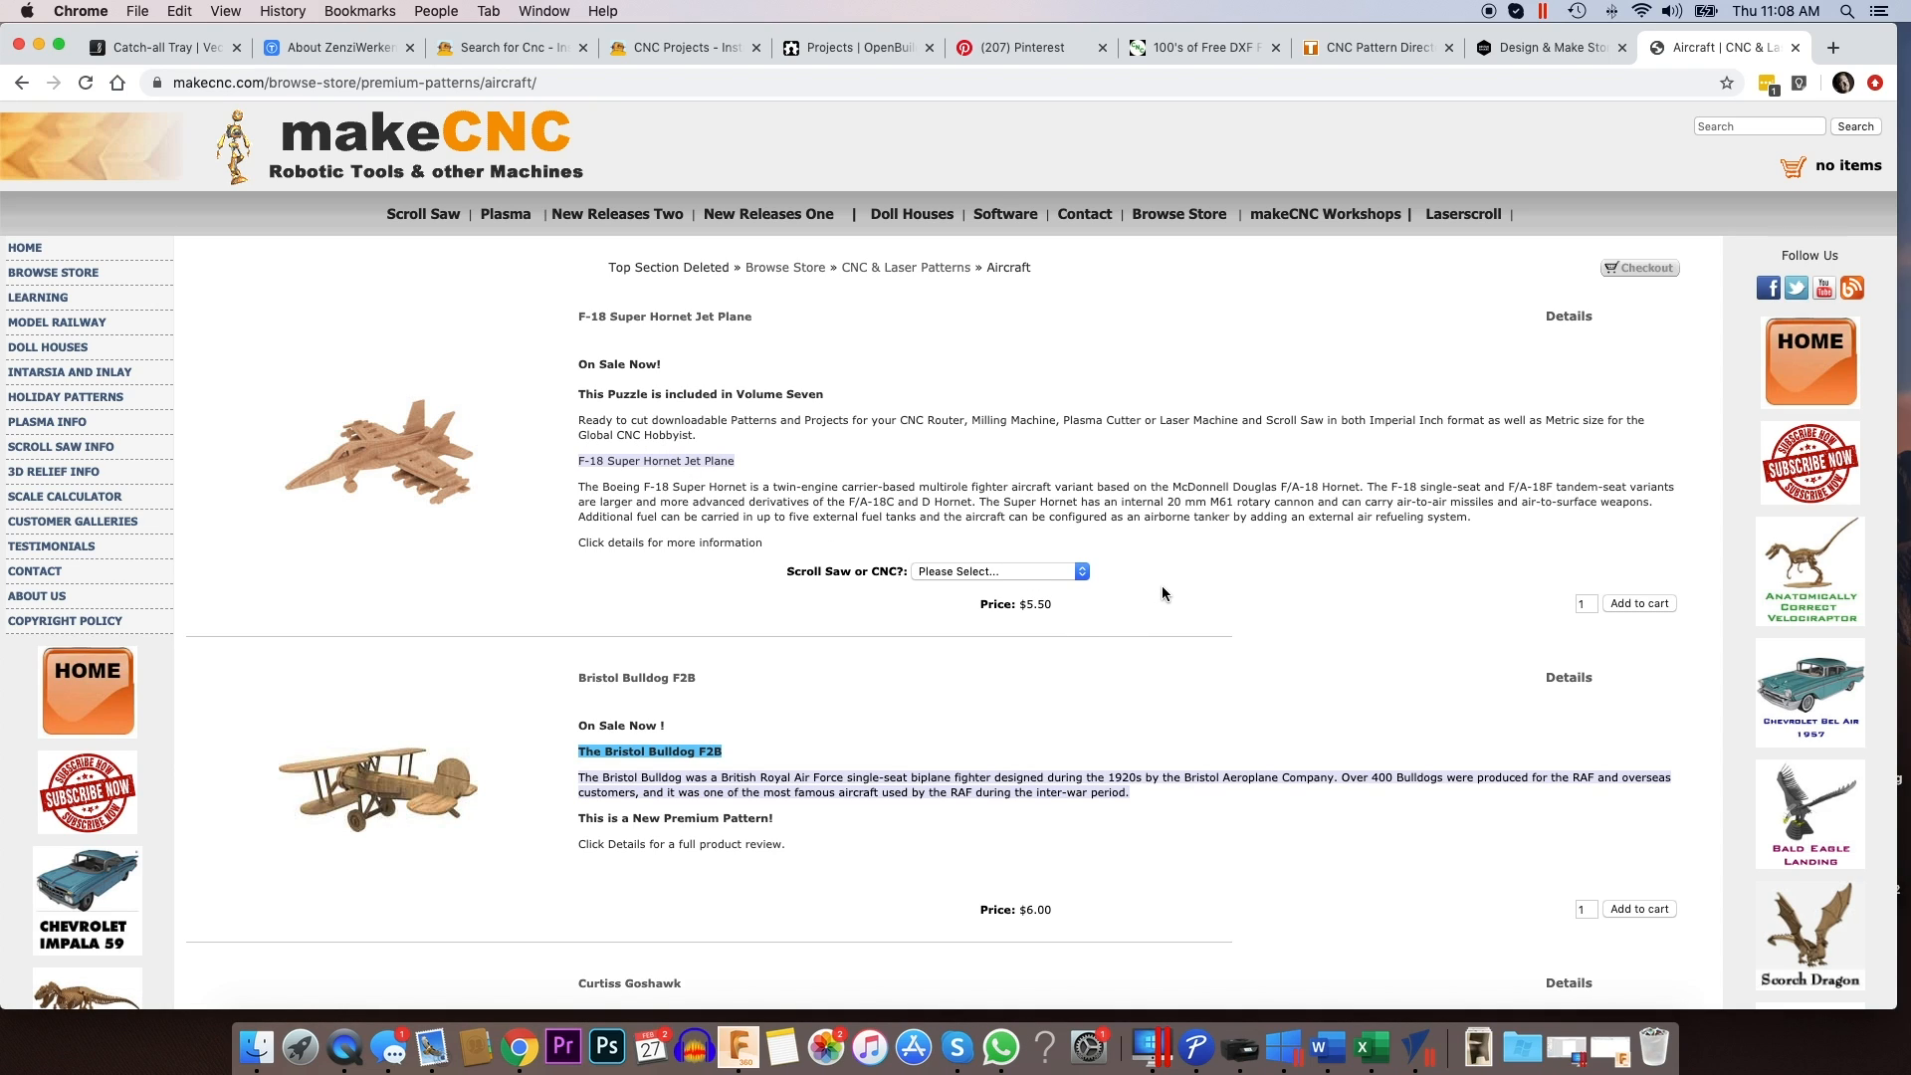
pyautogui.moveTo(1071, 612)
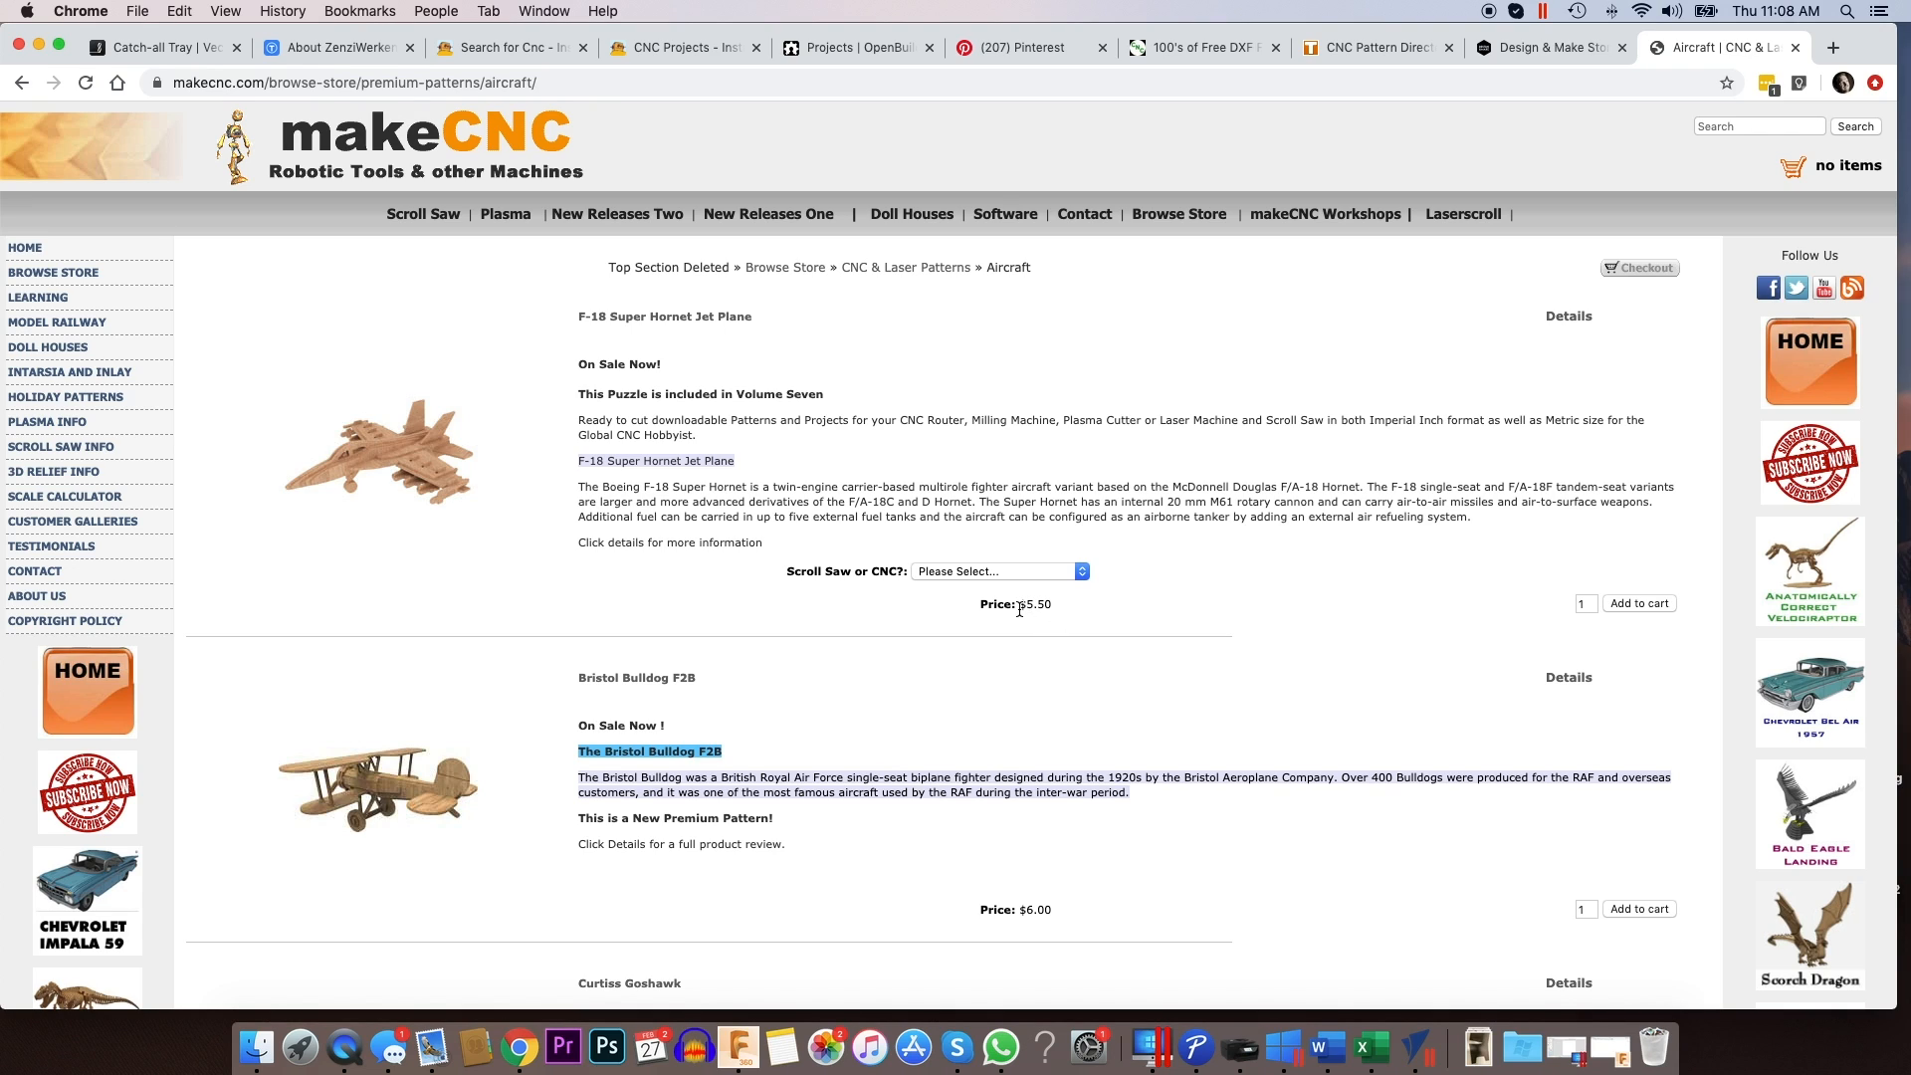
pyautogui.moveTo(343, 419)
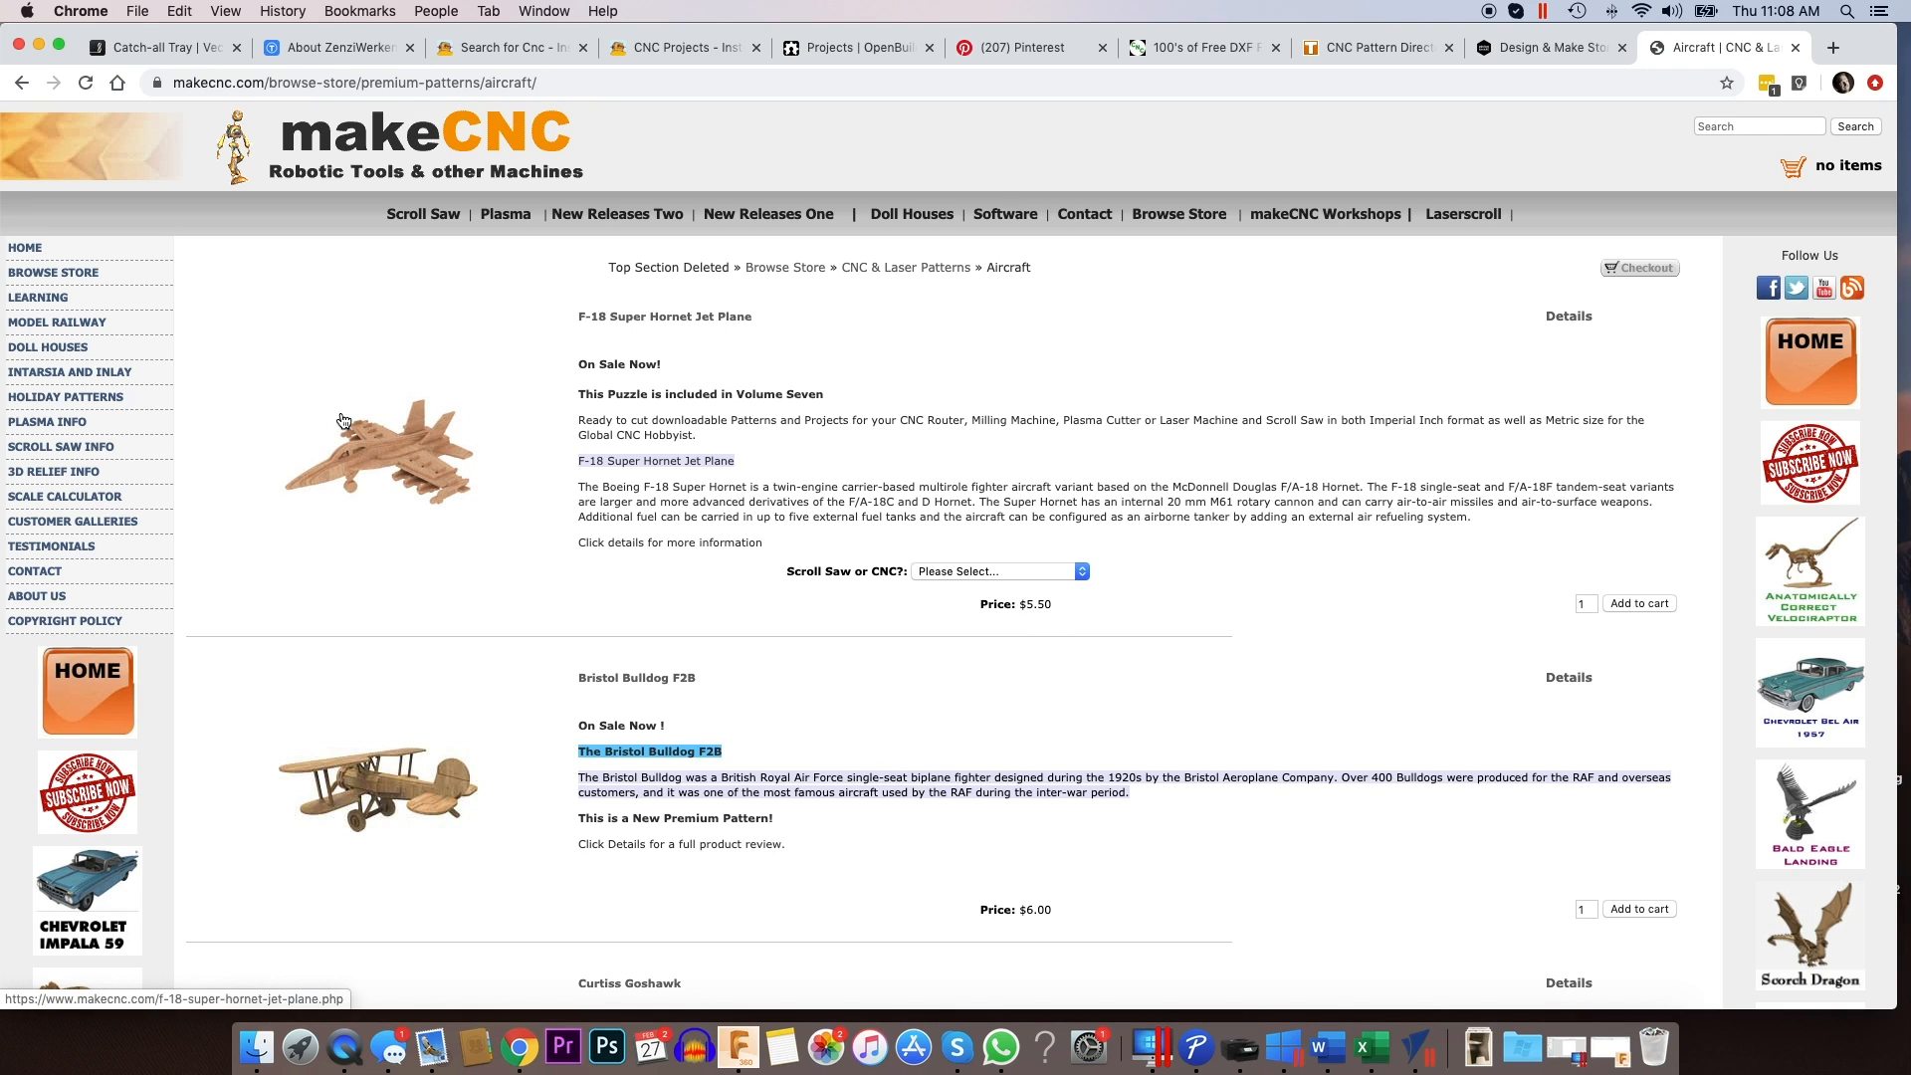
# - Scroll past the F-18 Super Hornet and Bristol Bulldog F2B to the Curtiss Goshawk
pyautogui.scroll(-3)
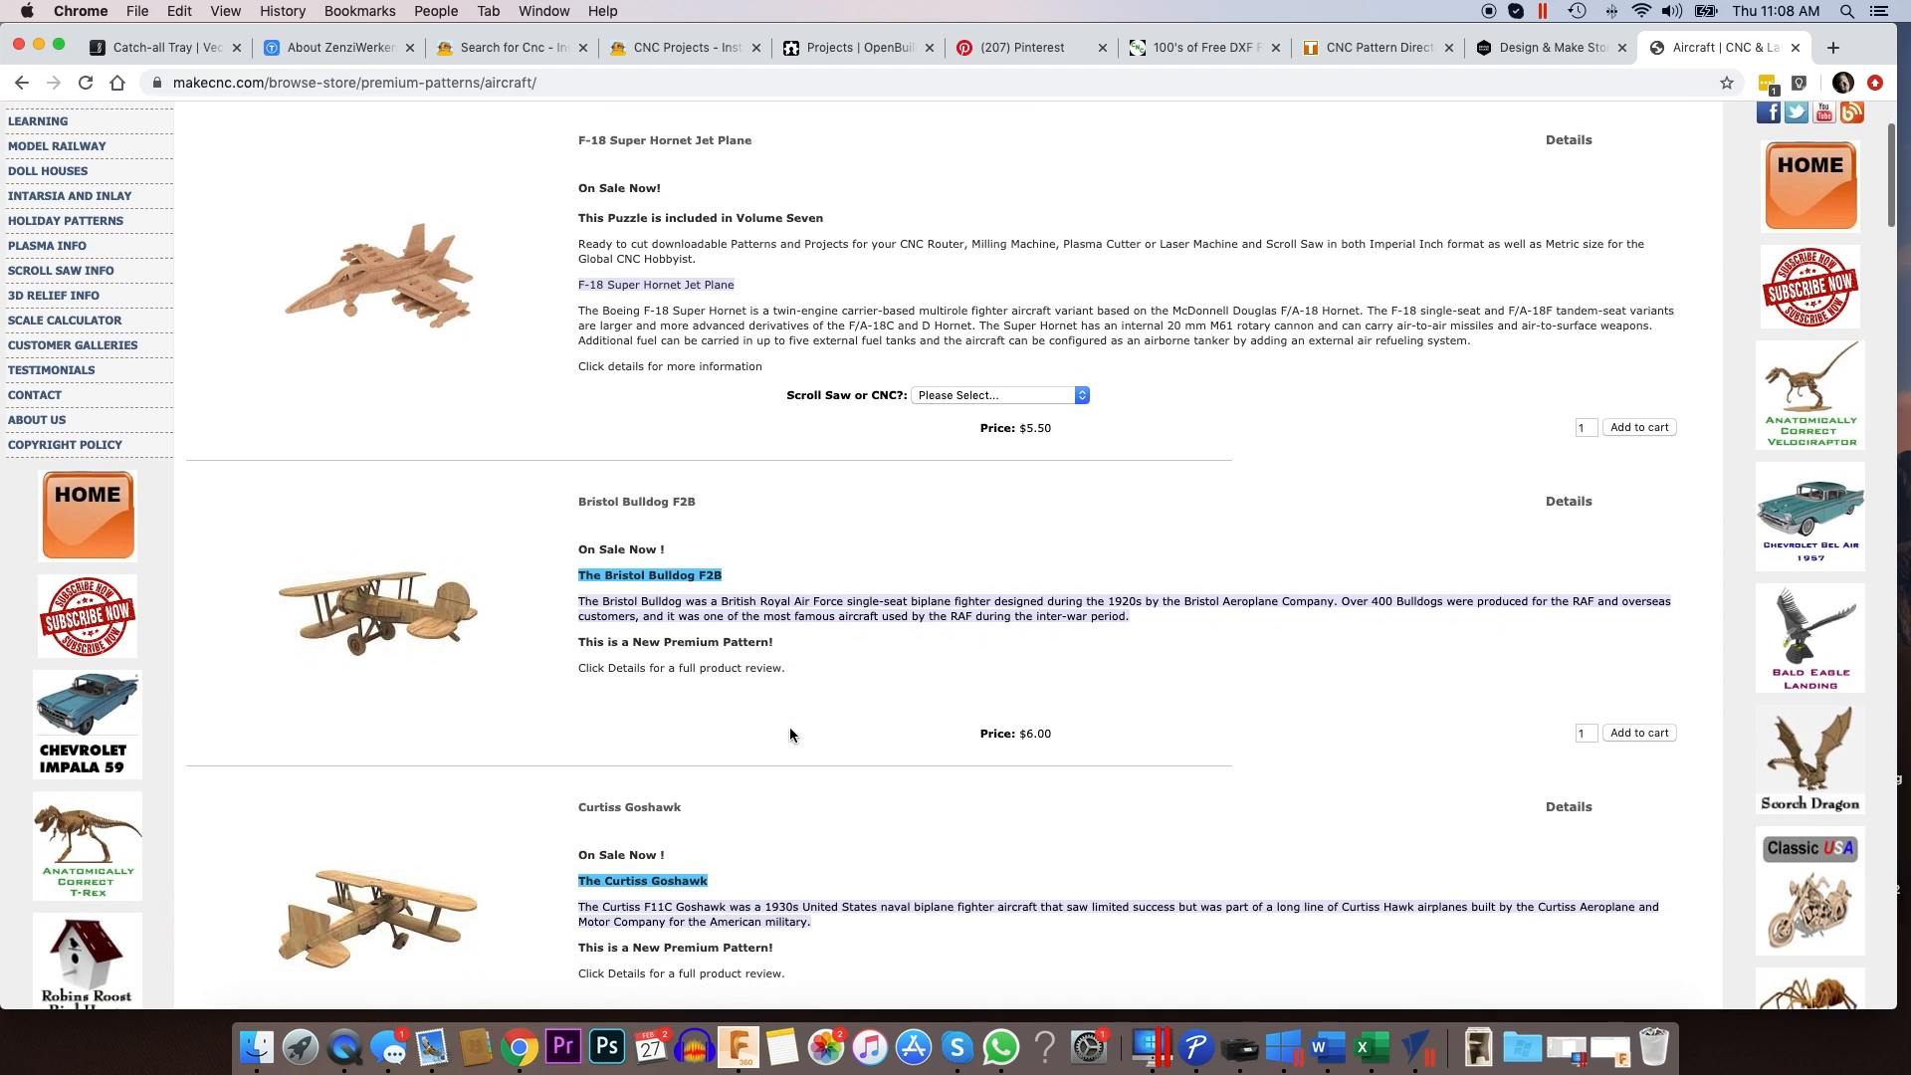
pyautogui.scroll(-3)
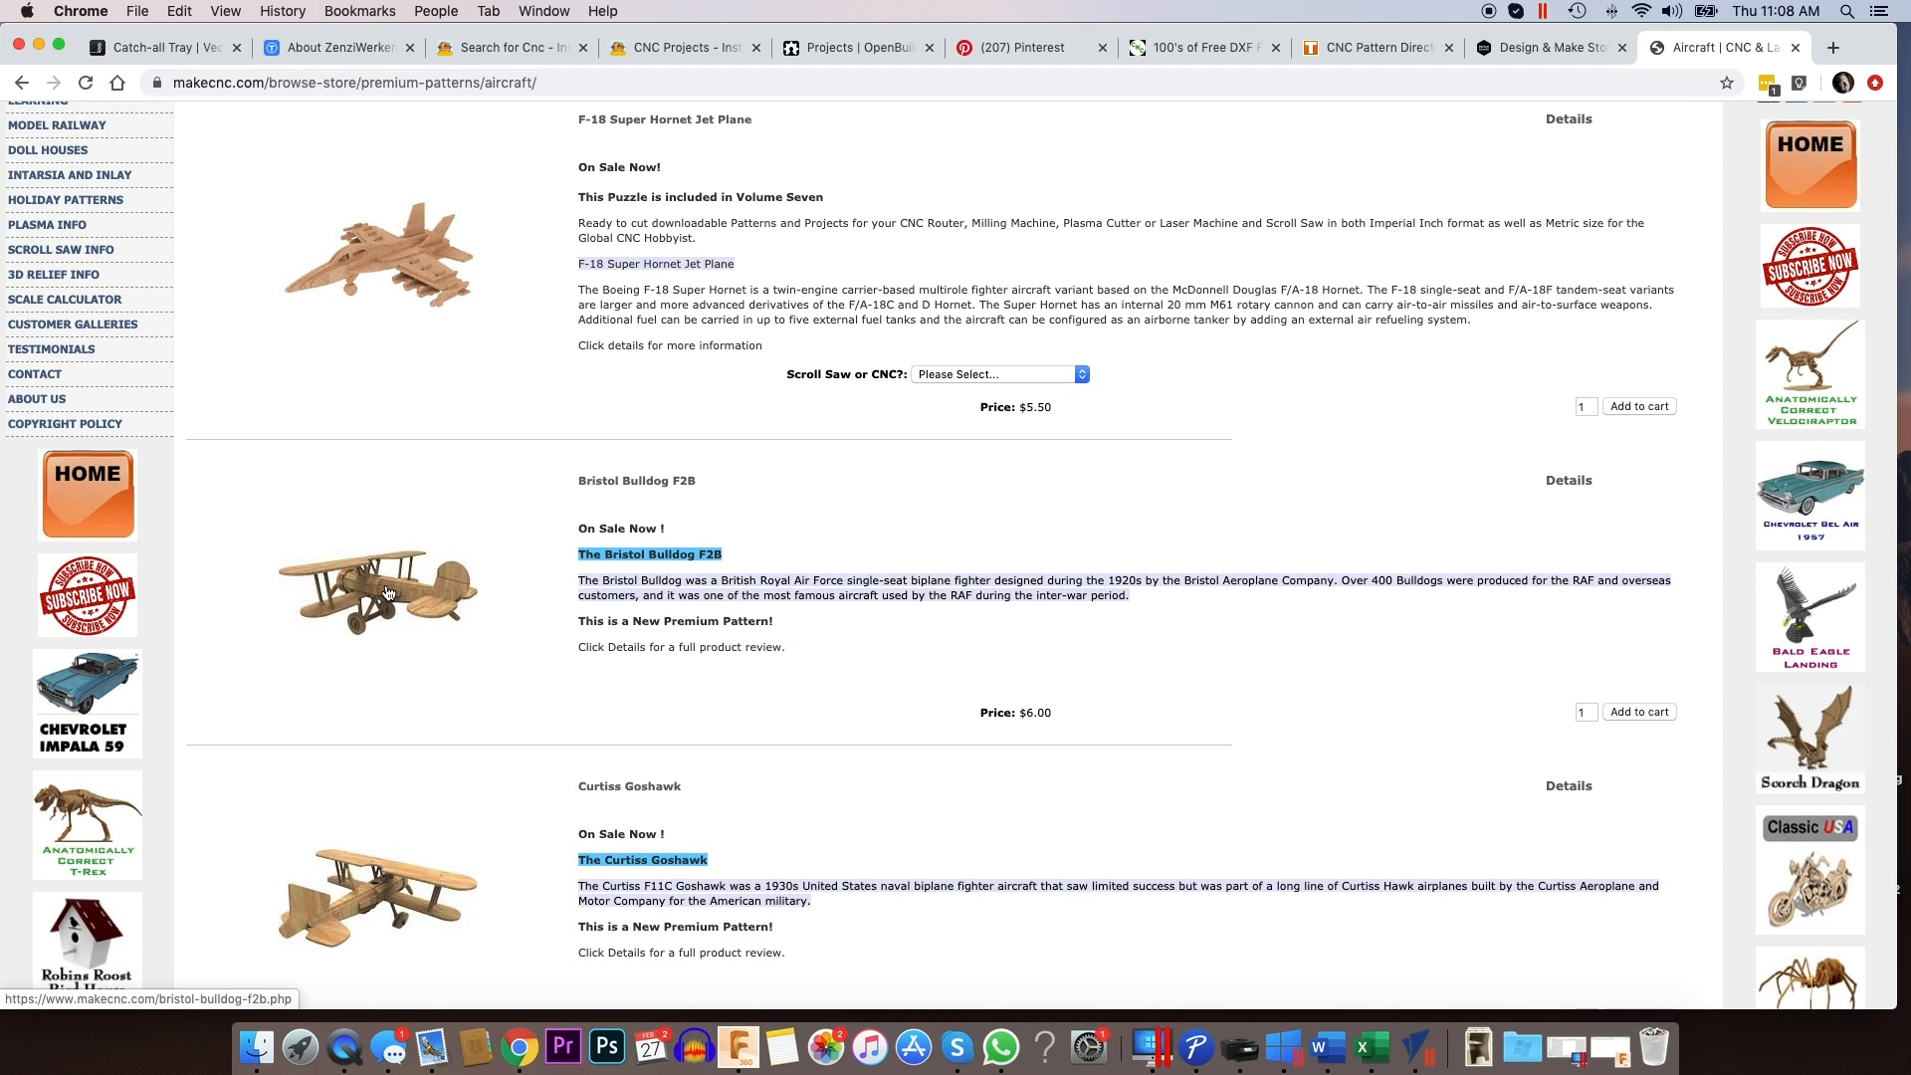
pyautogui.moveTo(1049, 710)
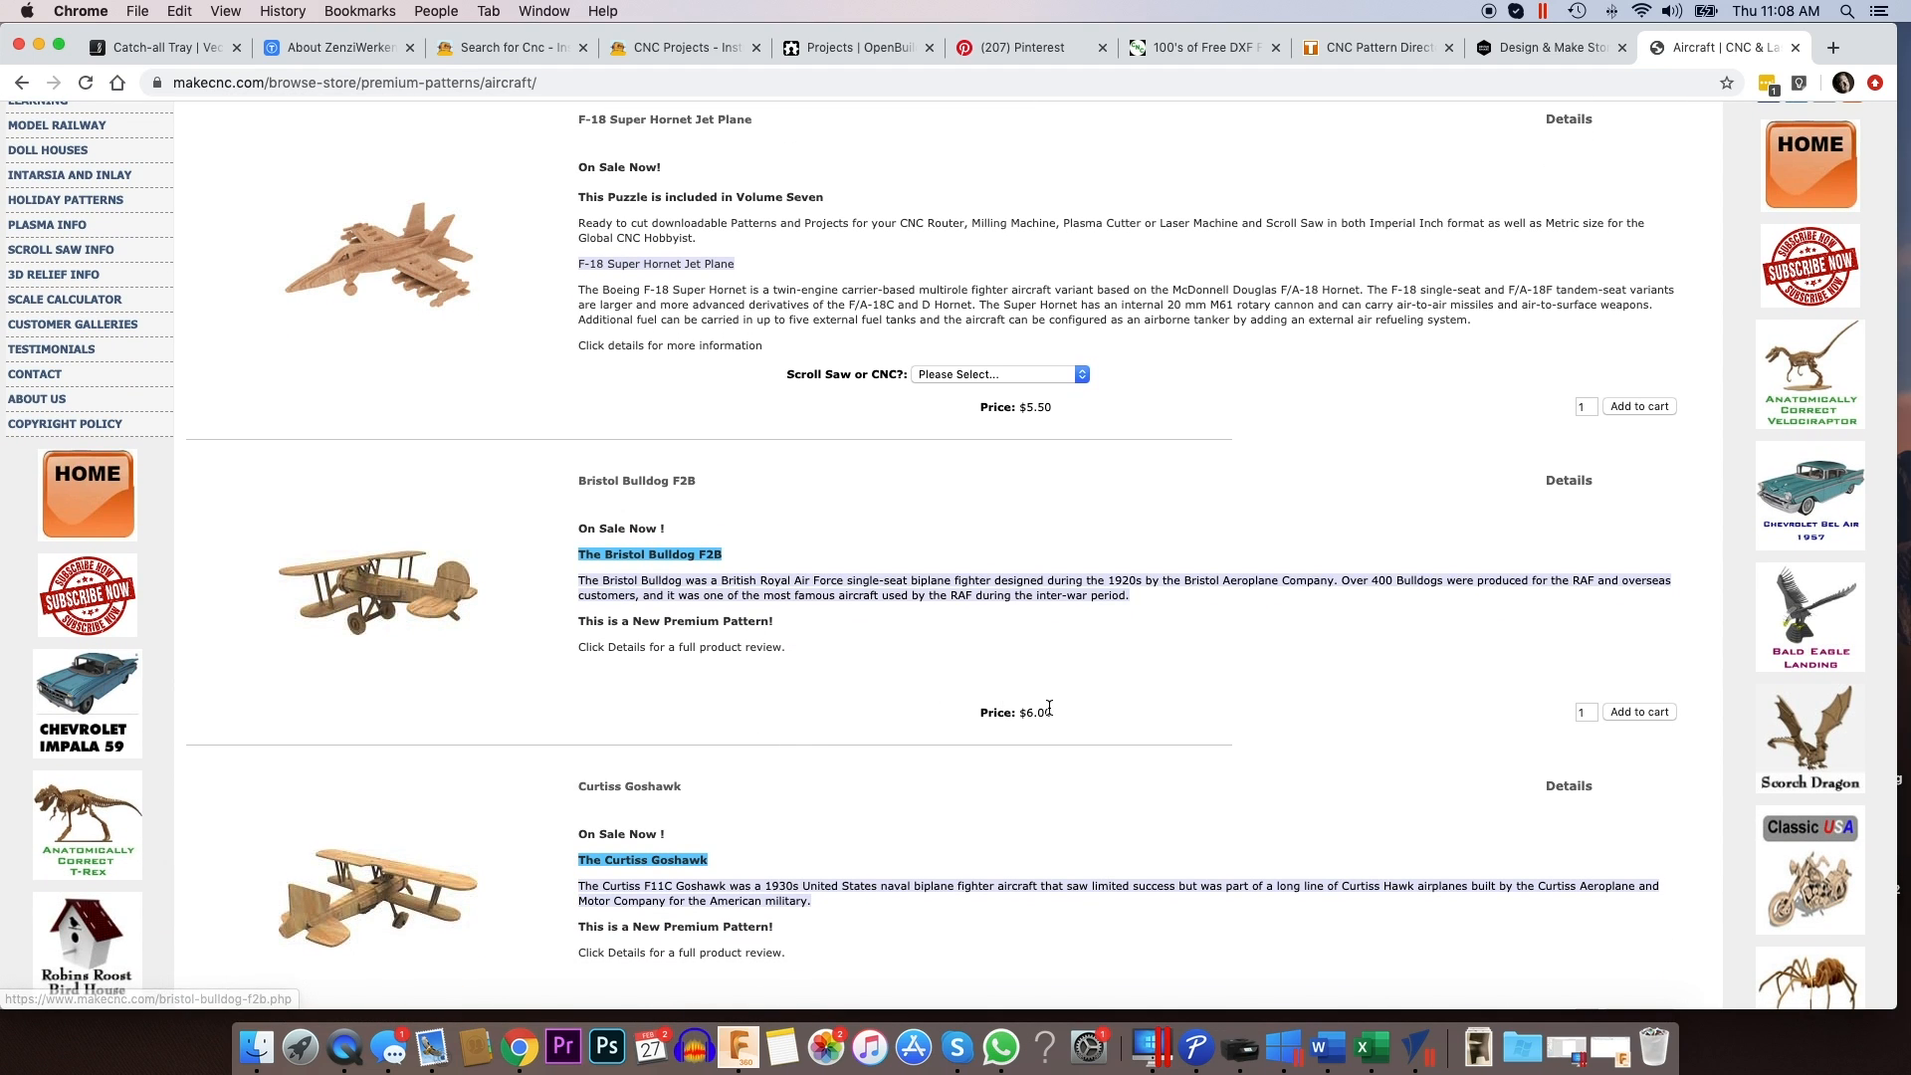
pyautogui.moveTo(1082, 713)
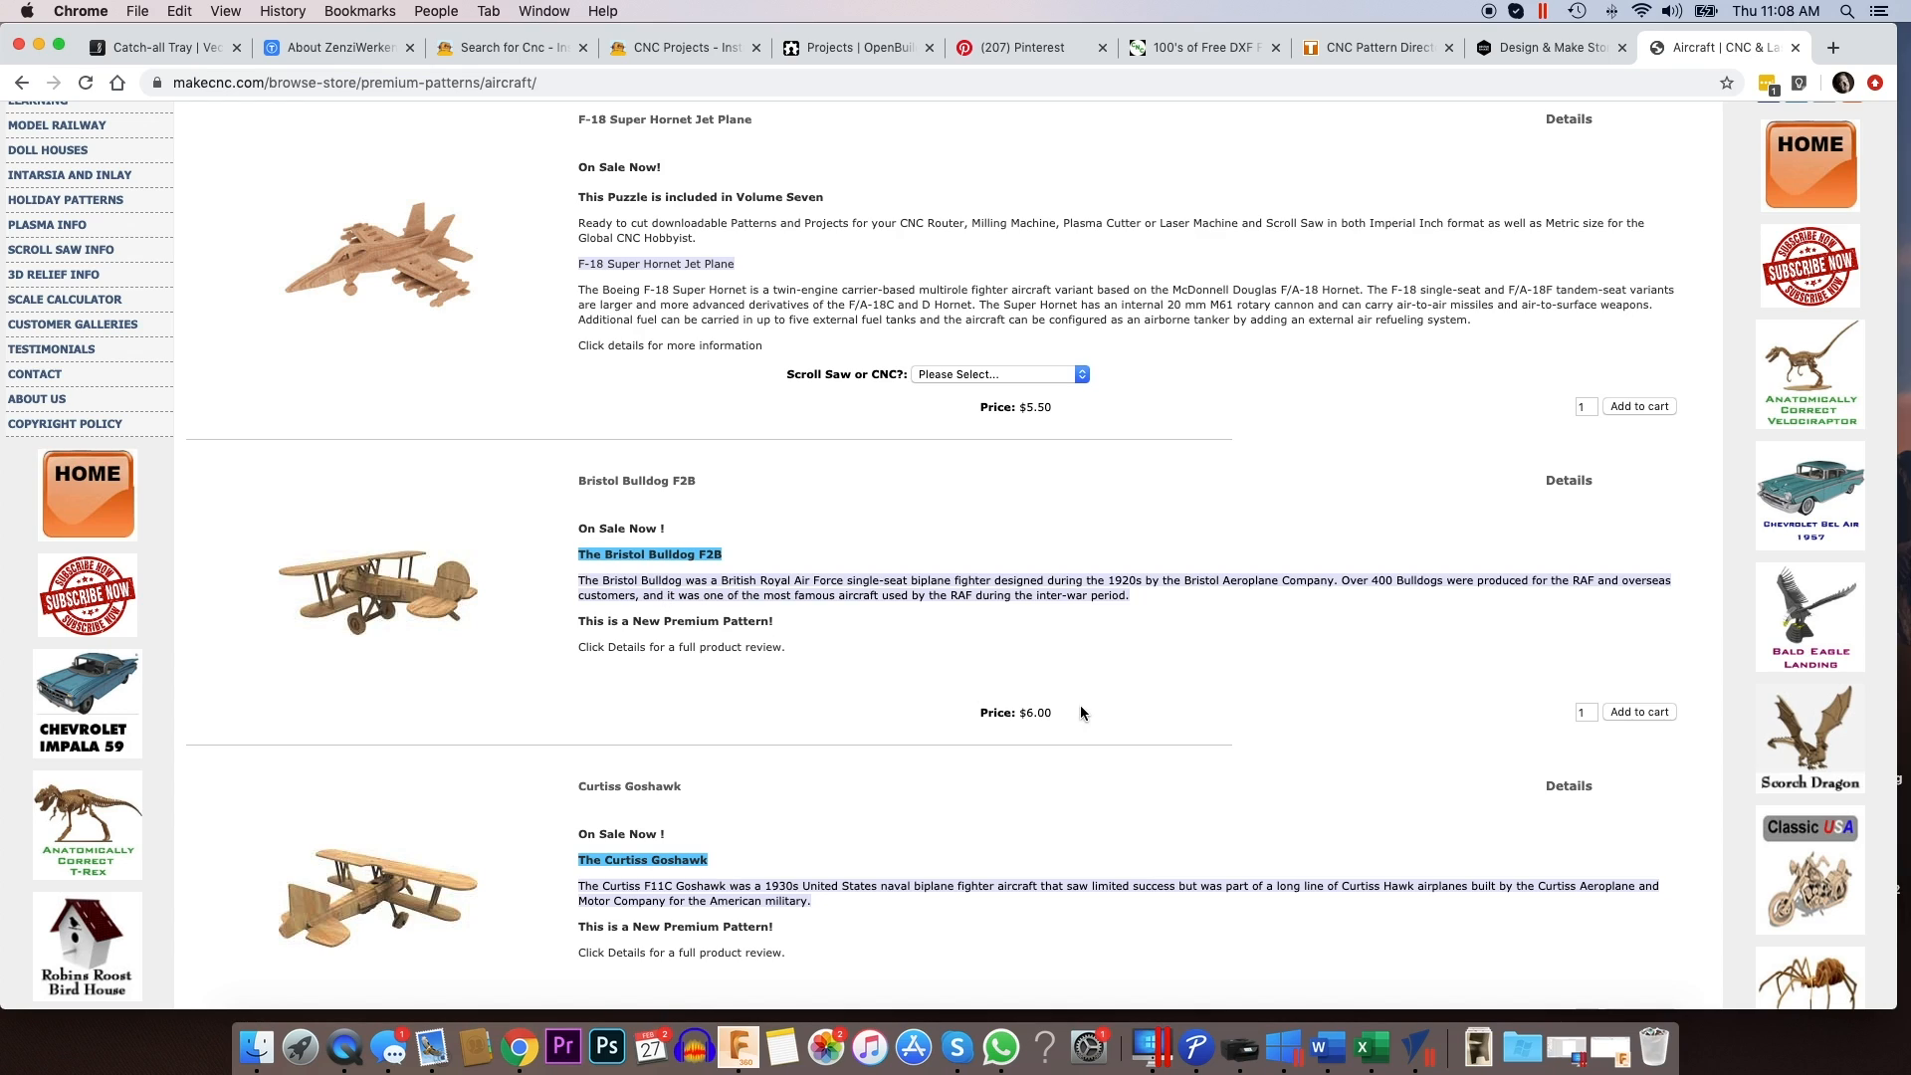
pyautogui.moveTo(486, 576)
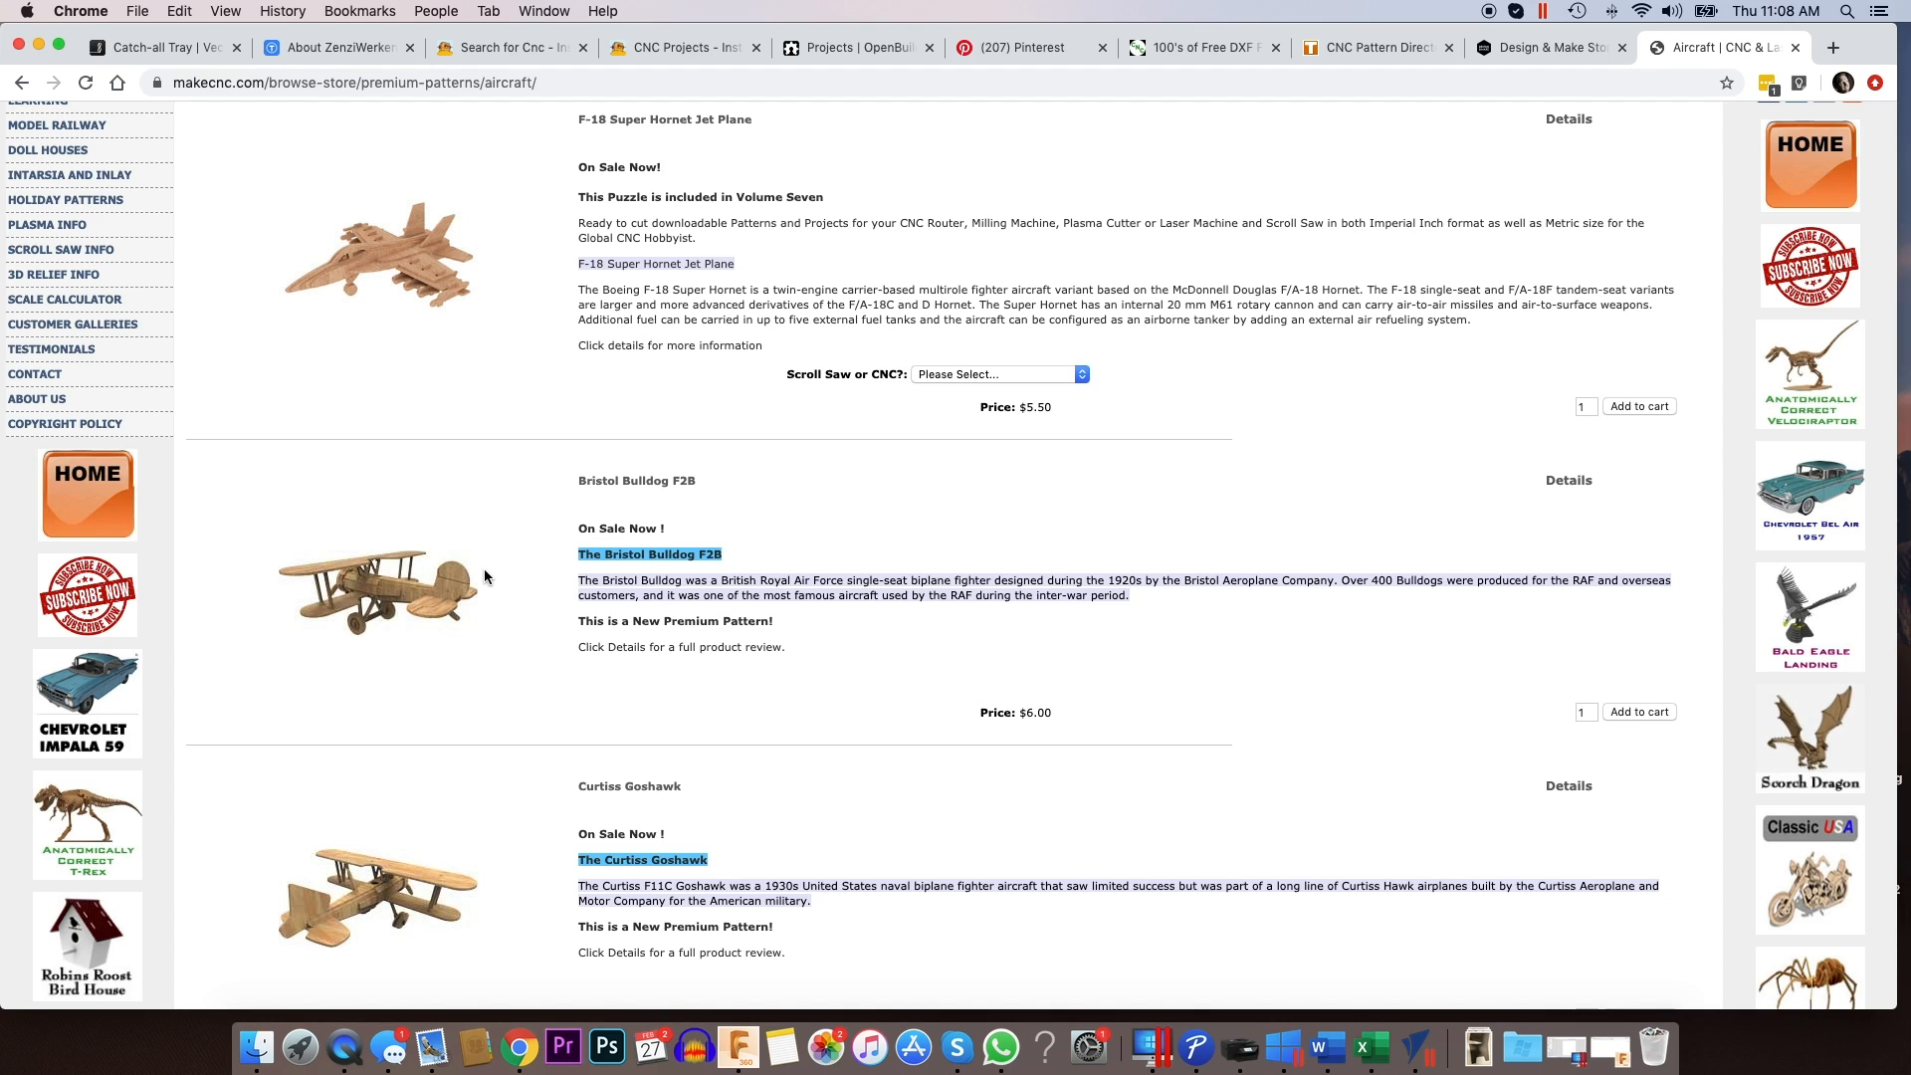
pyautogui.moveTo(563, 580)
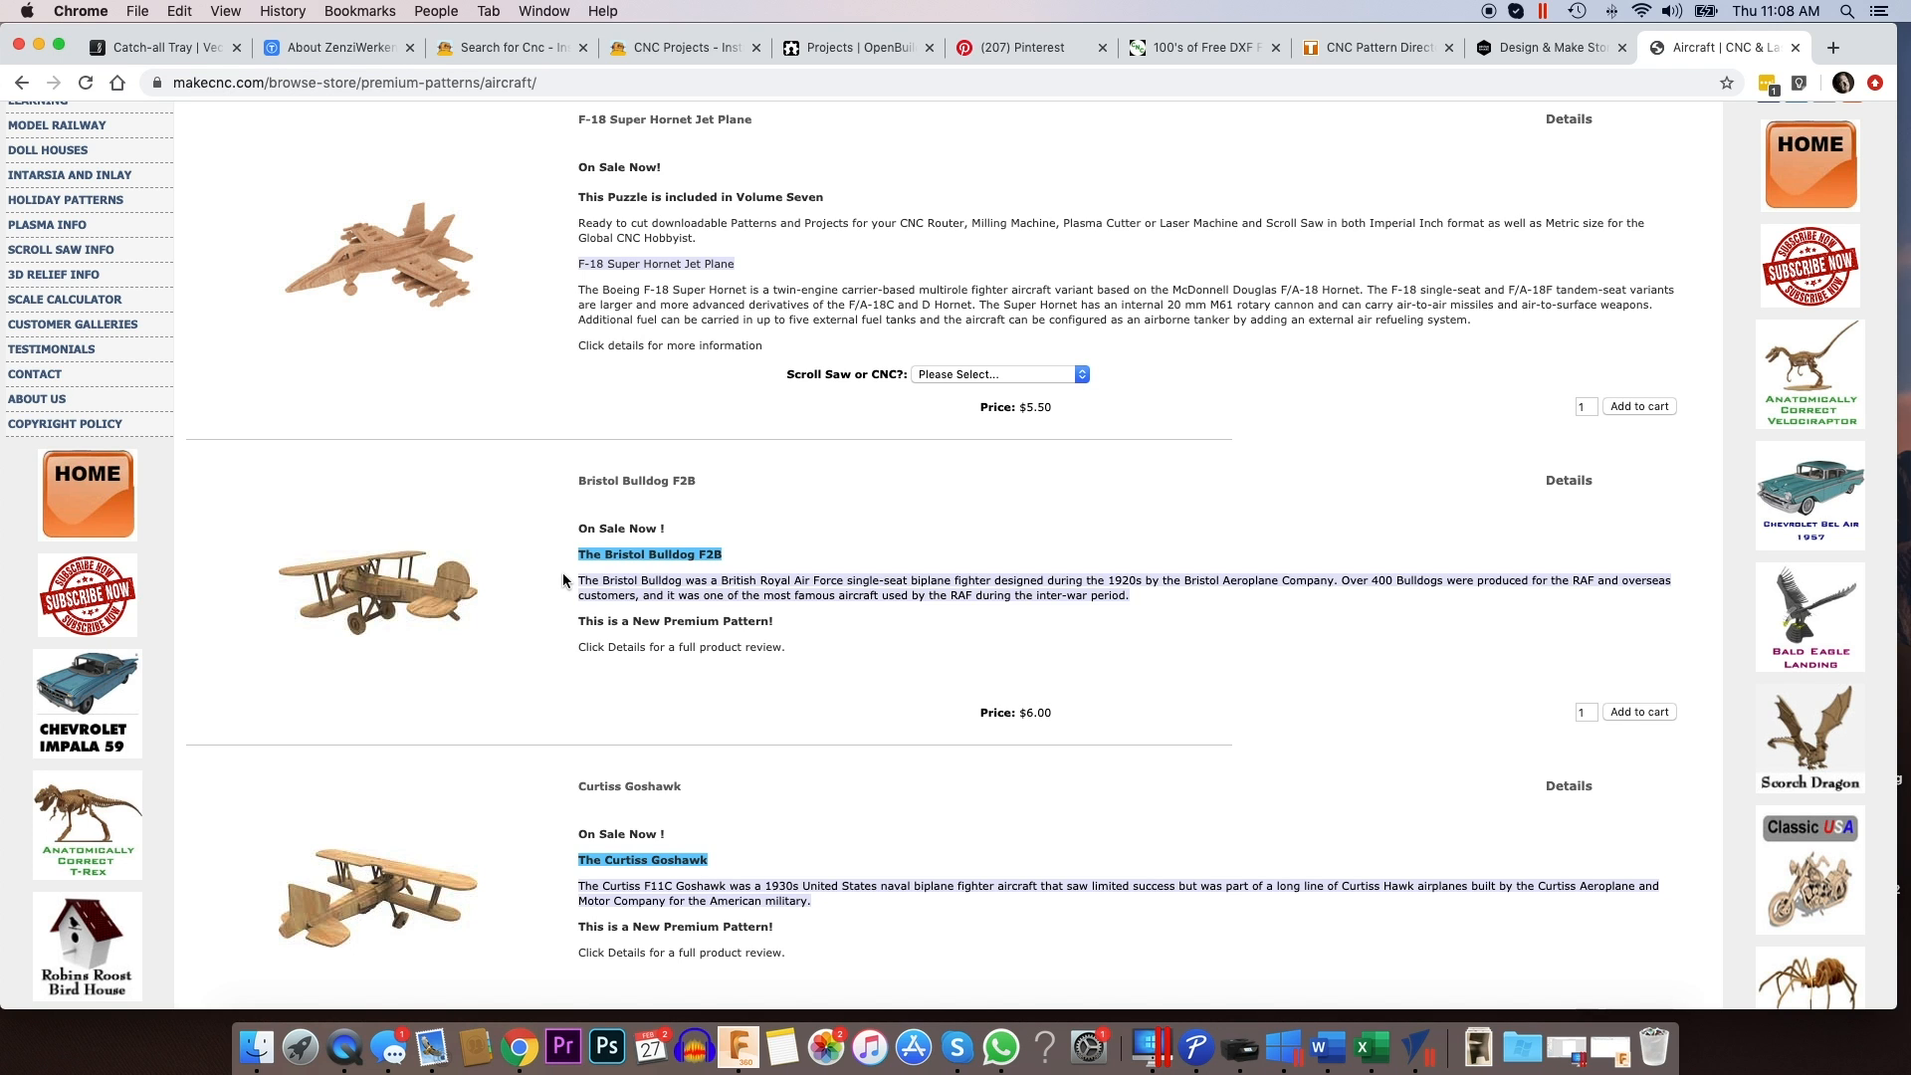
pyautogui.scroll(-3)
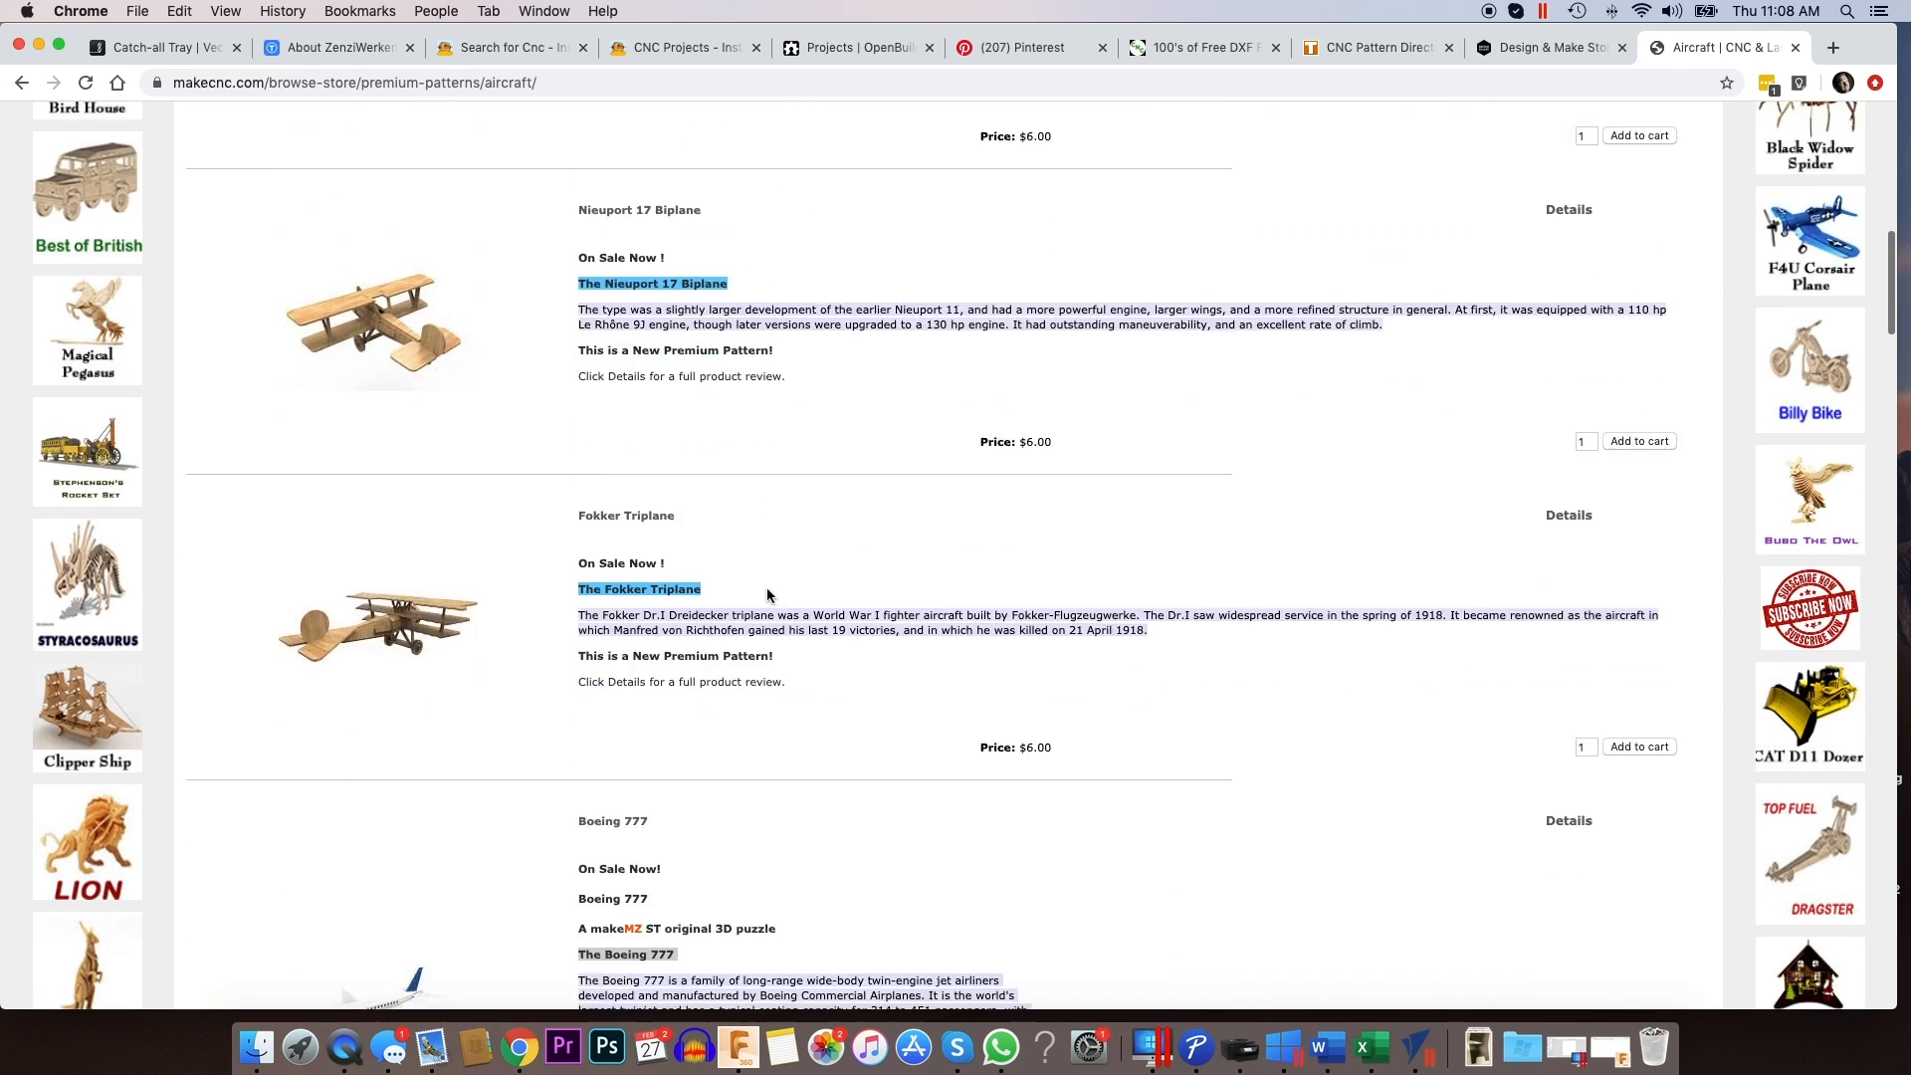
pyautogui.scroll(-3)
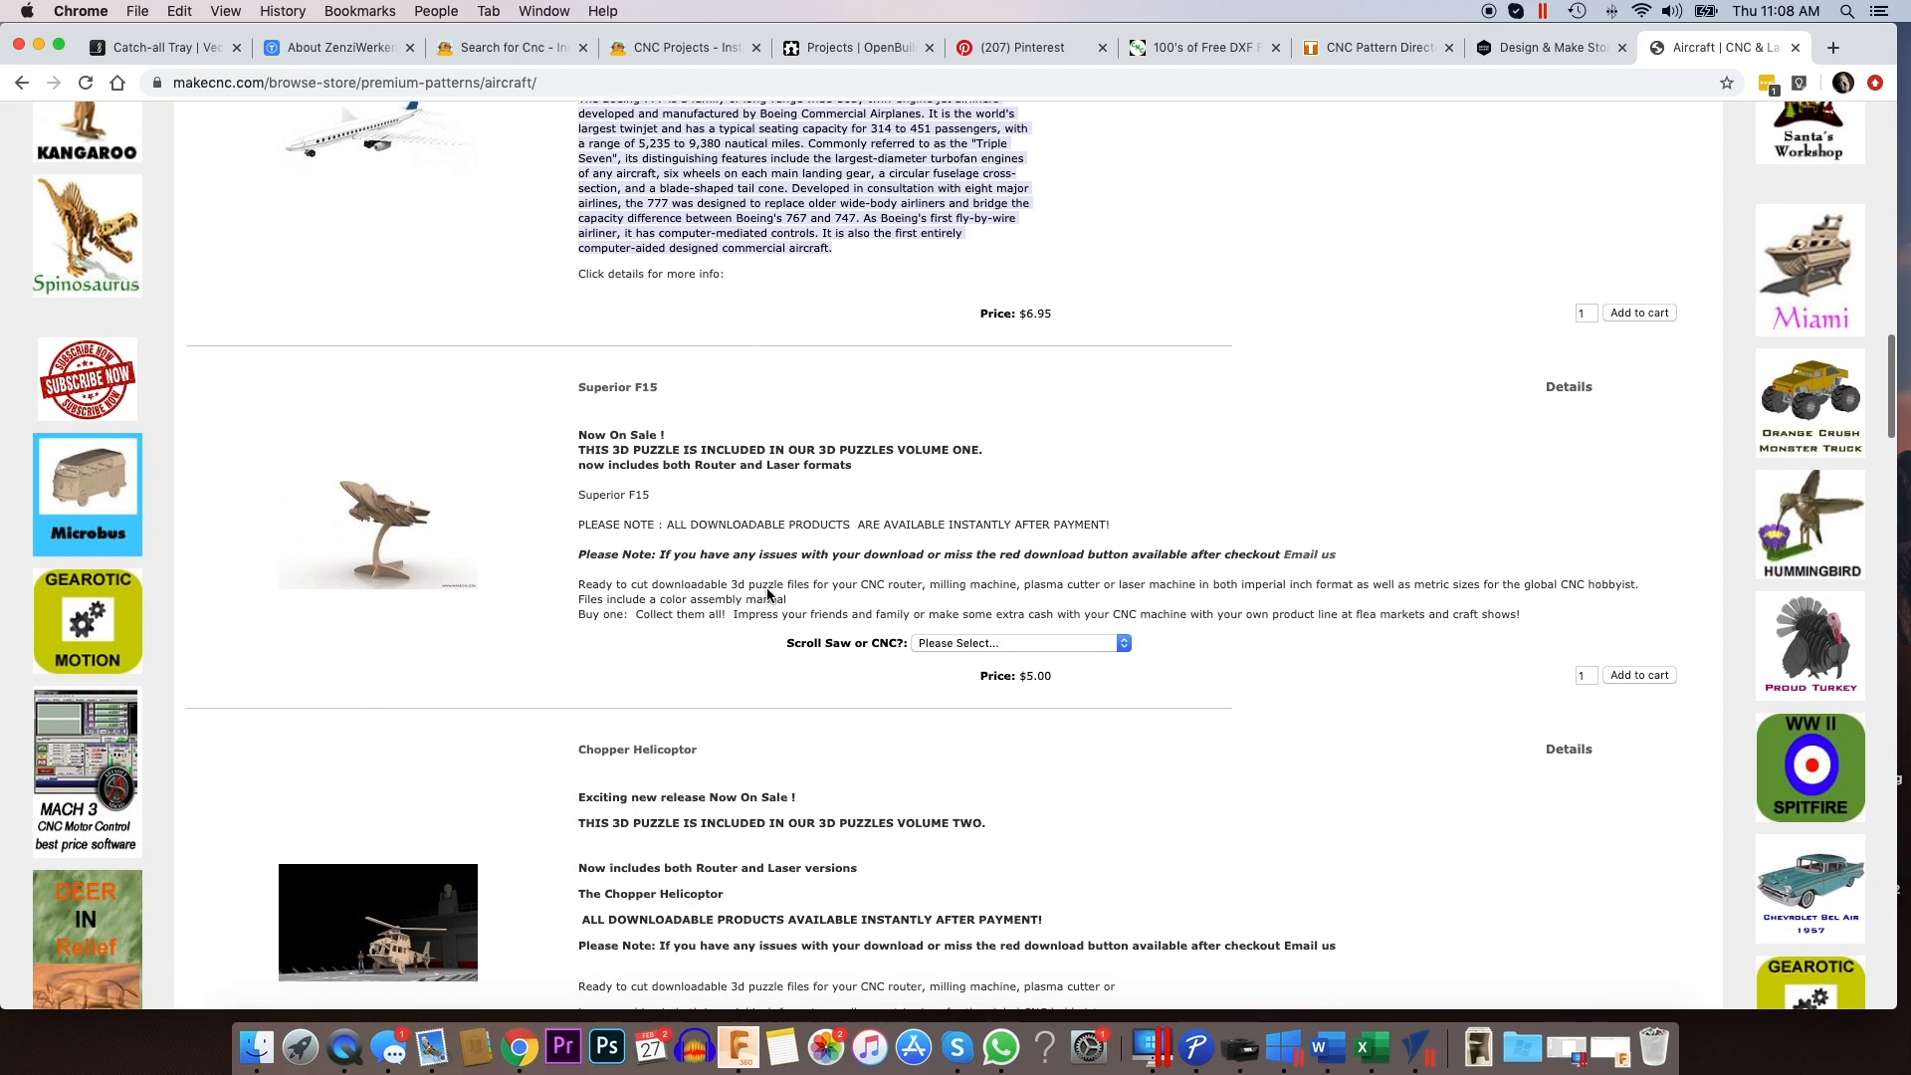
pyautogui.scroll(-3)
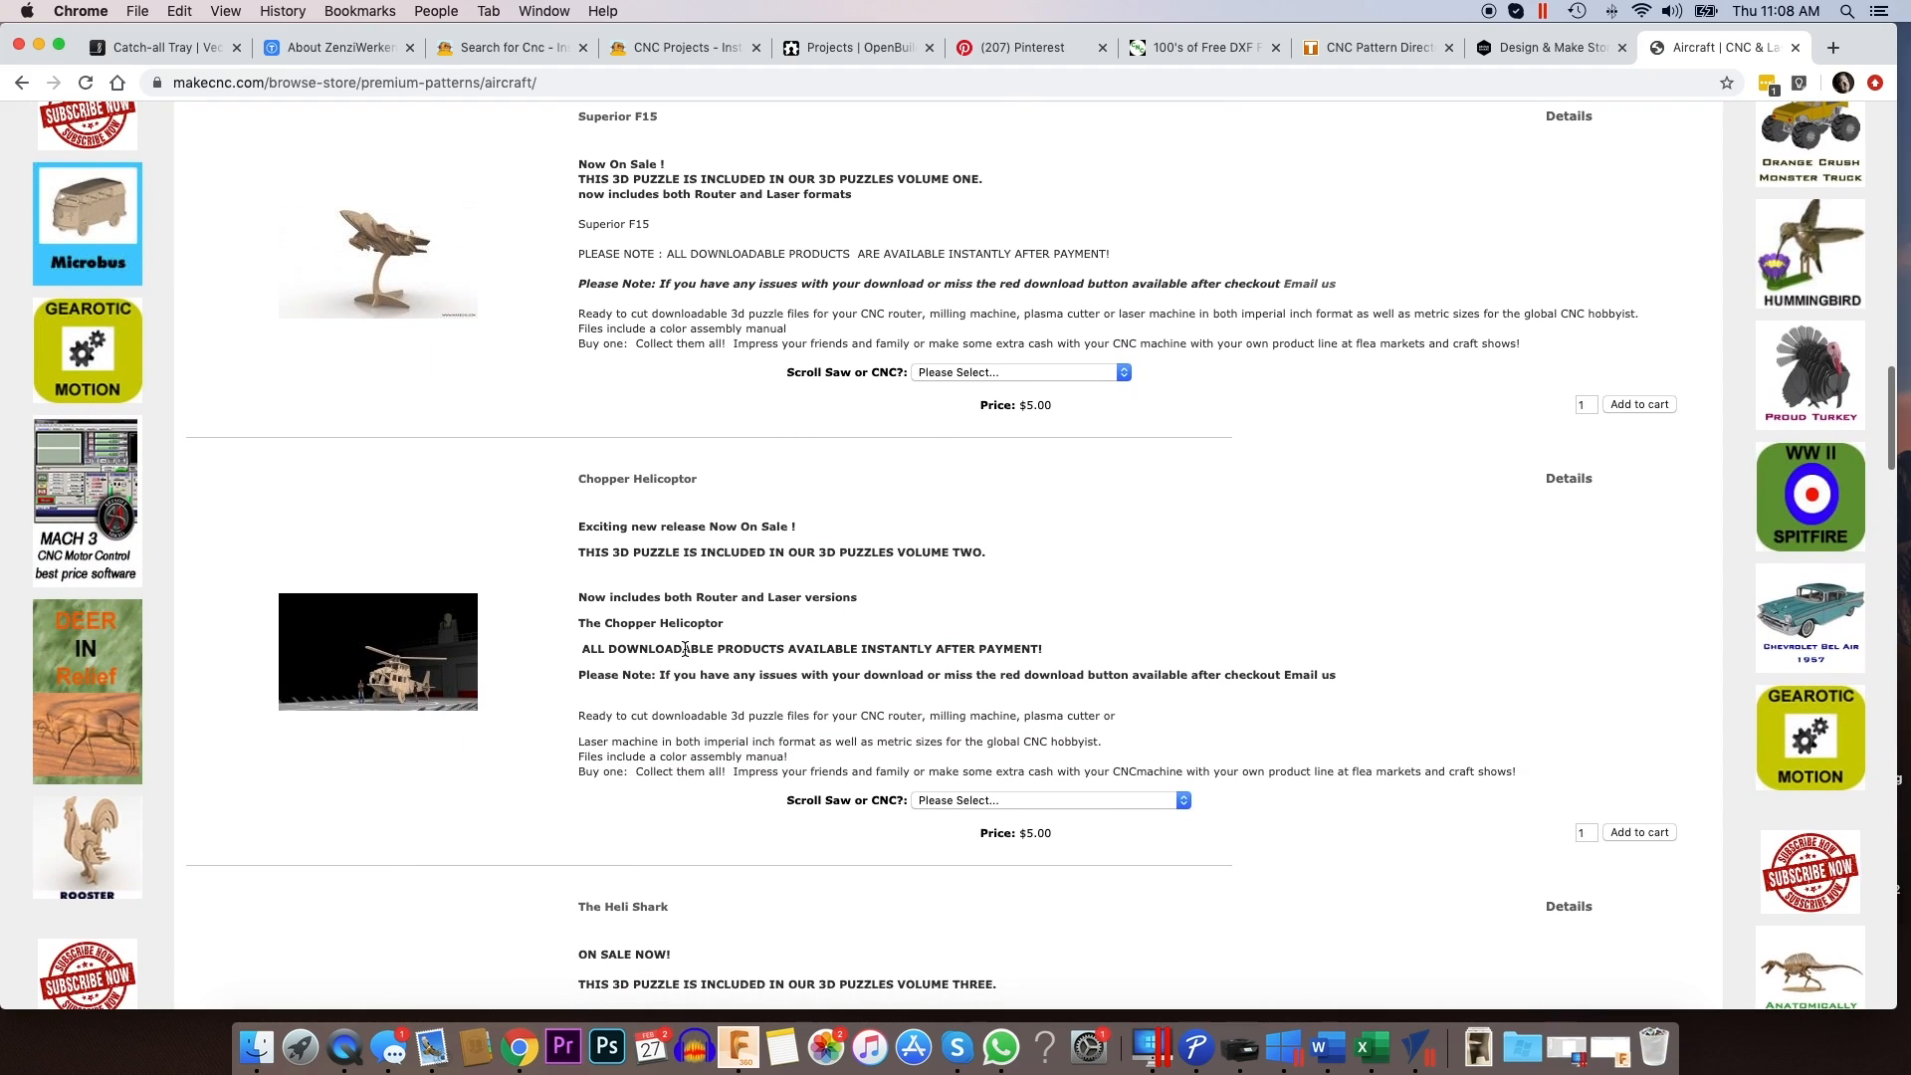
pyautogui.scroll(-3)
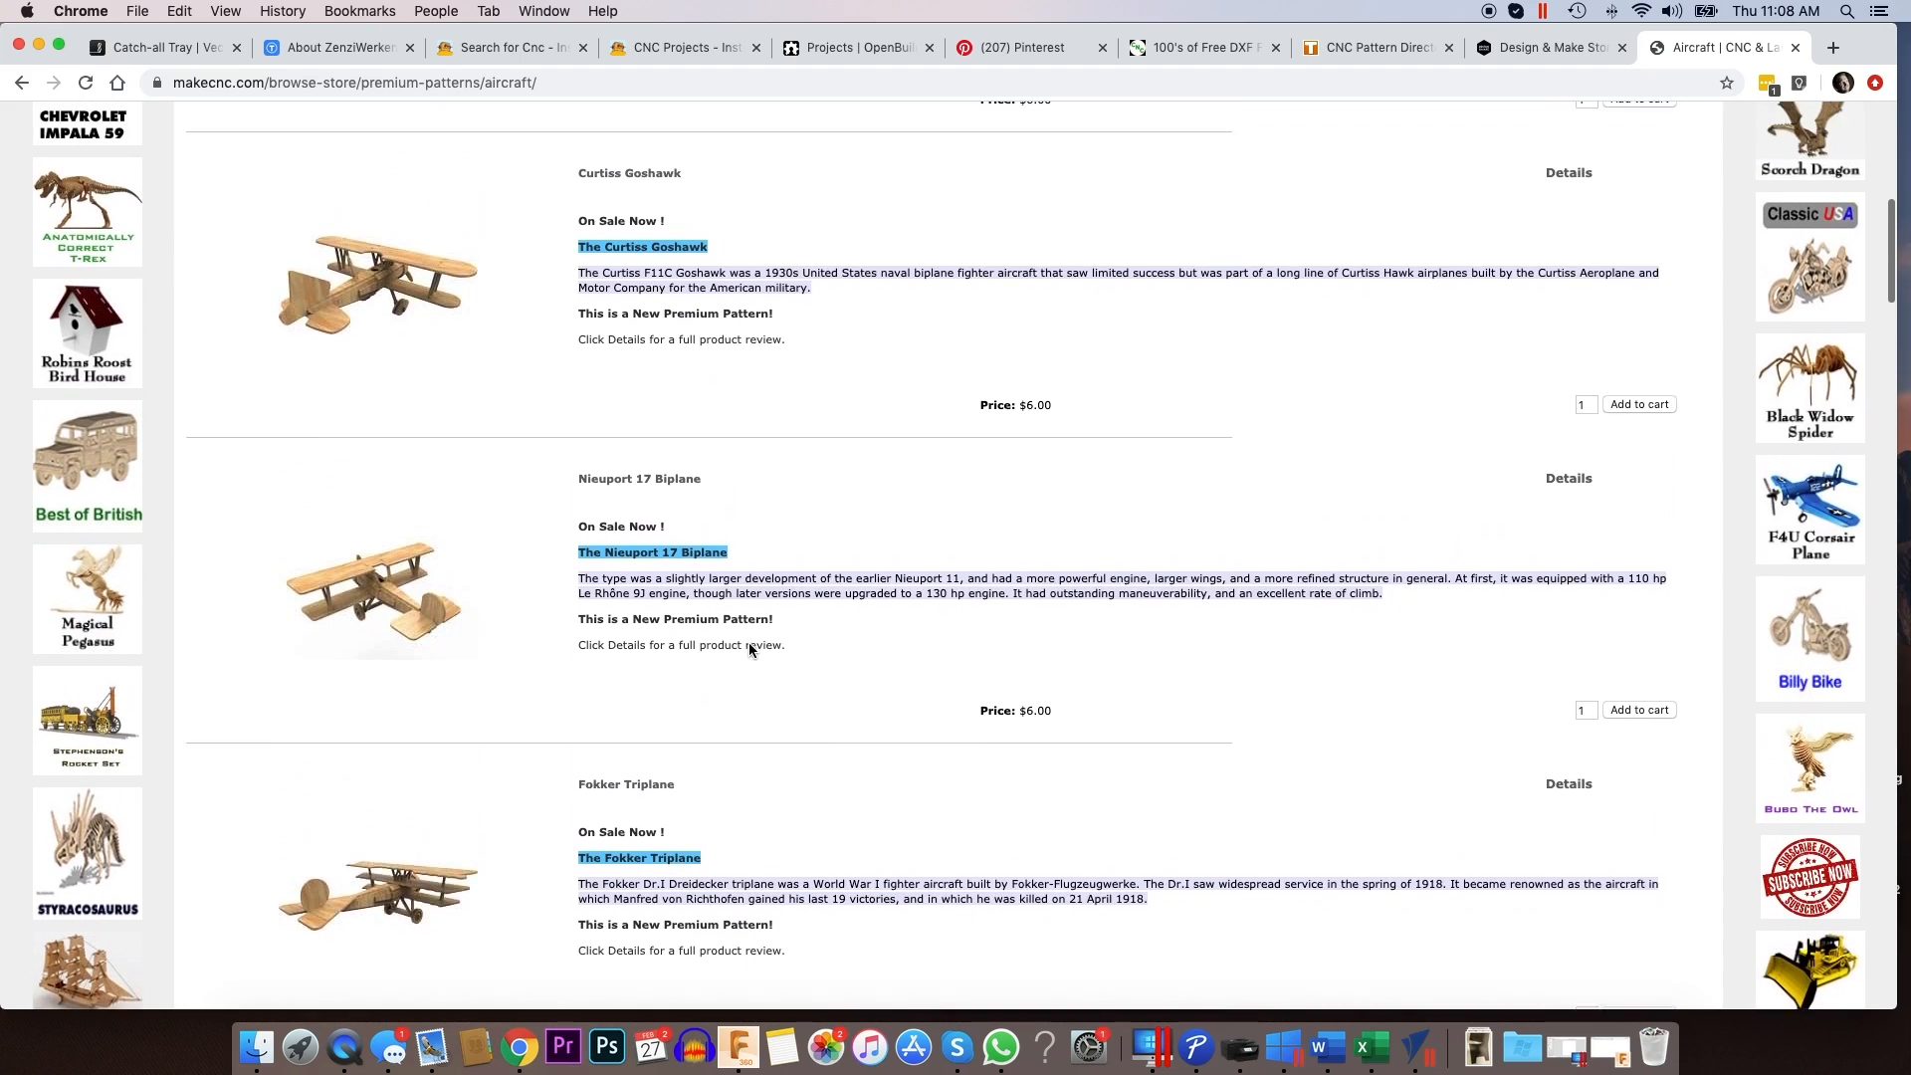
pyautogui.scroll(3)
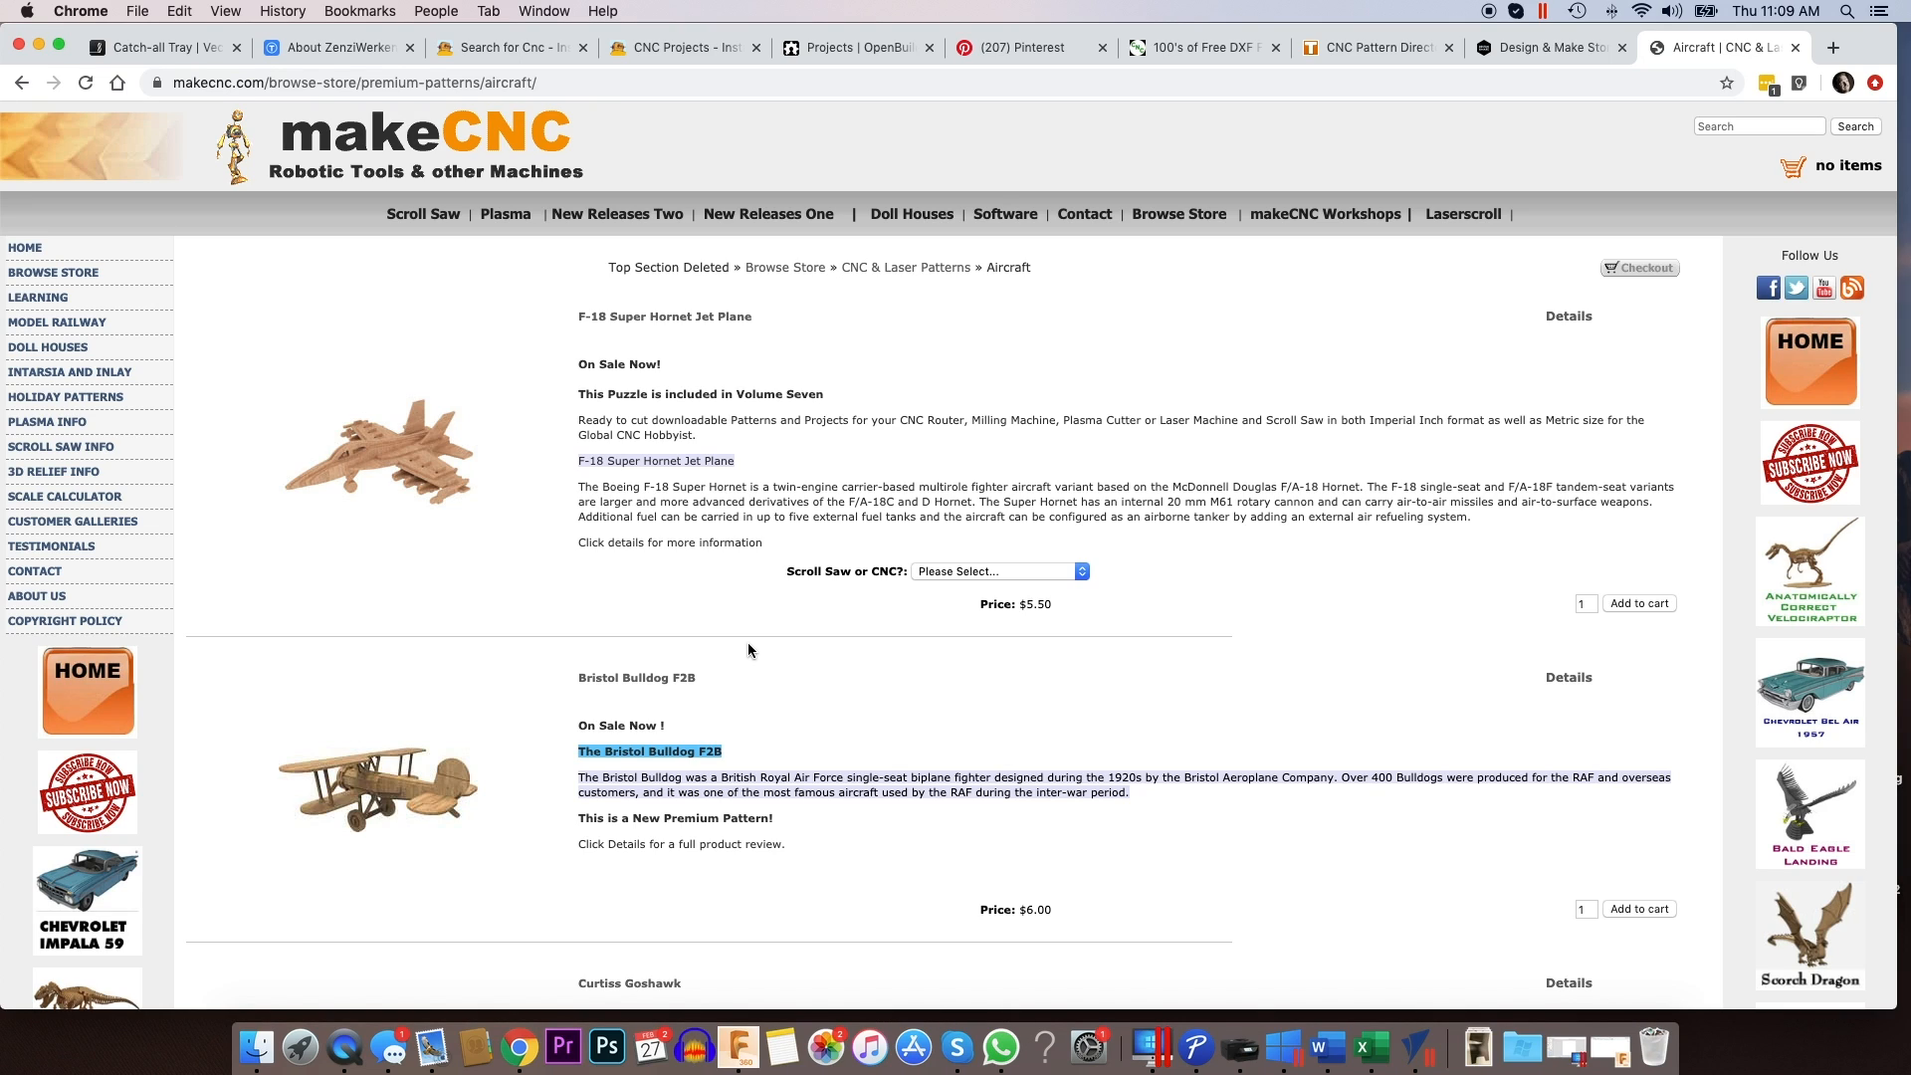
pyautogui.moveTo(790, 625)
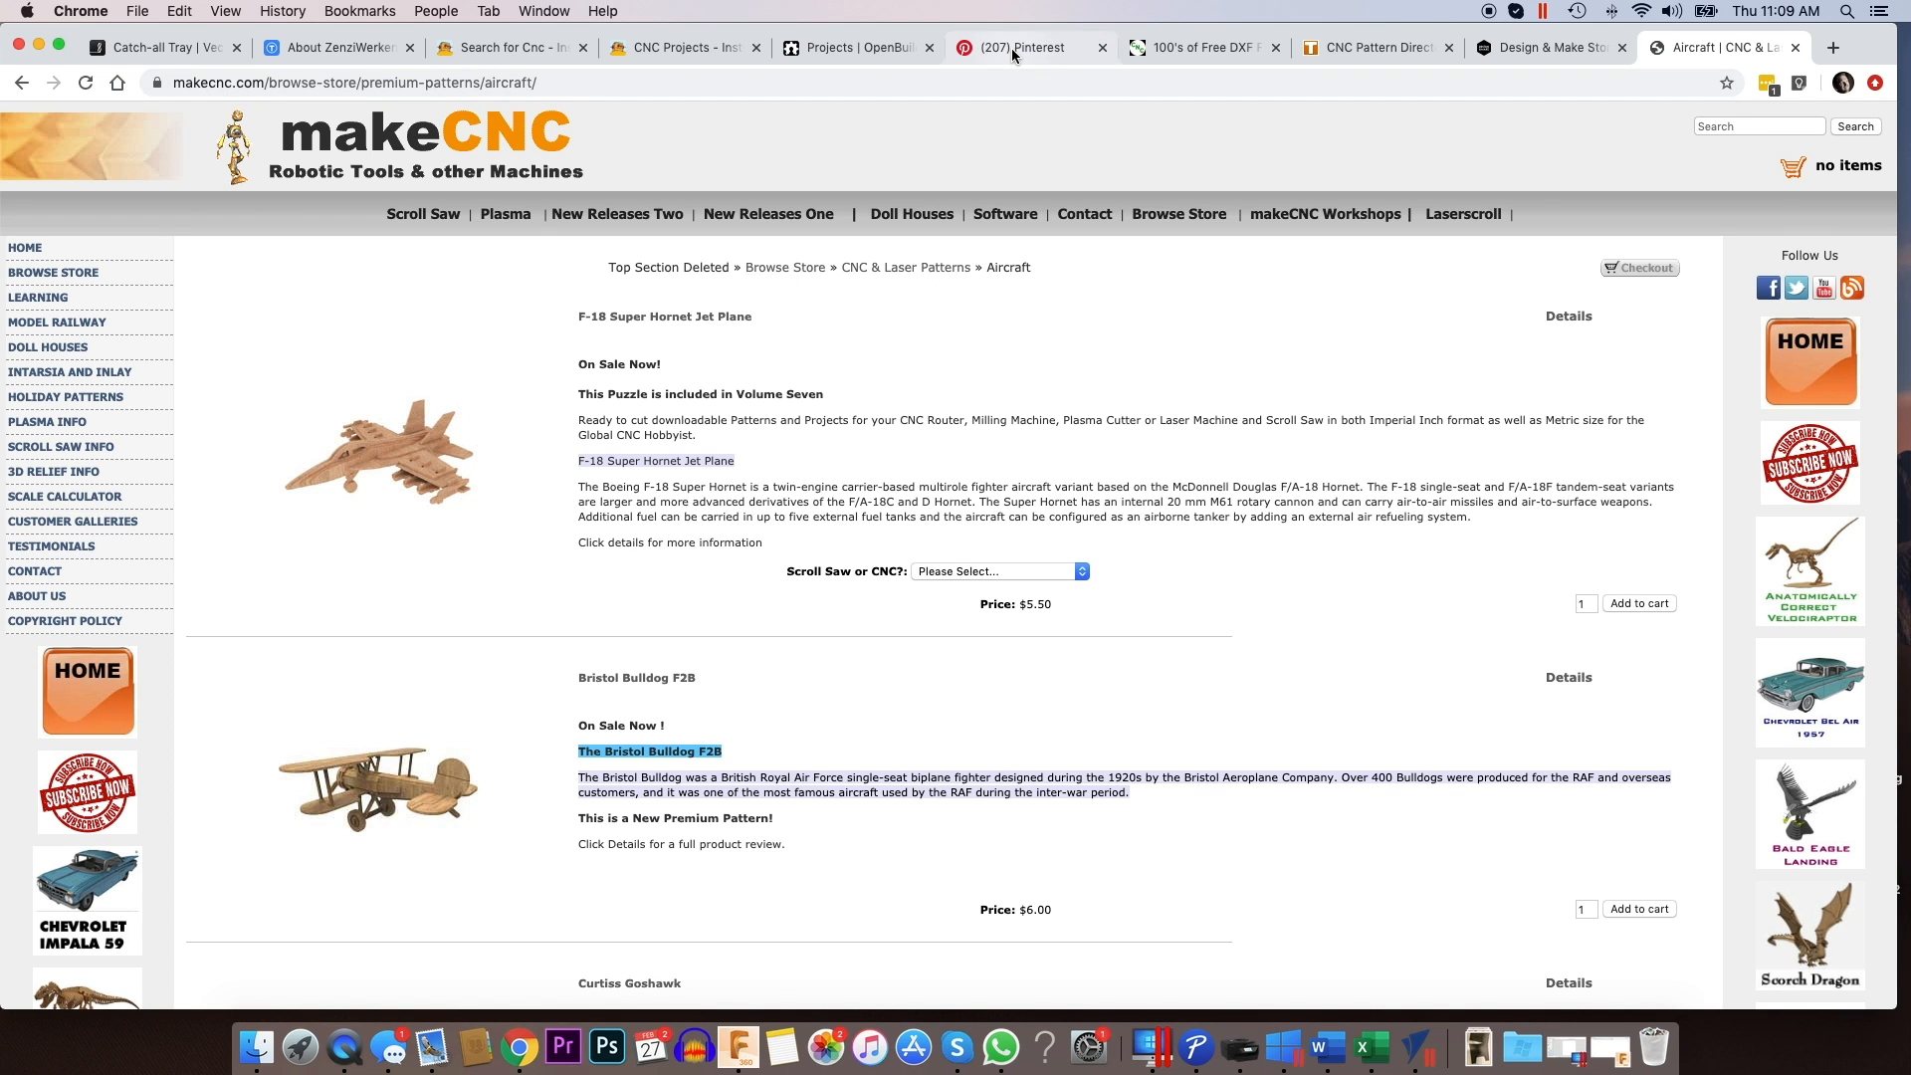
# - Return to Pinterest's 'free cnc project' results and scroll to pins like a free CNC course
pyautogui.click(1022, 47)
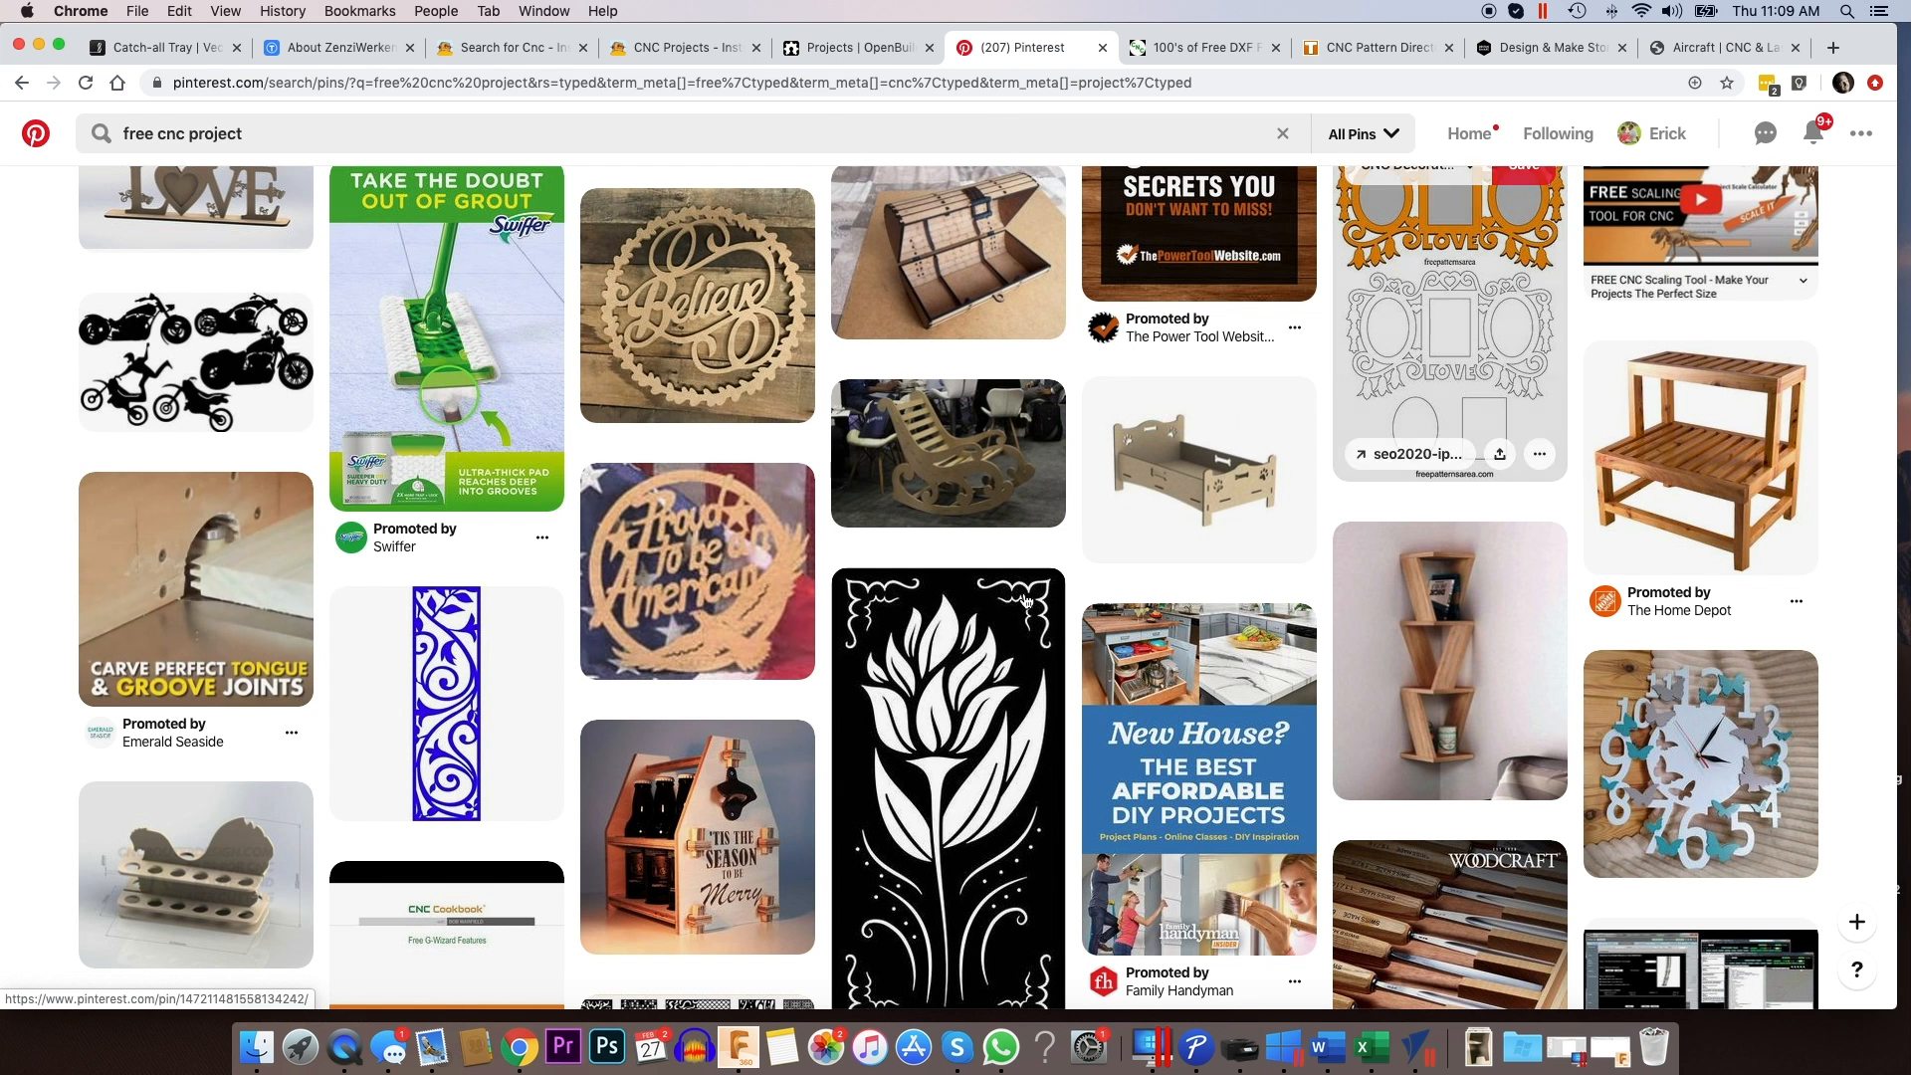
pyautogui.scroll(-3)
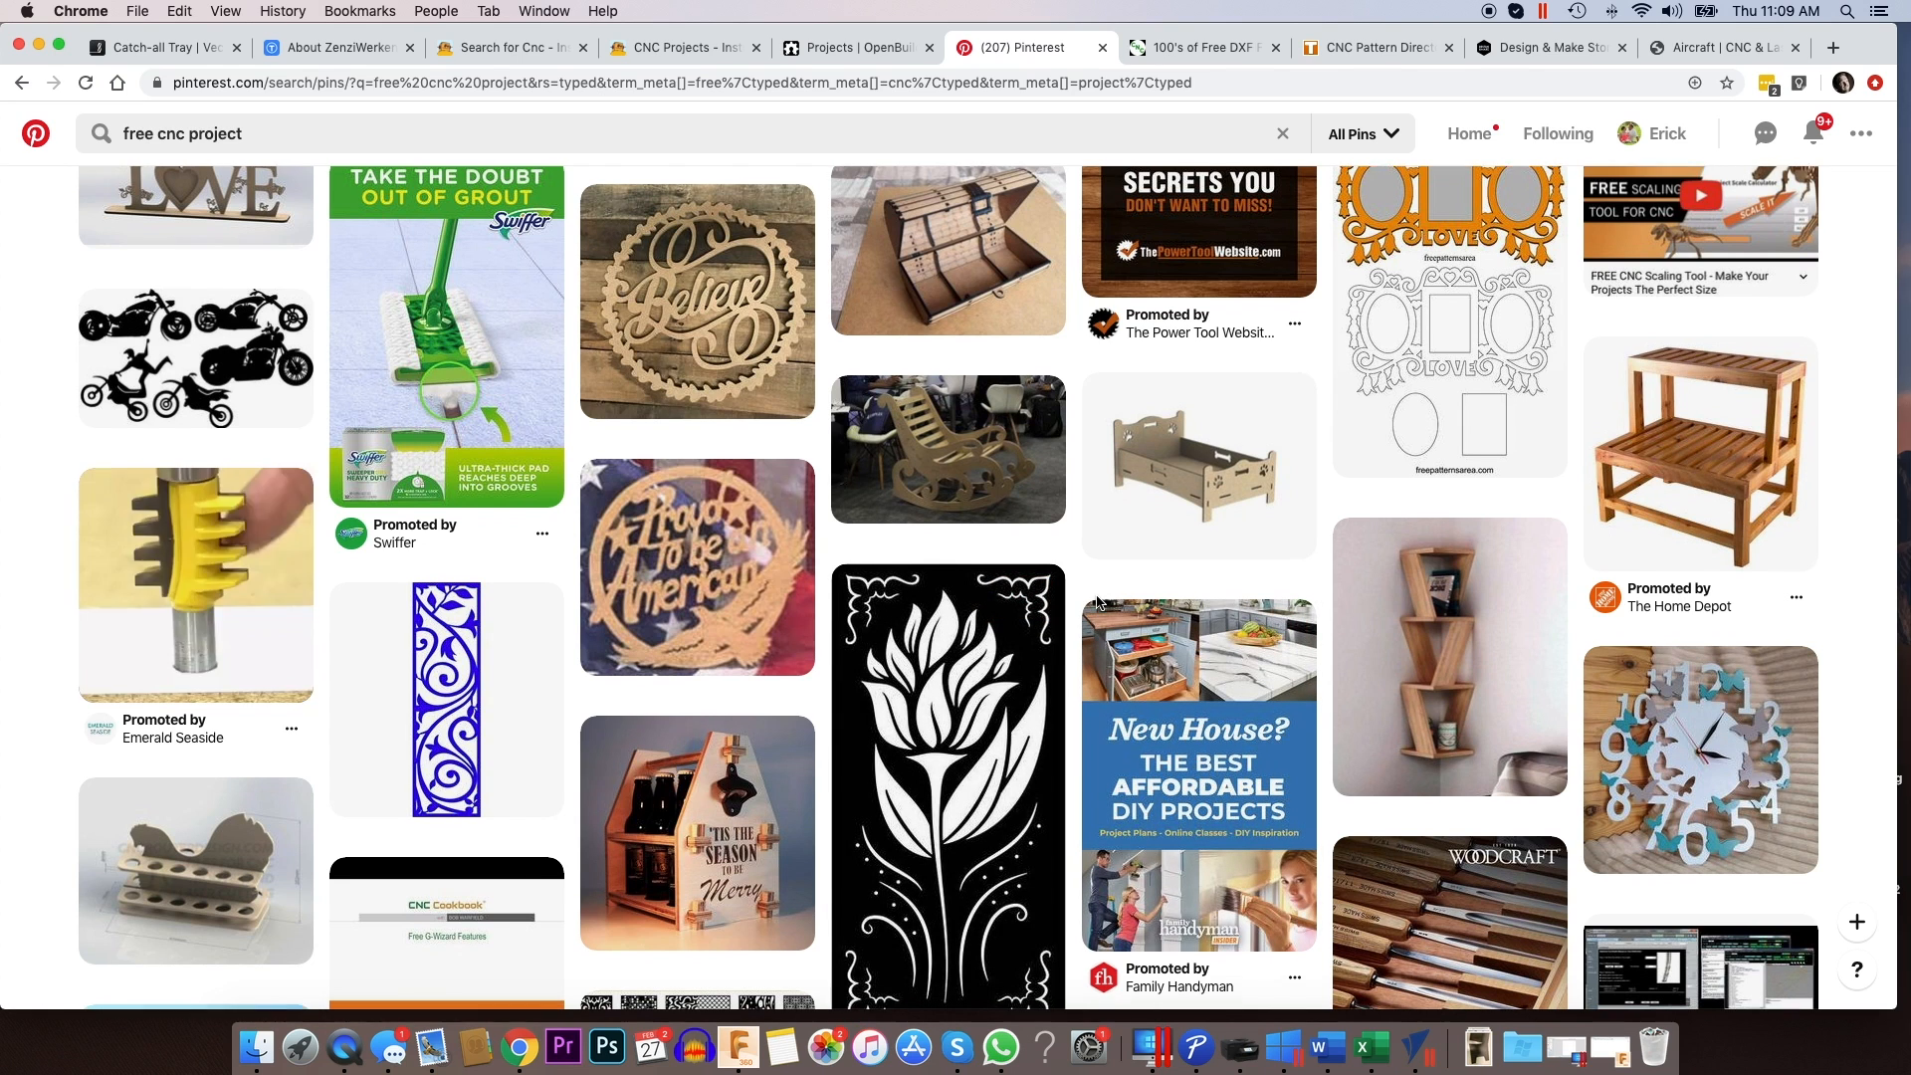
pyautogui.scroll(-3)
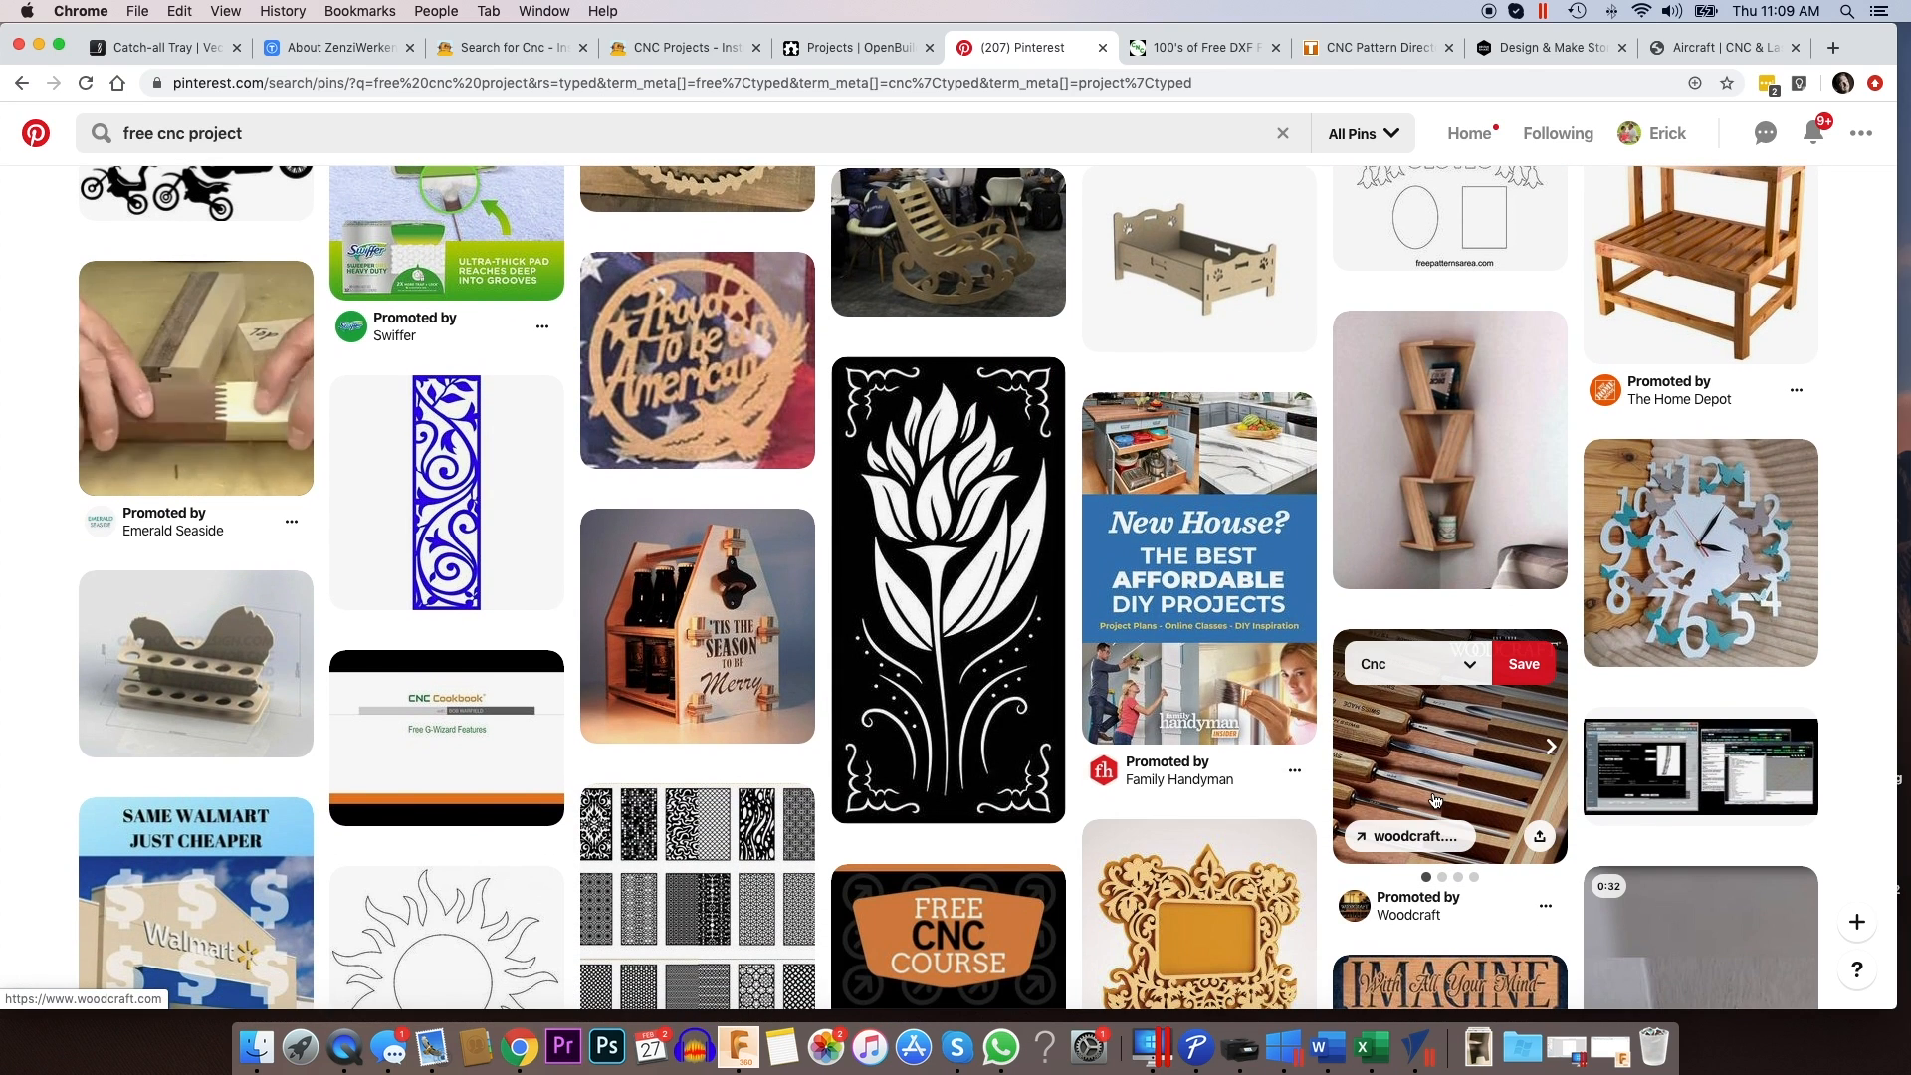